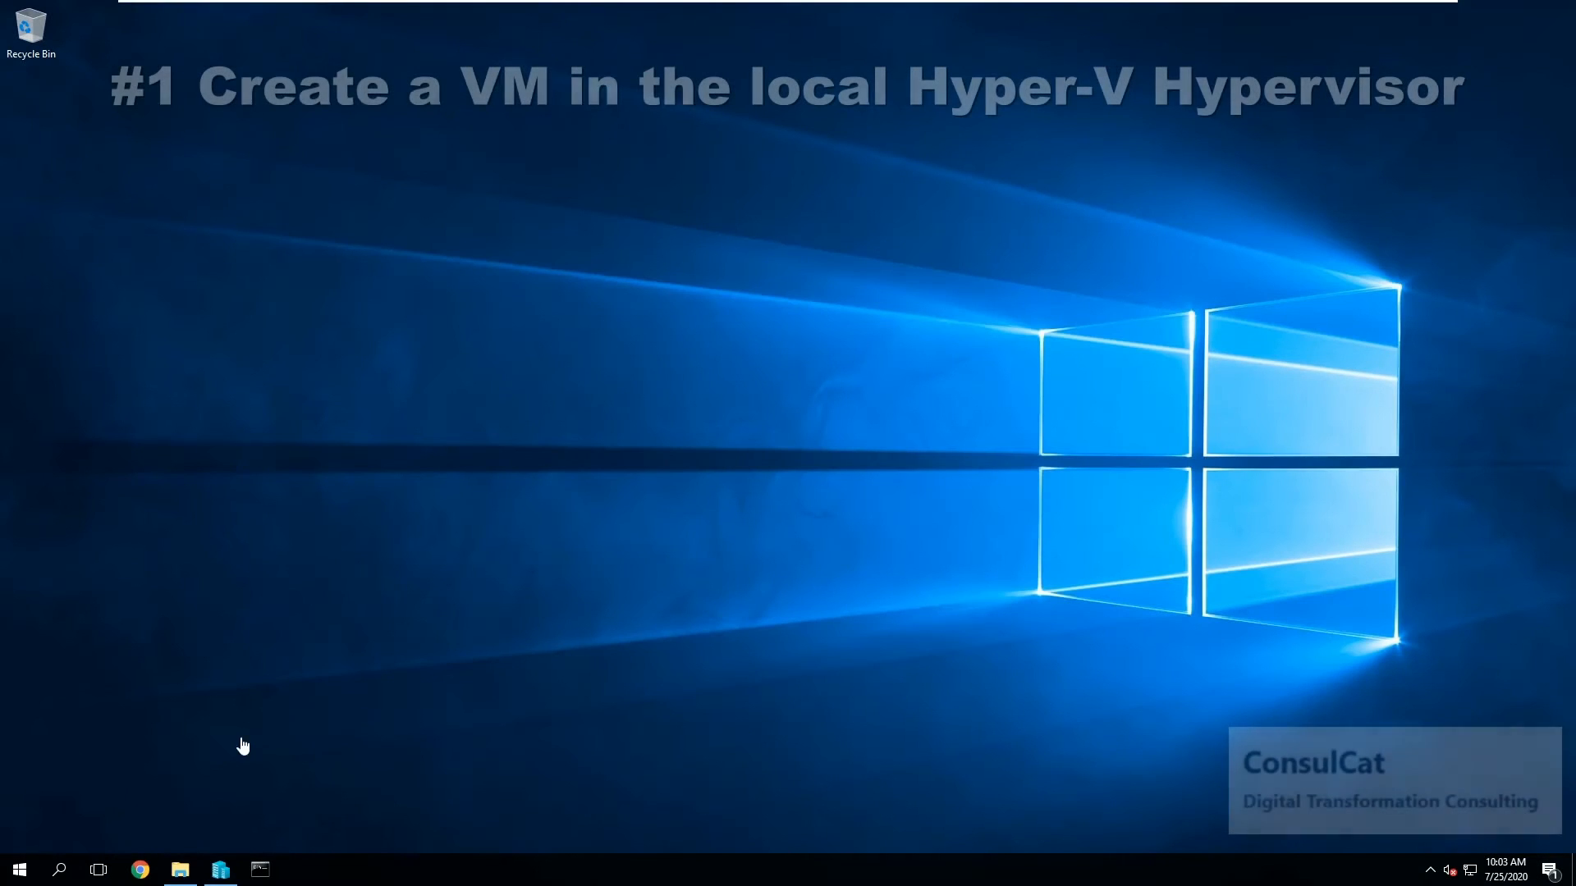
# Bring up Hyper-V Manager beside Explorer showing the empty VHD and VHDX folders on drive D
pyautogui.click(220, 870)
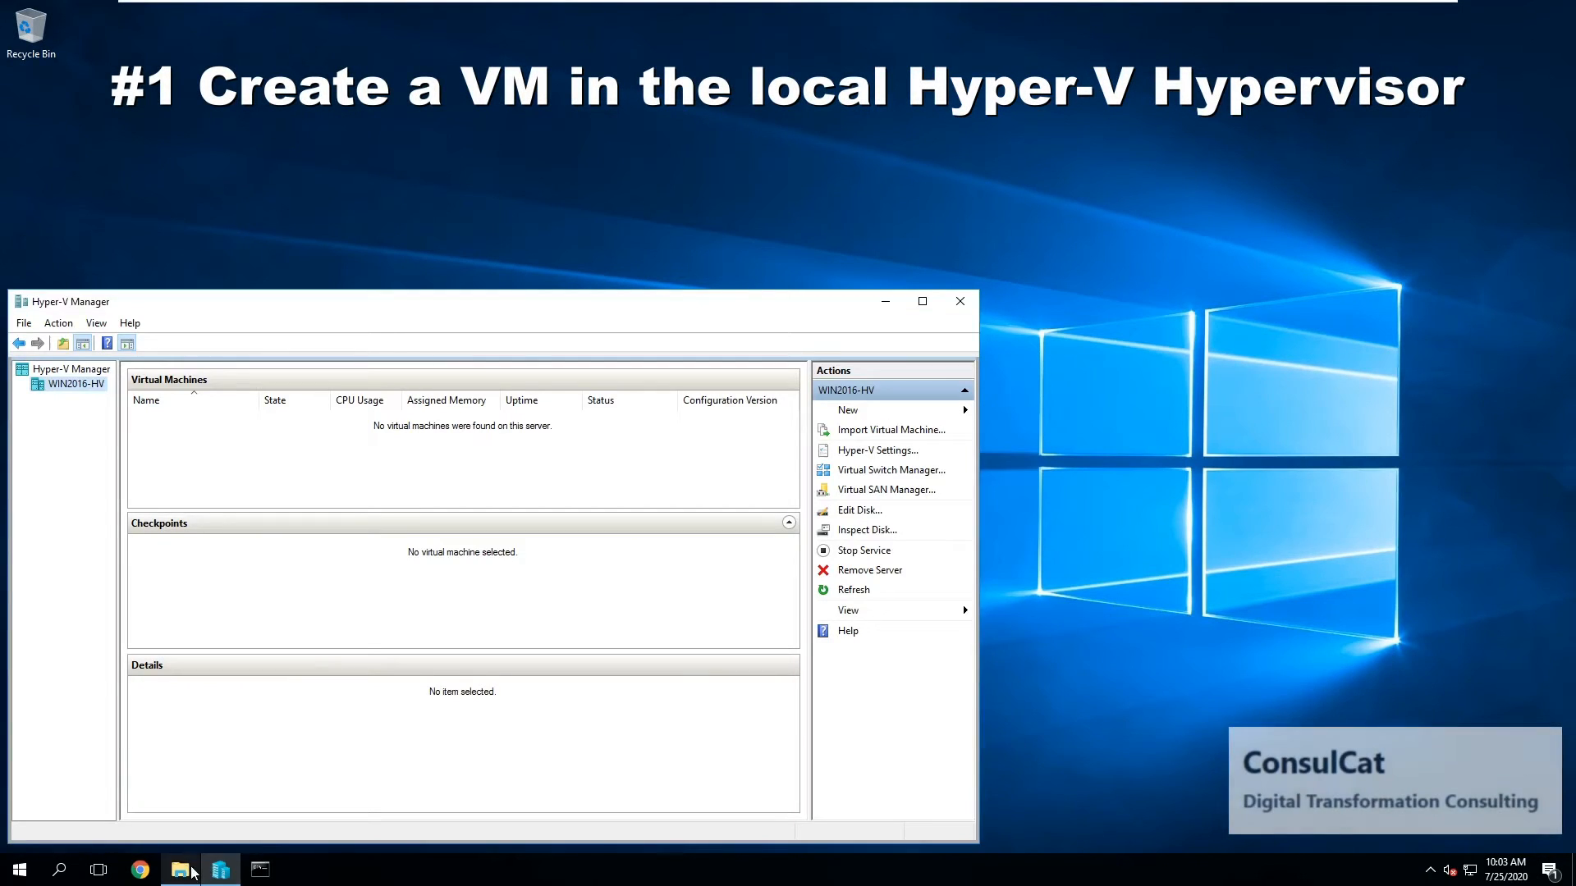
pyautogui.click(180, 870)
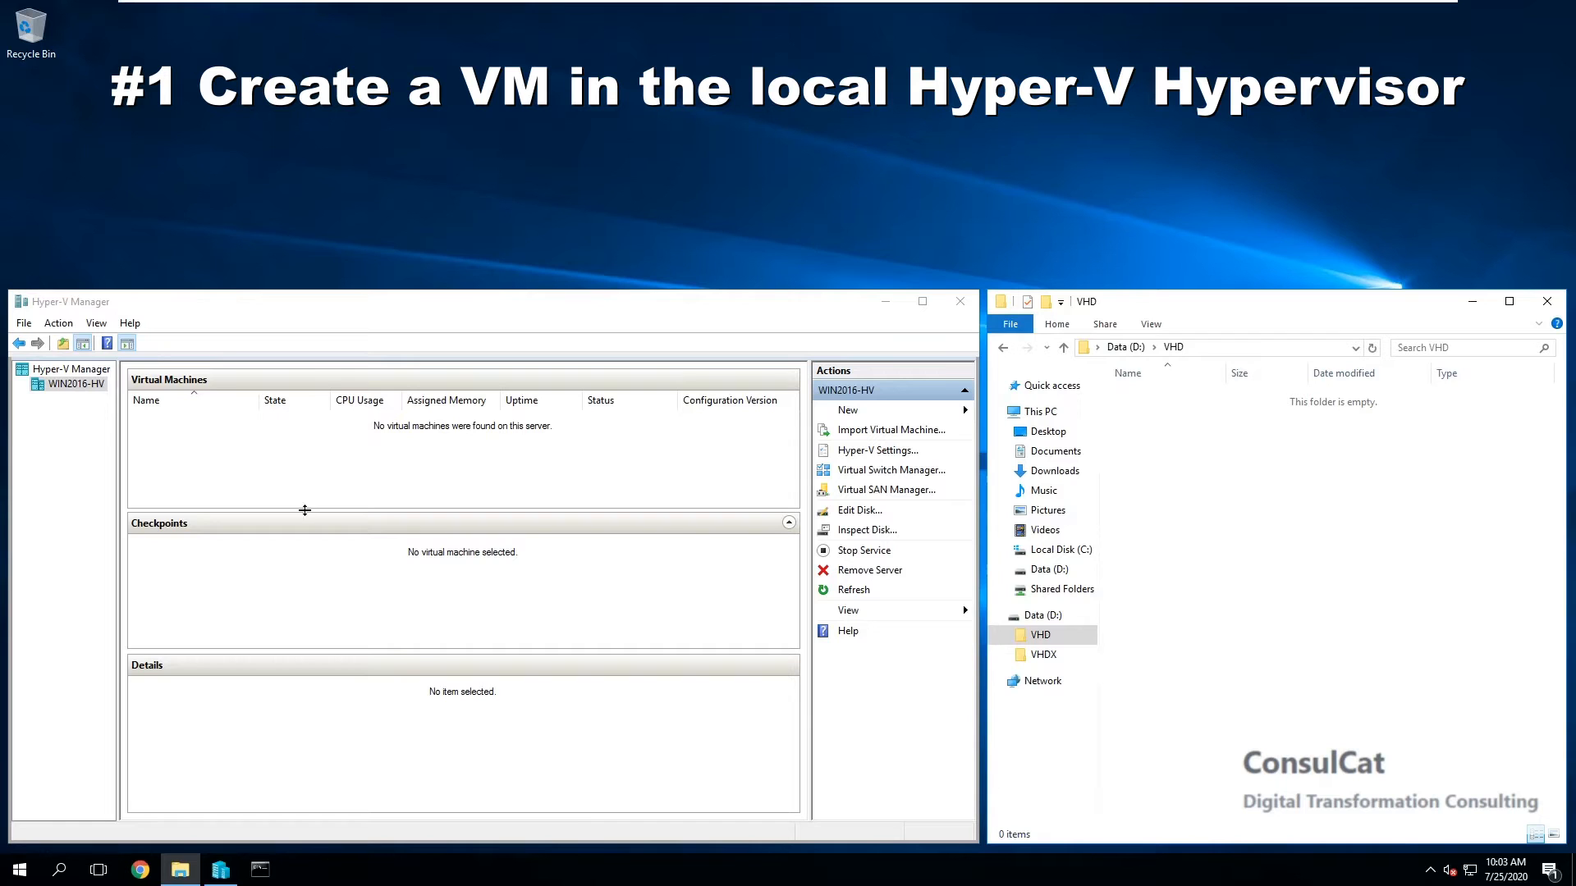
pyautogui.click(1043, 655)
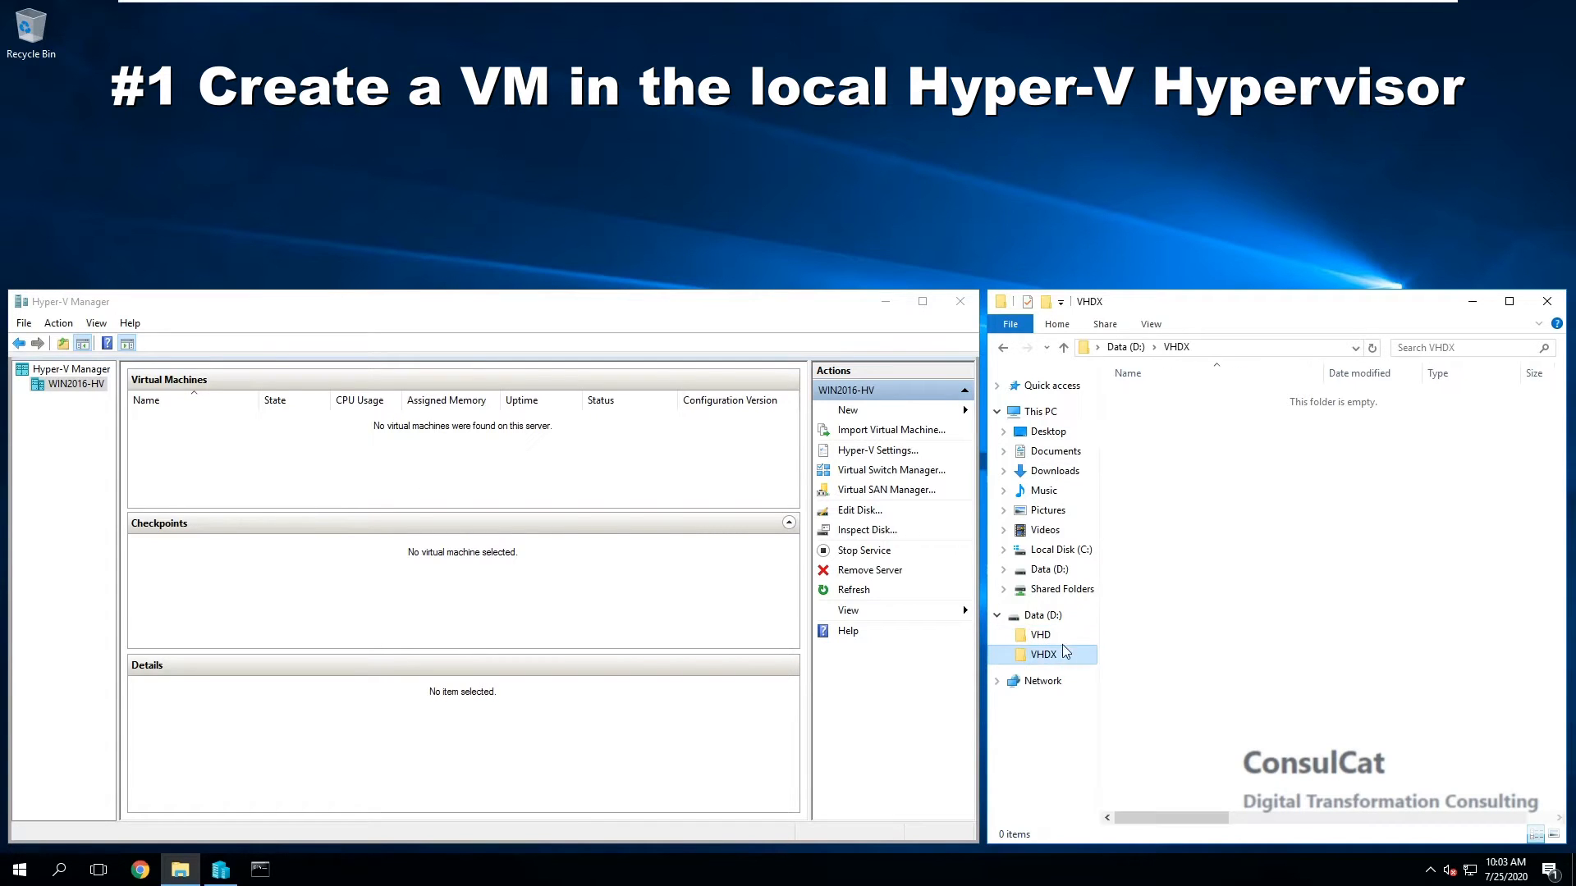
pyautogui.click(1041, 634)
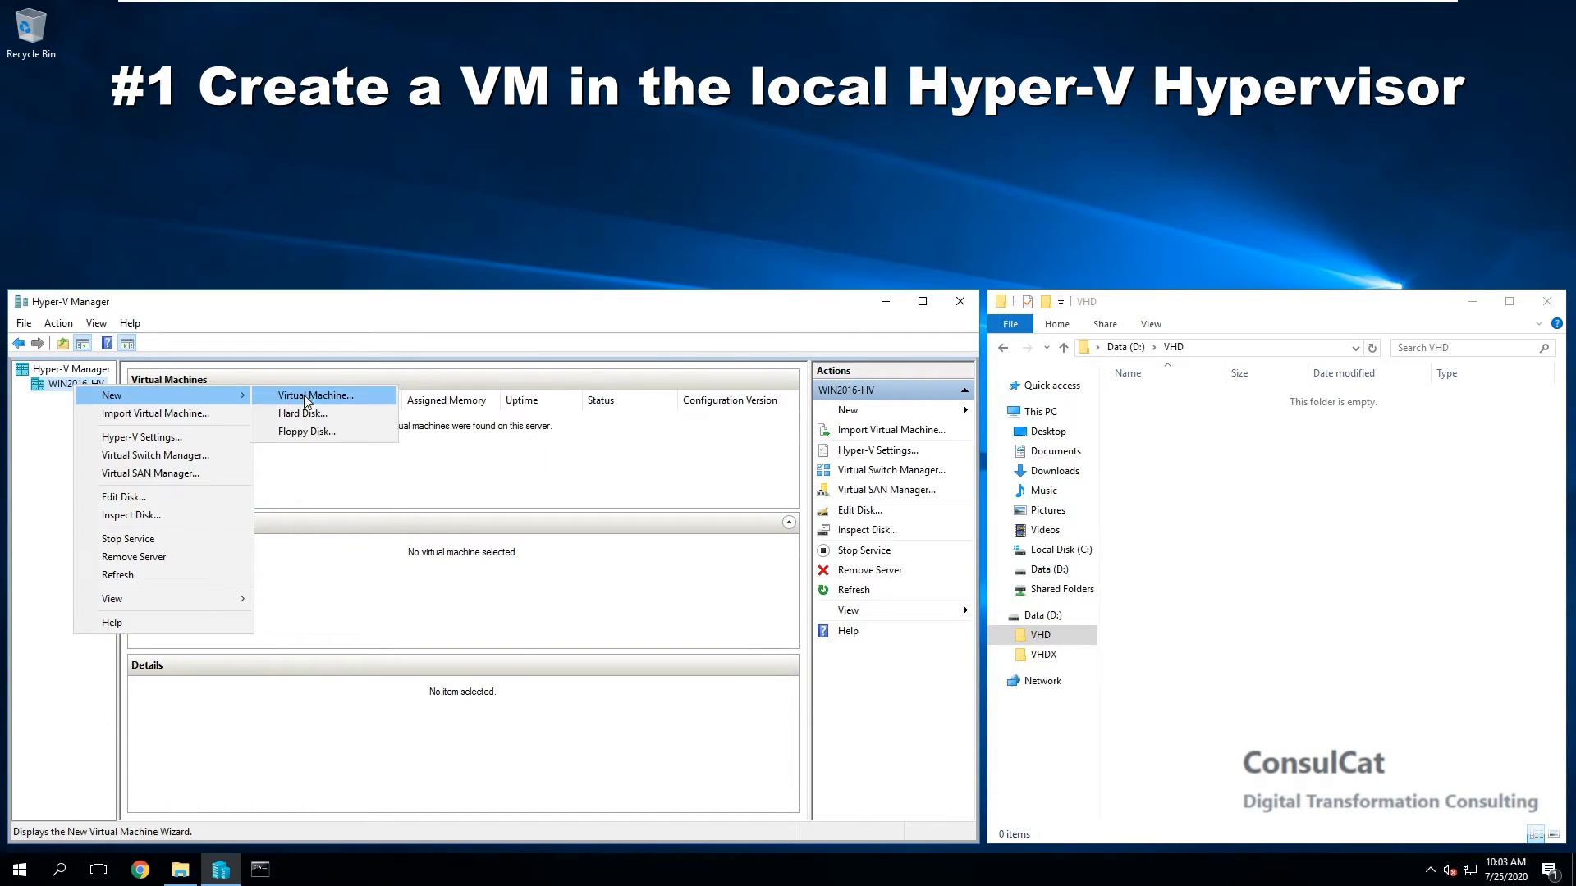
# Name the new VM OnPrem-VM, keep Generation 1 and connect it to the HV-External switch
pyautogui.click(315, 394)
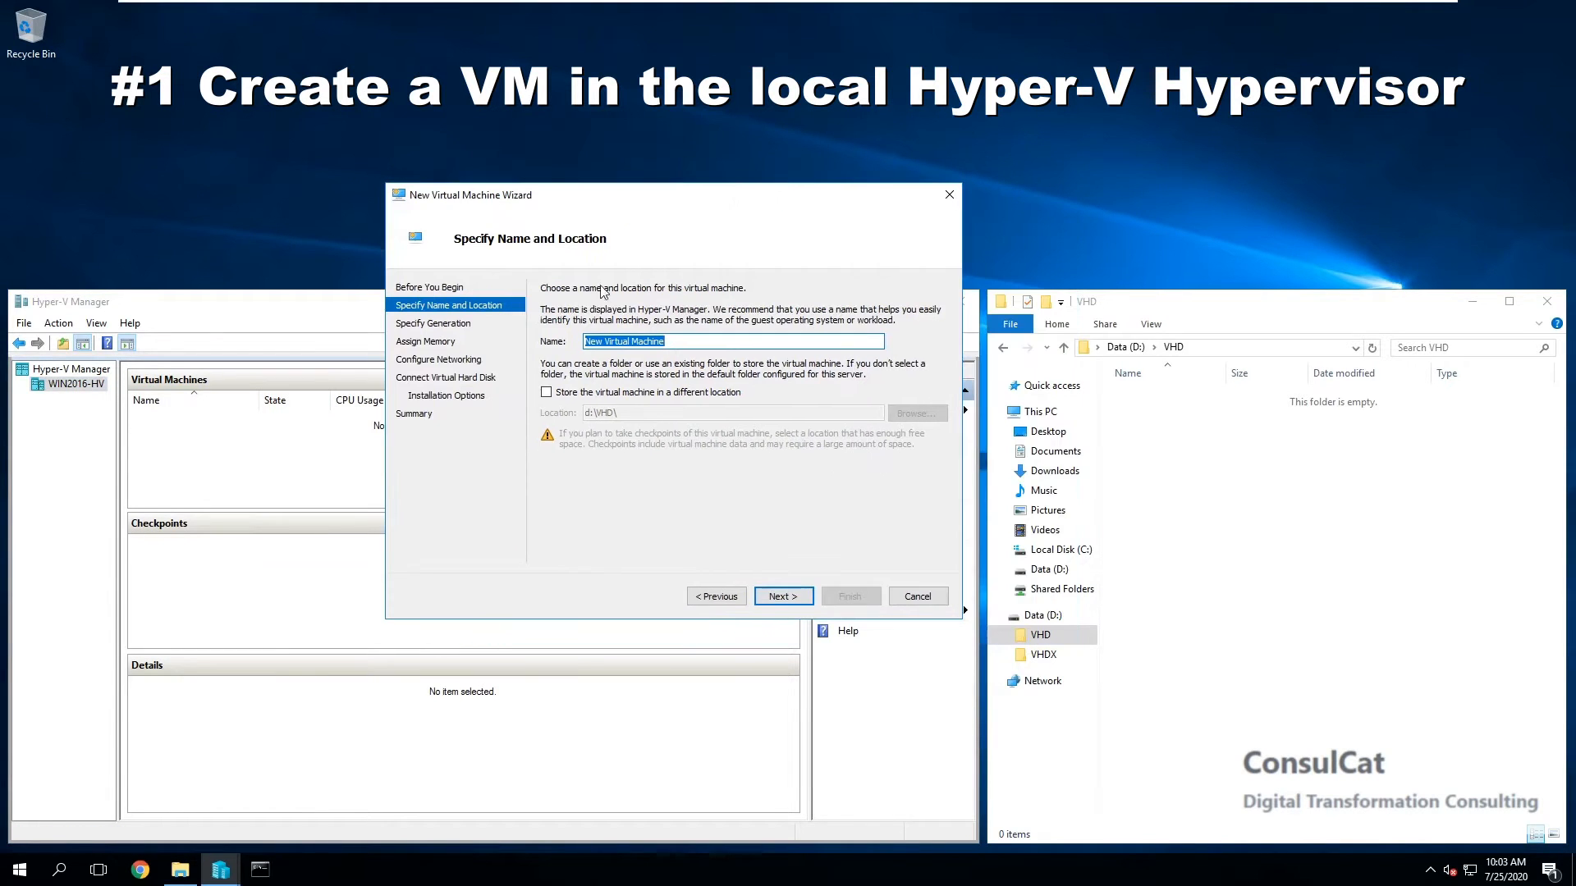
pyautogui.write('OnPre')
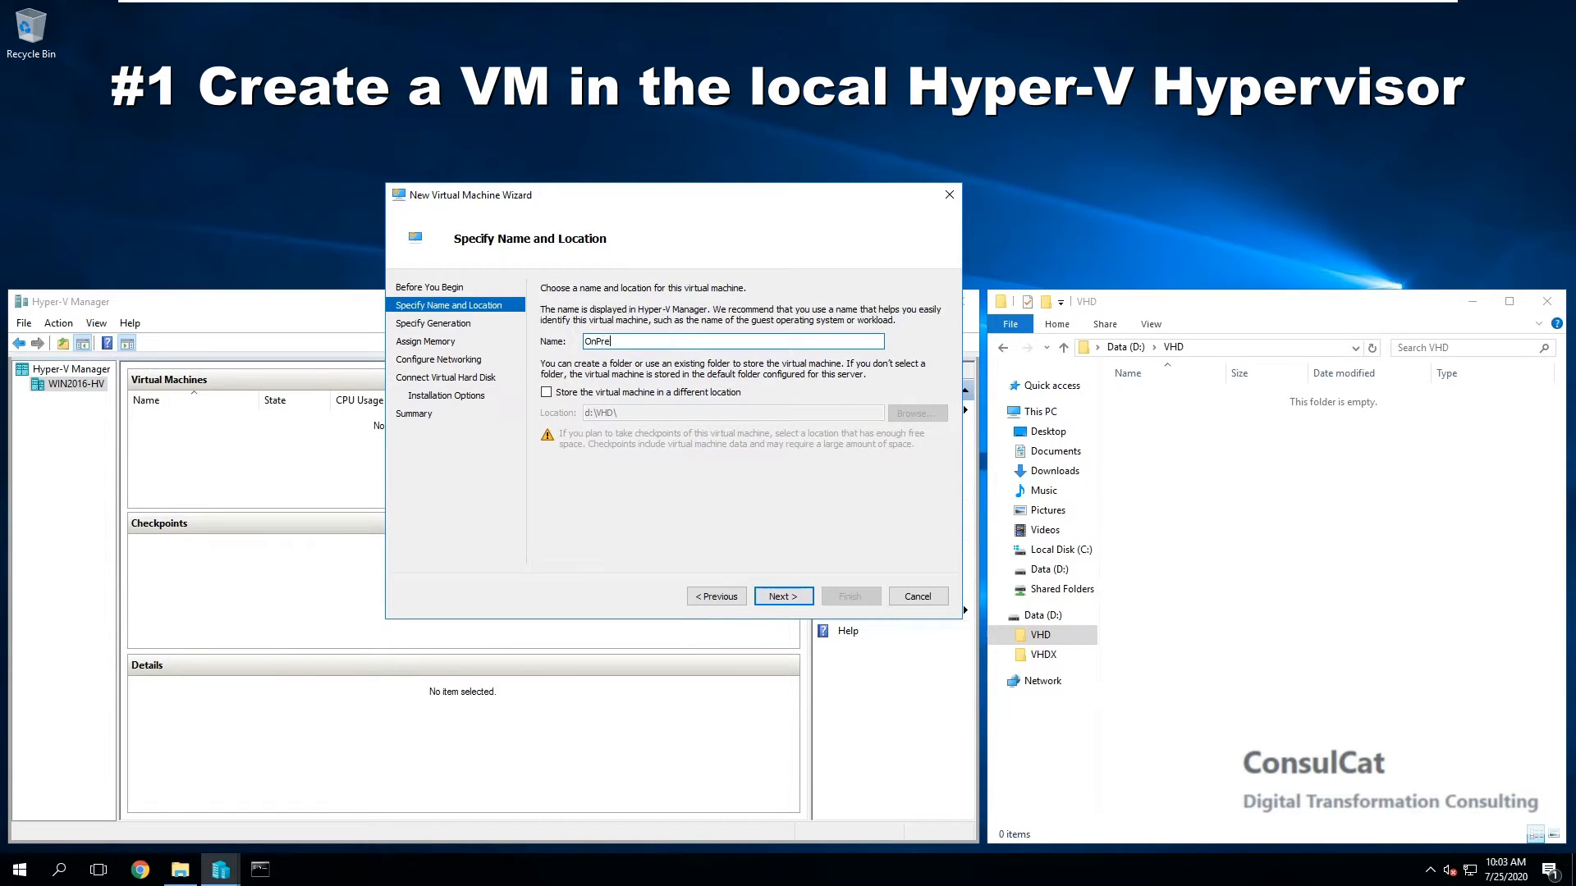
pyautogui.write('m-VM')
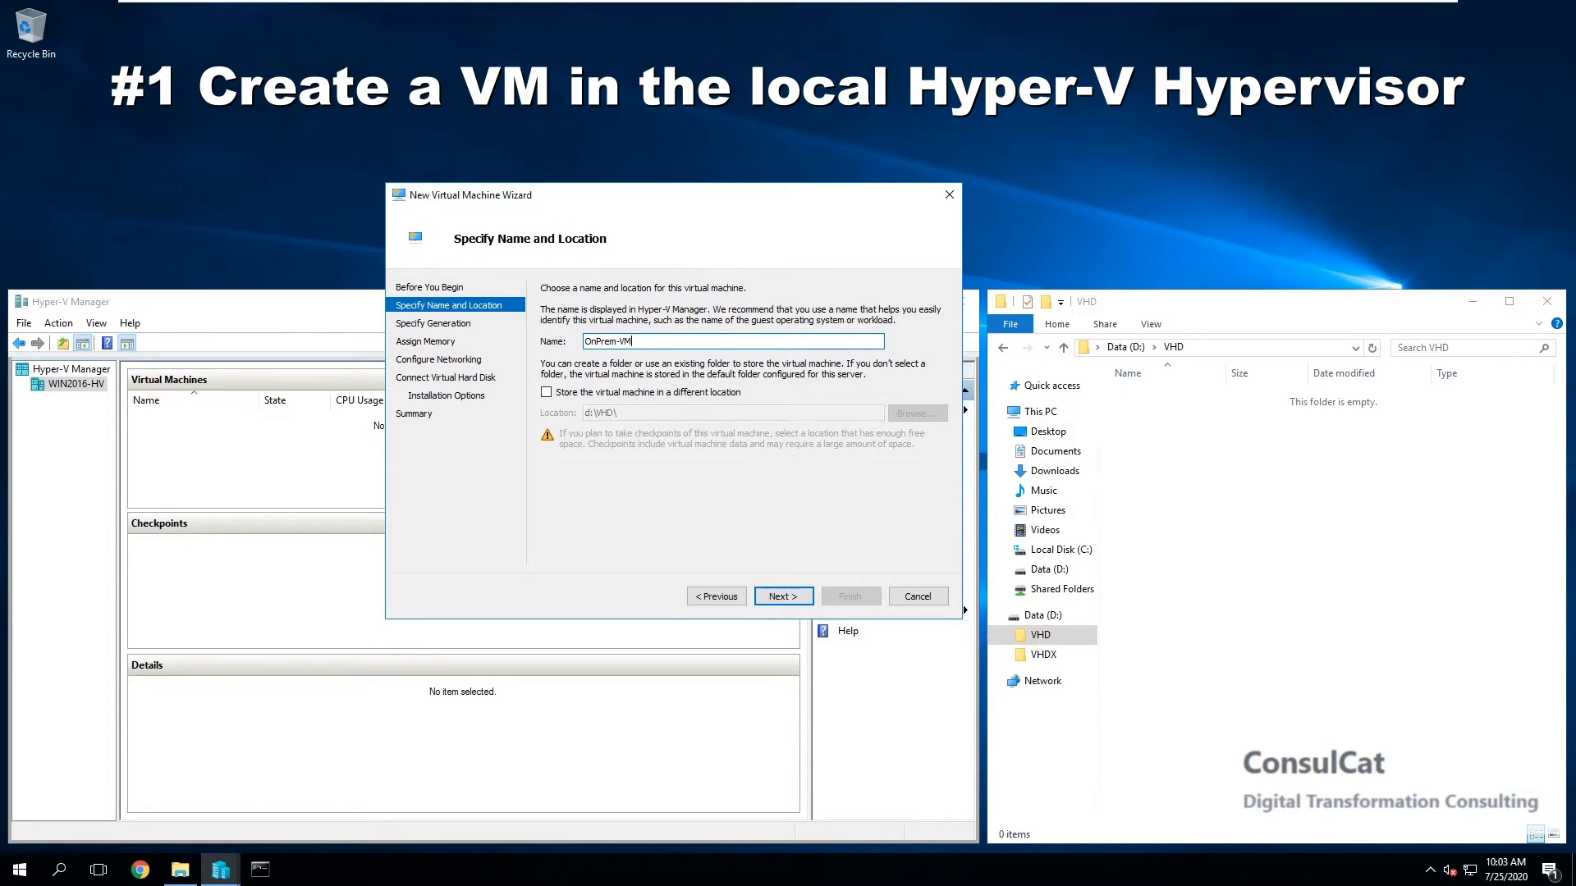
pyautogui.click(783, 594)
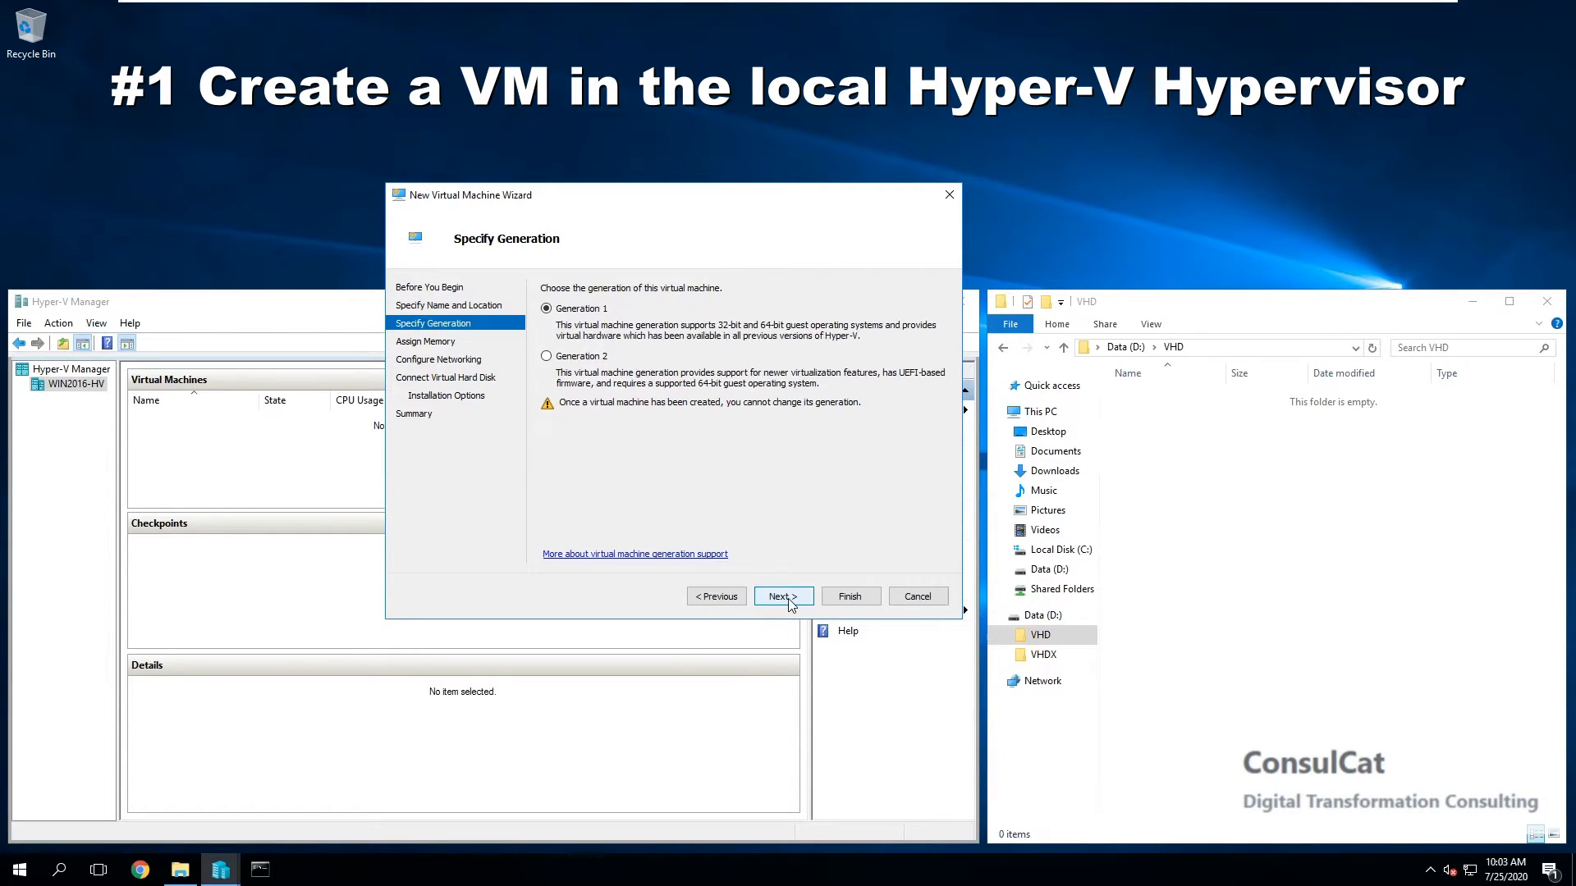
pyautogui.click(782, 596)
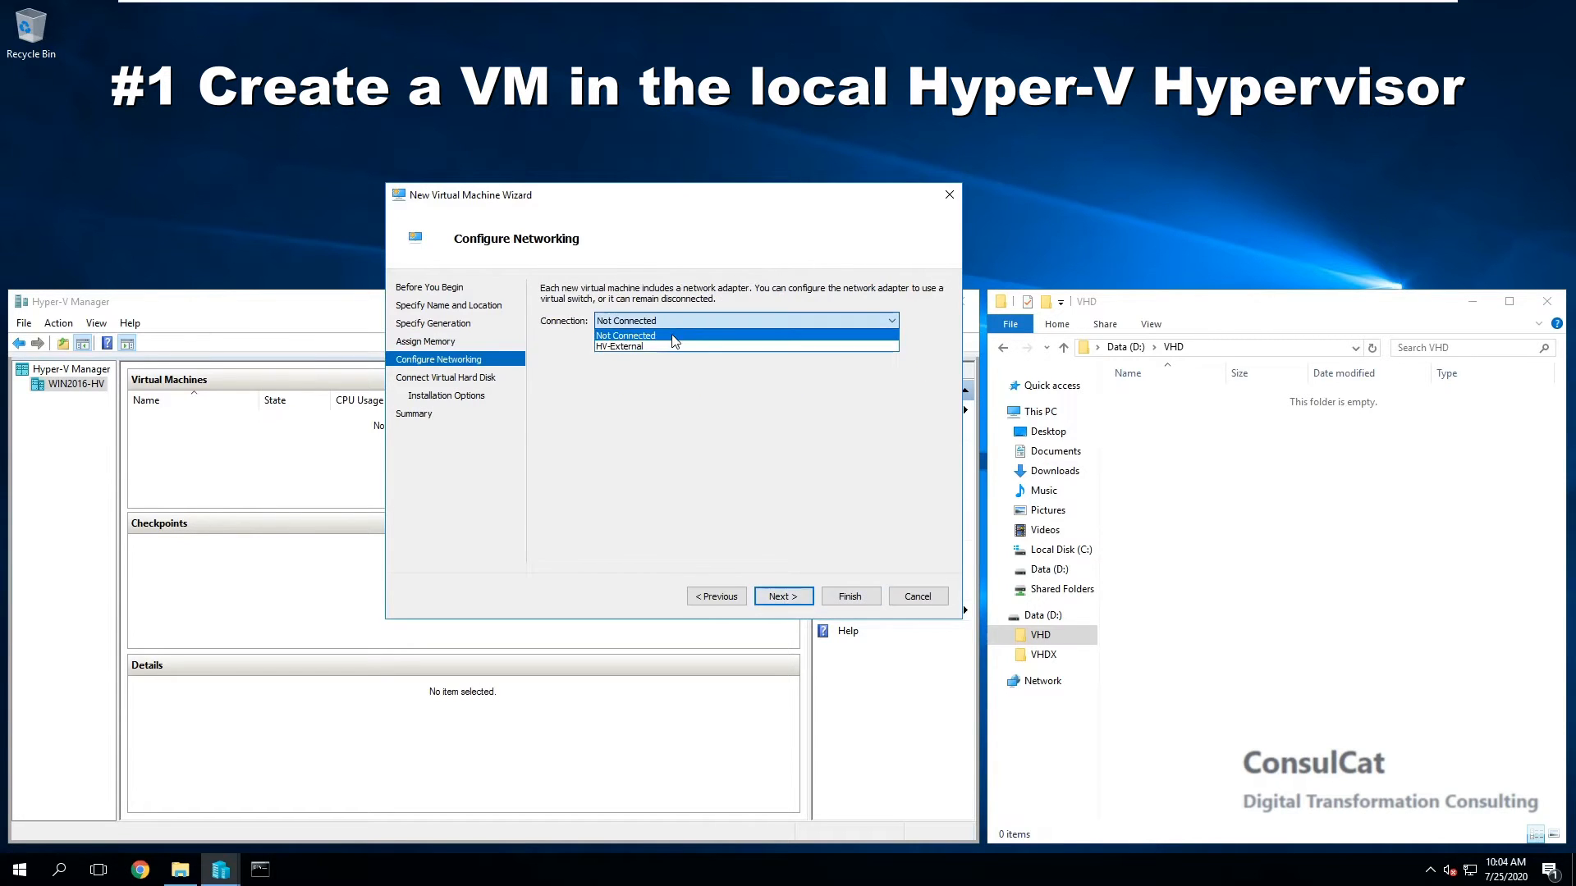
pyautogui.click(624, 346)
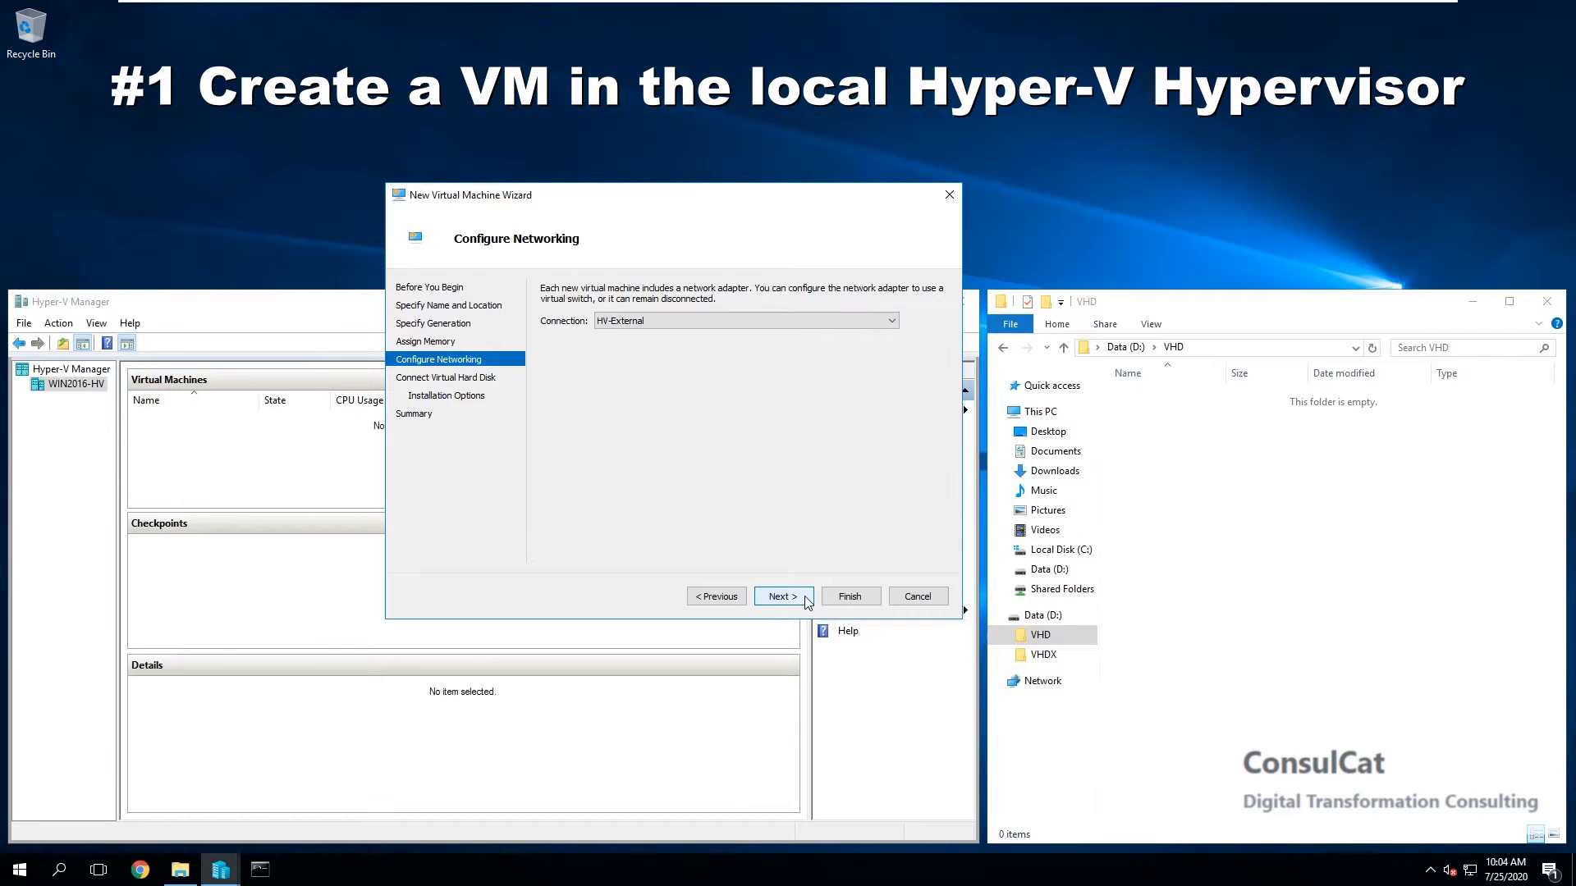
pyautogui.click(783, 596)
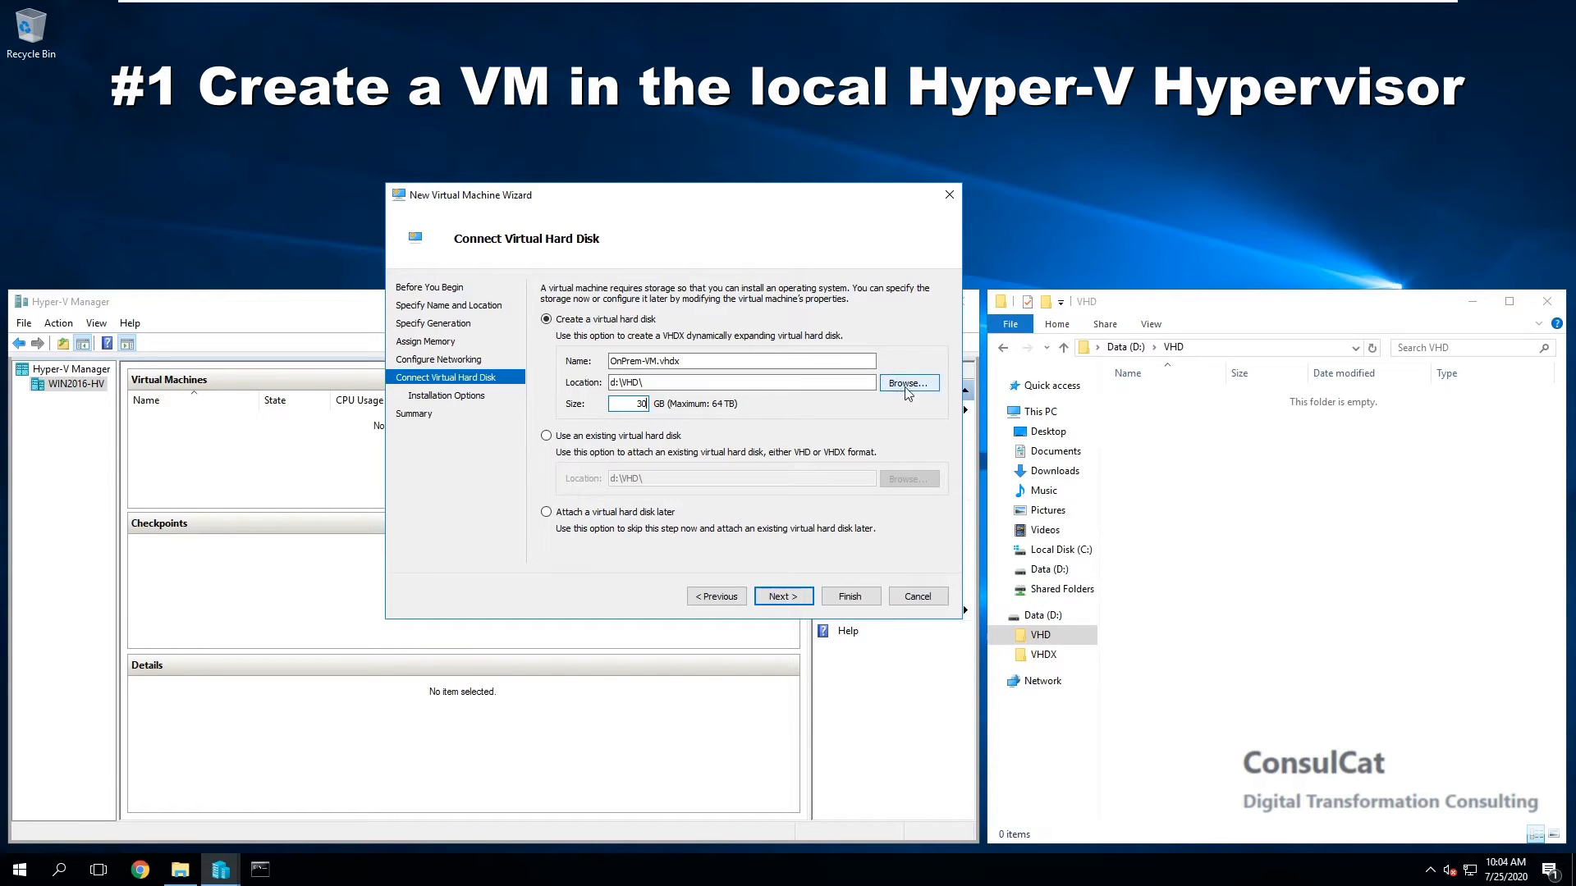
# Store its VHDX in D:\VHDX, install from the Windows Server 2016 ISO and finish the wizard
pyautogui.click(908, 383)
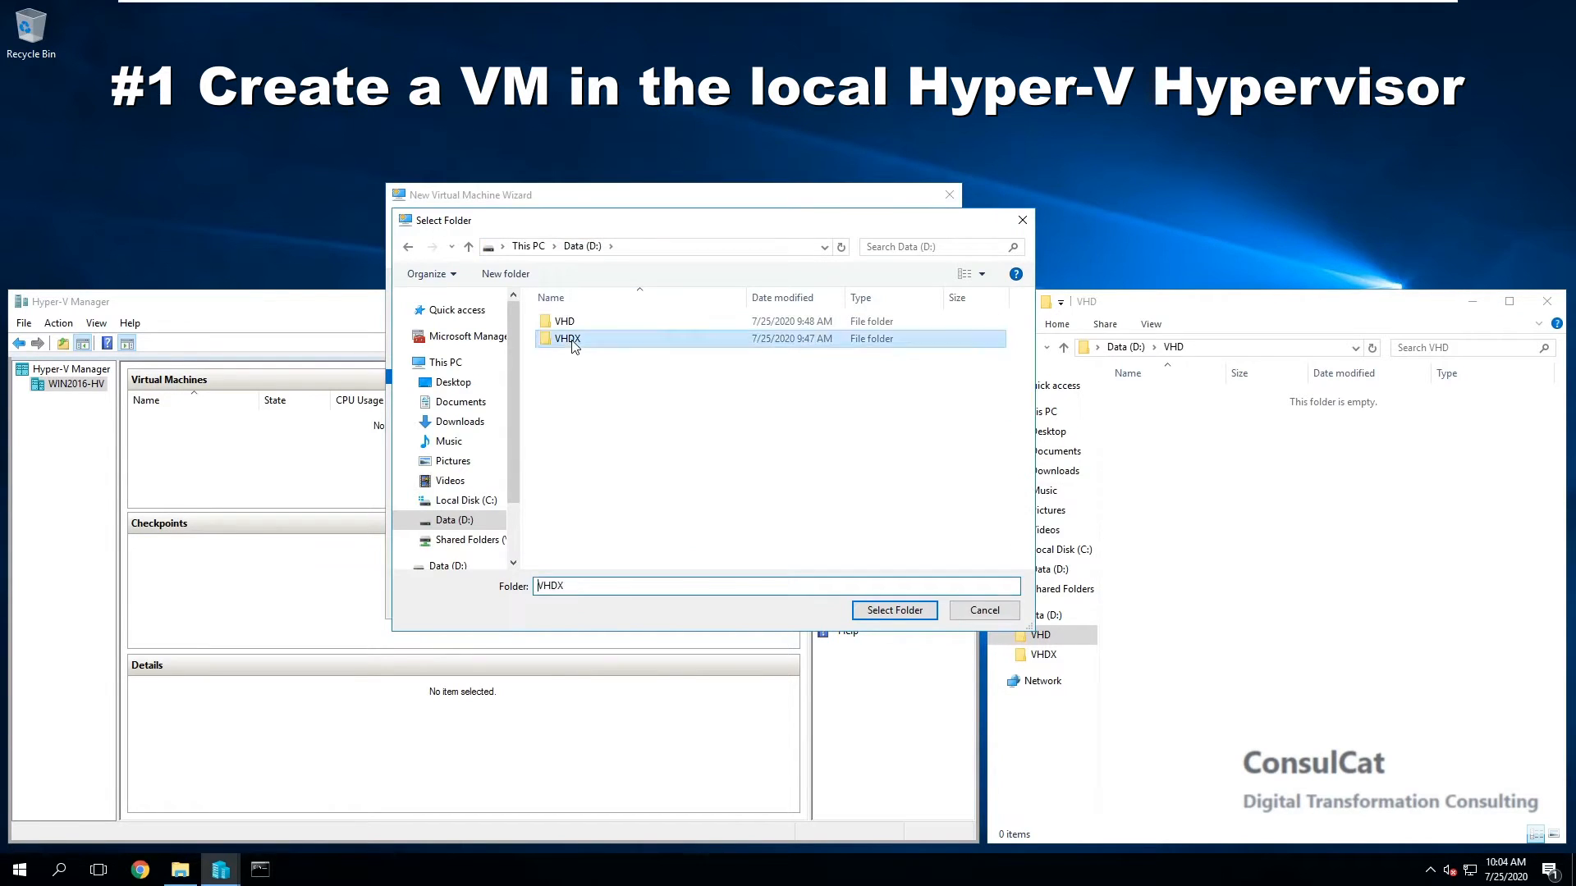
pyautogui.click(893, 611)
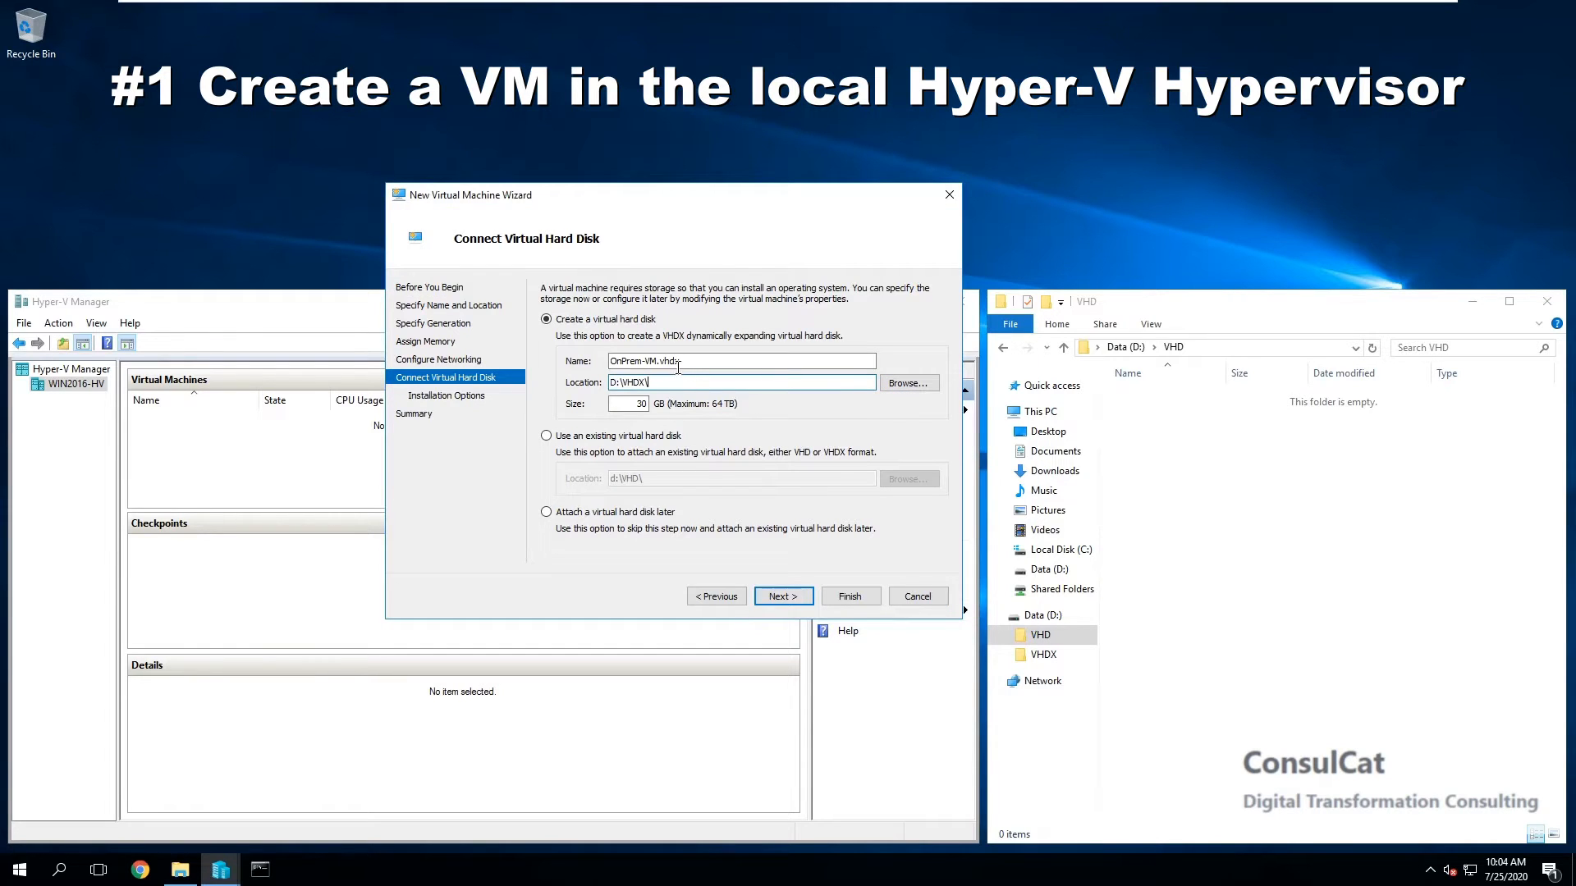
pyautogui.doubleClick(629, 383)
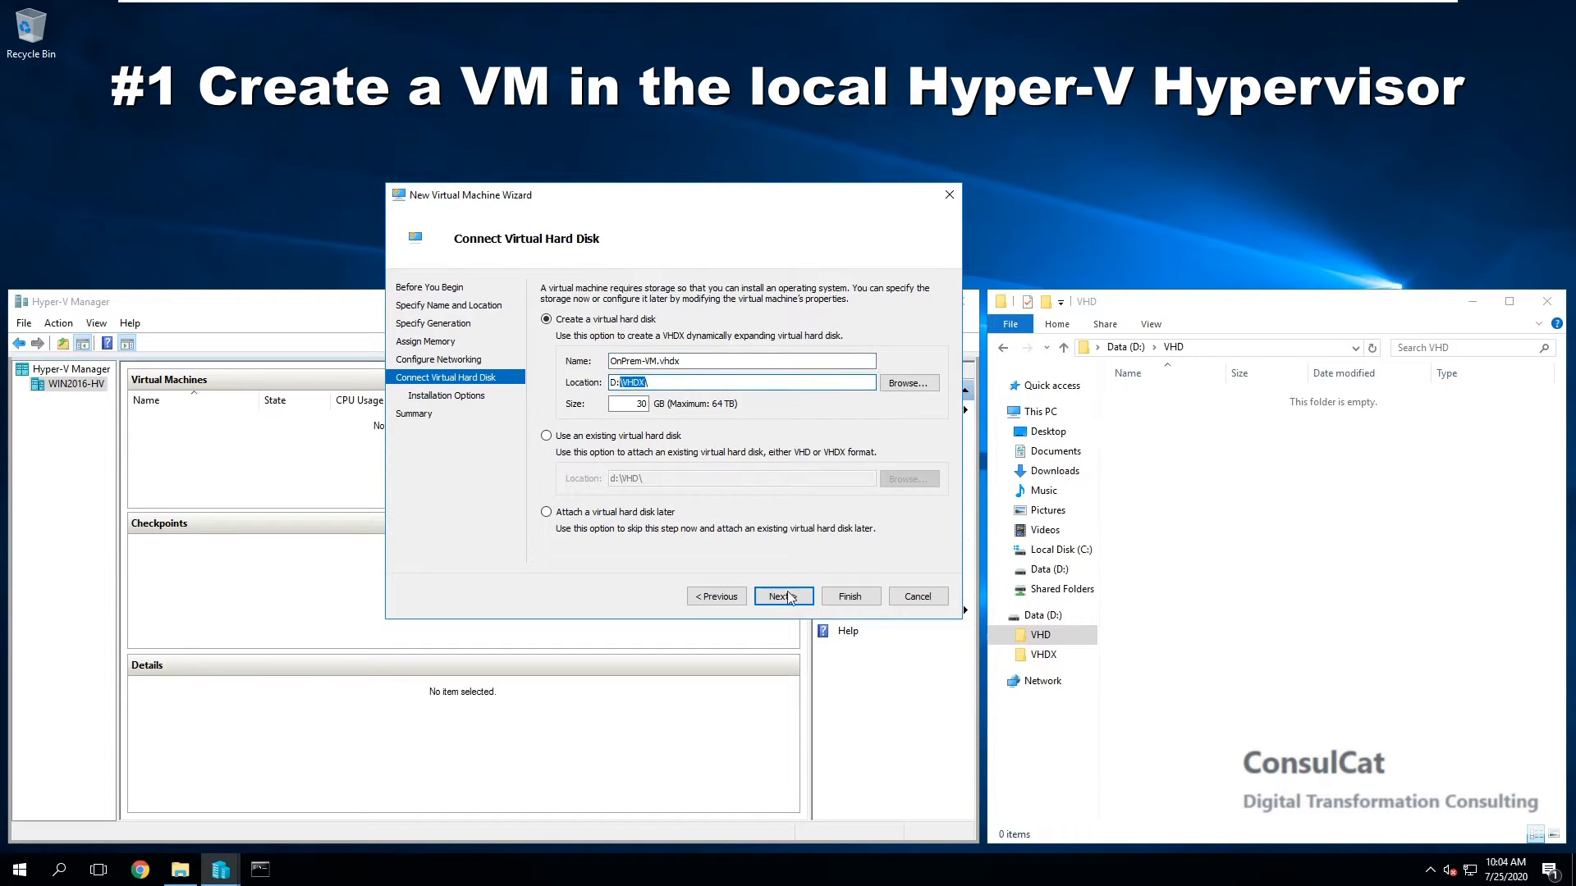
pyautogui.click(782, 596)
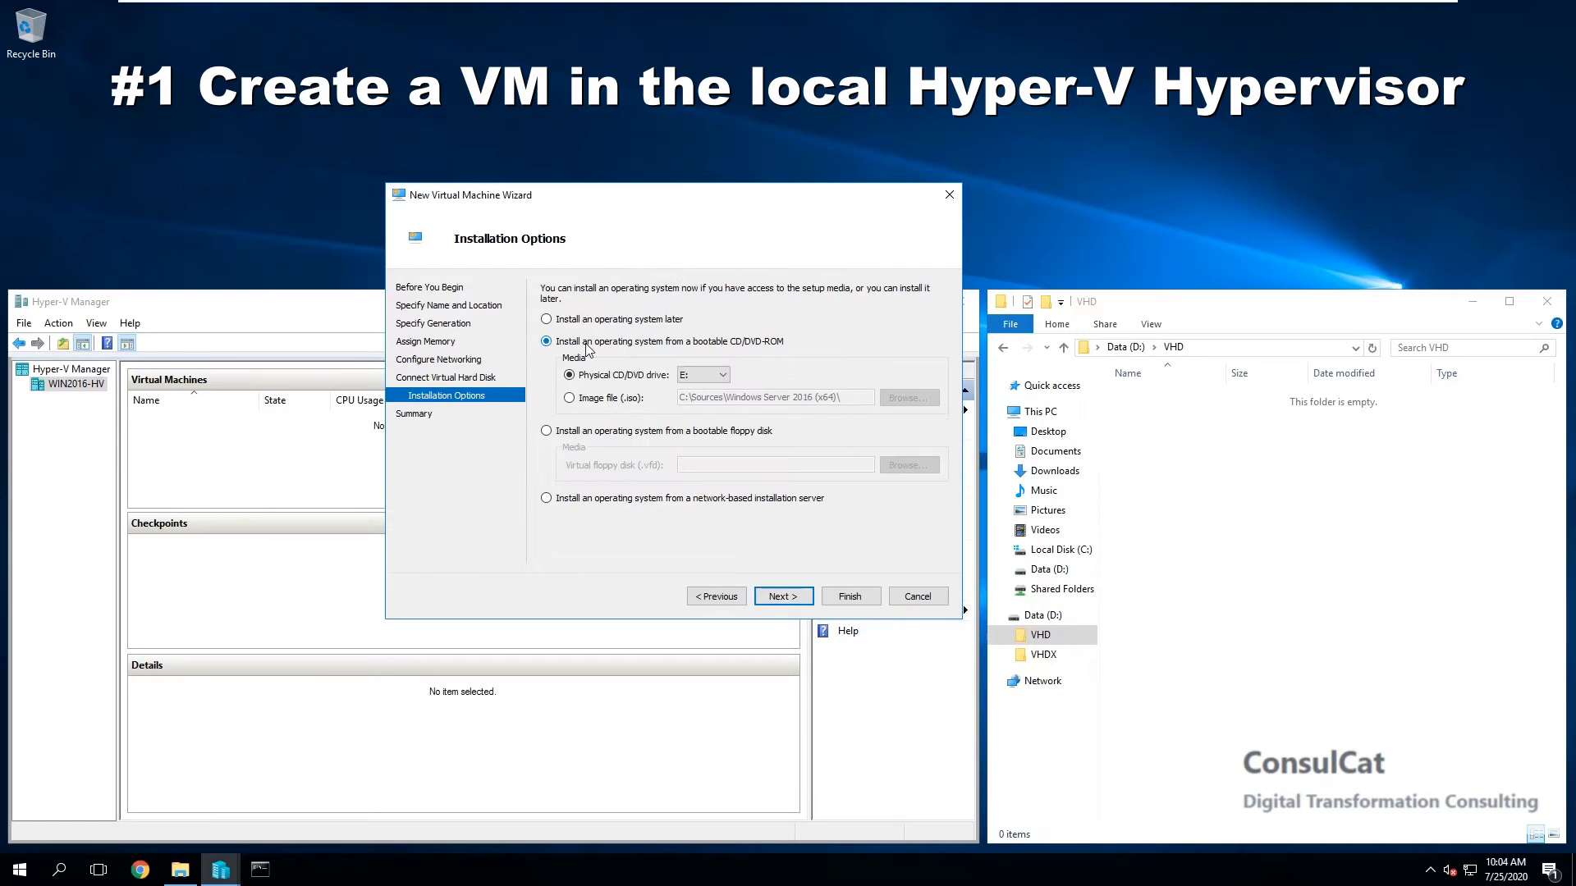
pyautogui.click(569, 397)
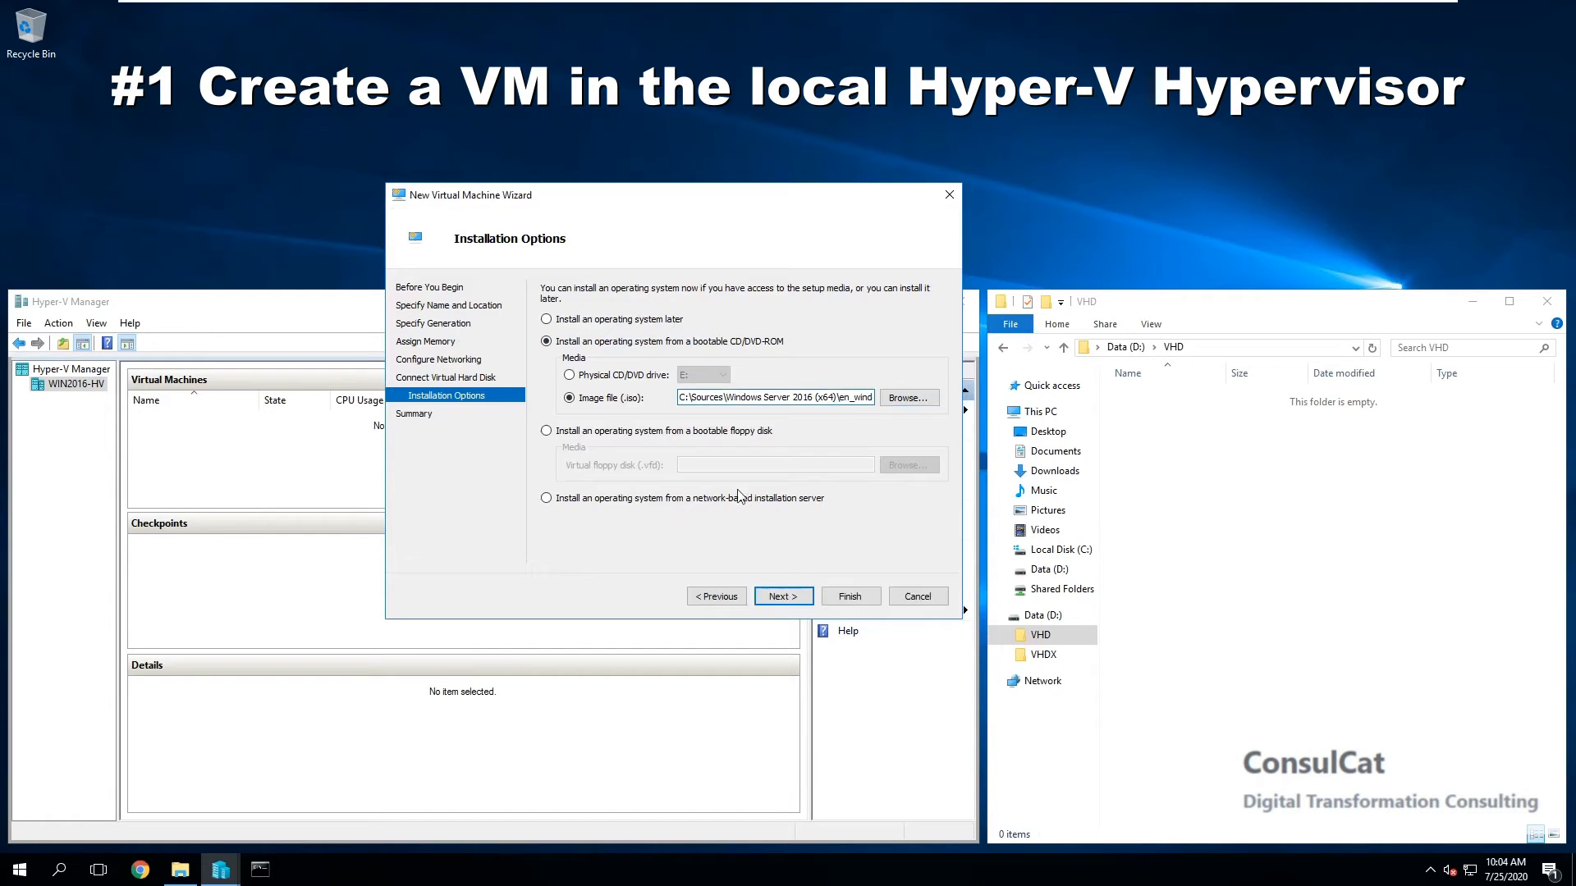
pyautogui.click(849, 596)
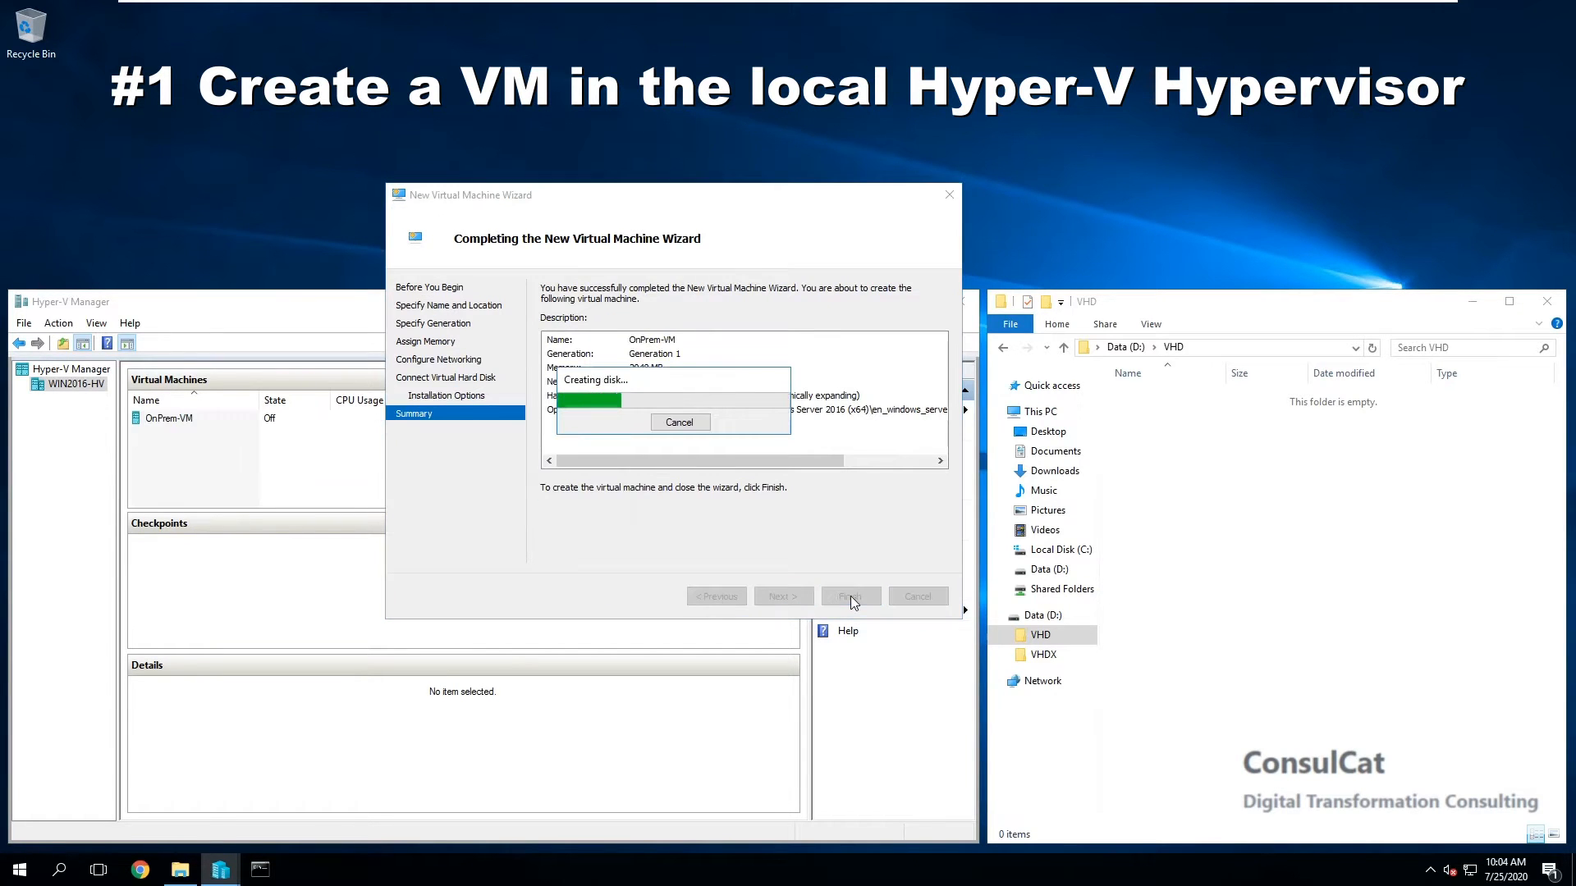
# Confirm the disk file in D:\VHDX, then assign OnPrem-VM four virtual processors in its settings
pyautogui.click(849, 596)
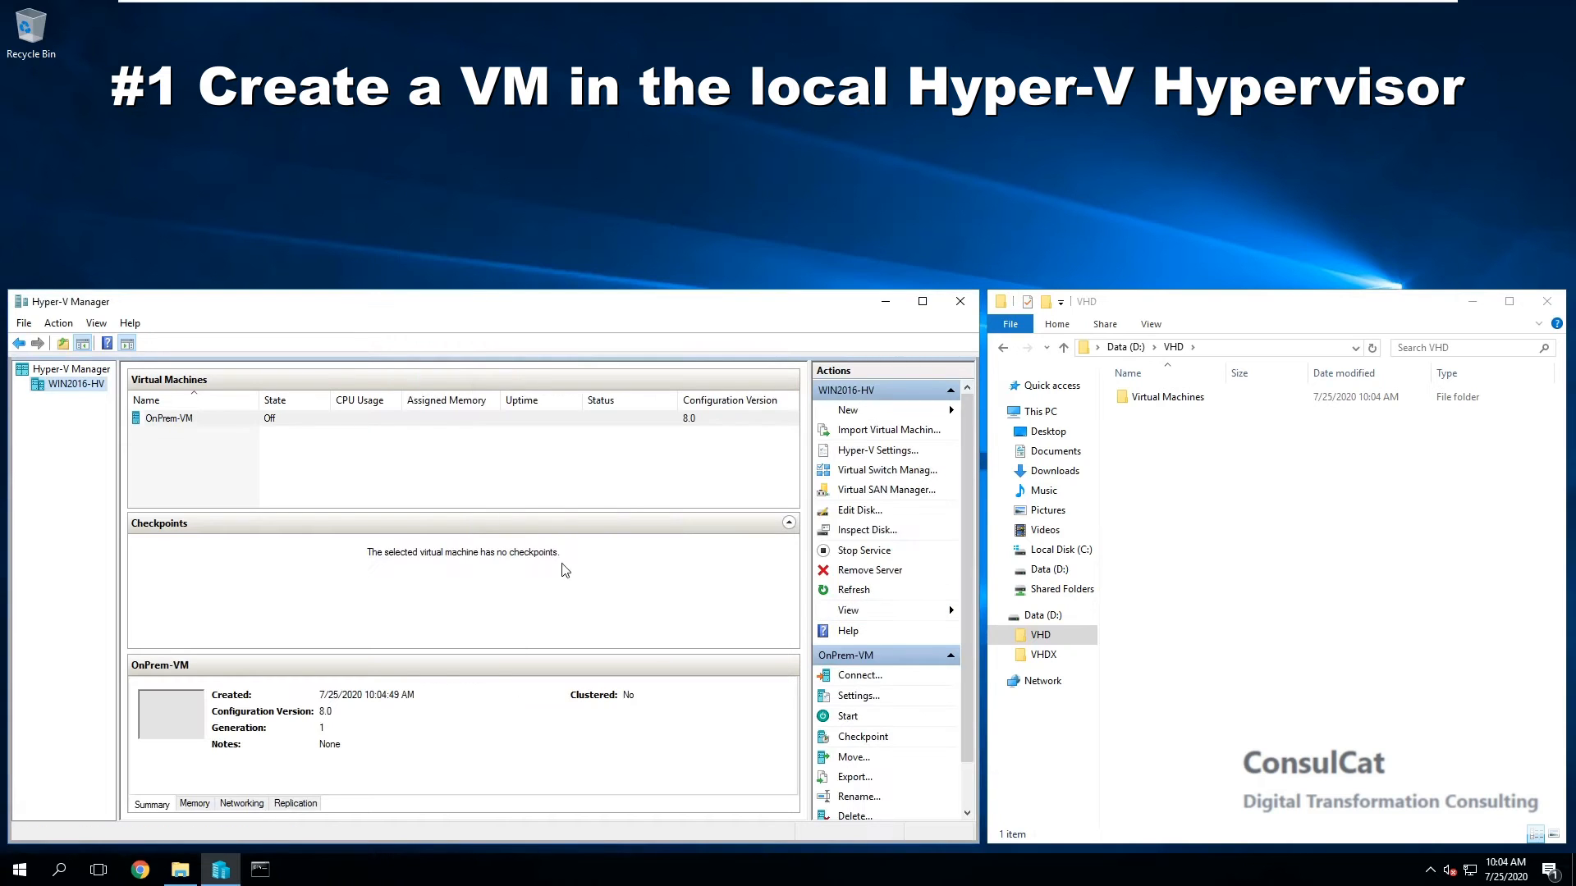
pyautogui.click(1043, 655)
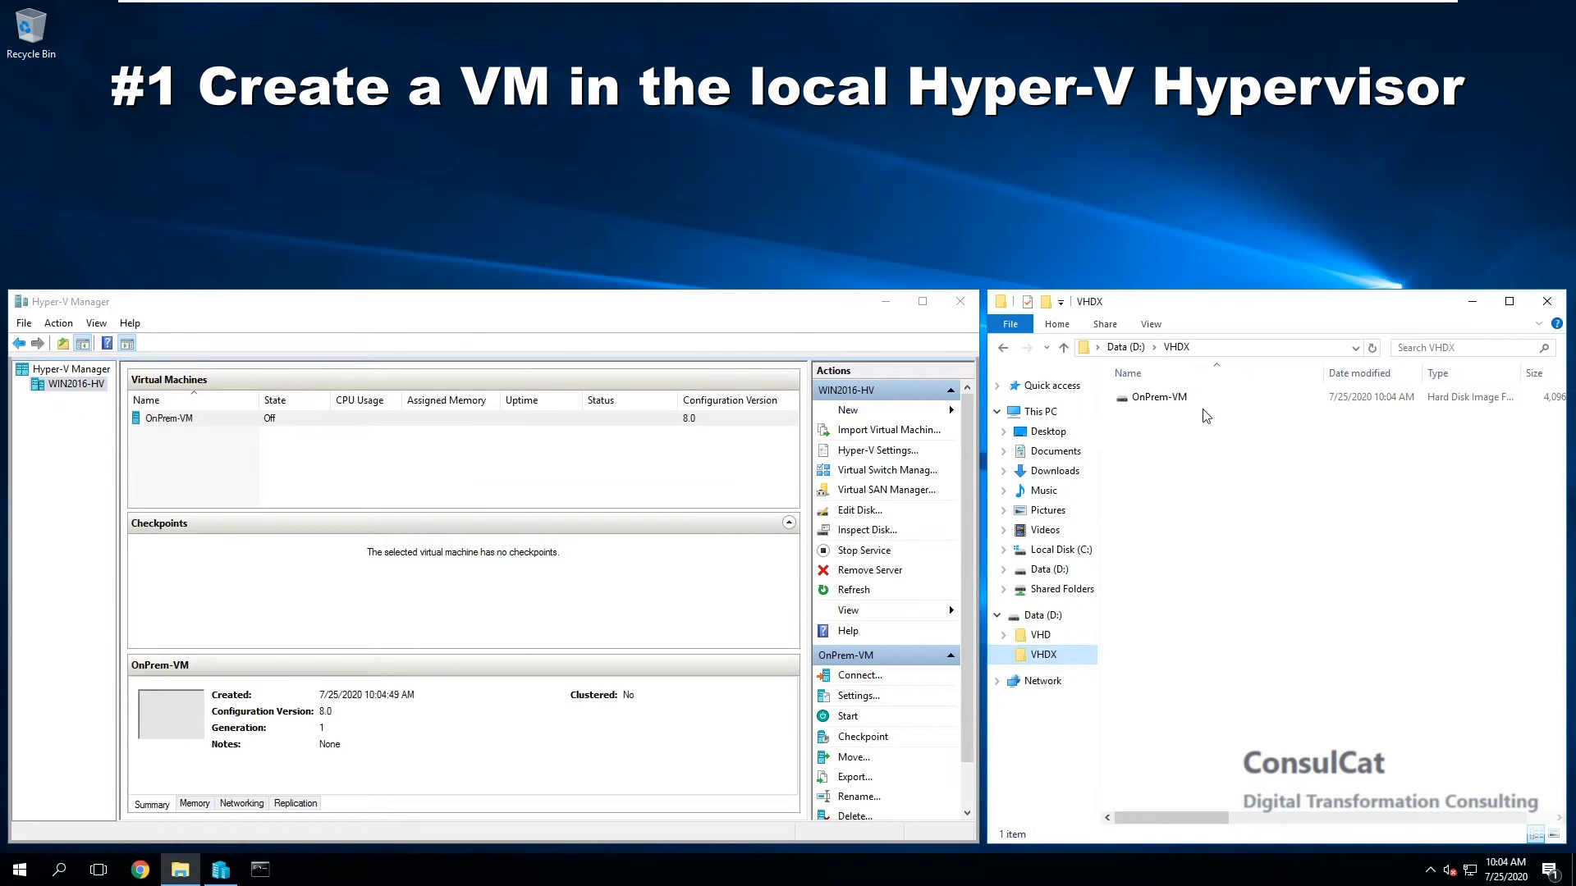
pyautogui.rightClick(170, 419)
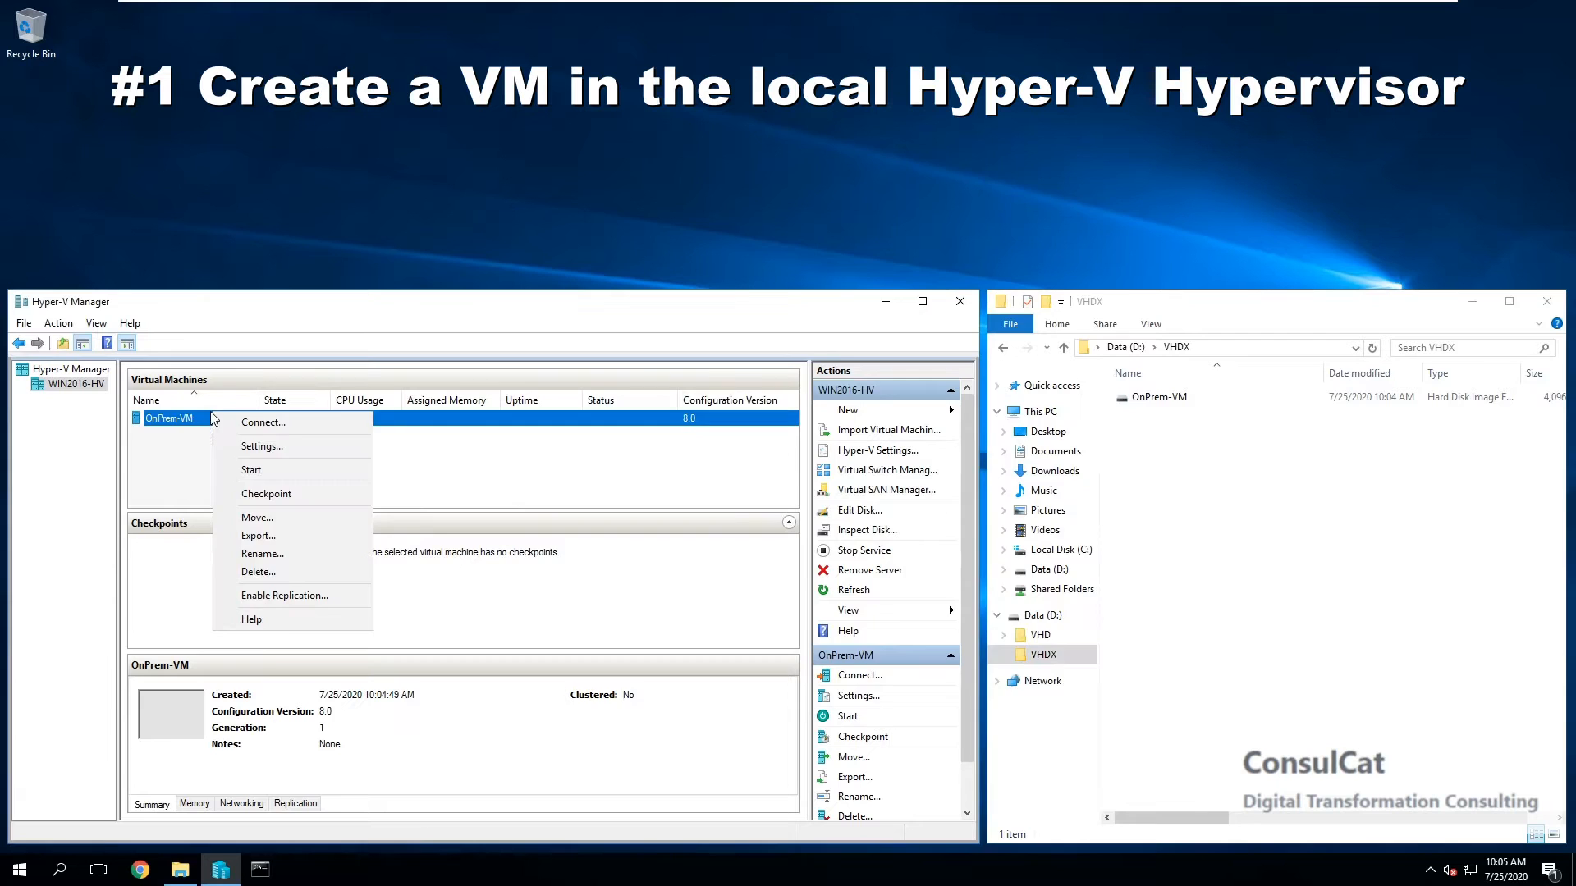
pyautogui.click(263, 447)
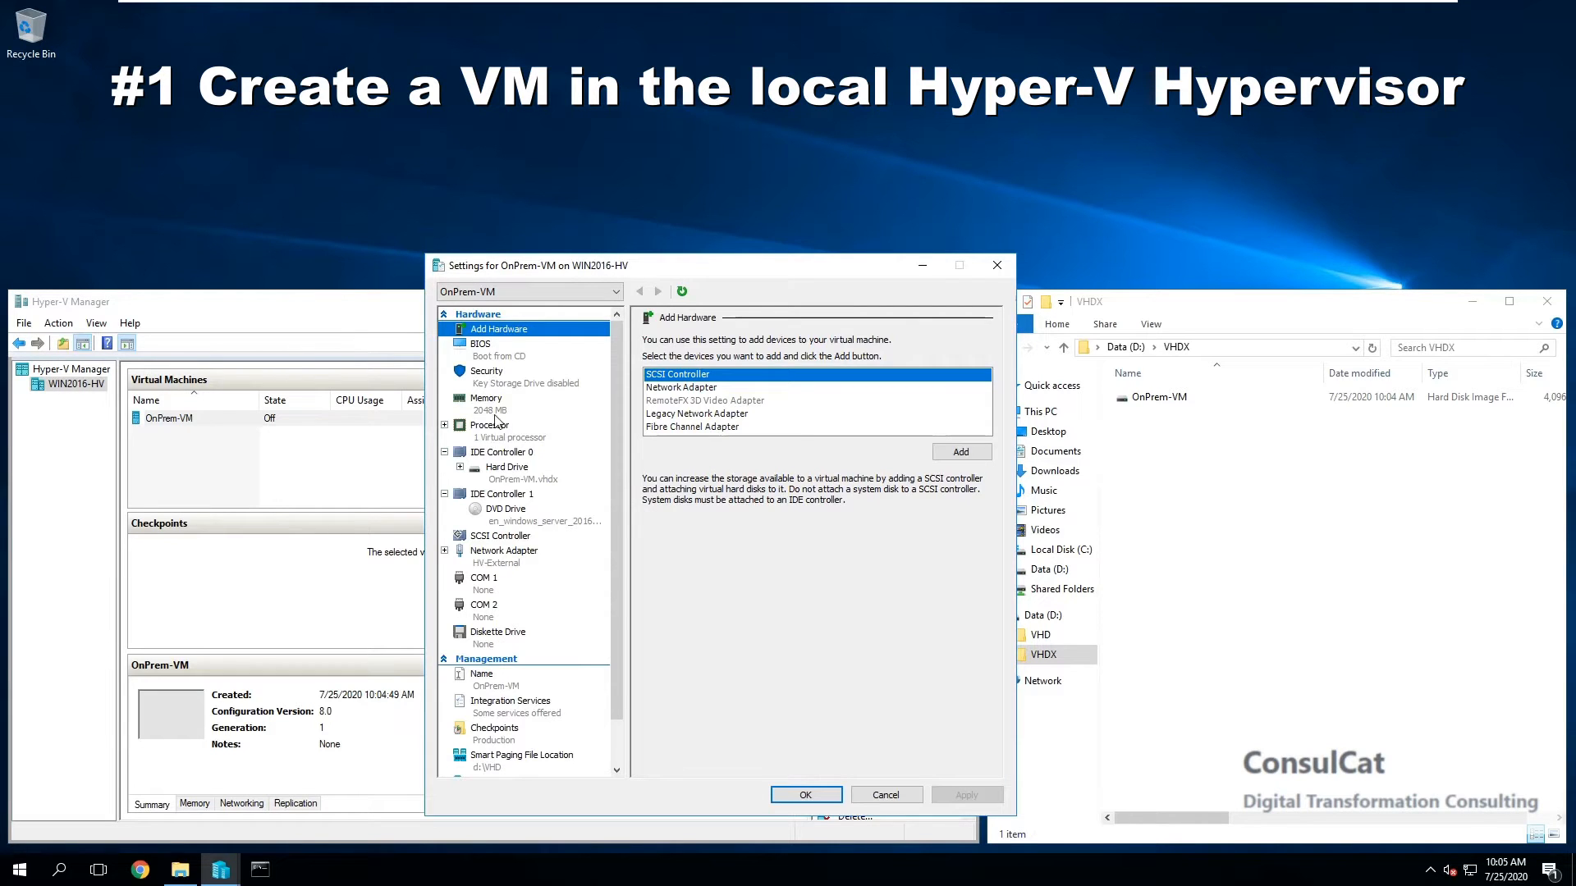
pyautogui.click(489, 426)
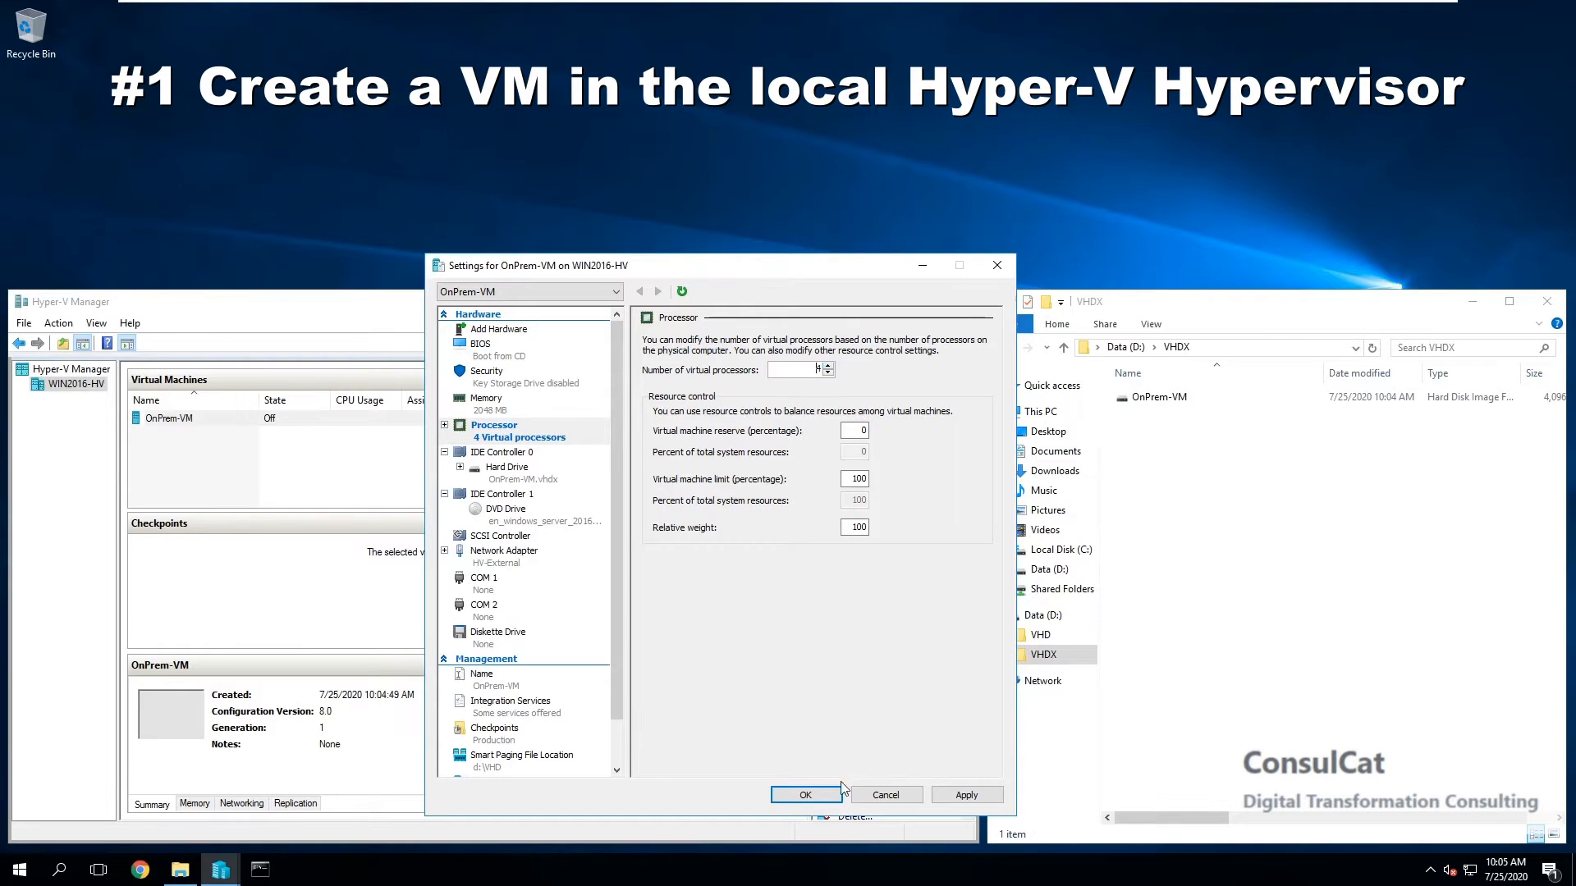
pyautogui.click(803, 795)
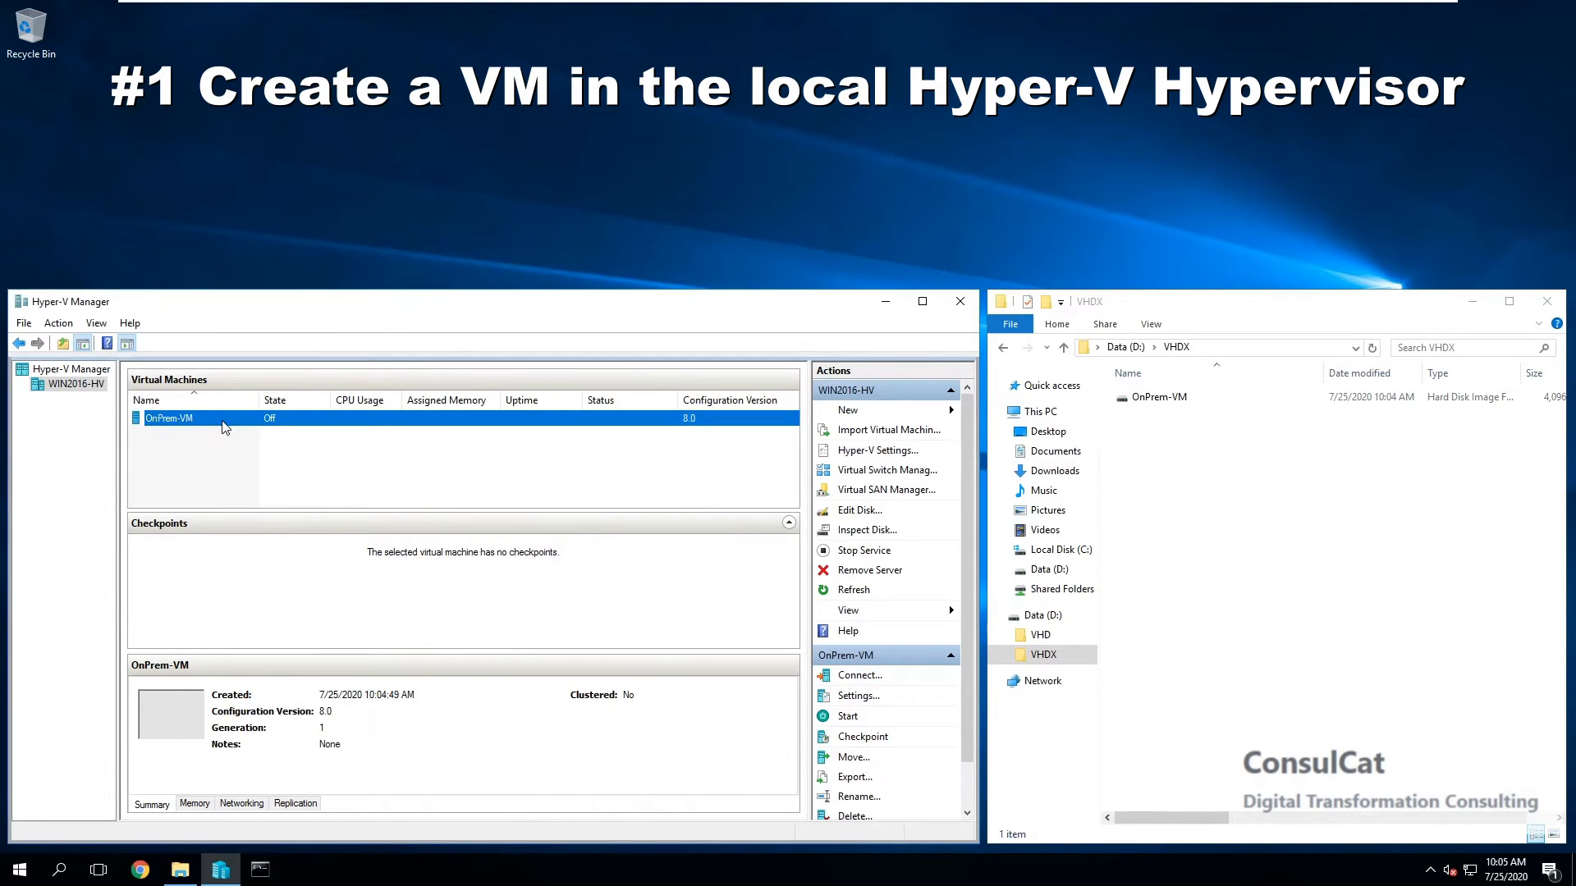
# Start OnPrem-VM from its console and install Windows Server 2016 Standard (Desktop Experience)
pyautogui.click(859, 674)
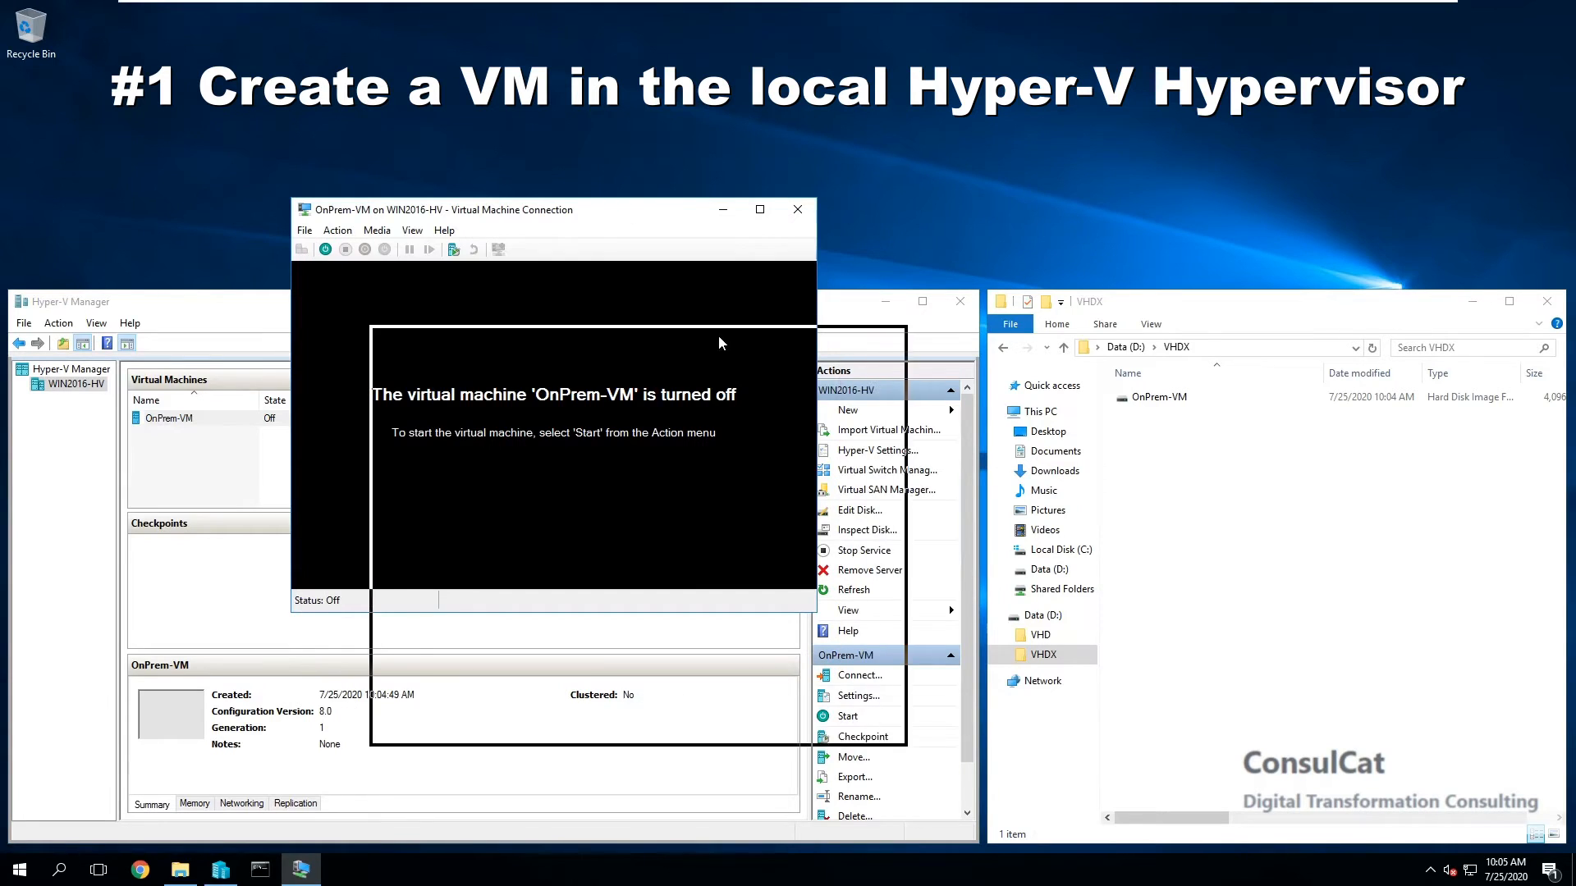
pyautogui.click(847, 715)
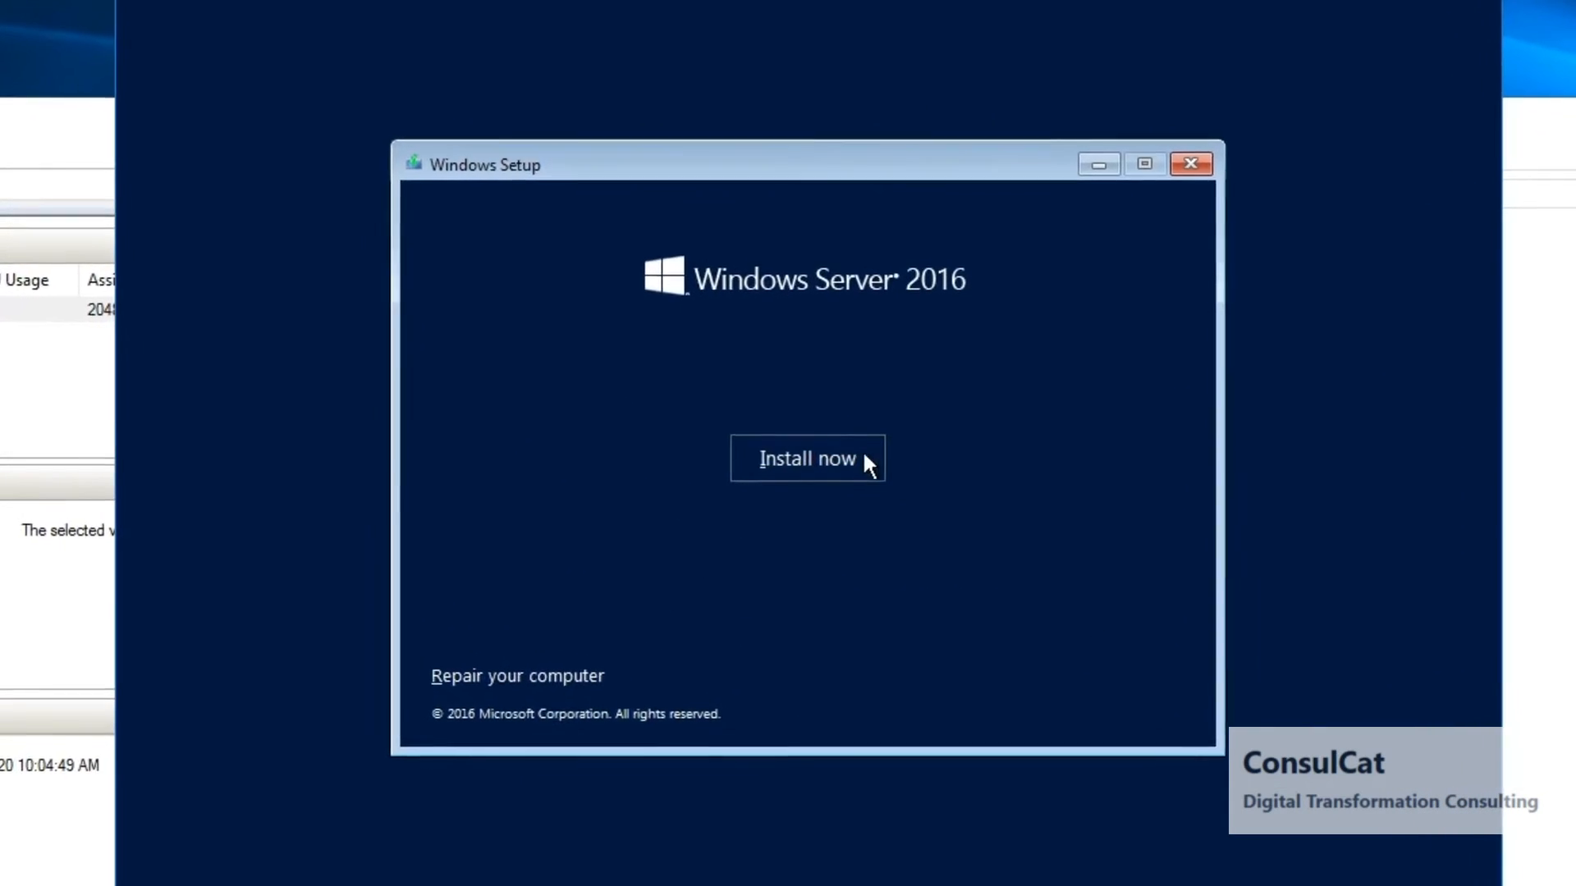
pyautogui.click(807, 458)
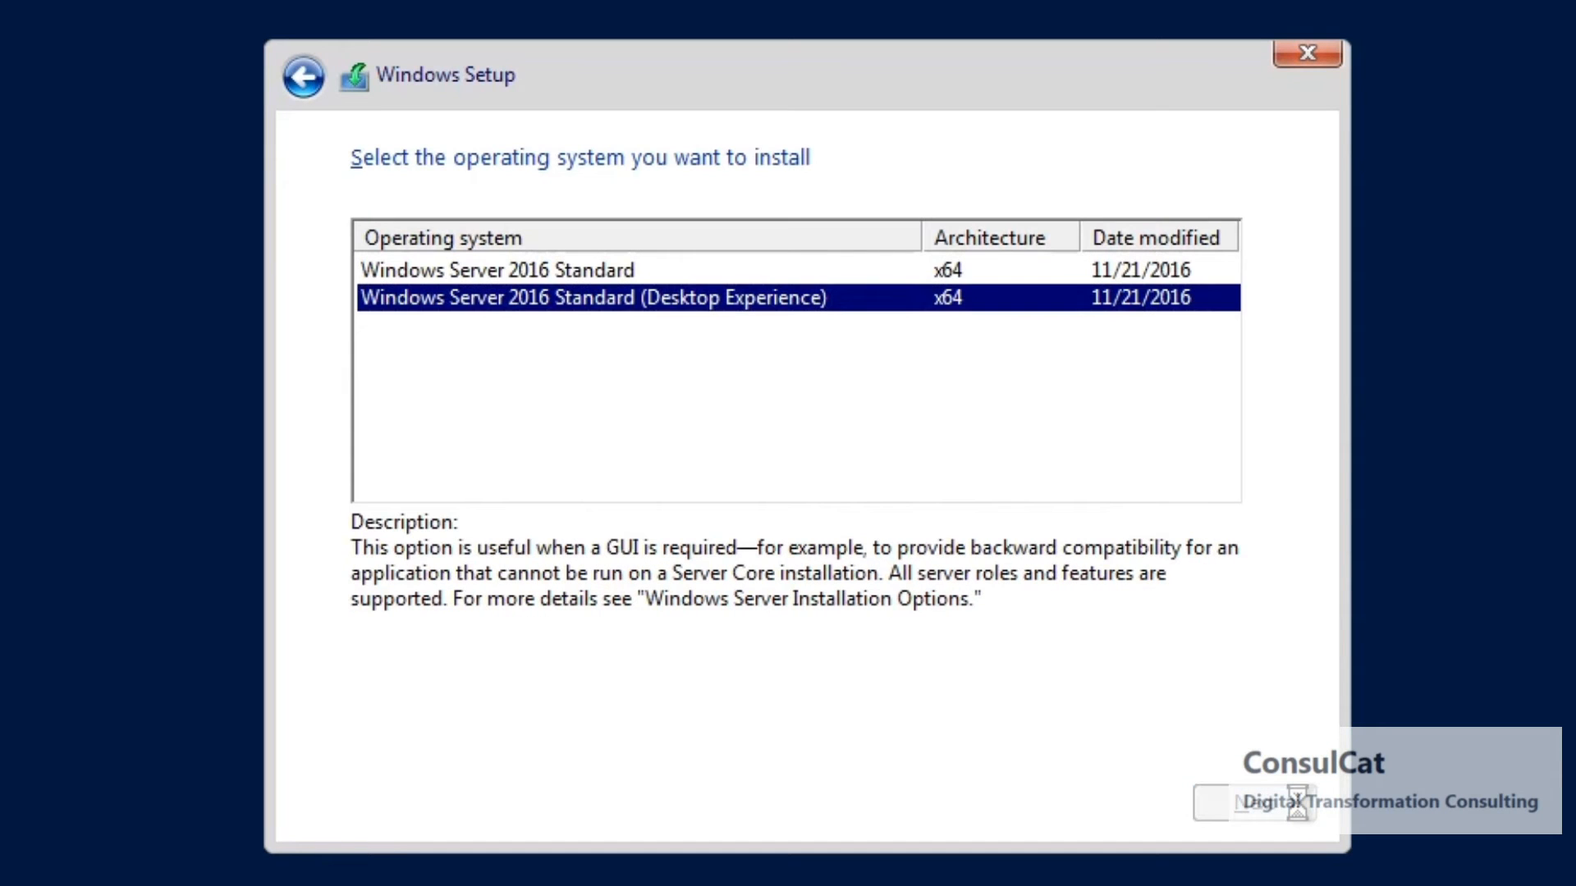
pyautogui.click(1255, 803)
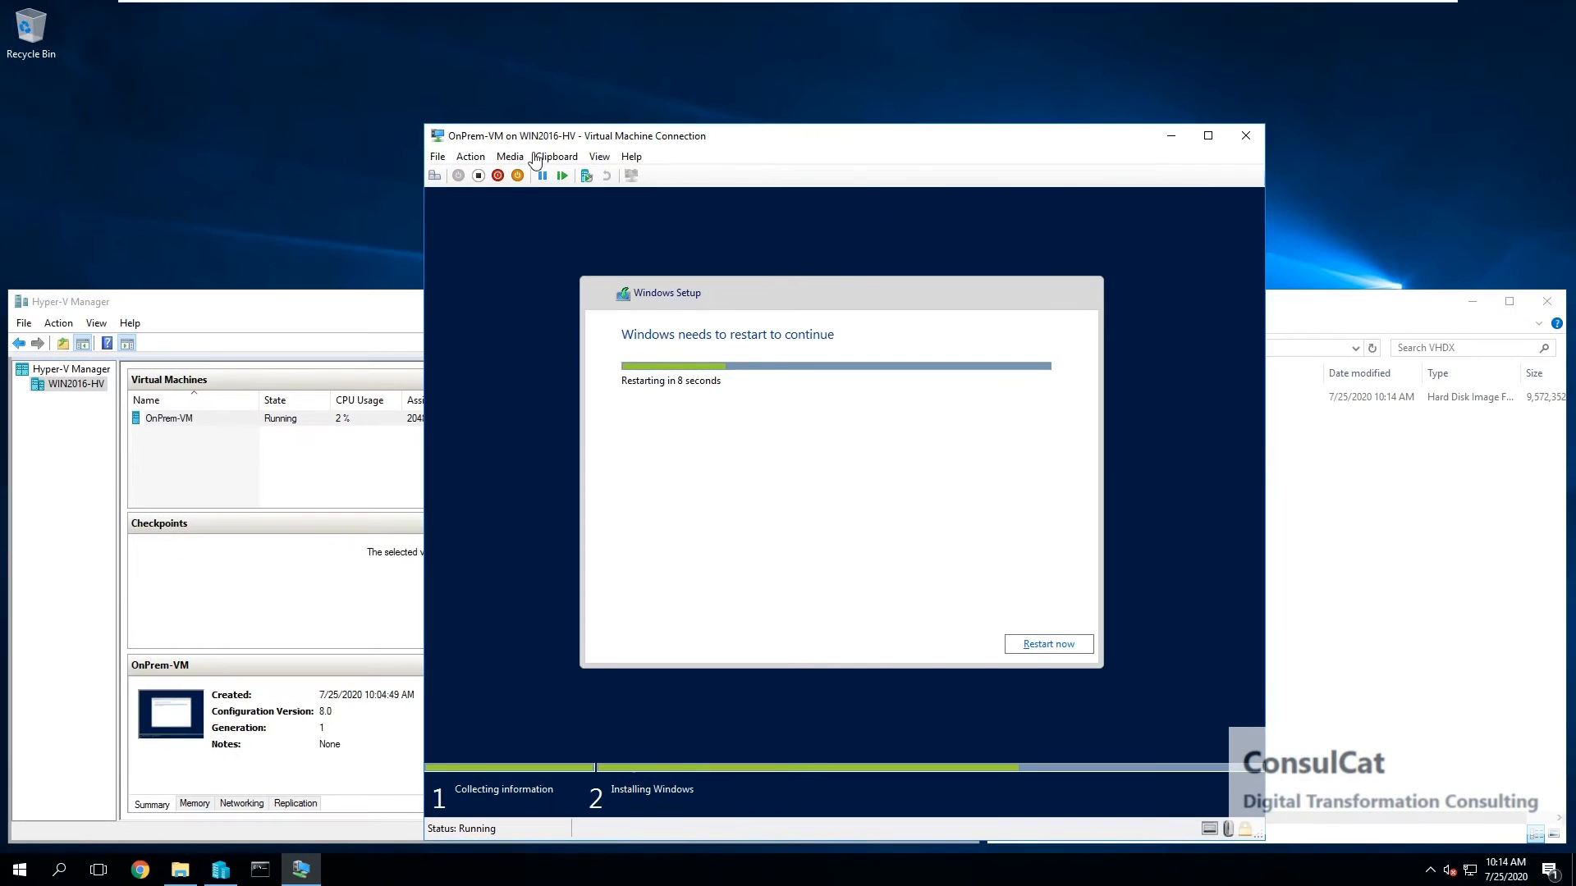
# Restart to finish setup, set the Administrator password and send Ctrl+Alt+Delete at the lock screen
pyautogui.click(509, 156)
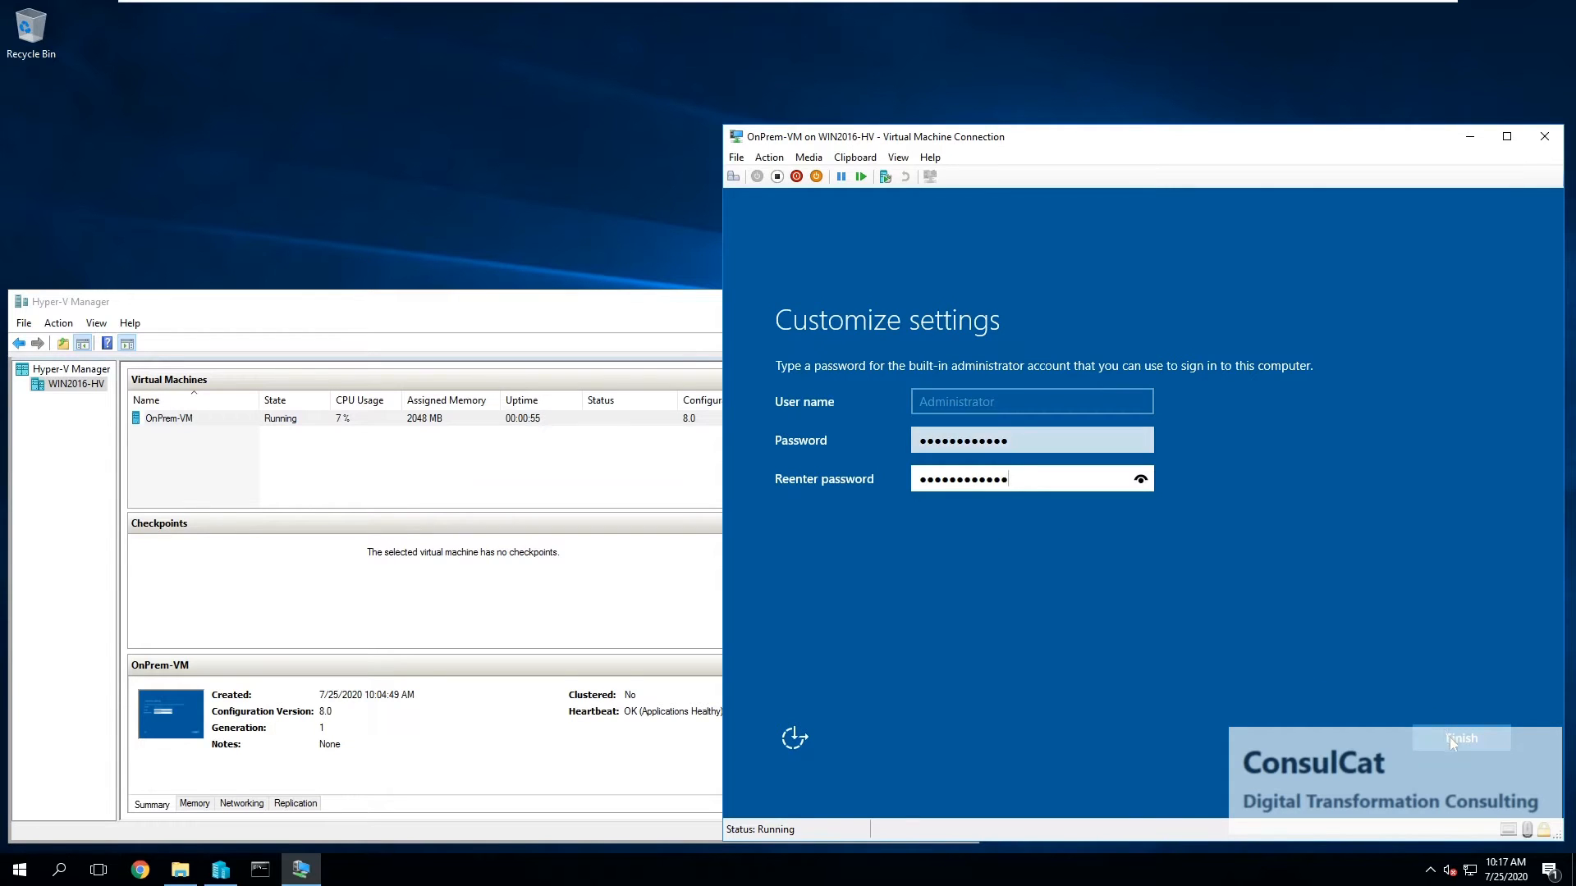
pyautogui.click(1460, 737)
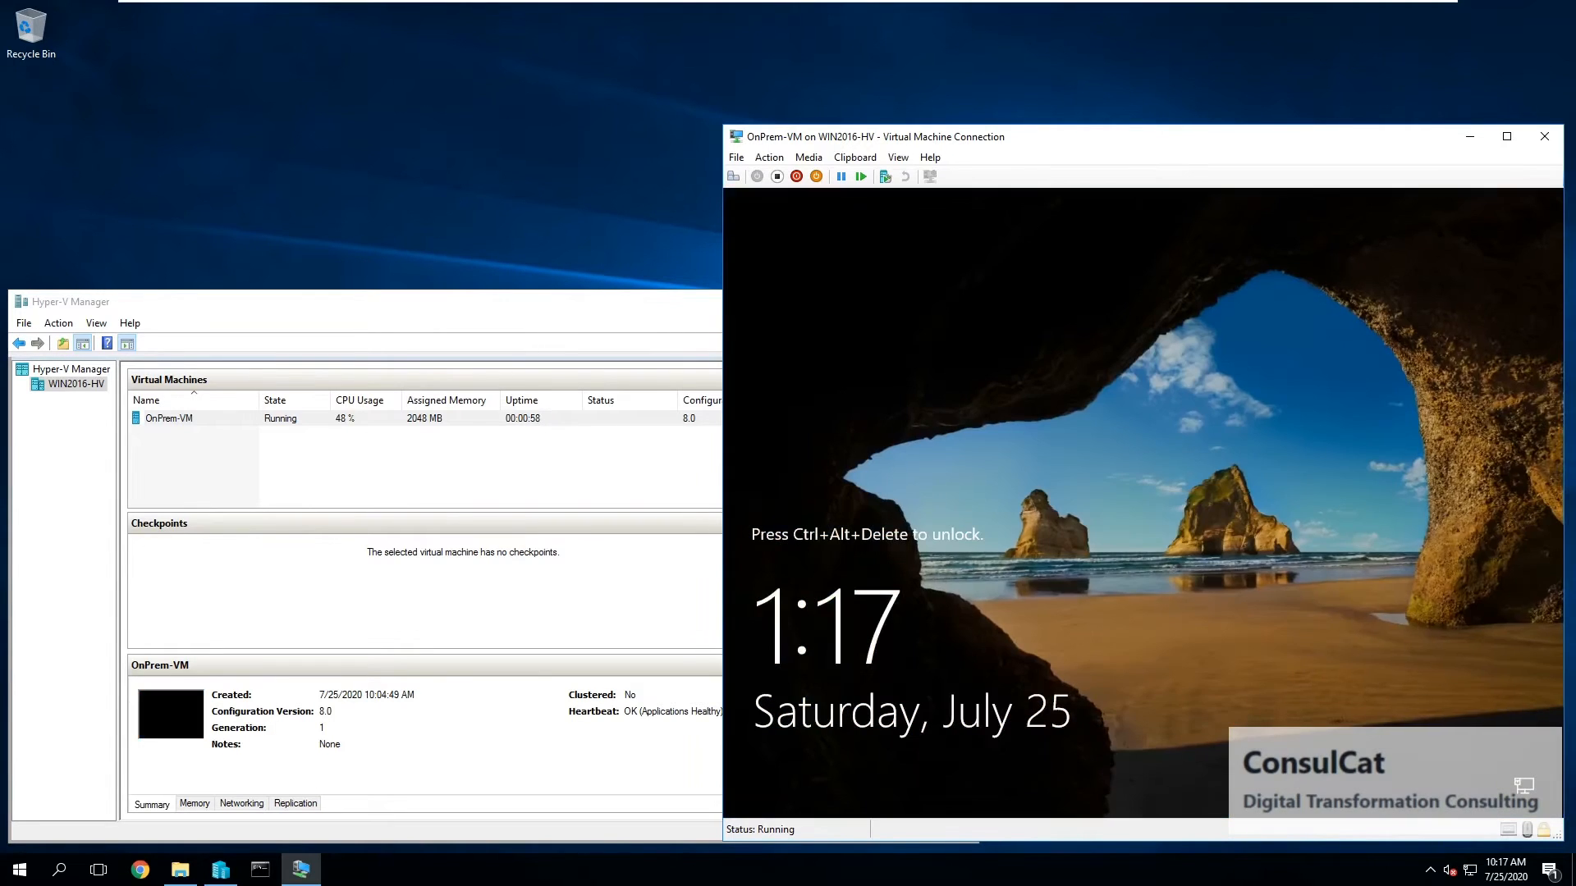
pyautogui.click(768, 158)
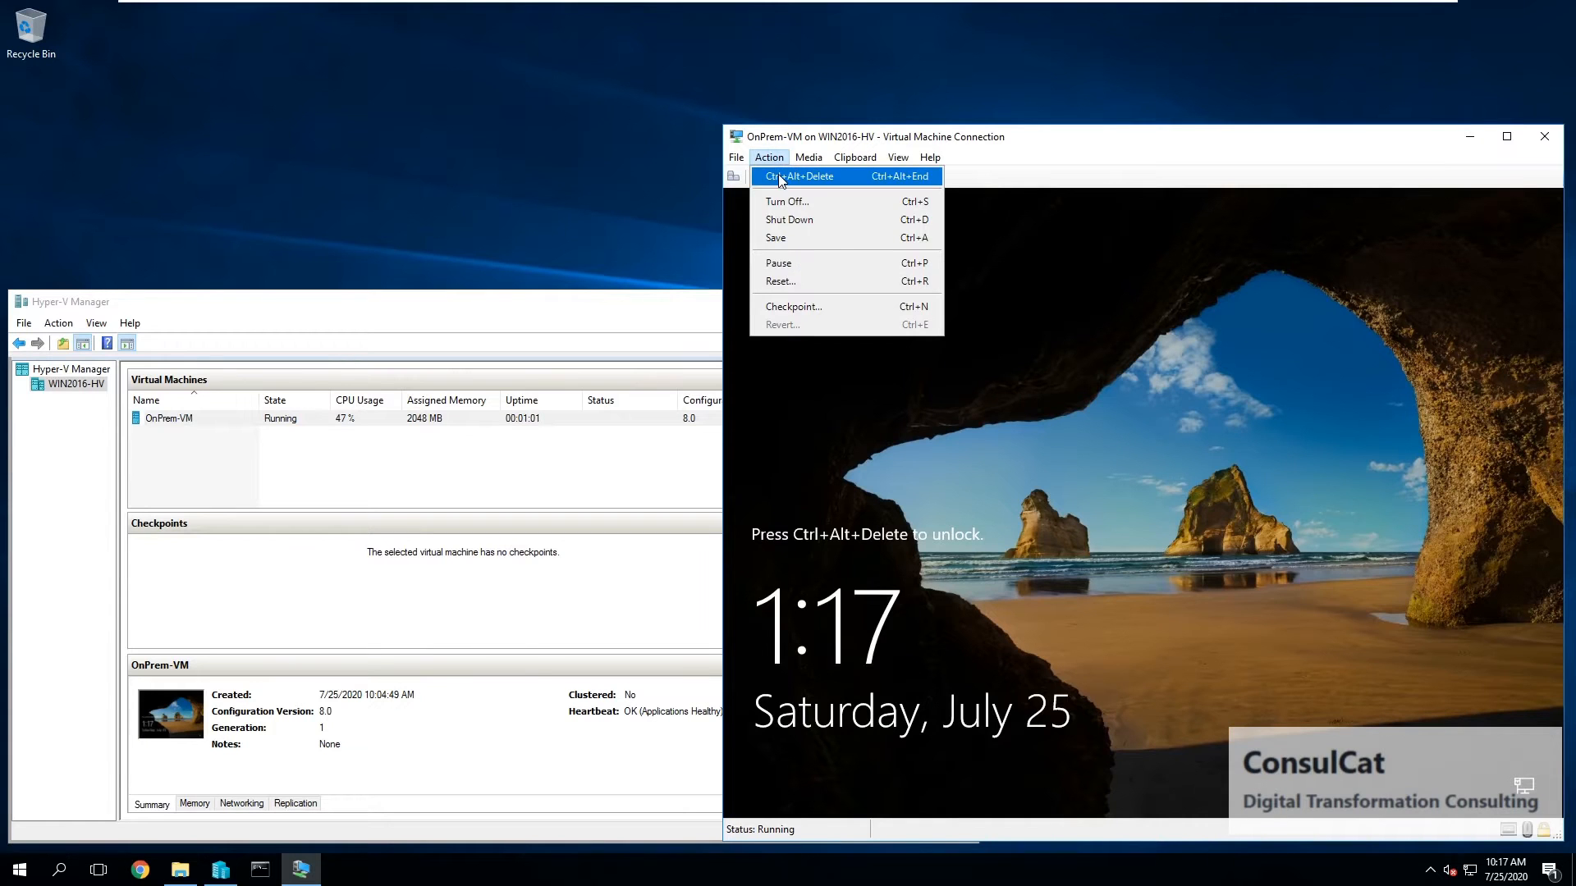
pyautogui.click(802, 175)
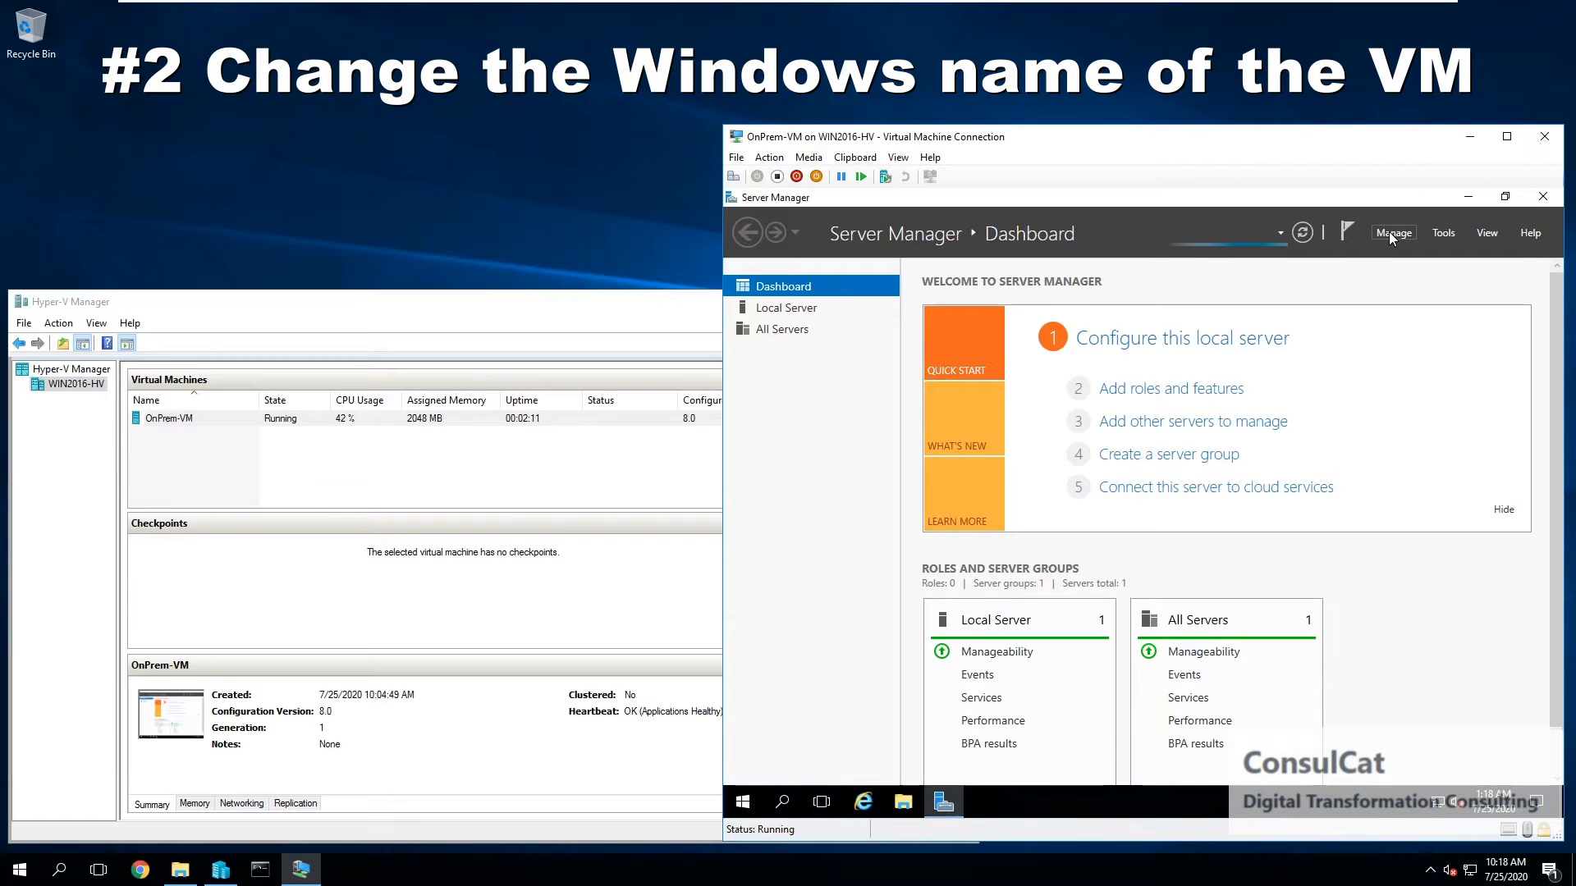
# Close Server Manager and reach the computer name change dialog from System Properties
pyautogui.click(1394, 231)
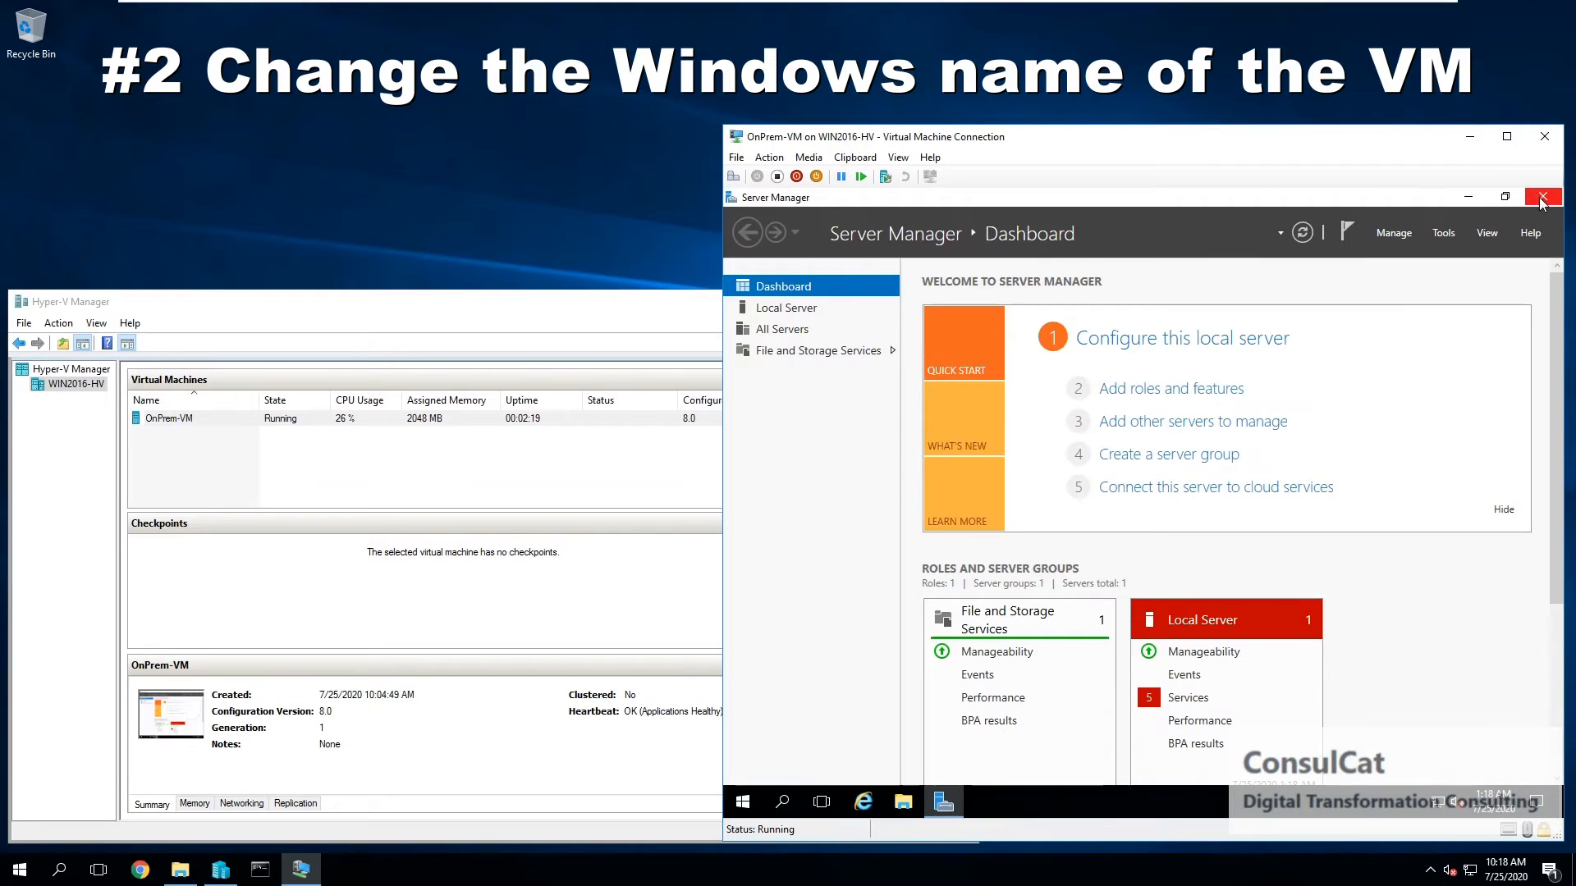
pyautogui.click(1543, 195)
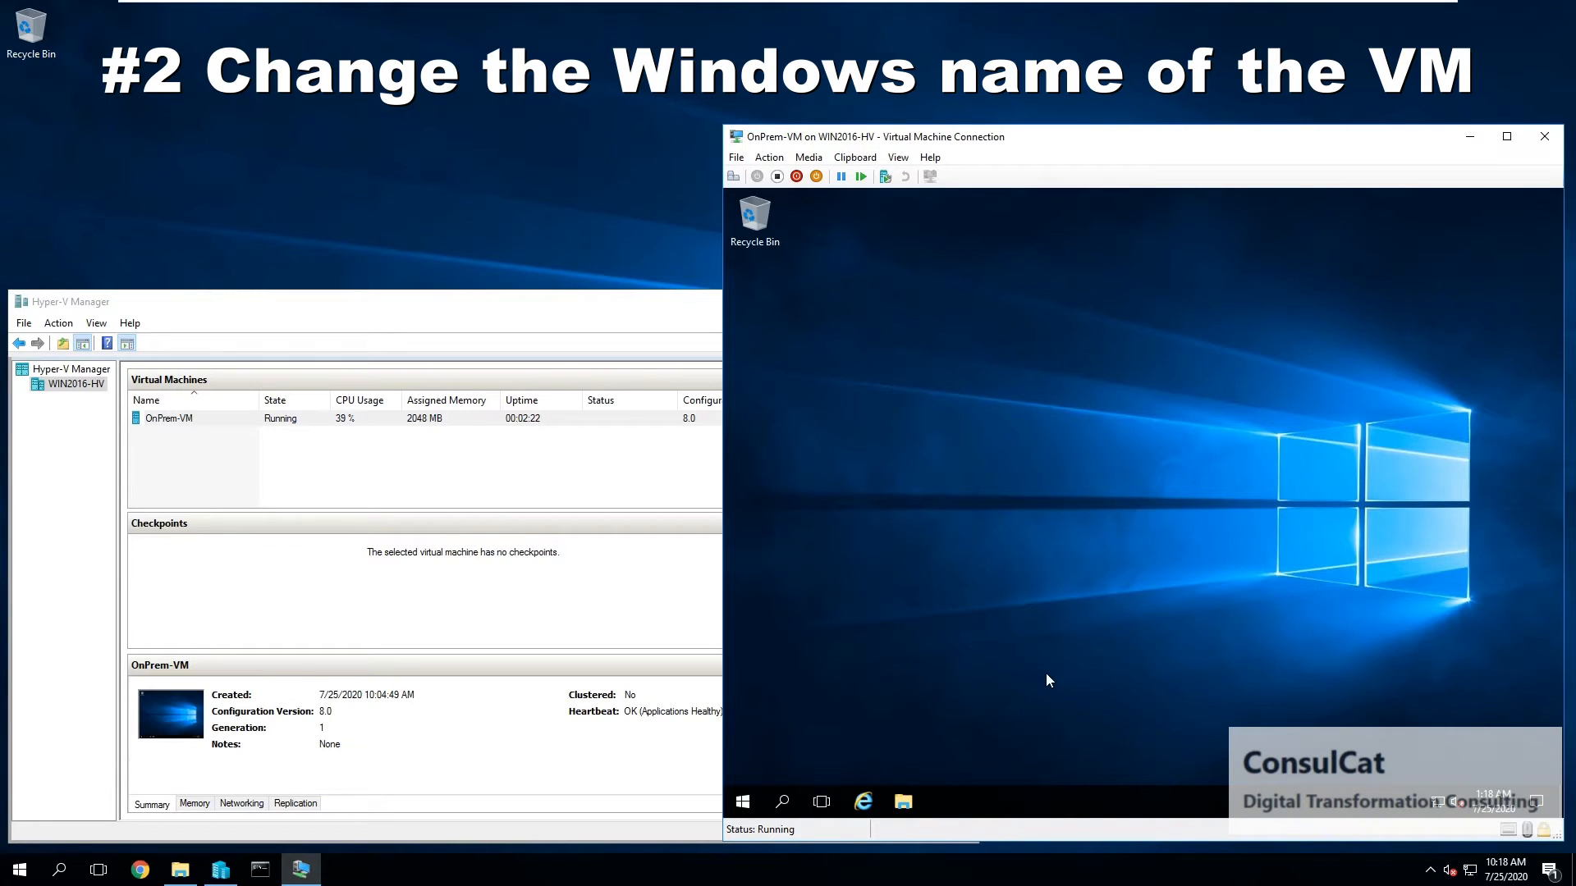
pyautogui.moveTo(752, 785)
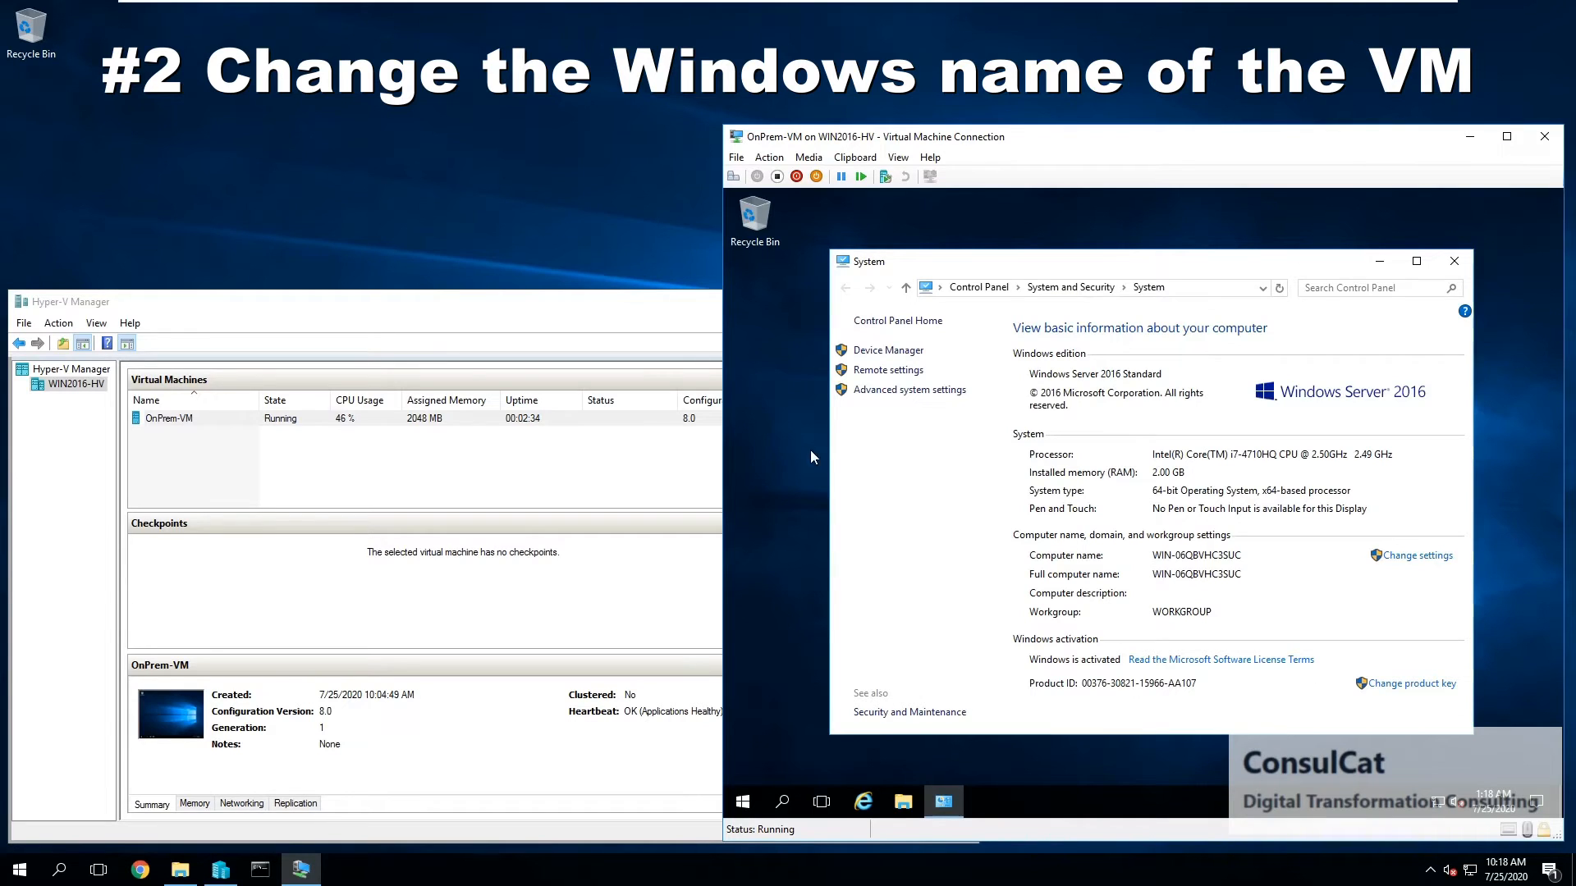
pyautogui.moveTo(1103, 568)
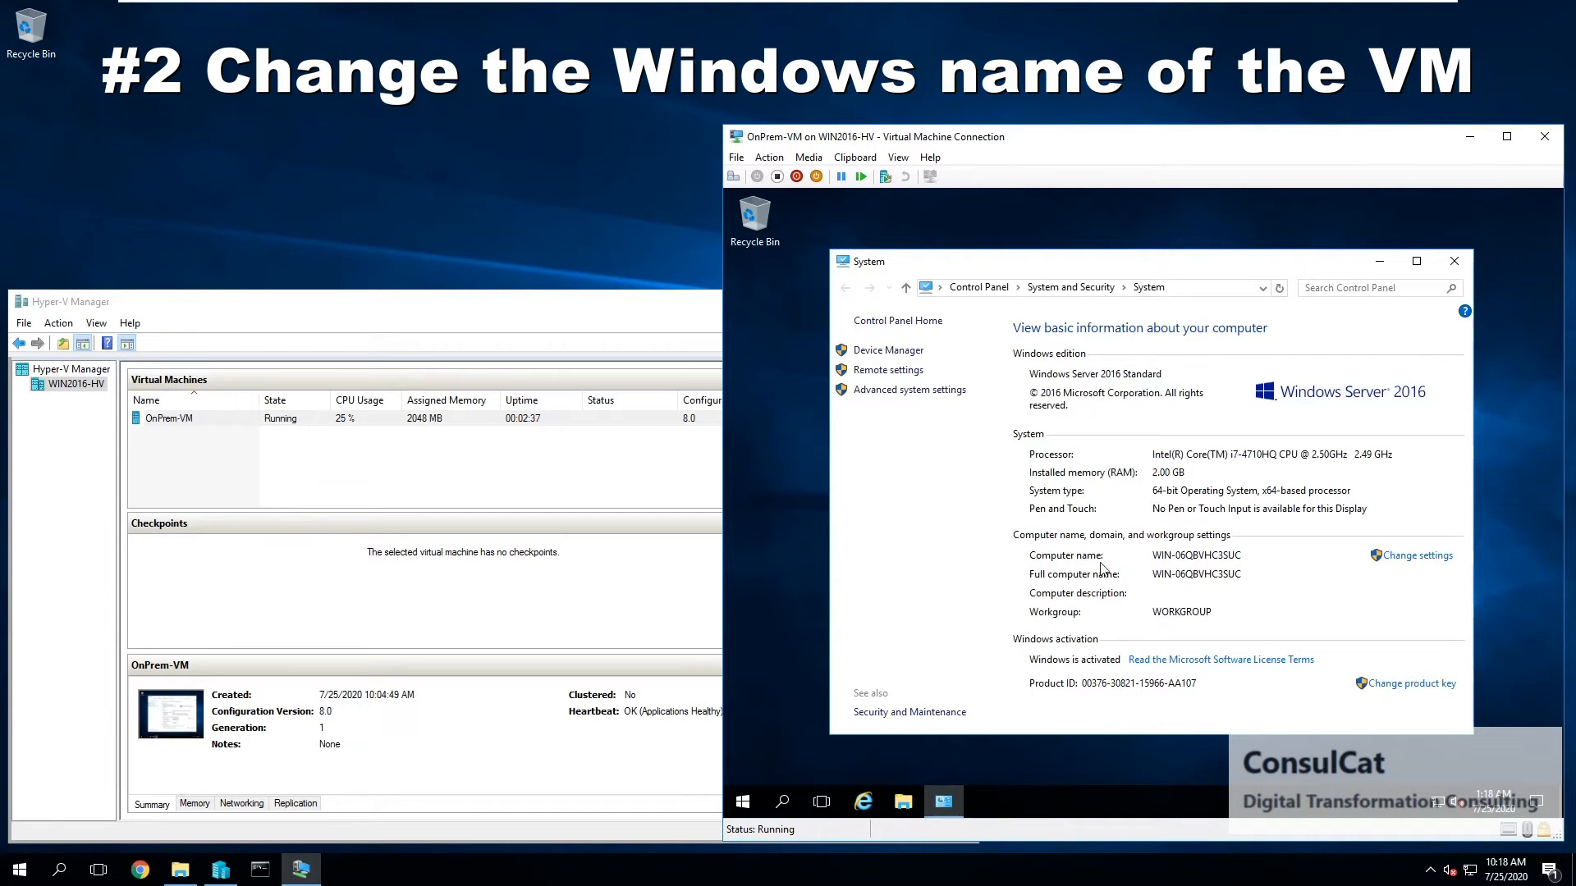
pyautogui.click(1416, 557)
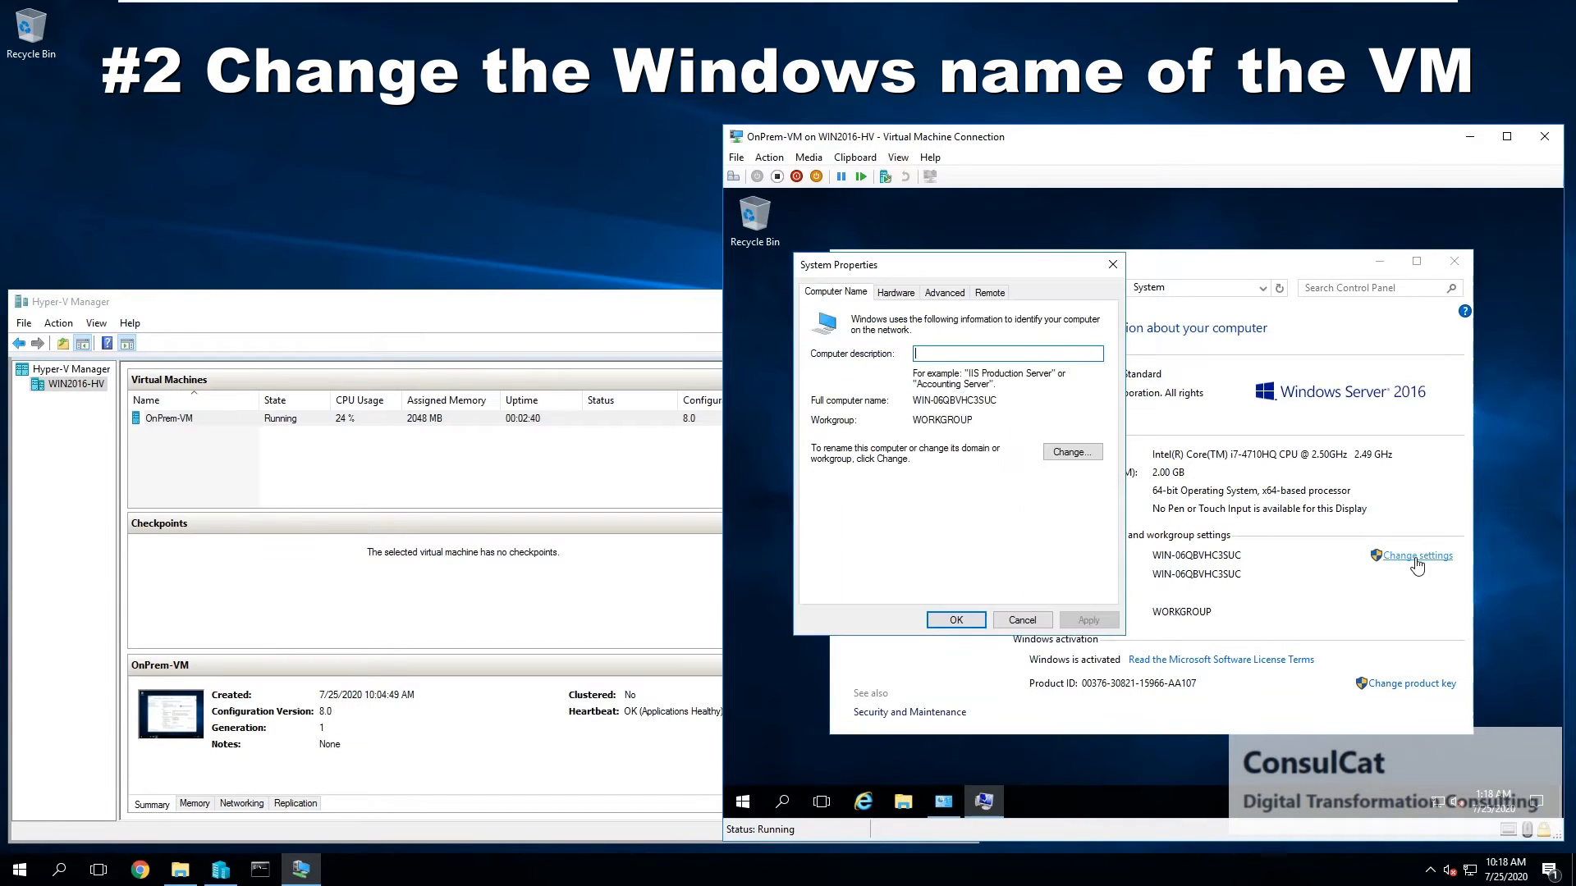
pyautogui.click(1070, 451)
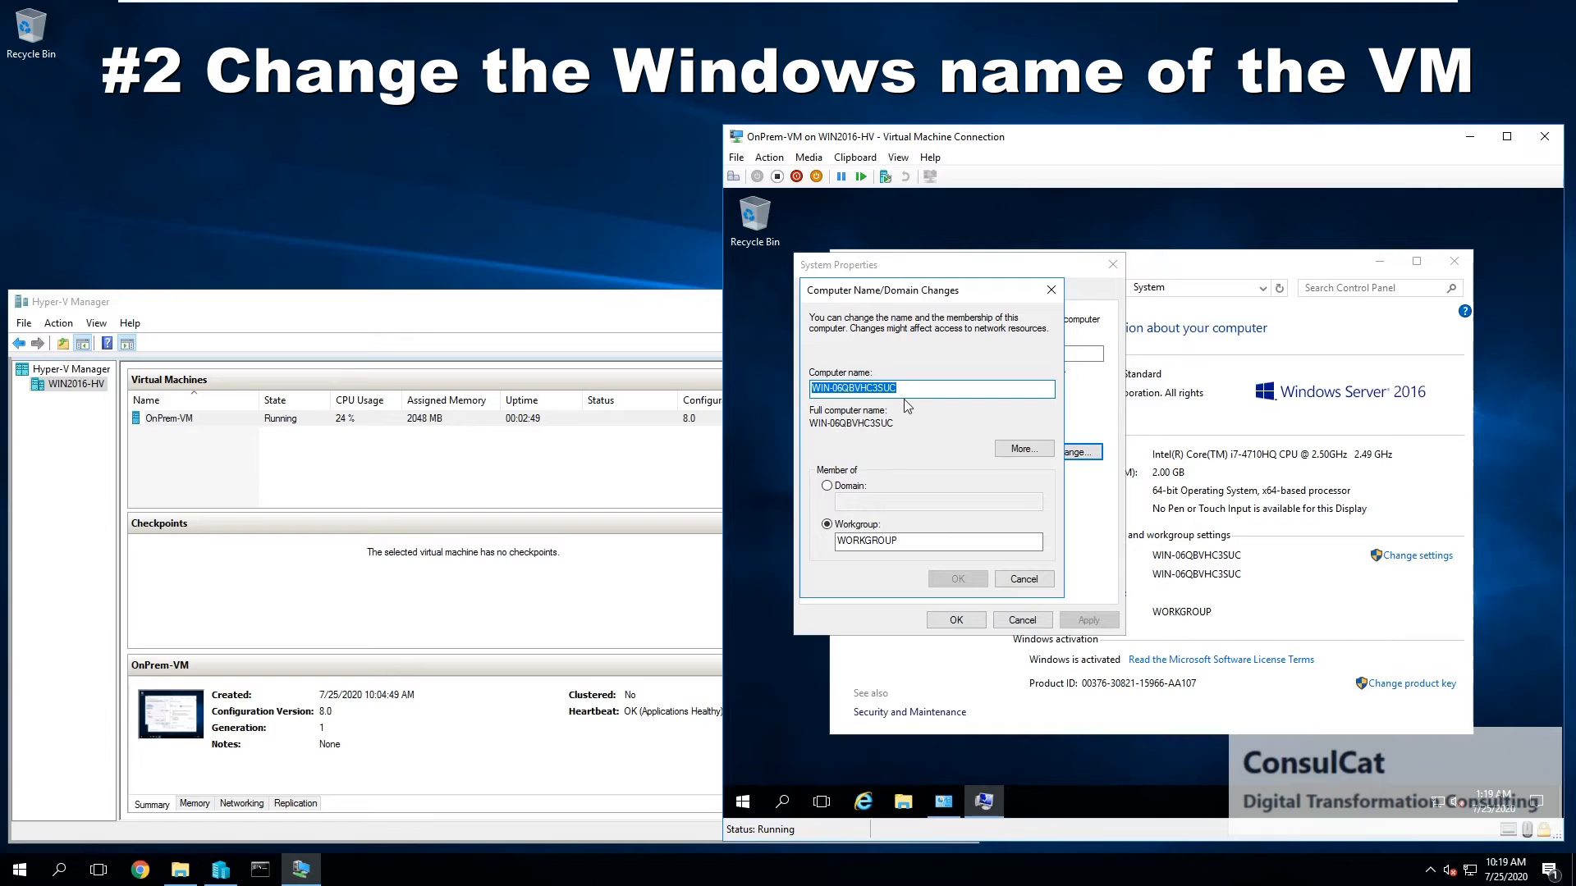
# Enter OnPrem-VM as the computer name, confirm it and acknowledge the restart notice
pyautogui.write('On')
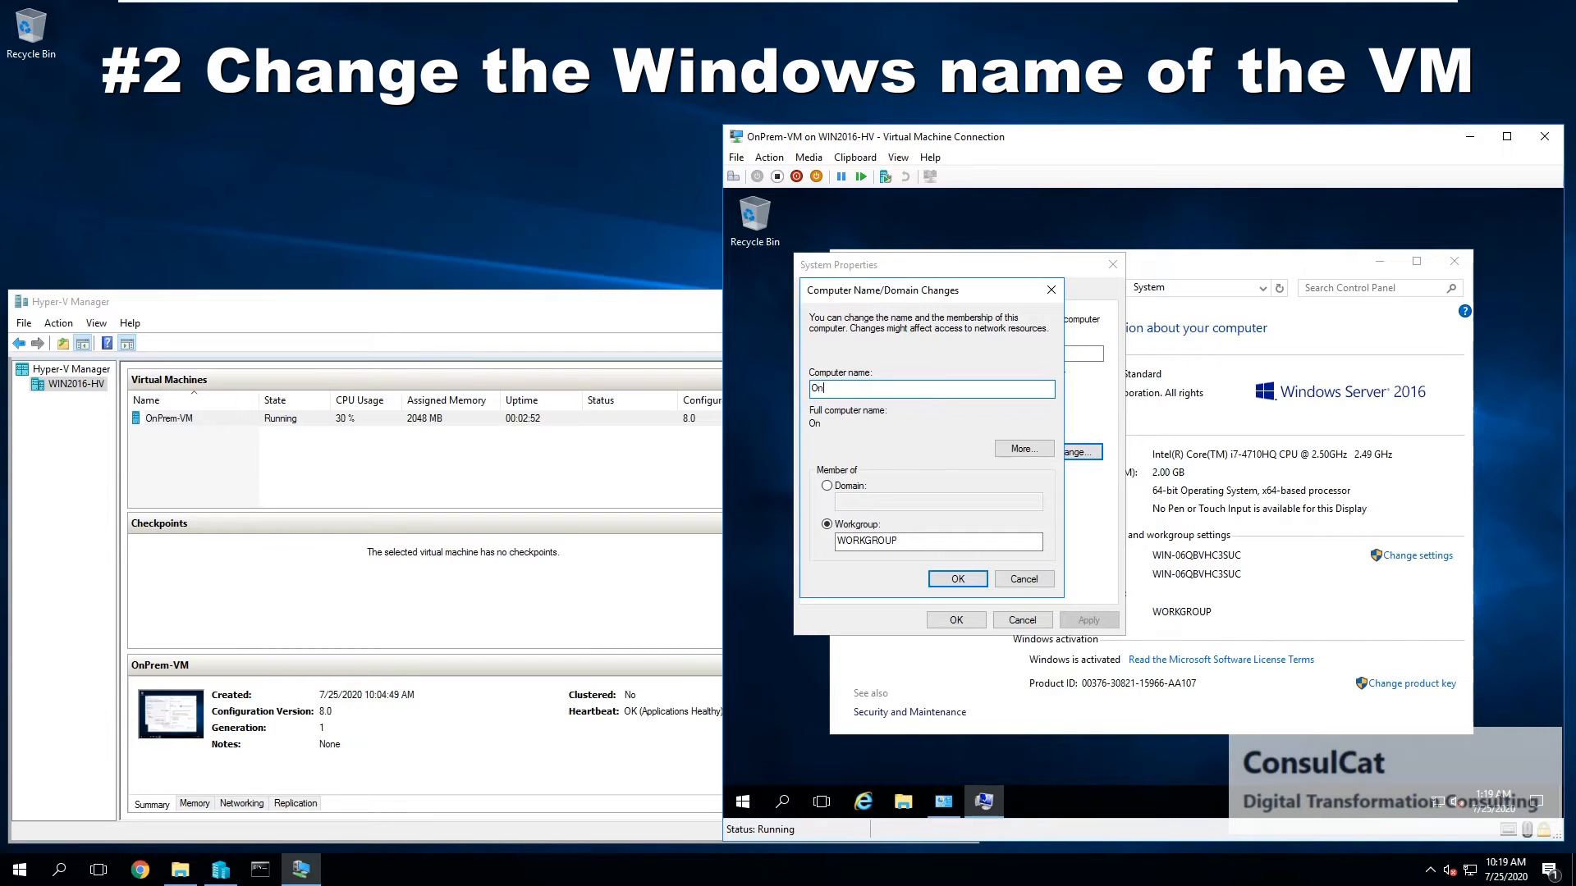
pyautogui.write('Prem-VM')
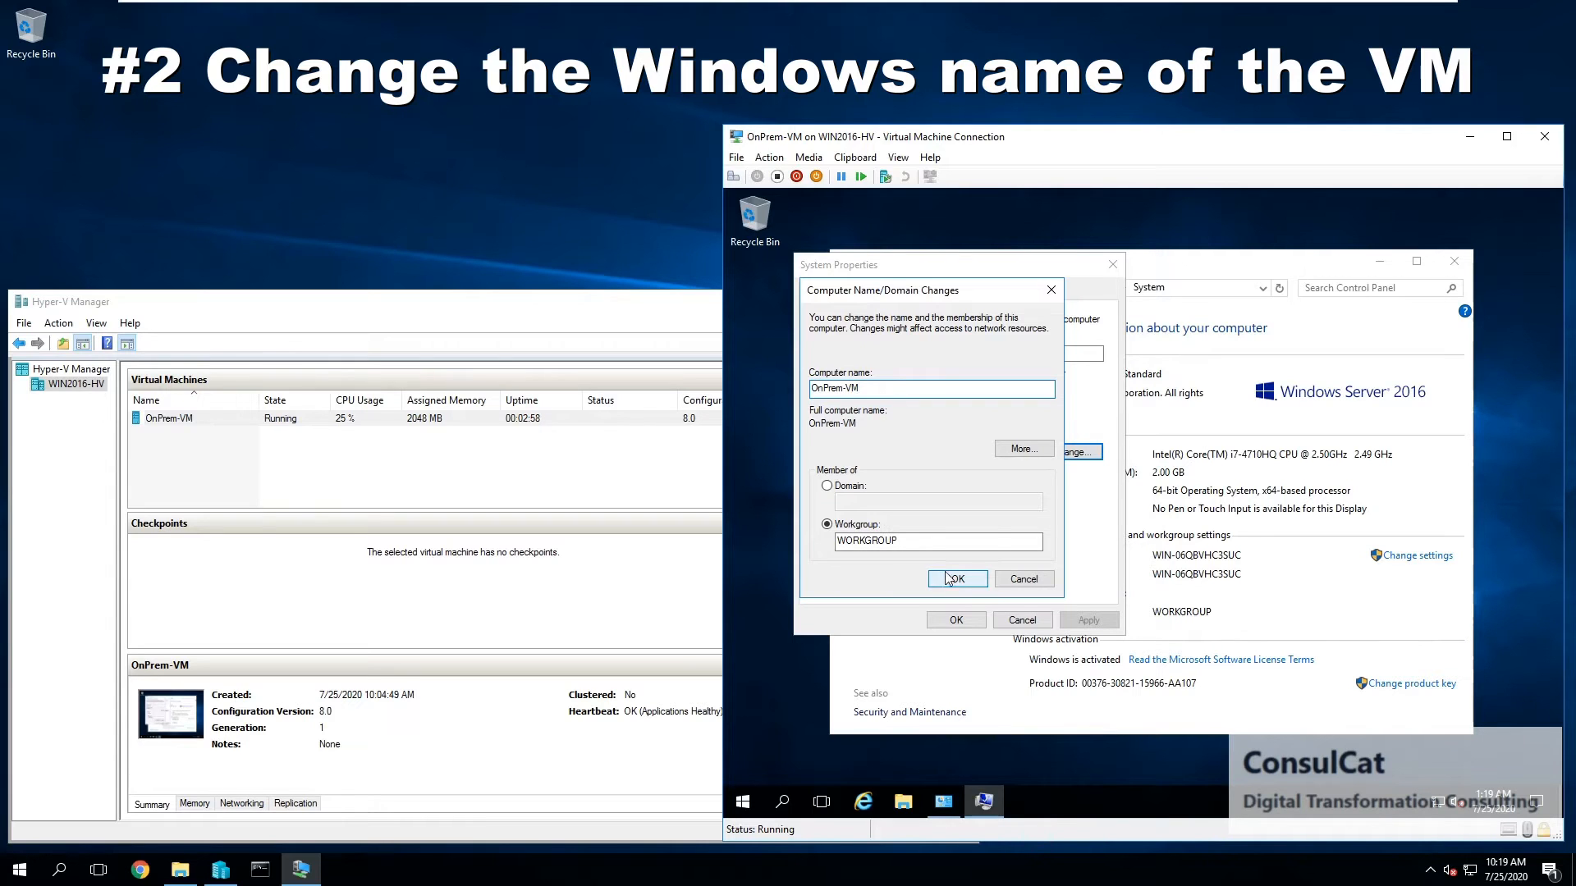
pyautogui.click(956, 579)
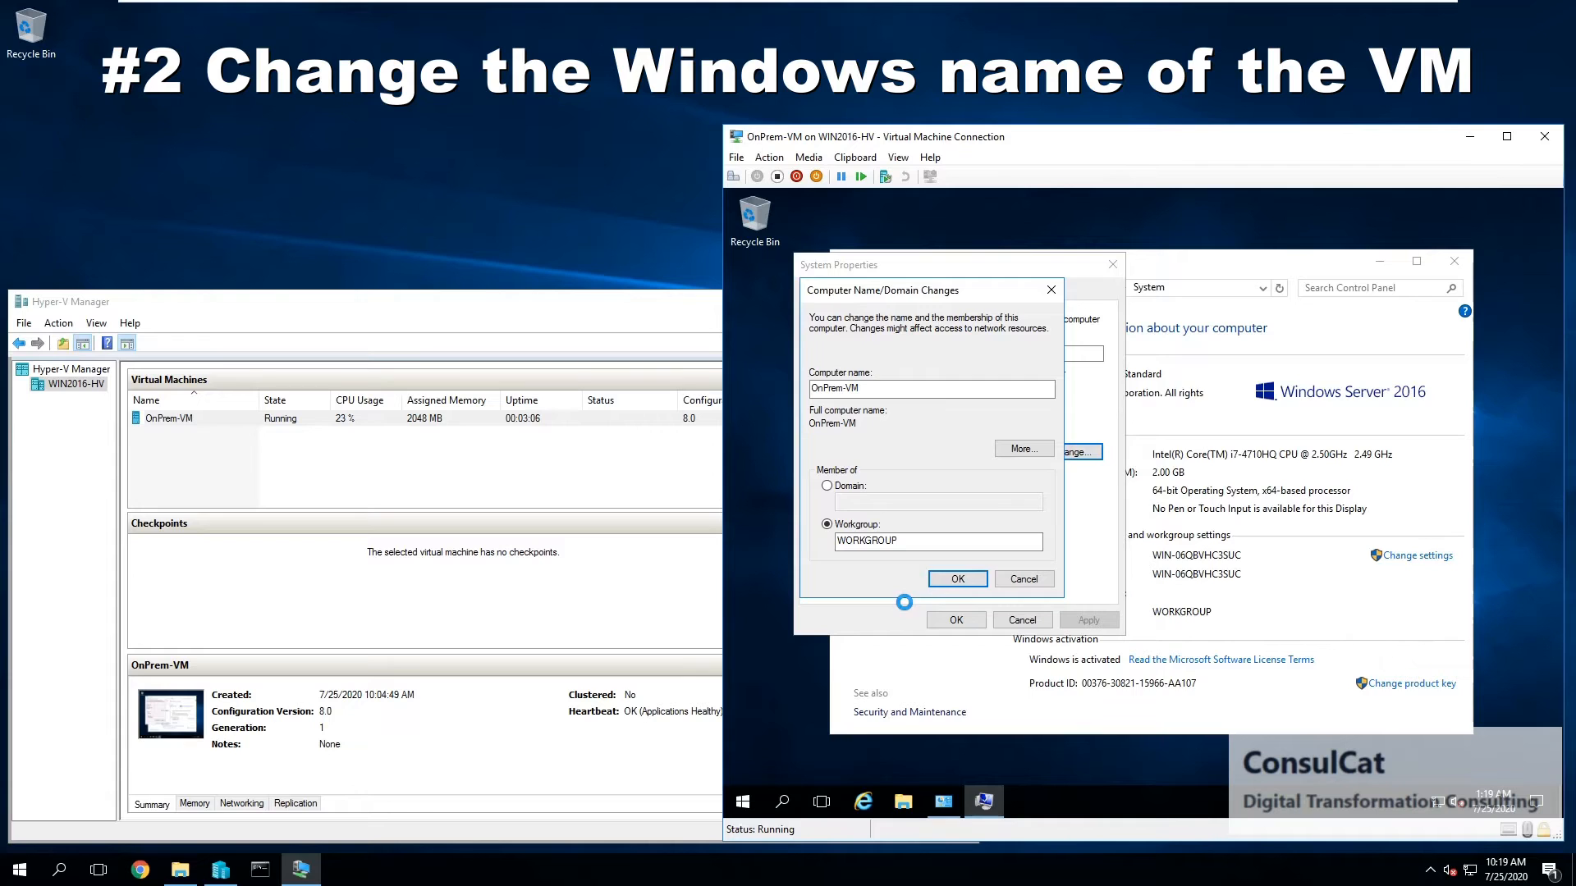
pyautogui.click(955, 580)
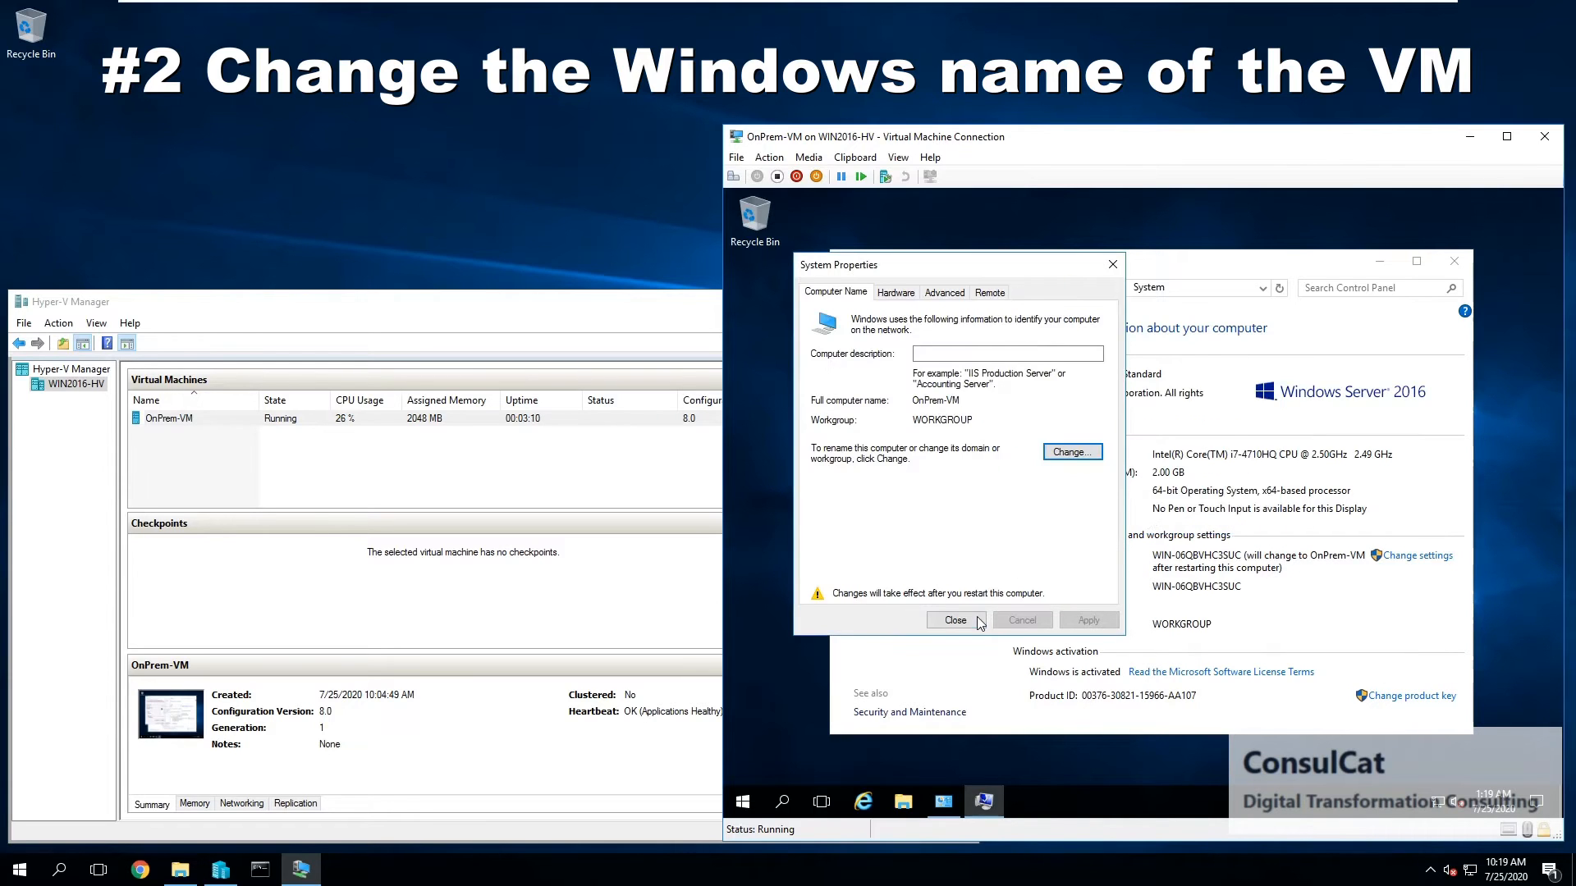
# Restart the guest for the rename, then unlock with Ctrl+Alt+Delete and sign in as Administrator
pyautogui.click(953, 620)
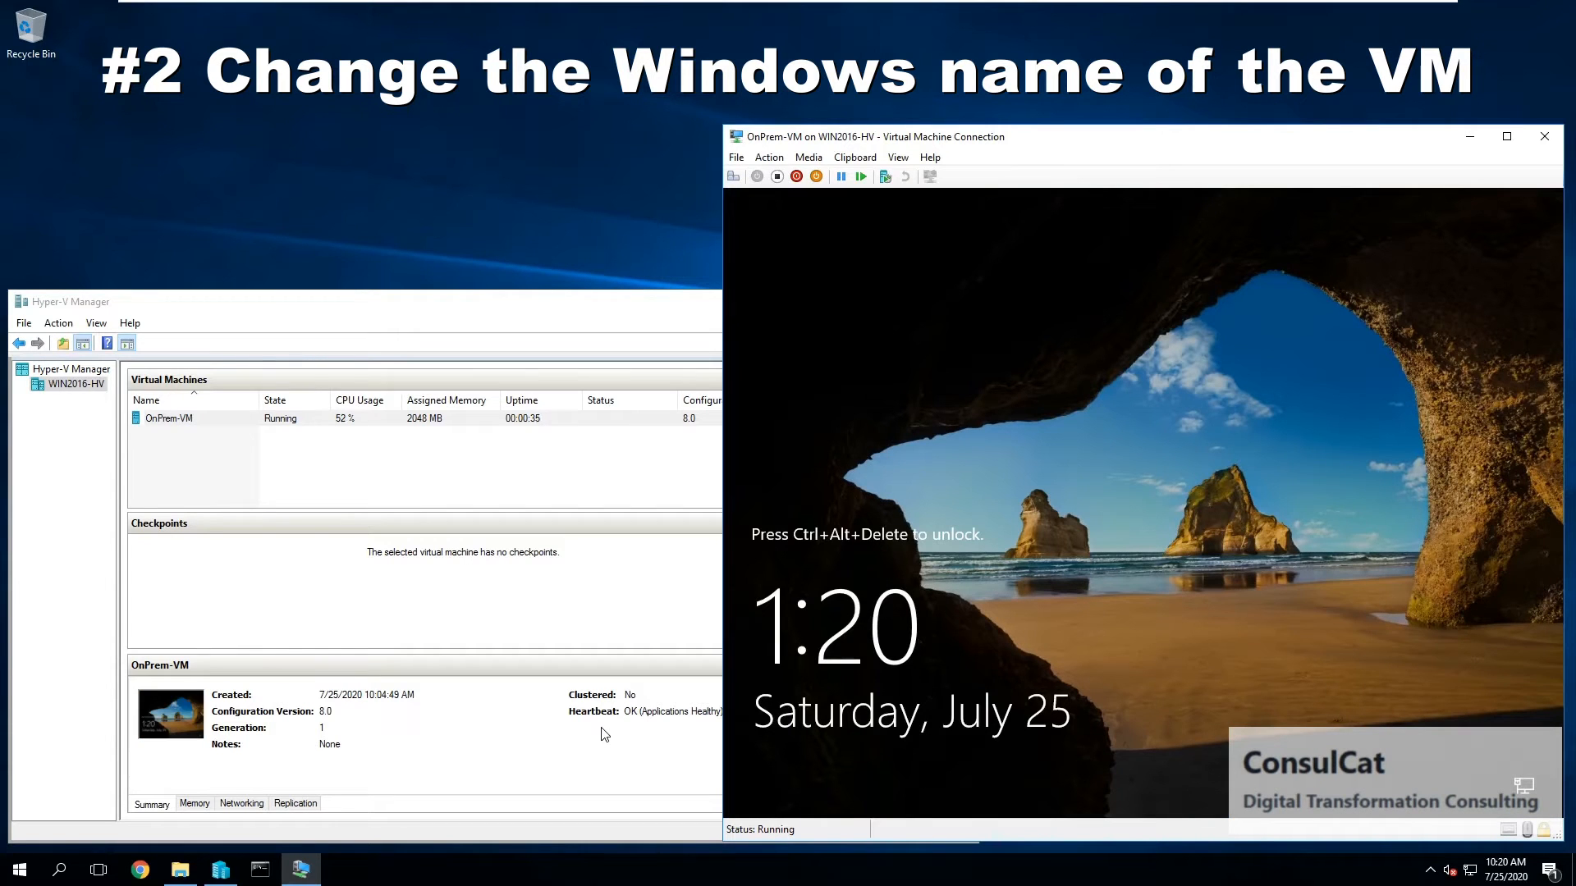
pyautogui.click(768, 158)
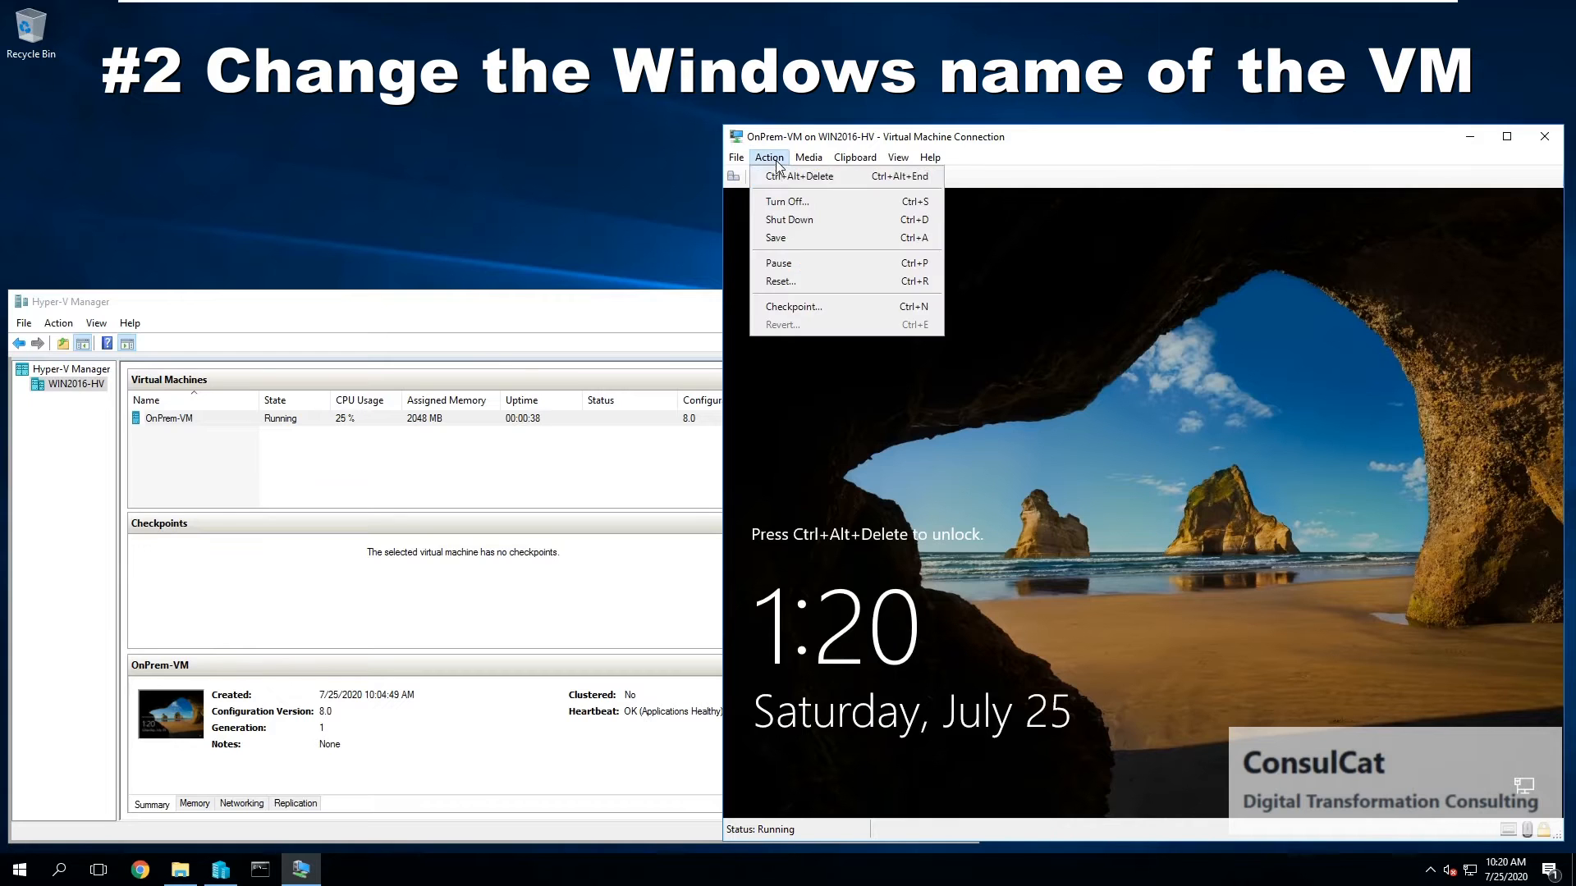
pyautogui.click(801, 175)
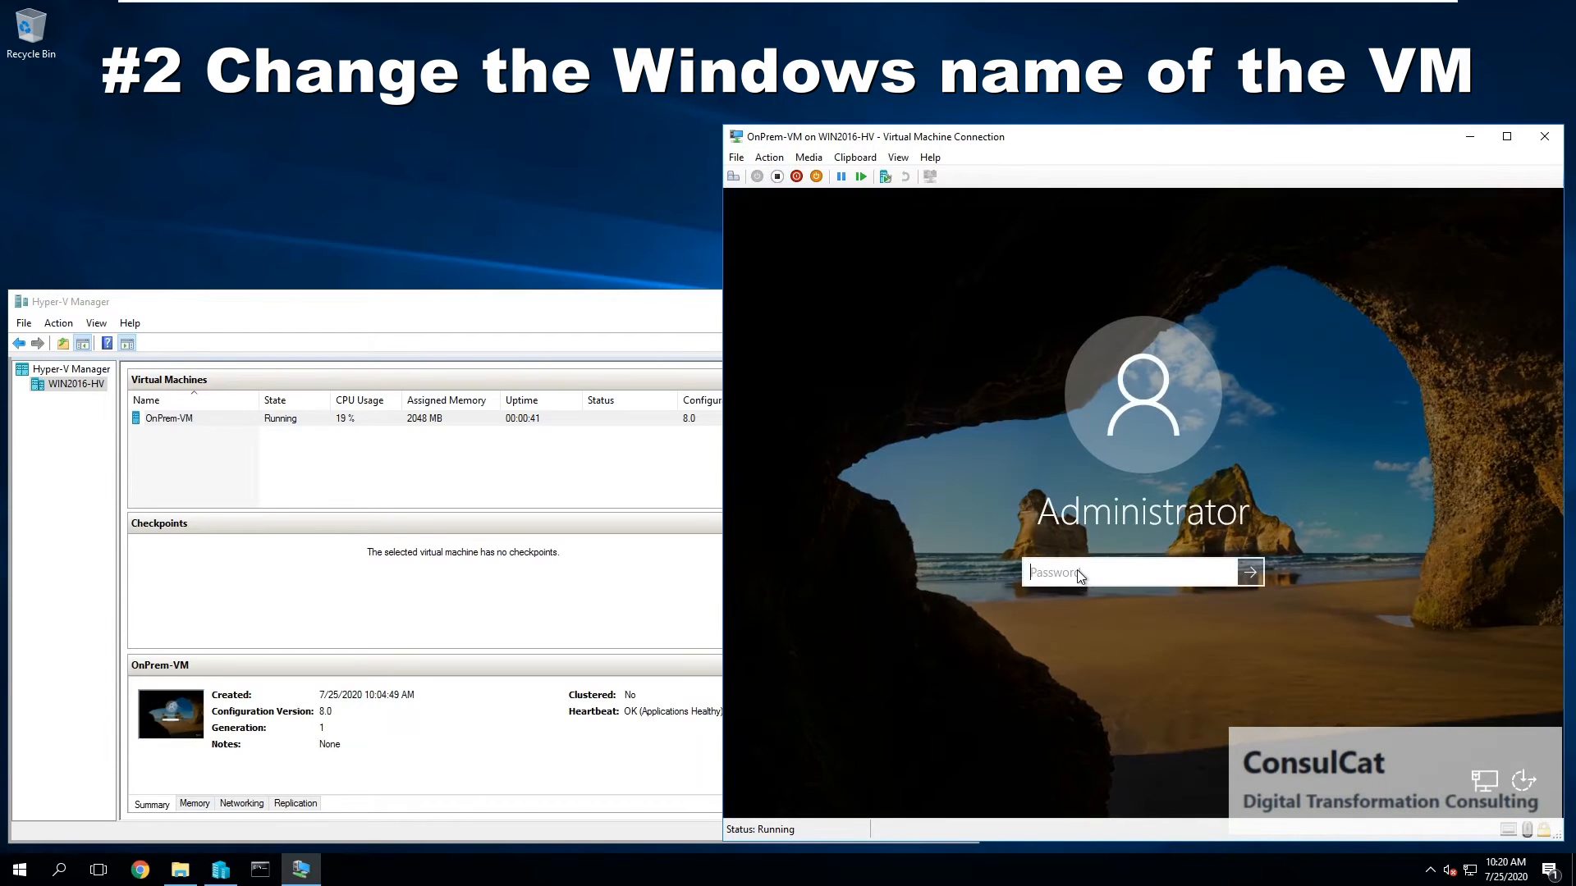
pyautogui.write('password')
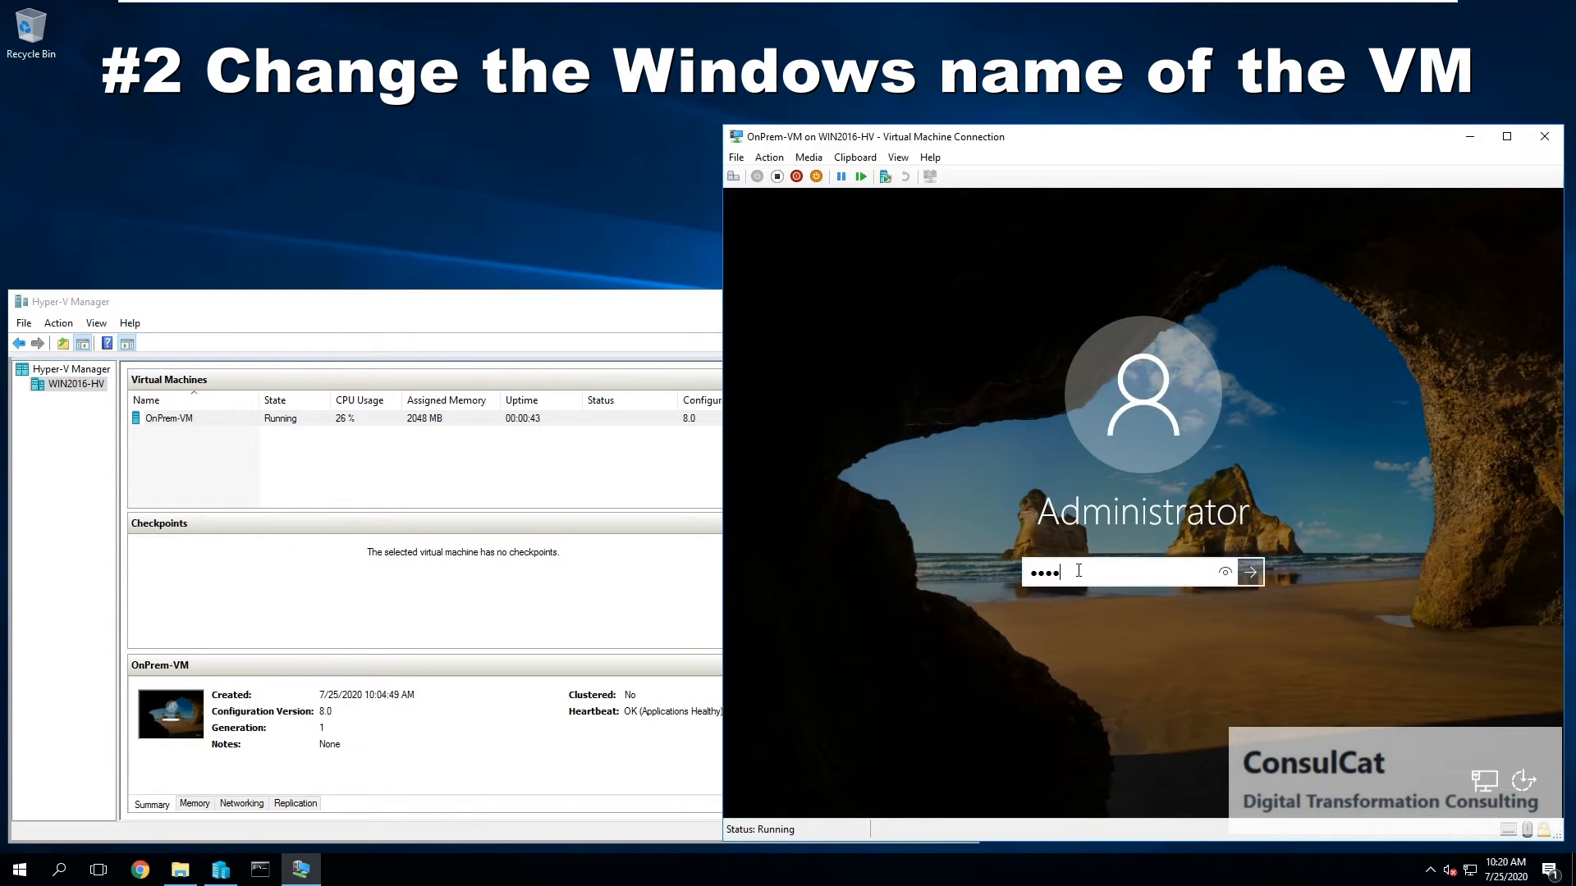
pyautogui.click(1249, 572)
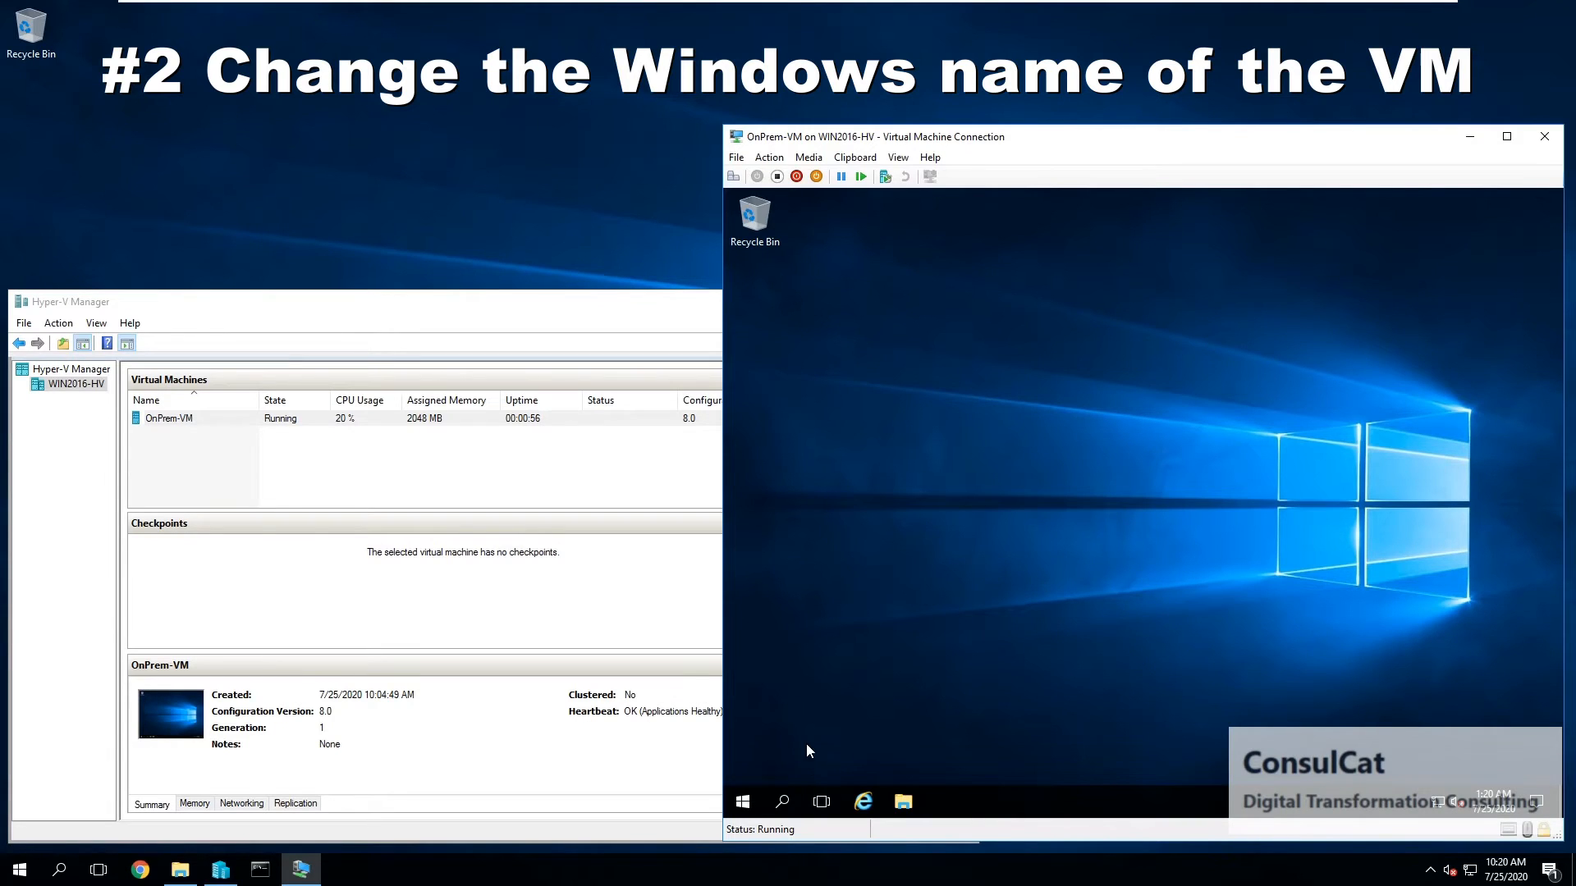
pyautogui.click(742, 801)
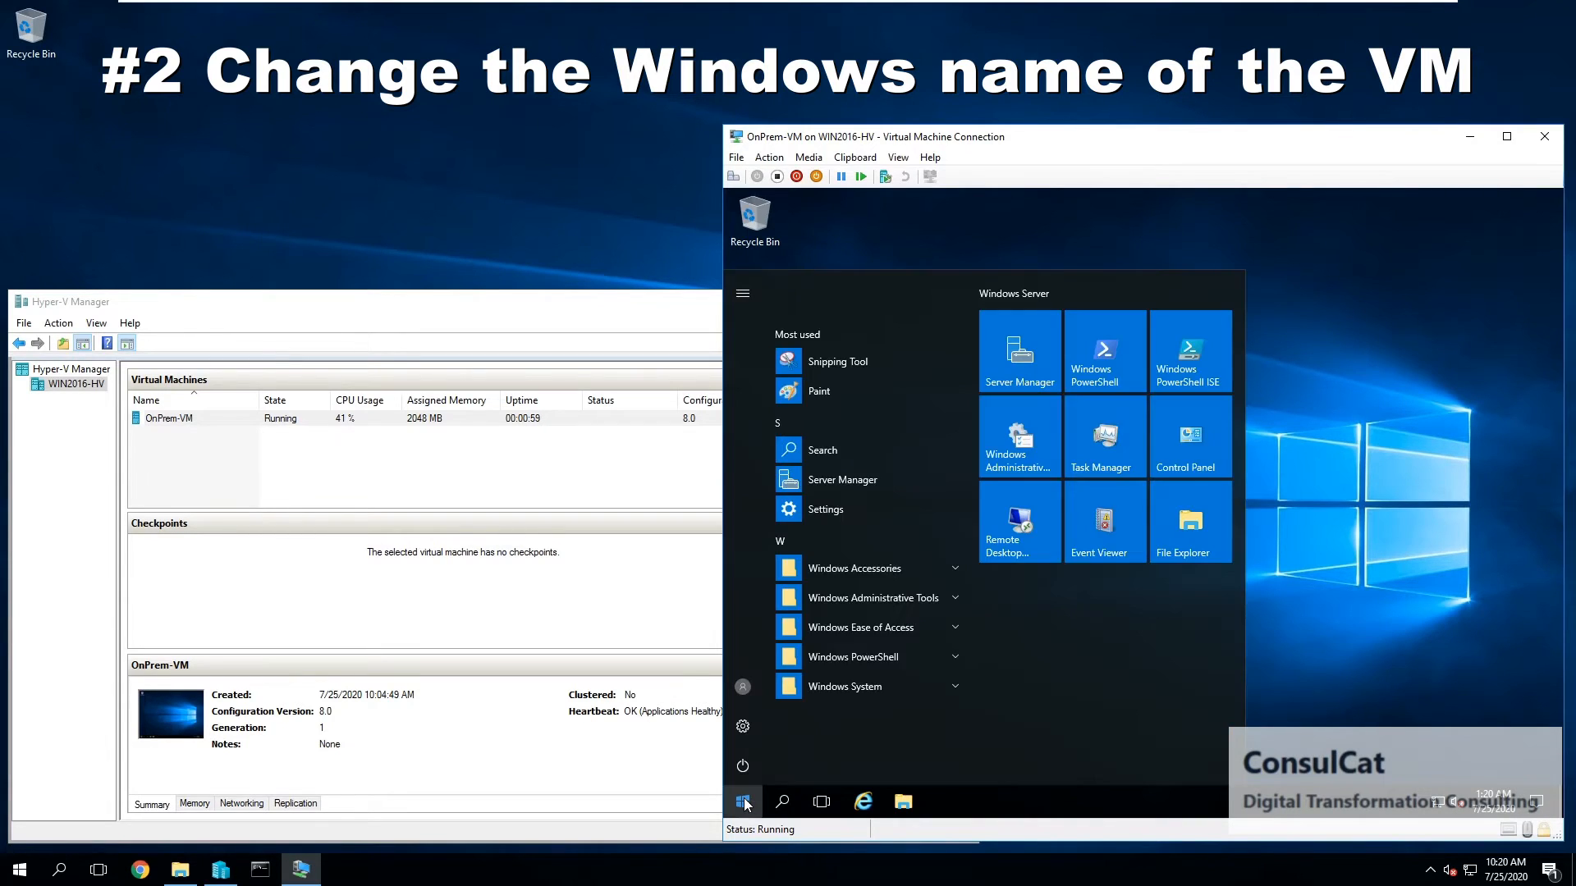
pyautogui.write('cmd')
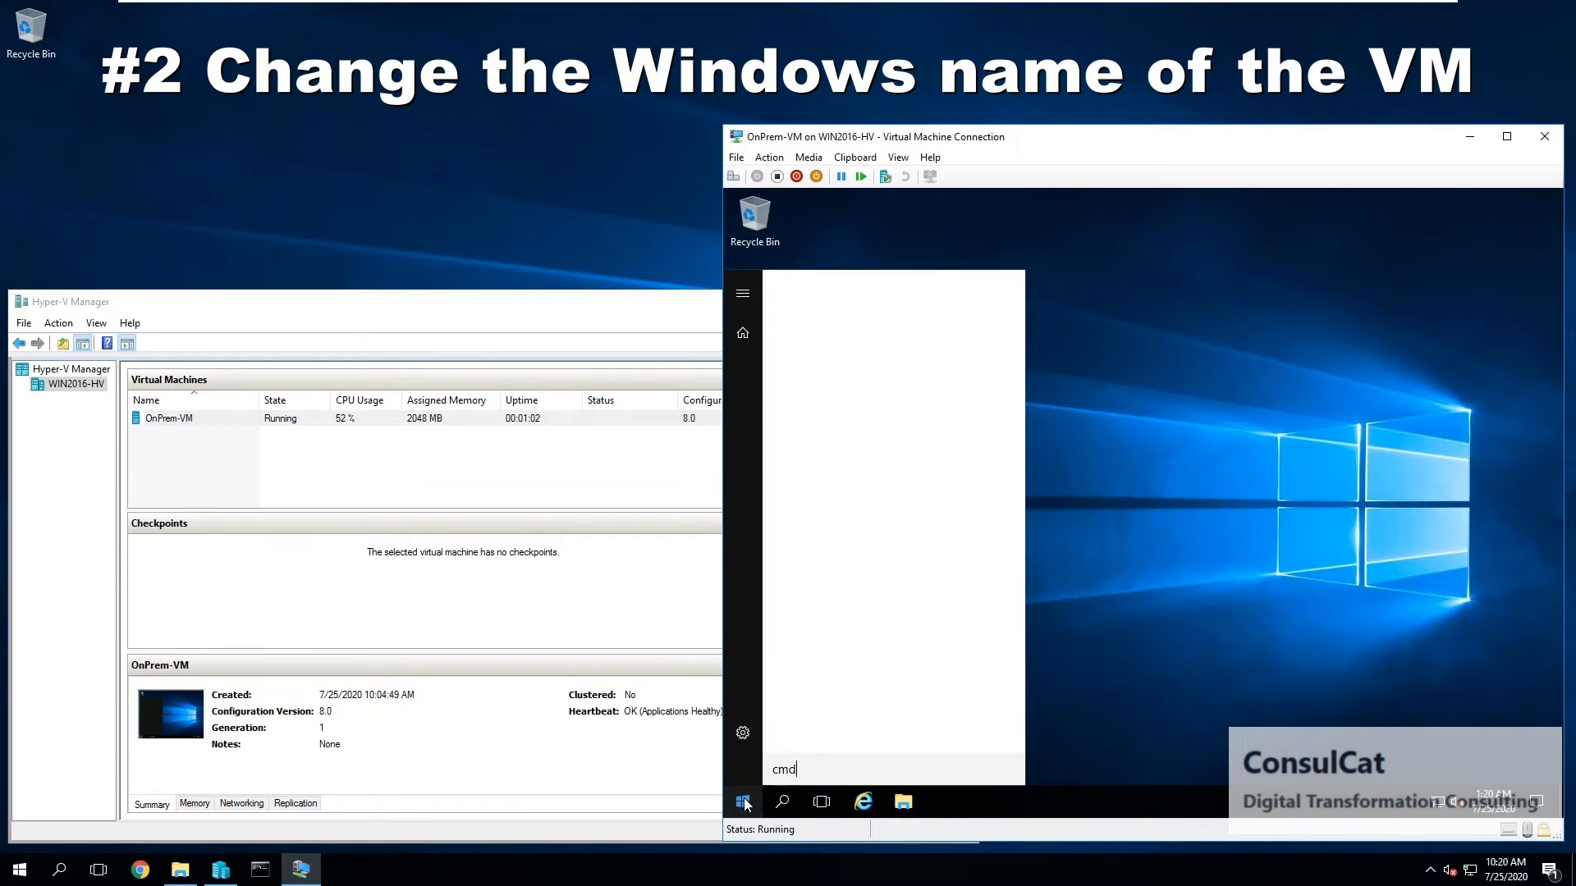
pyautogui.rightClick(857, 319)
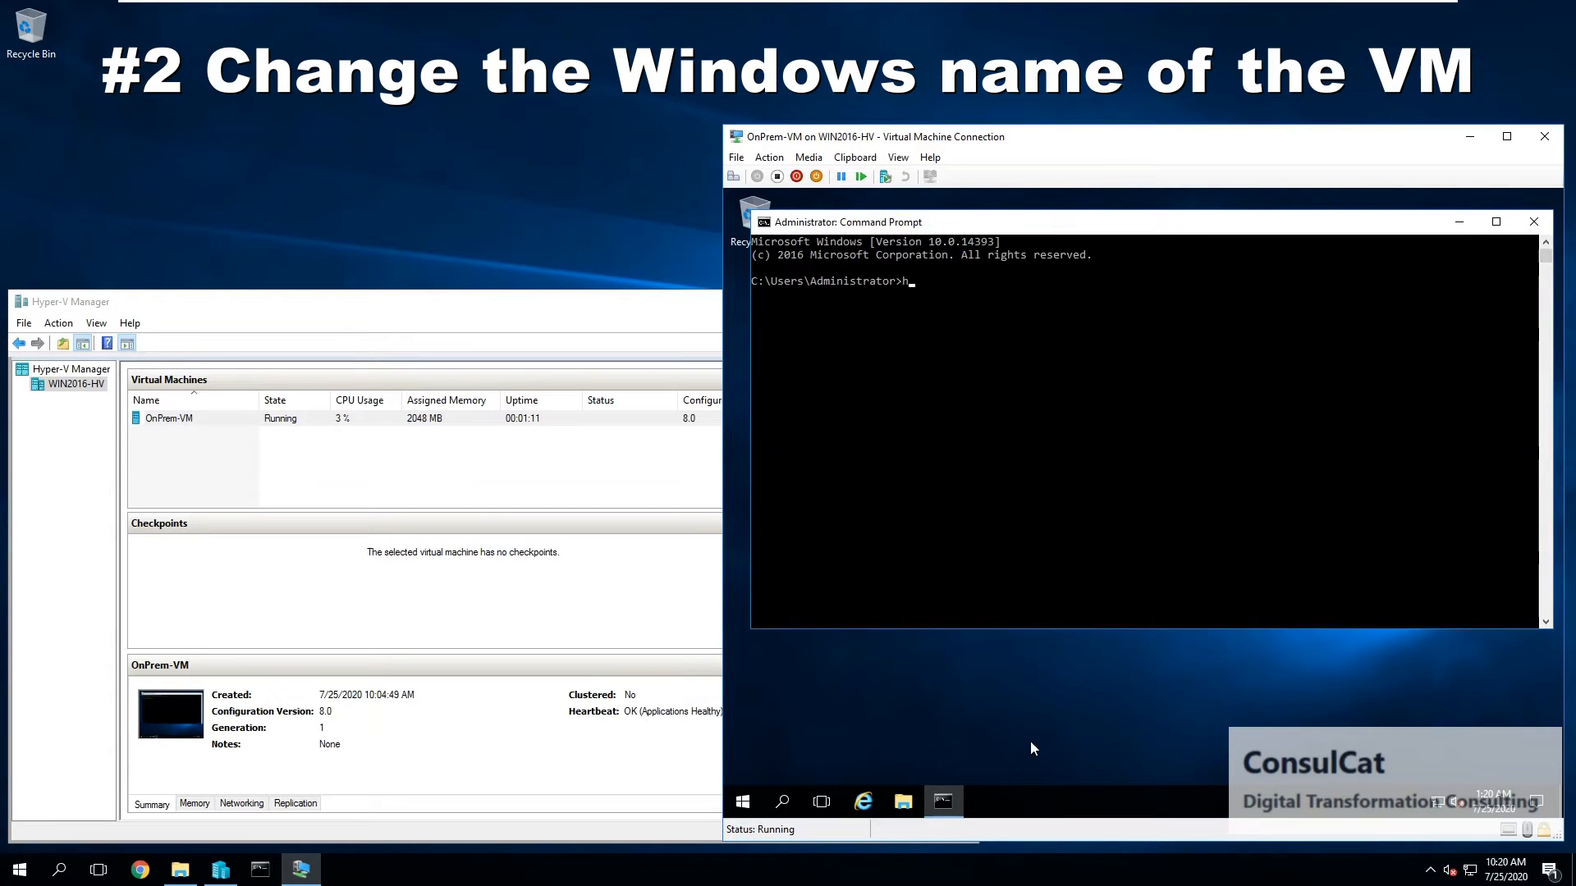
pyautogui.write('ostname')
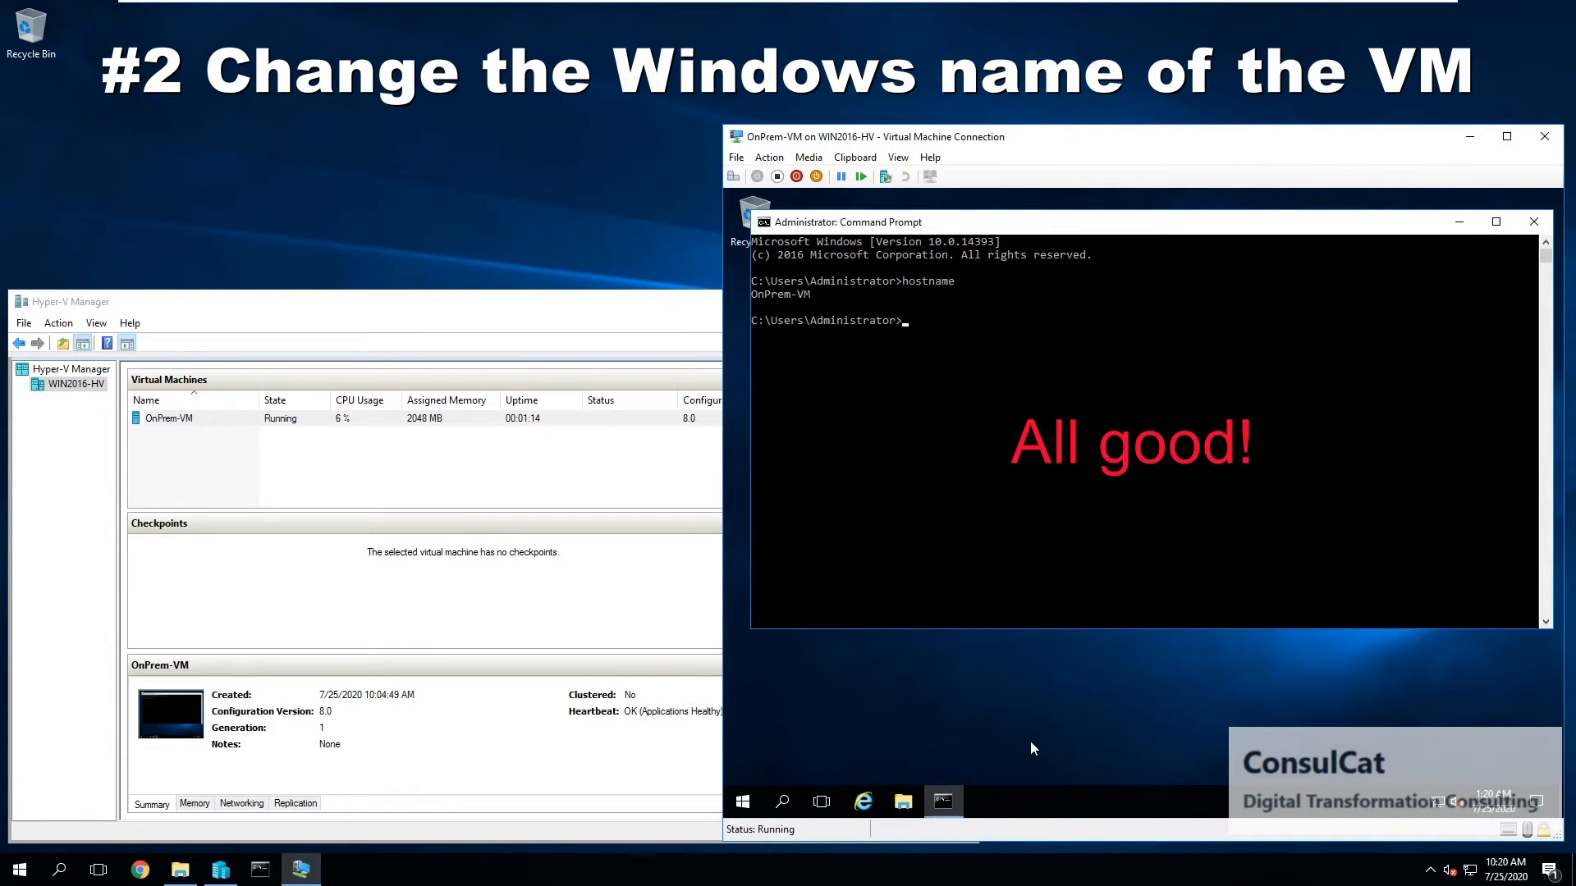
pyautogui.doubleClick(782, 294)
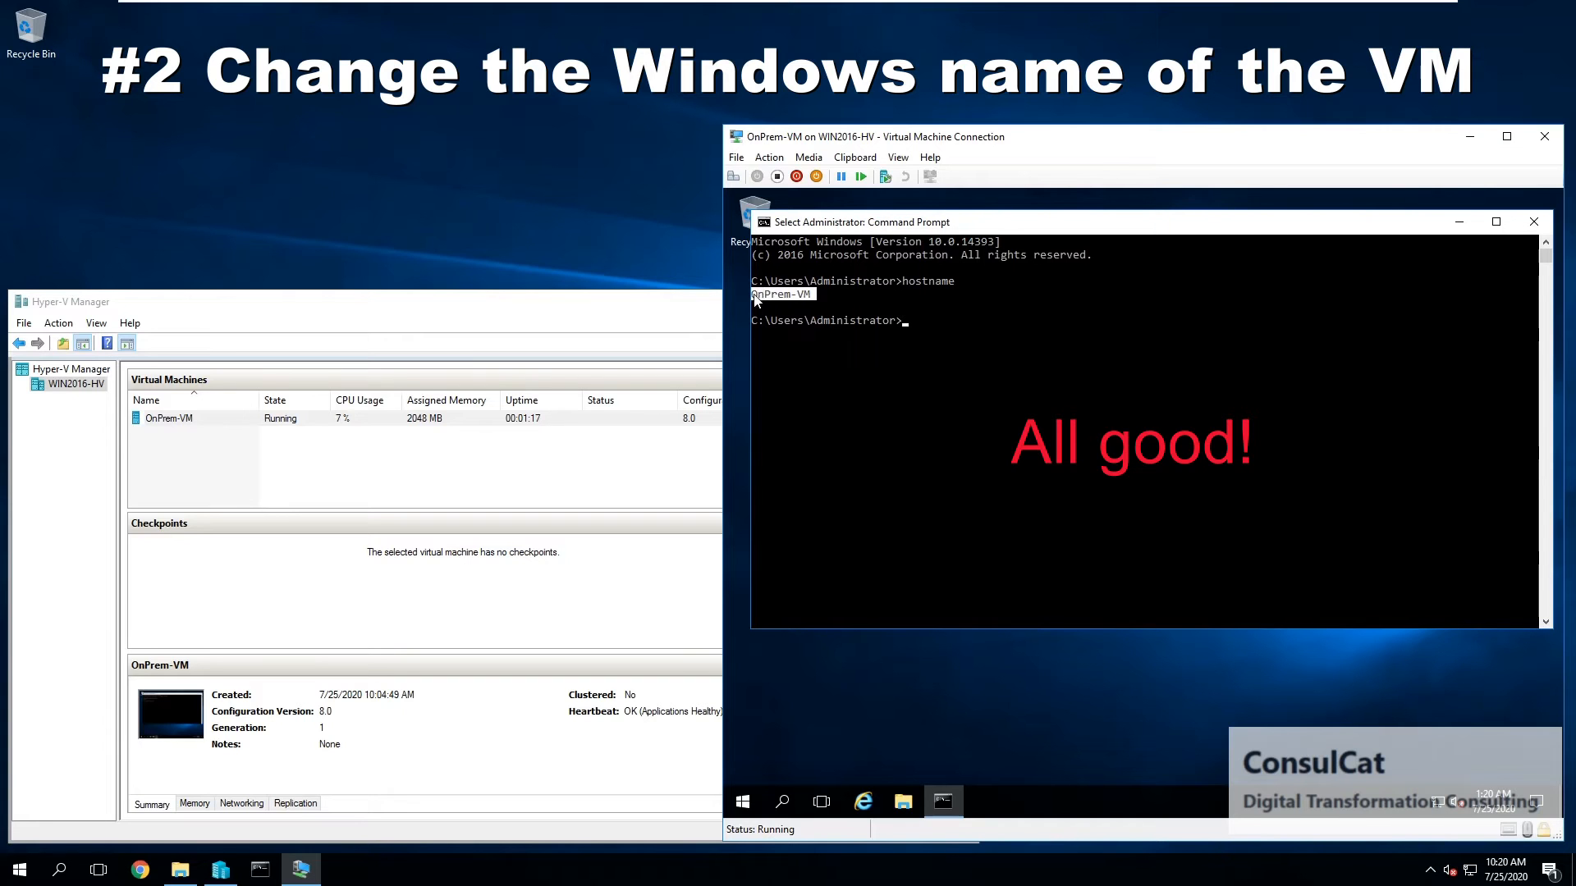
pyautogui.click(1533, 222)
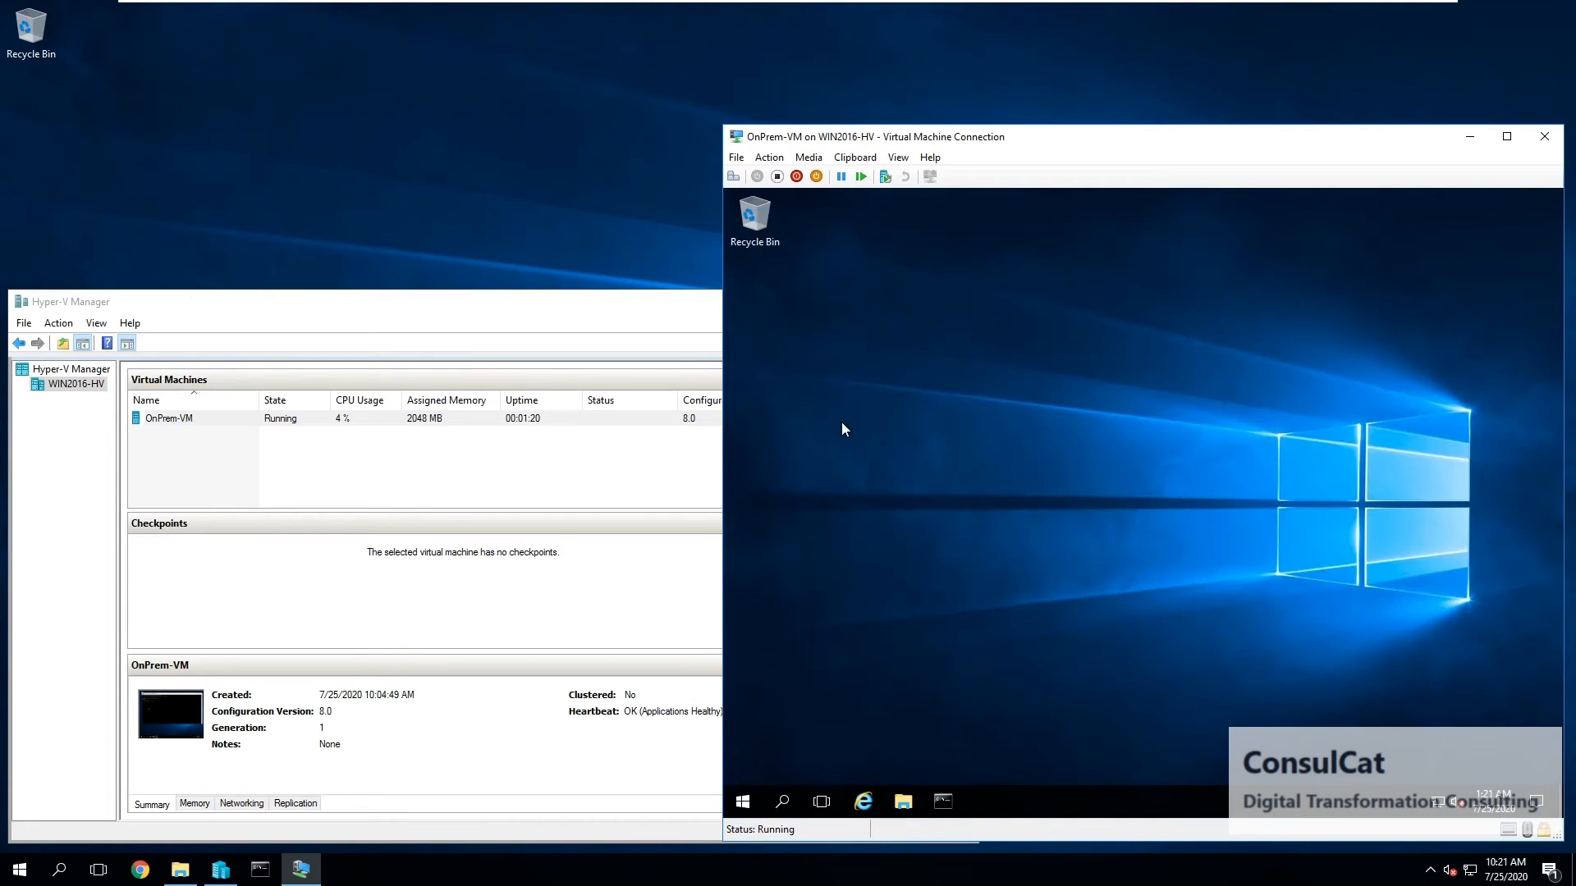
pyautogui.moveTo(813, 244)
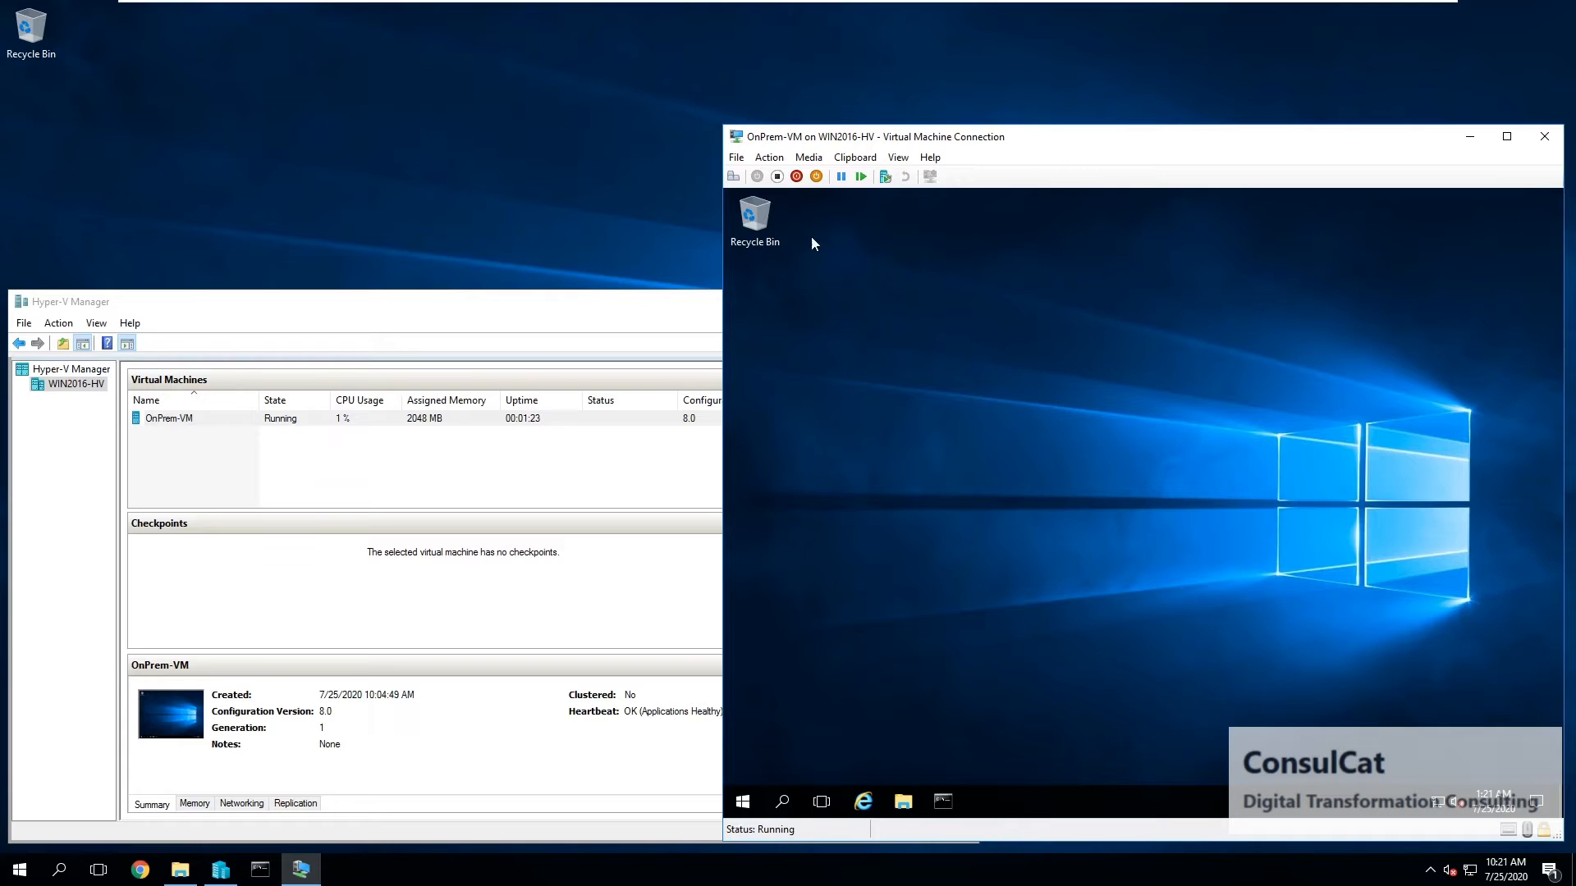
# Shut down OnPrem-VM from the toolbar and close the Virtual Machine Connection window
pyautogui.click(816, 176)
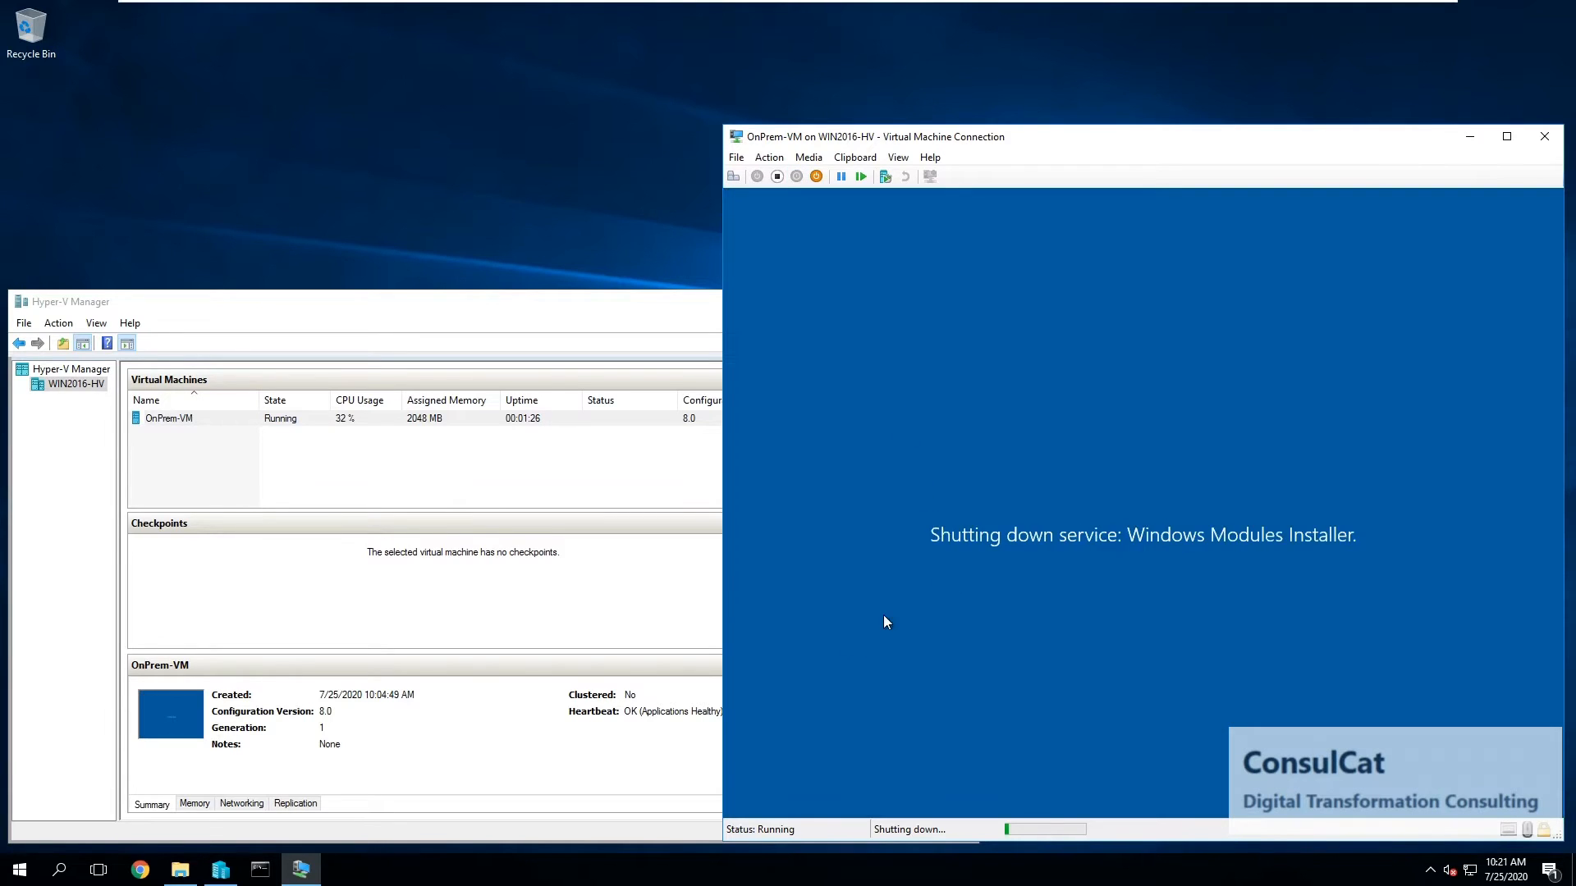
pyautogui.rightClick(169, 418)
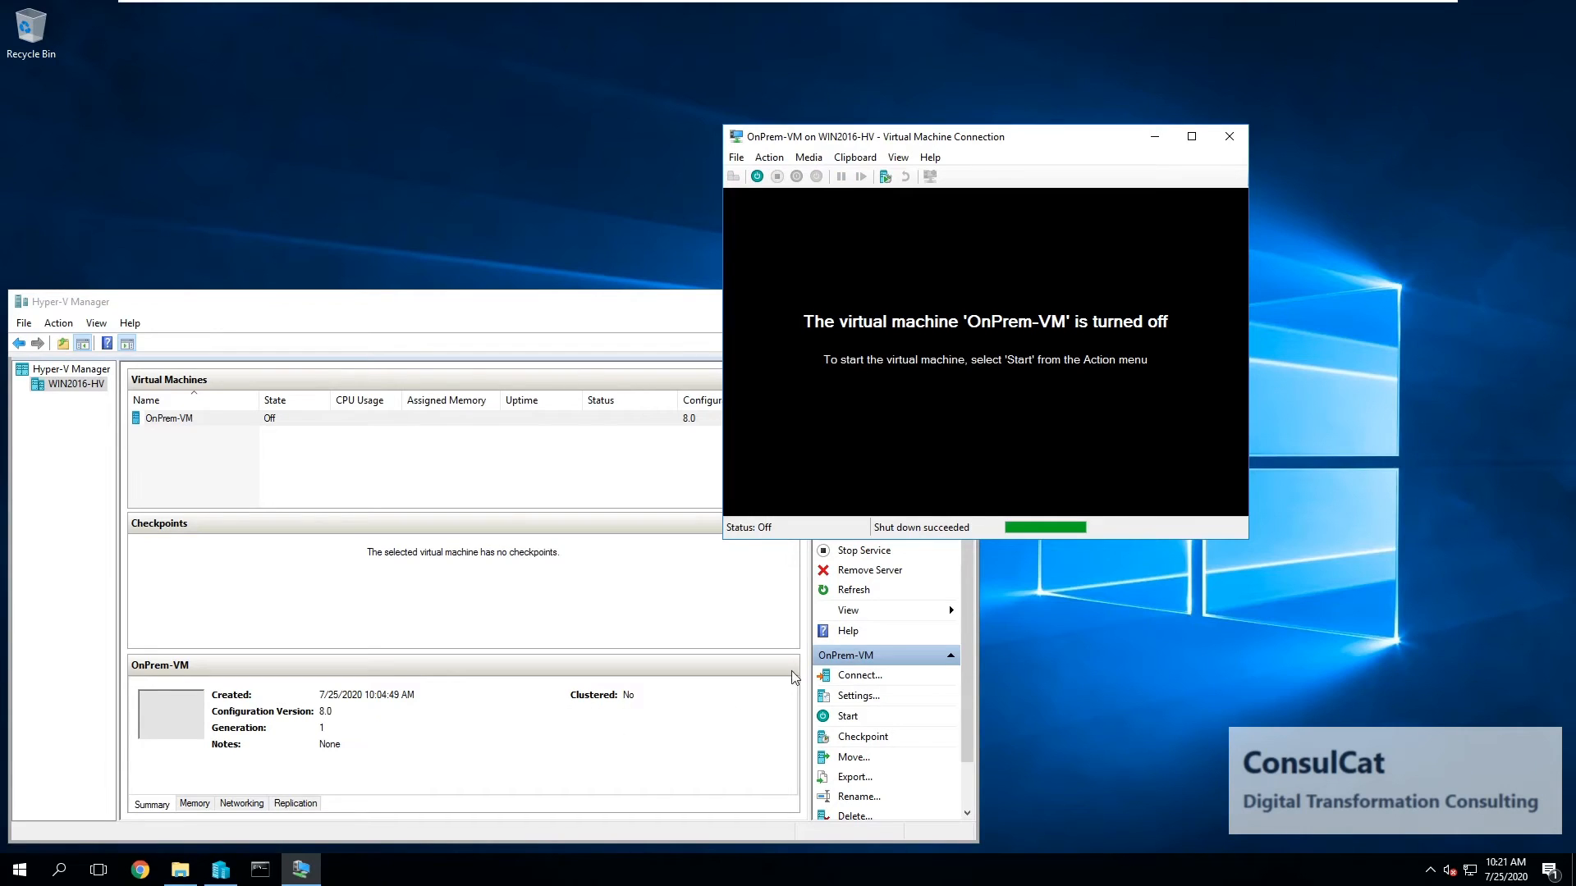
pyautogui.moveTo(1154, 603)
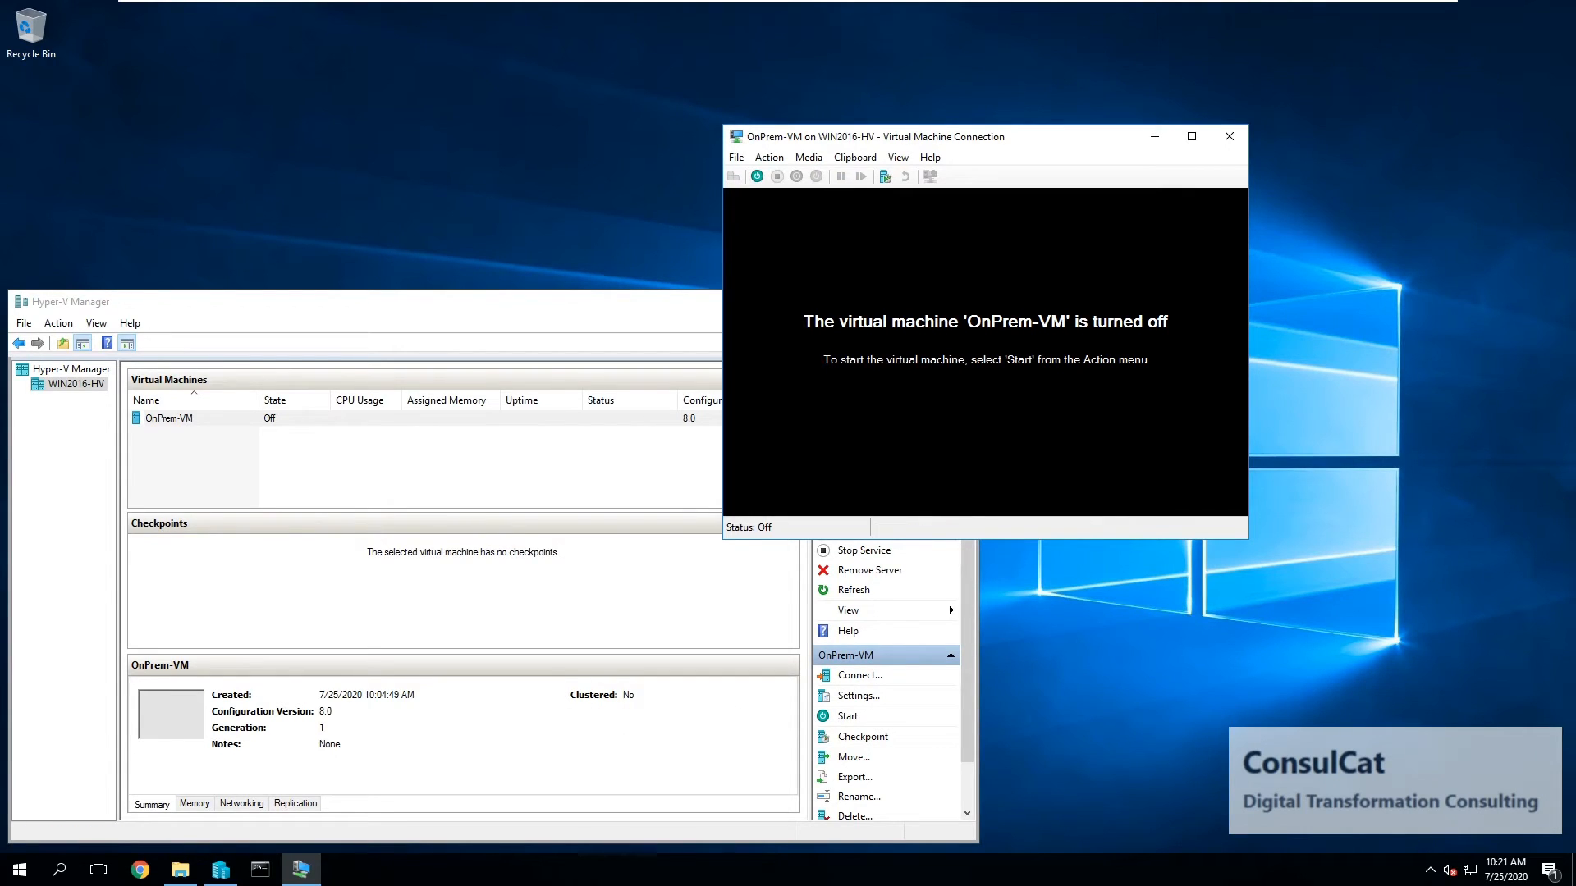
pyautogui.click(1228, 136)
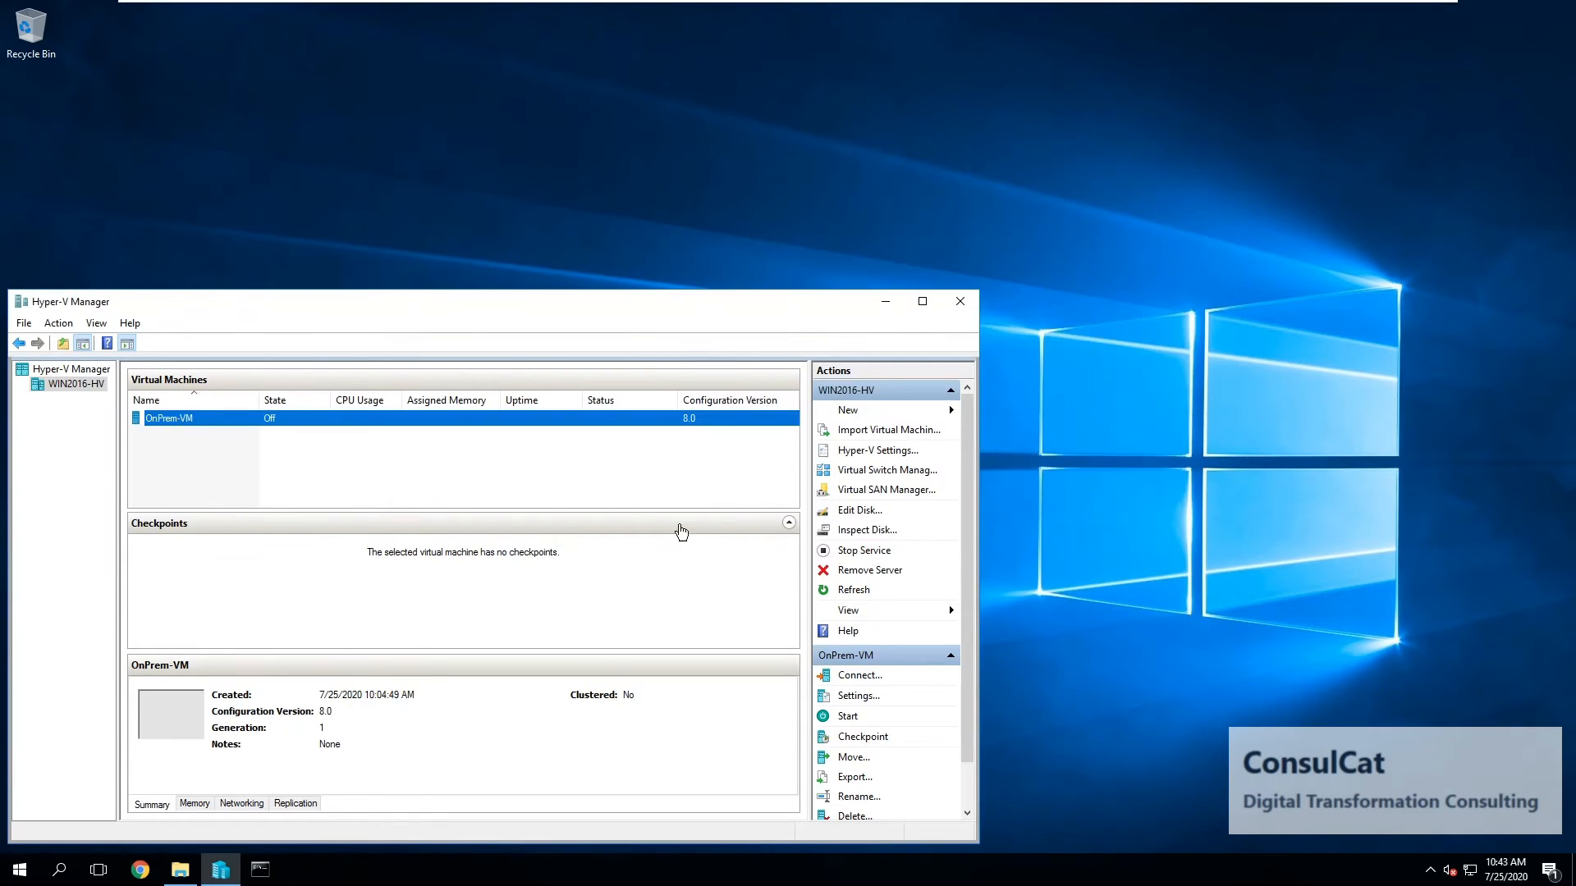
# View OnPrem-VM's IDE hard drive settings showing disk D:\VHDX\OnPrem-VM.vhdx
pyautogui.rightClick(169, 417)
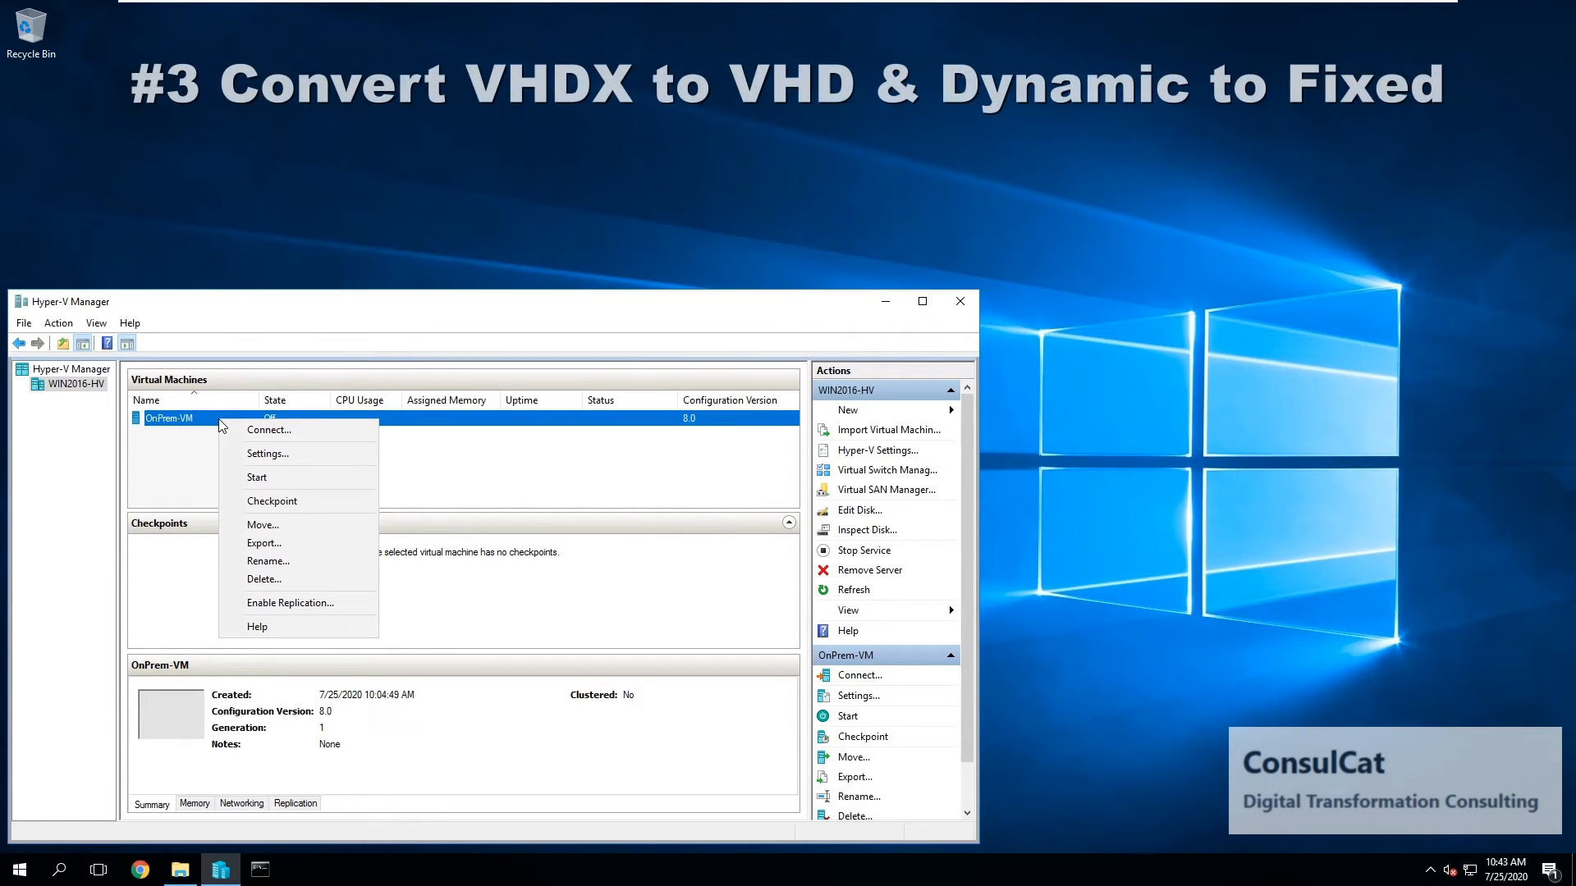
pyautogui.moveTo(268, 453)
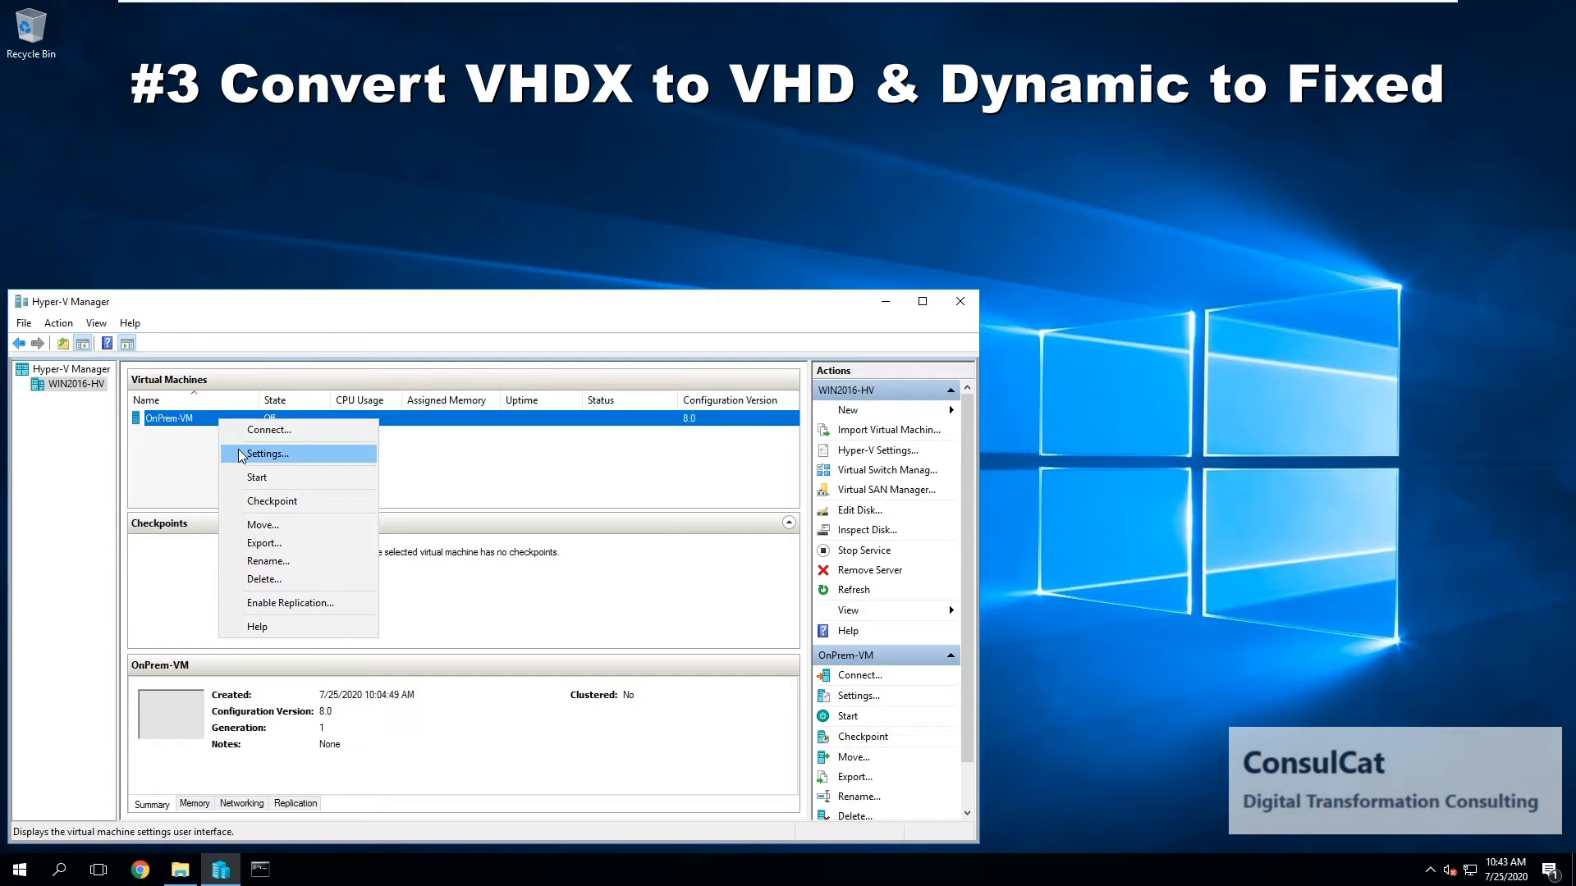
pyautogui.click(267, 453)
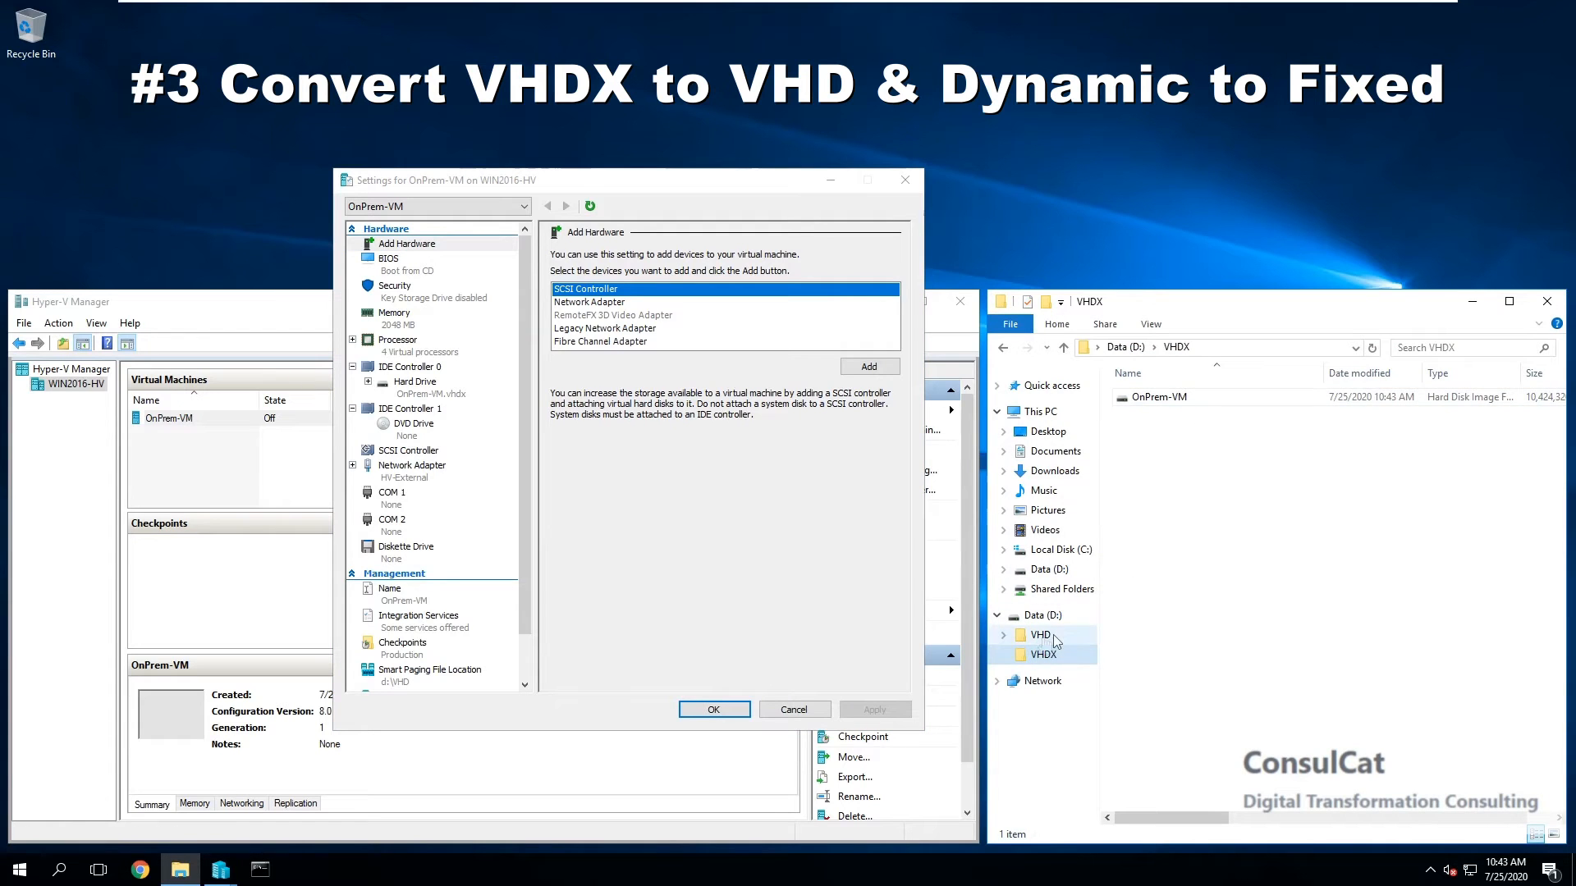
pyautogui.click(1041, 633)
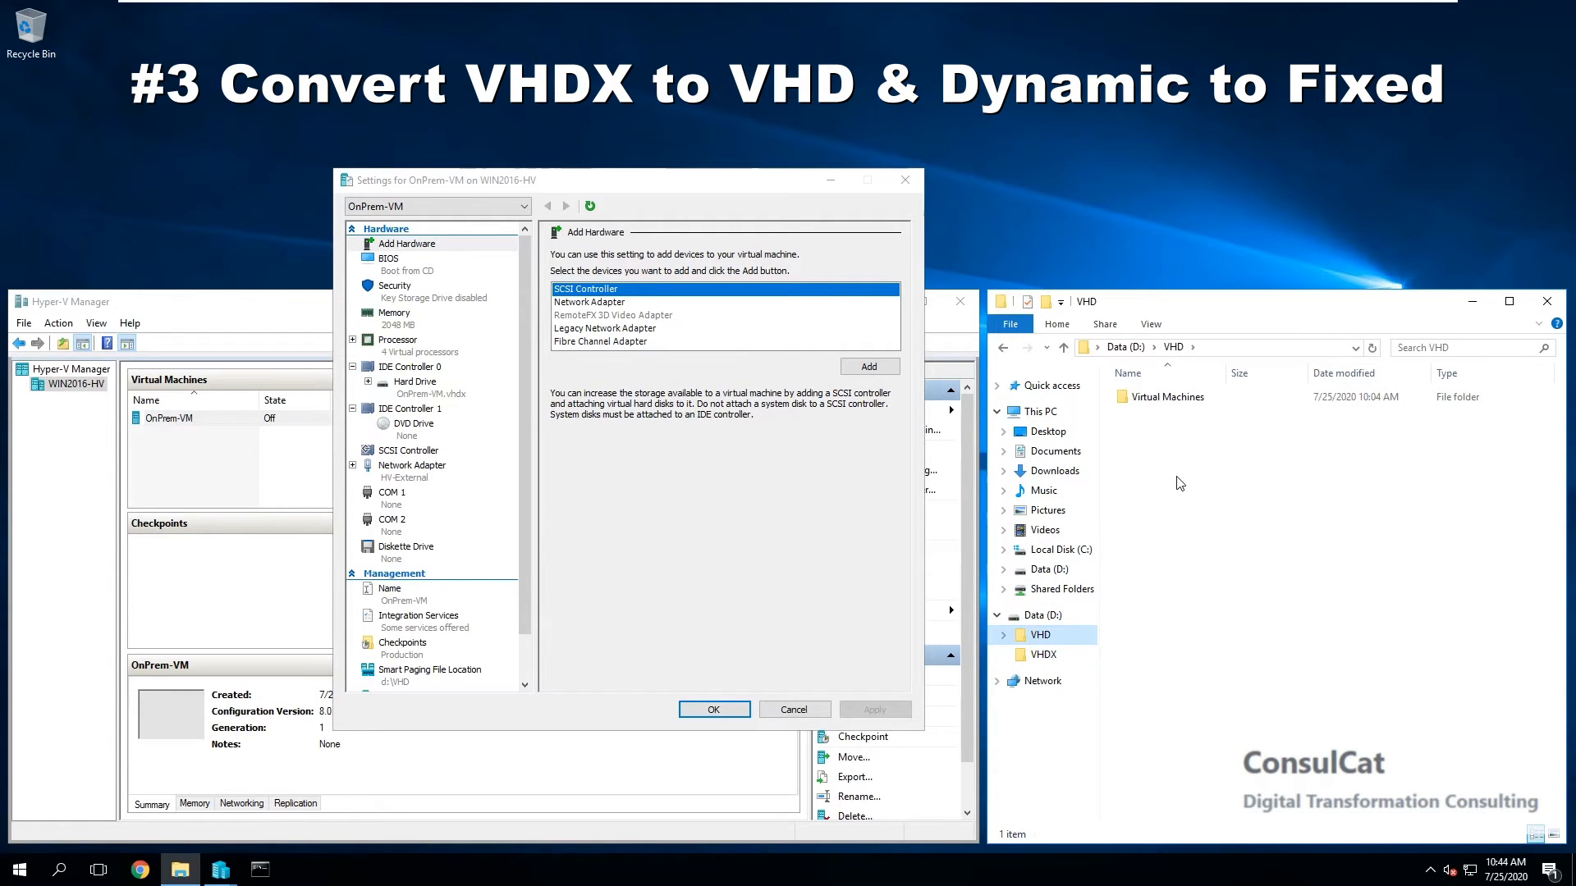
pyautogui.moveTo(481, 361)
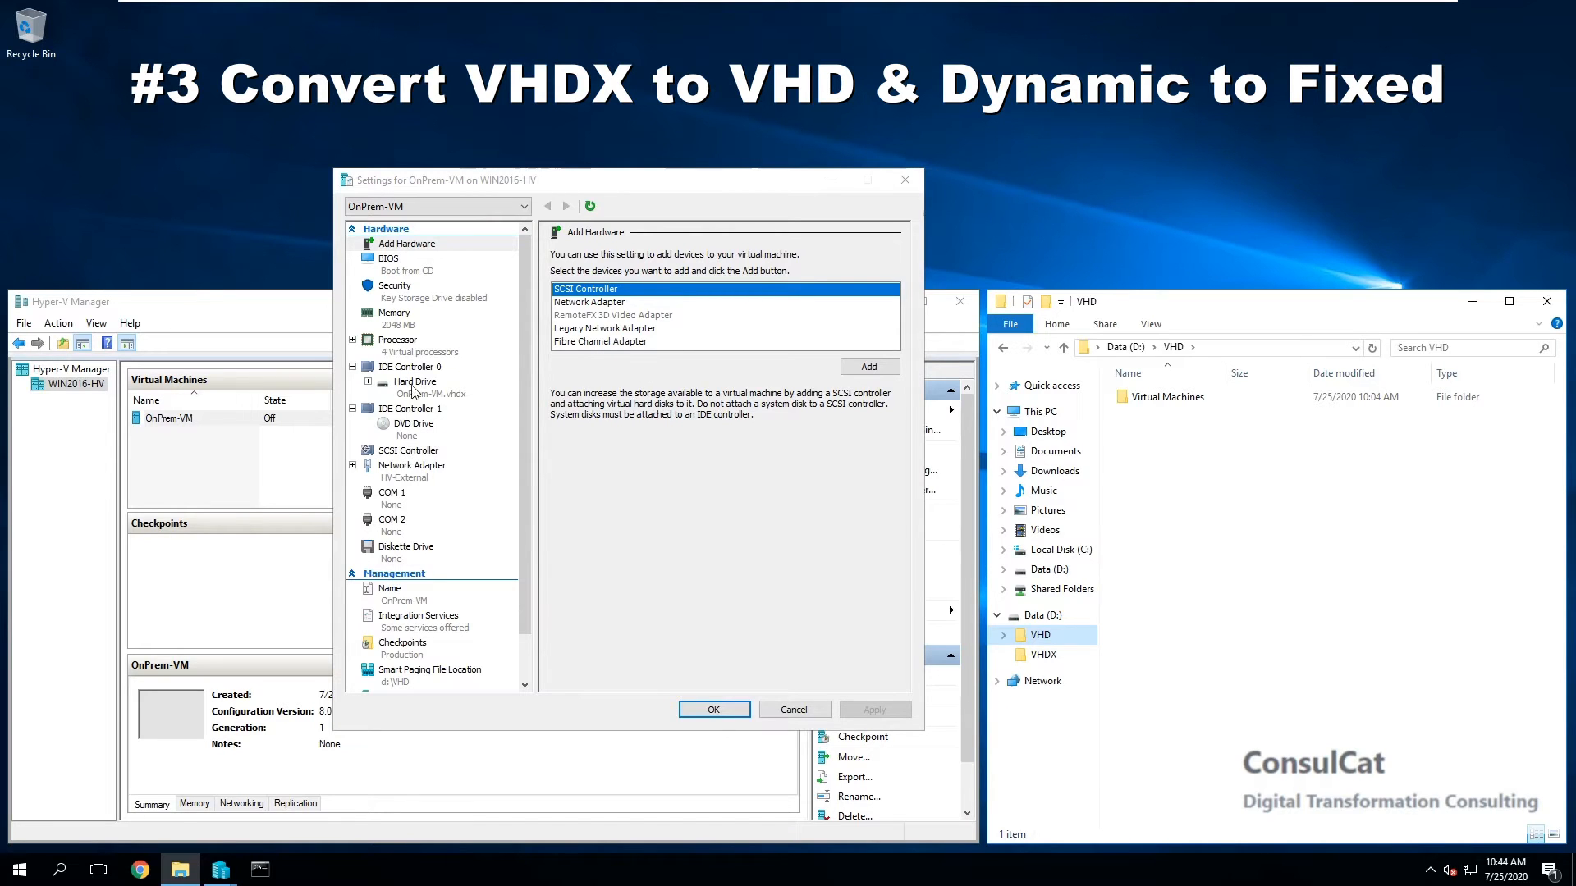
pyautogui.click(414, 381)
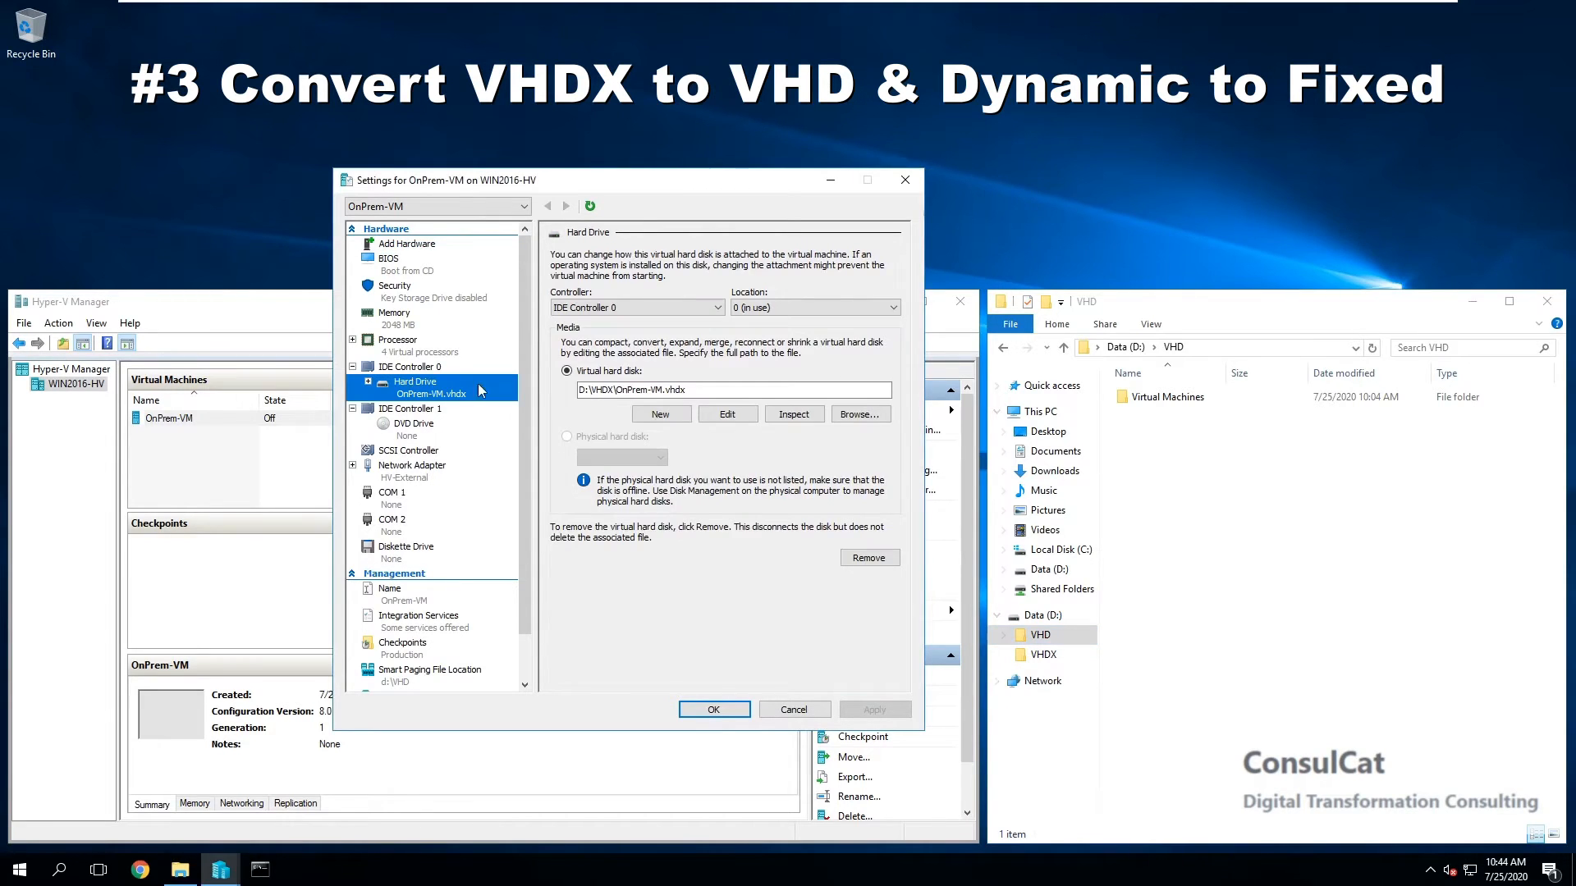
pyautogui.moveTo(727, 414)
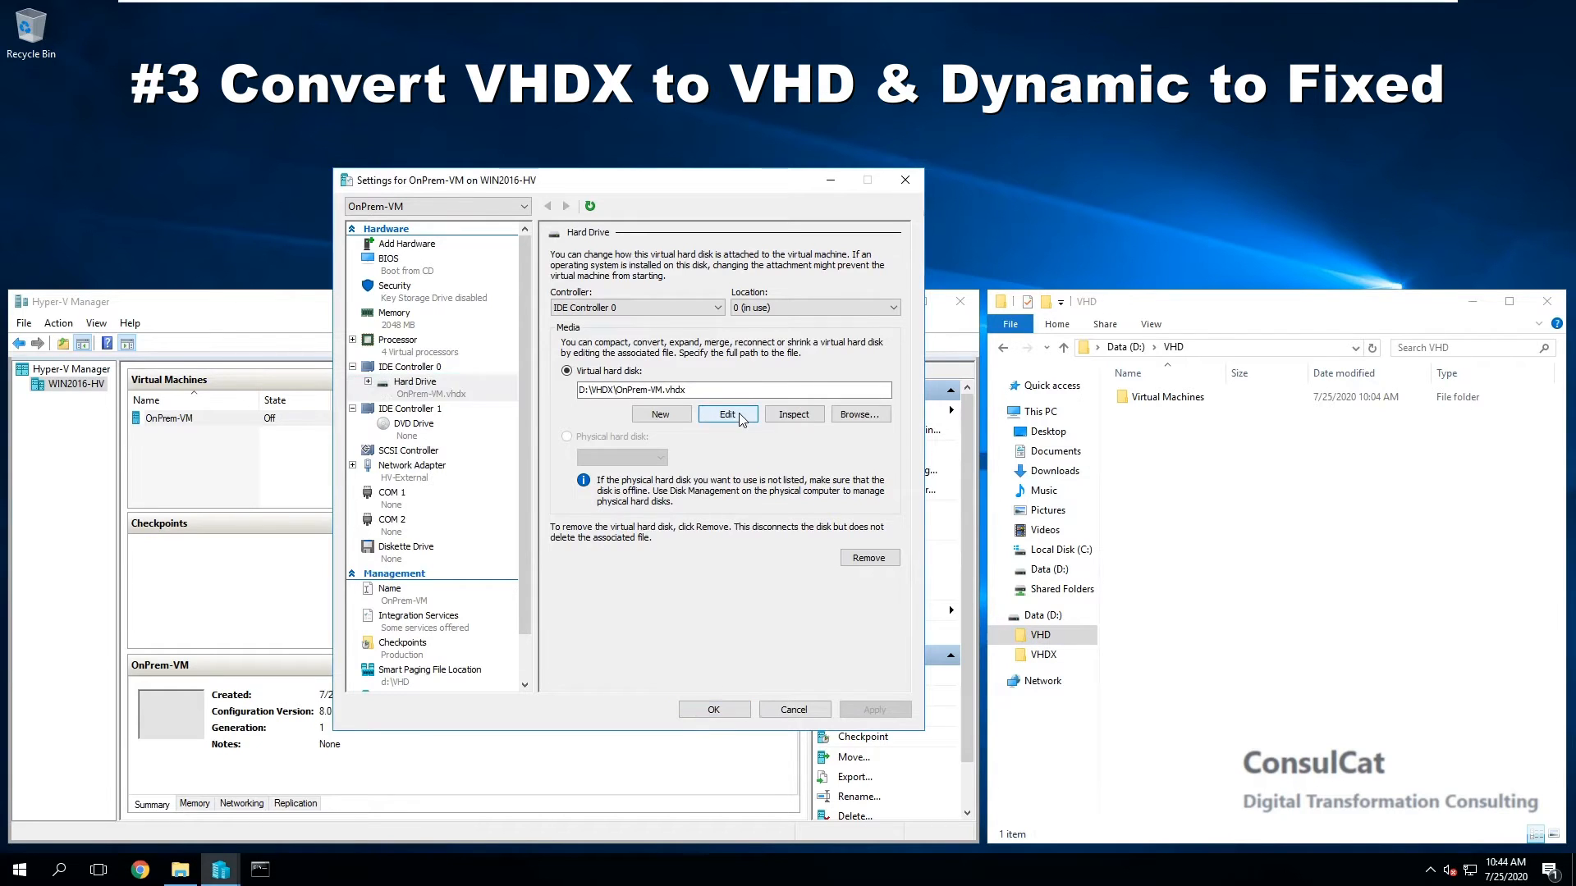
# In the Edit Virtual Hard Disk wizard choose Convert, VHD format and Fixed size for OnPrem-VM.vhdx
pyautogui.click(727, 413)
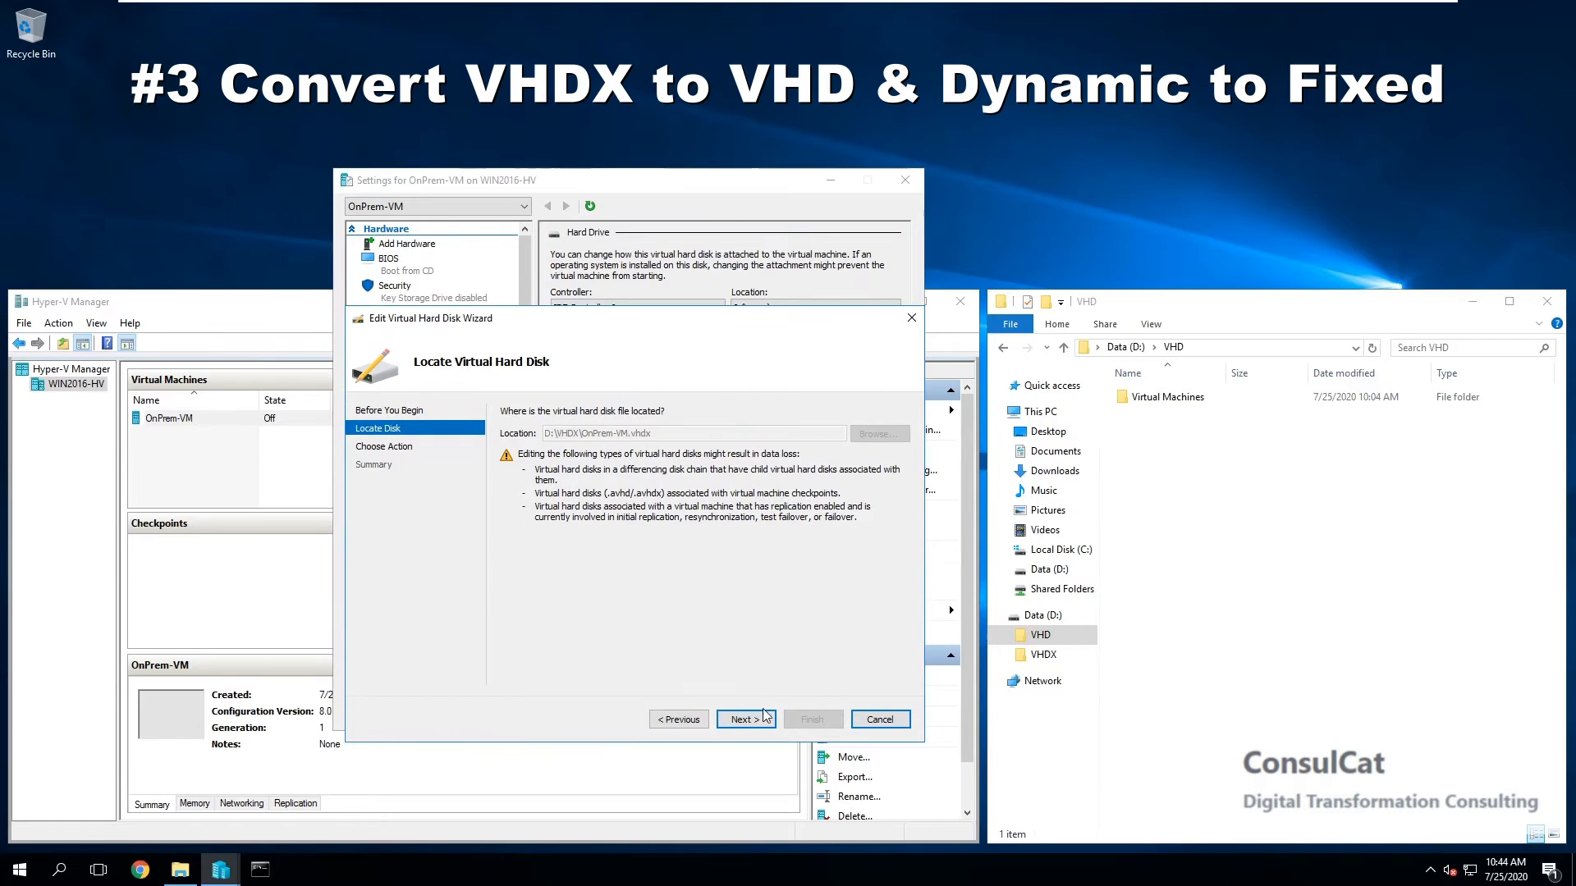
pyautogui.click(745, 719)
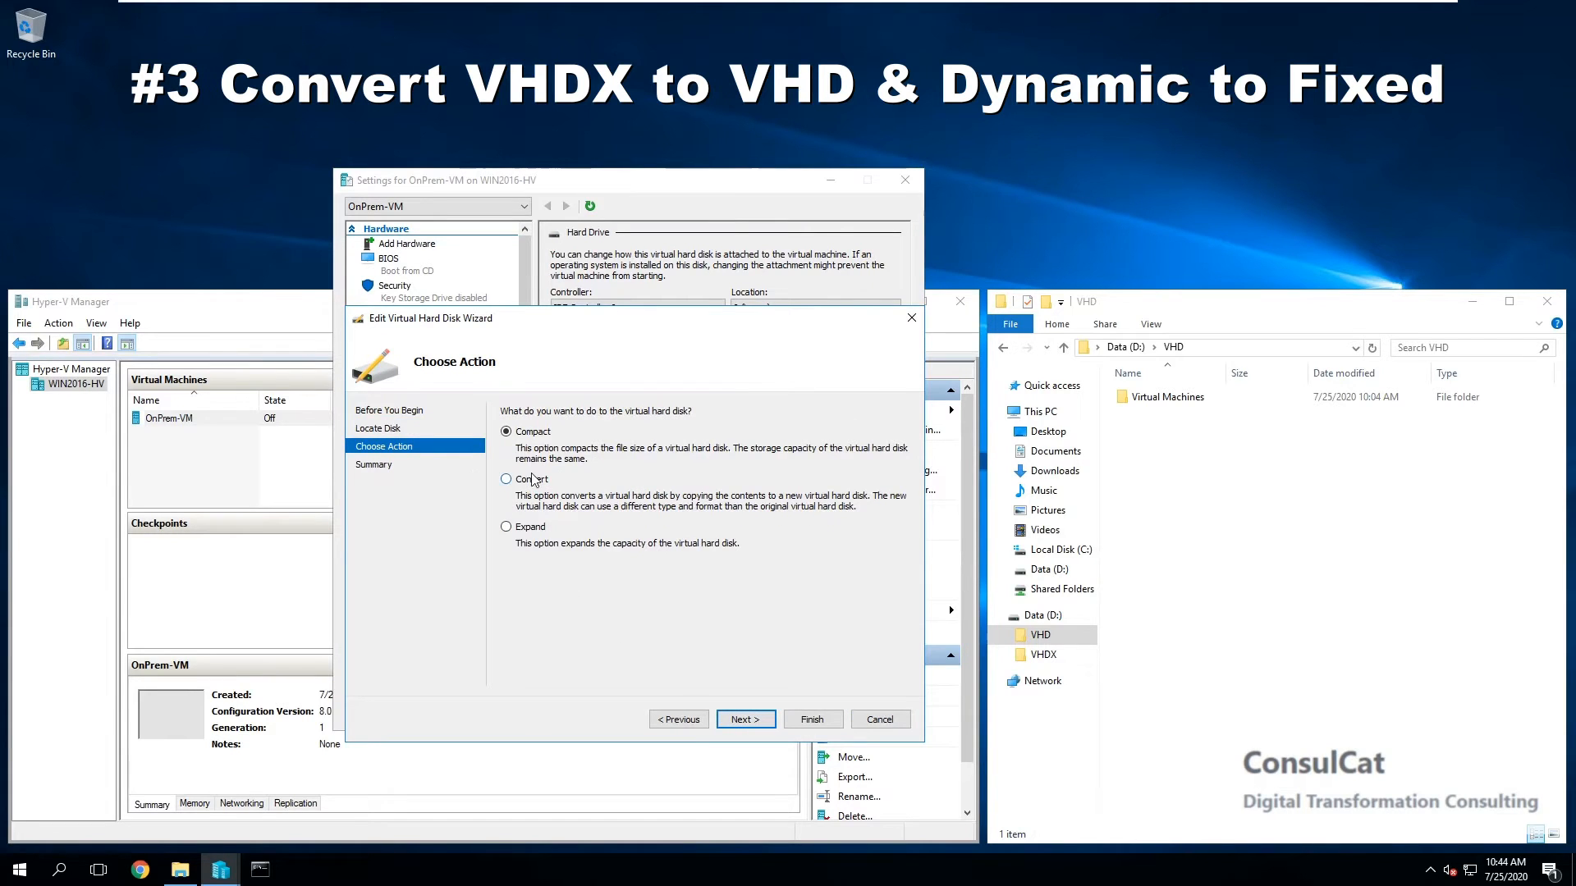
pyautogui.click(507, 479)
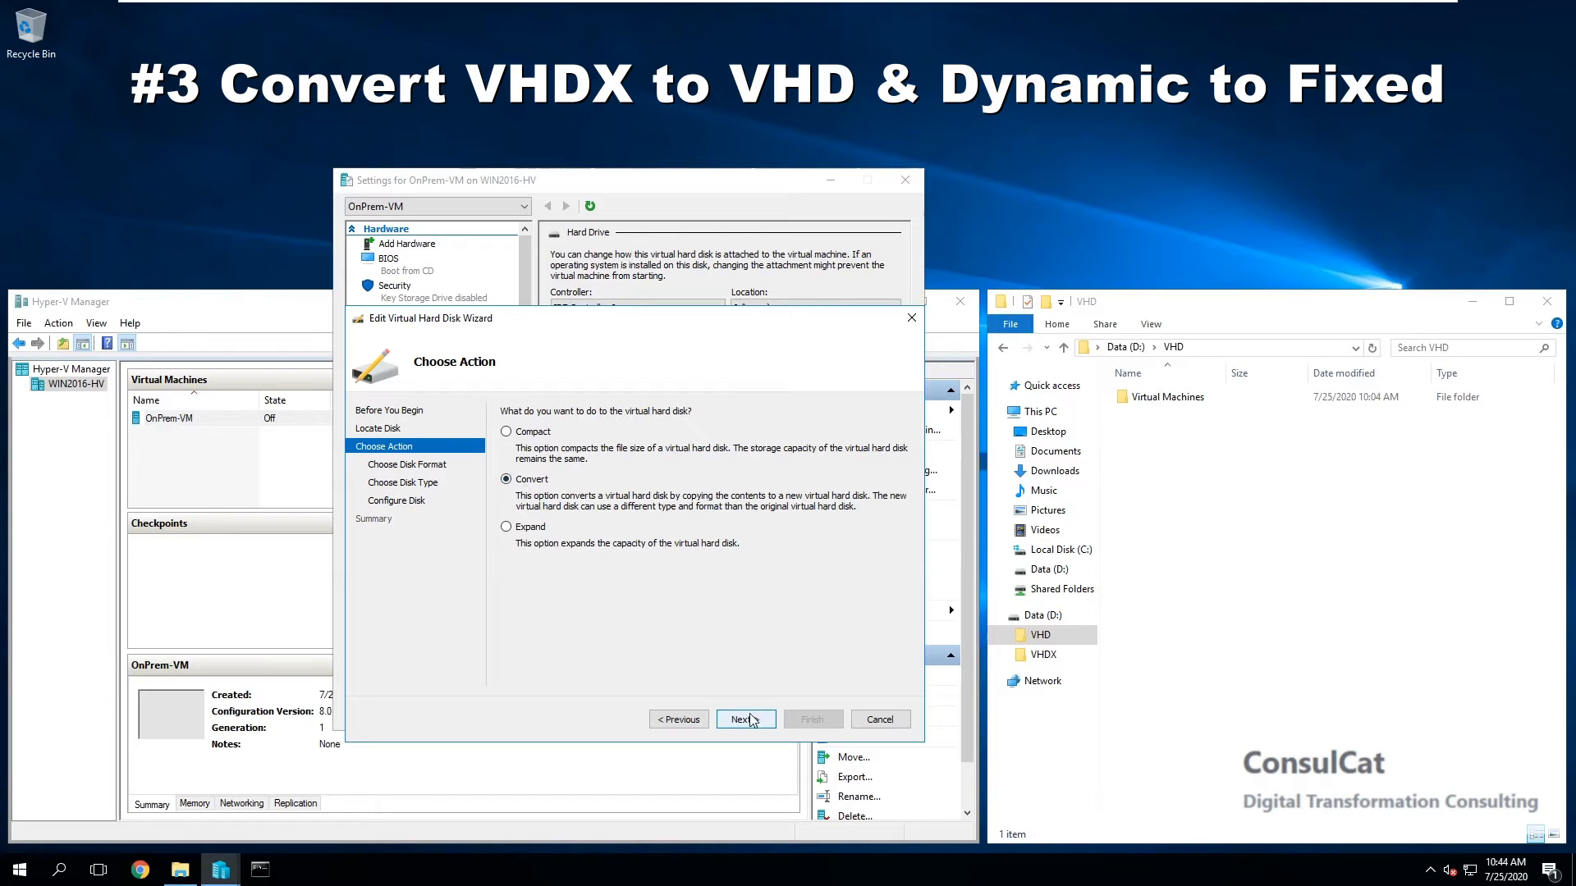
pyautogui.click(745, 719)
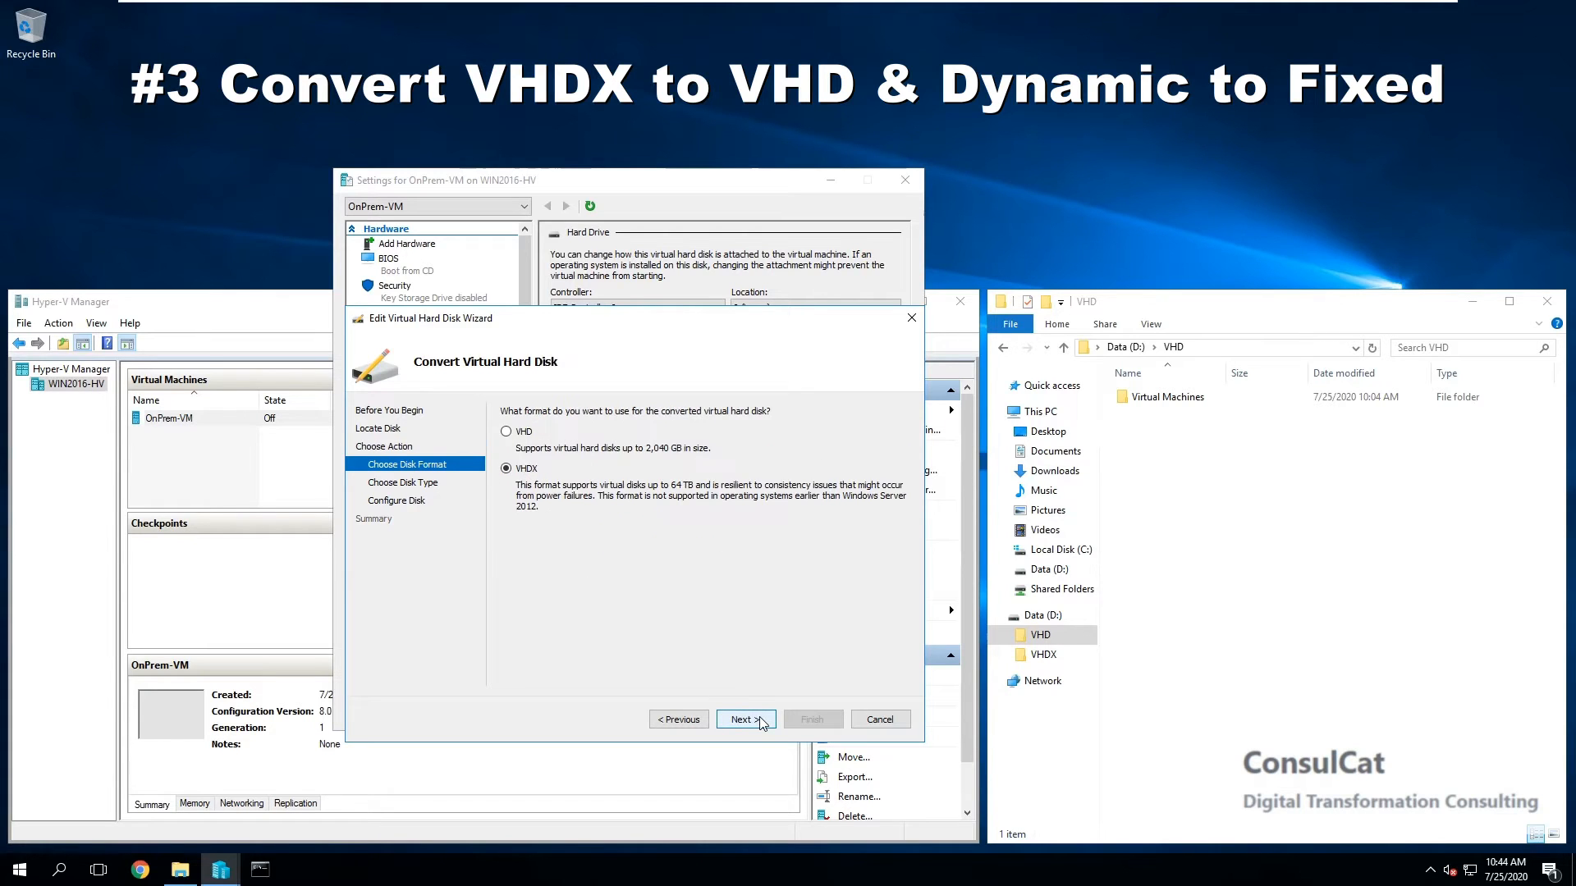
pyautogui.click(507, 432)
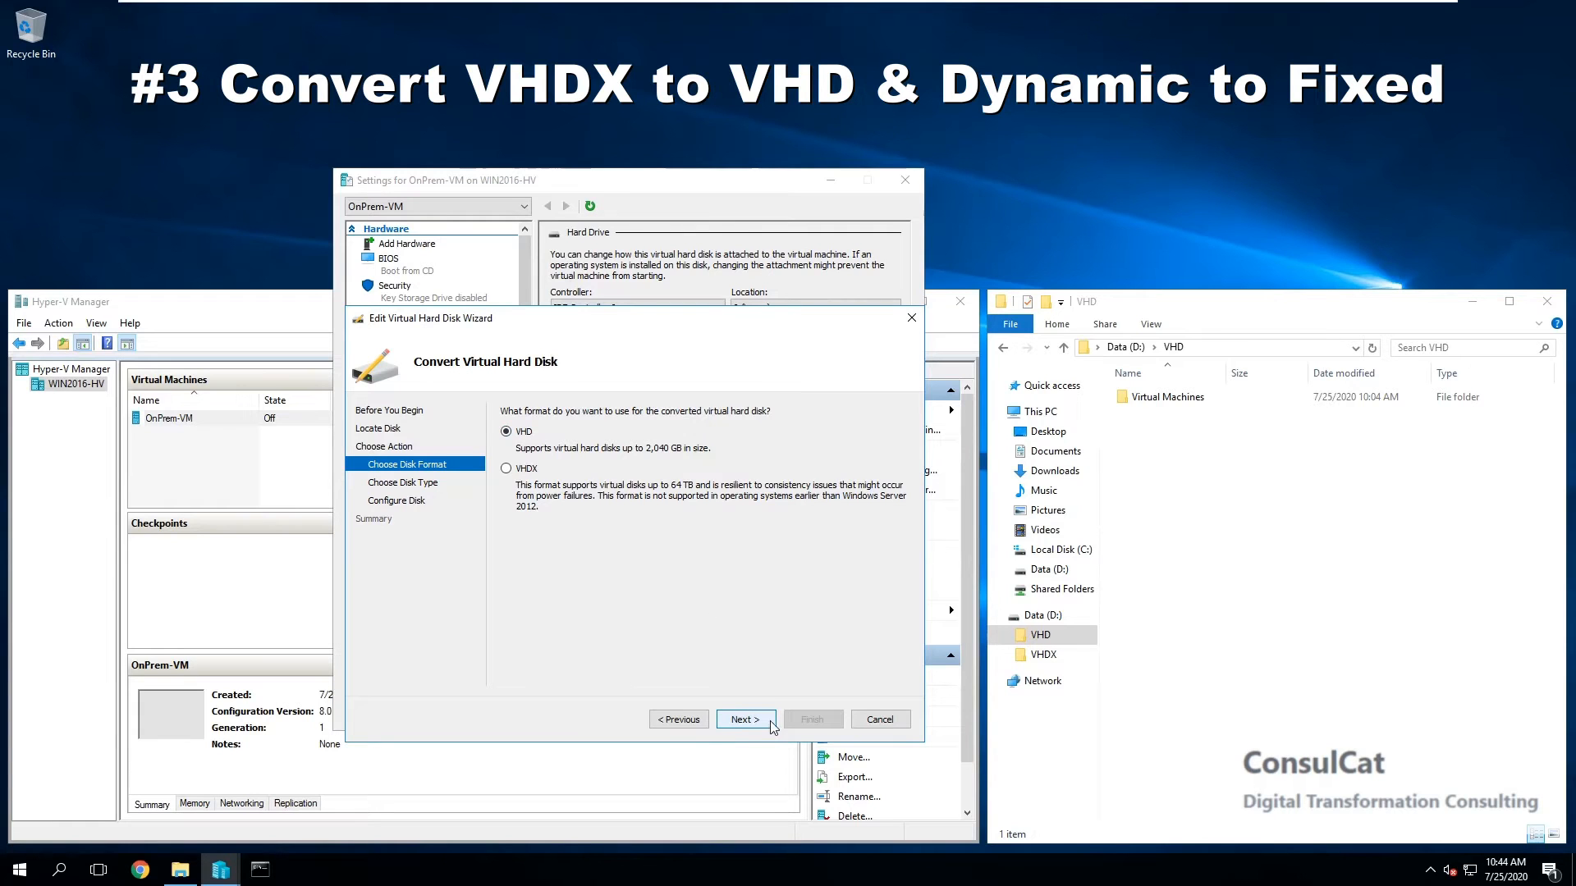
pyautogui.click(745, 719)
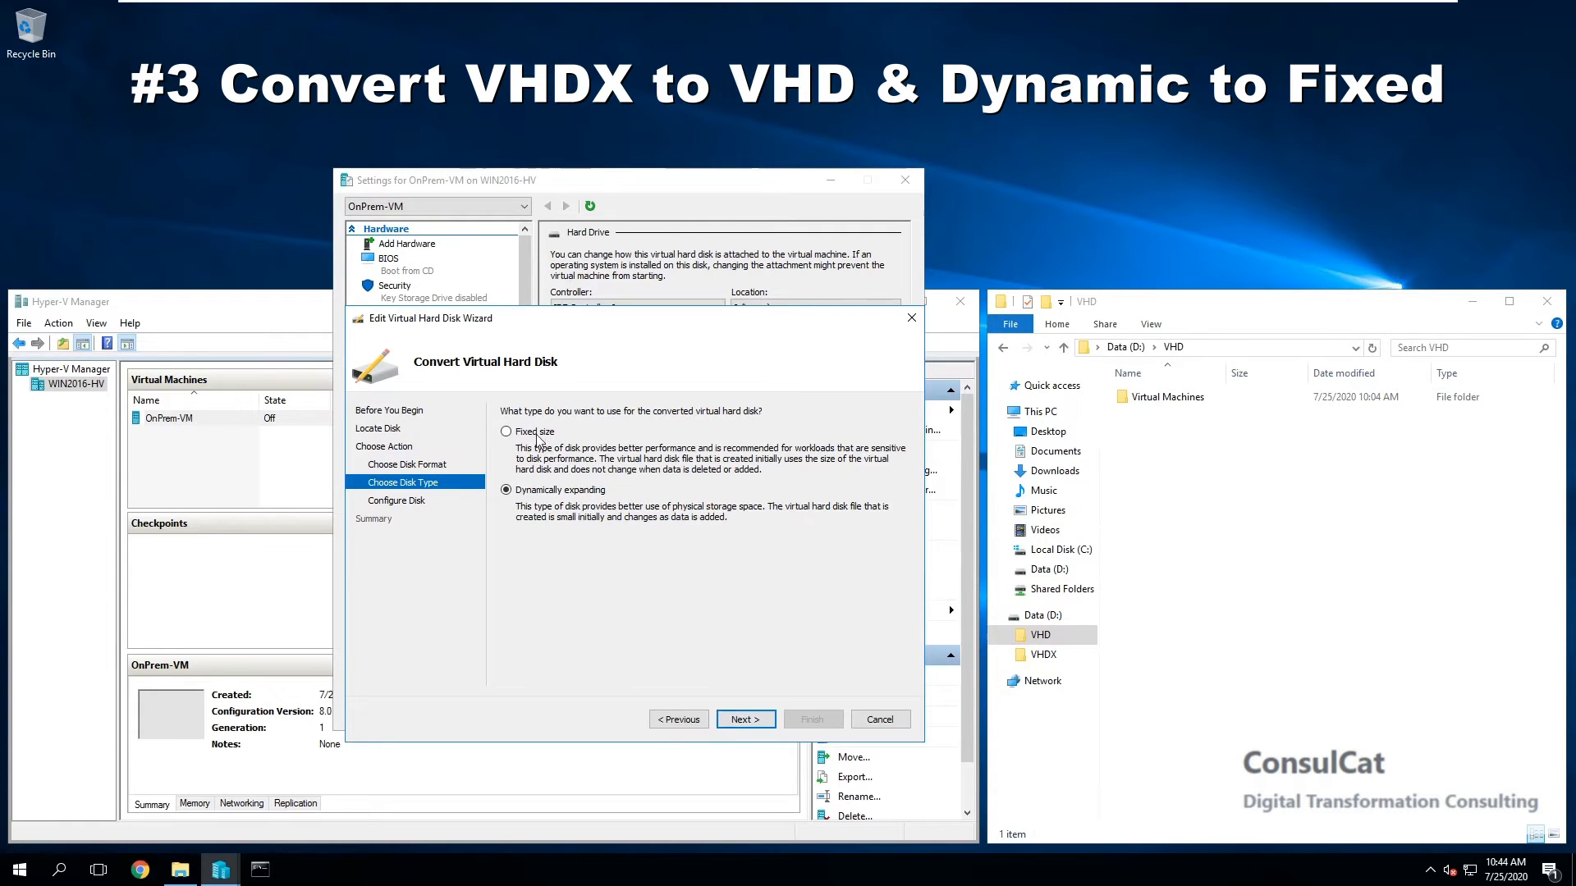
pyautogui.click(508, 431)
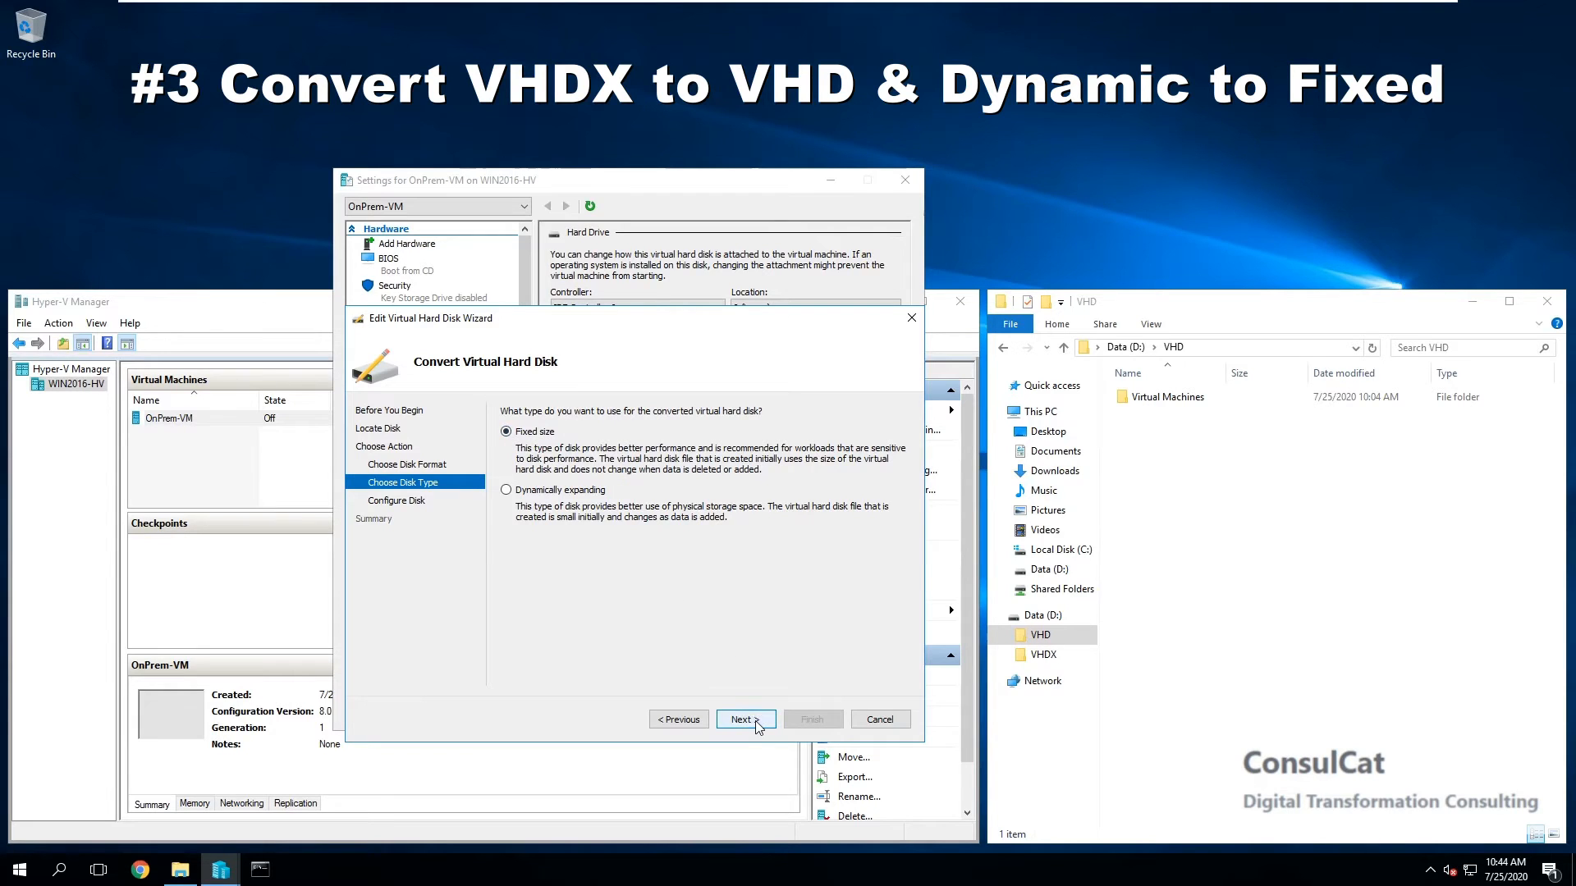
# Name the converted fixed-size disk d:\VHD\OnPrem-VM and finish the wizard to start conversion
pyautogui.click(743, 719)
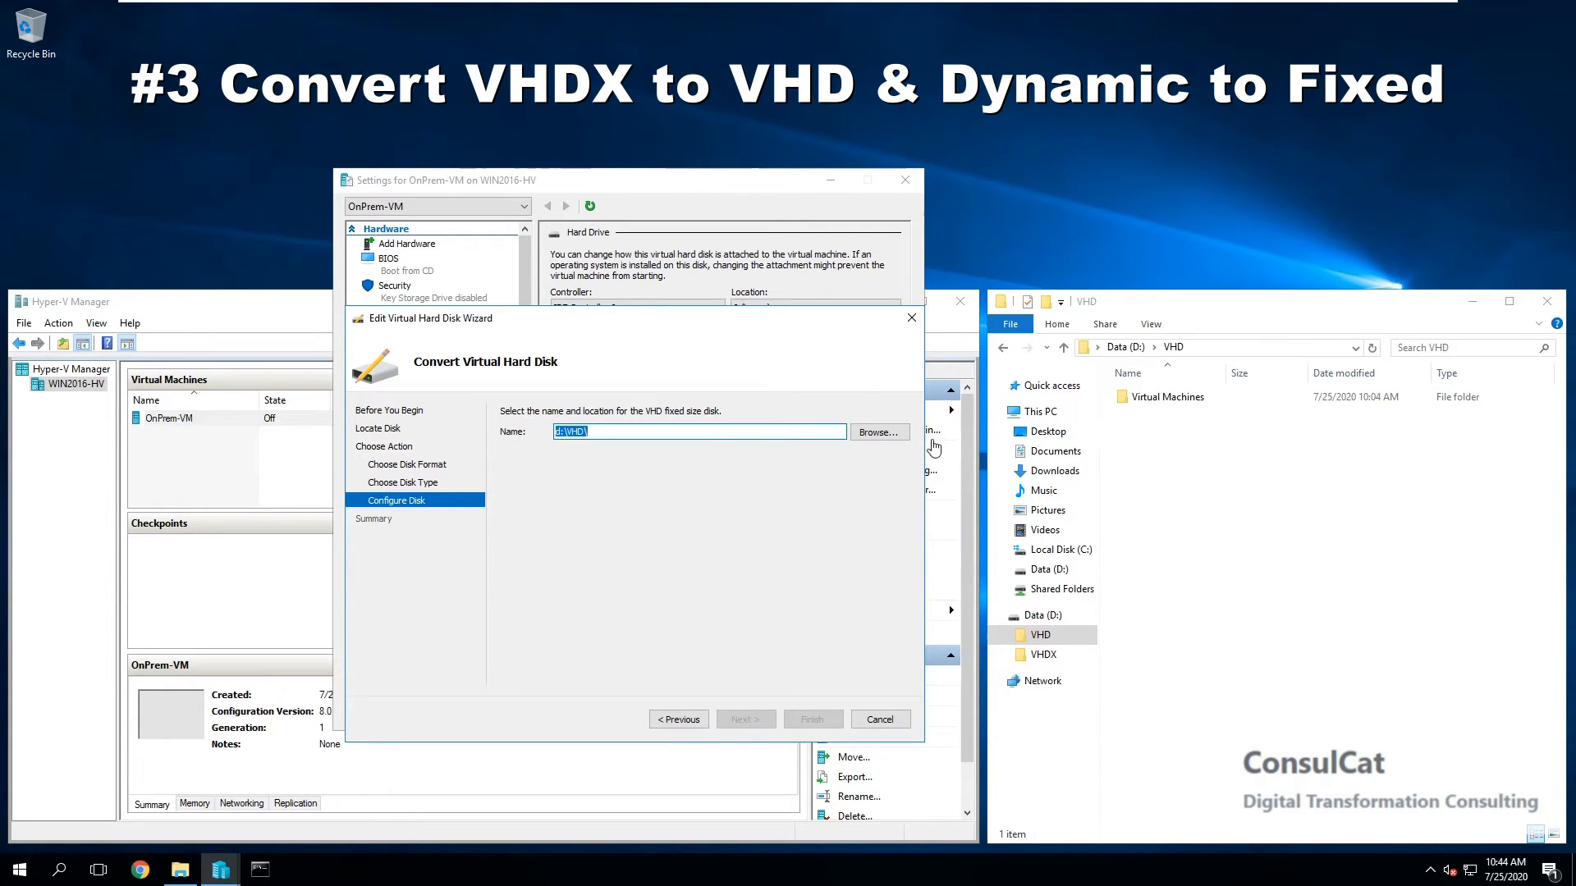
pyautogui.moveTo(901, 453)
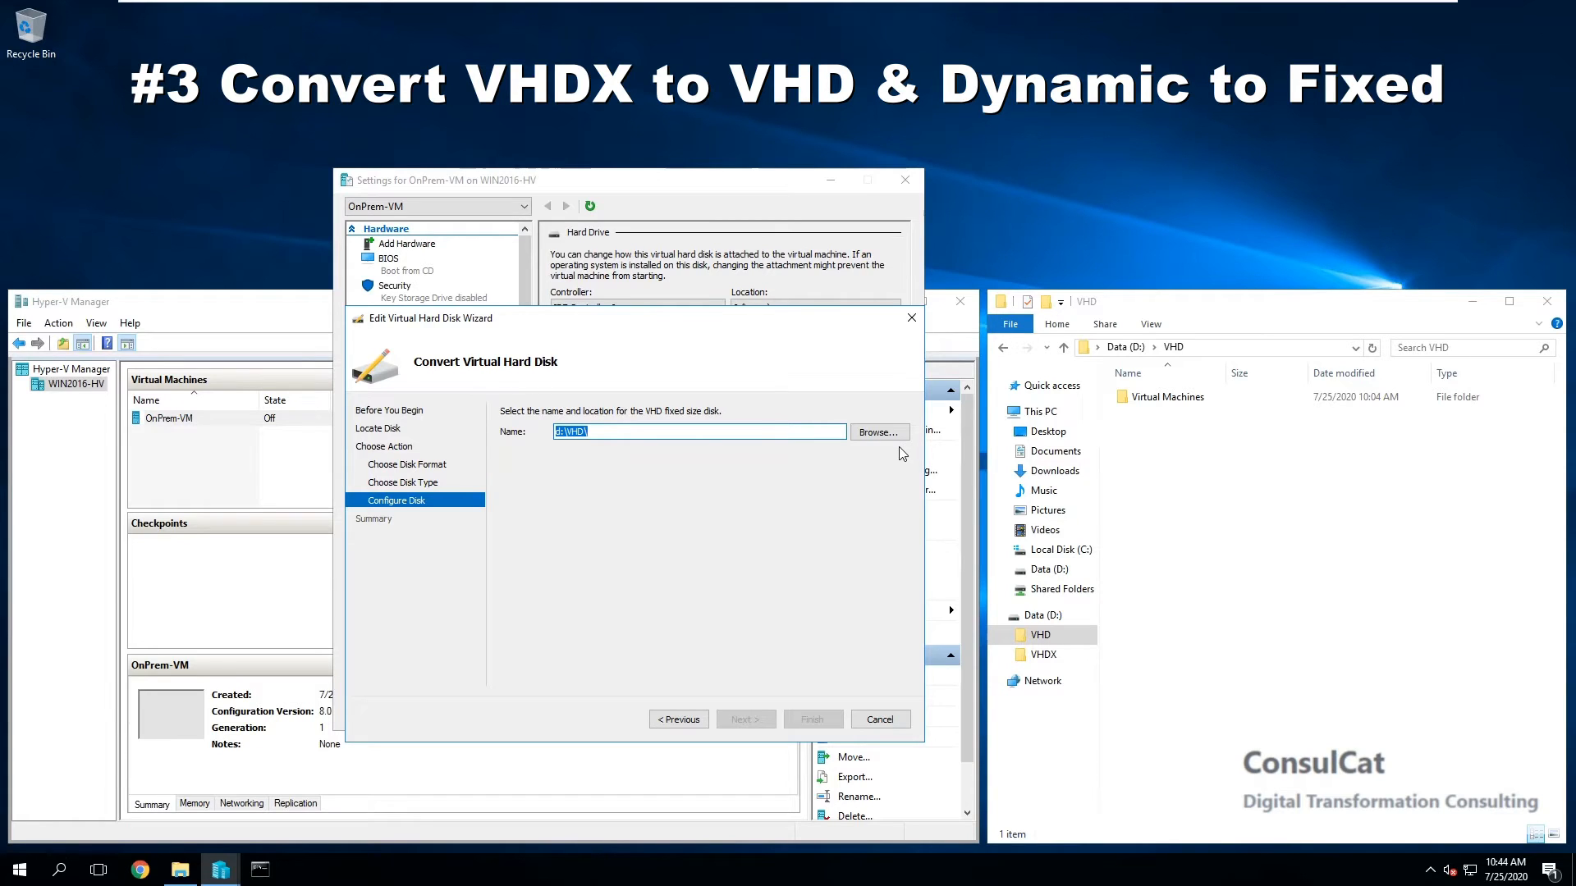
pyautogui.write('d:\\VHD\\')
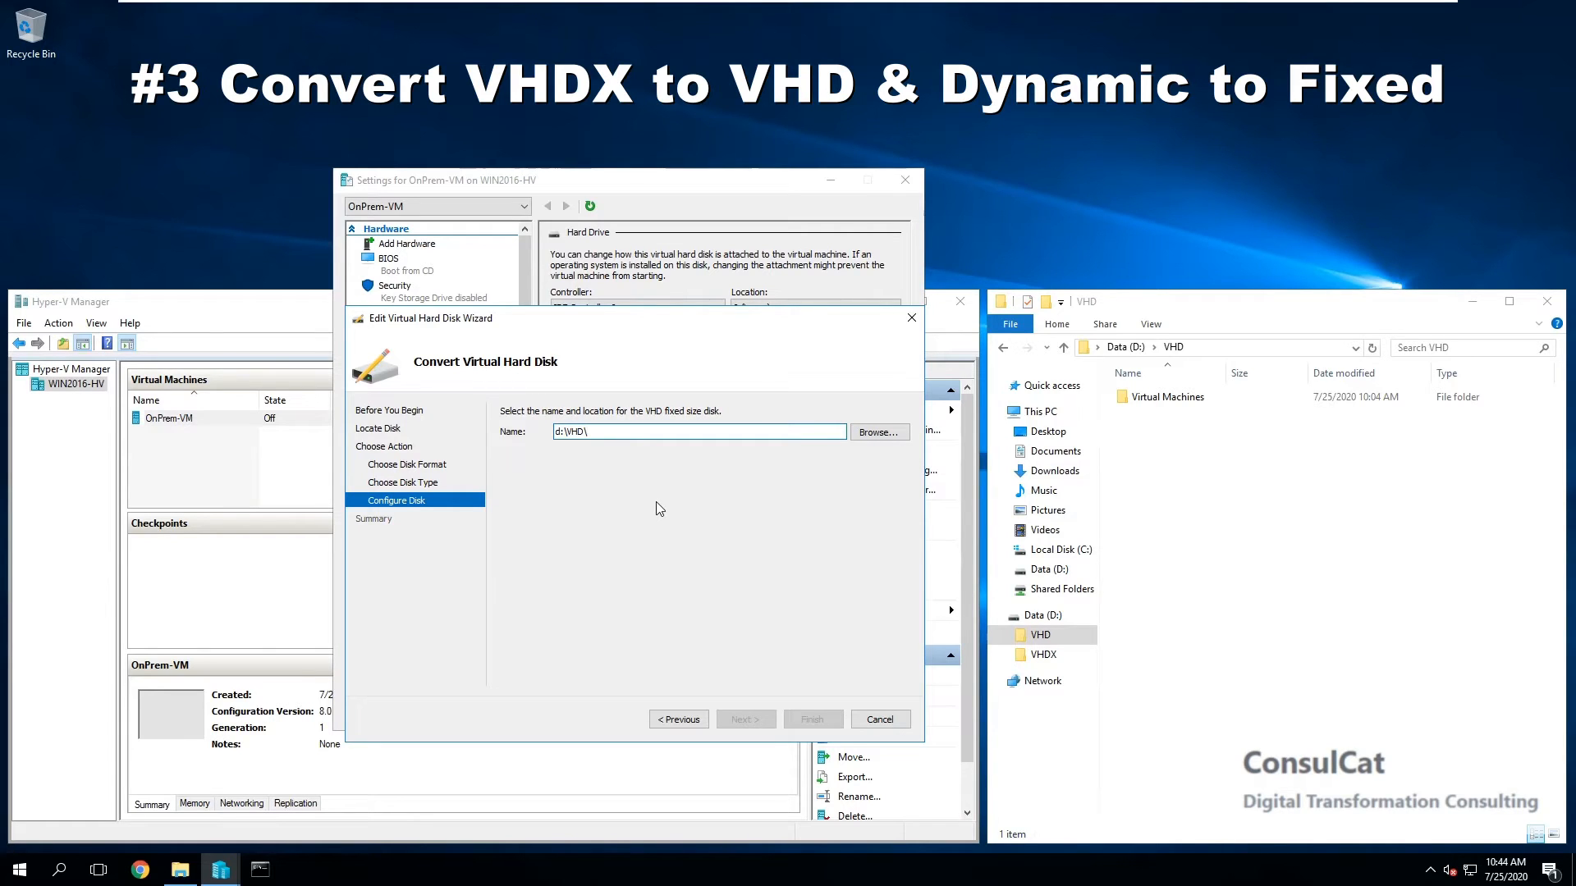
pyautogui.write('O')
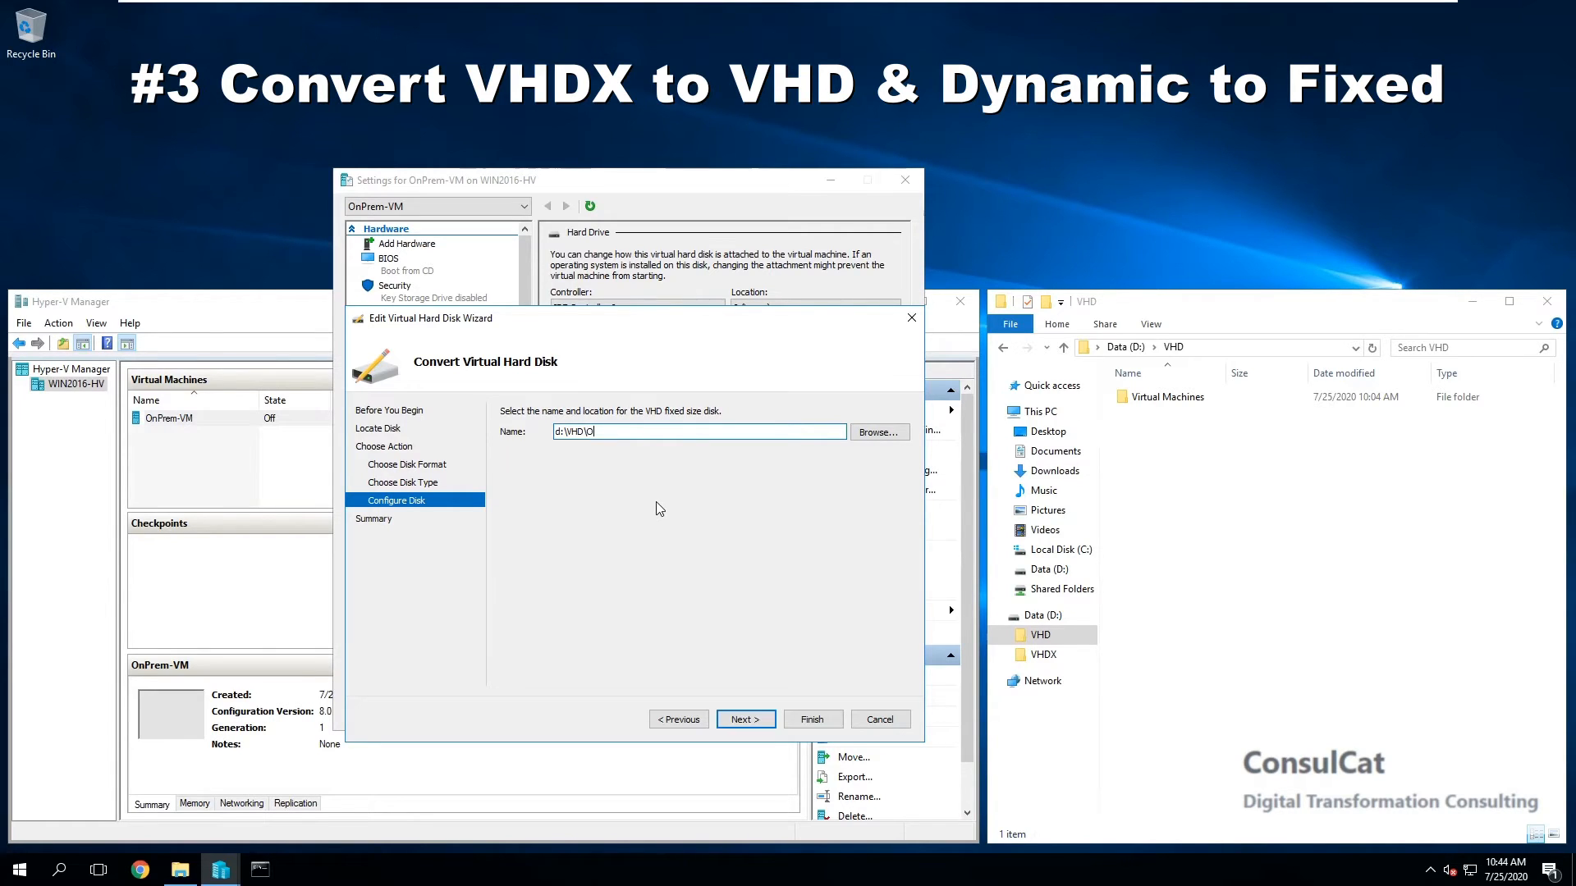
pyautogui.write('nPrem')
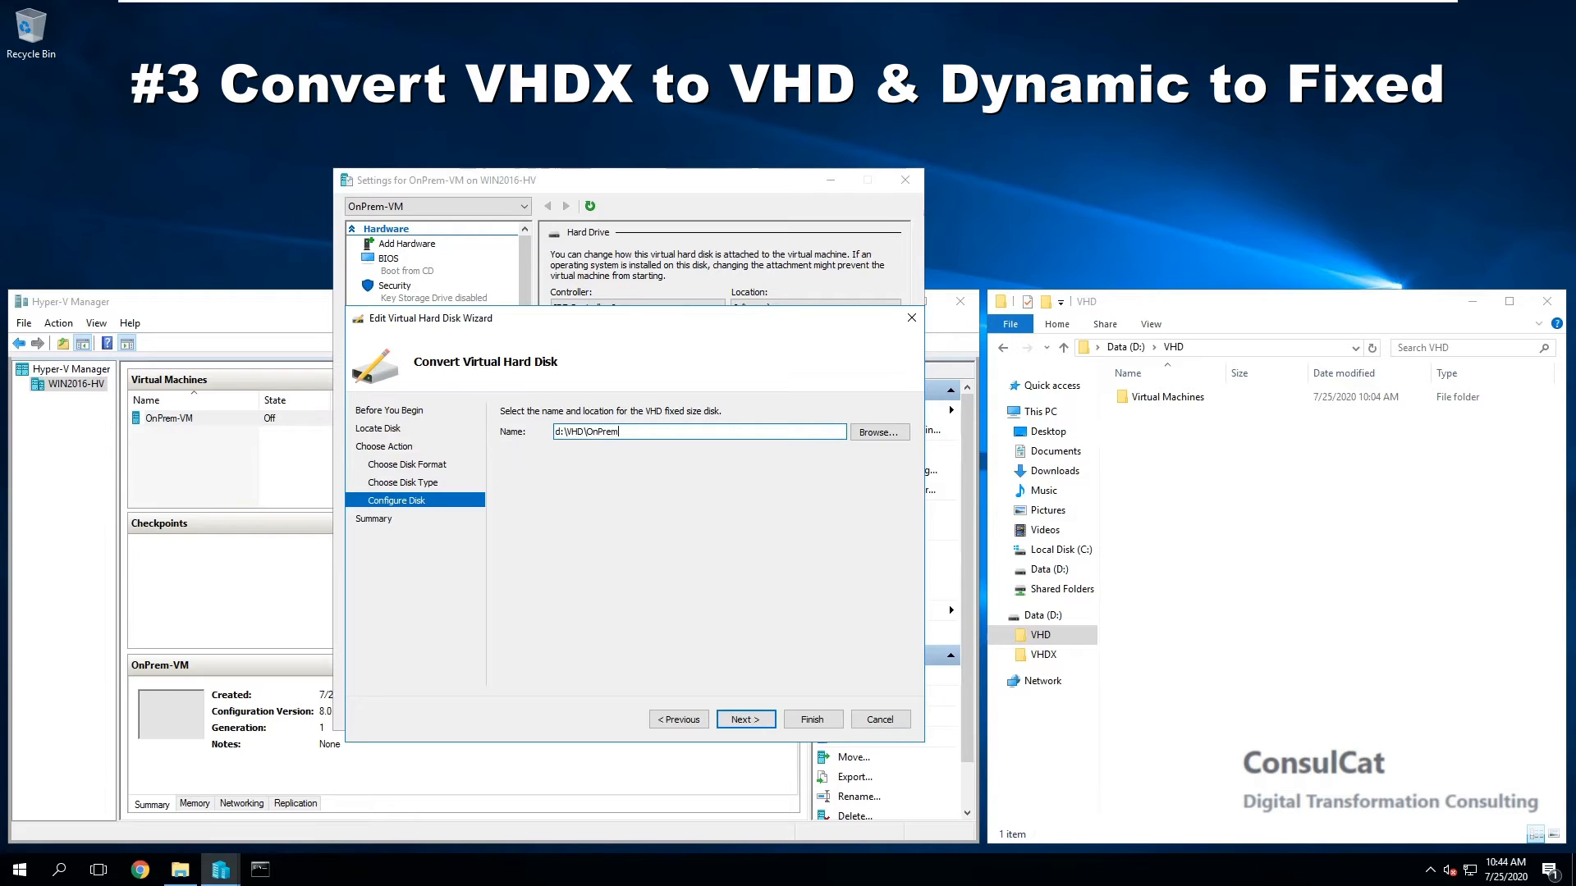
pyautogui.write('-VM')
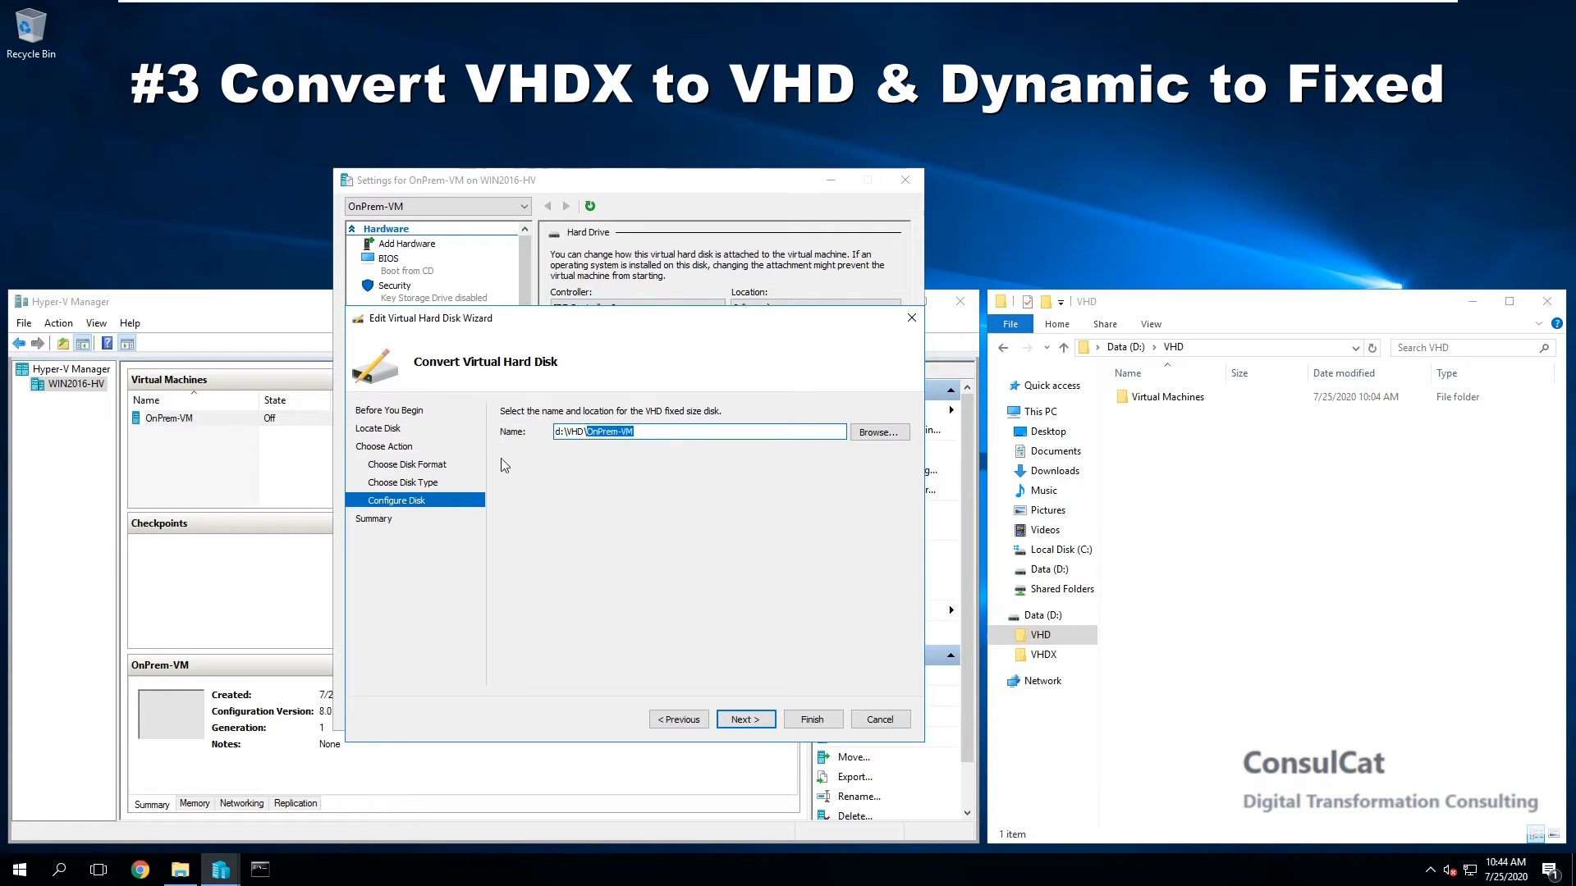
pyautogui.moveTo(698, 706)
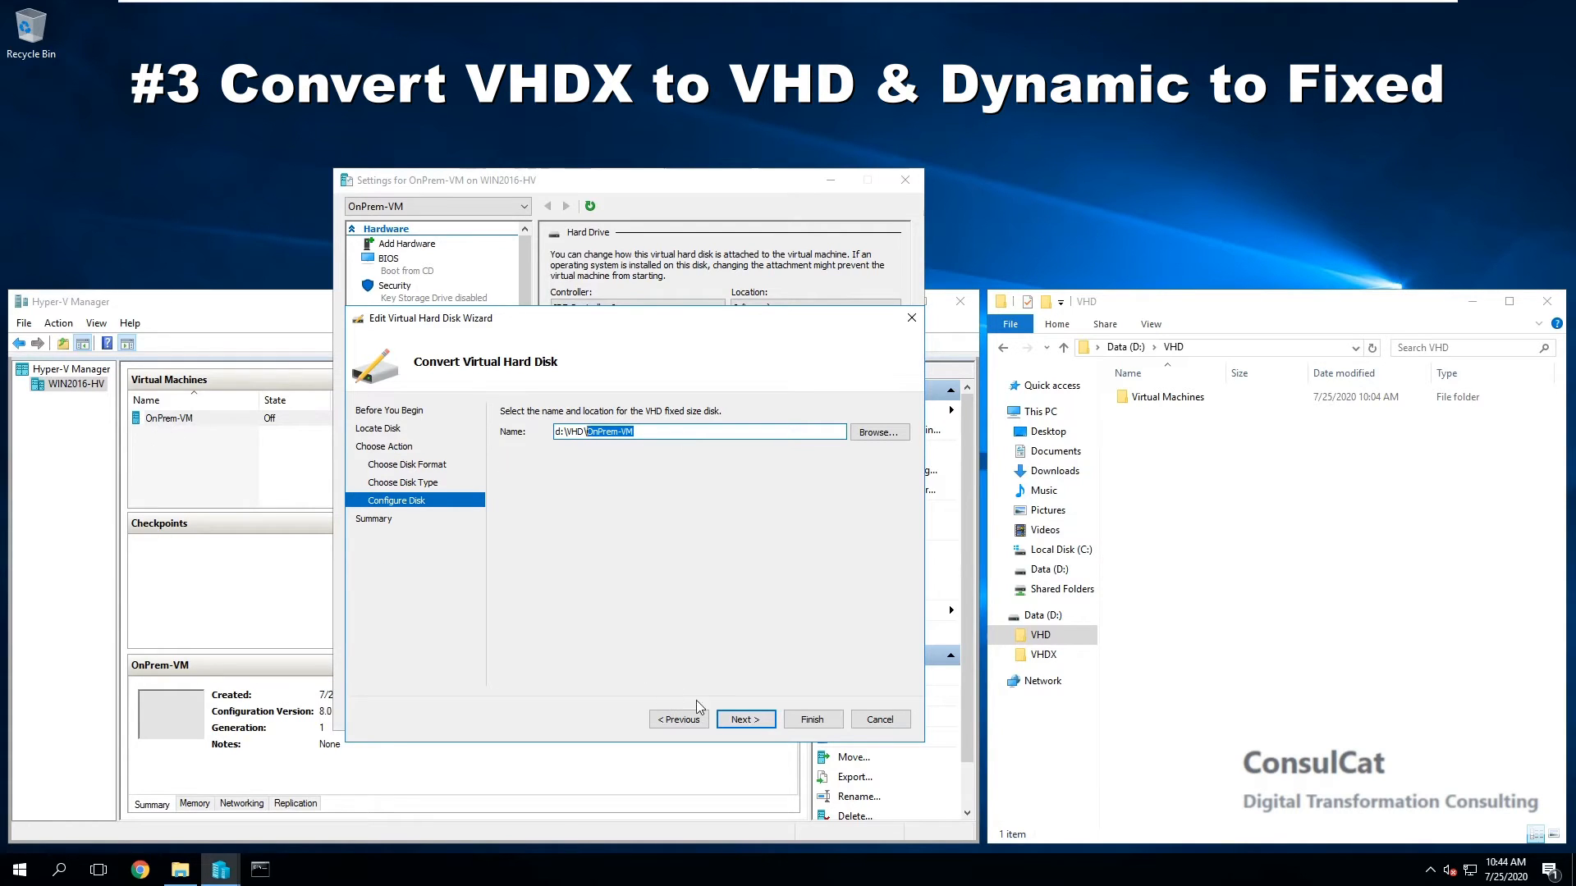
pyautogui.click(745, 719)
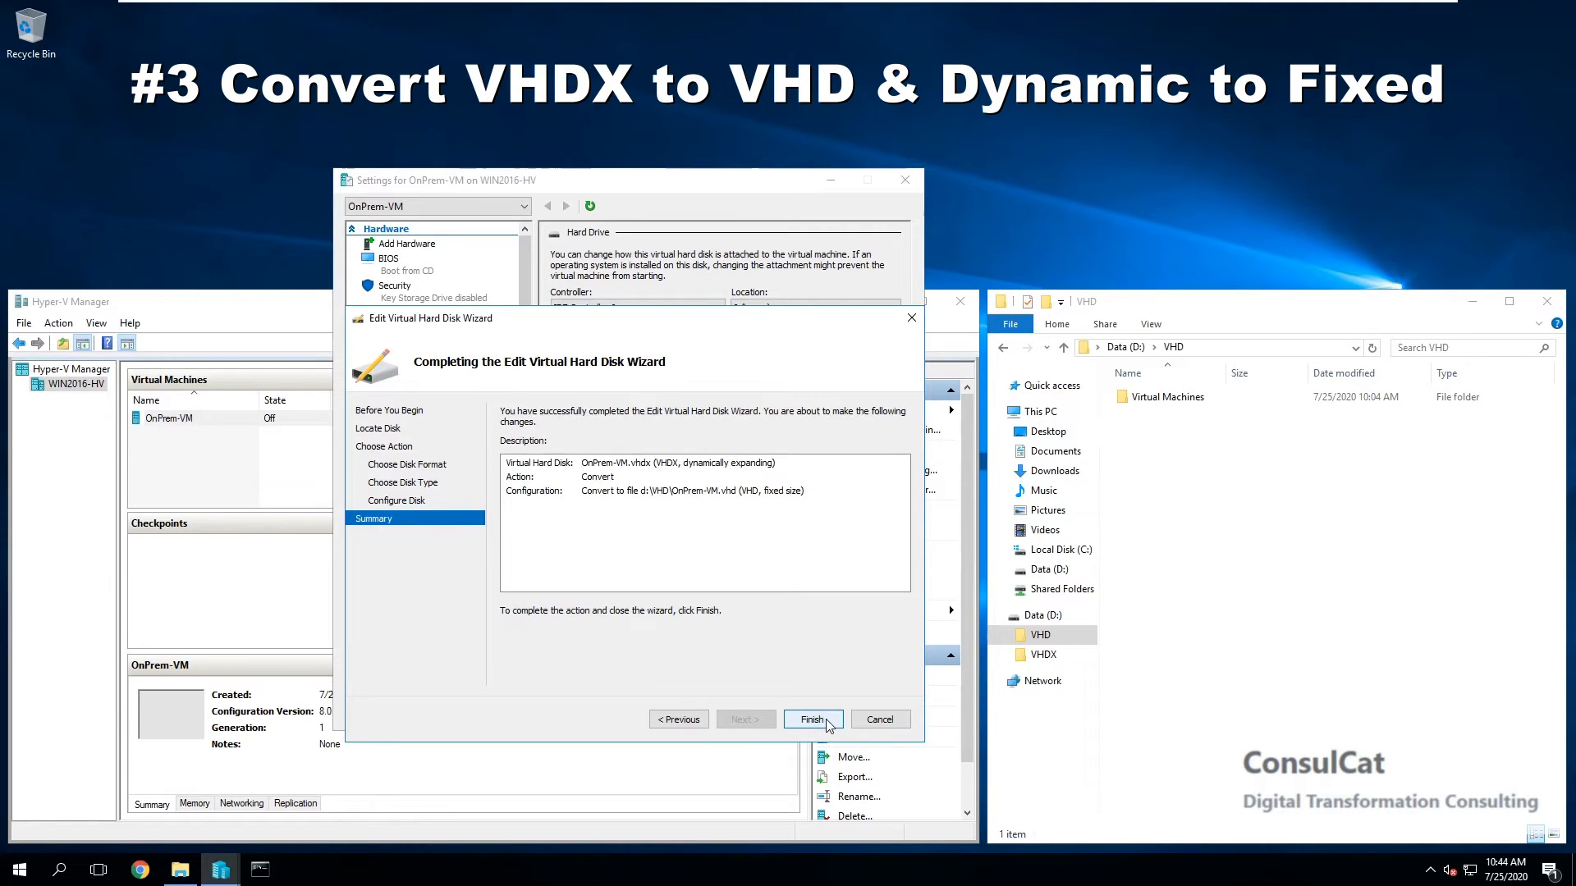
pyautogui.click(813, 719)
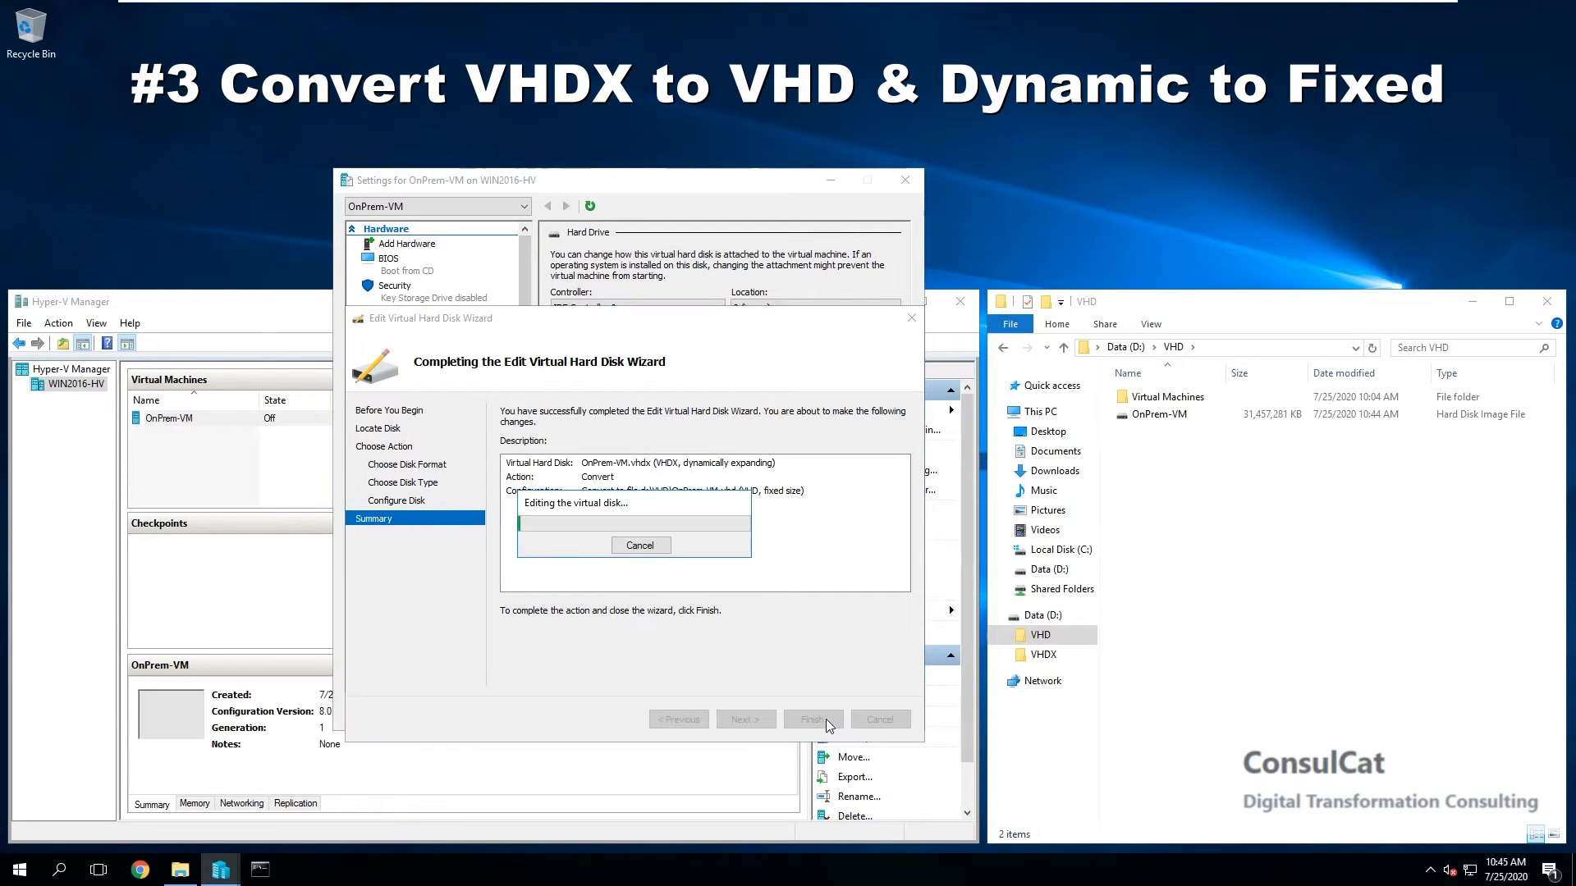
# Let the Edit Virtual Hard Disk wizard complete, producing a 30 GB OnPrem-VM.vhd in D:\VHD
pyautogui.click(813, 719)
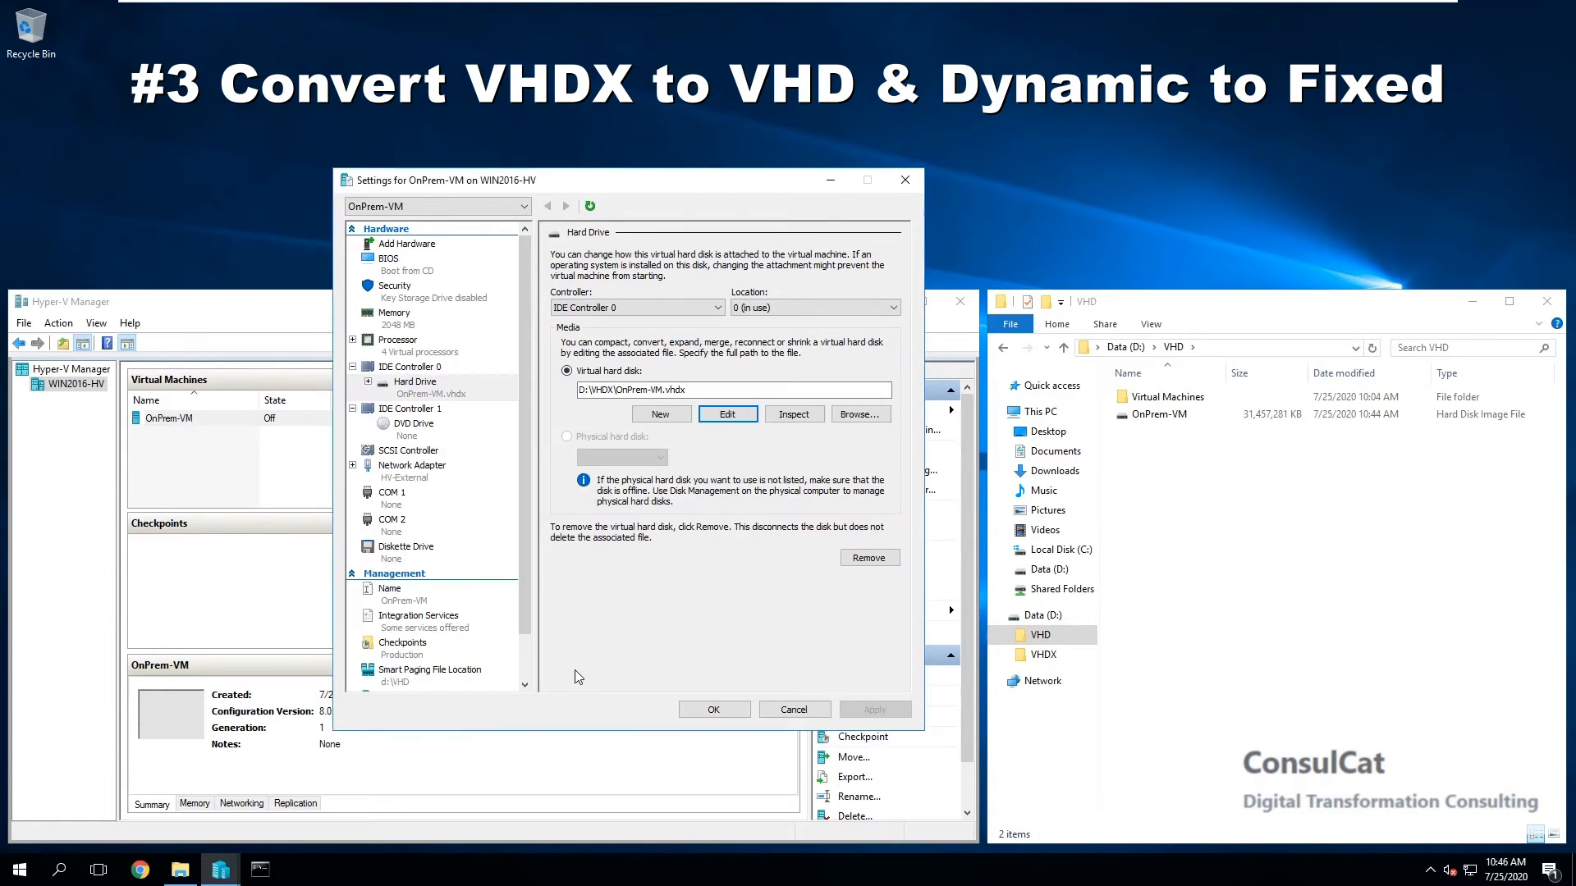
pyautogui.moveTo(650, 691)
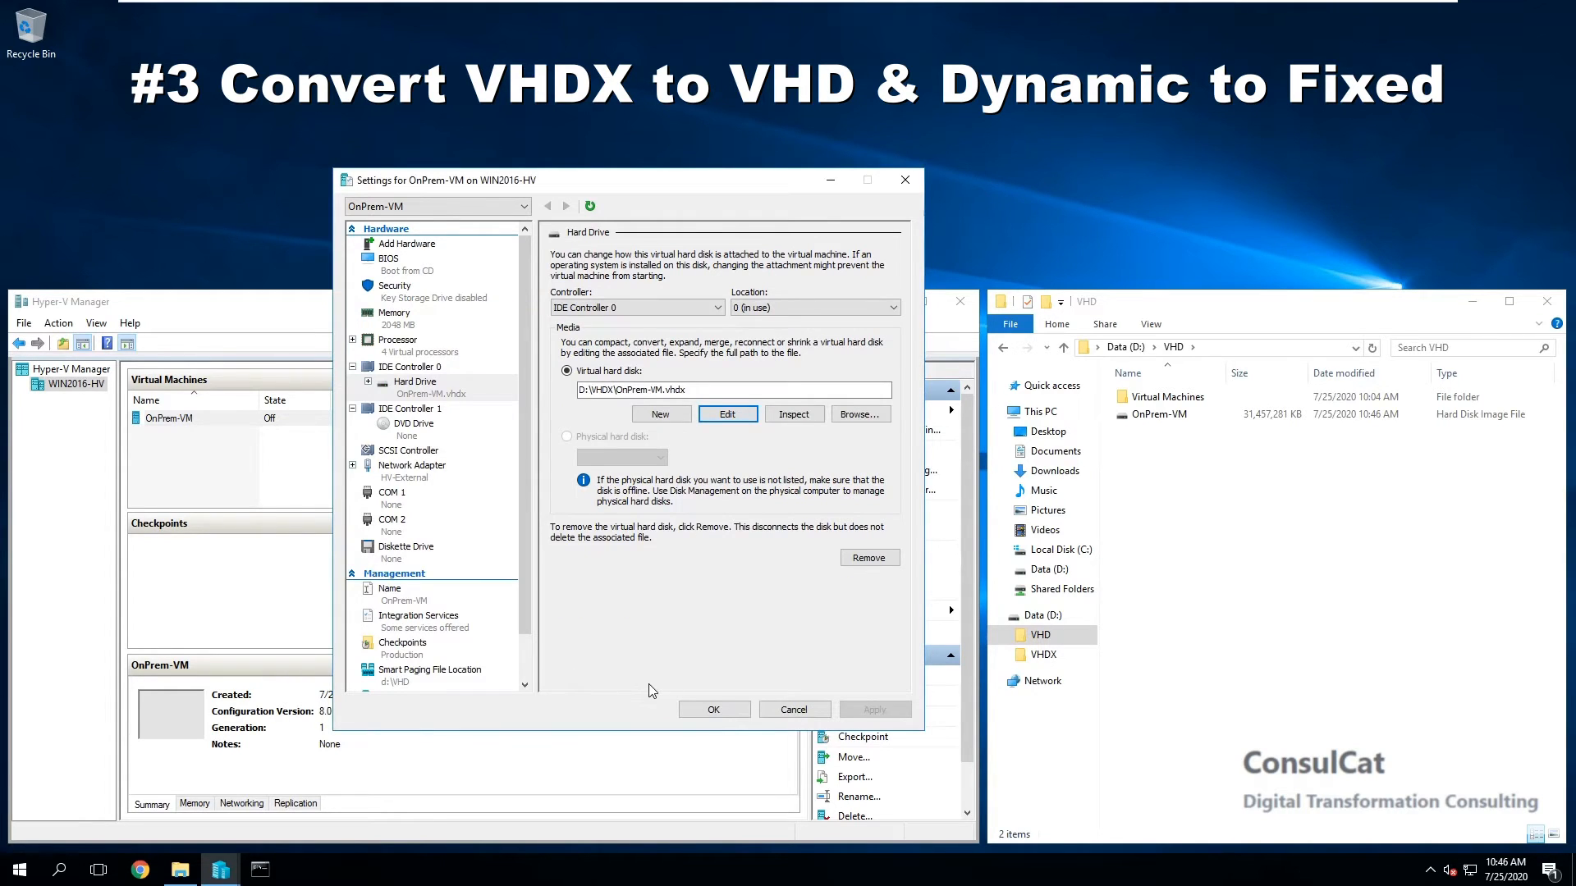
pyautogui.moveTo(718, 472)
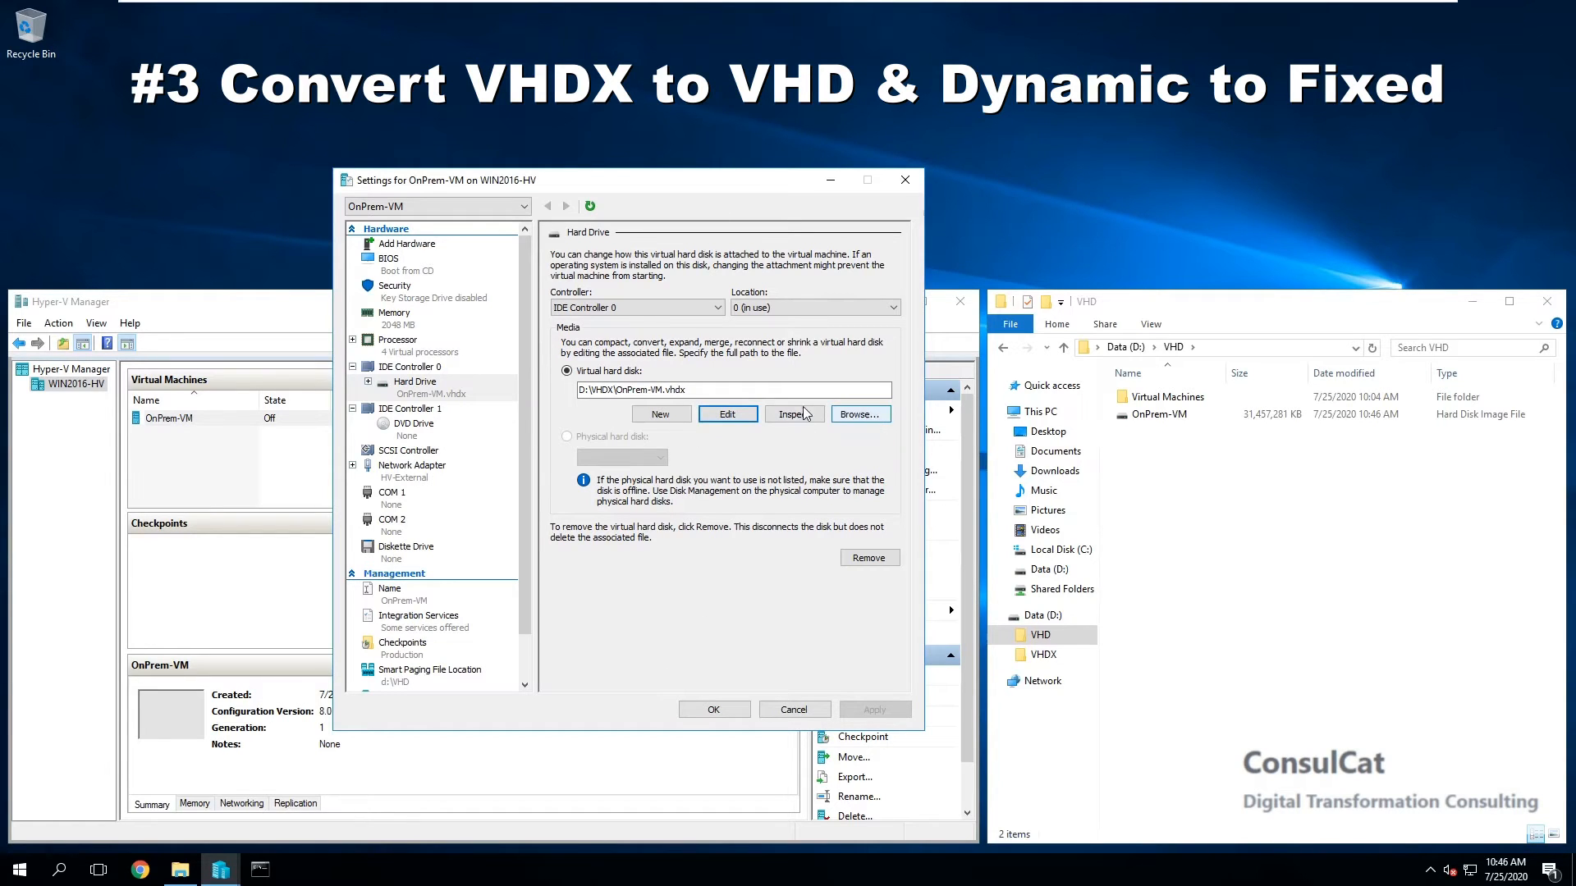
pyautogui.moveTo(877, 419)
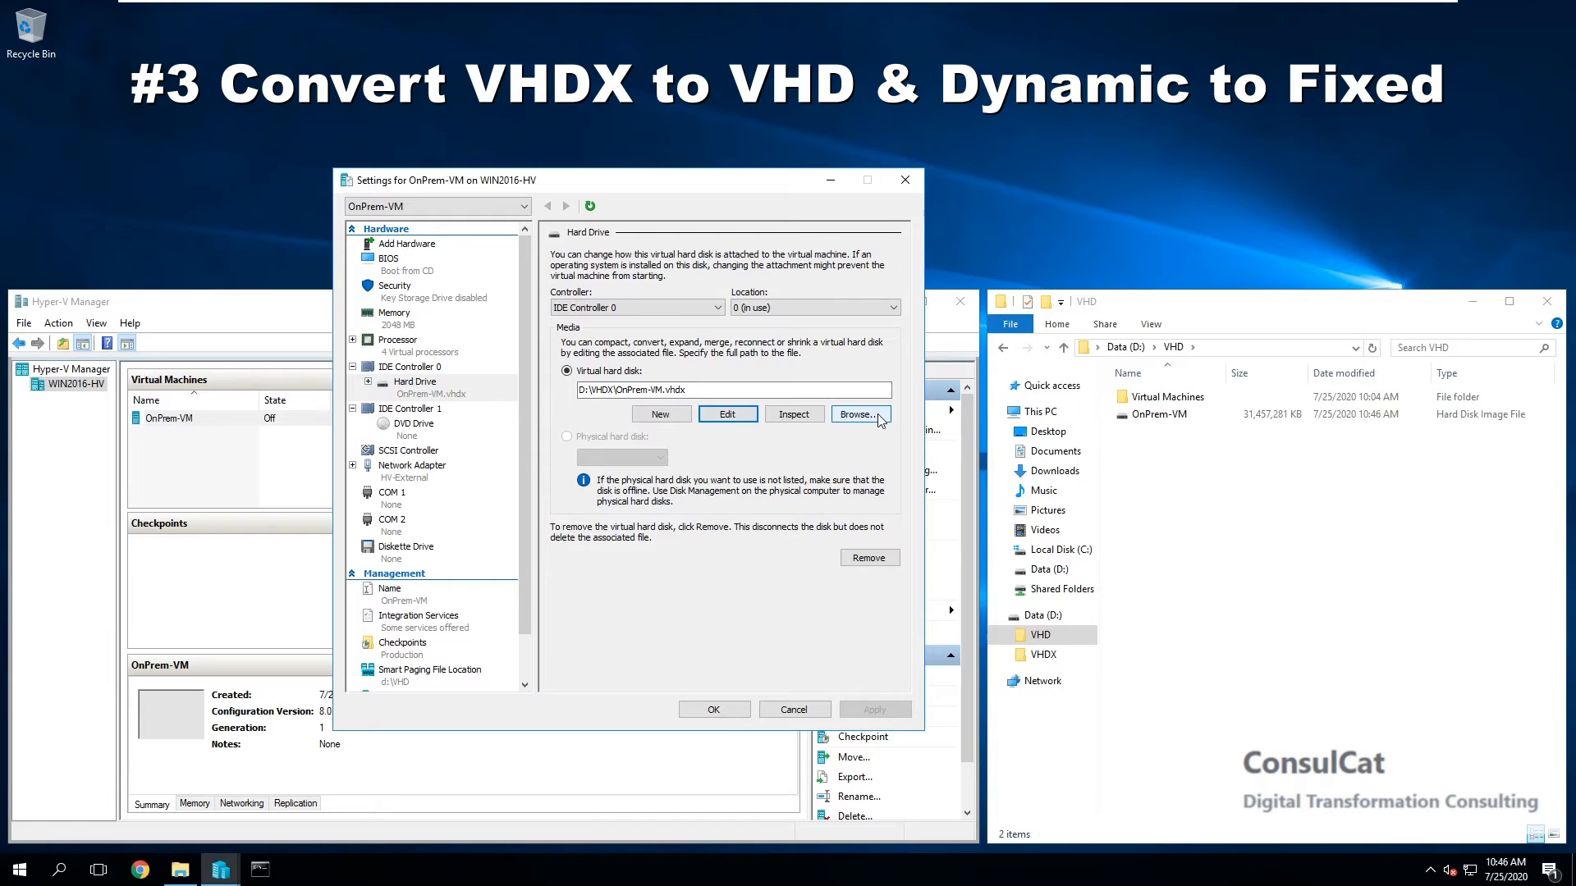
# Point the VM's hard drive at D:\VHD\OnPrem-VM.vhd and confirm the settings
pyautogui.click(858, 413)
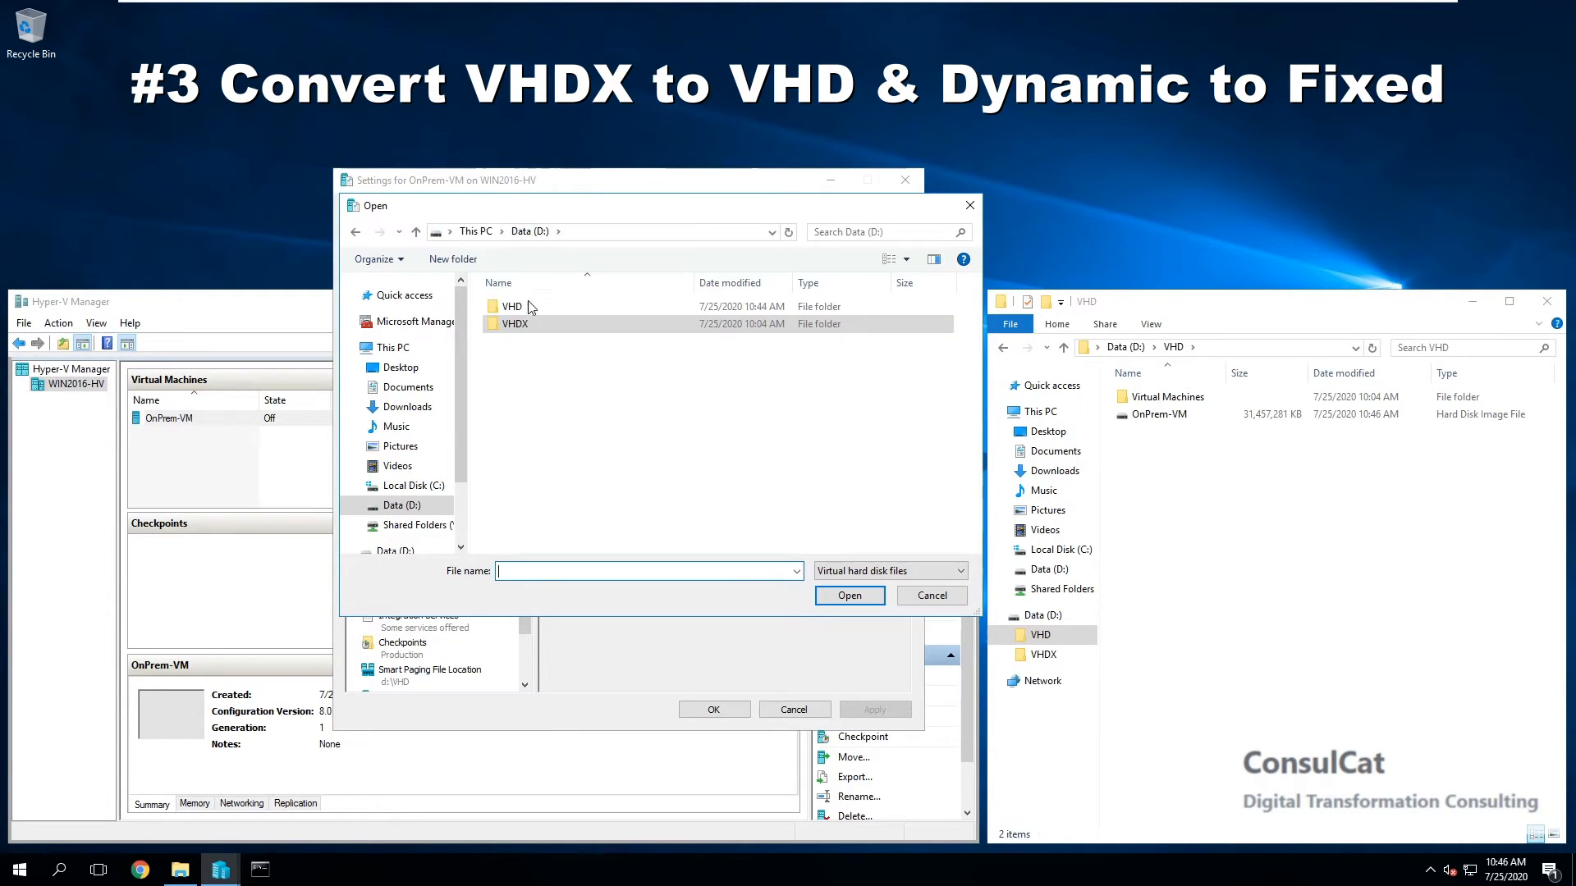
pyautogui.doubleClick(512, 307)
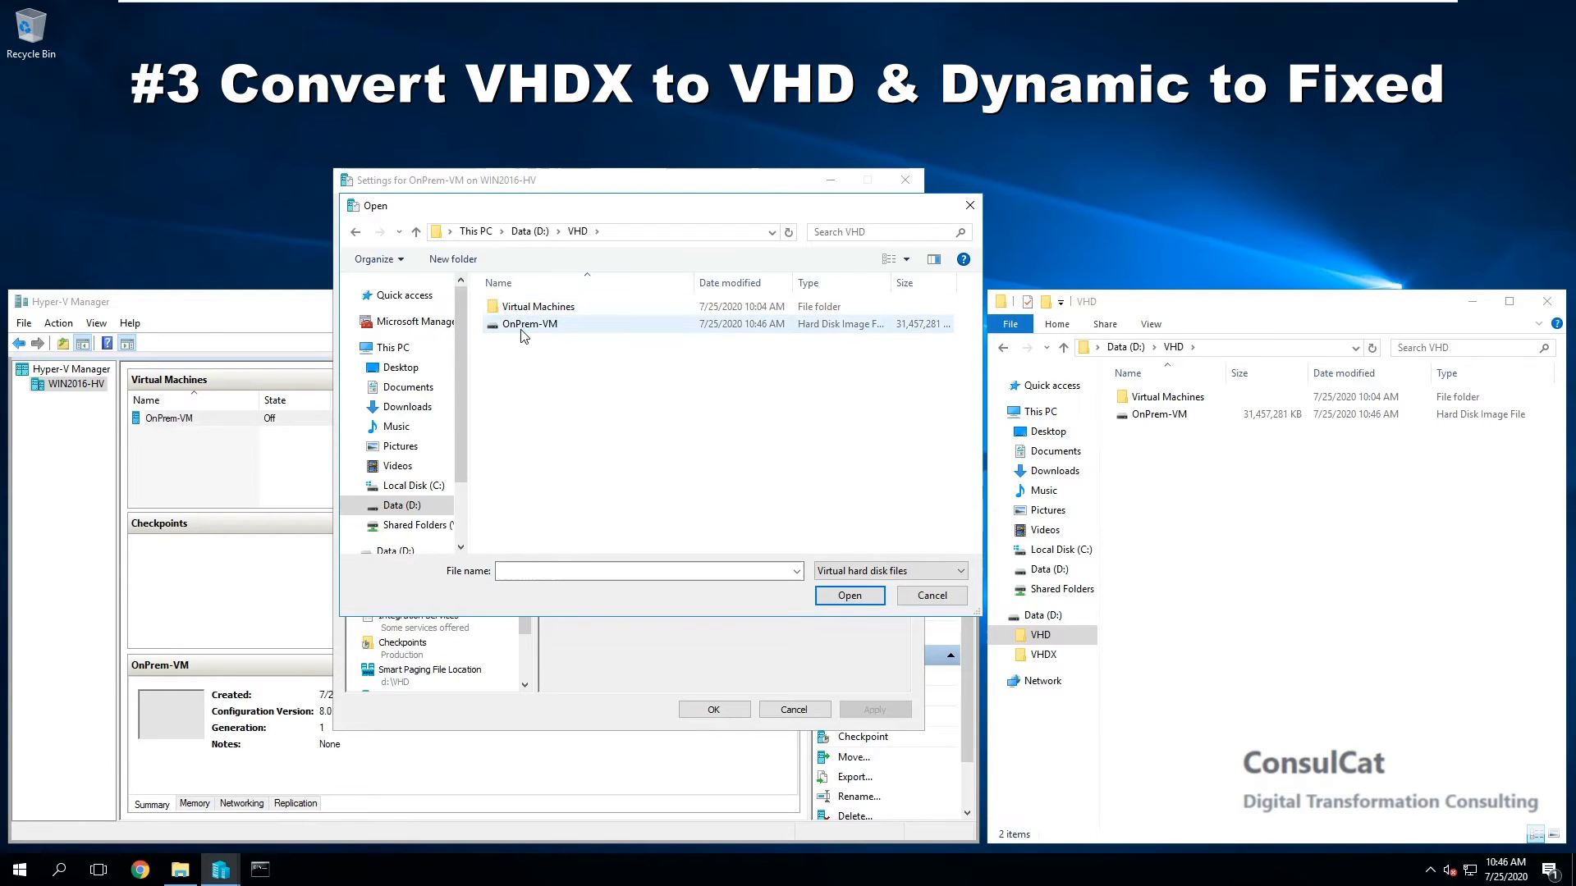
pyautogui.click(530, 323)
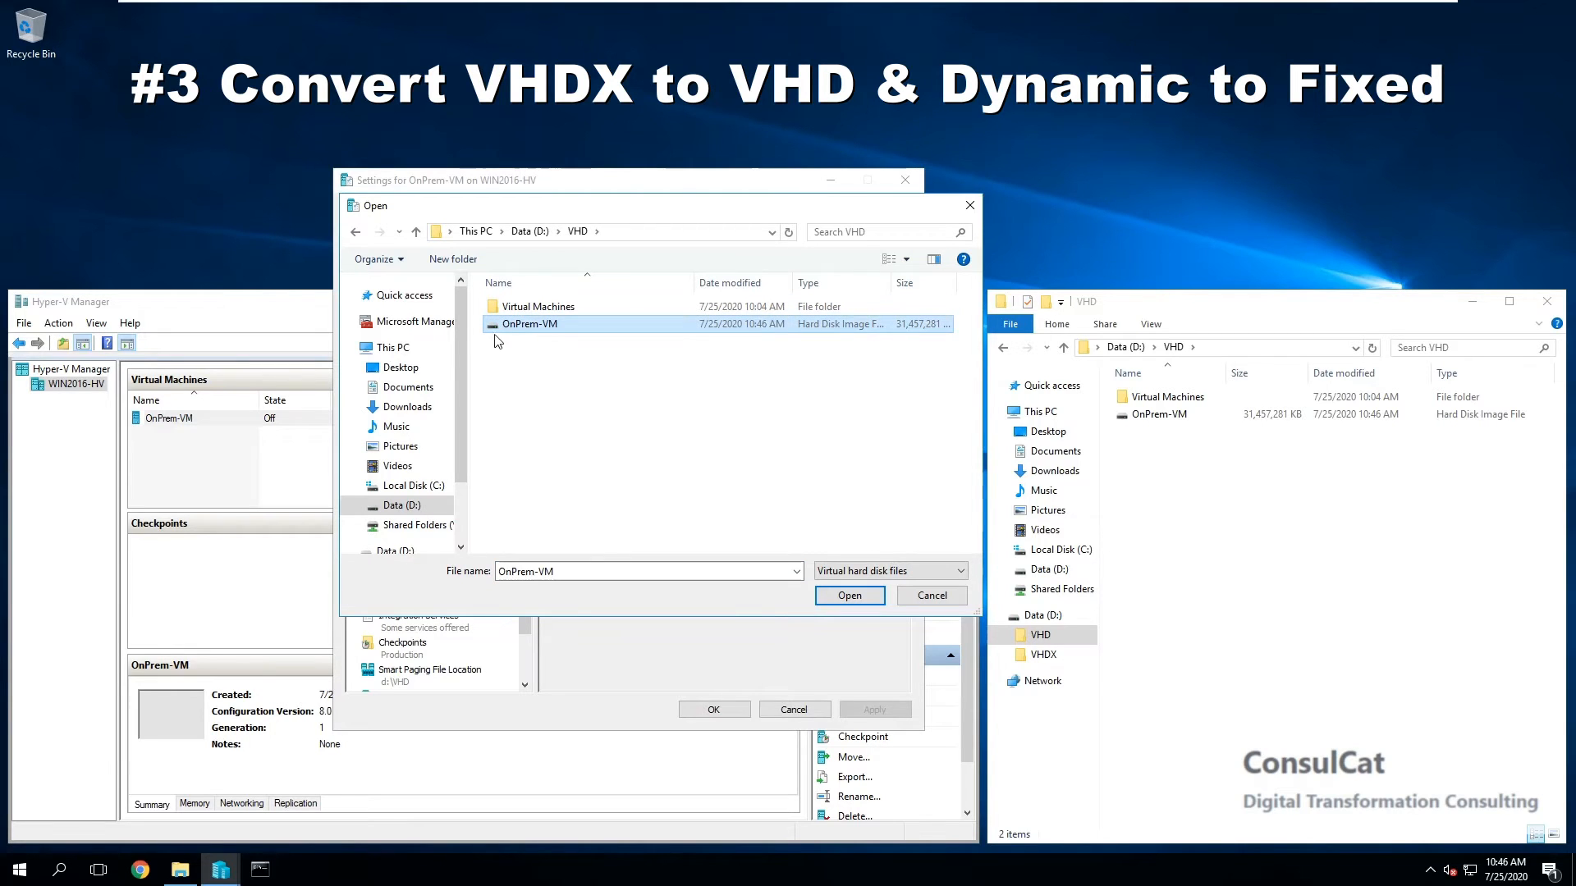
pyautogui.moveTo(849, 594)
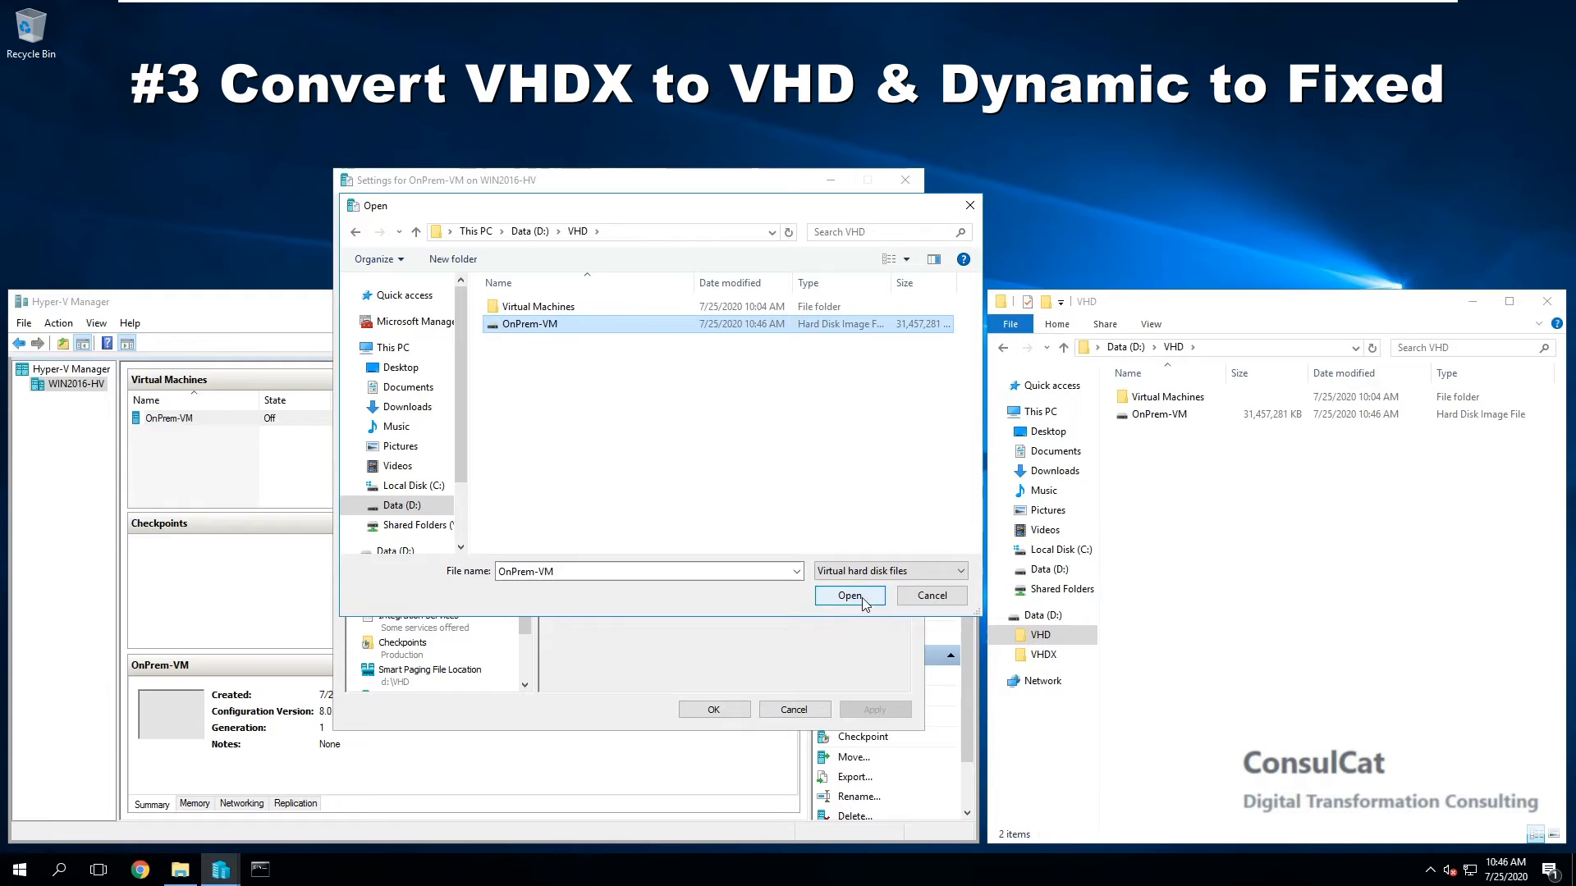
pyautogui.click(849, 595)
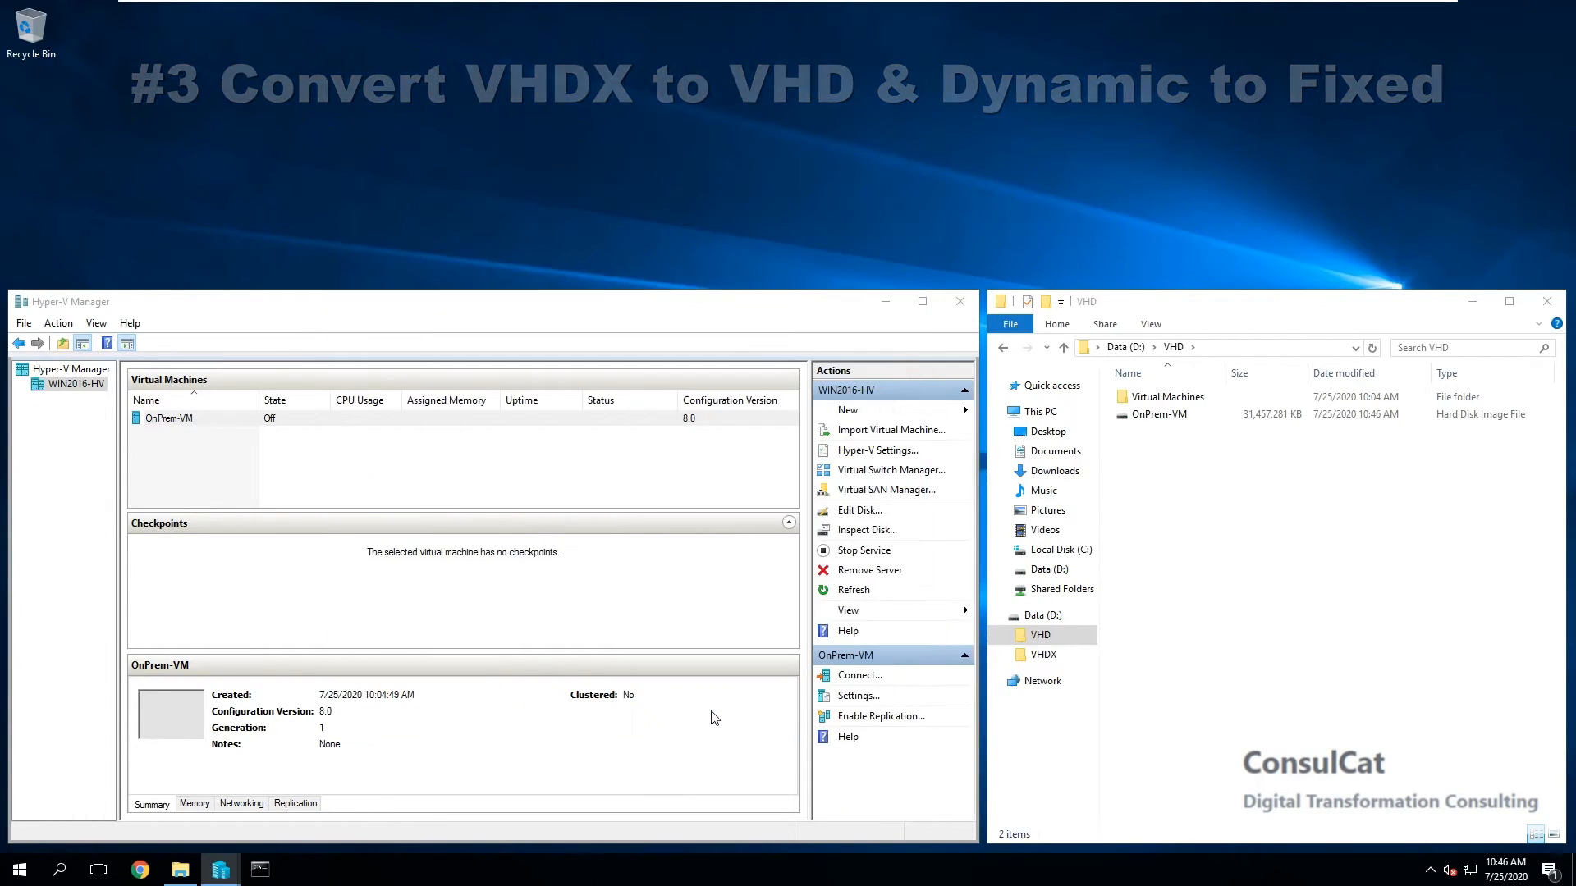
pyautogui.click(227, 453)
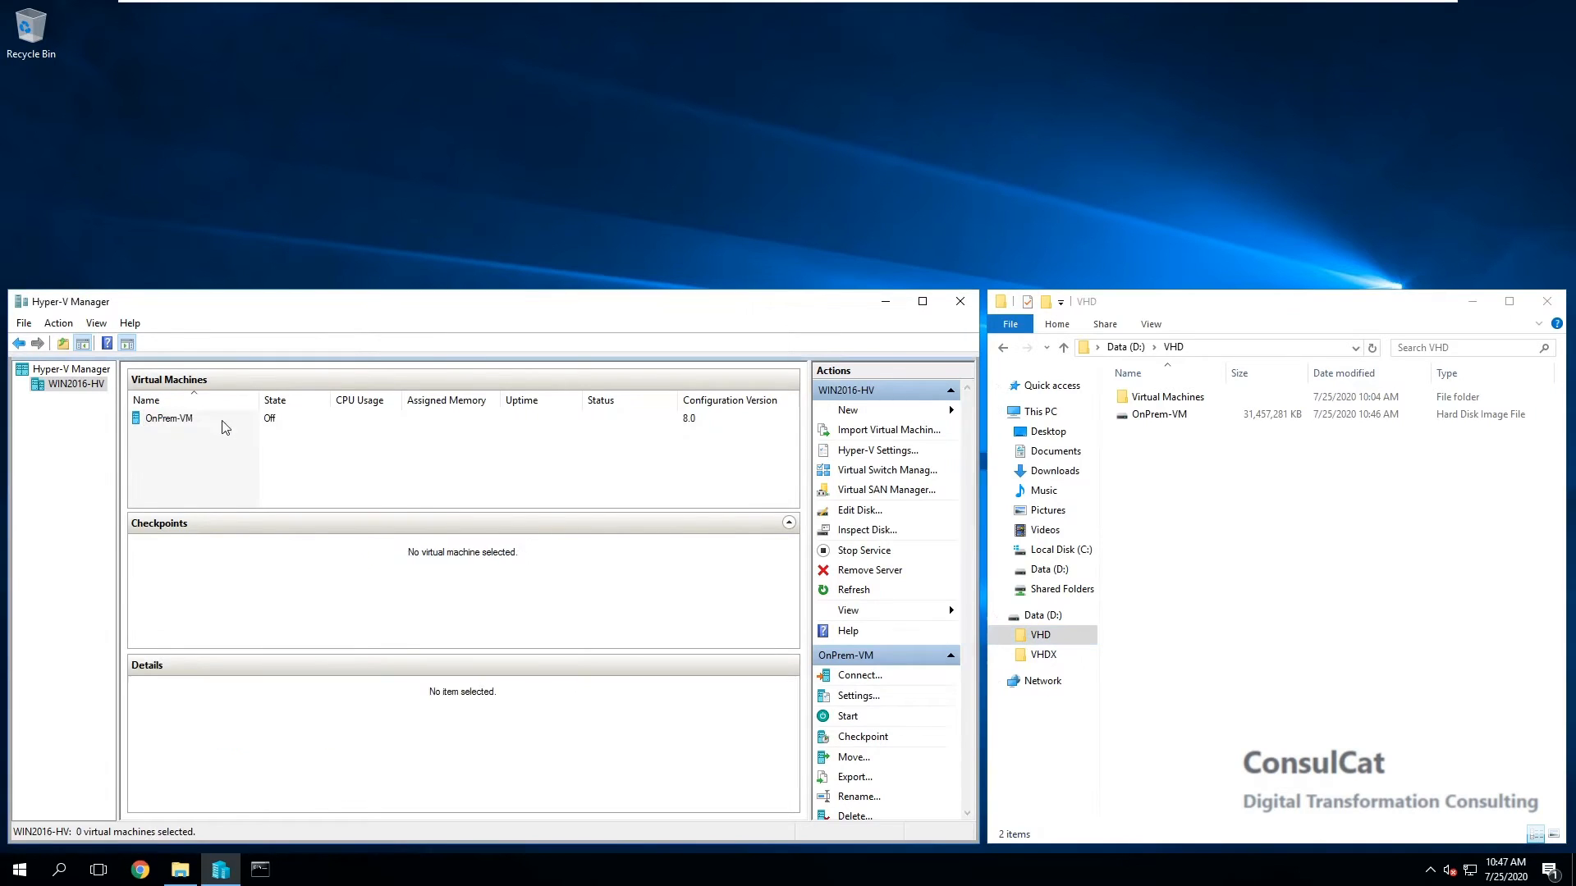
pyautogui.click(848, 715)
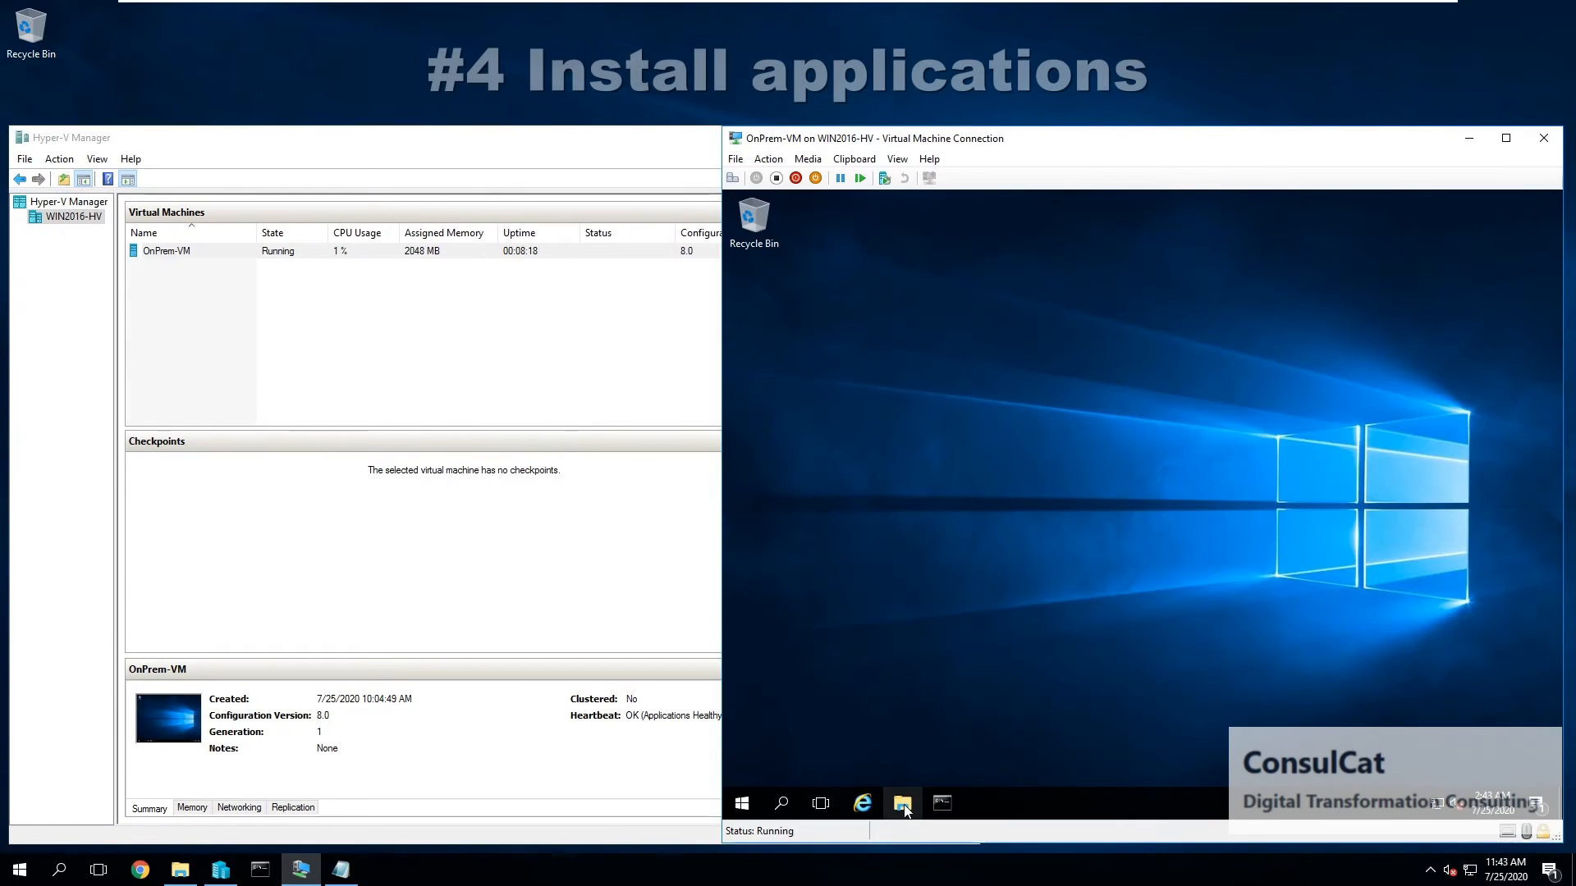
# Map a network drive to \\win2016-hv\ and copy the source folders to C:\Sources
pyautogui.click(901, 803)
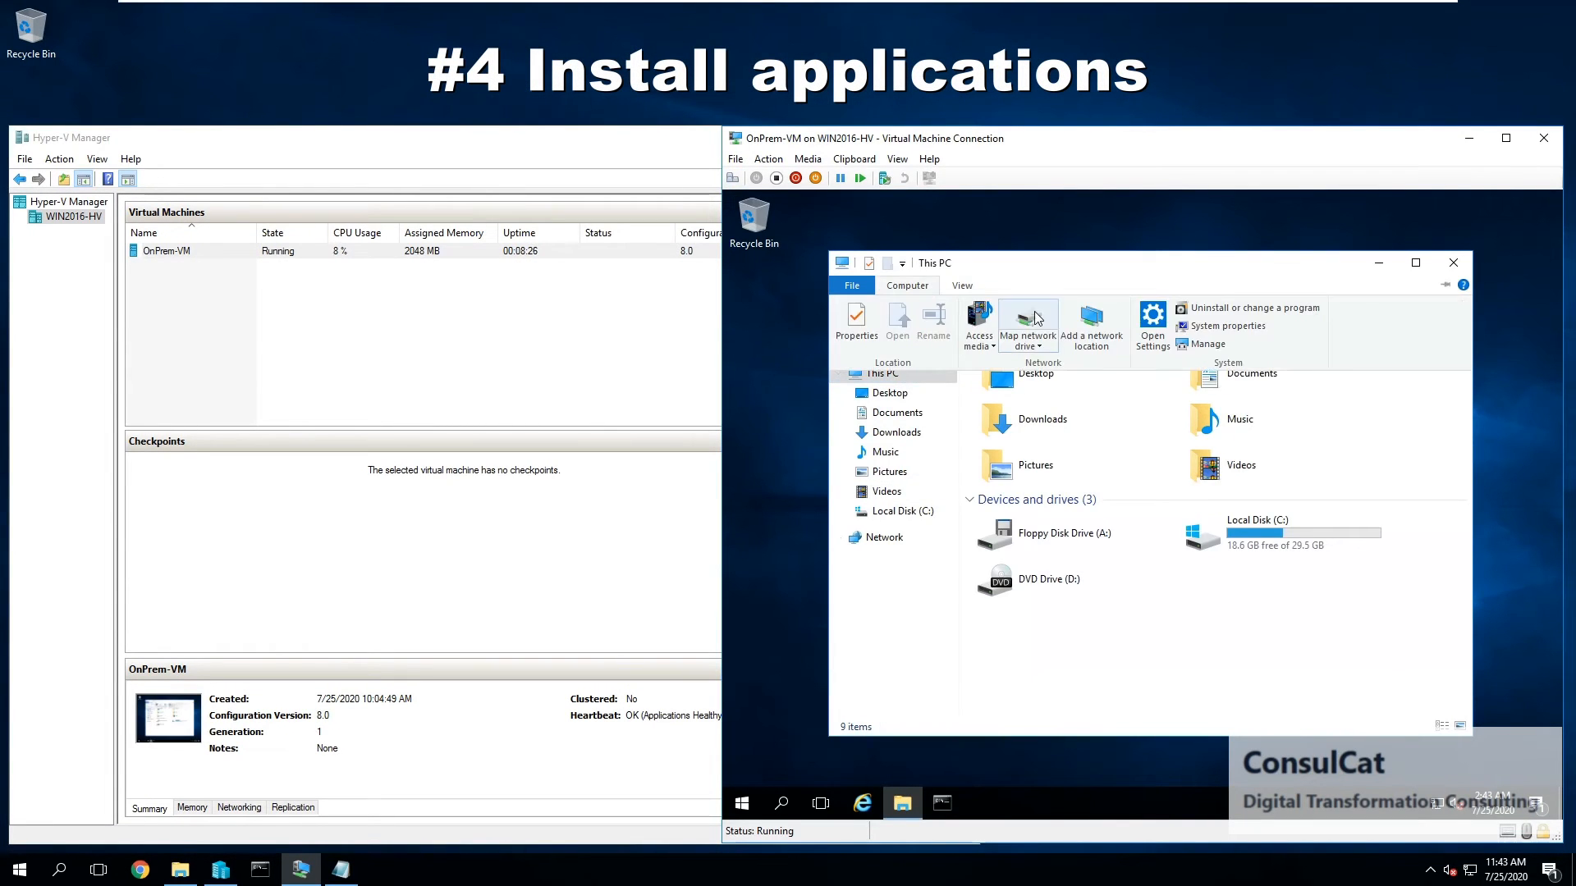
pyautogui.click(1028, 322)
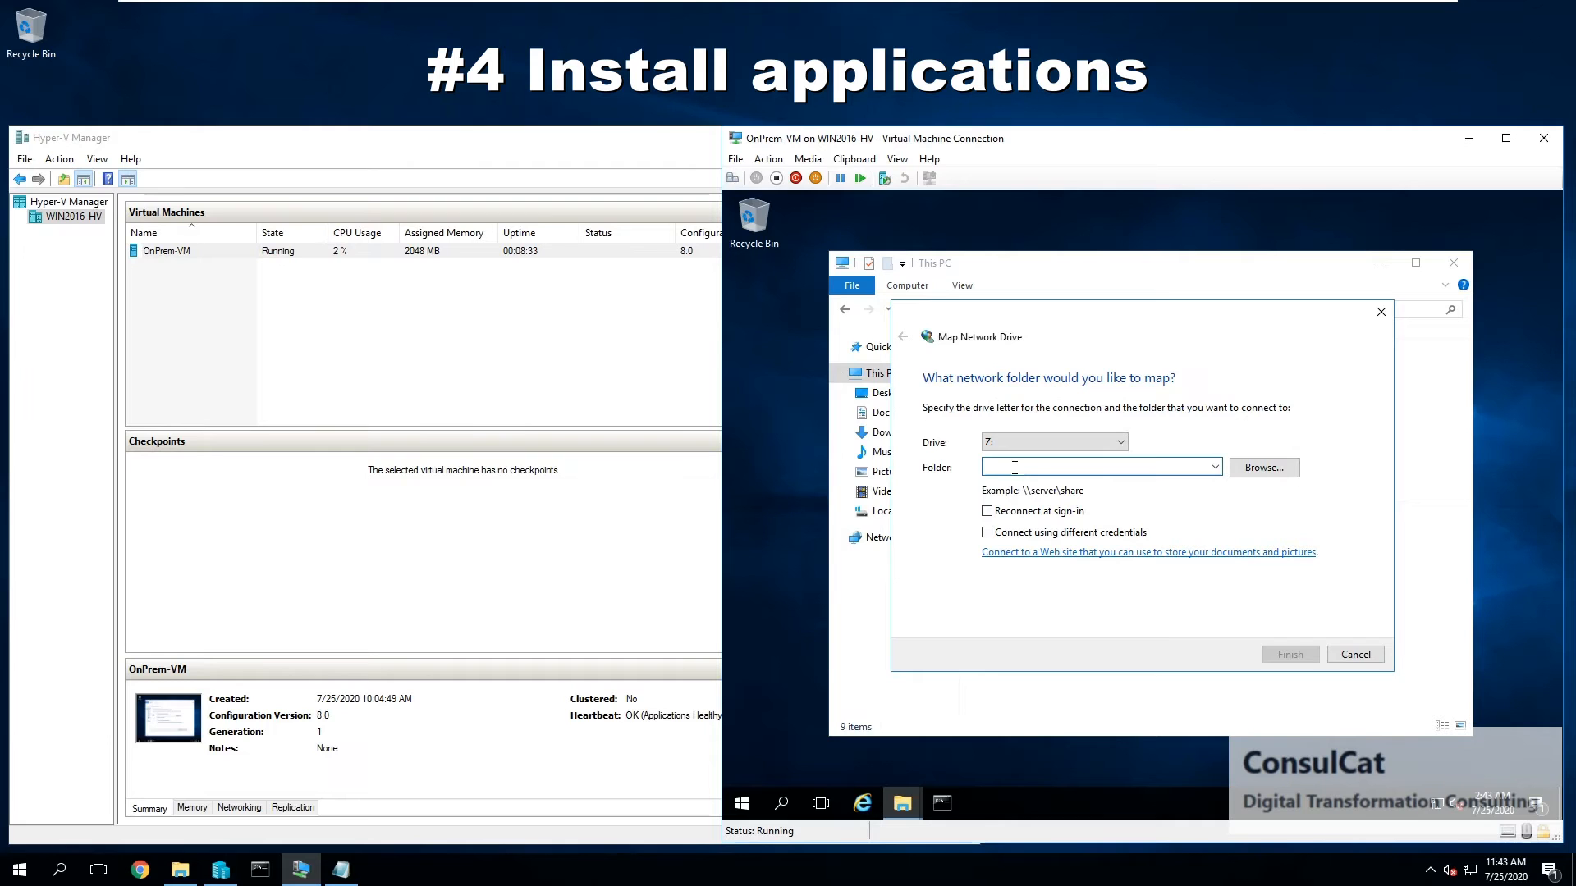
pyautogui.write('\\\\win2016-hv\\')
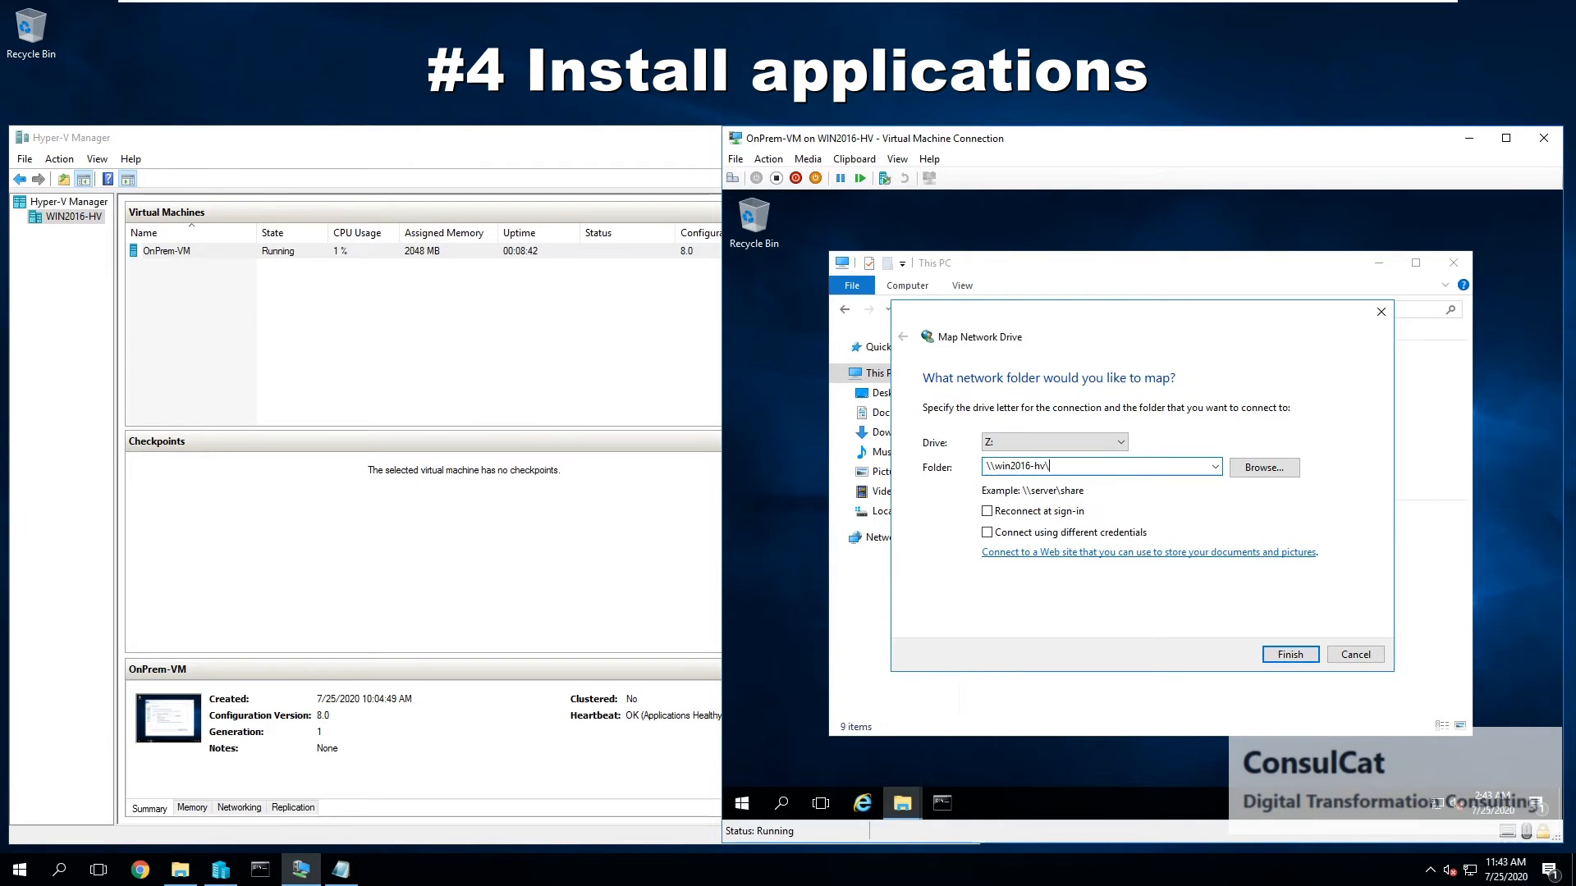
pyautogui.click(1290, 655)
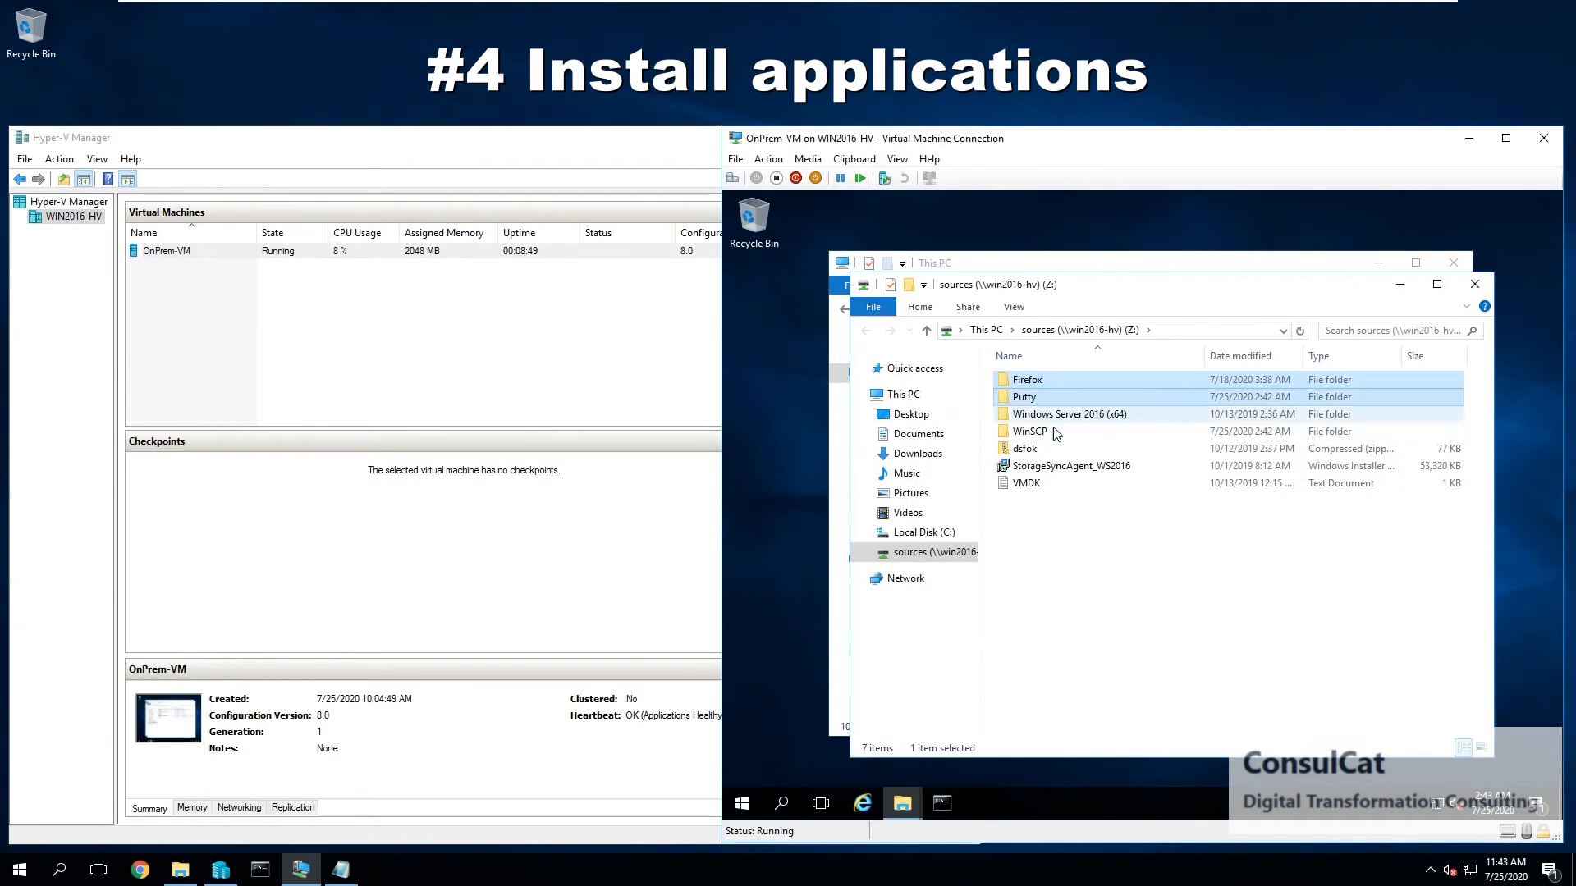
pyautogui.rightClick(1105, 553)
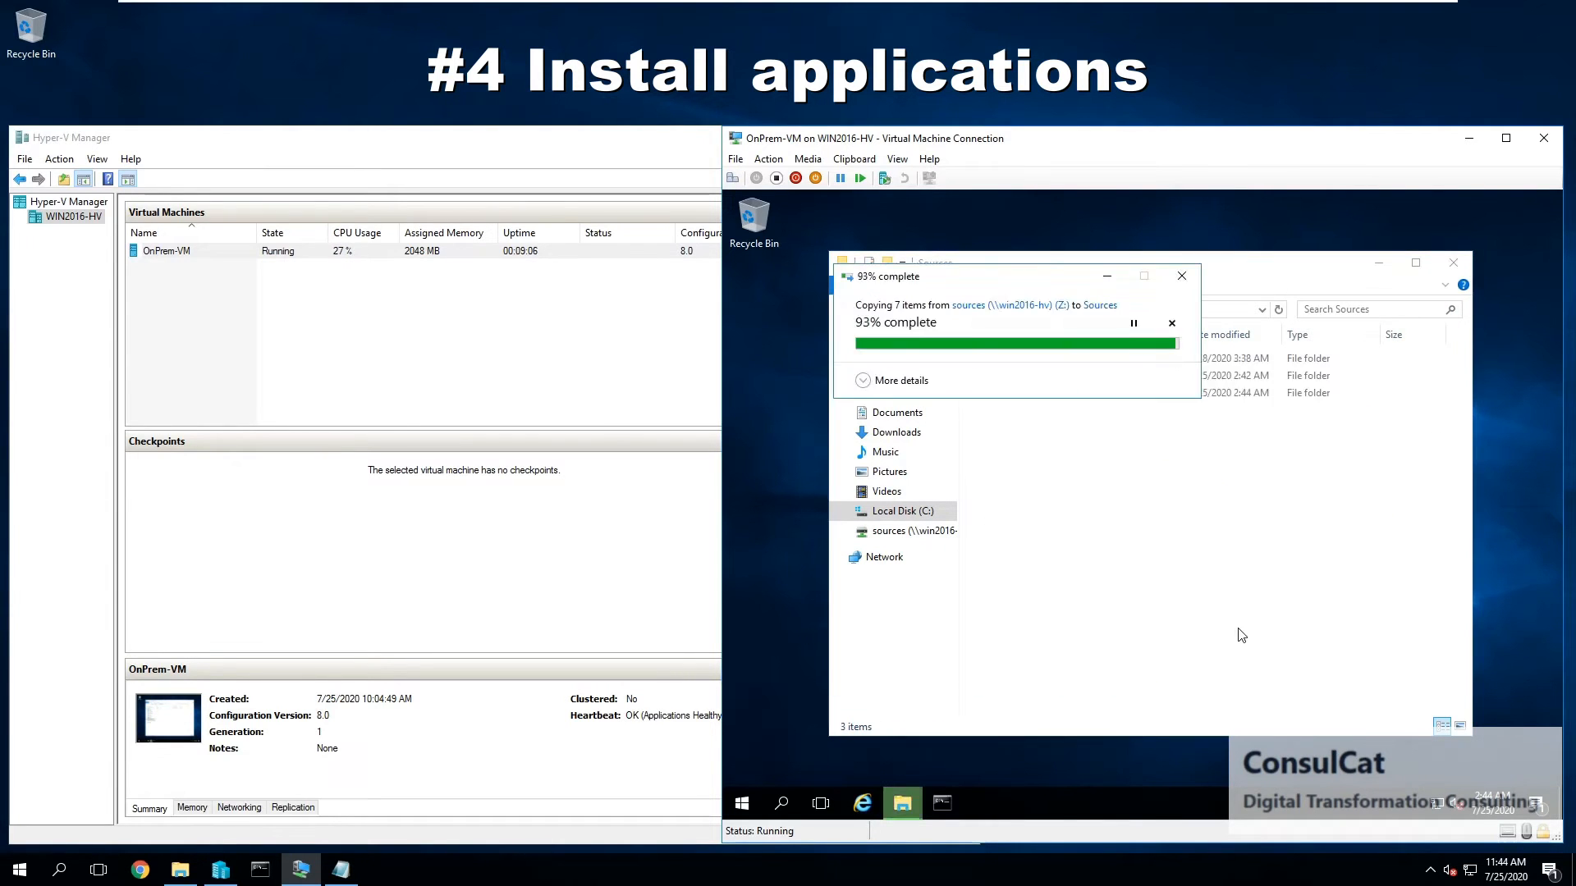
# Run the copied Firefox and PuTTY installers on the VM
pyautogui.doubleClick(1020, 360)
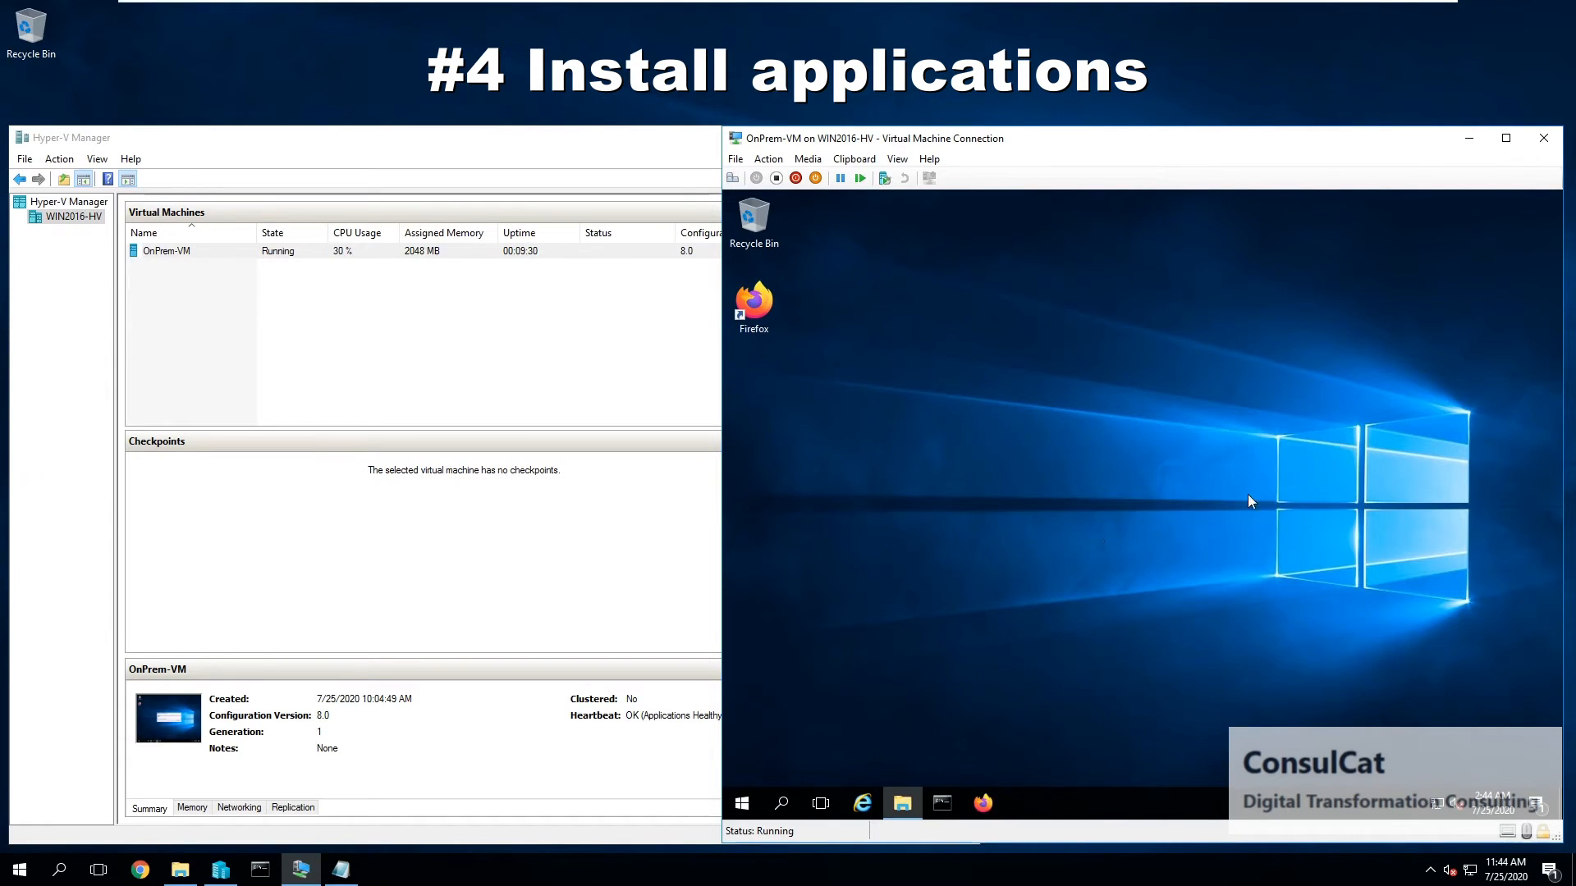
pyautogui.doubleClick(754, 302)
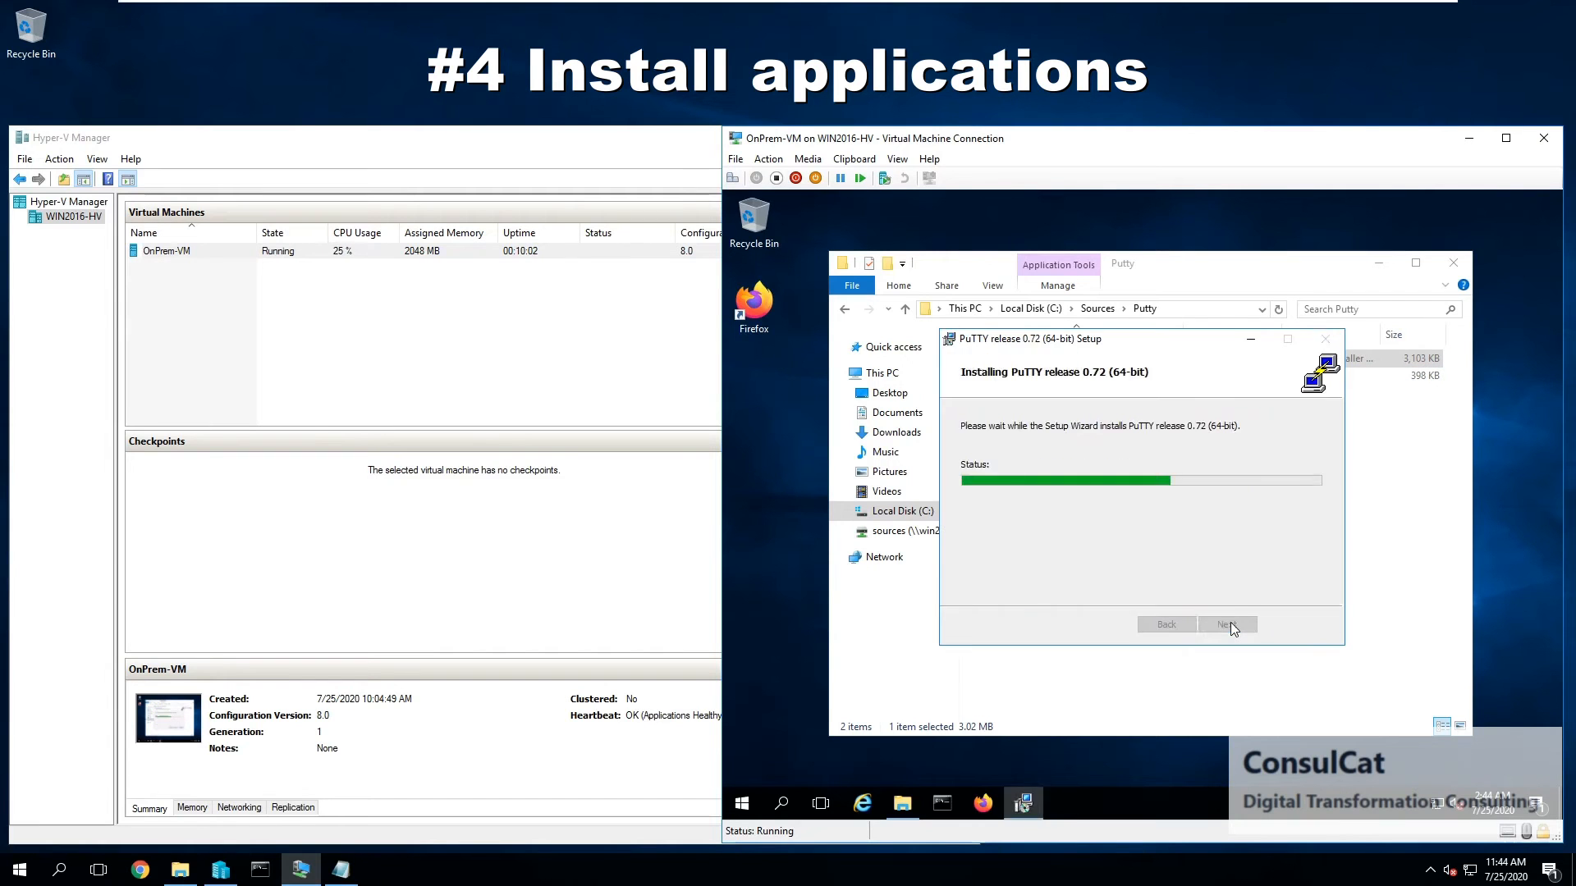
pyautogui.click(742, 803)
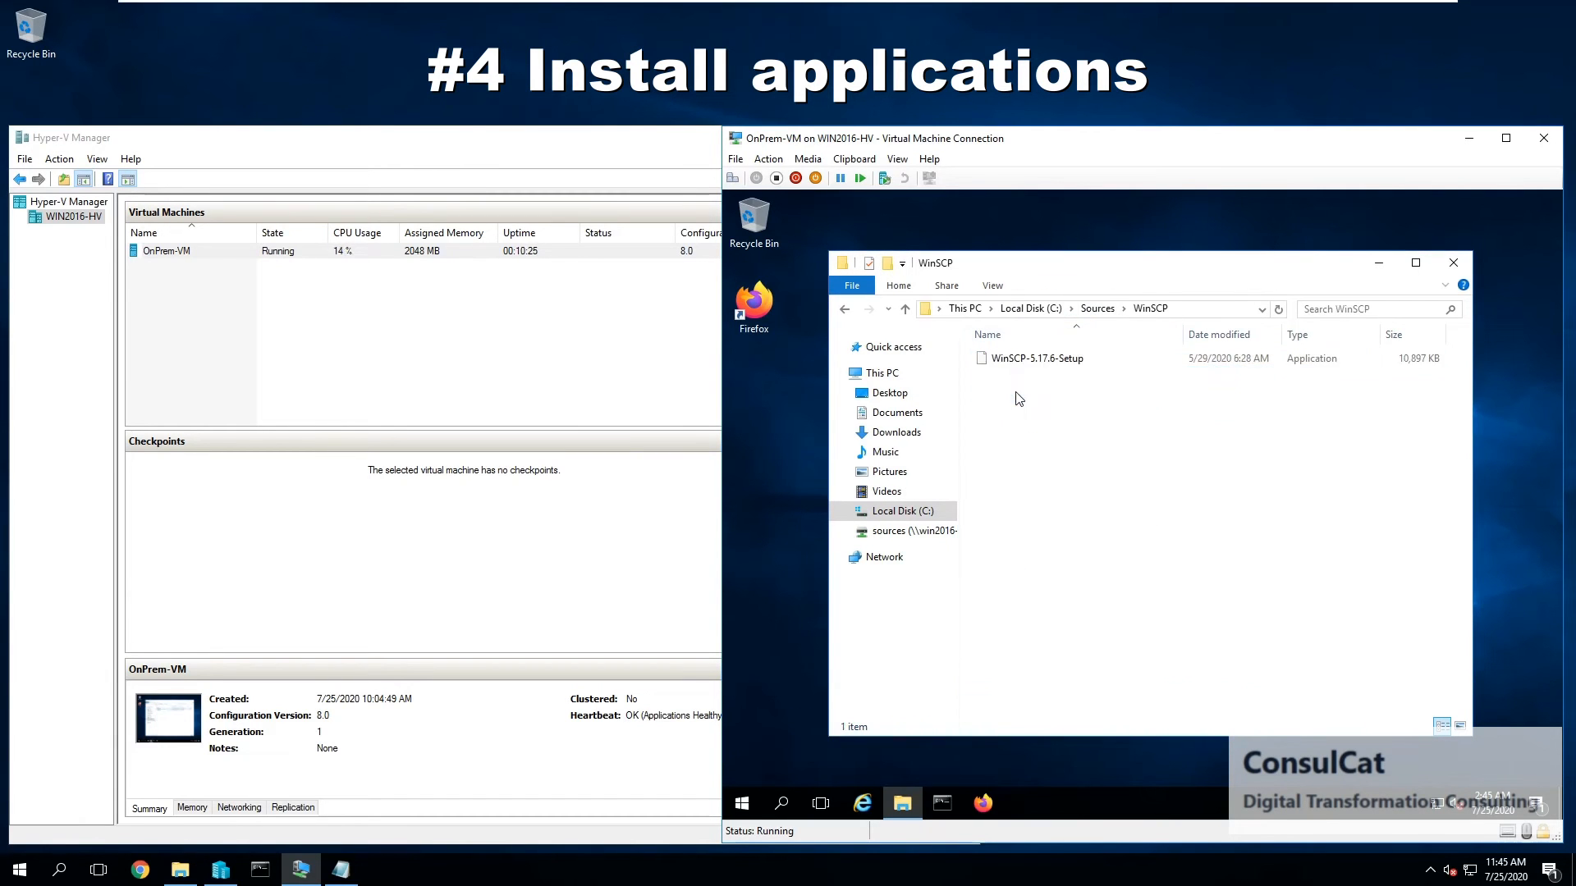
# Install WinSCP 5.17.6 with the Typical option and view its after-install page in Firefox
pyautogui.doubleClick(1037, 358)
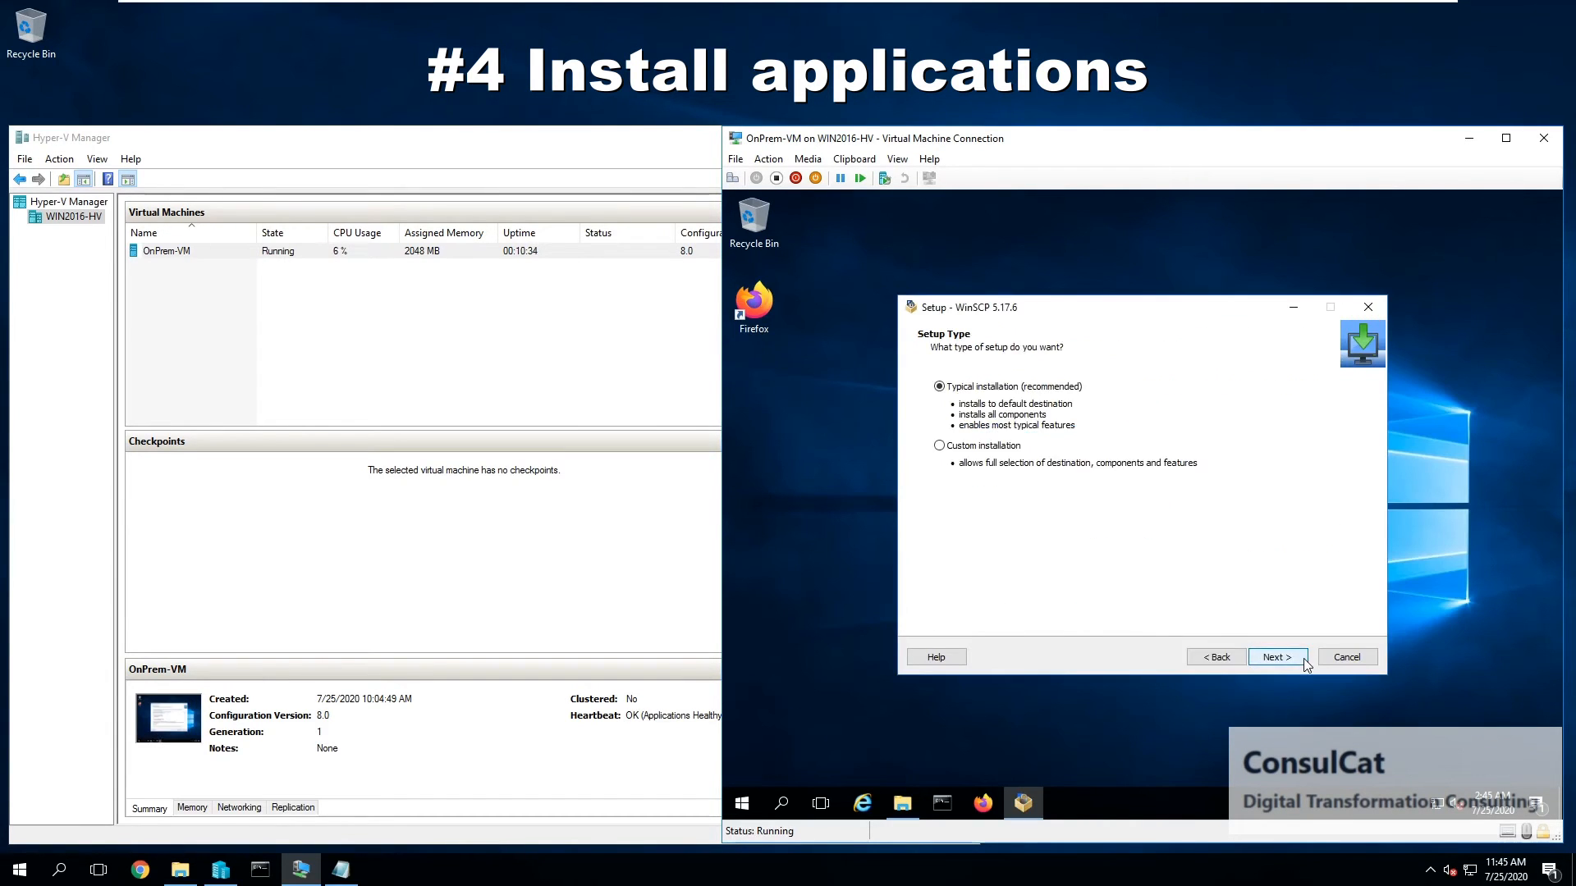
pyautogui.click(1277, 657)
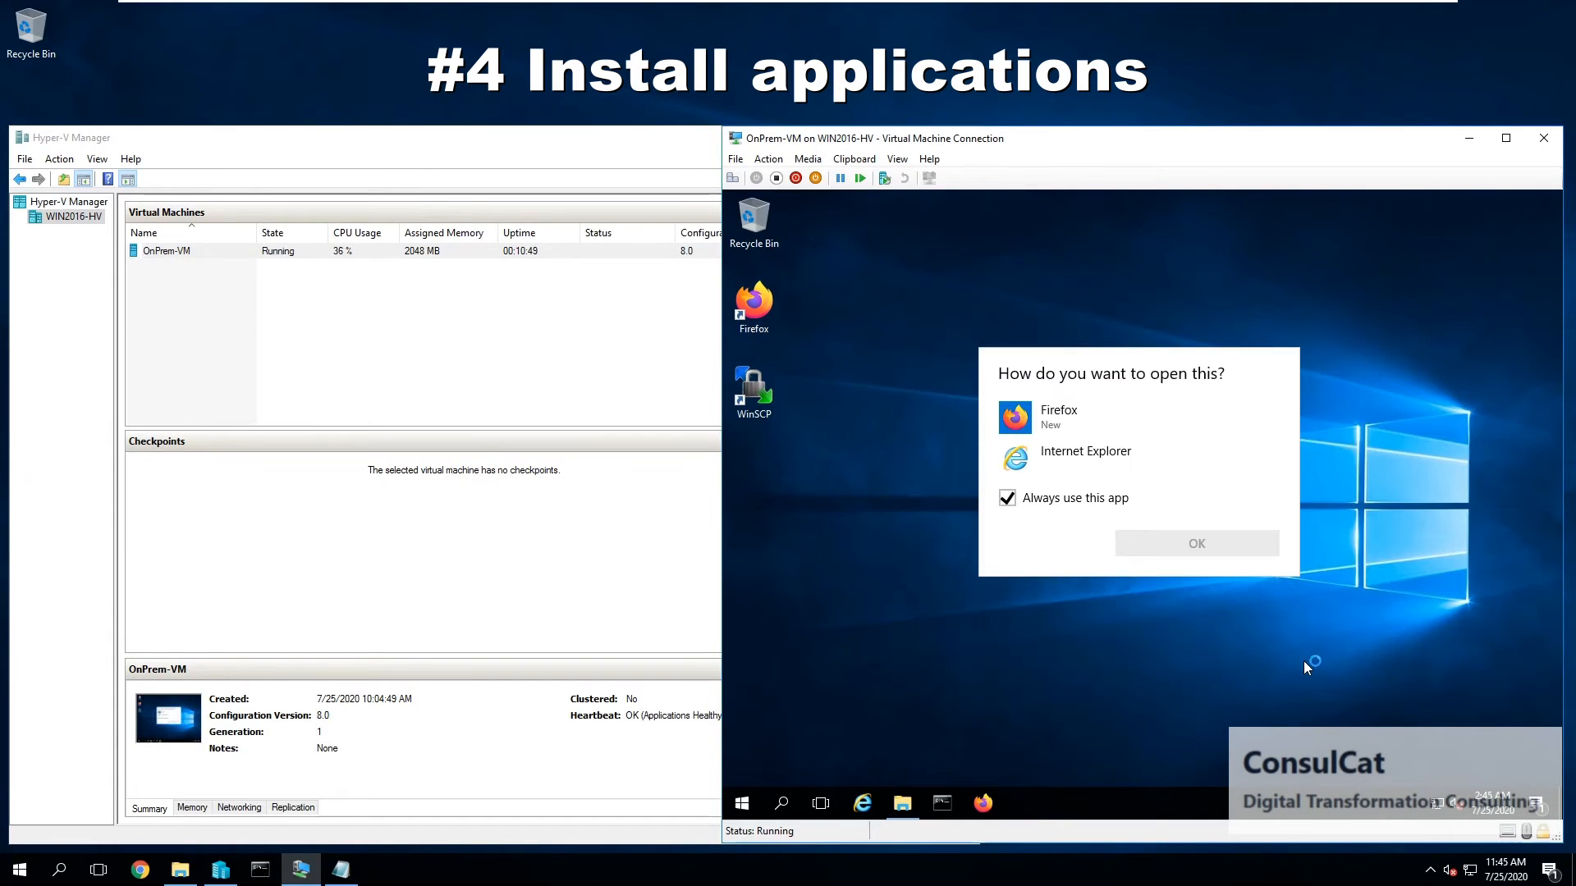
pyautogui.click(1195, 544)
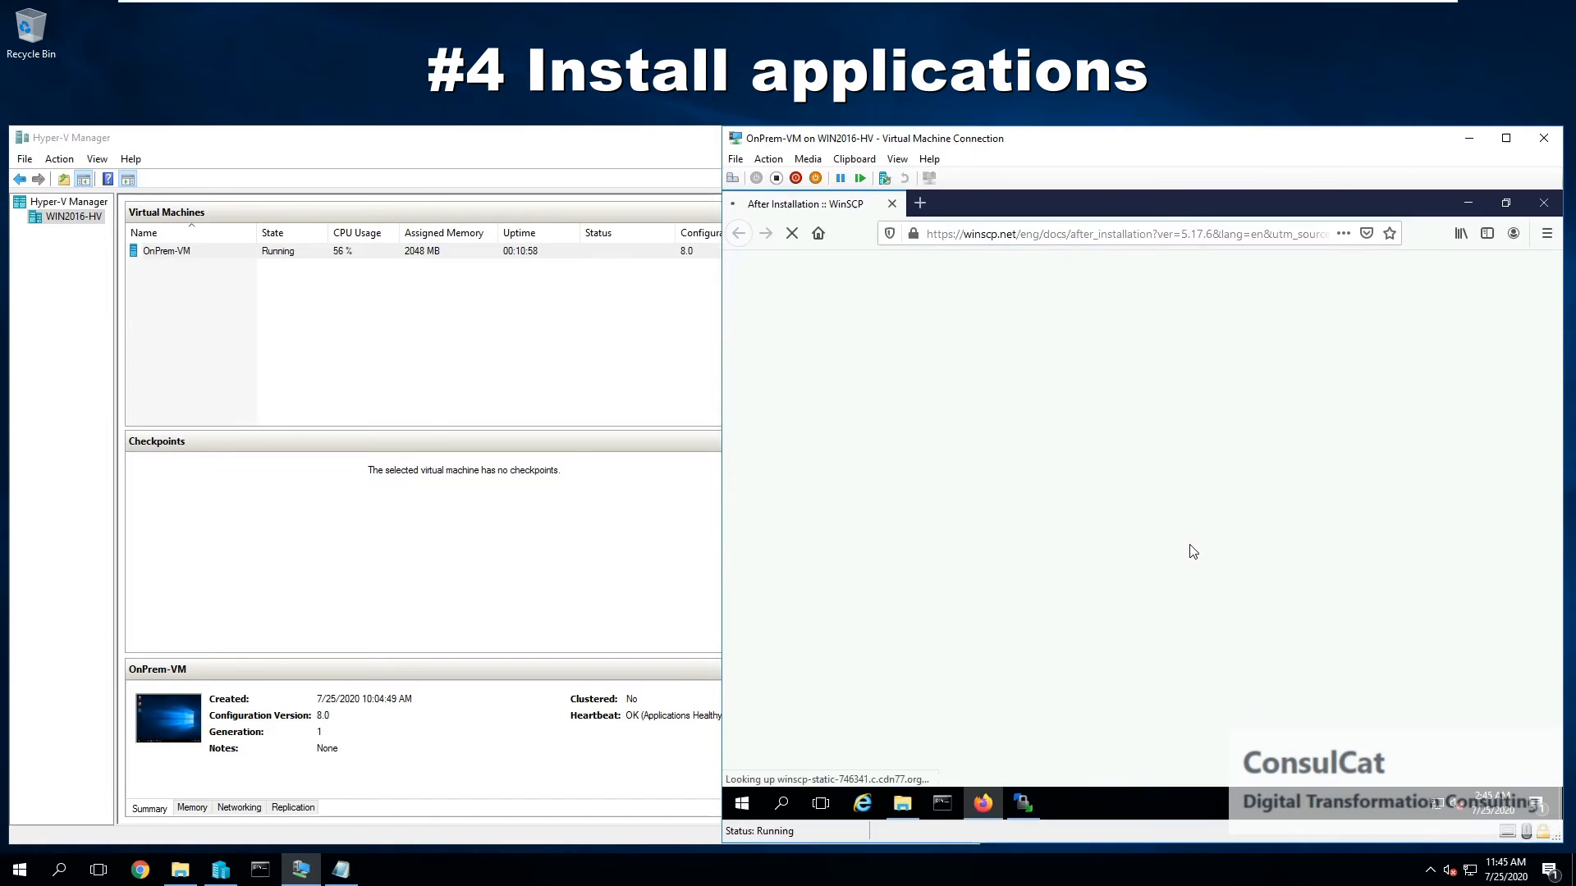
pyautogui.click(889, 204)
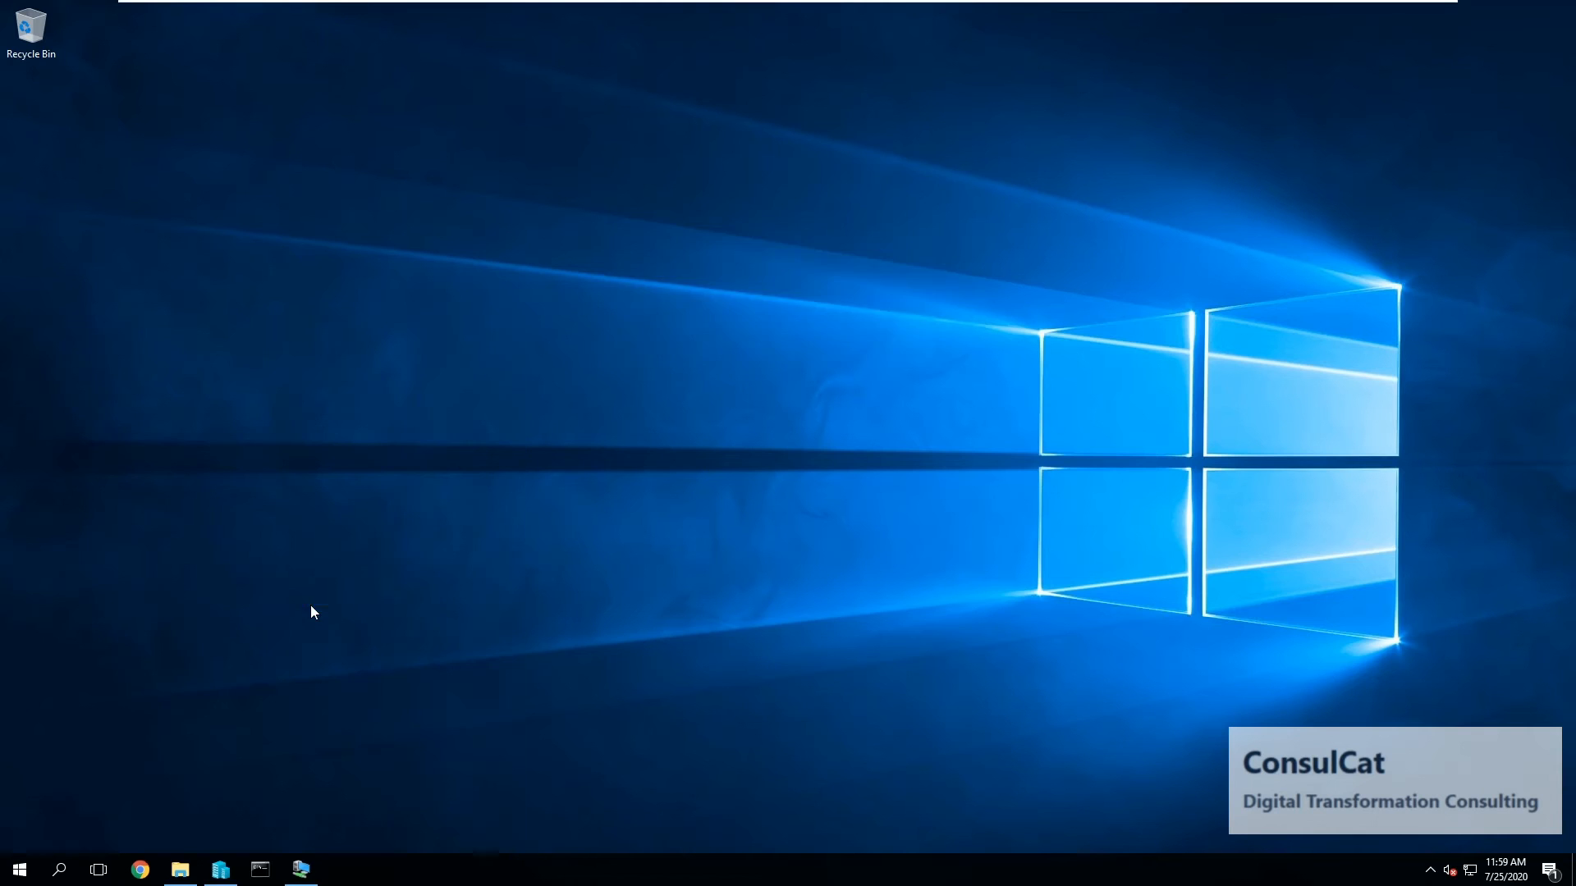
# Start a Remote Desktop session to OnPrem-VM as administrator and launch an elevated PowerShell
pyautogui.click(220, 870)
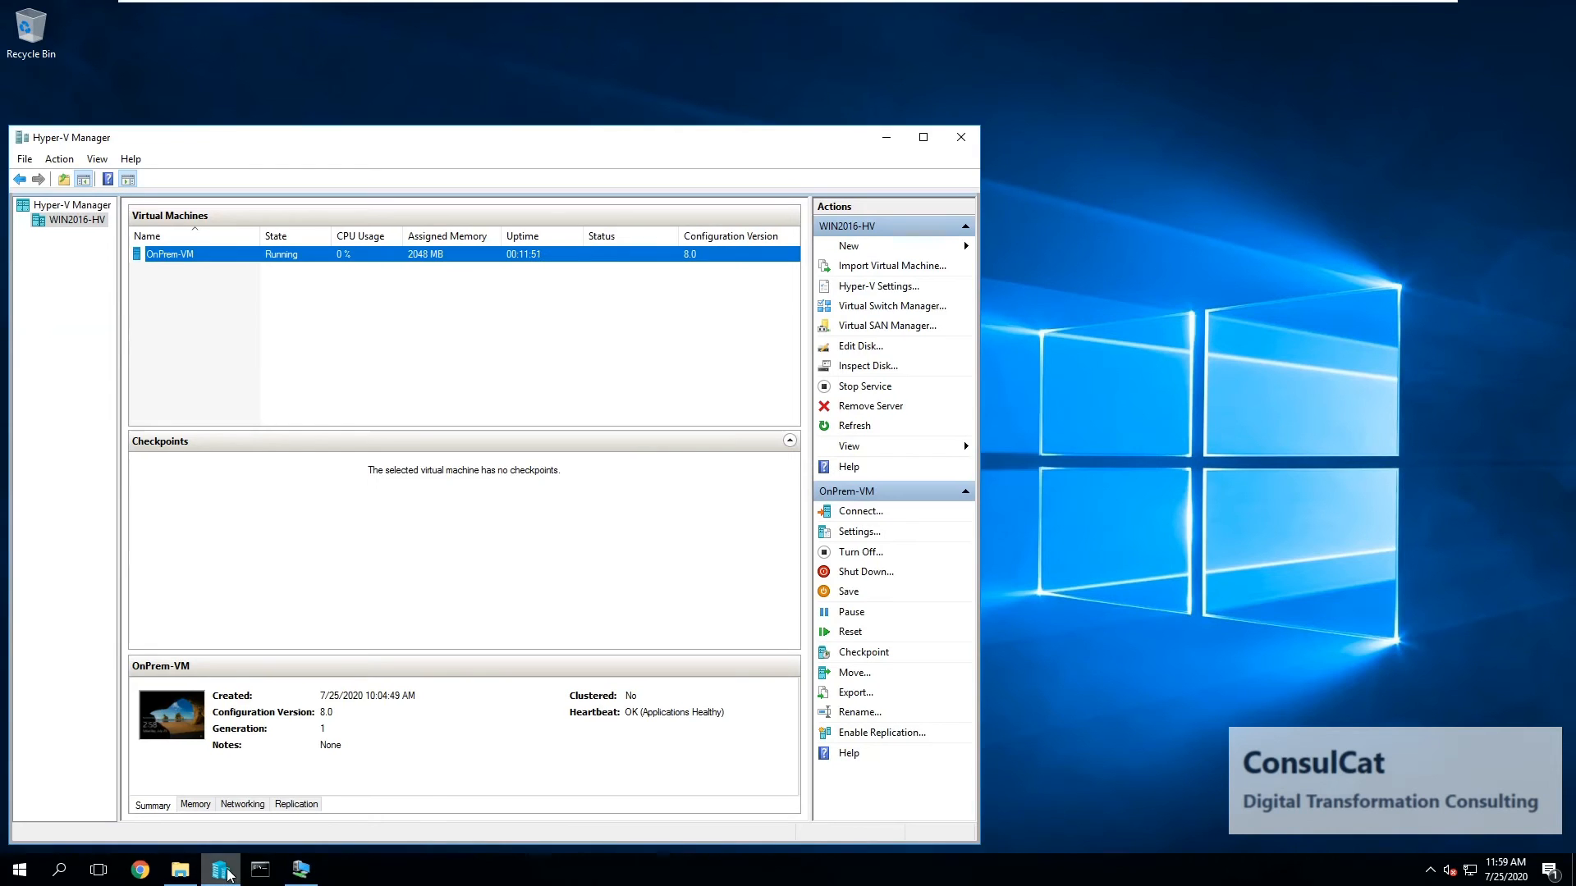
pyautogui.click(18, 870)
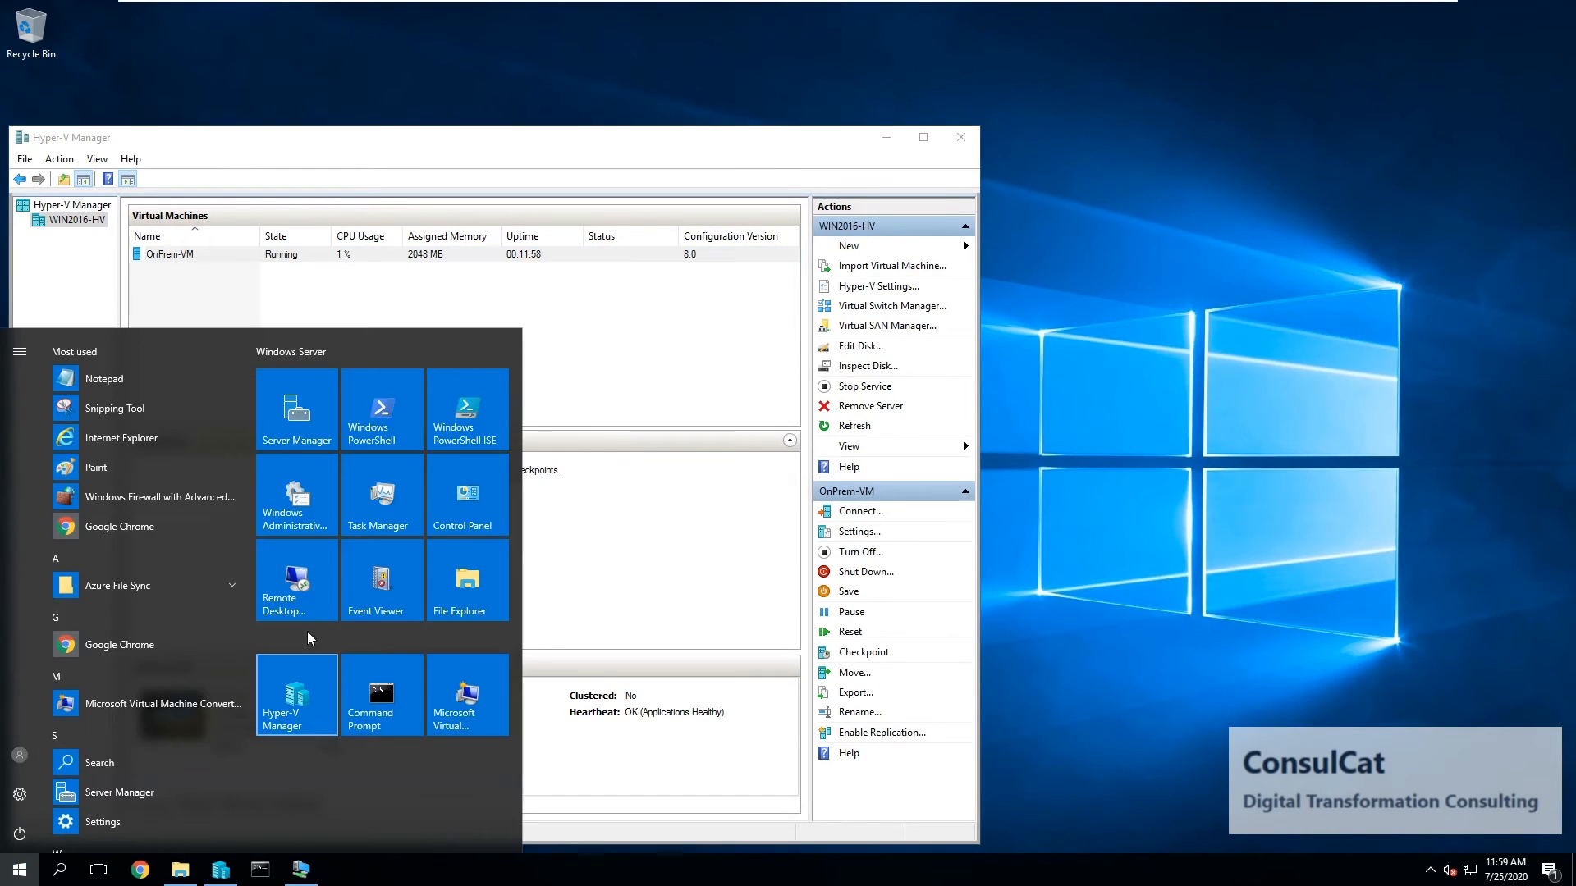
pyautogui.click(296, 580)
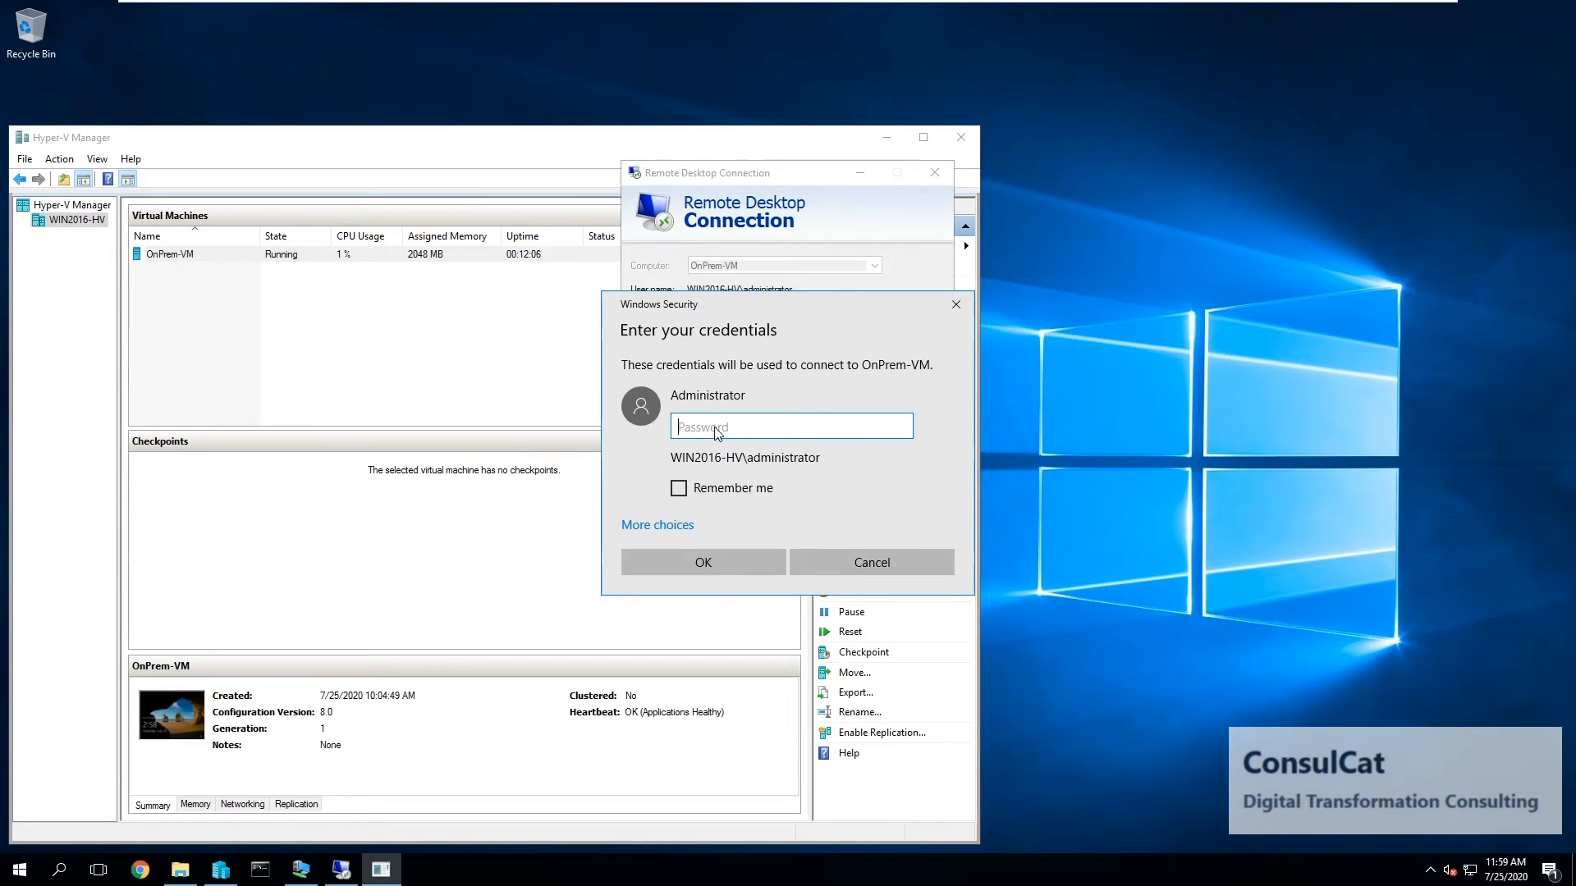
pyautogui.click(701, 561)
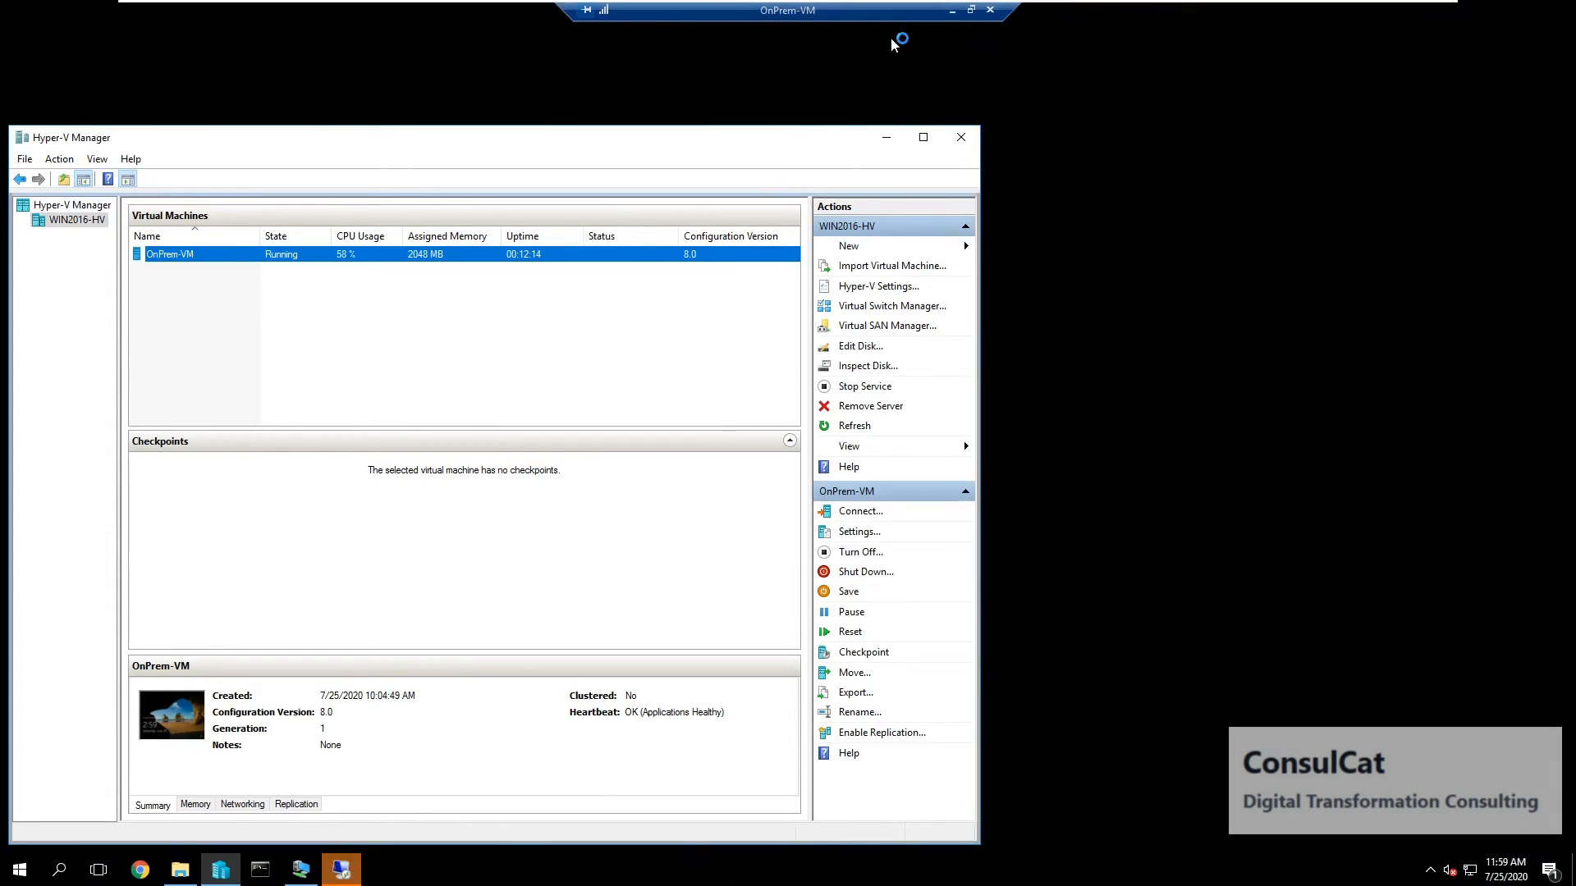
pyautogui.rightClick(18, 870)
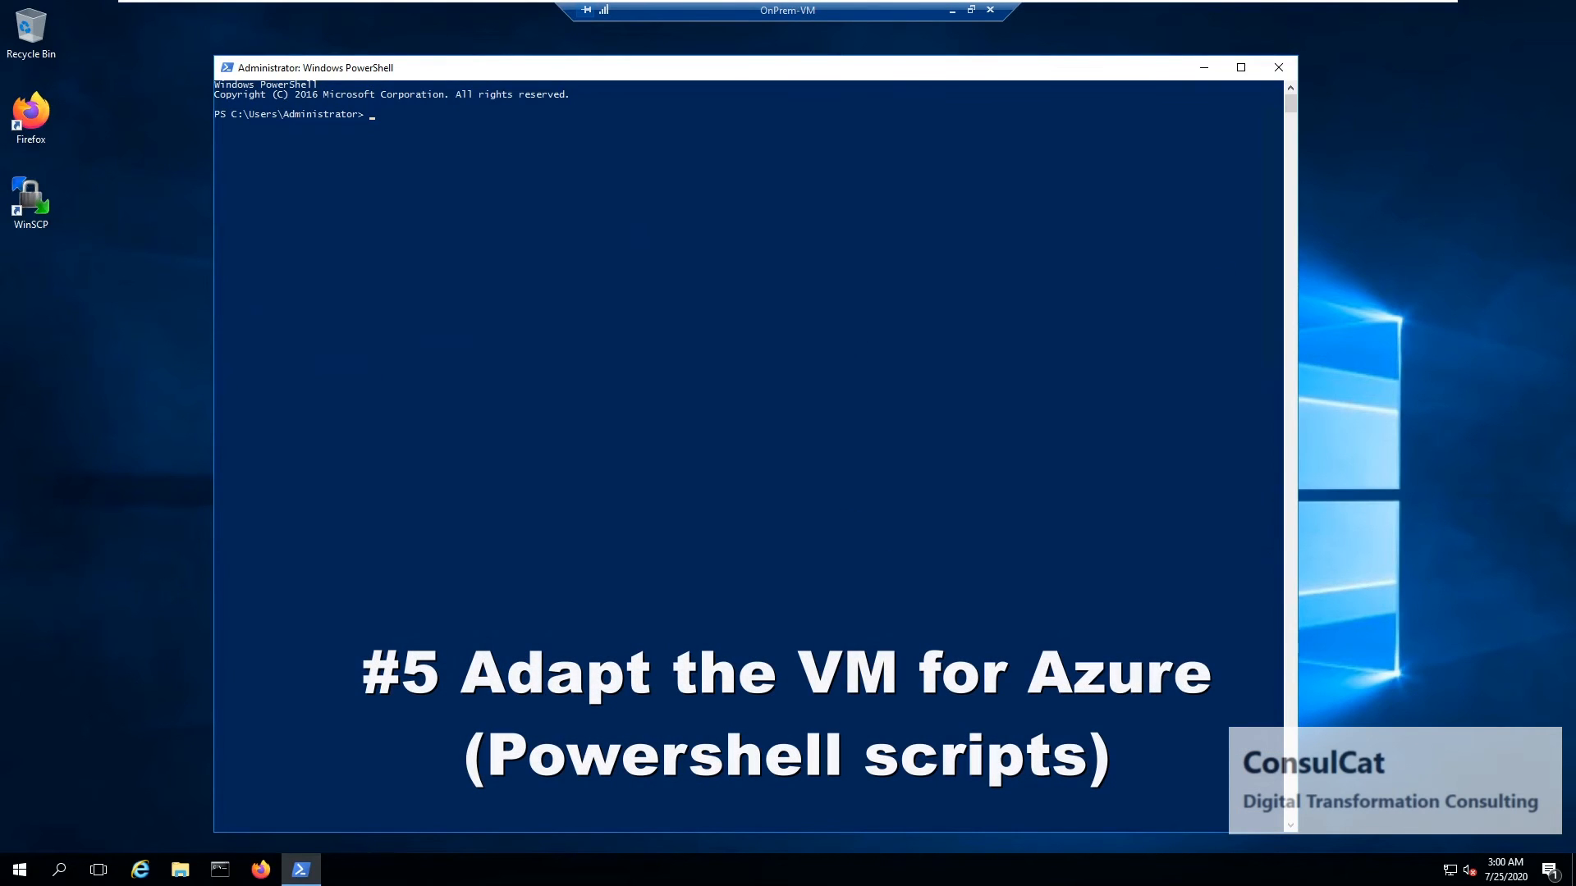
# Set the SAN policy to OnlineAll with diskpart and exit it
pyautogui.write('diskpart.exe')
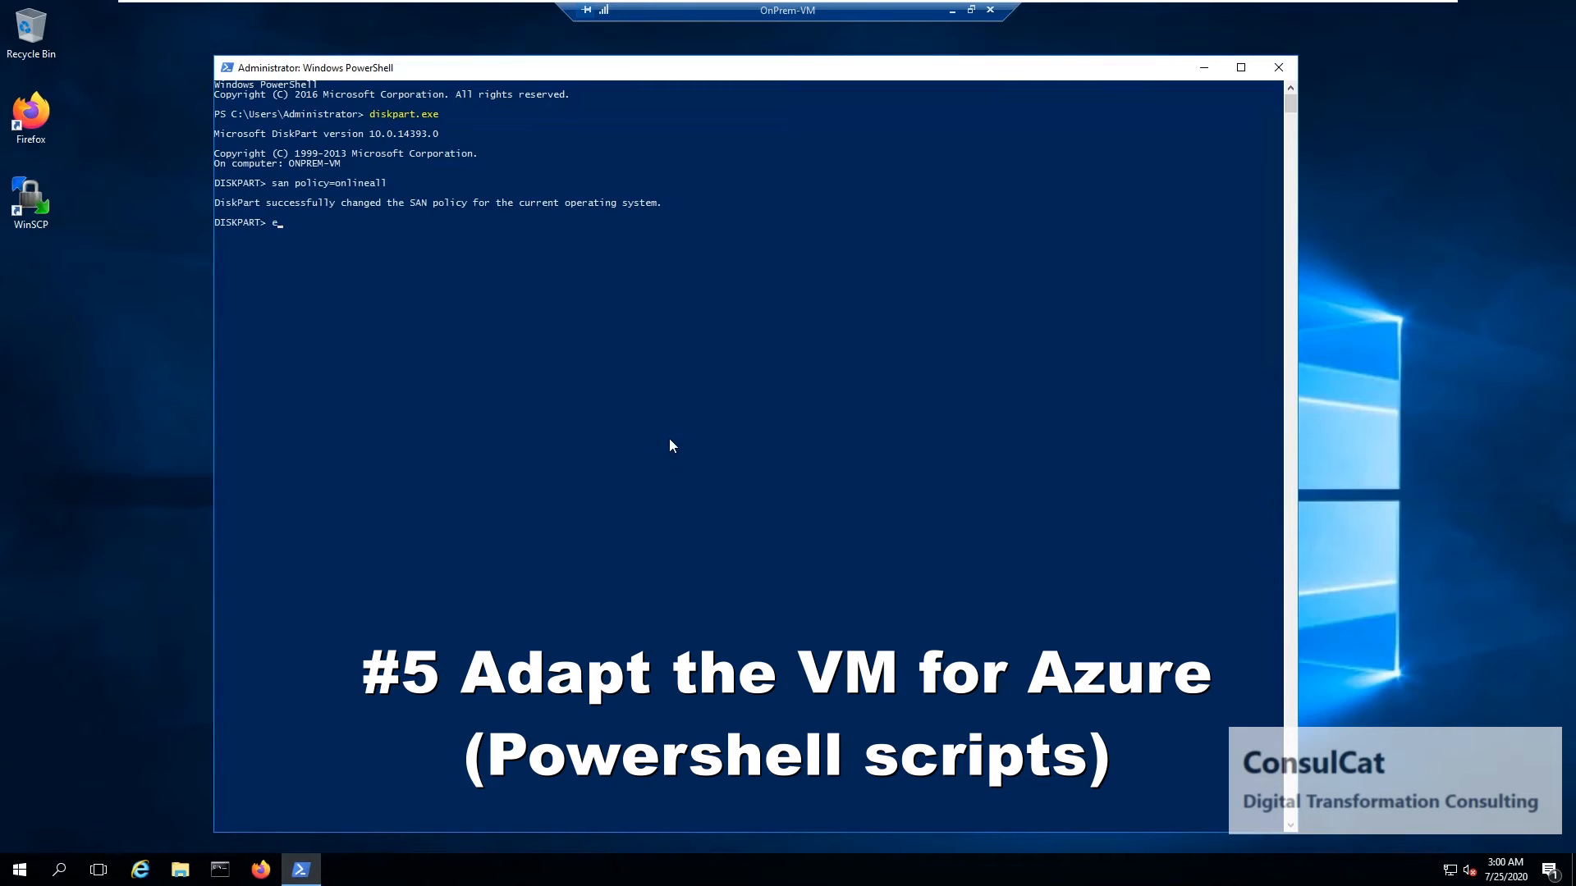
pyautogui.write('exit')
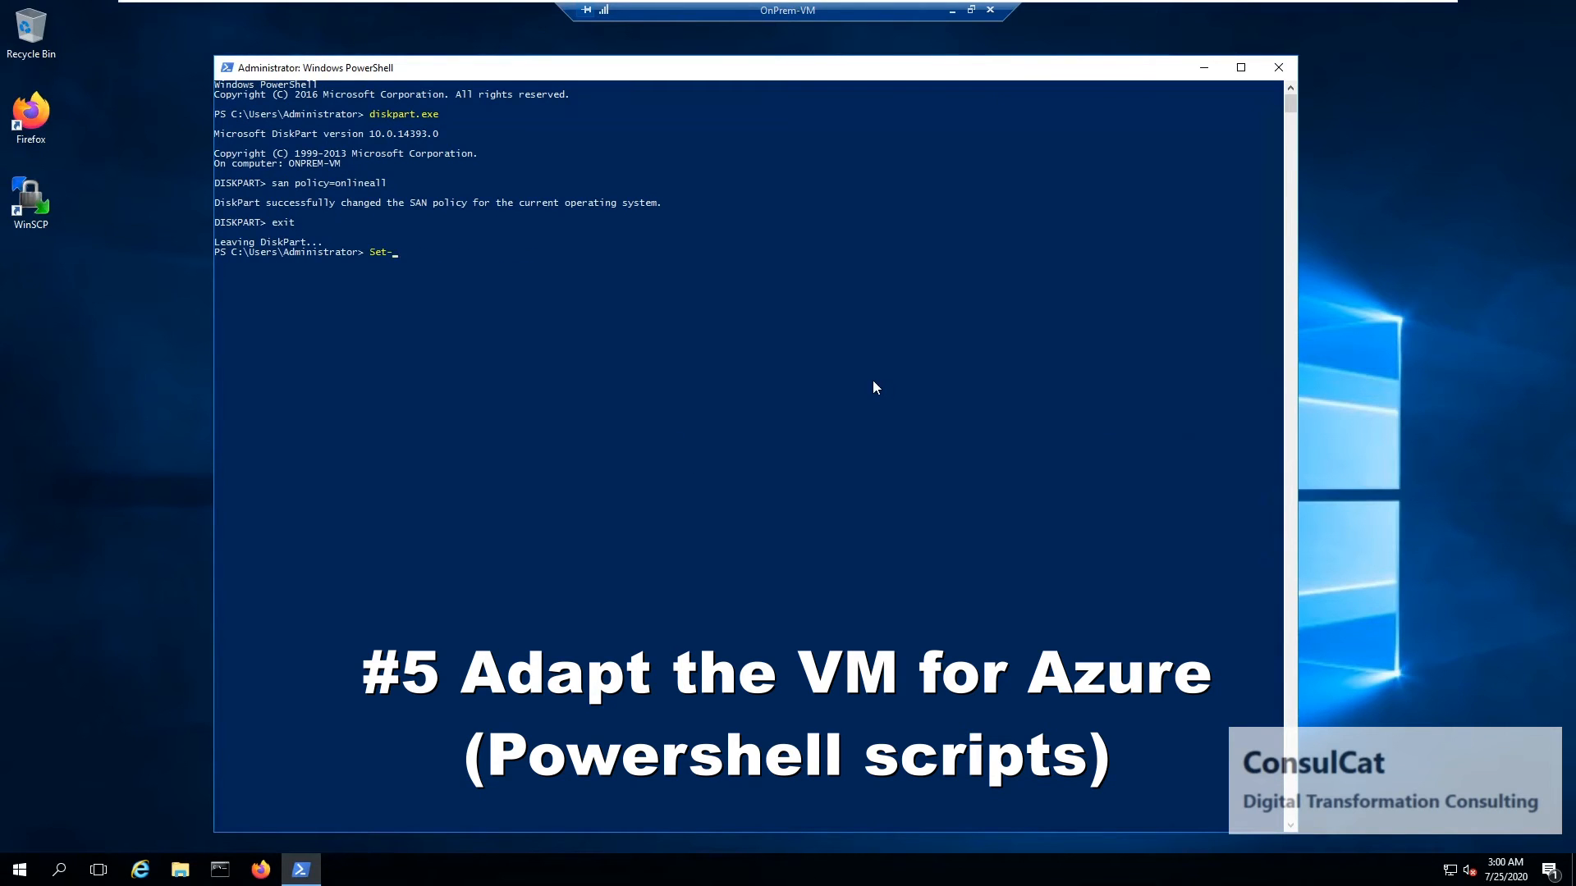
pyautogui.press('Return')
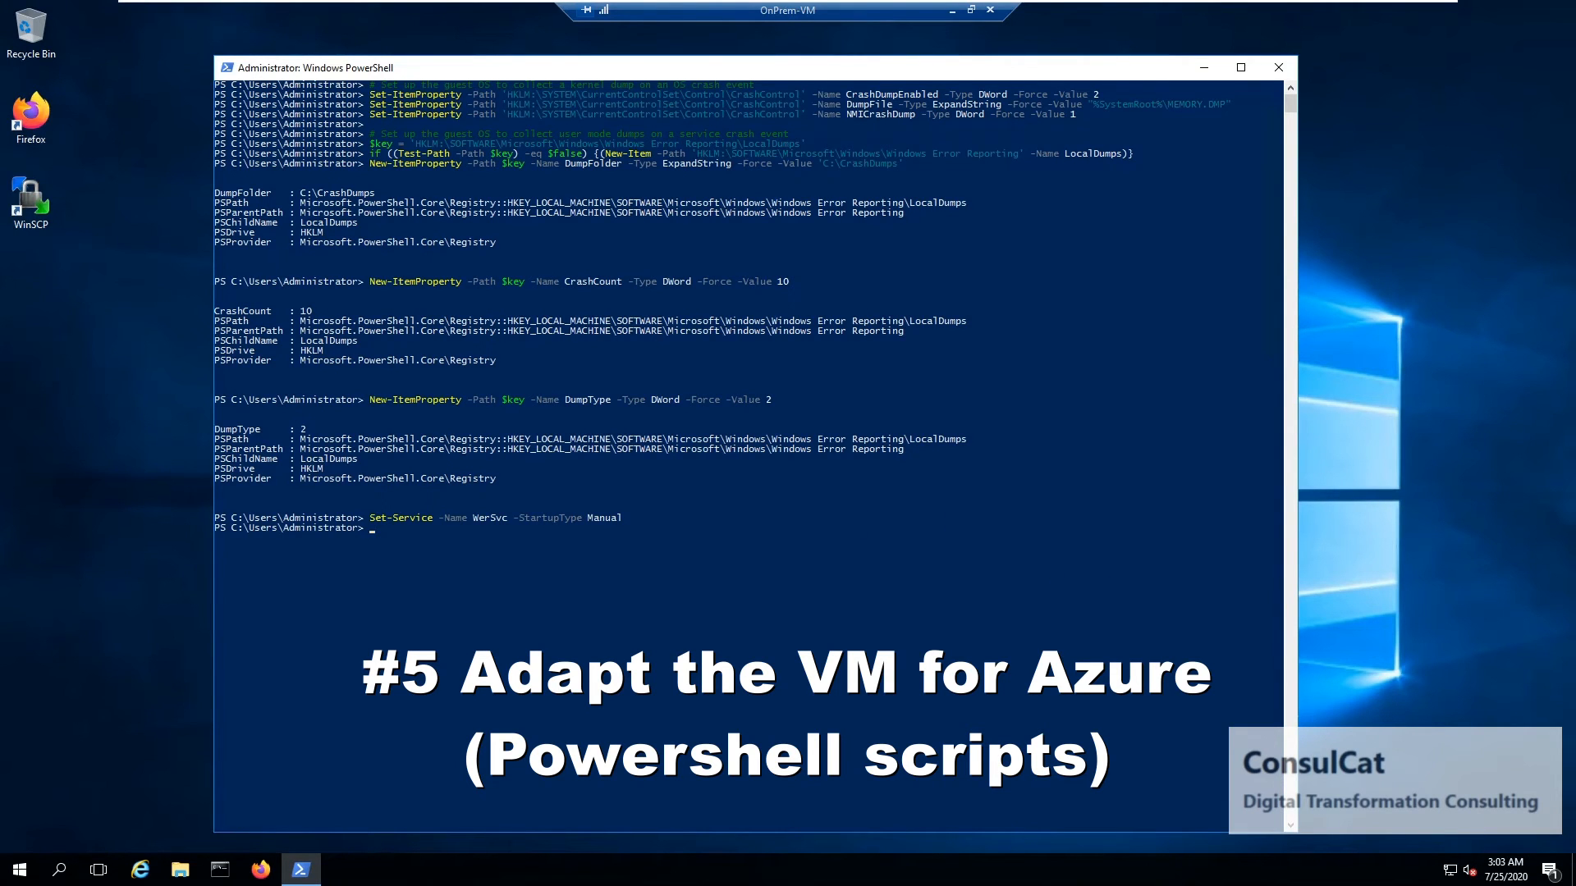
# Verify the WMI repository with winmgmt /verifyrepository and launch a Command Prompt for Sysprep
pyautogui.write('winmgmt.exe /verifyrepository')
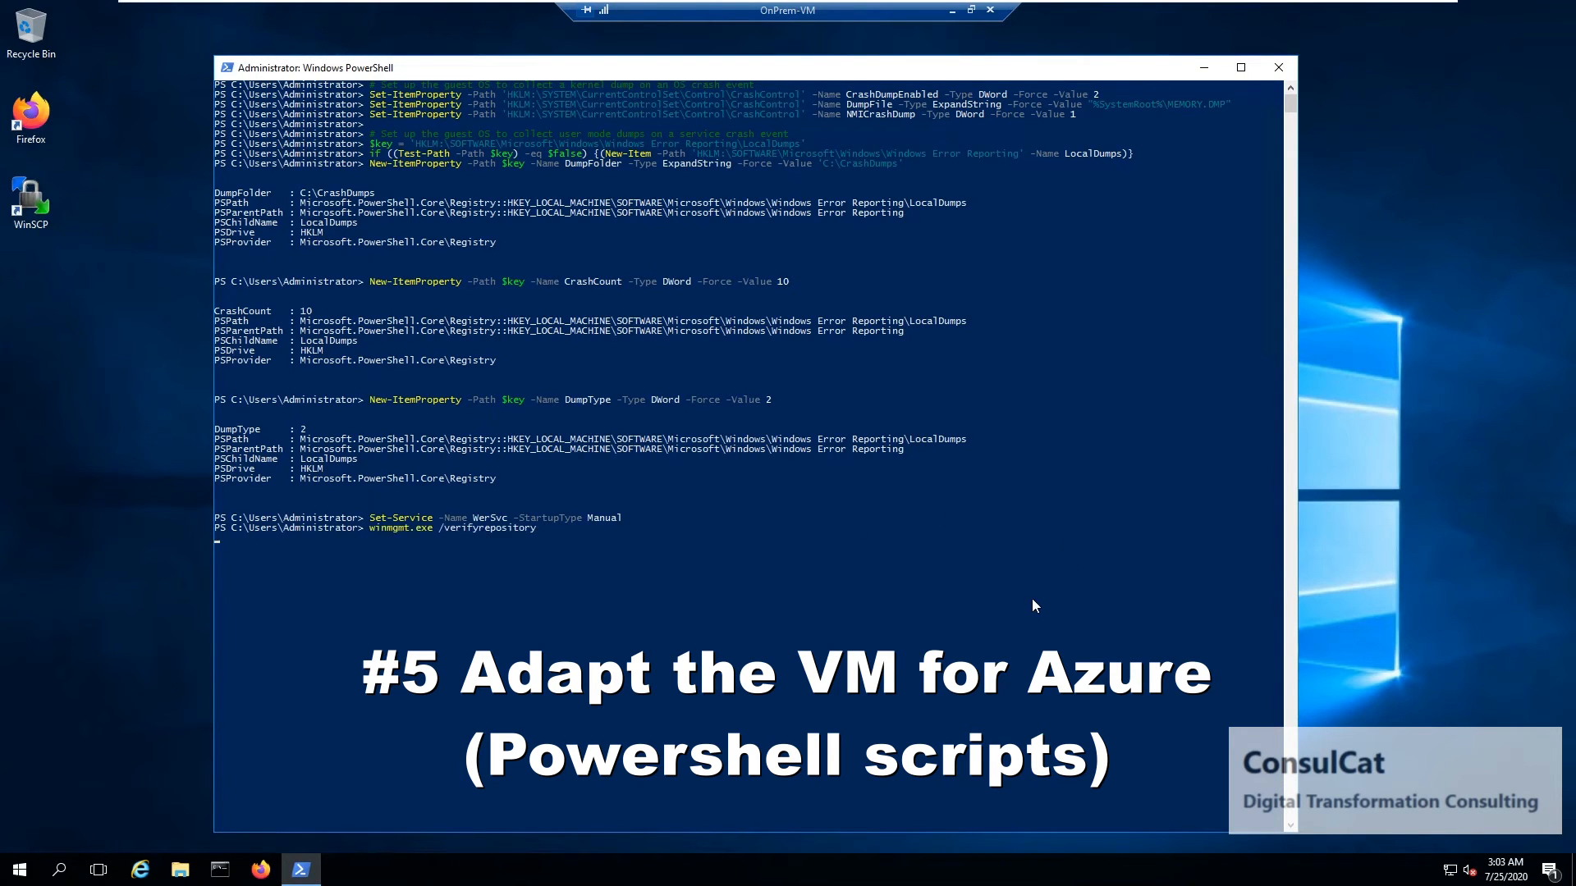
pyautogui.press('Return')
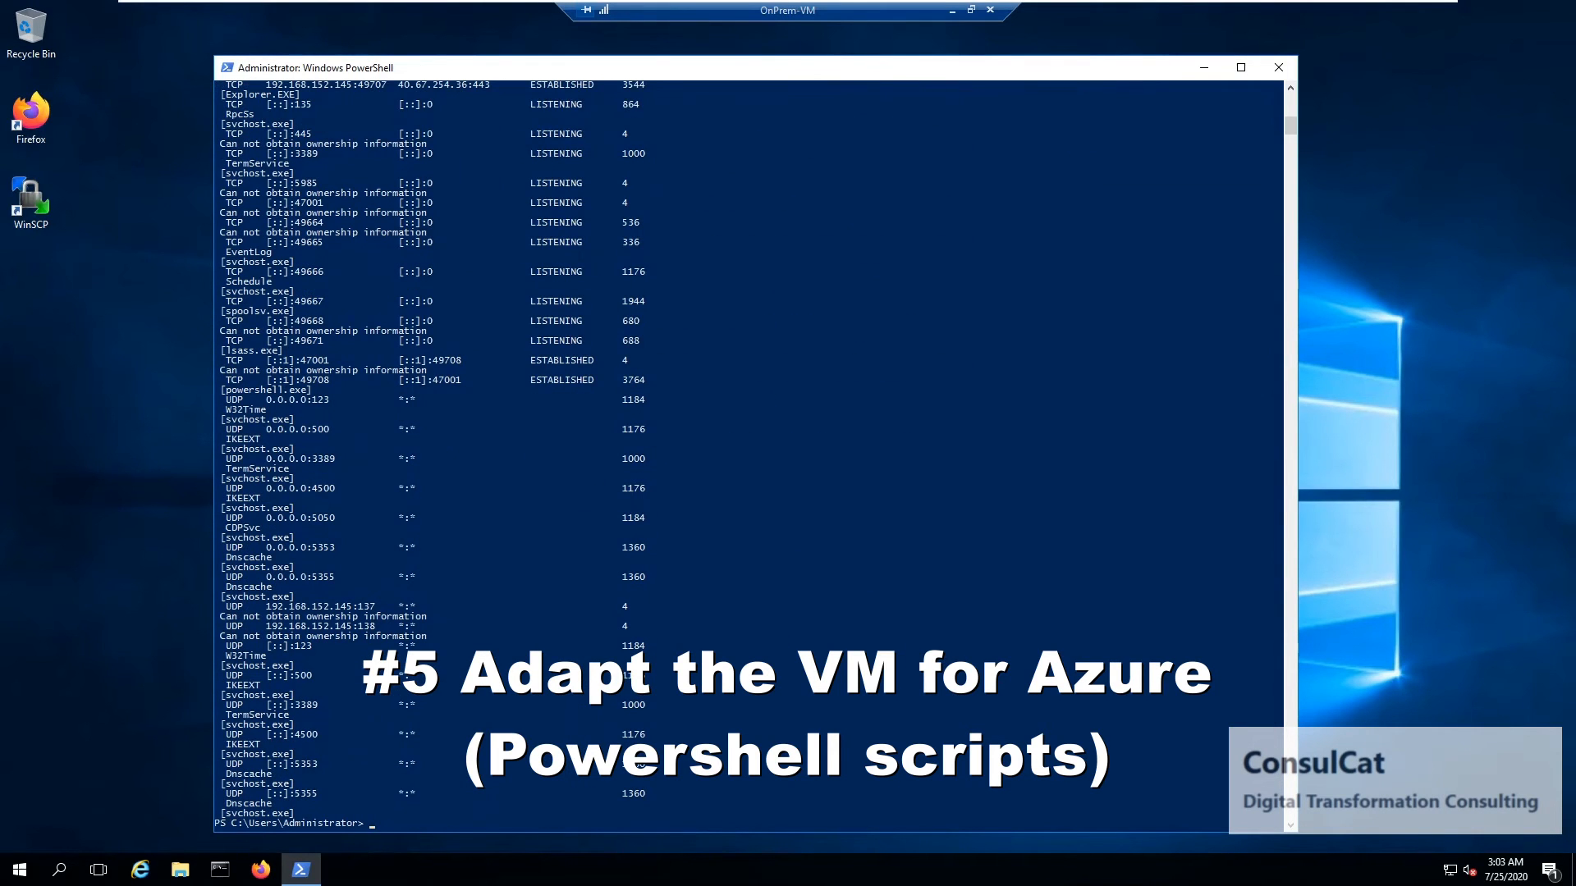
pyautogui.click(802, 786)
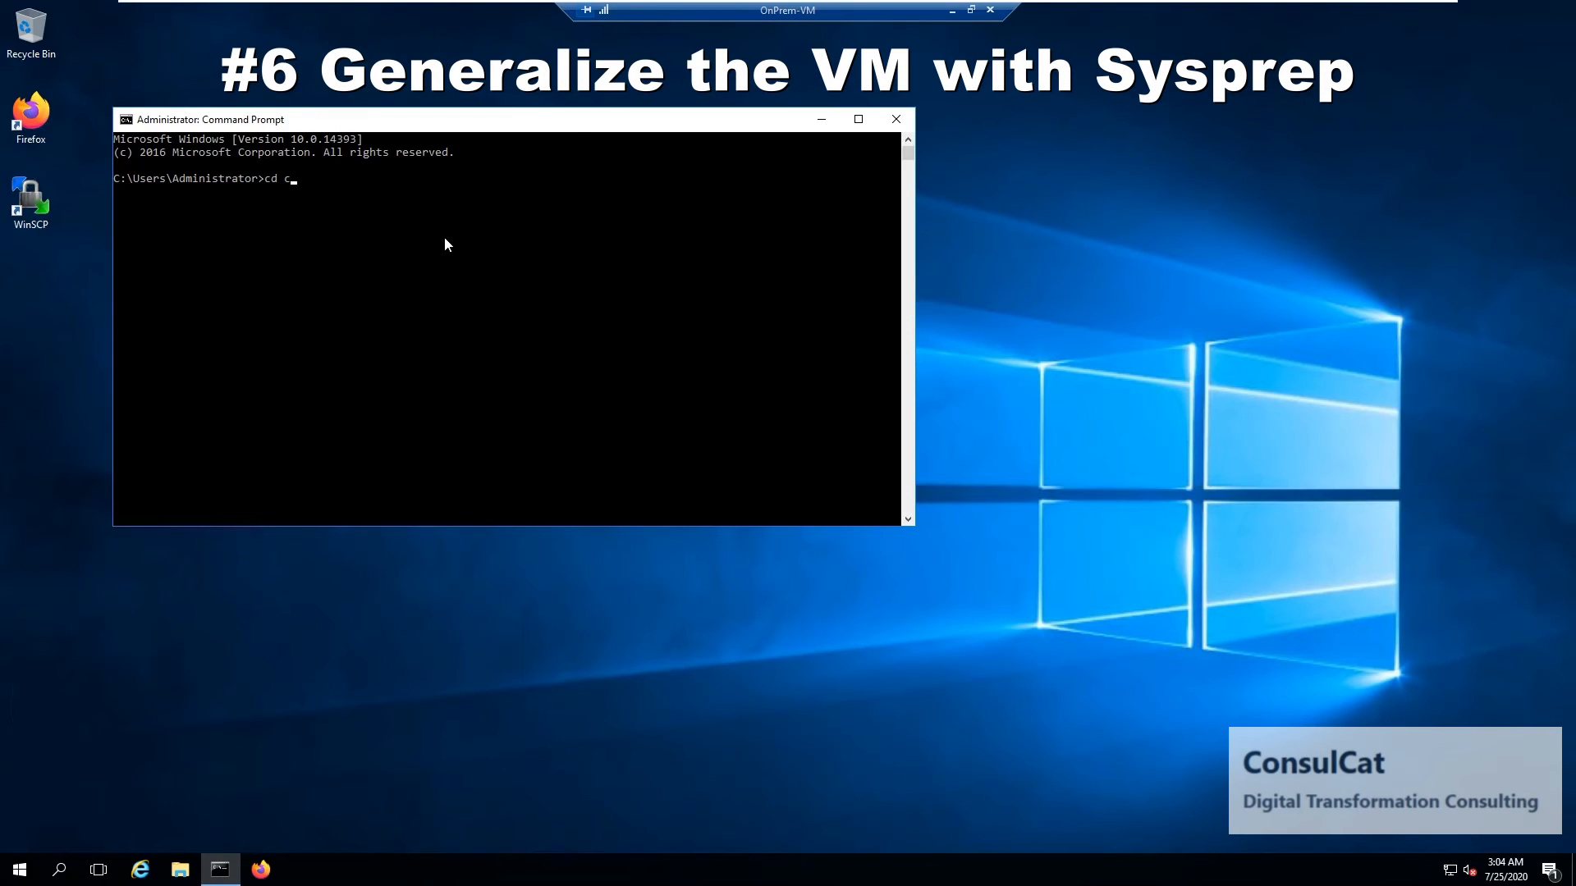
# Run sysprep from C:\windows\system32\sysprep with Enter System OOBE and Generalize enabled
pyautogui.write(':\\windows\\system32\\sys')
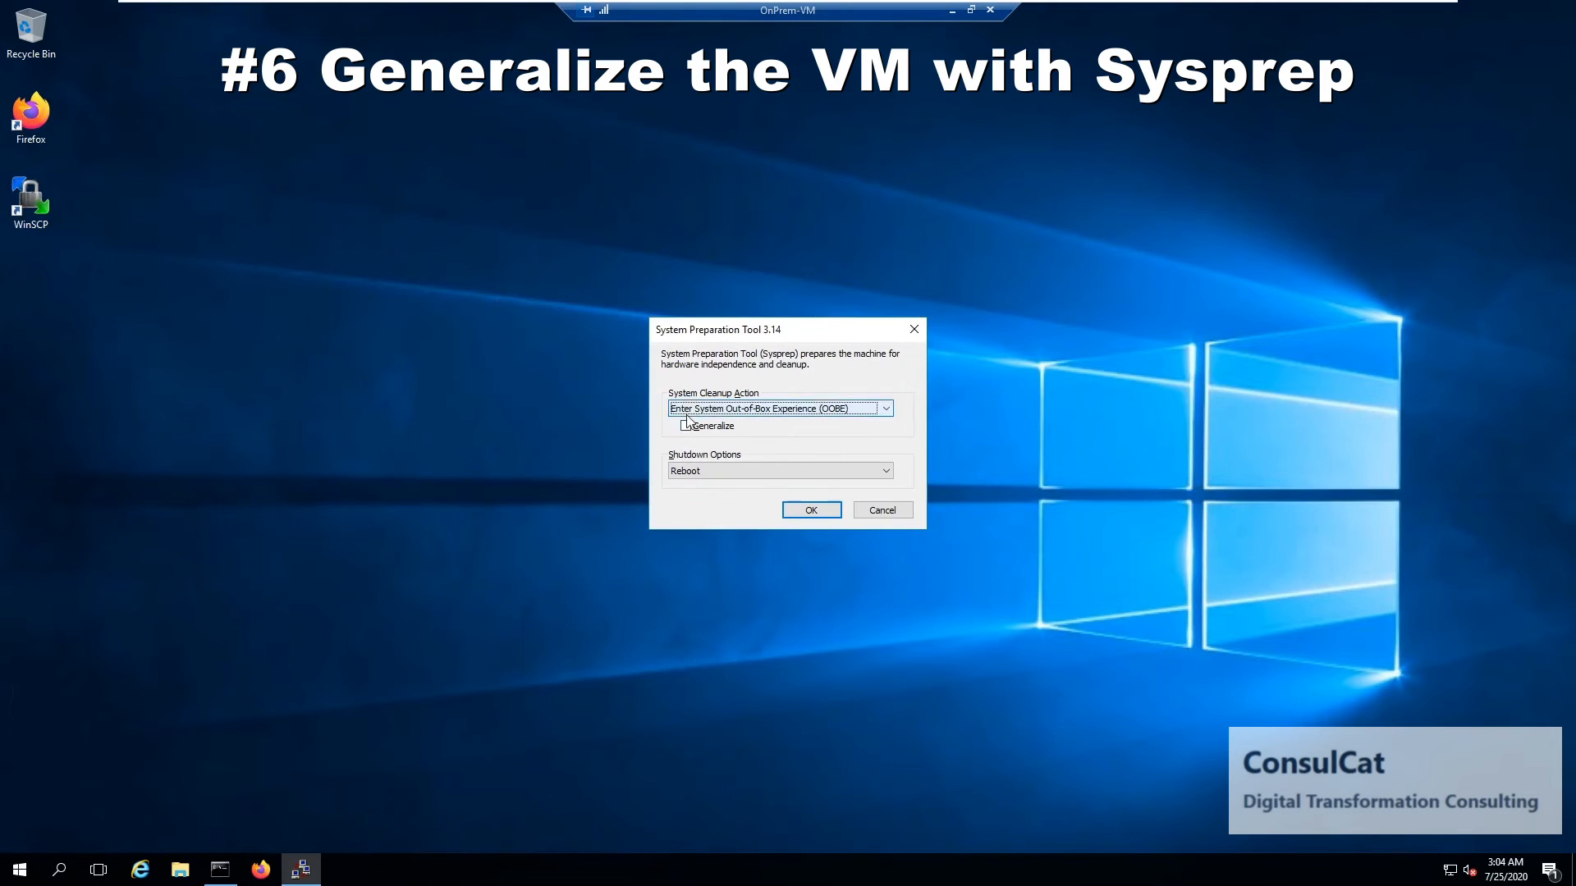
pyautogui.click(811, 509)
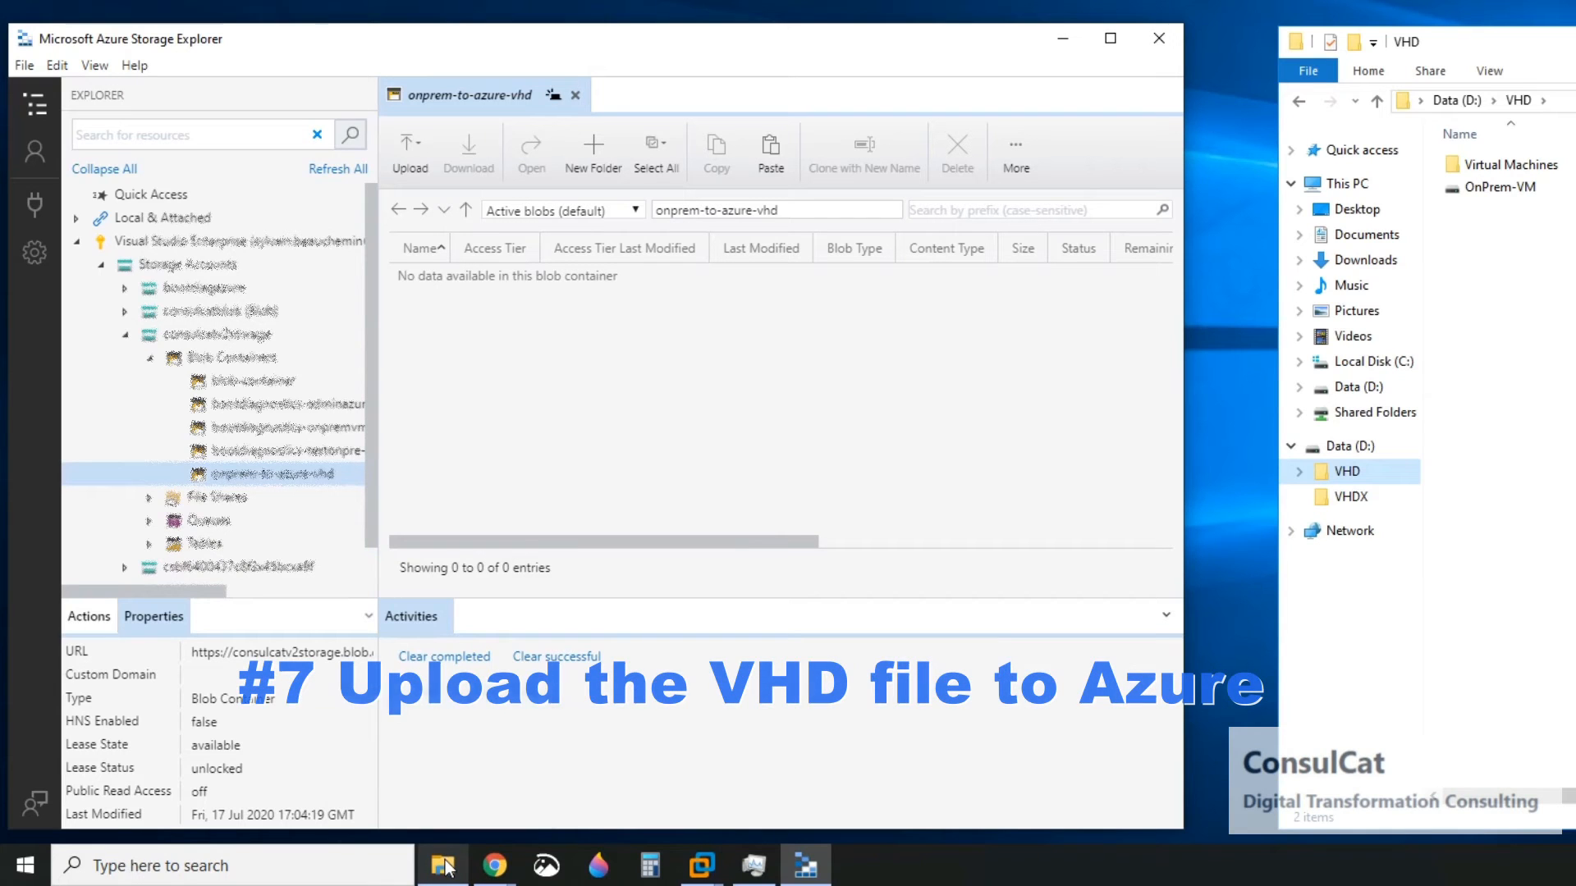
pyautogui.moveTo(831, 486)
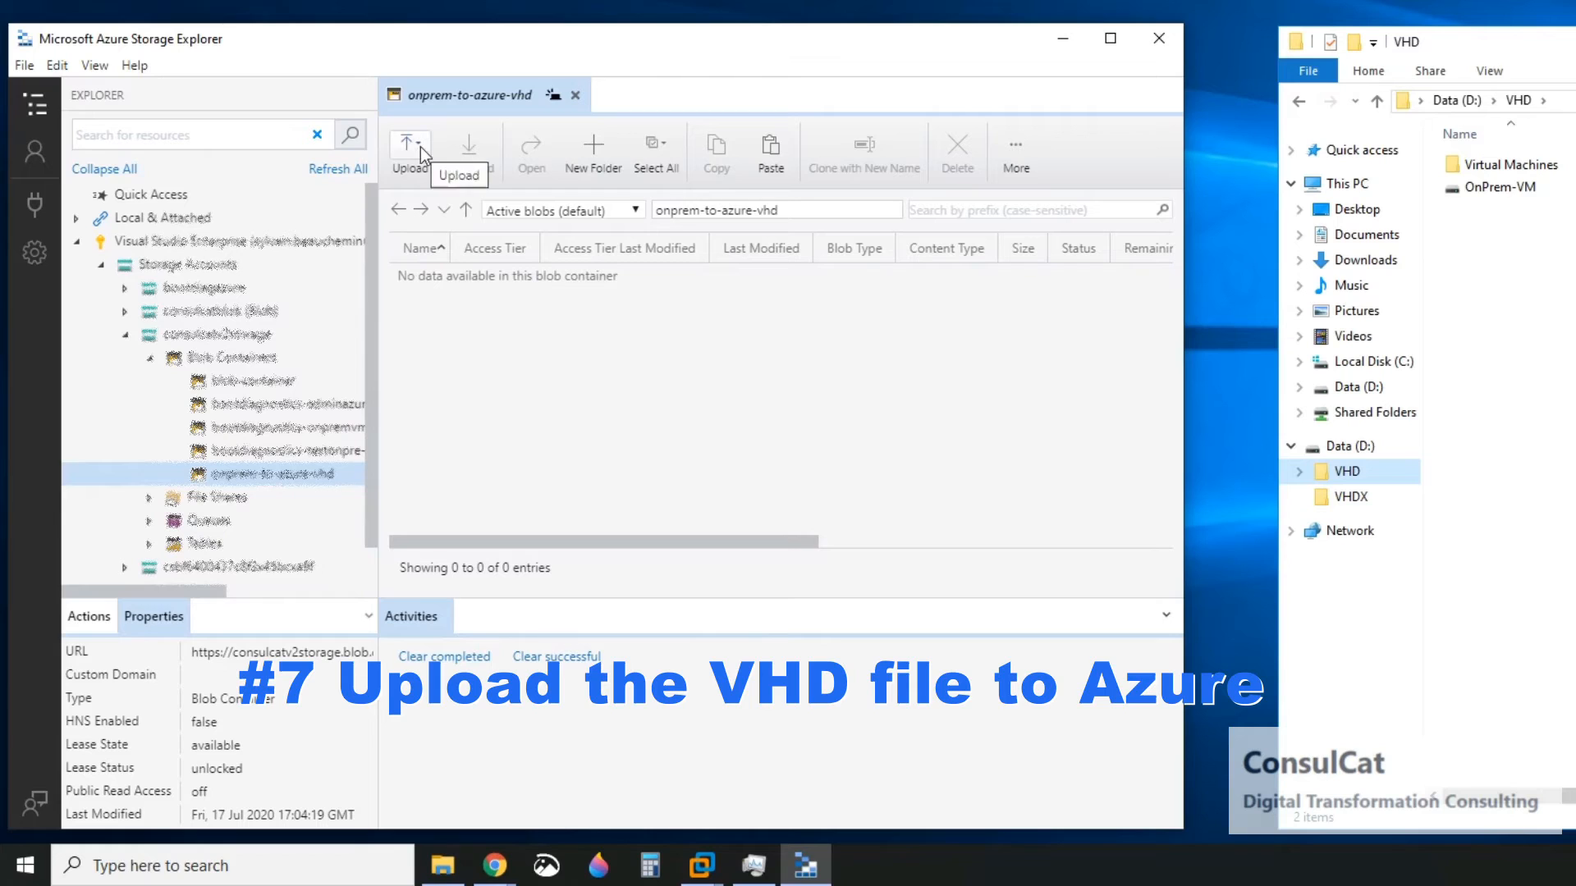
# Choose Upload Files for the onprem-to-azure-vhd blob container
pyautogui.click(406, 144)
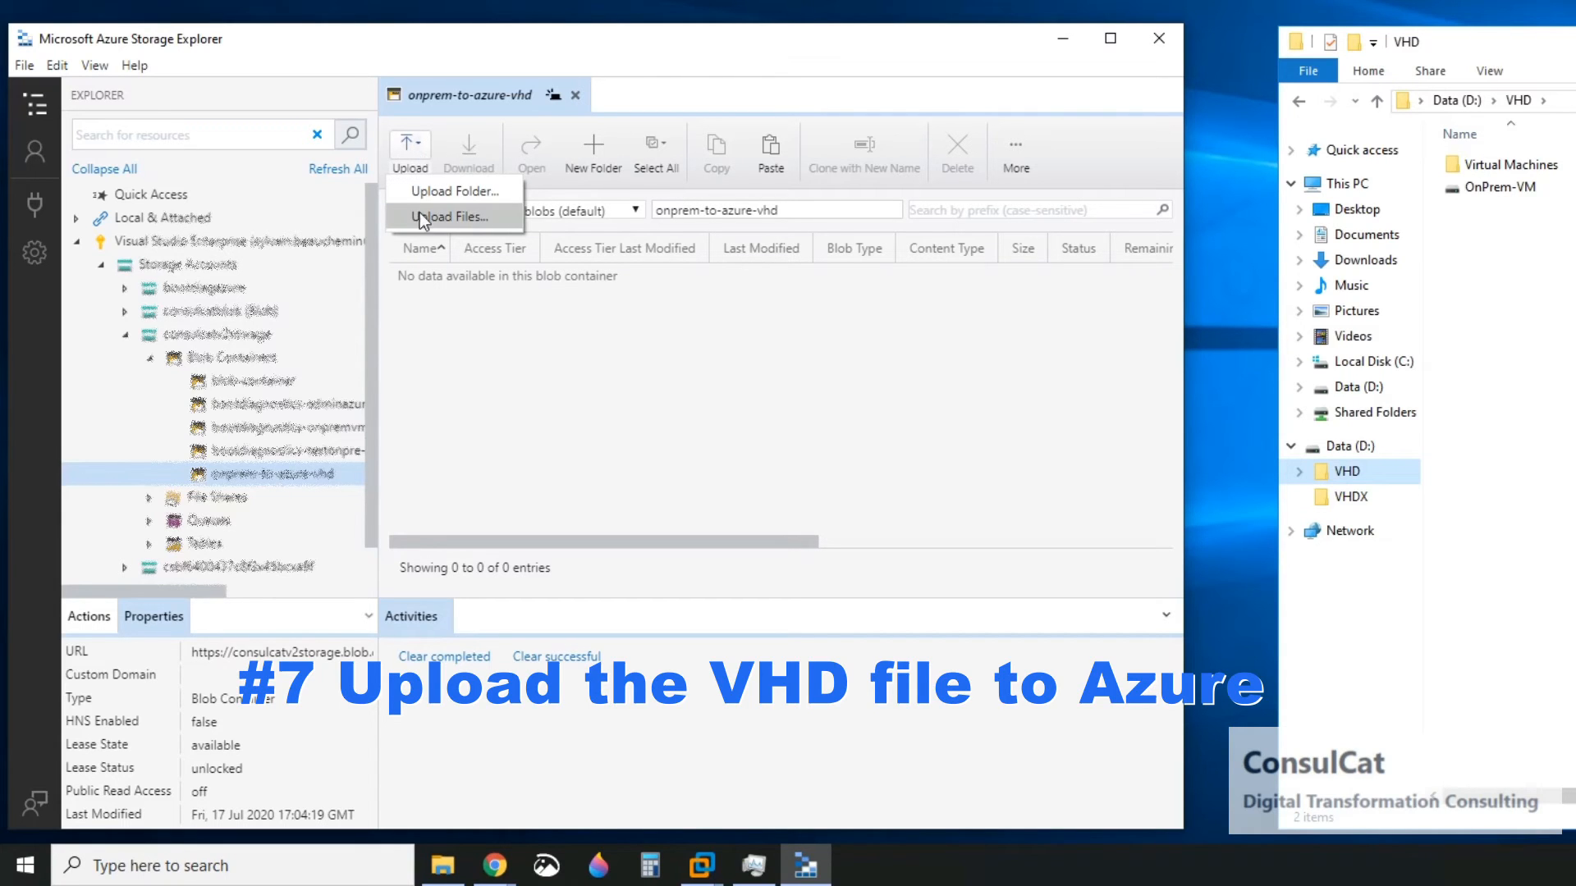
pyautogui.moveTo(499, 218)
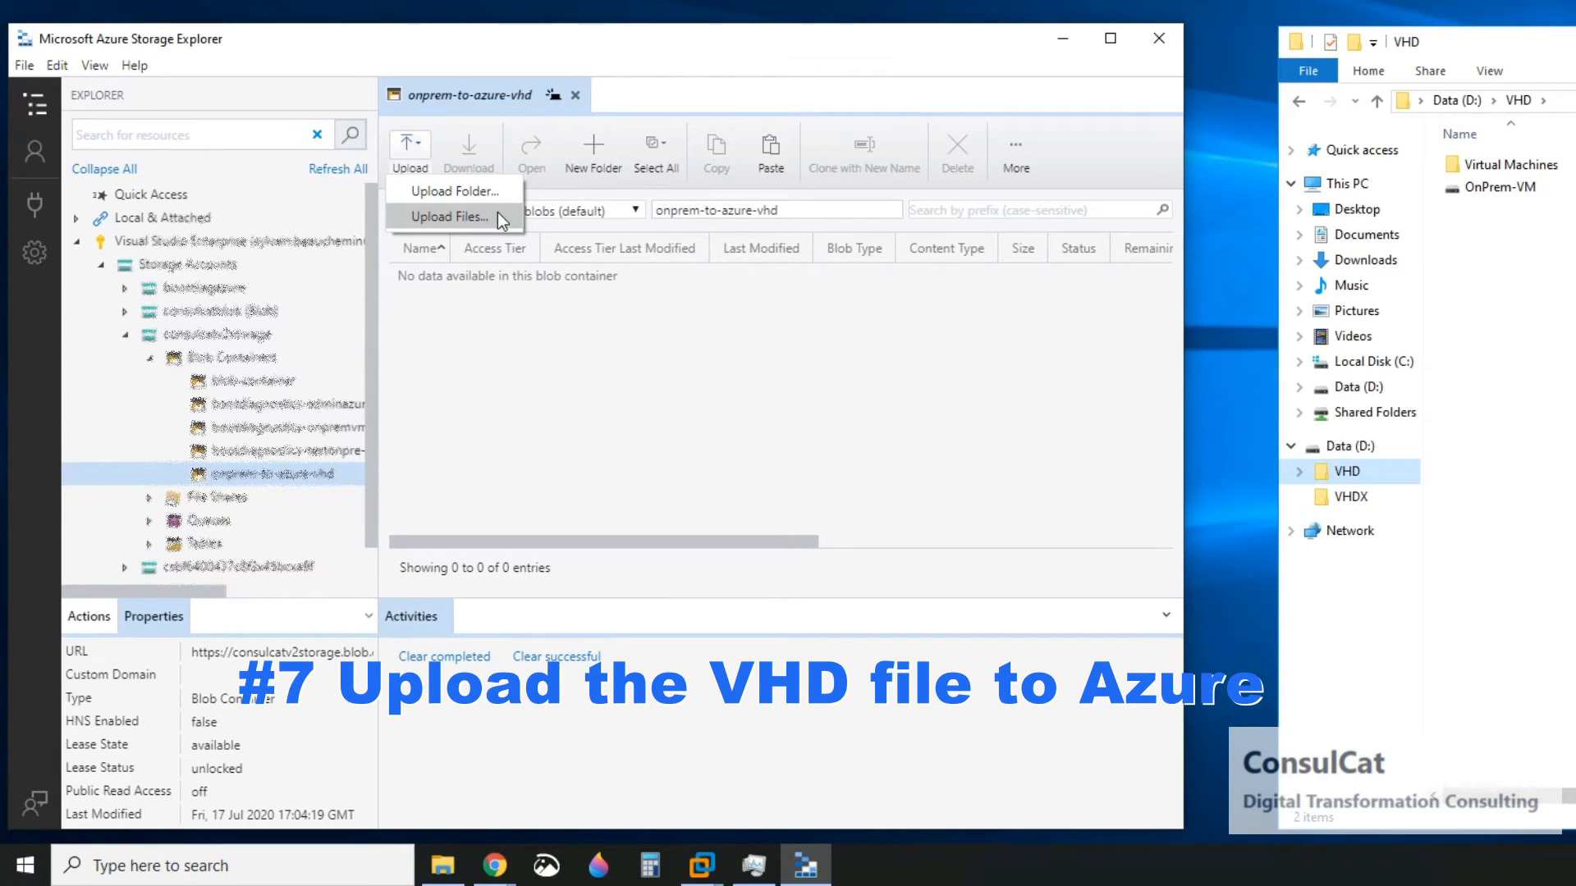
pyautogui.moveTo(1493, 211)
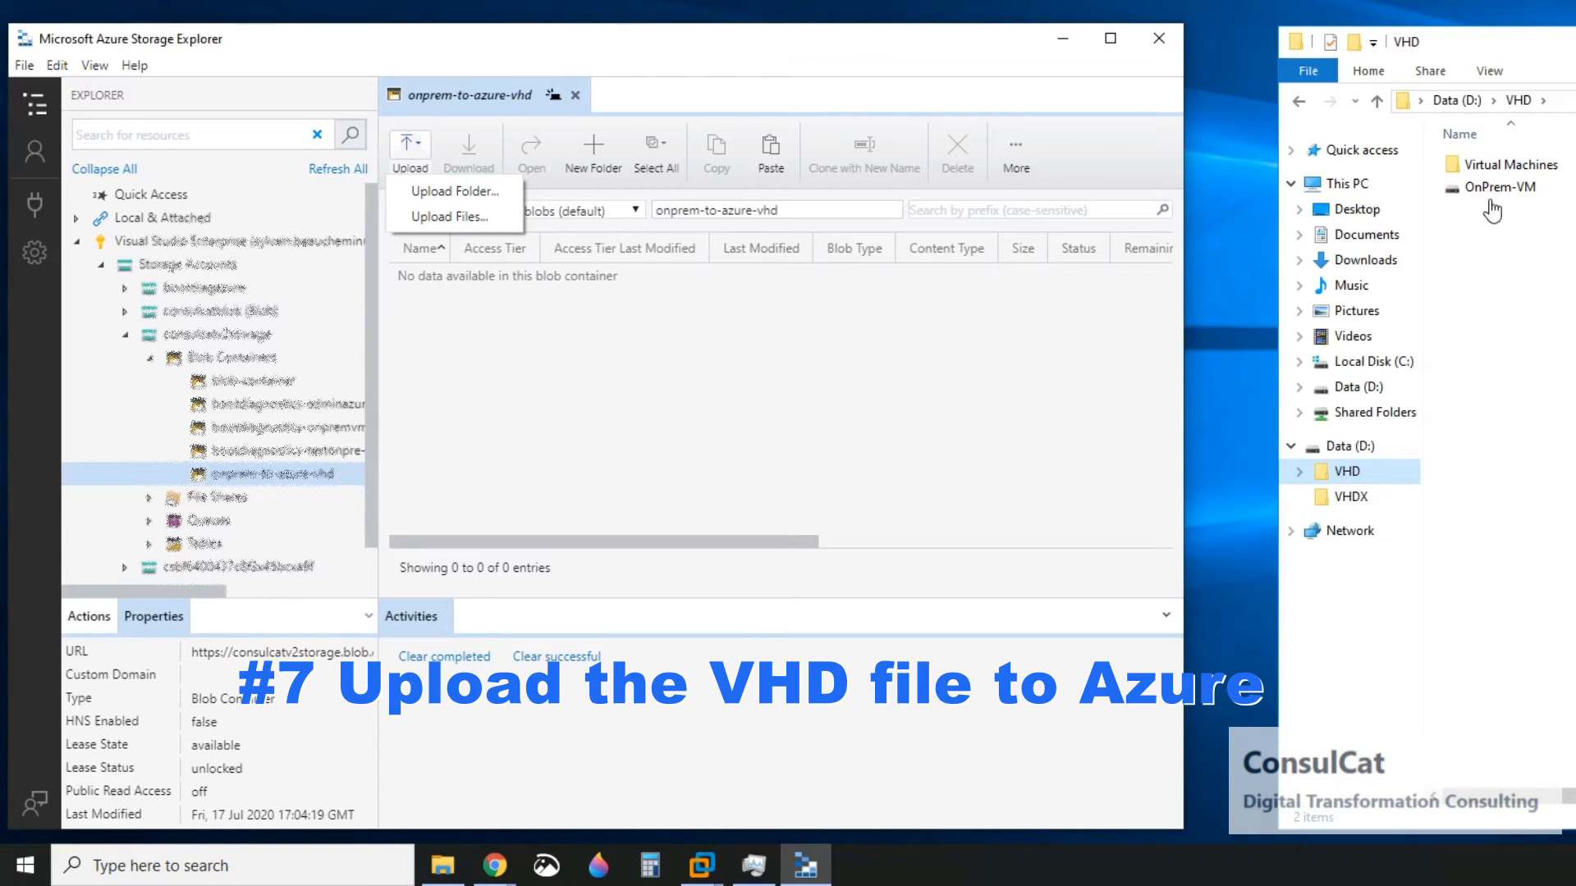
pyautogui.moveTo(1534, 355)
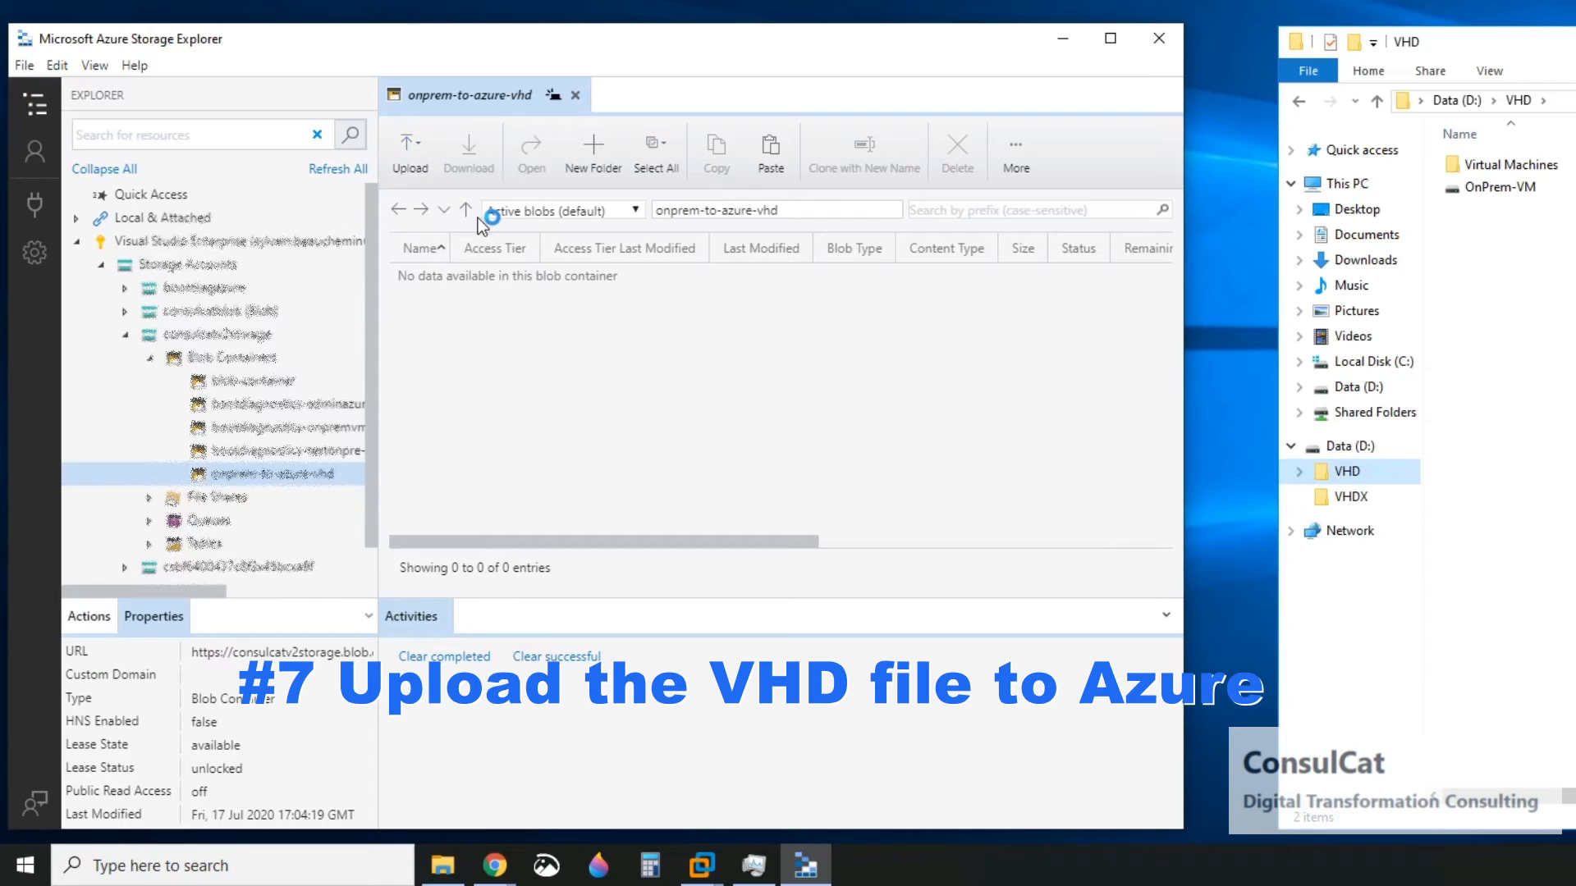
pyautogui.click(408, 151)
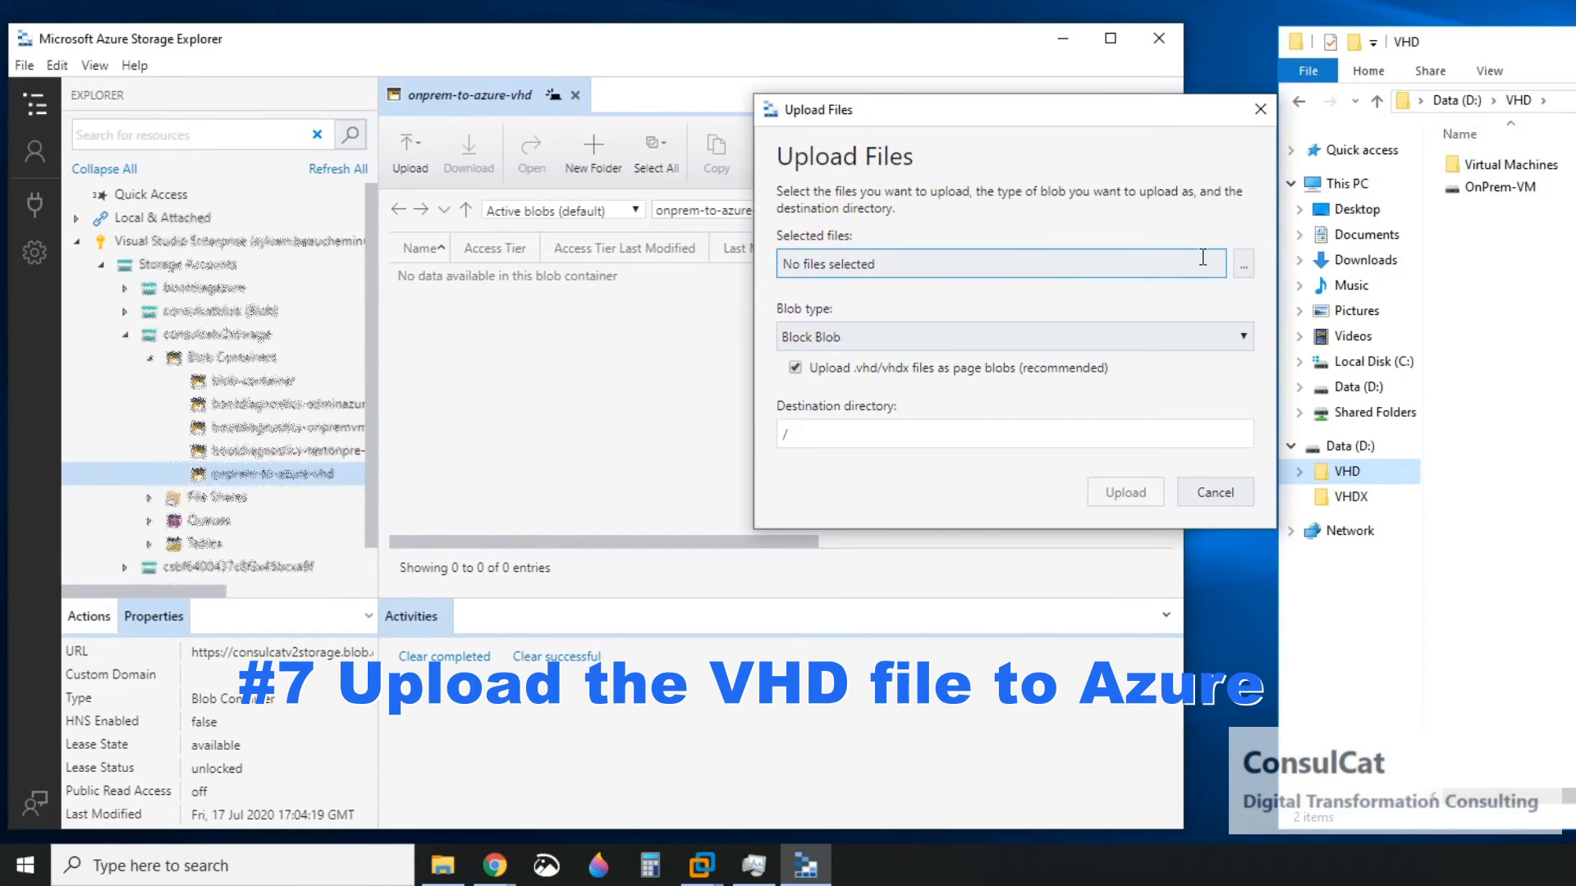
# Select OnPrem-VM.vhd, set blob type to Page Blob and start the upload
pyautogui.click(1243, 262)
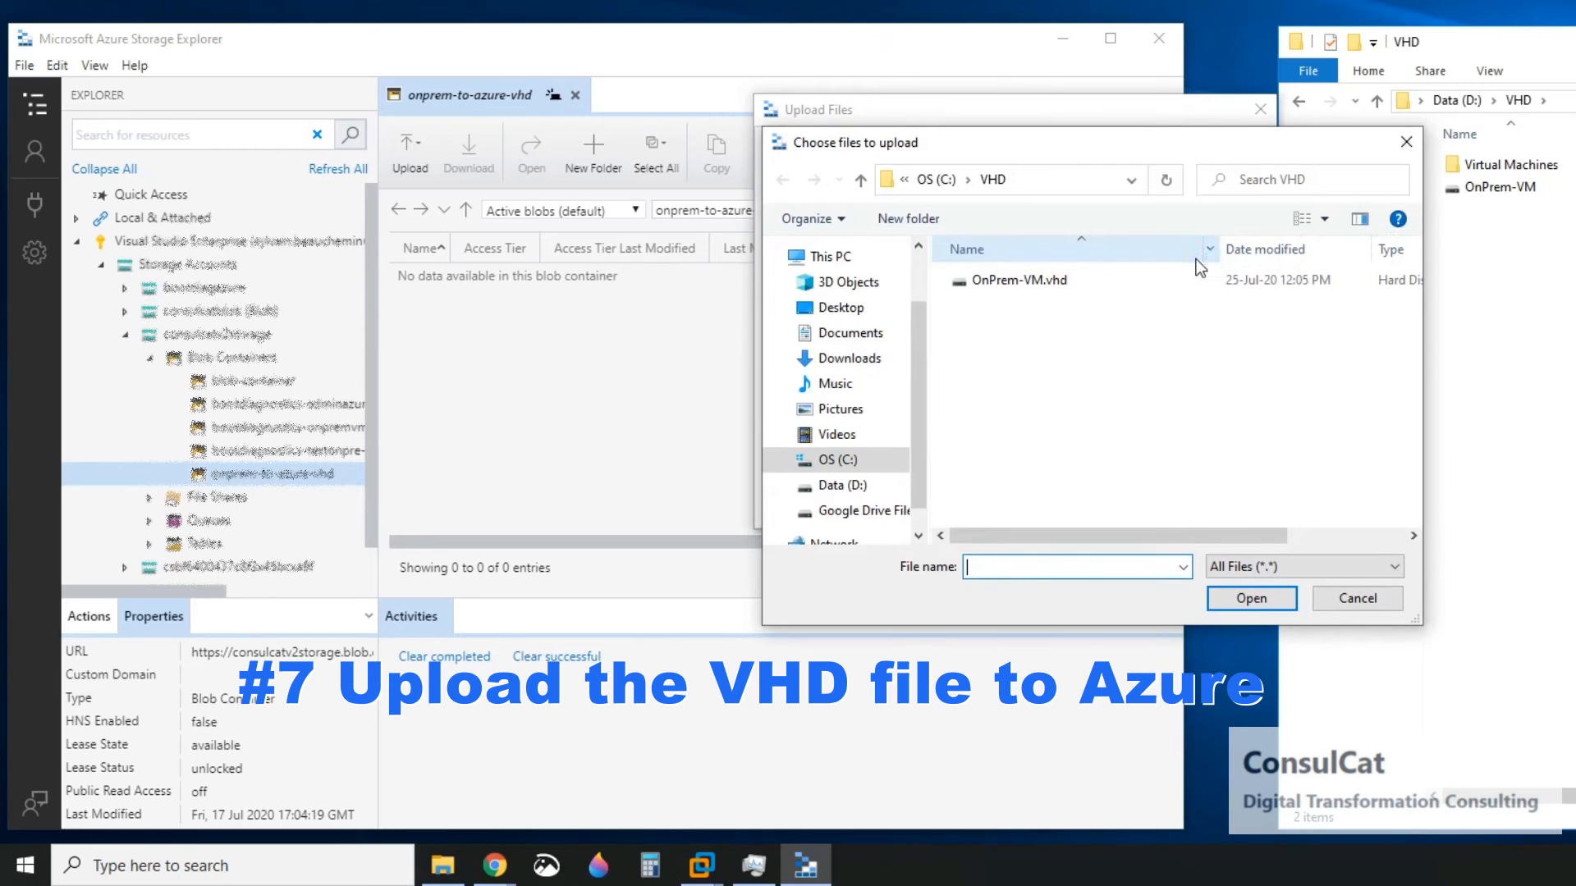
pyautogui.click(1018, 279)
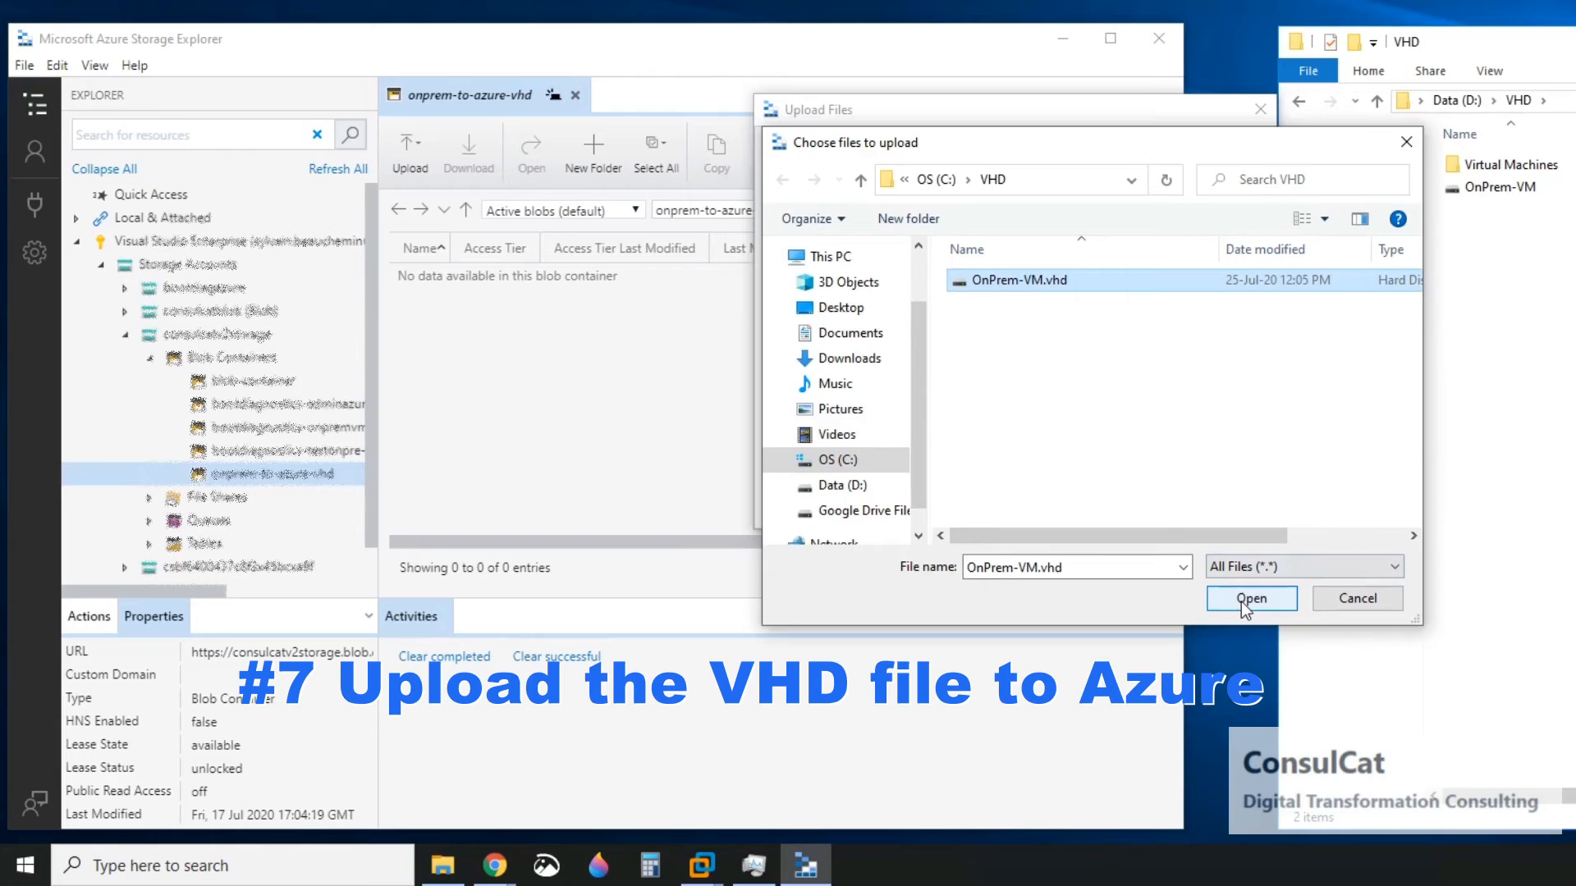
pyautogui.click(1251, 597)
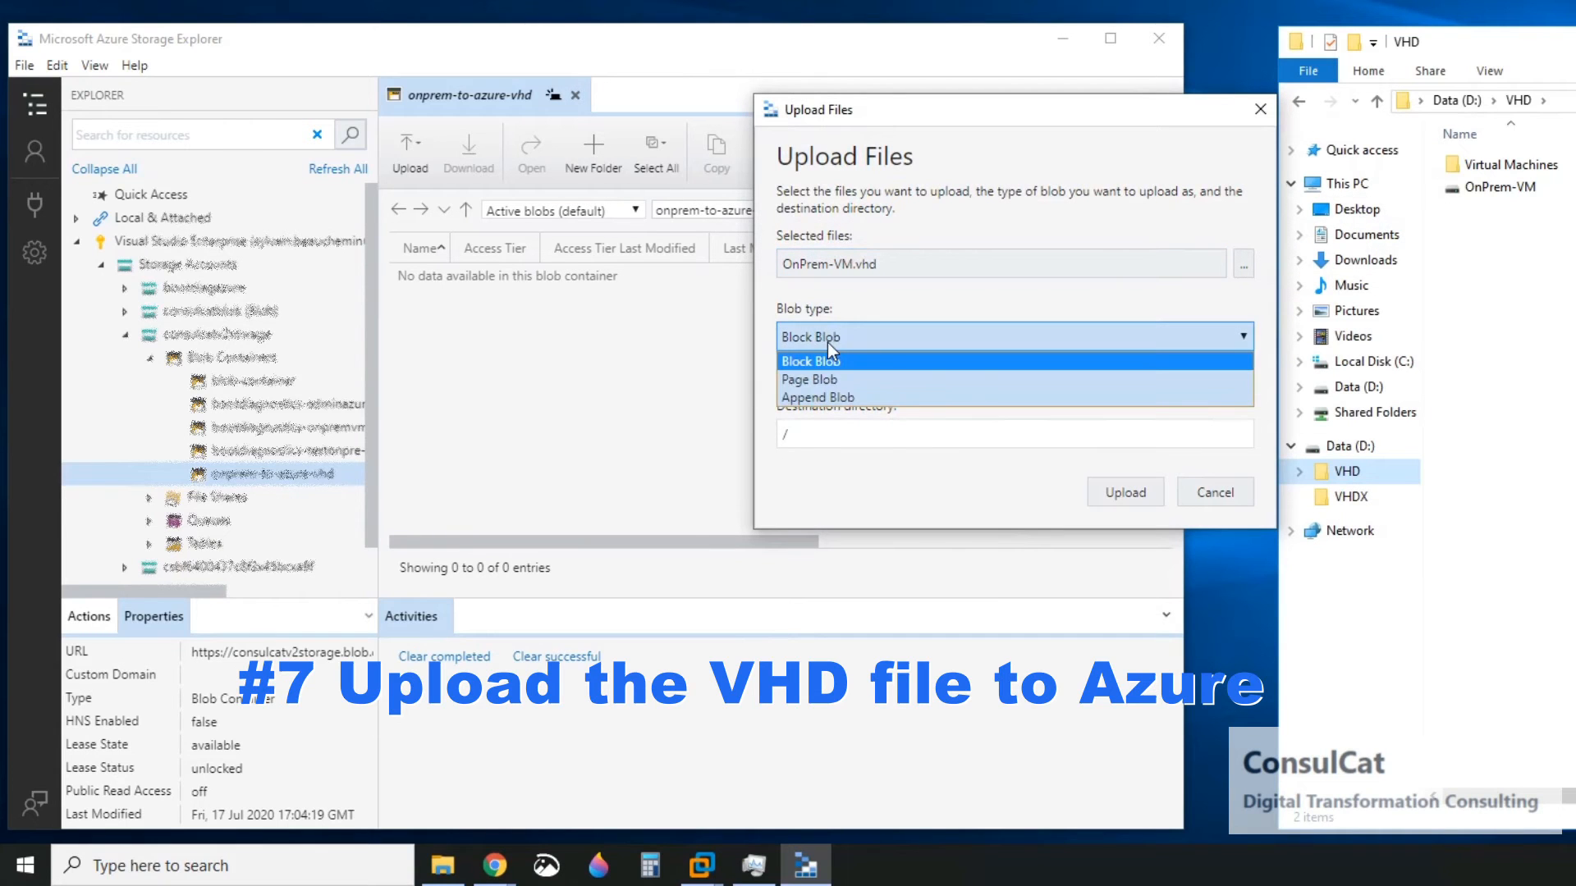
pyautogui.click(809, 380)
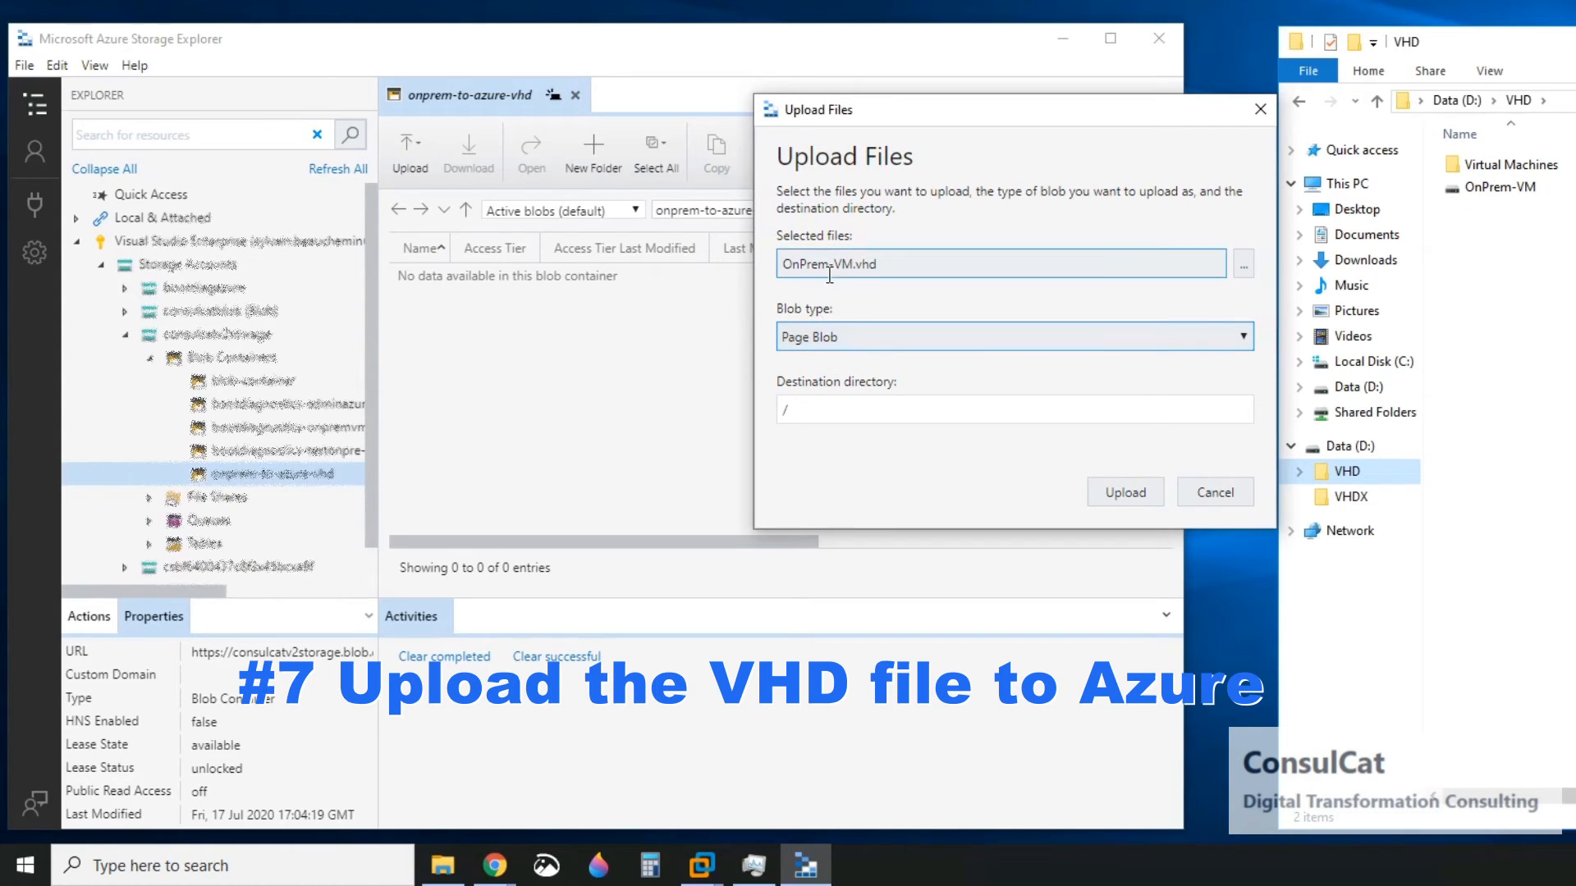
pyautogui.click(1124, 493)
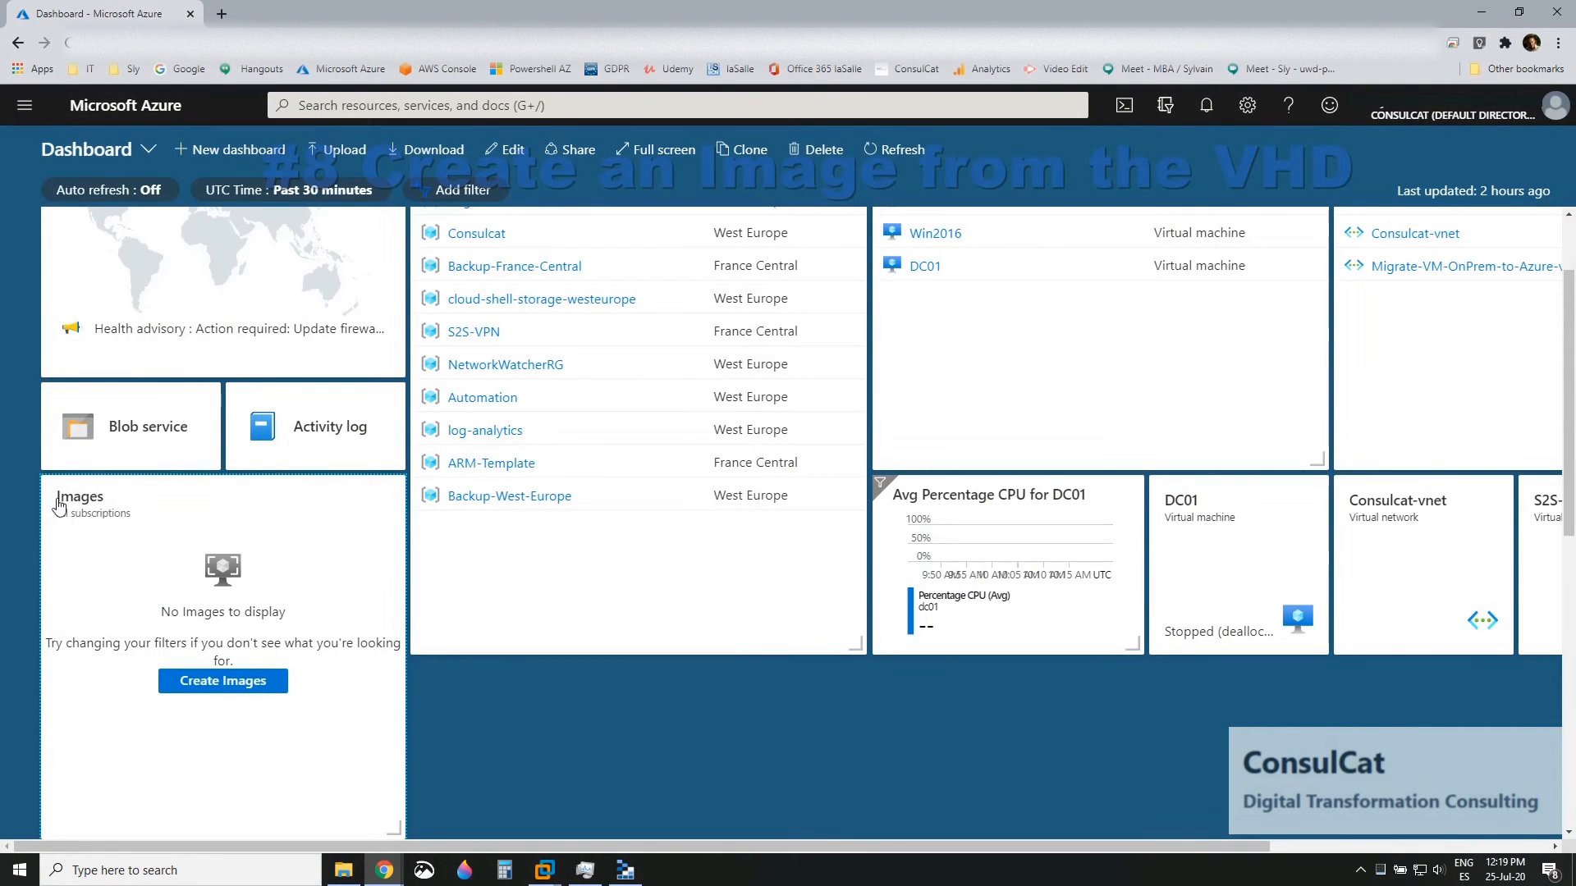
# Start a new image named OnPrem-VM-Image in resource group Migrate-VM-OnPrem-to-Azure
pyautogui.click(79, 495)
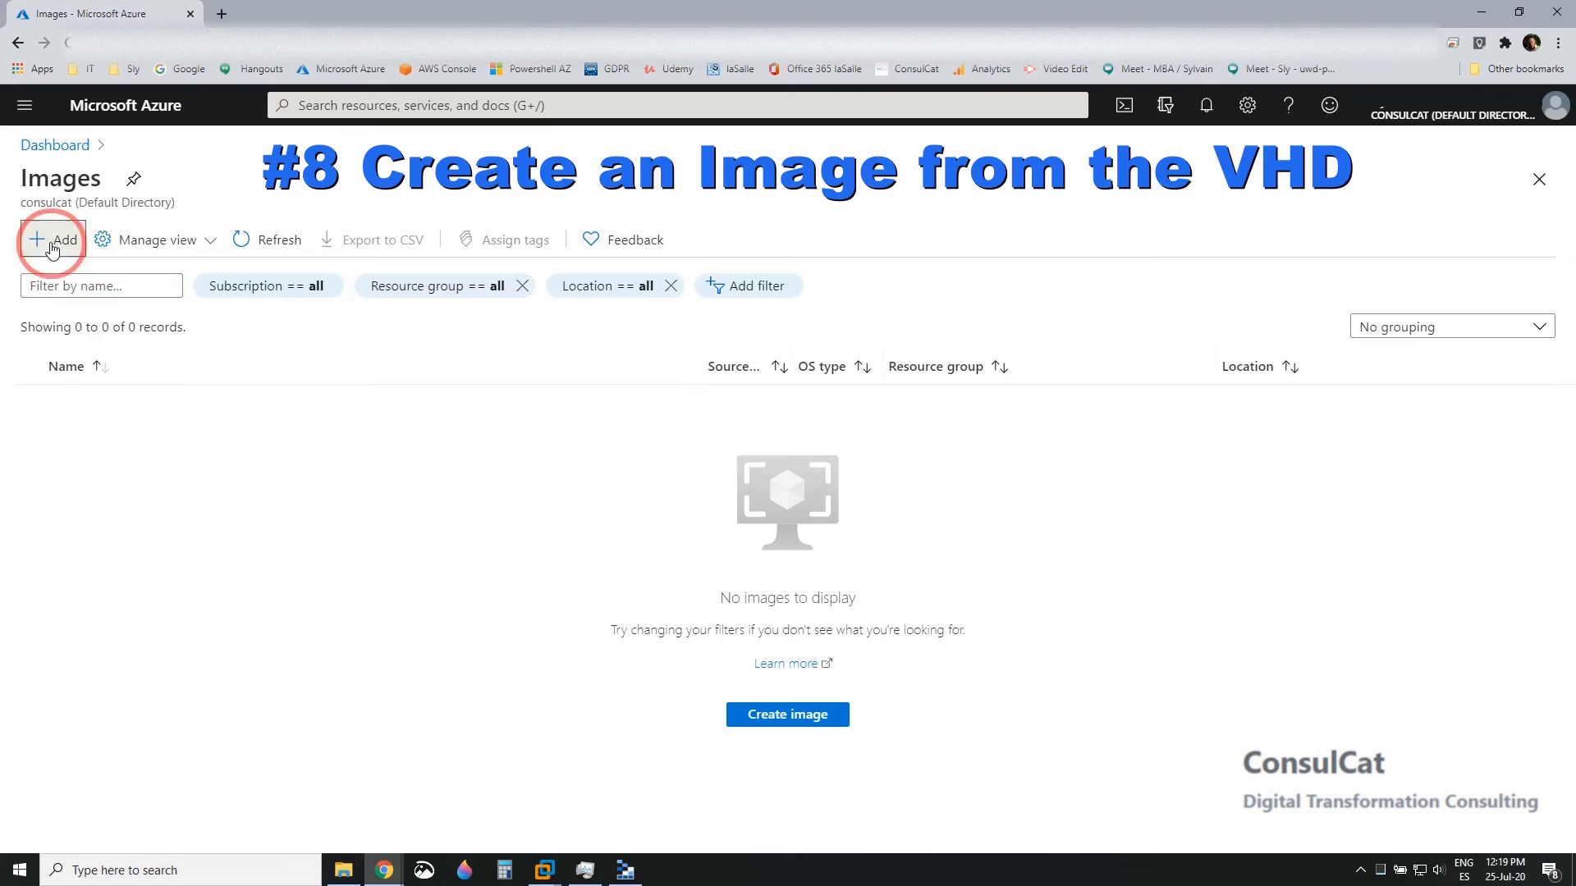
pyautogui.click(51, 240)
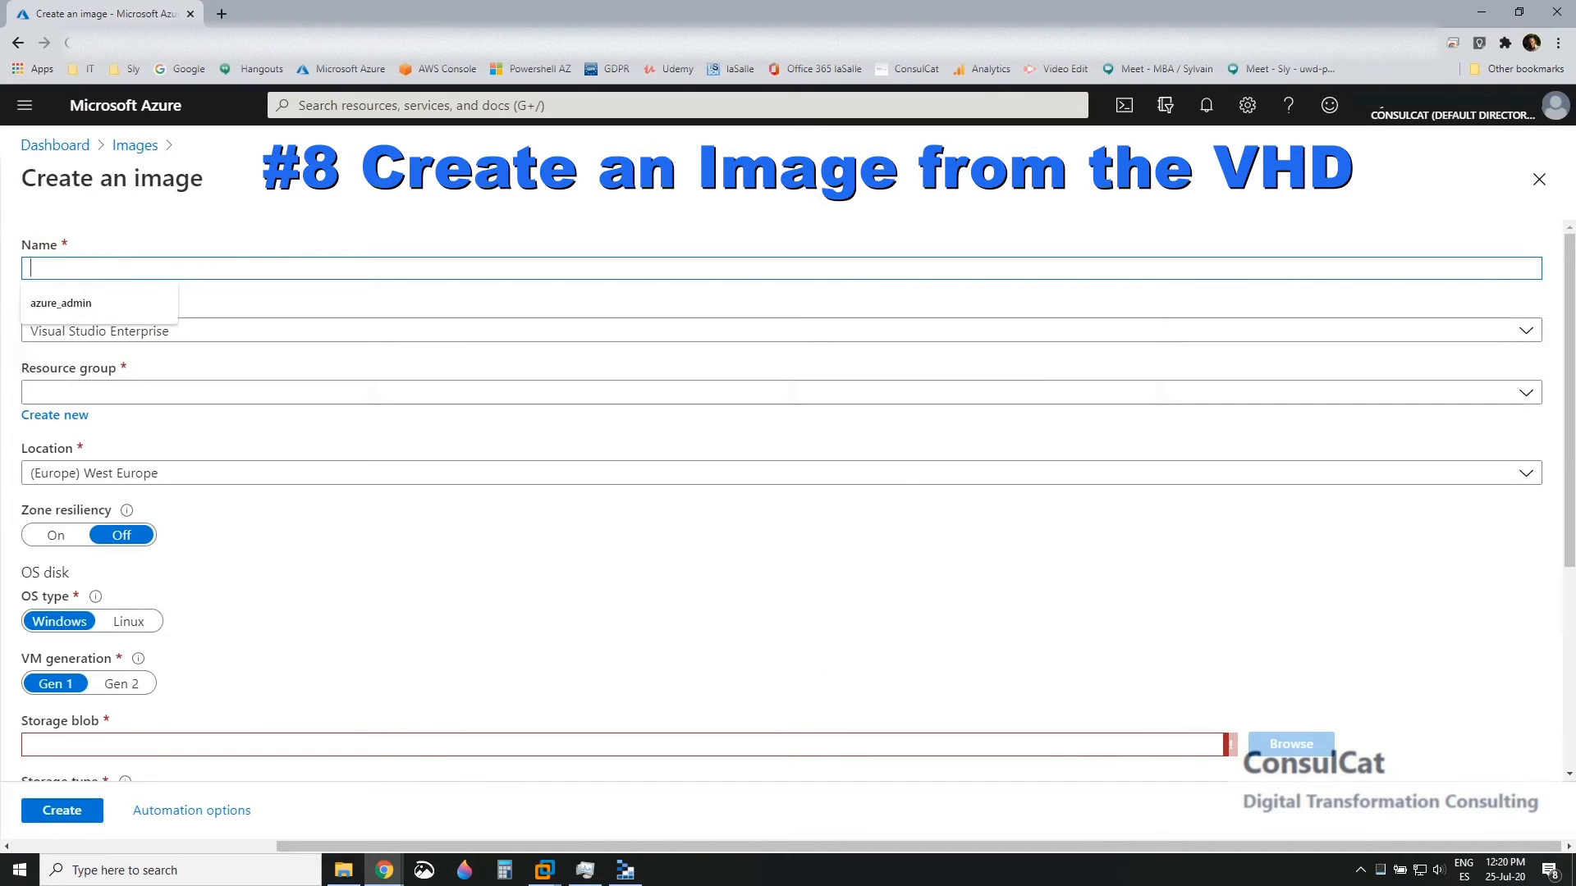
pyautogui.write('OnPrem')
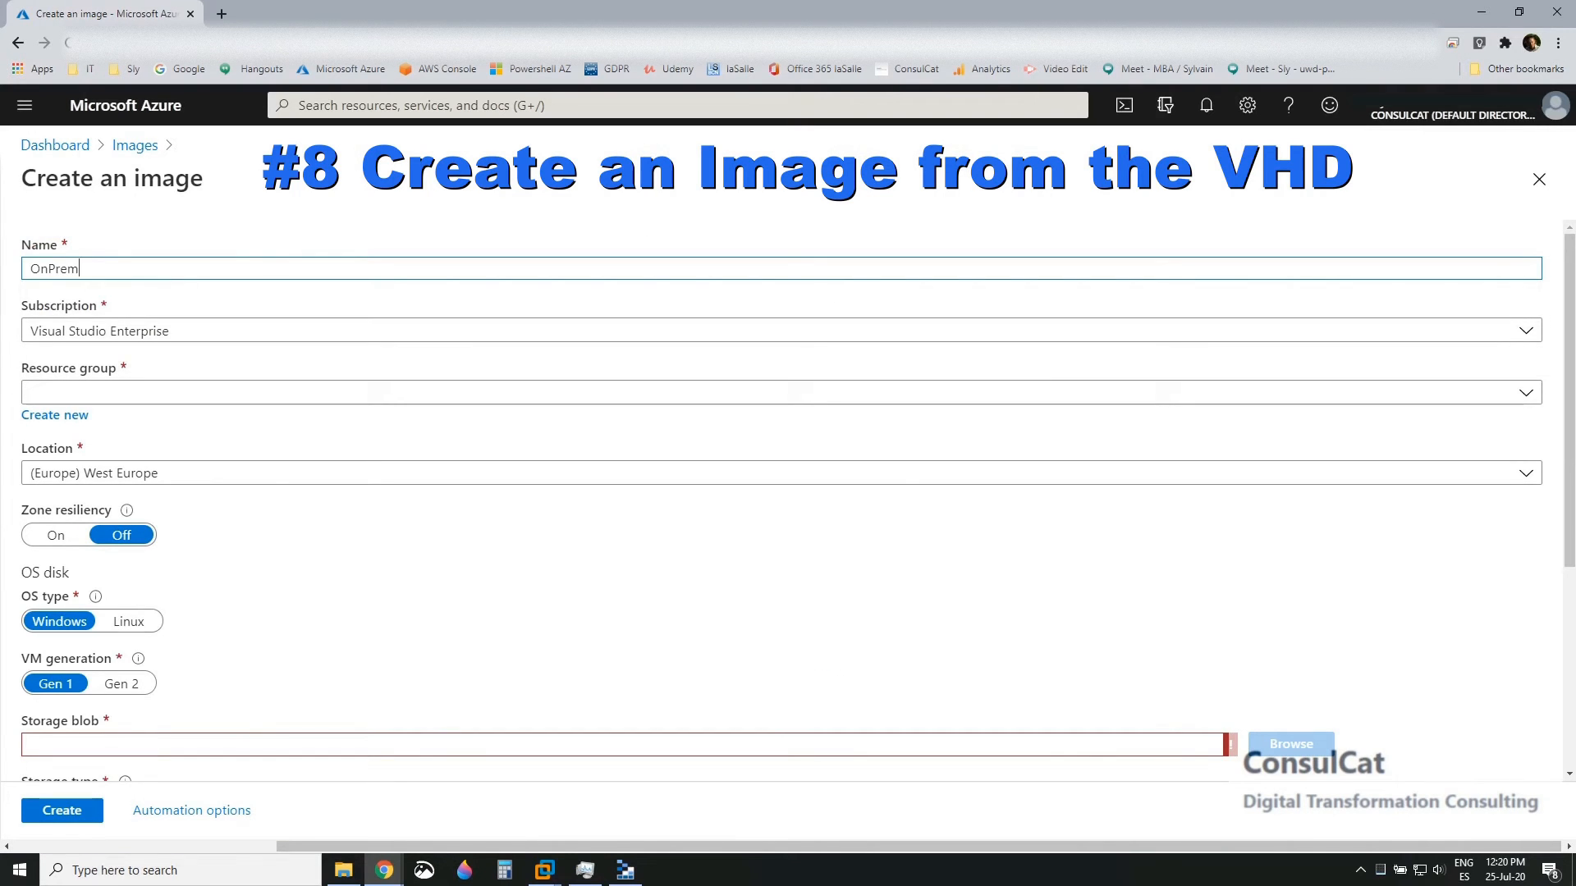
pyautogui.write('-VM')
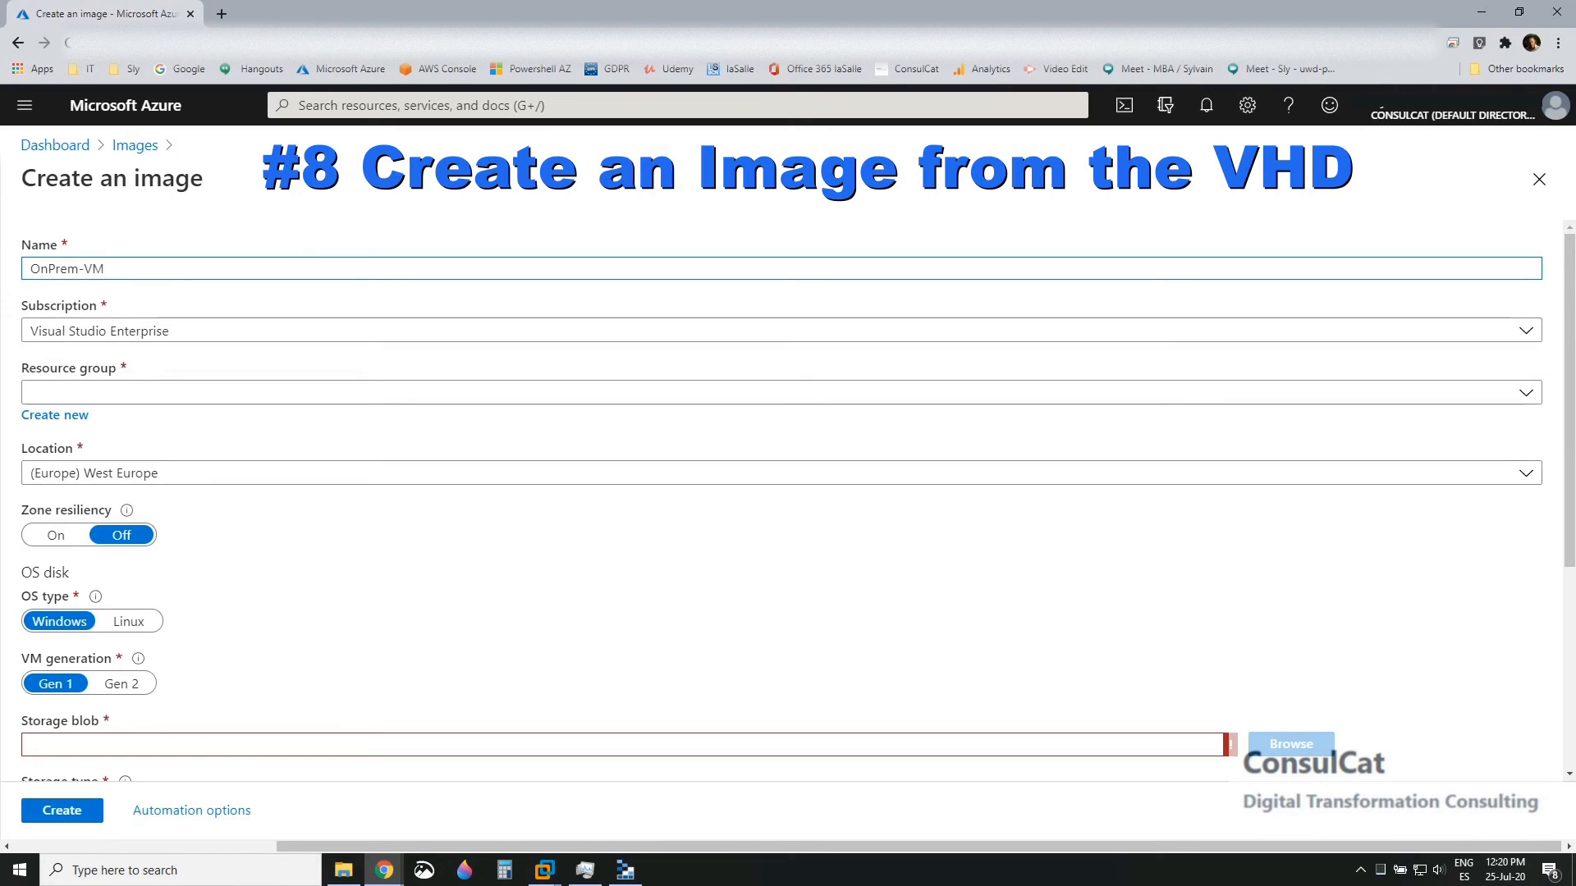
pyautogui.write('-Image')
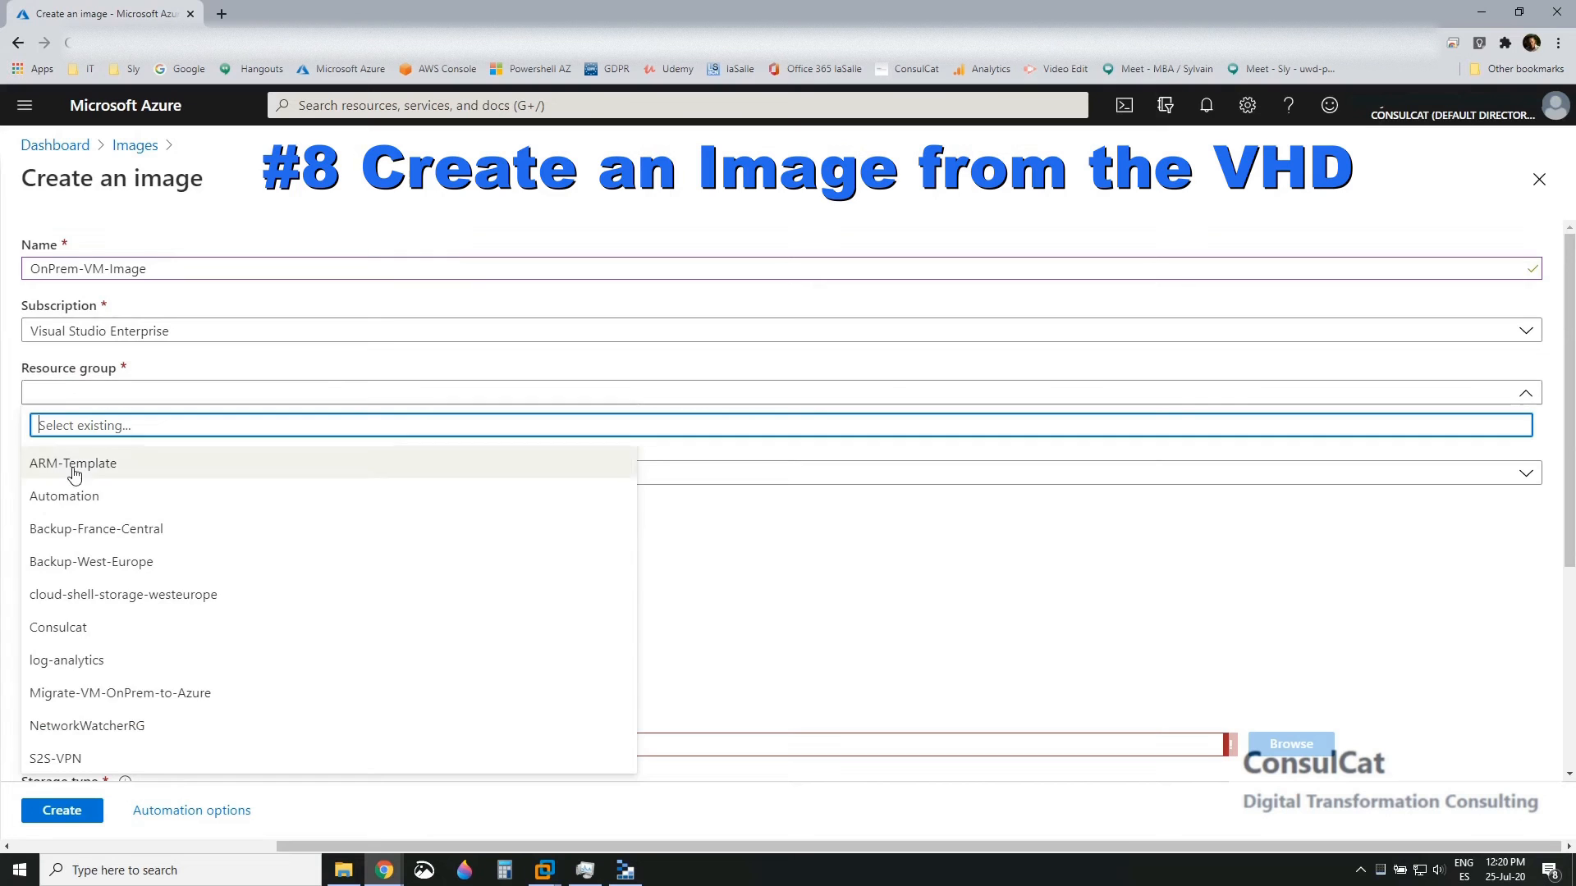
pyautogui.click(120, 692)
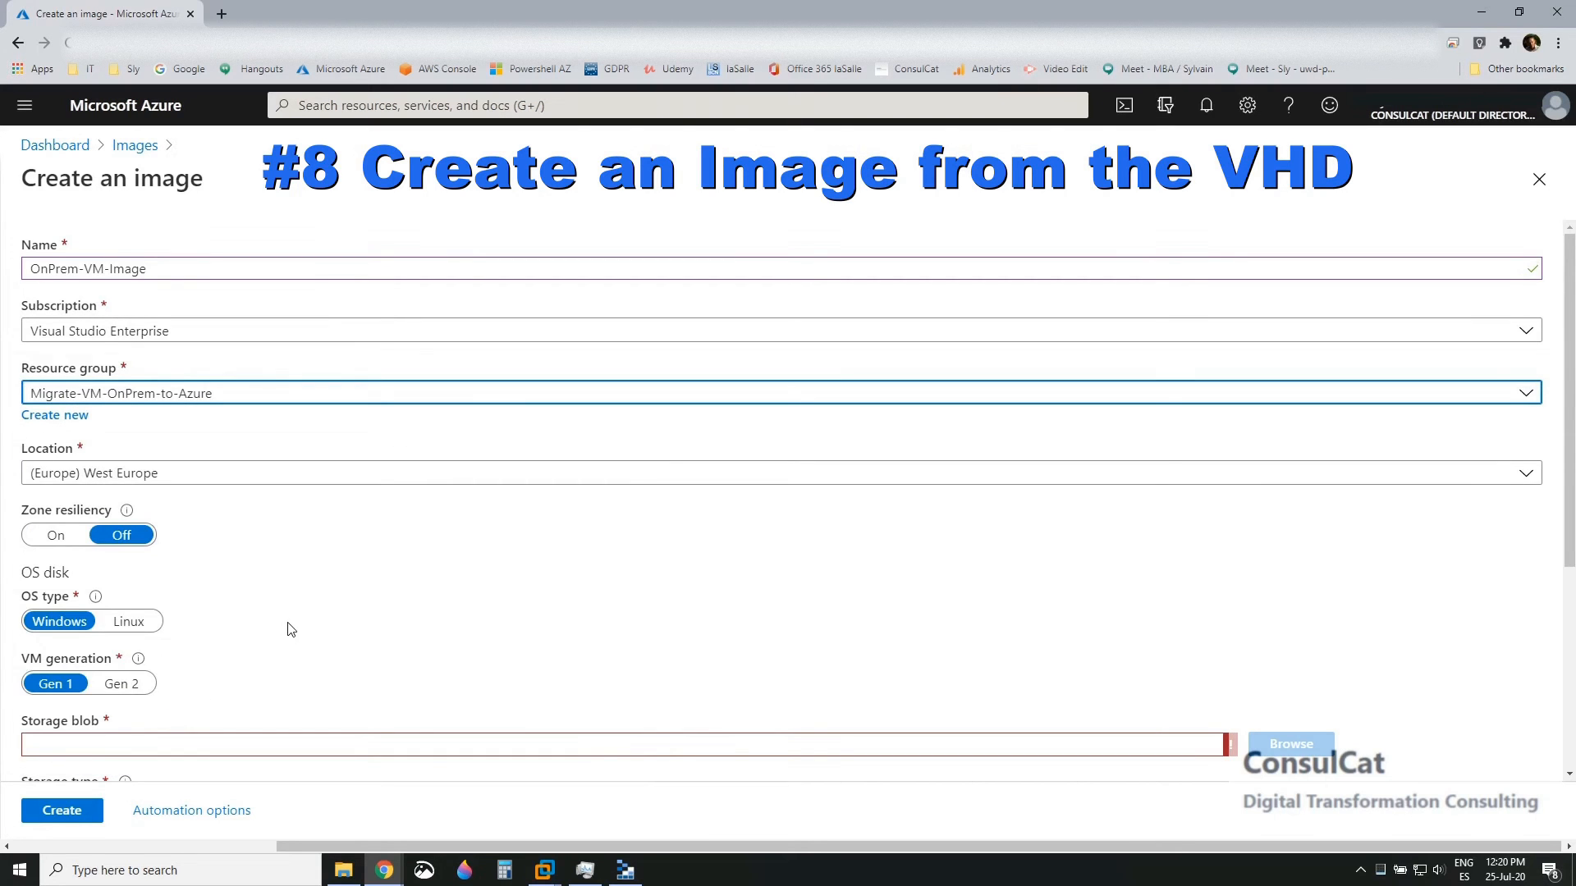
pyautogui.scroll(-3)
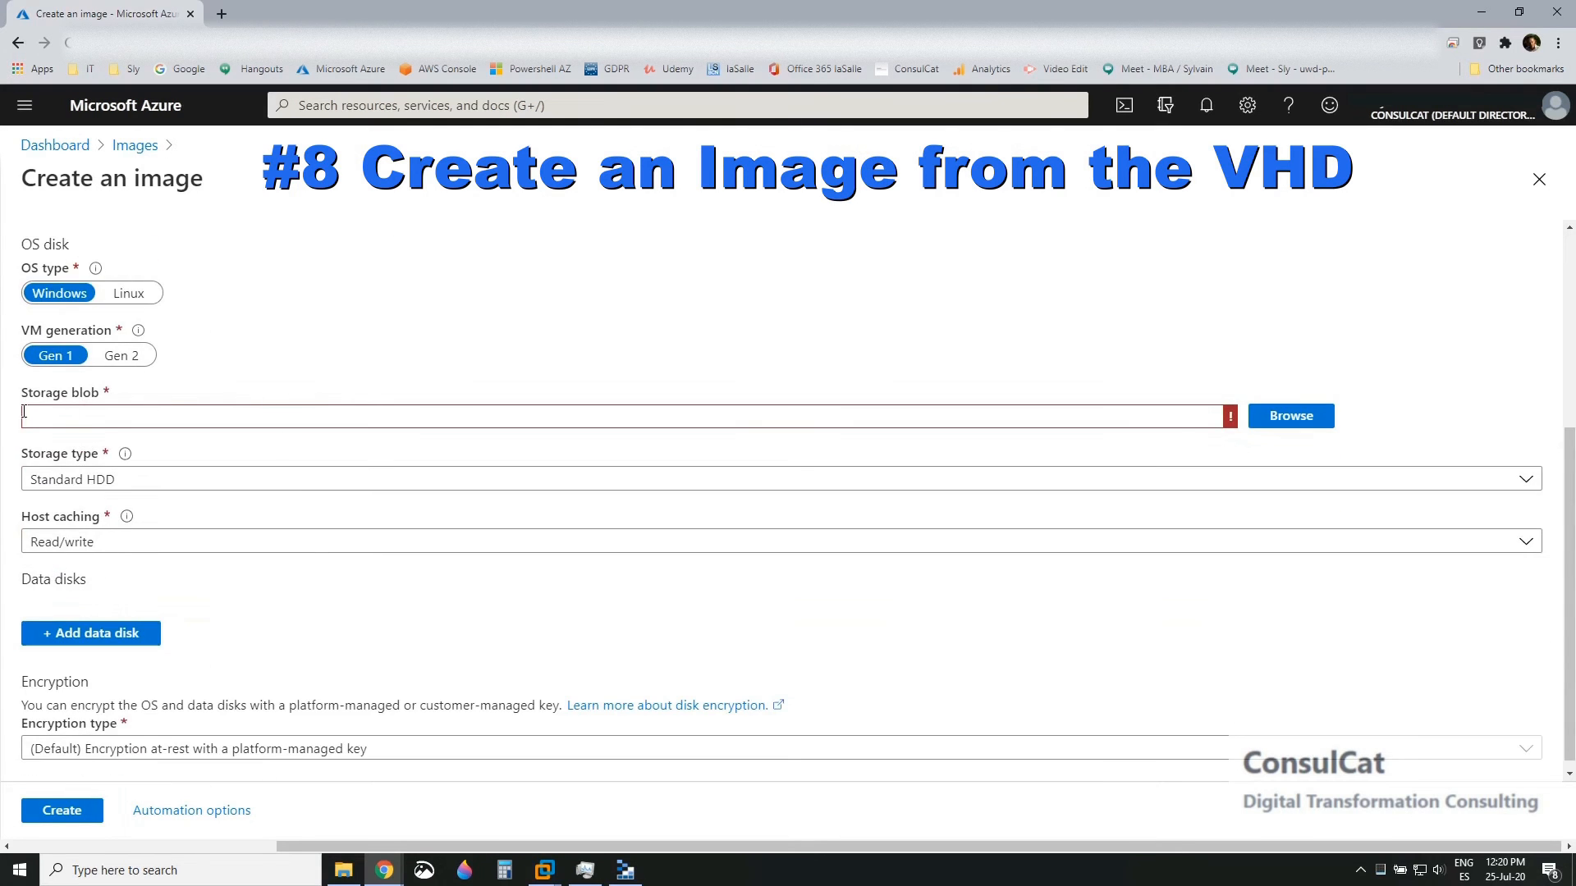
# Select OnPrem-VM.vhd from the onprem-to-azure-vhd container as the image's storage blob
pyautogui.click(1290, 415)
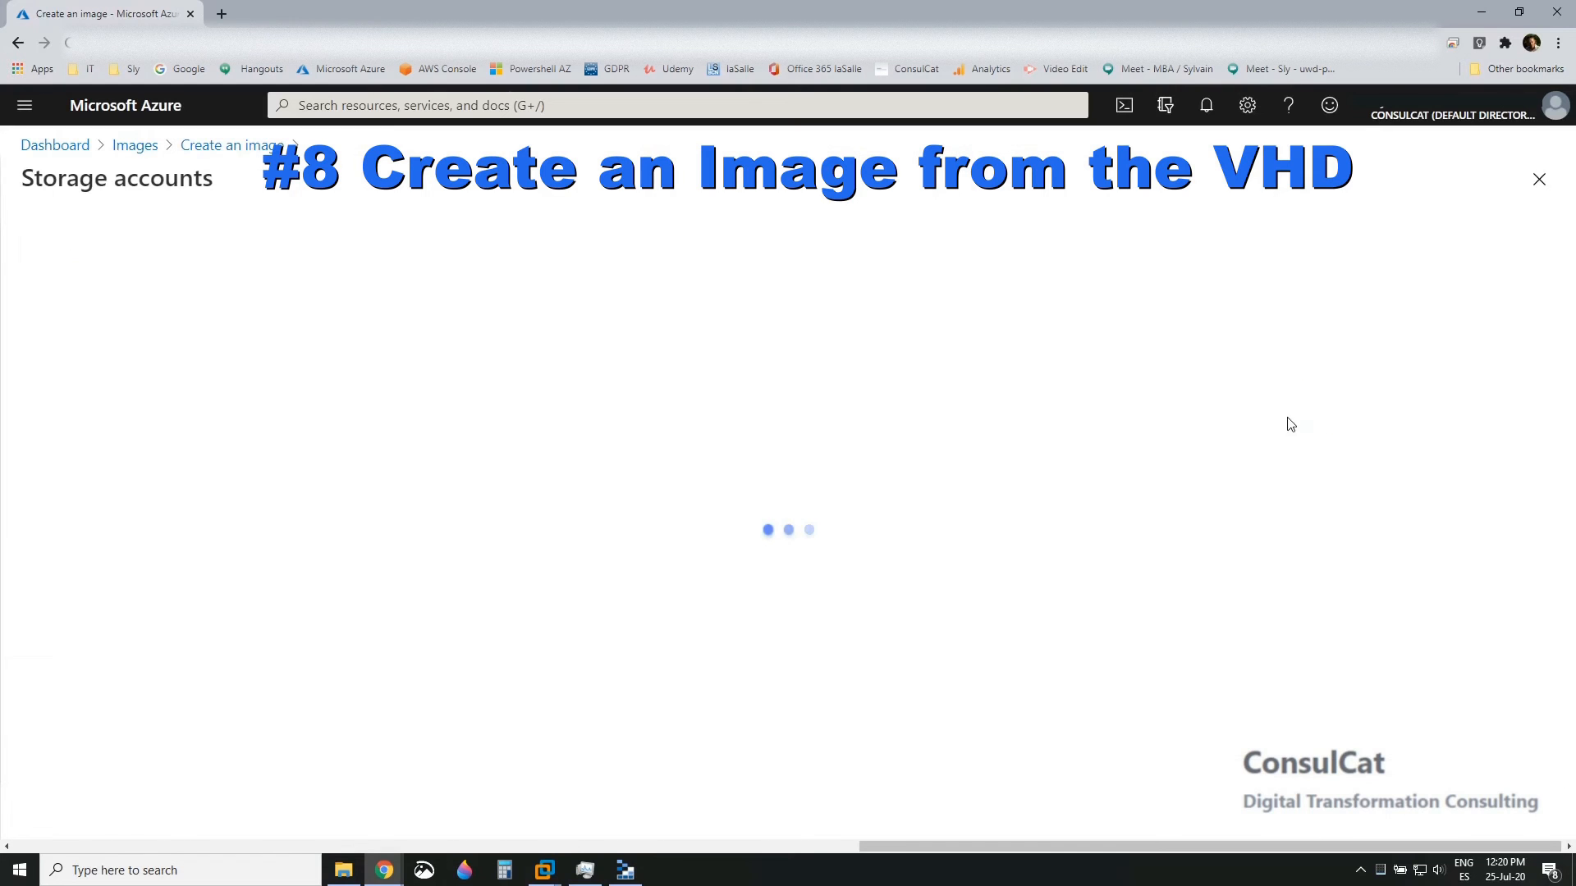
pyautogui.click(161, 430)
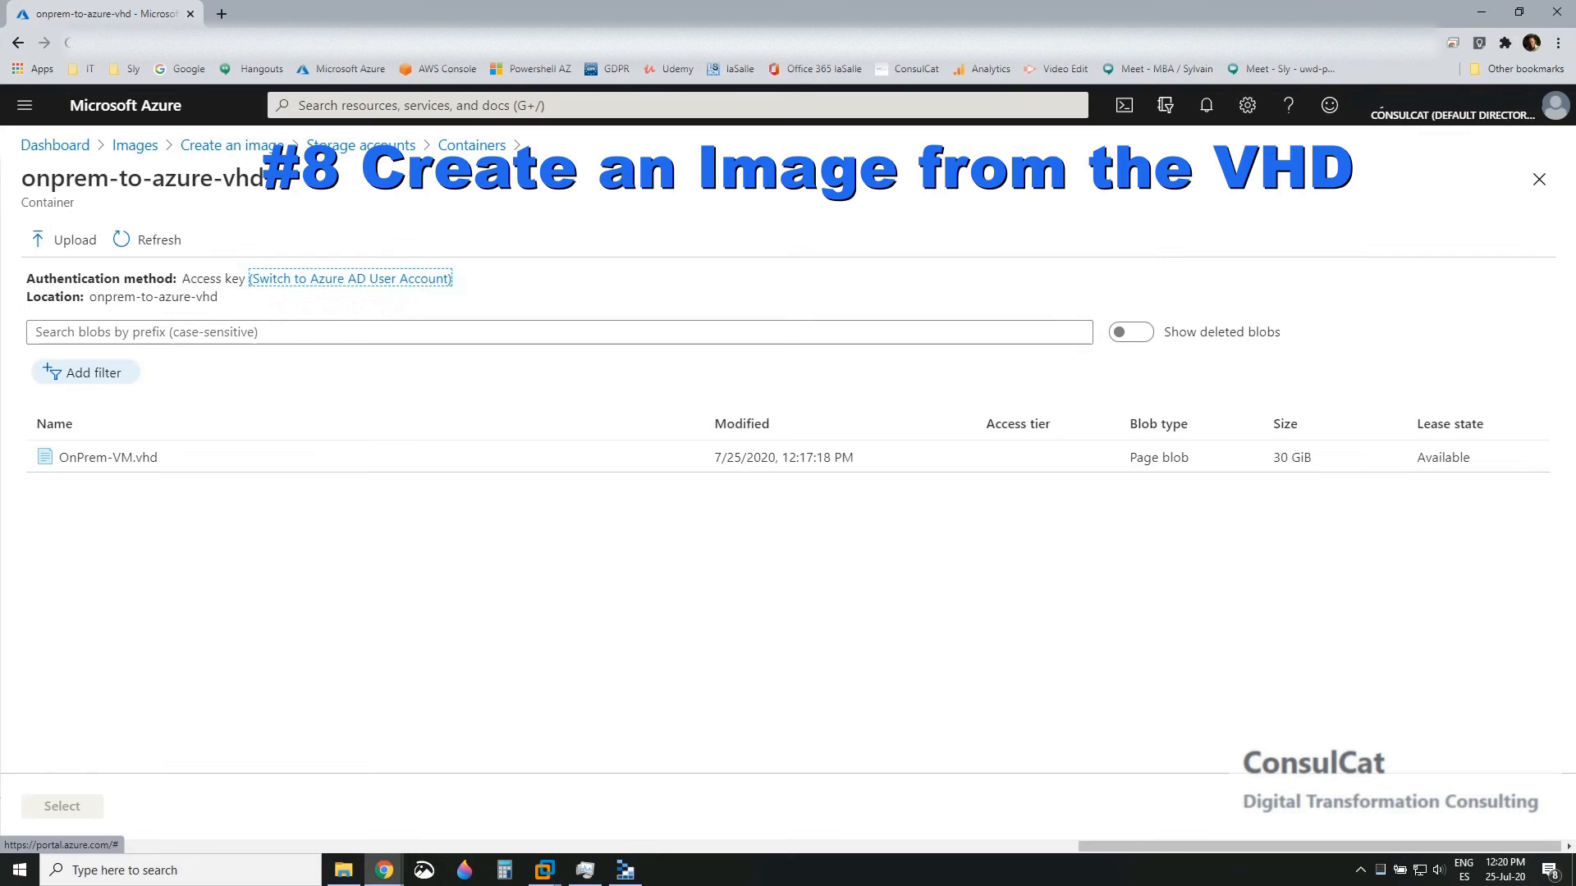
pyautogui.click(109, 458)
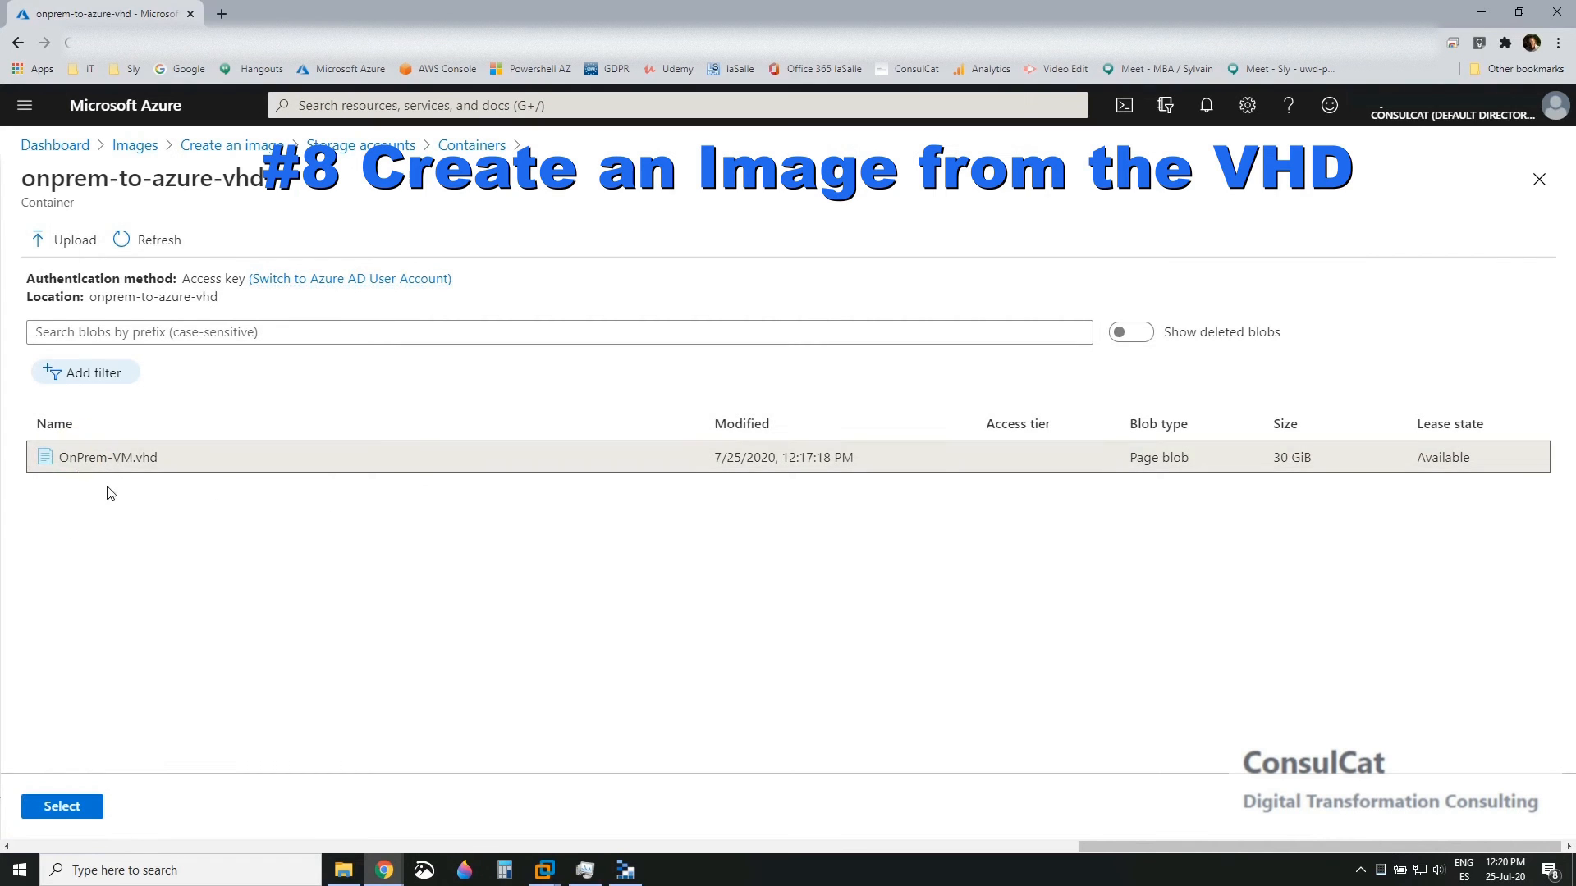
pyautogui.click(61, 806)
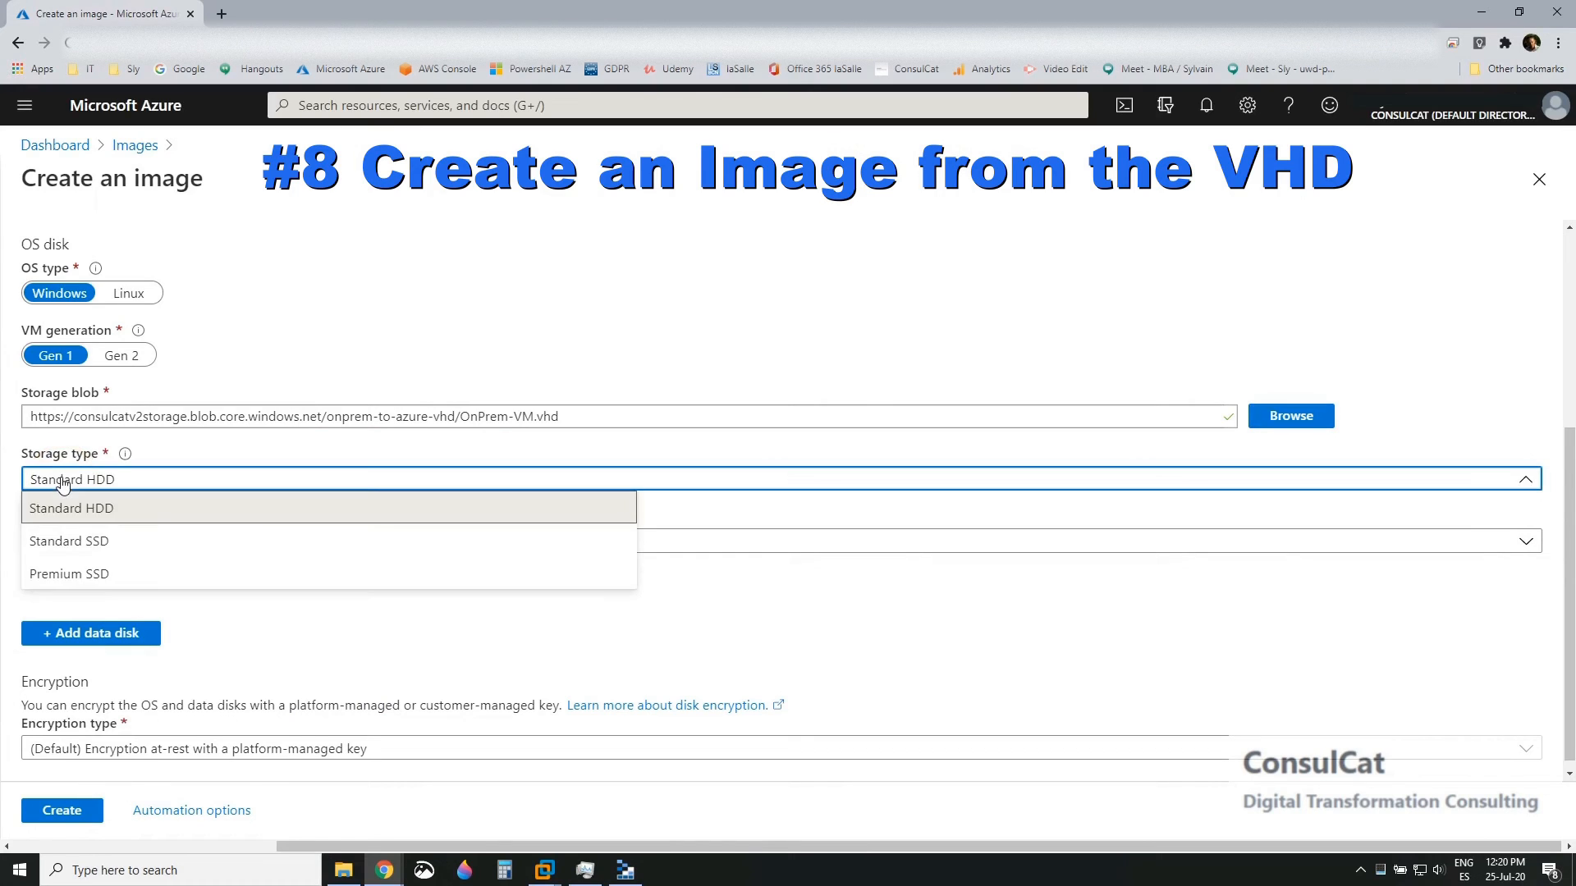
# Set storage type to Premium SSD and create the image
pyautogui.click(68, 574)
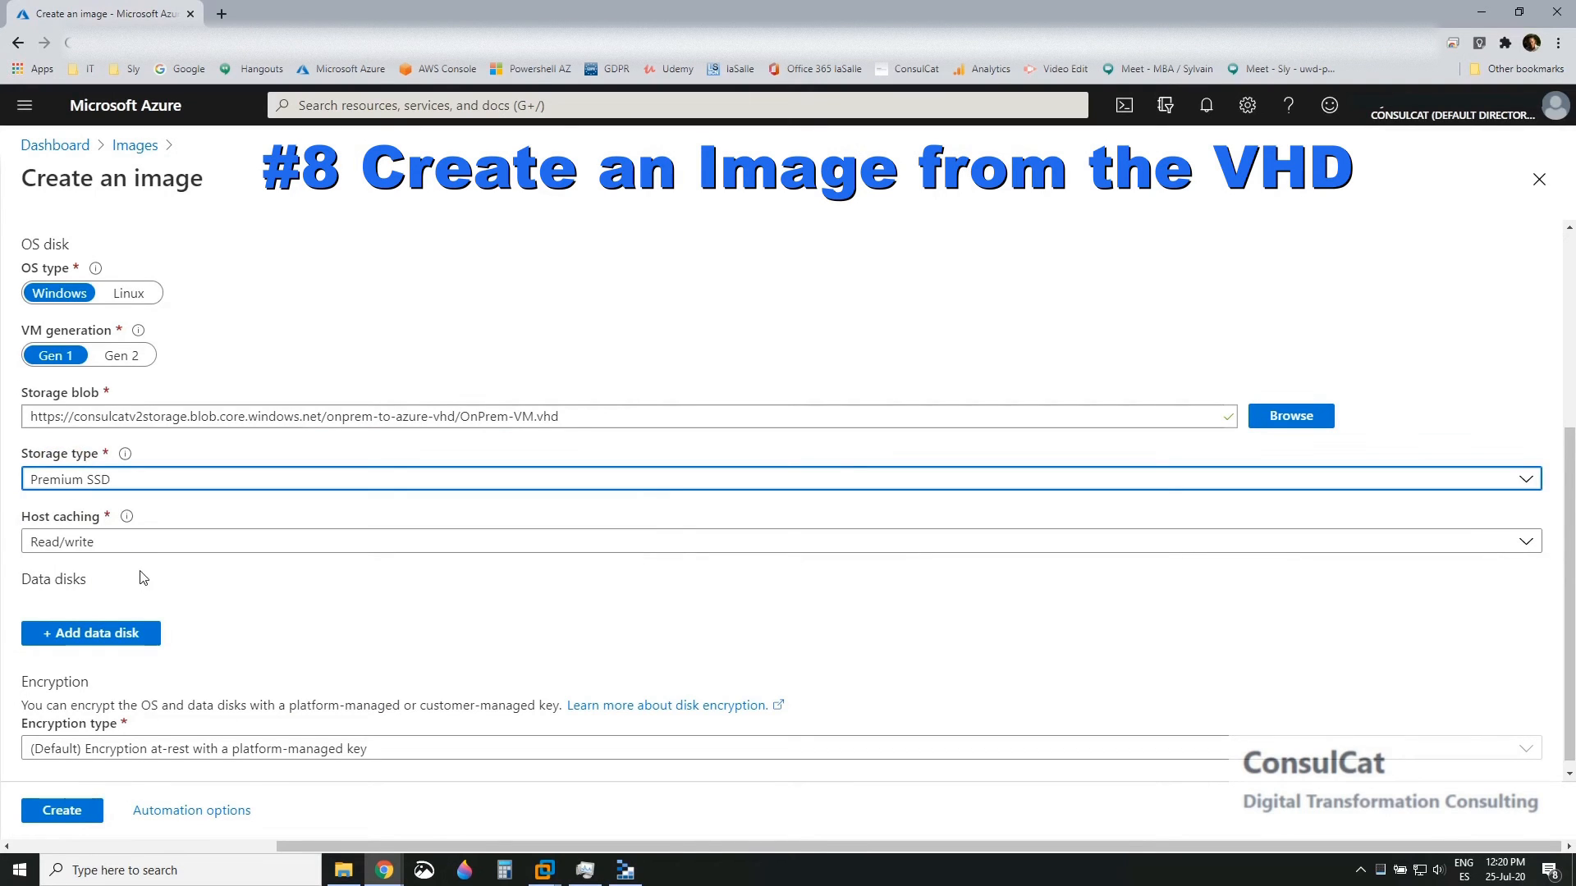
pyautogui.scroll(3)
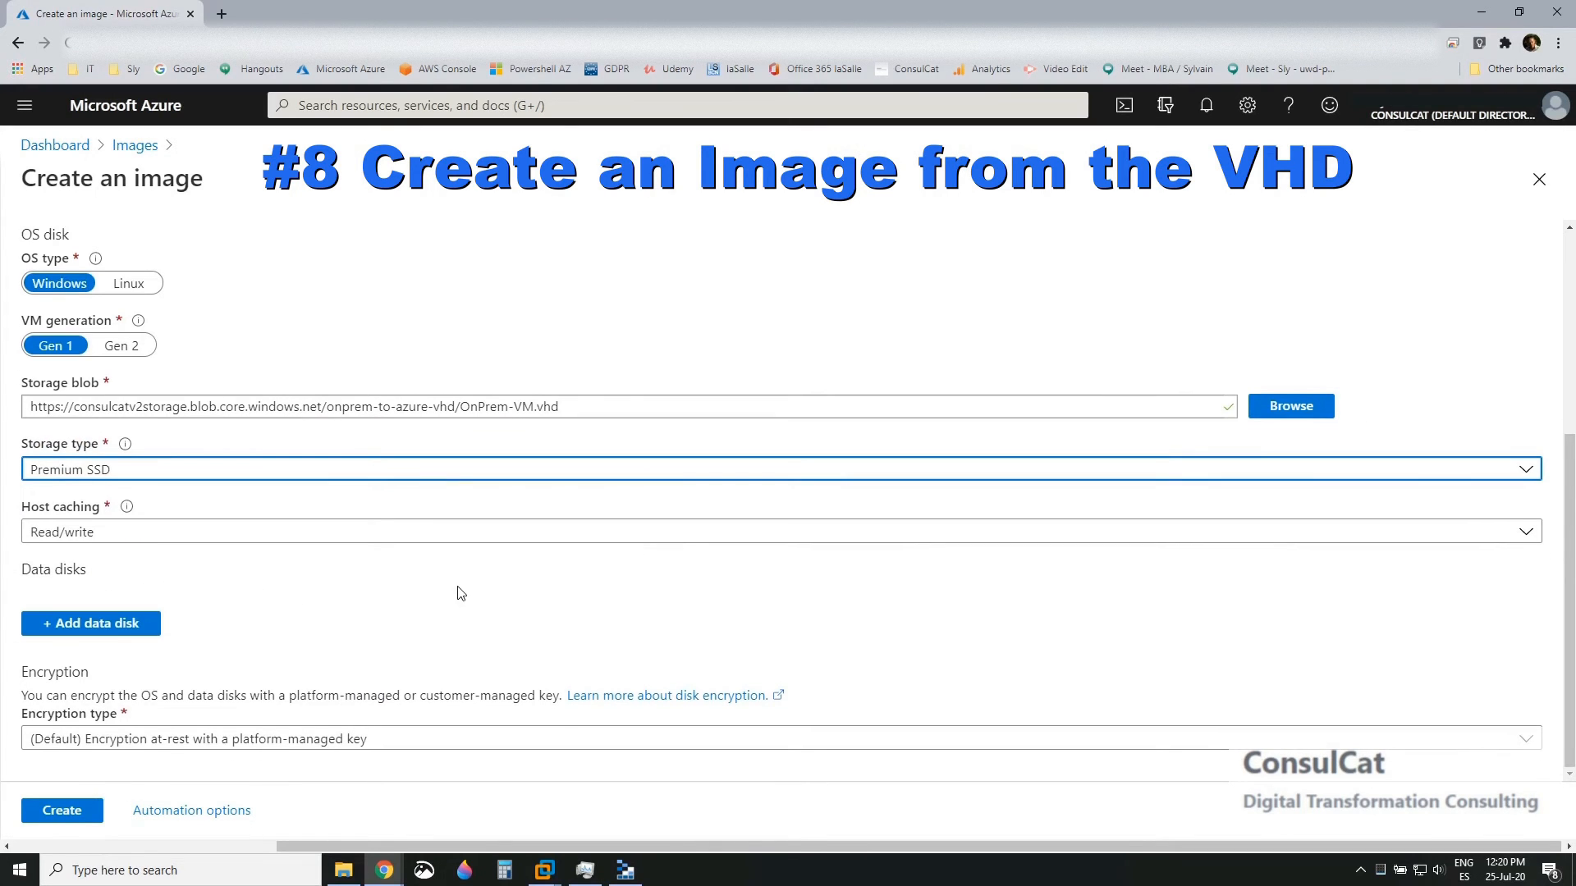
pyautogui.click(60, 809)
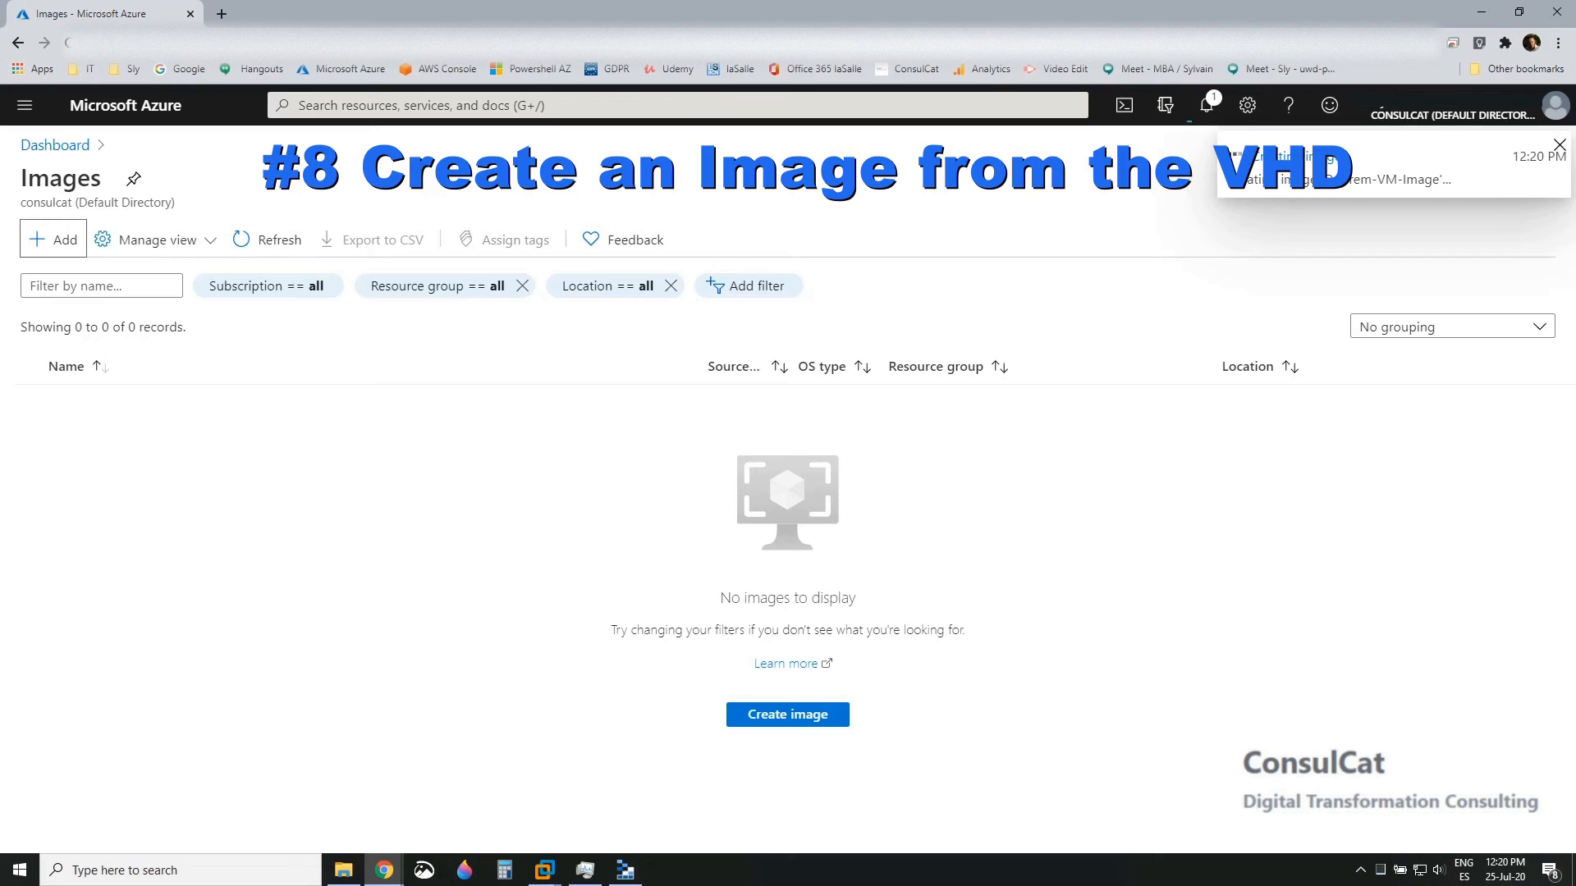
# Refresh the Images list and view OnPrem-VM-Image's overview, ready to create a VM from it
pyautogui.click(1560, 145)
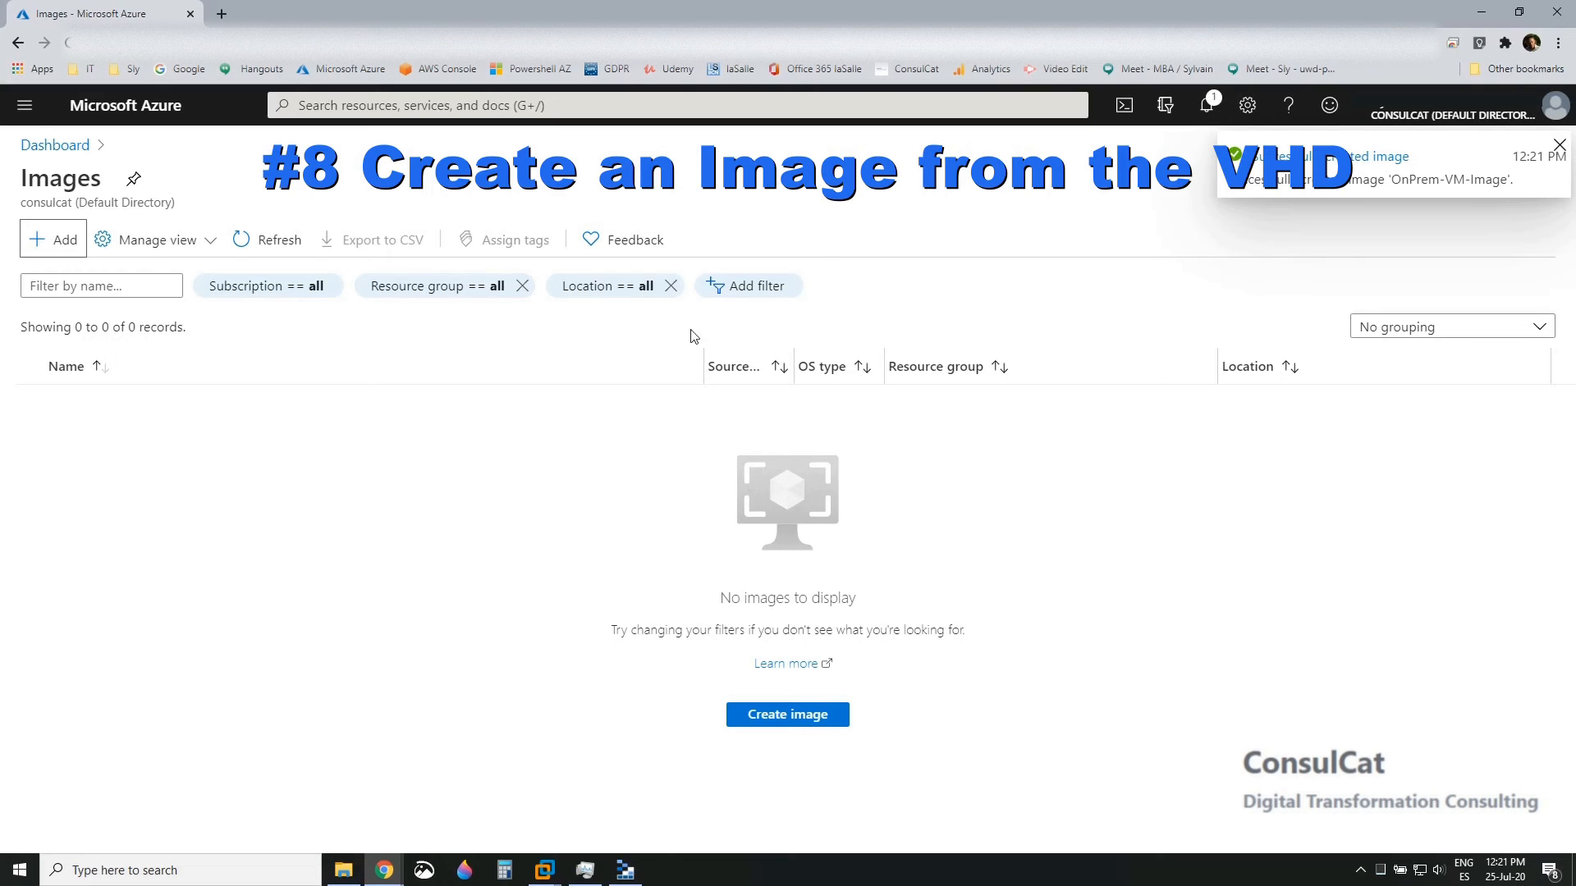
pyautogui.click(1205, 105)
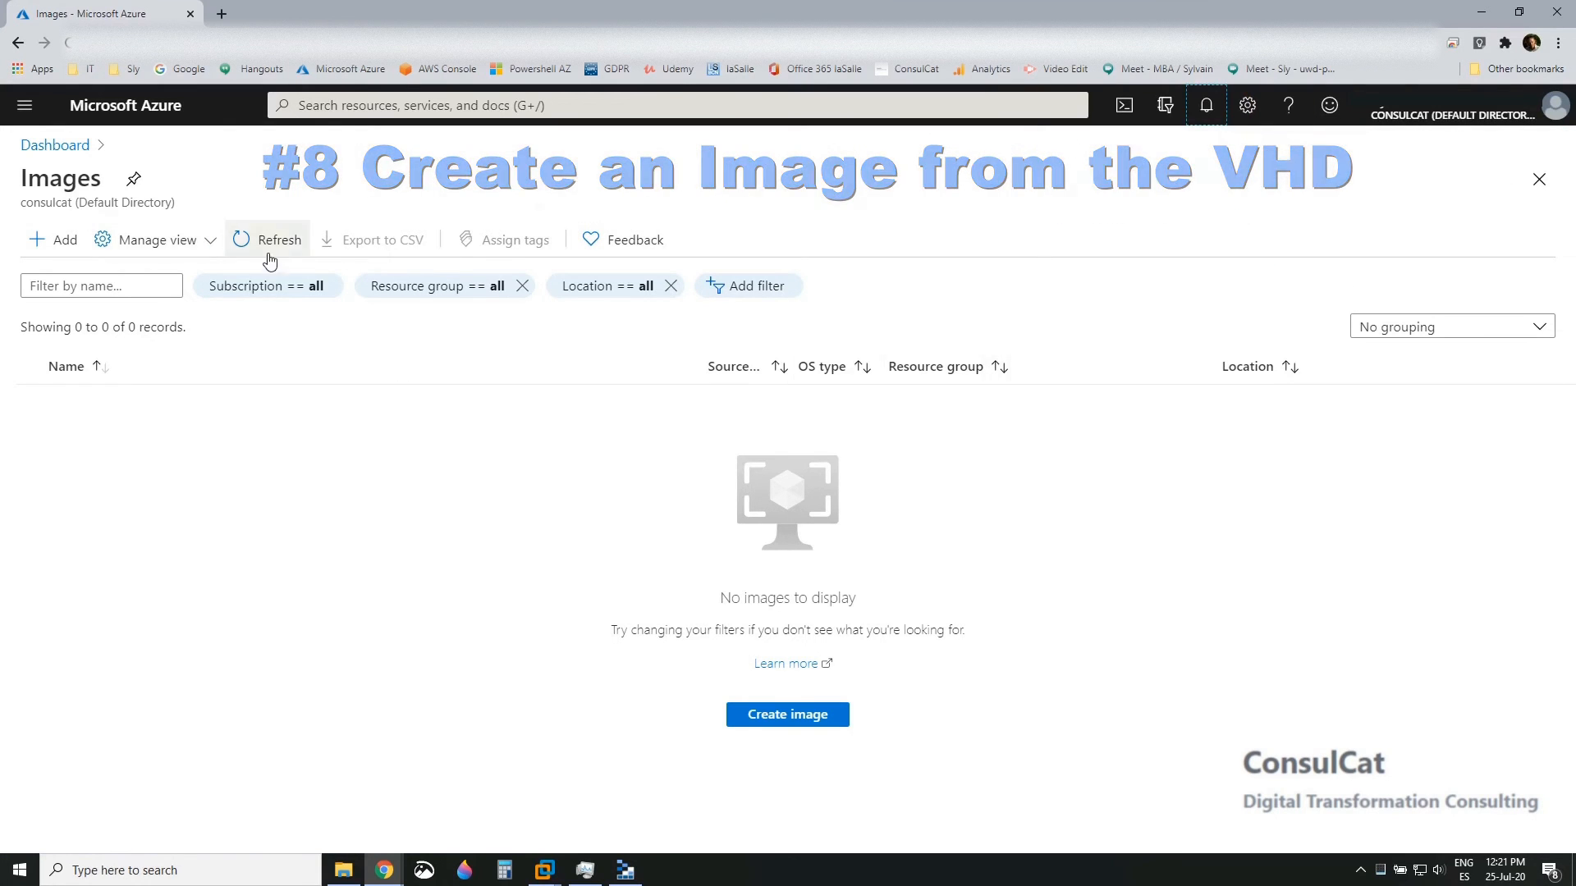
pyautogui.click(265, 240)
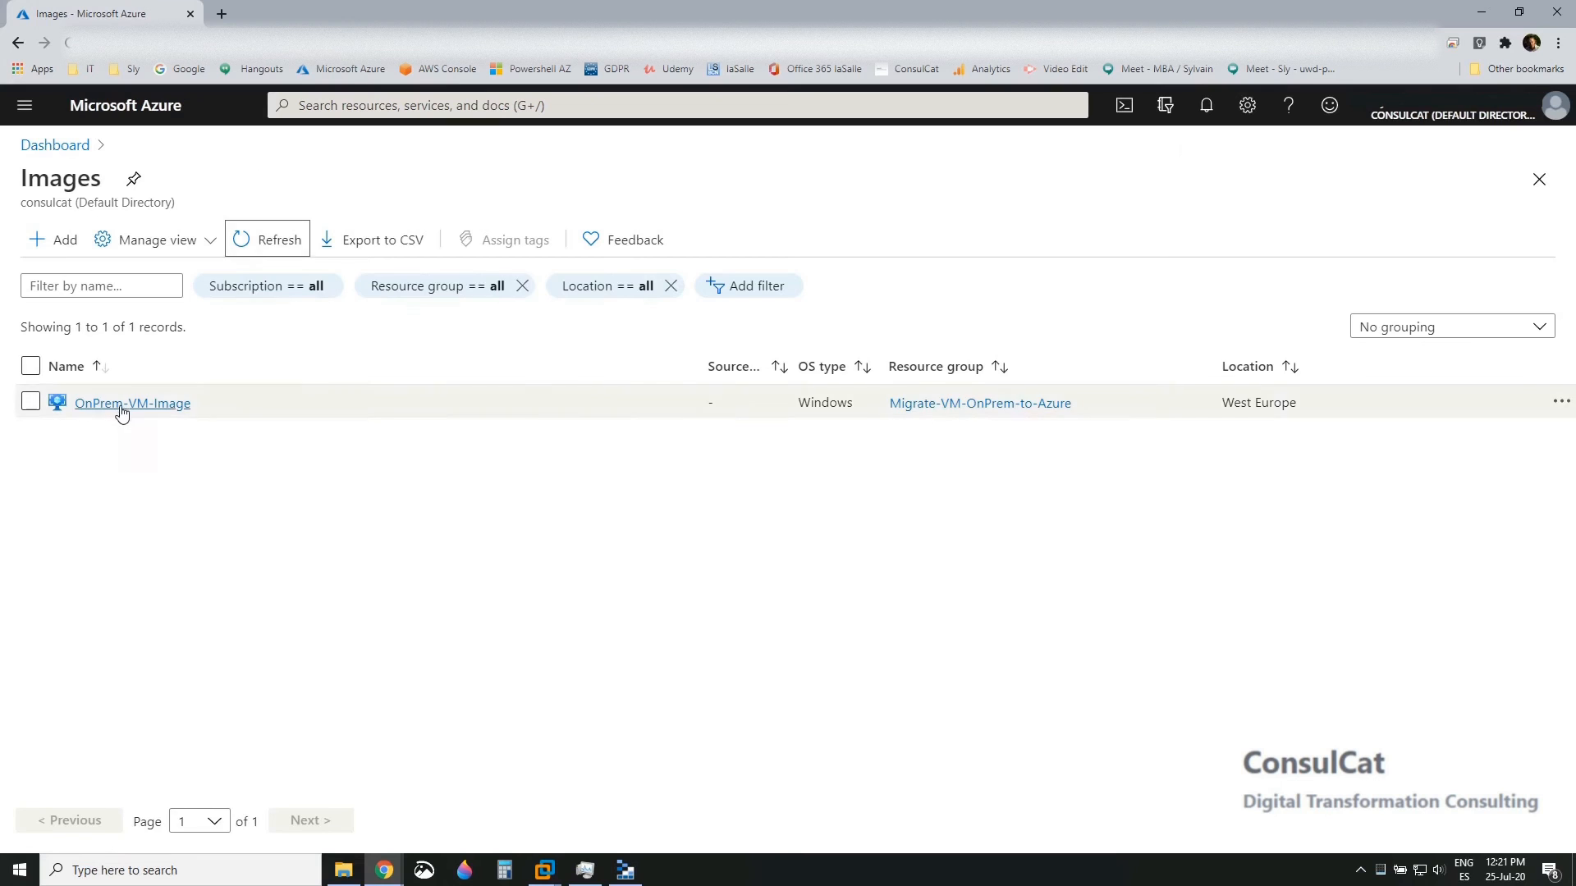
pyautogui.click(131, 404)
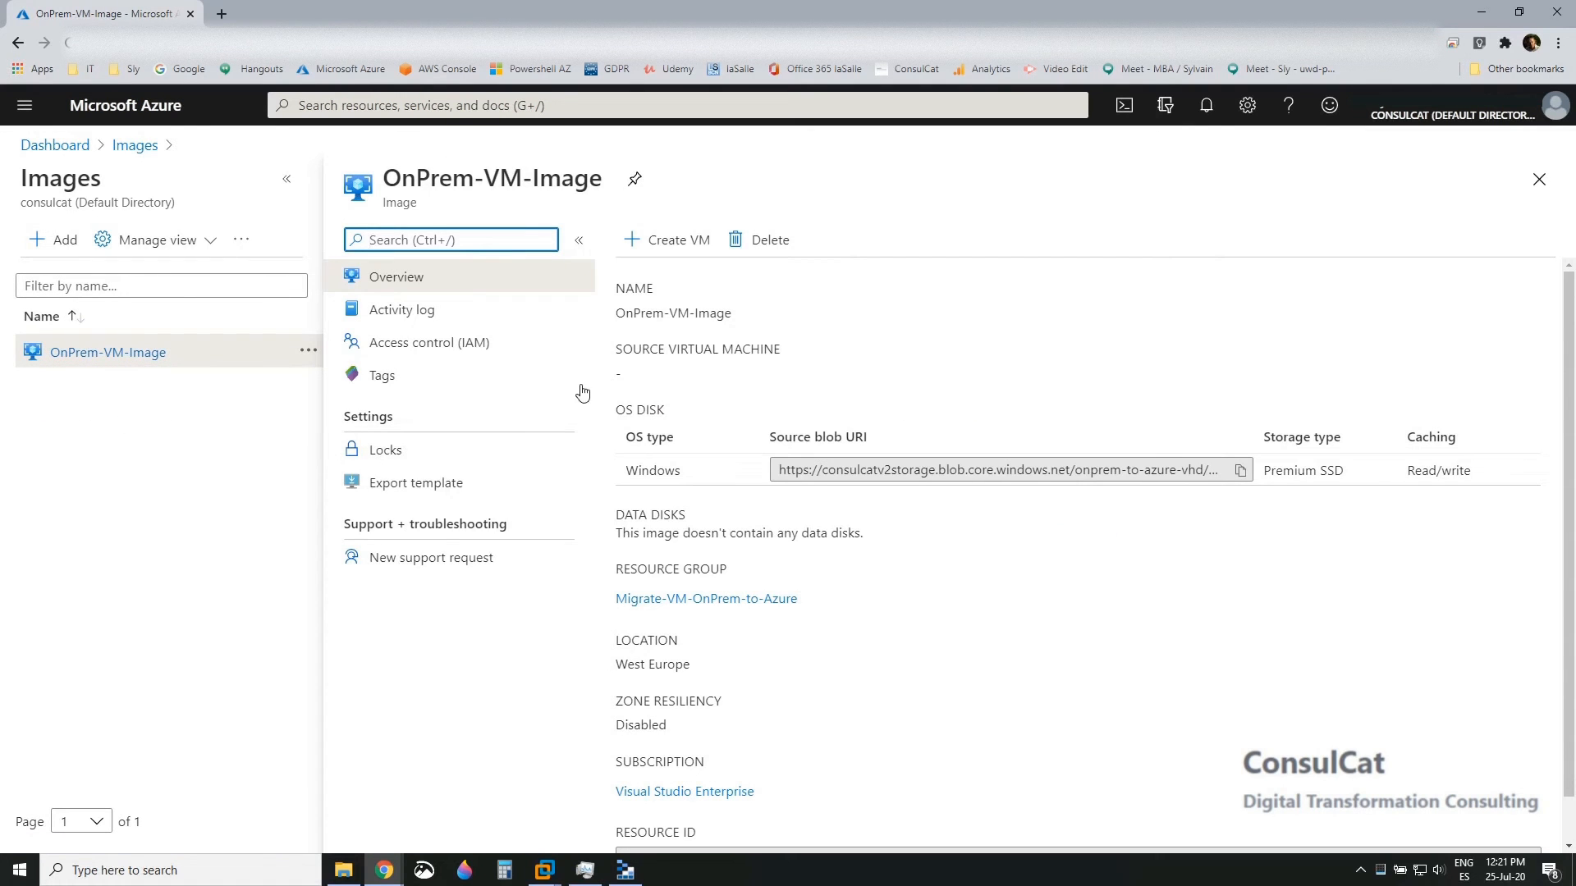
pyautogui.click(667, 240)
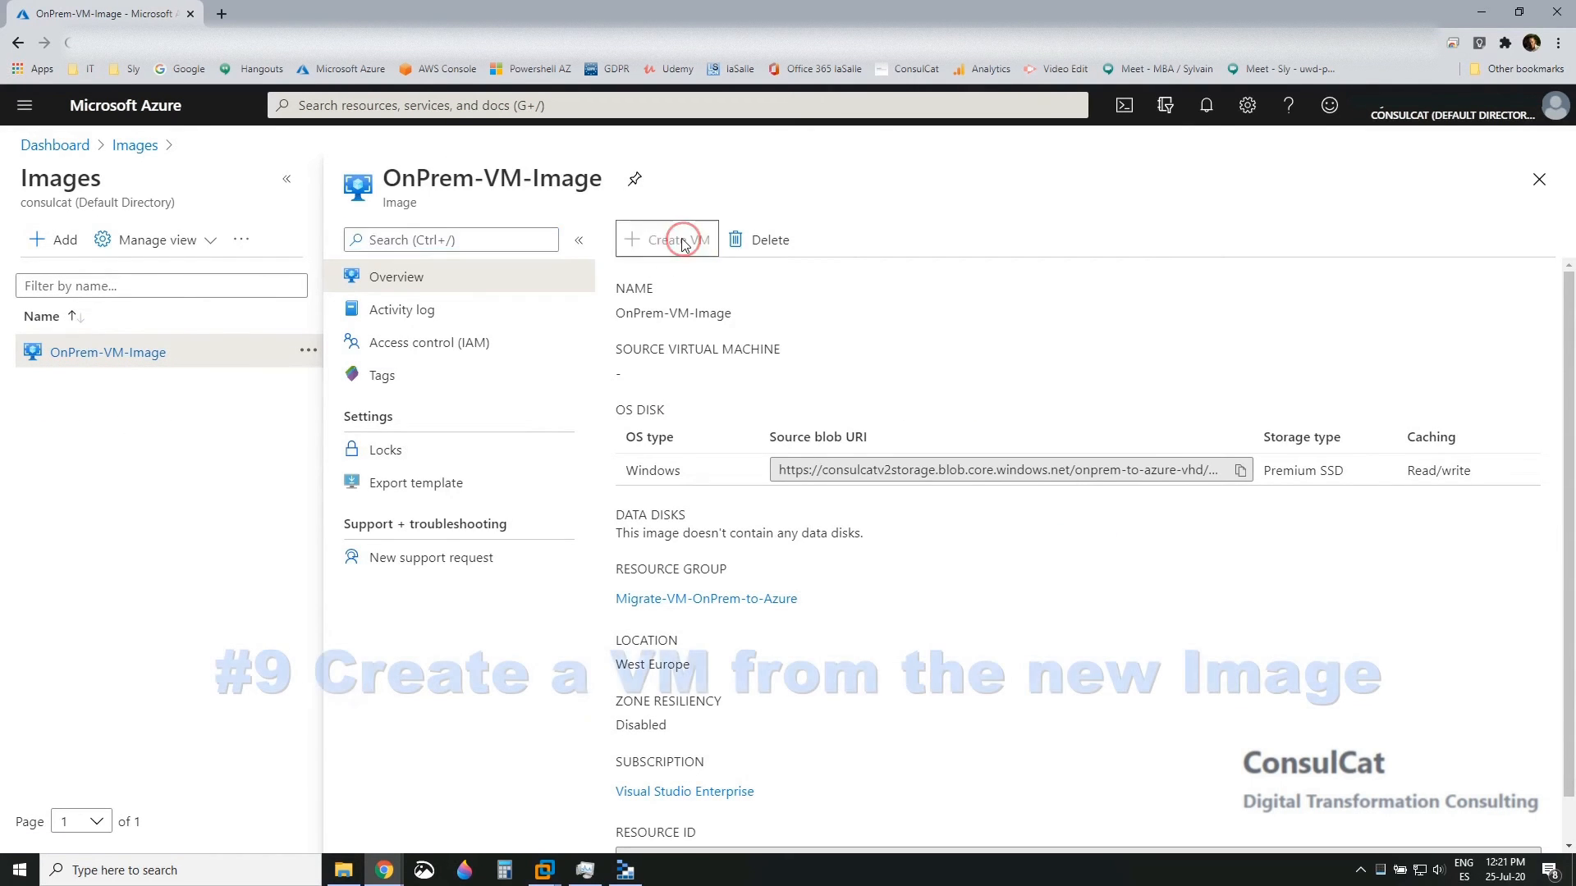
# Name the new virtual machine OnPrem-VM-Azure on the Basics tab
pyautogui.click(667, 239)
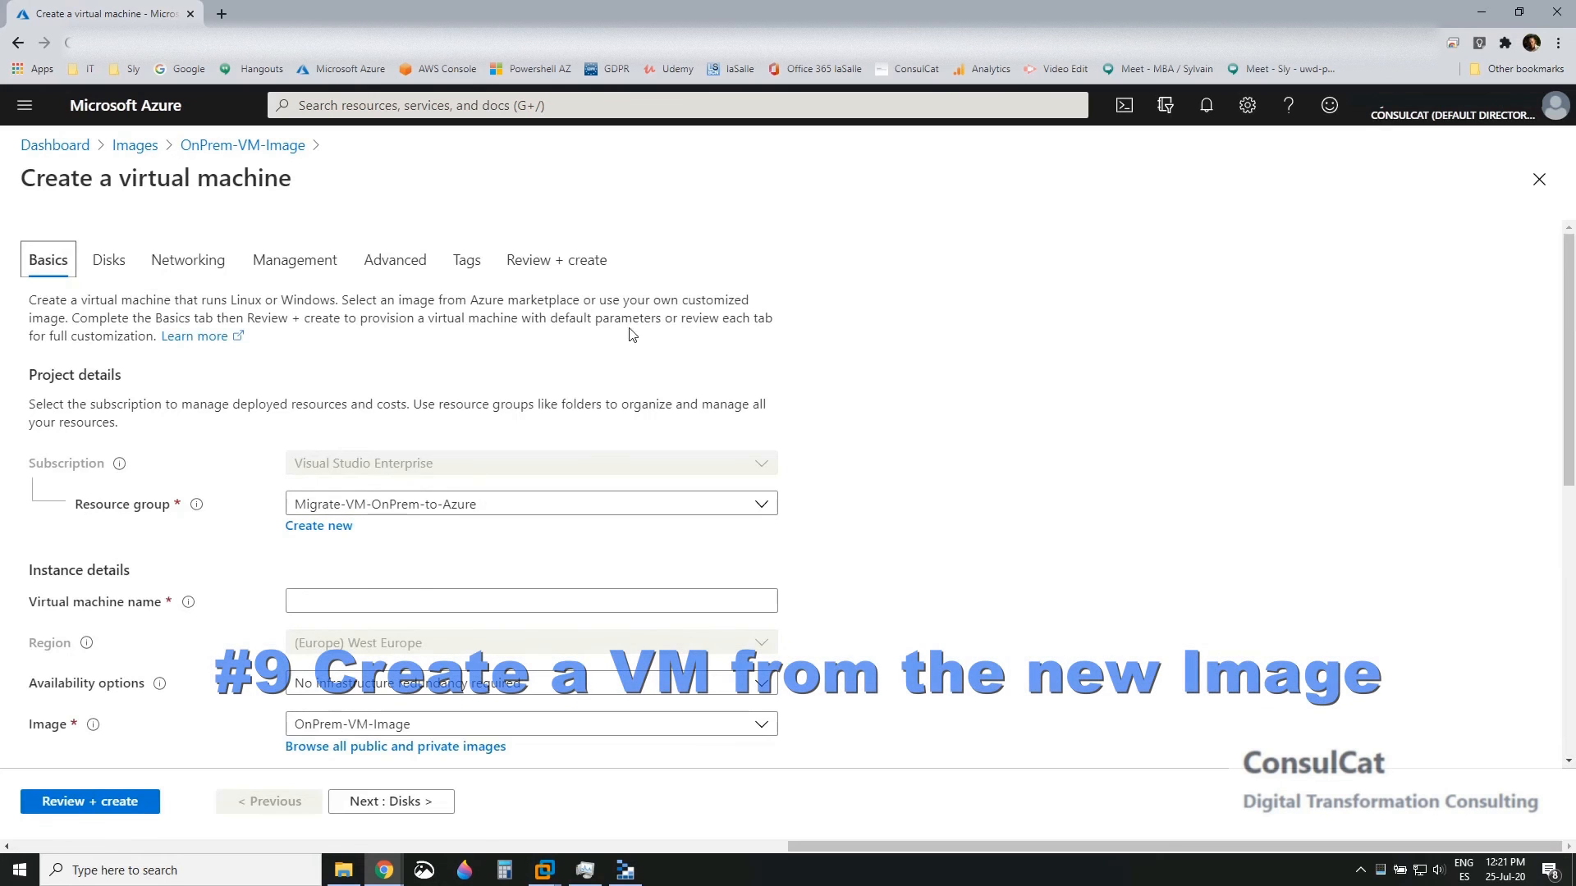
pyautogui.scroll(-3)
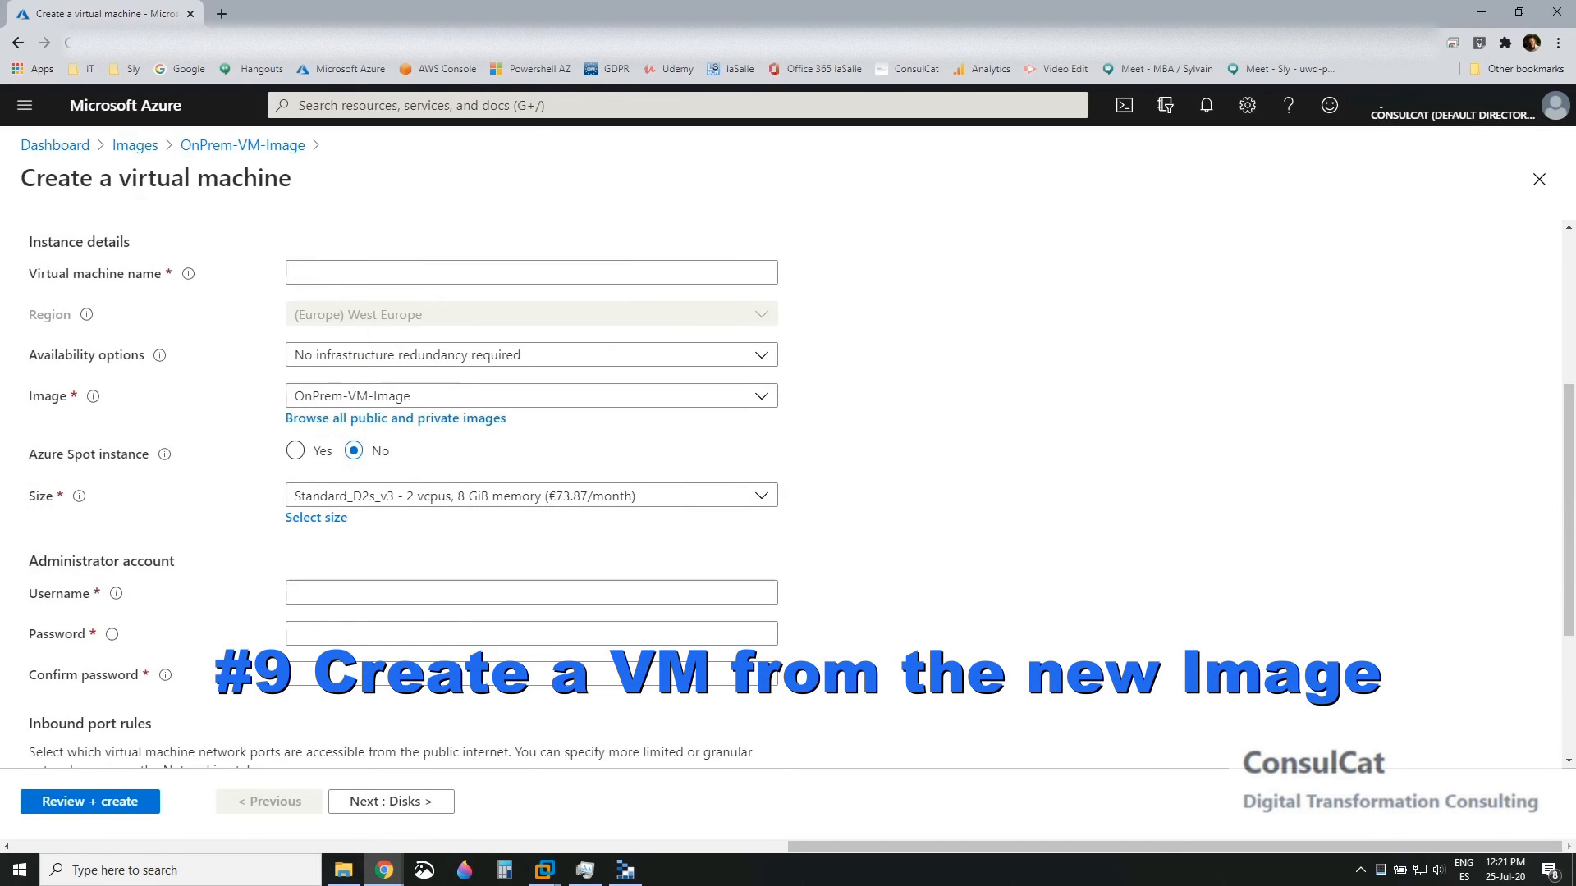
pyautogui.click(530, 273)
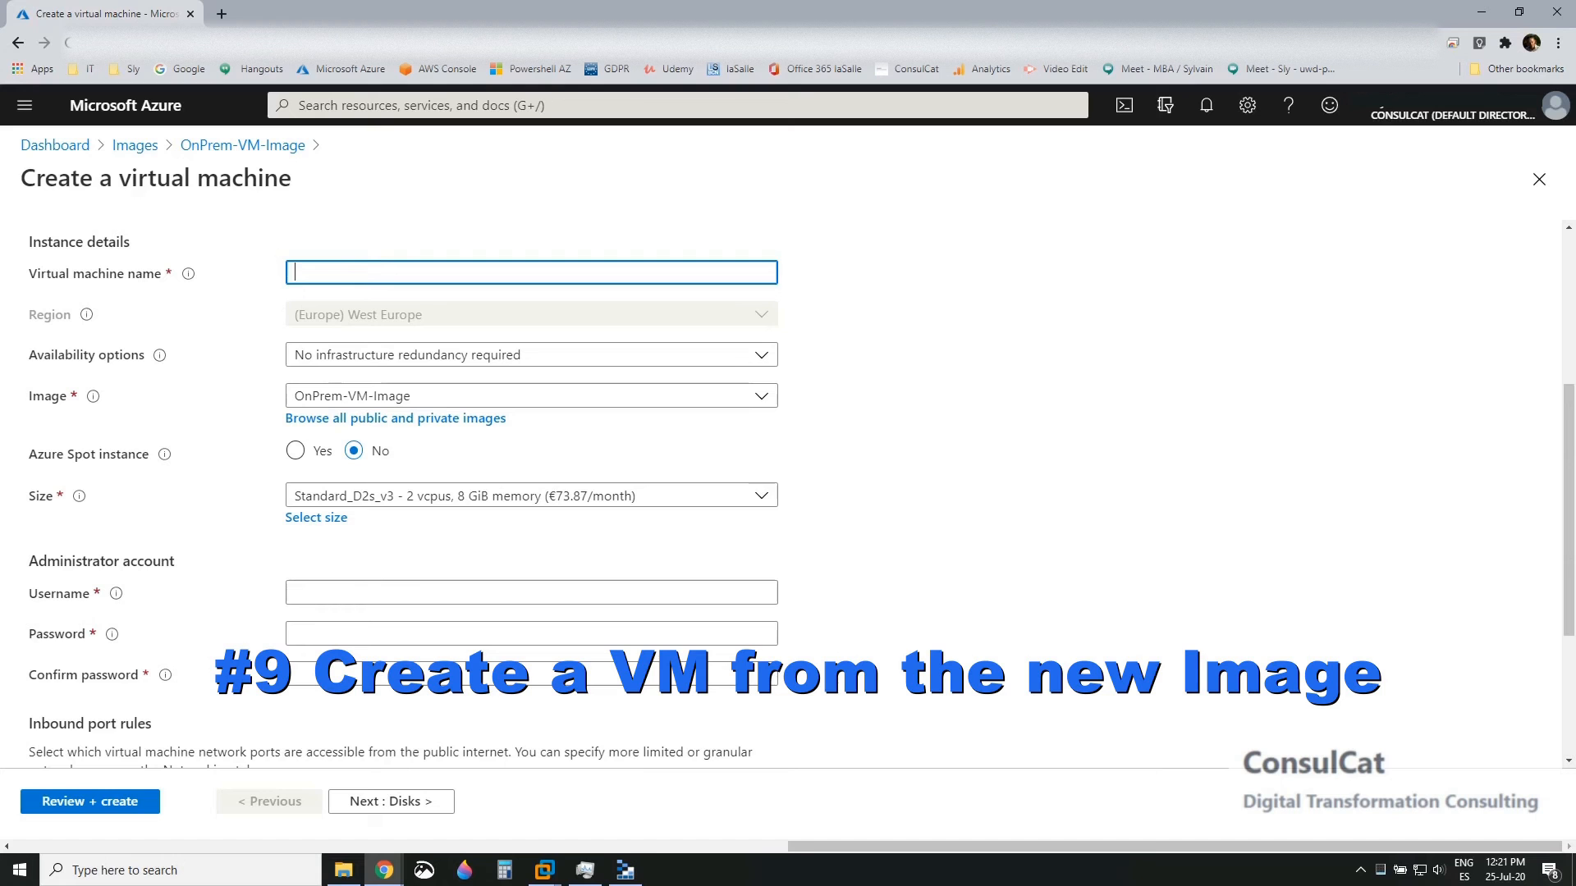
pyautogui.write('VM')
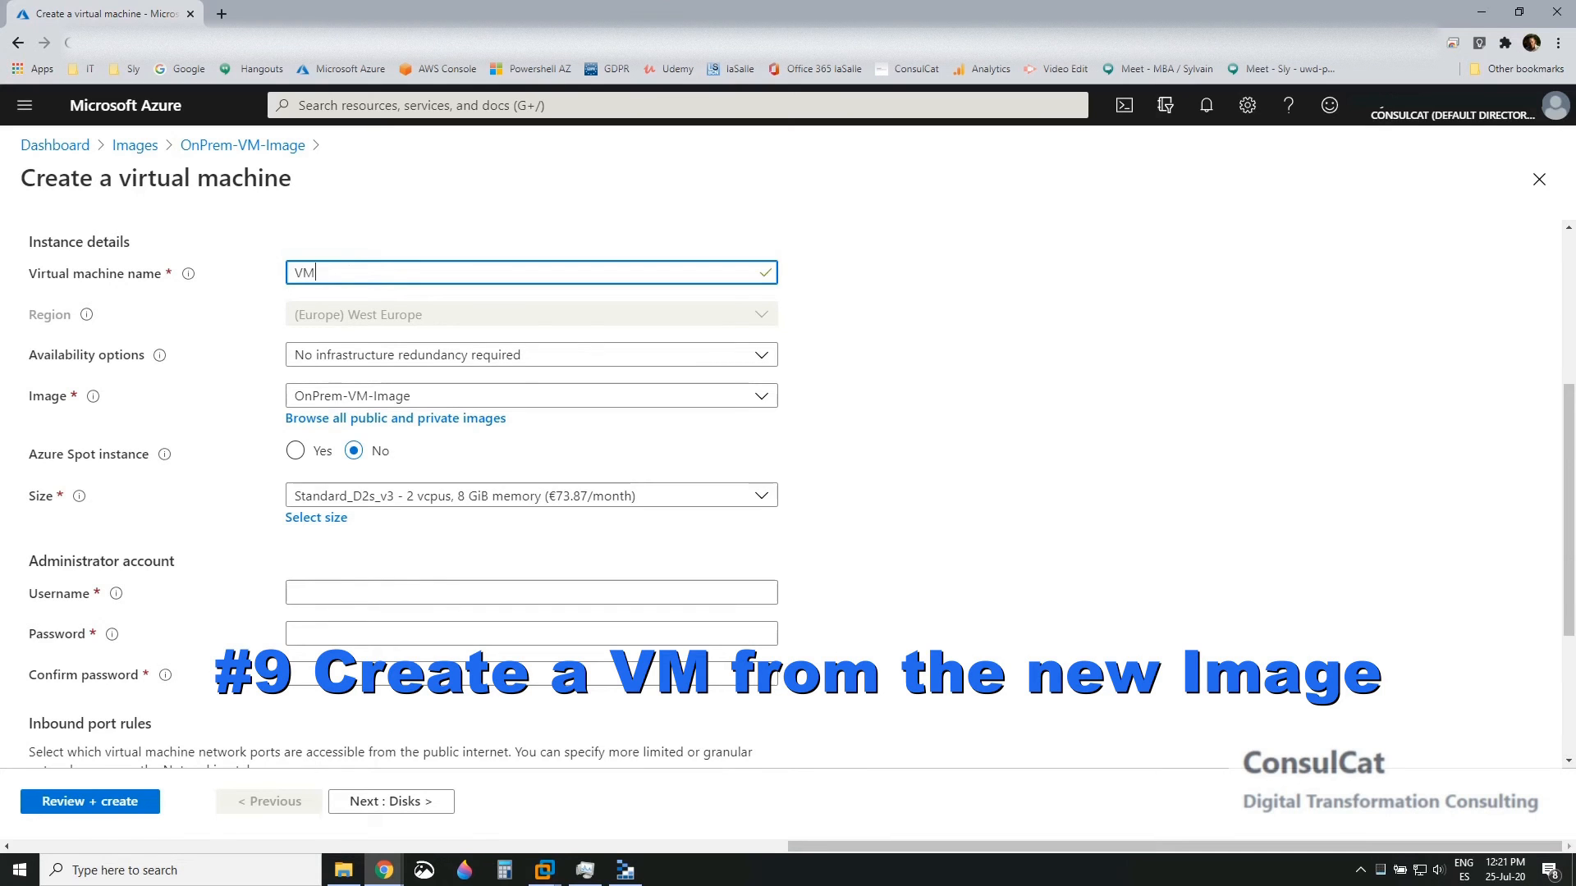
pyautogui.write('OnPrem')
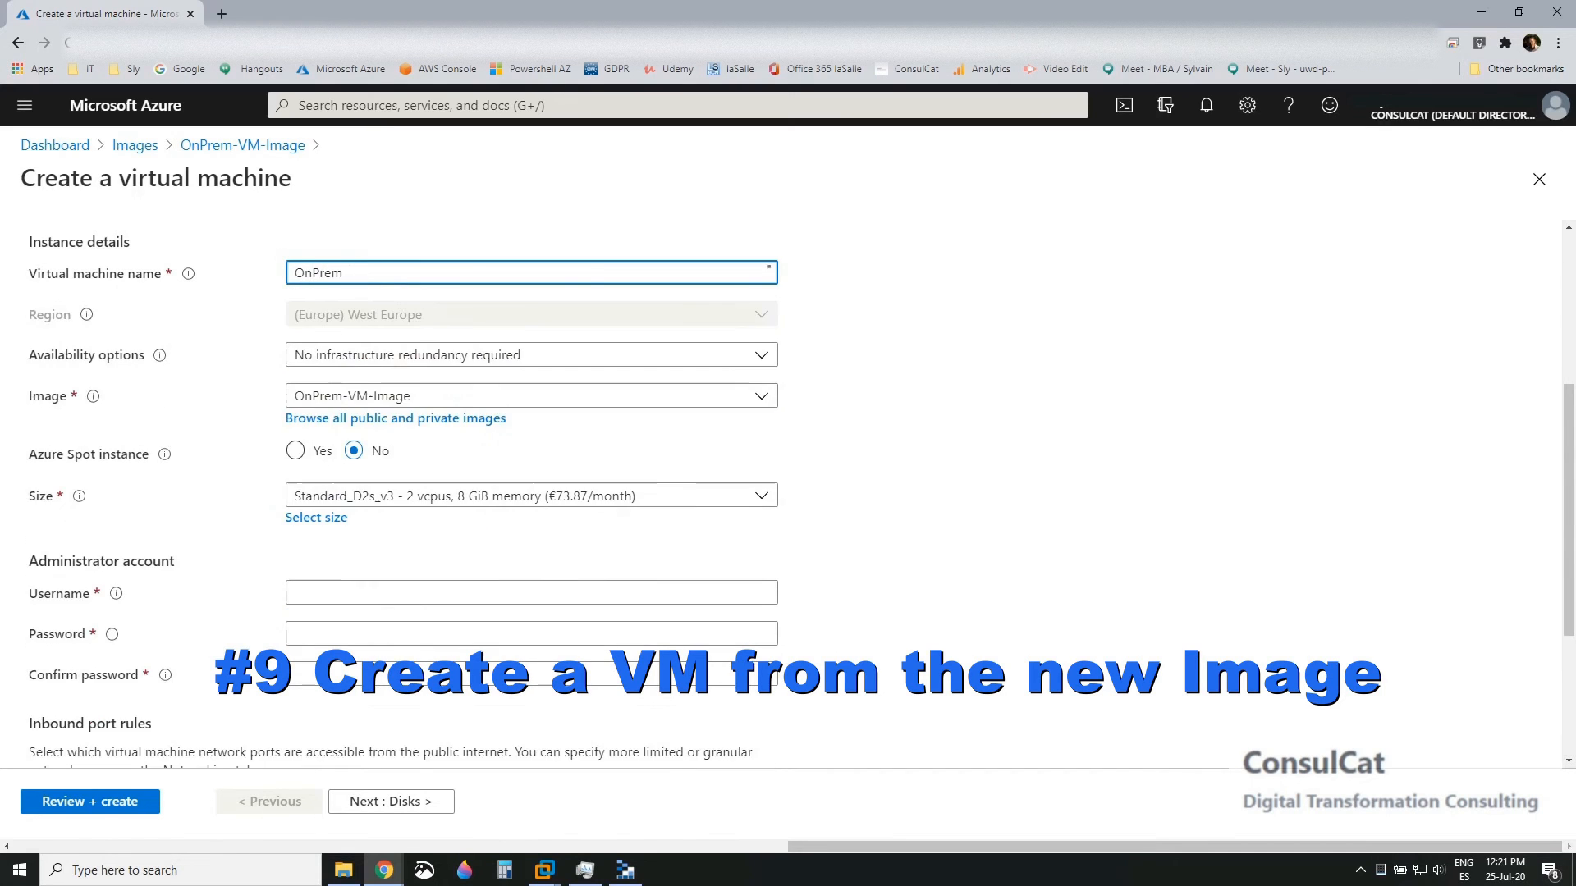
pyautogui.write('-VM')
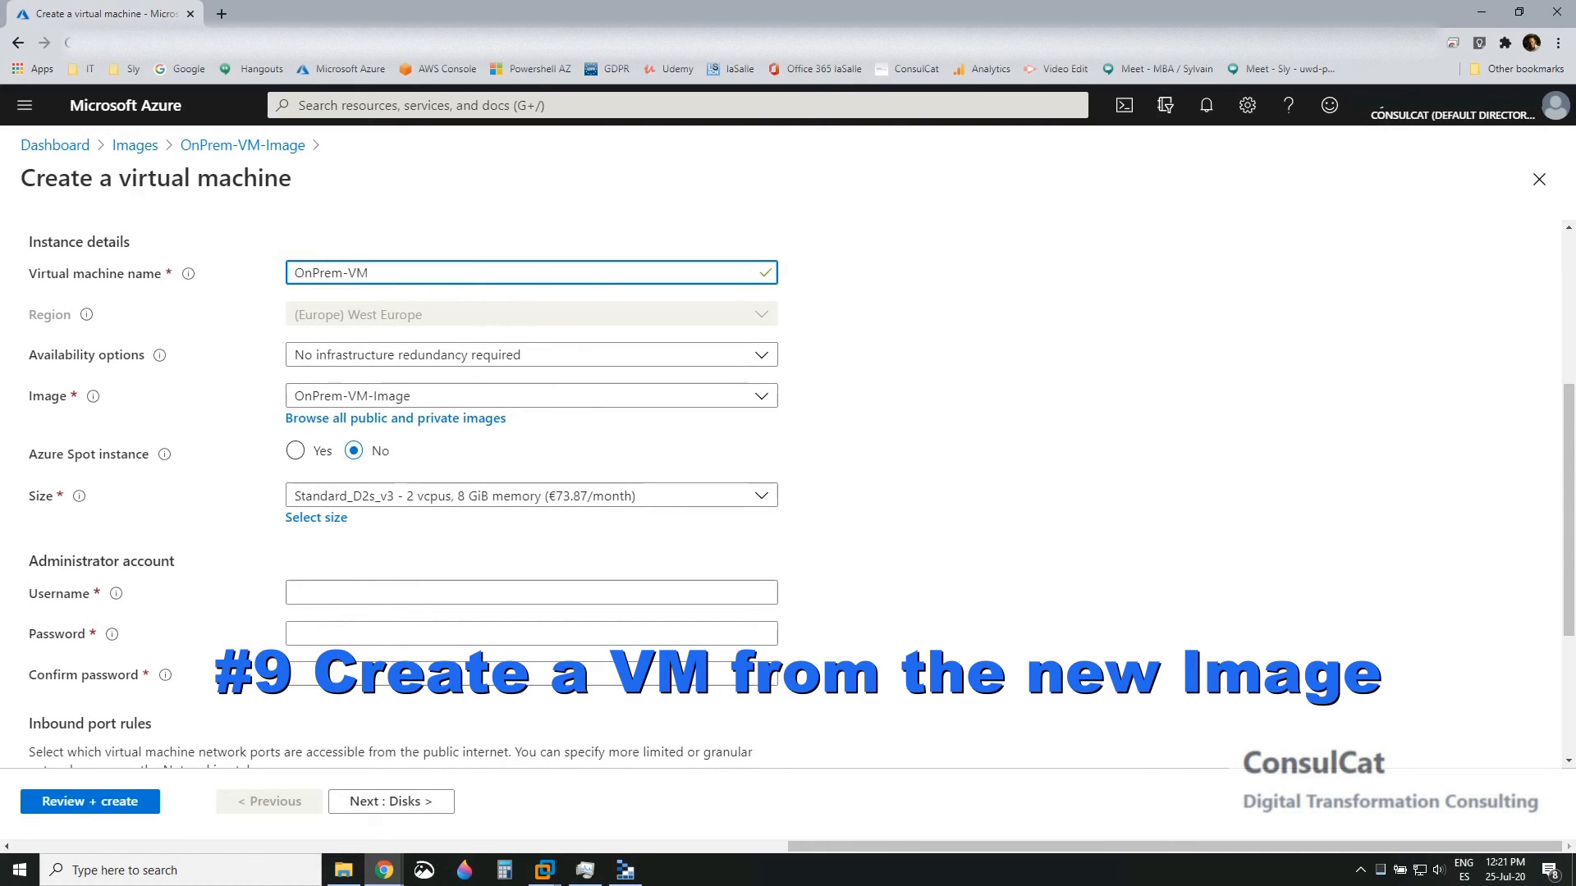
pyautogui.write('-Az')
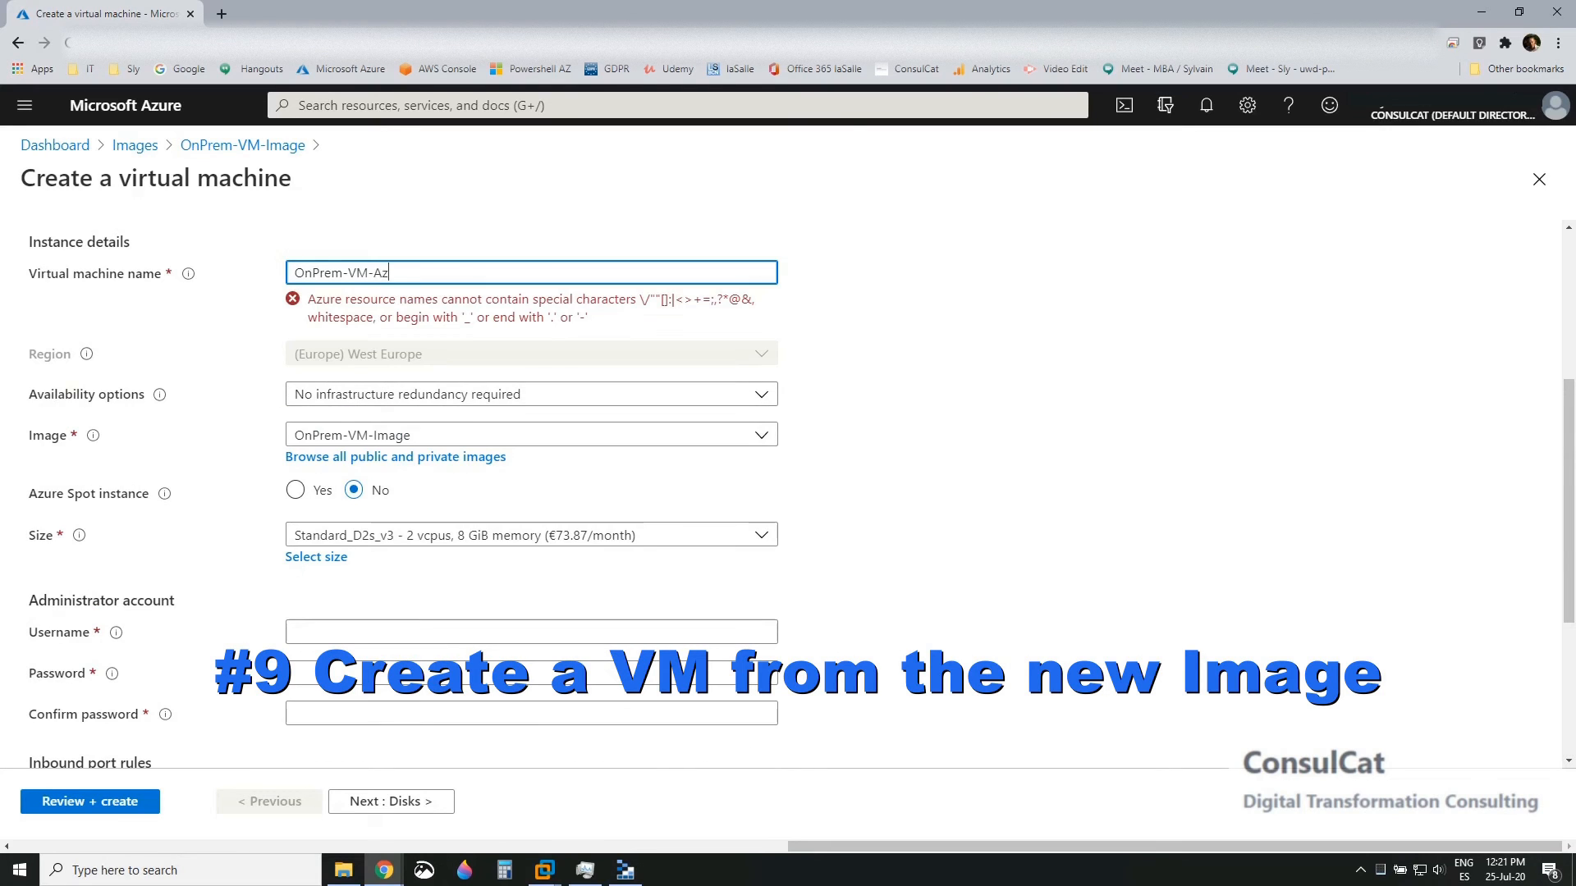
pyautogui.write('ure')
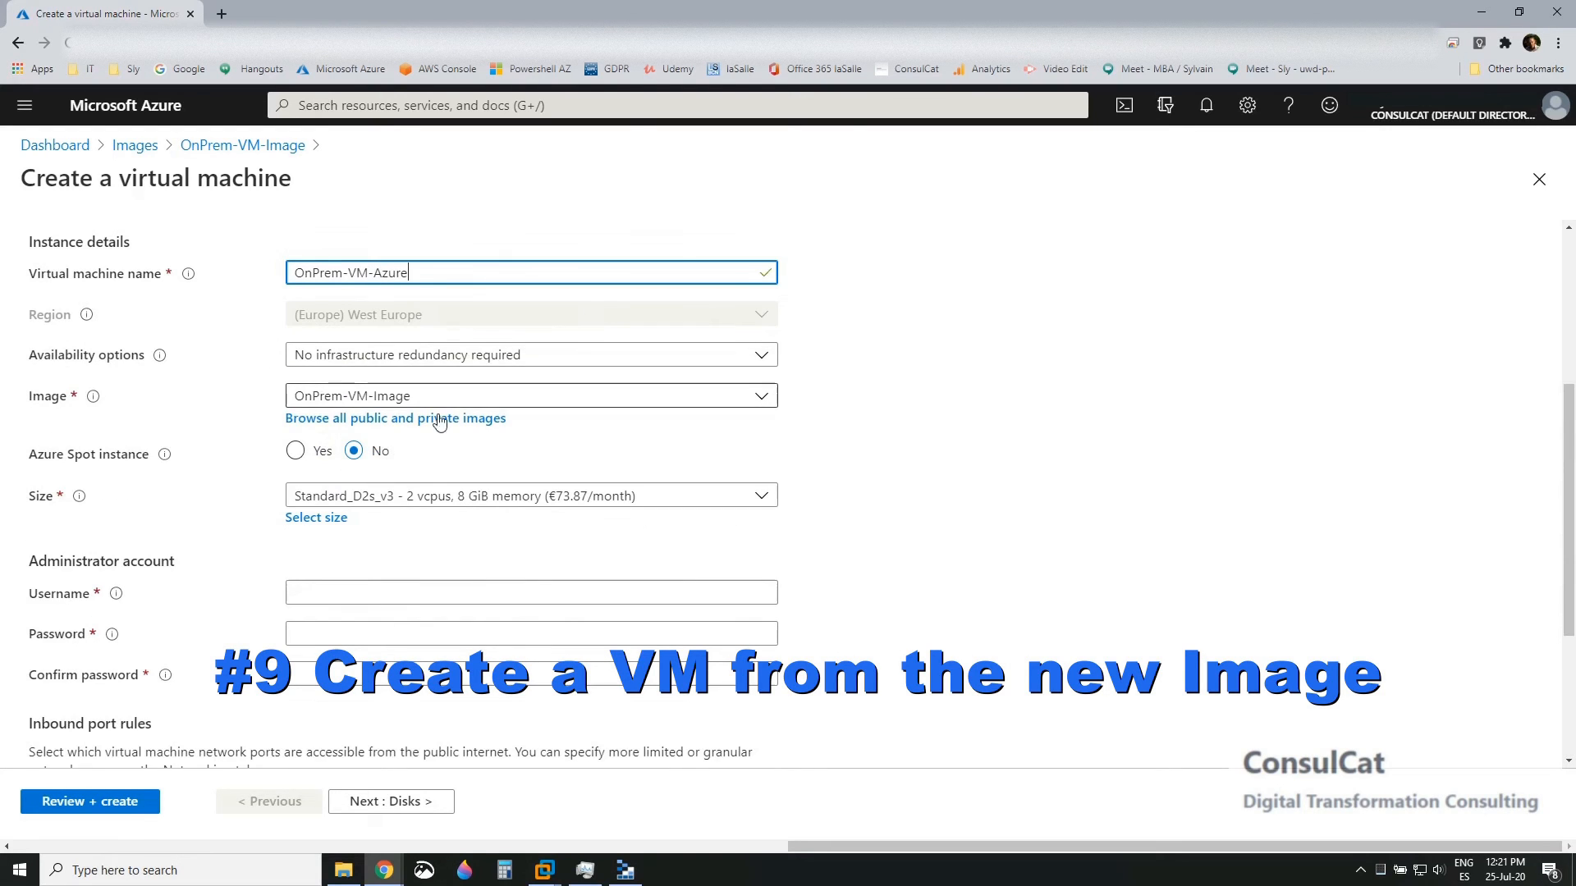
pyautogui.moveTo(343, 530)
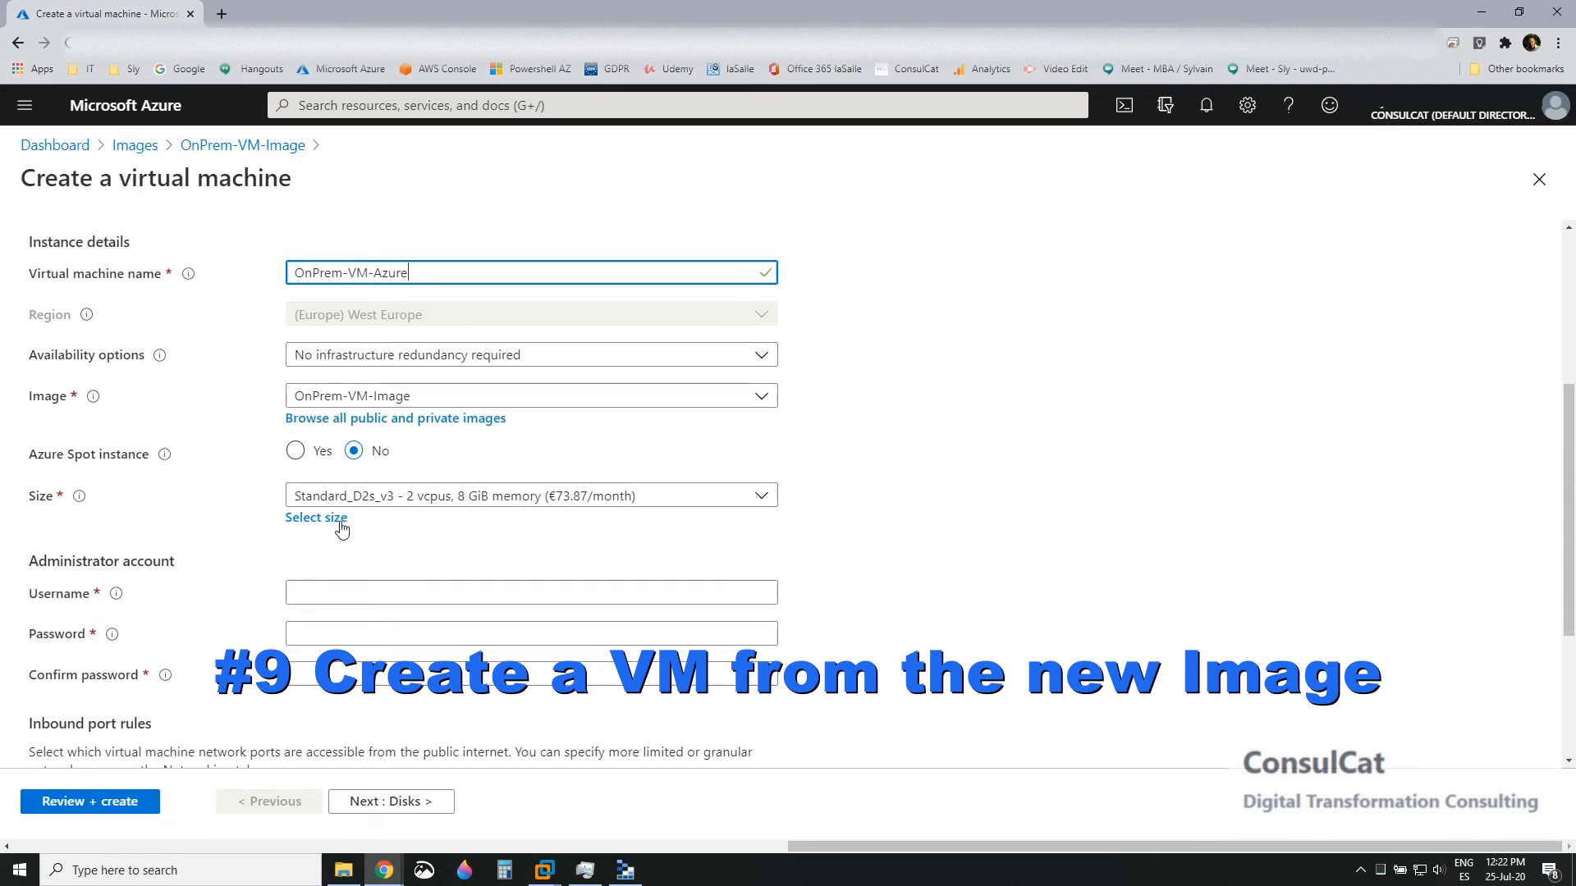
# Set the administrator username azure_admin with a confirmed password, RDP inbound allowed
pyautogui.click(530, 593)
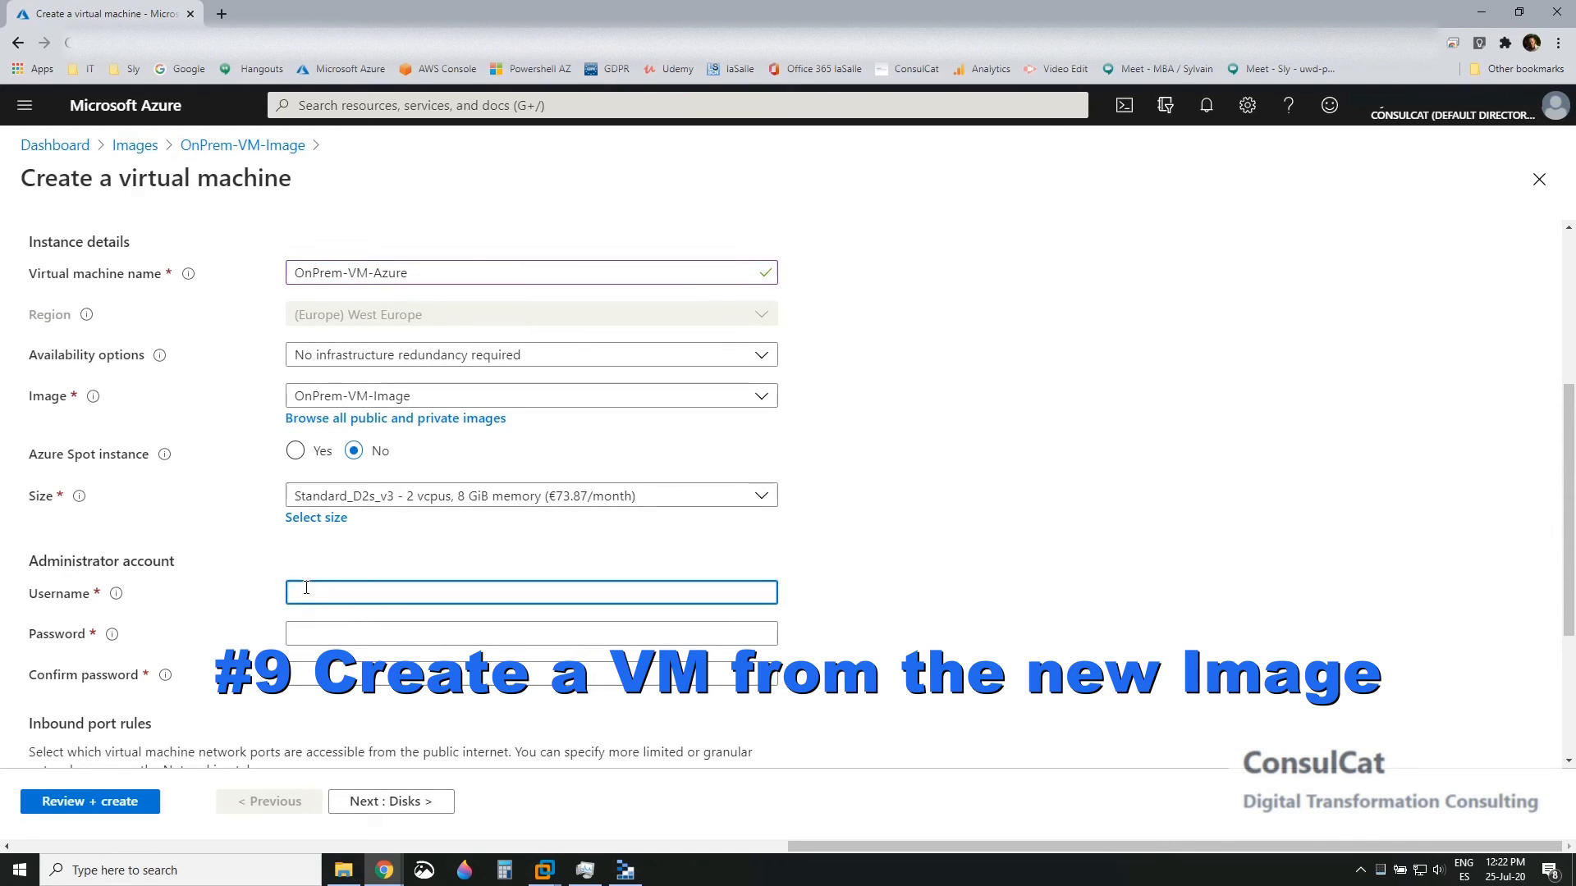
pyautogui.write('azure_')
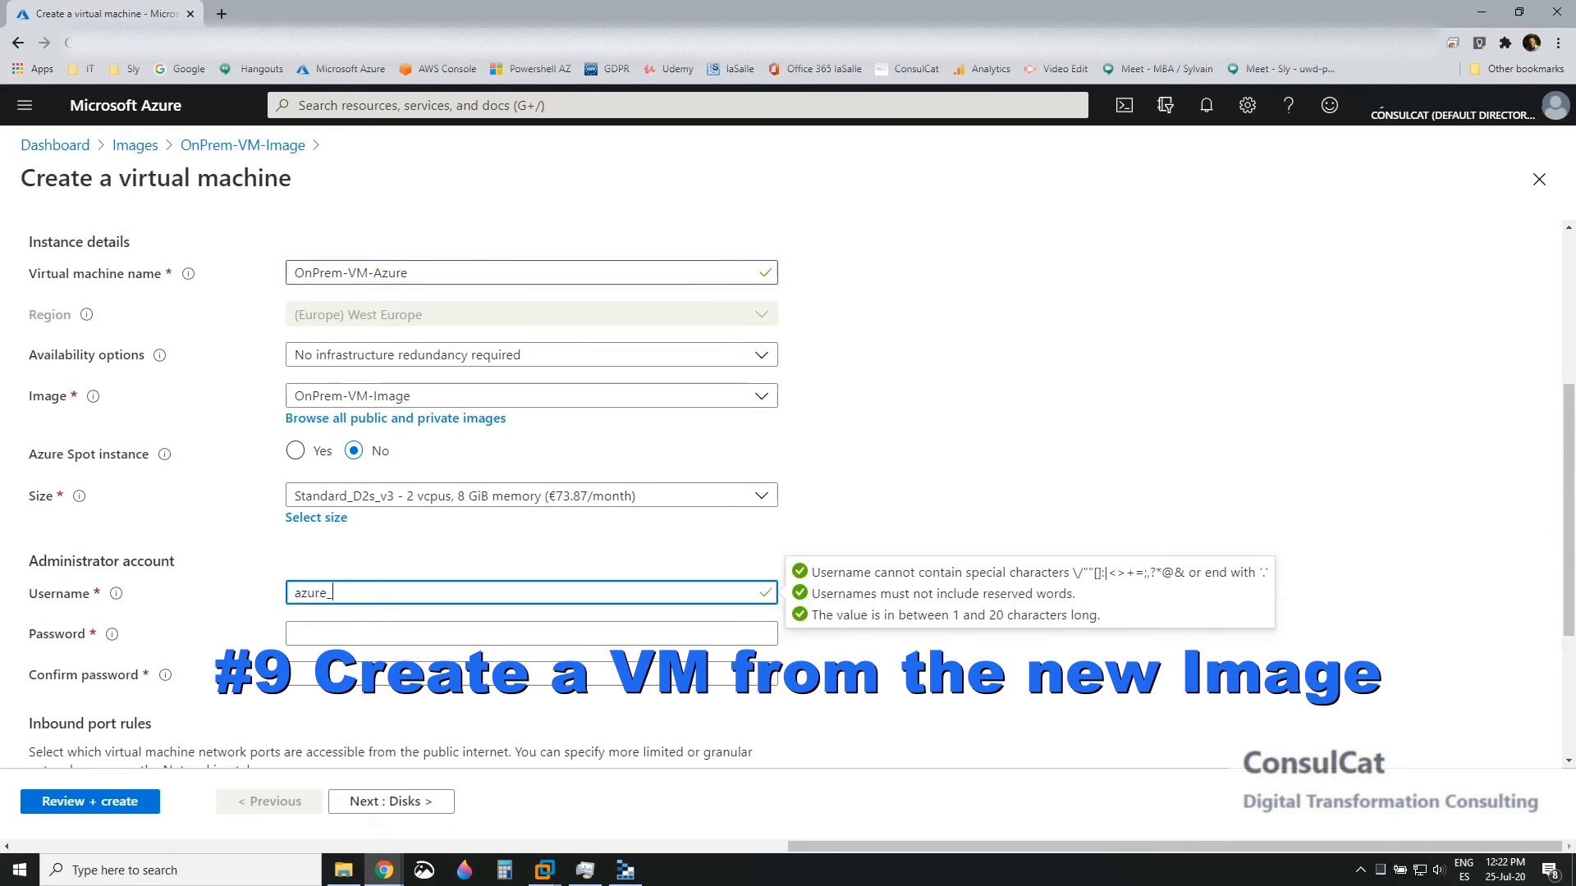
pyautogui.write('admin')
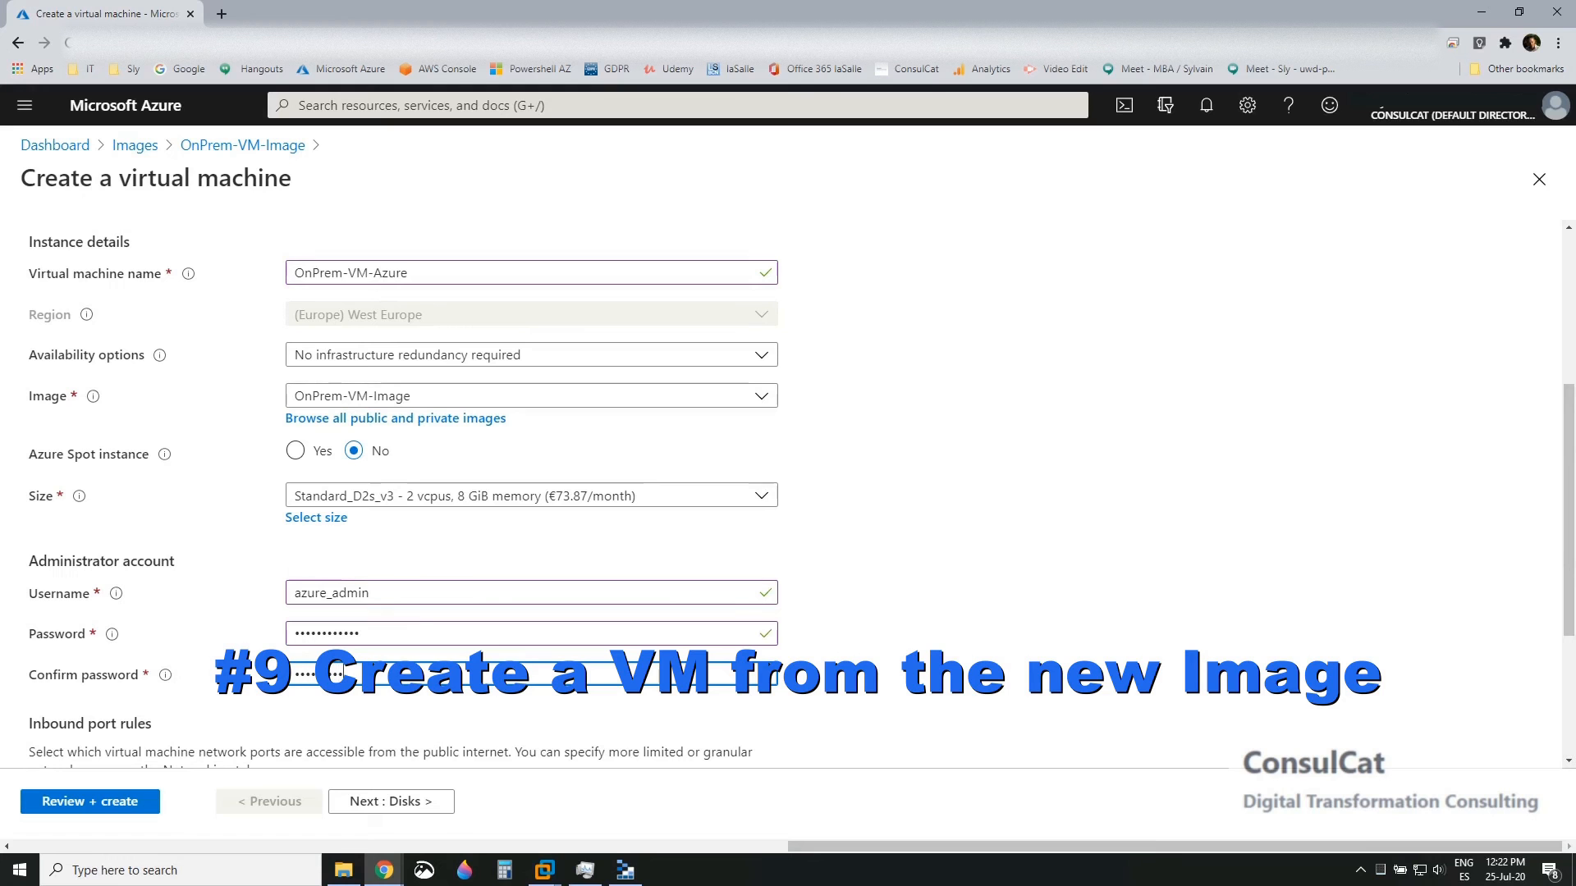
pyautogui.moveTo(855, 491)
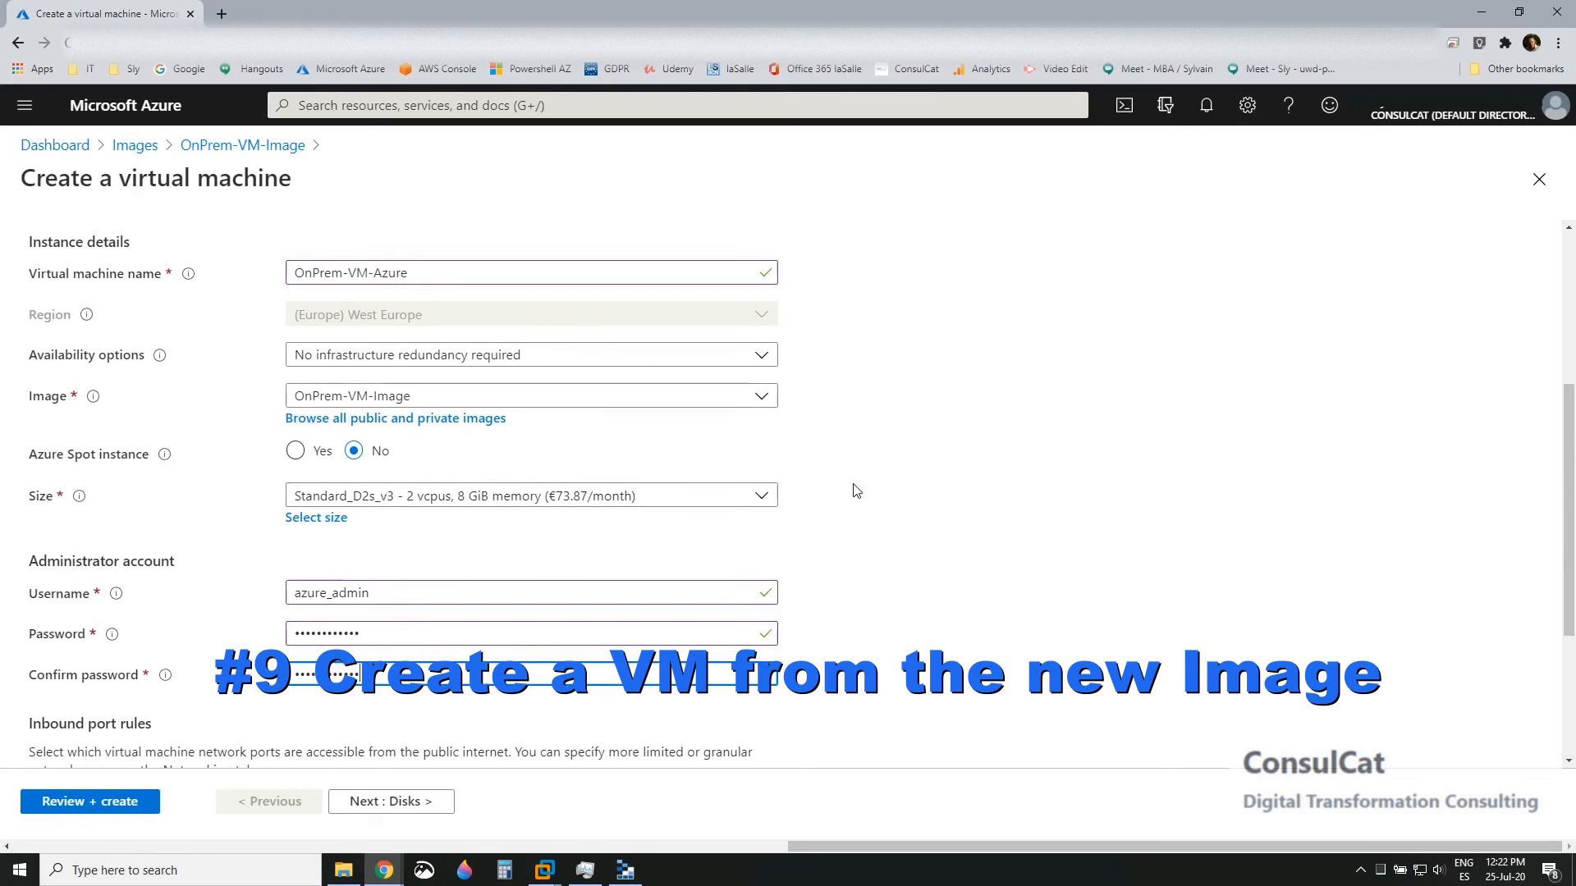
pyautogui.scroll(-3)
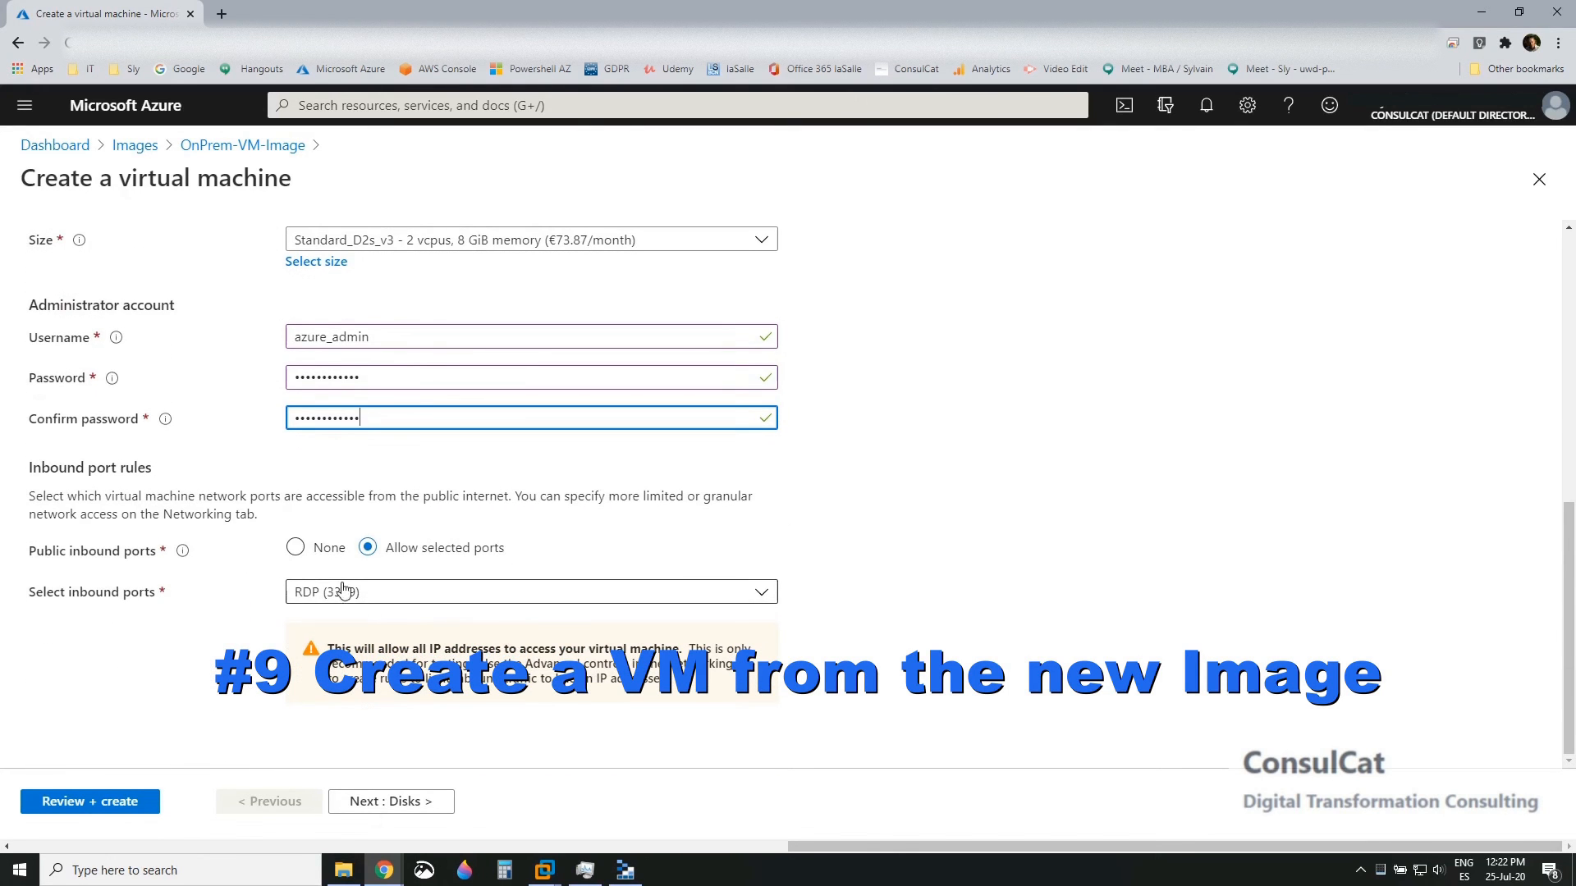
# Keep default Disks, Networking and Management settings, pass validation and create OnPrem-VM-Azure
pyautogui.click(390, 801)
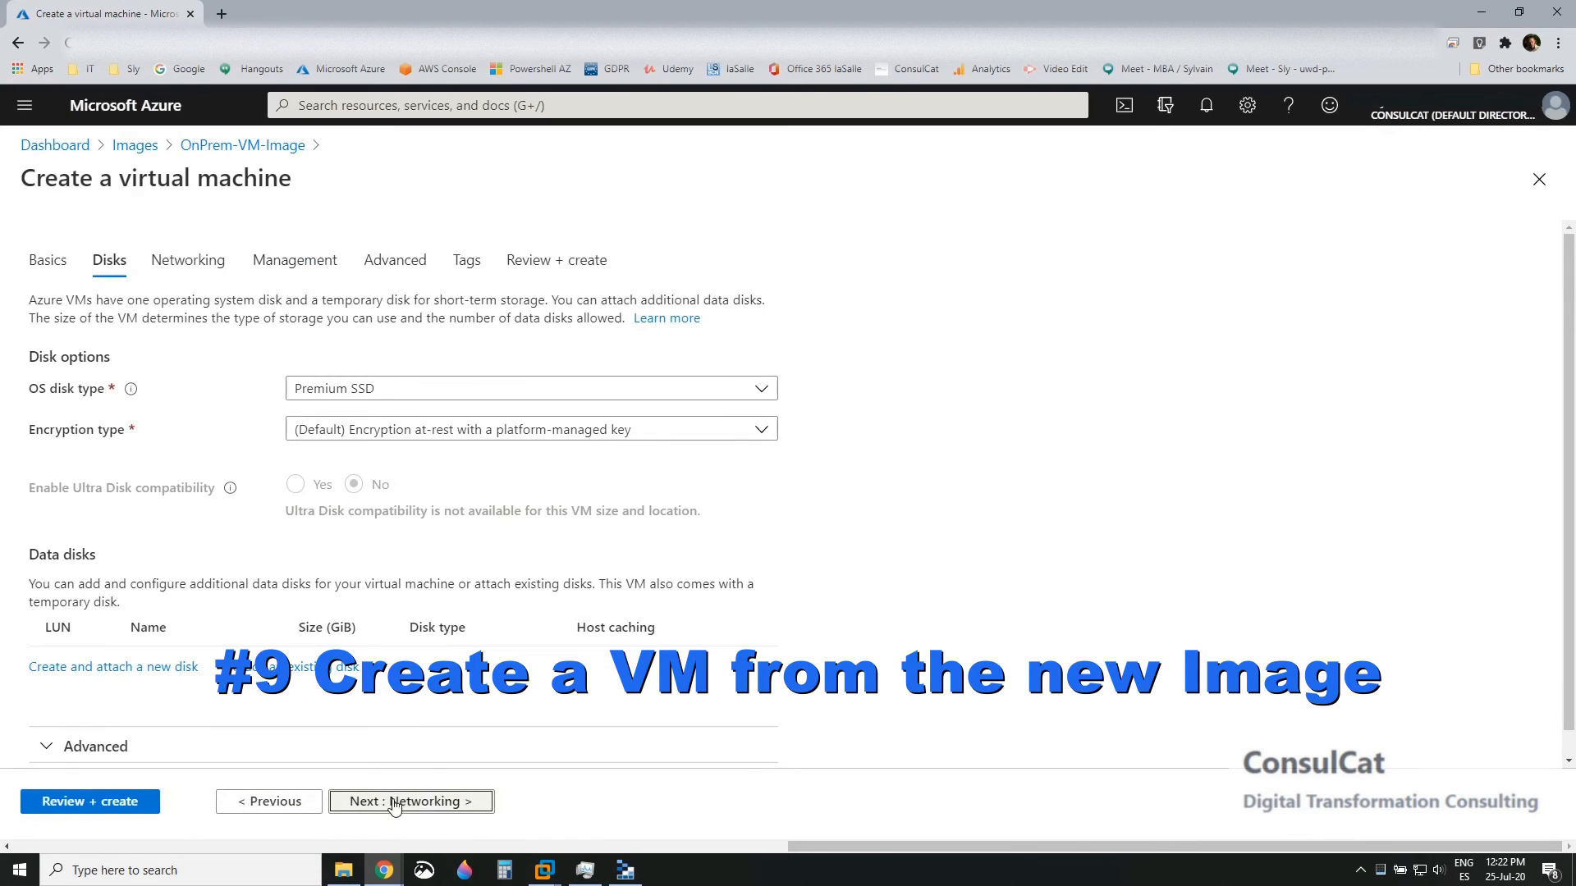
pyautogui.click(410, 801)
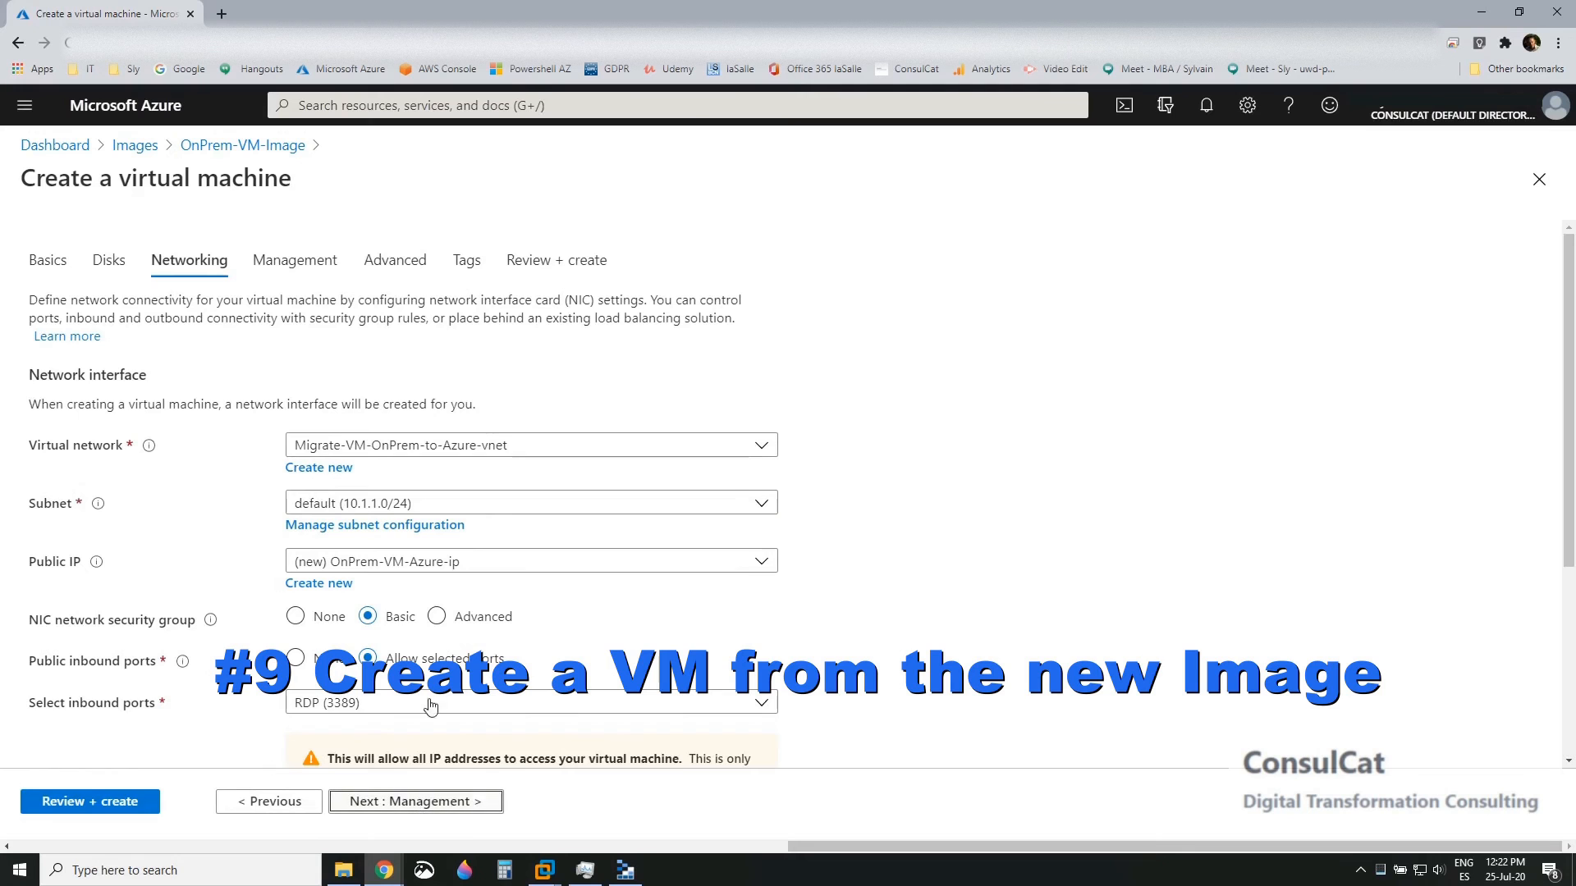
pyautogui.moveTo(877, 669)
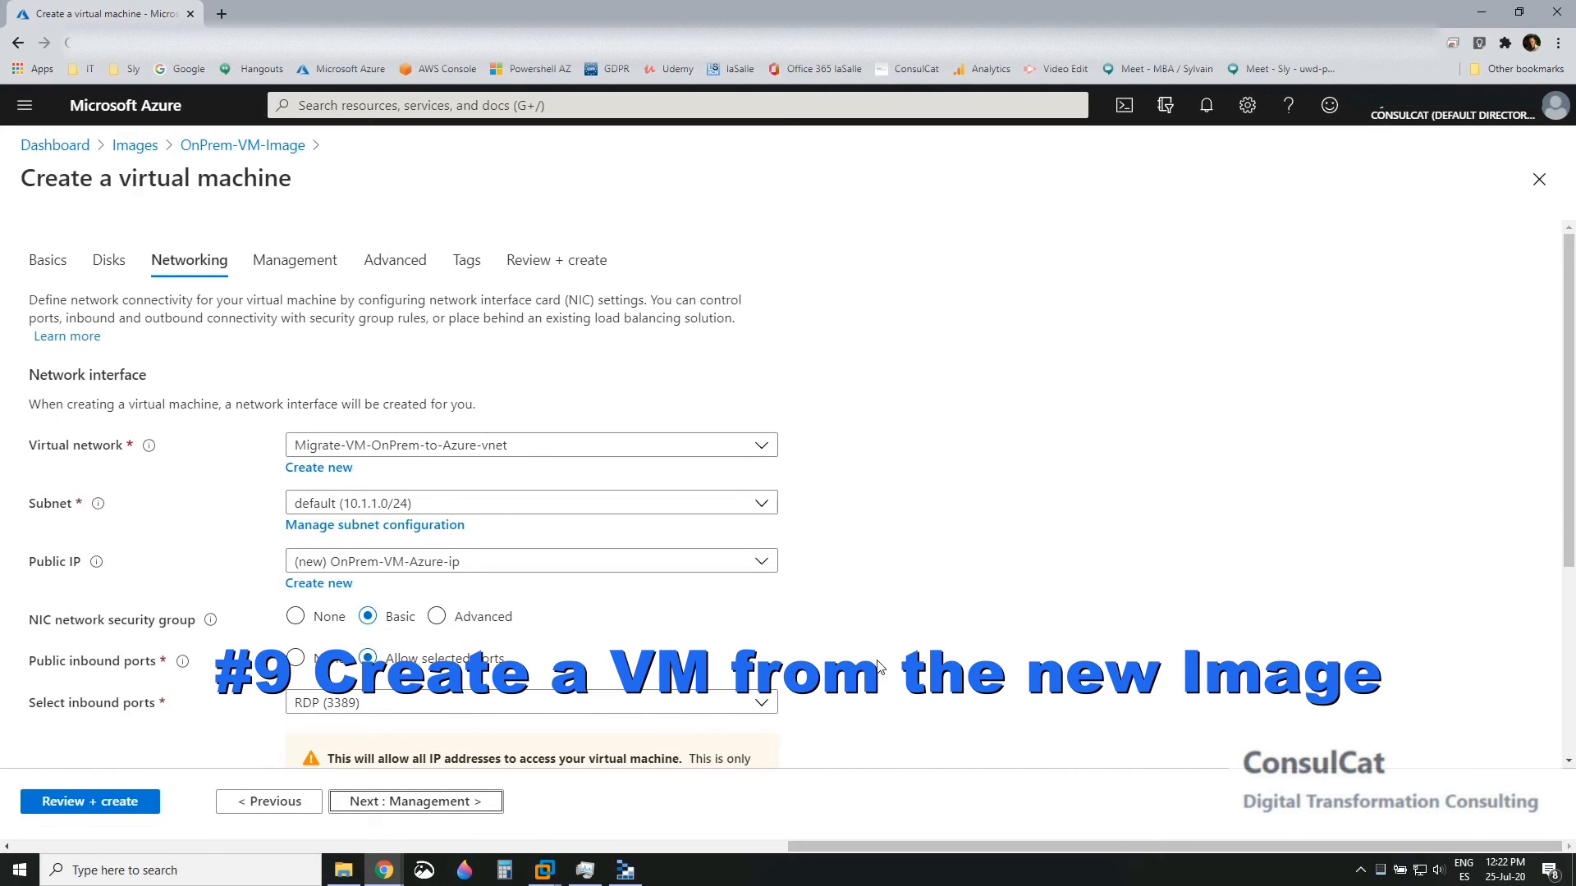
pyautogui.click(415, 801)
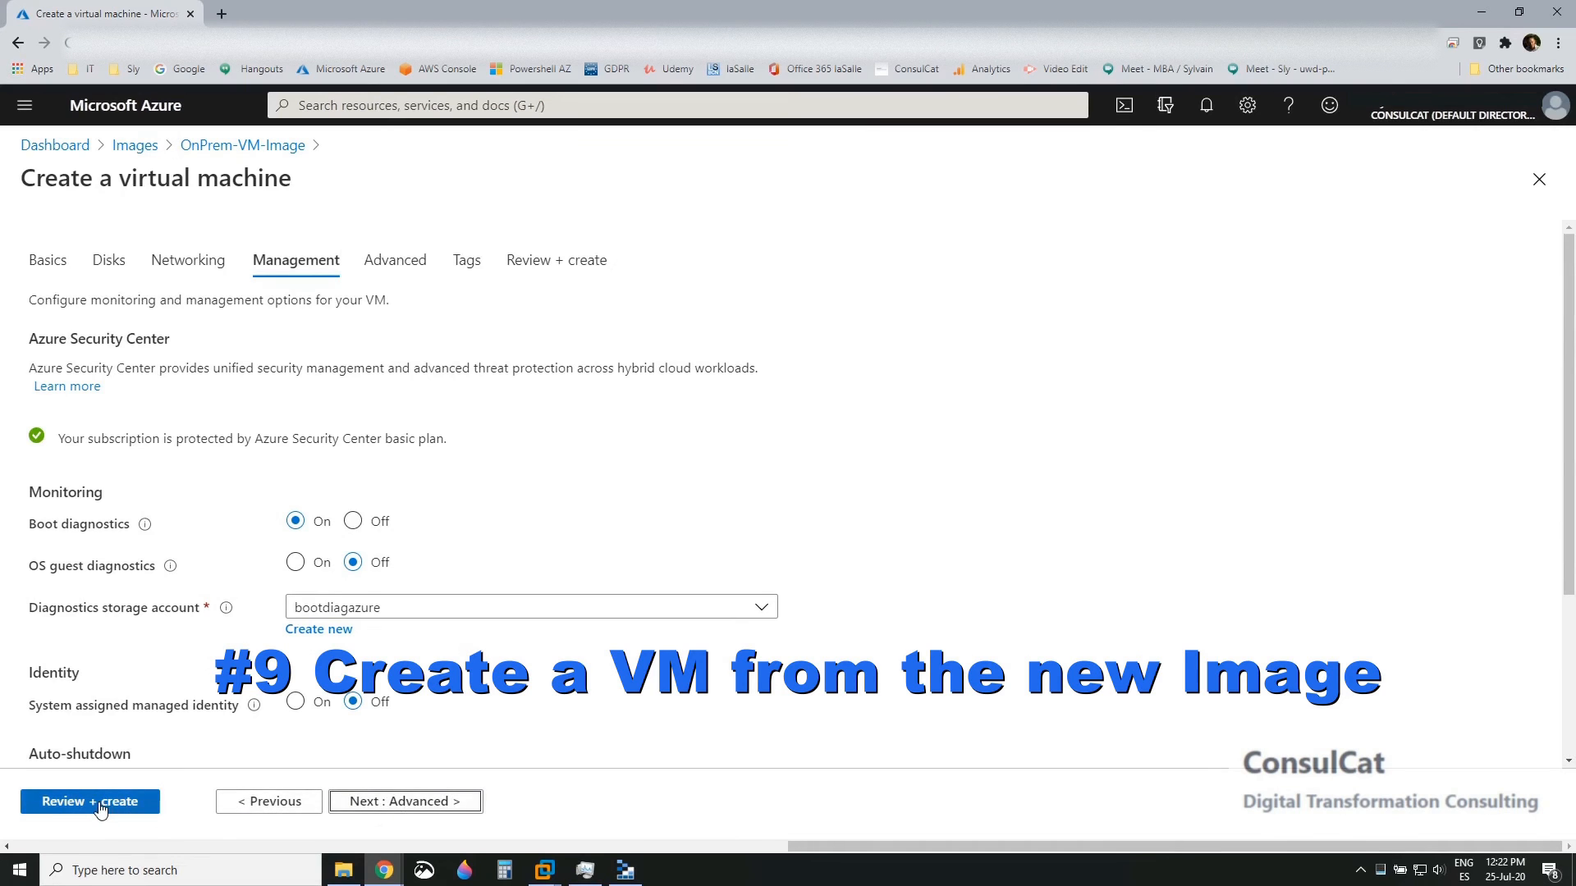
pyautogui.click(88, 801)
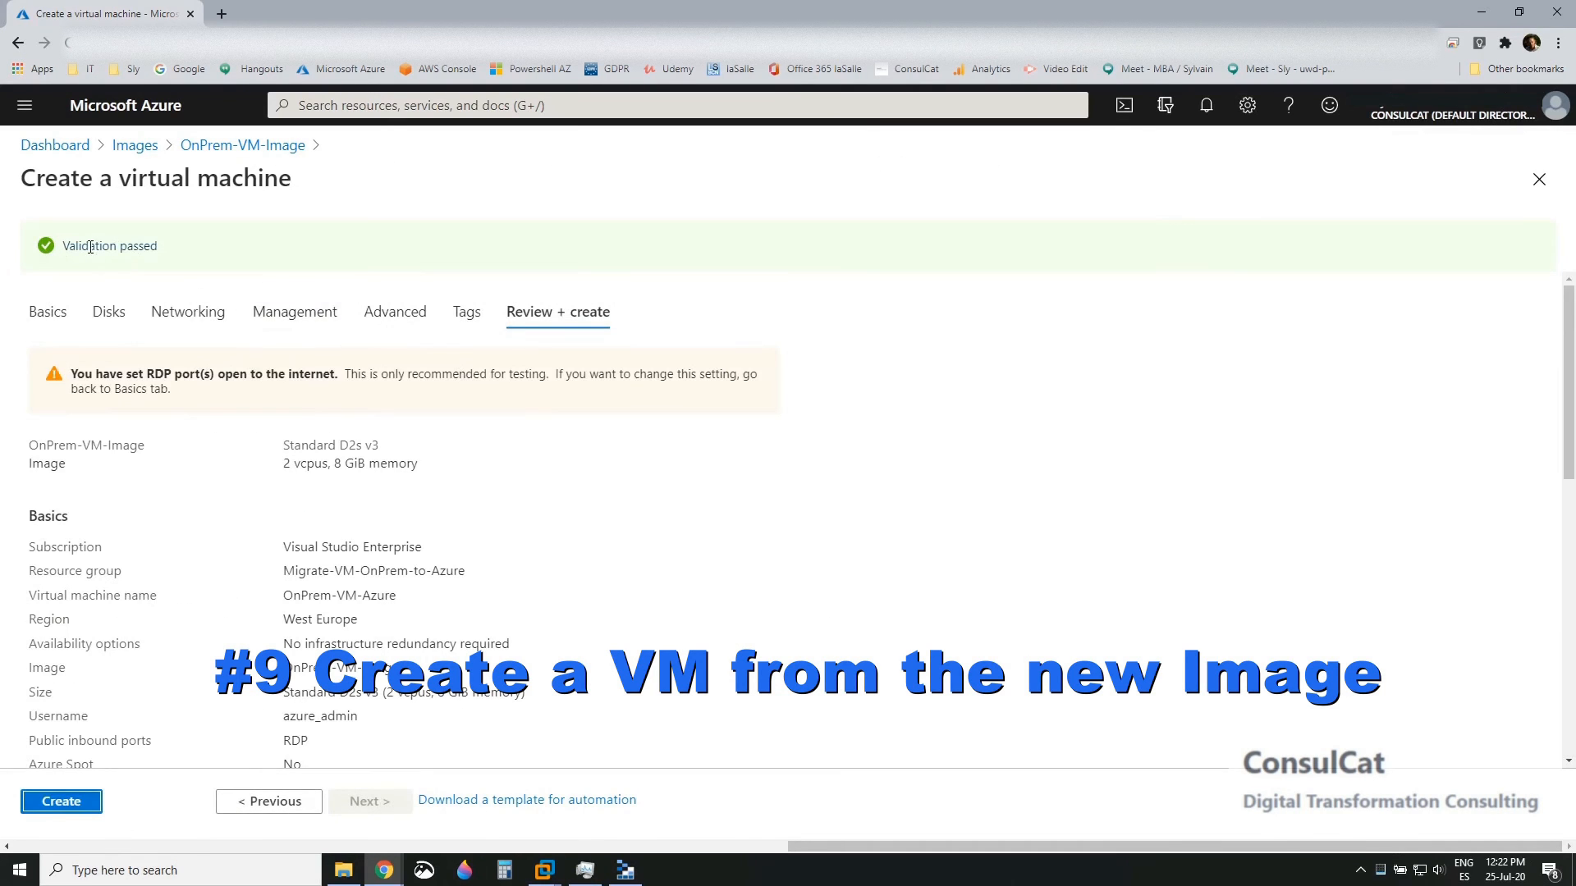
pyautogui.click(61, 801)
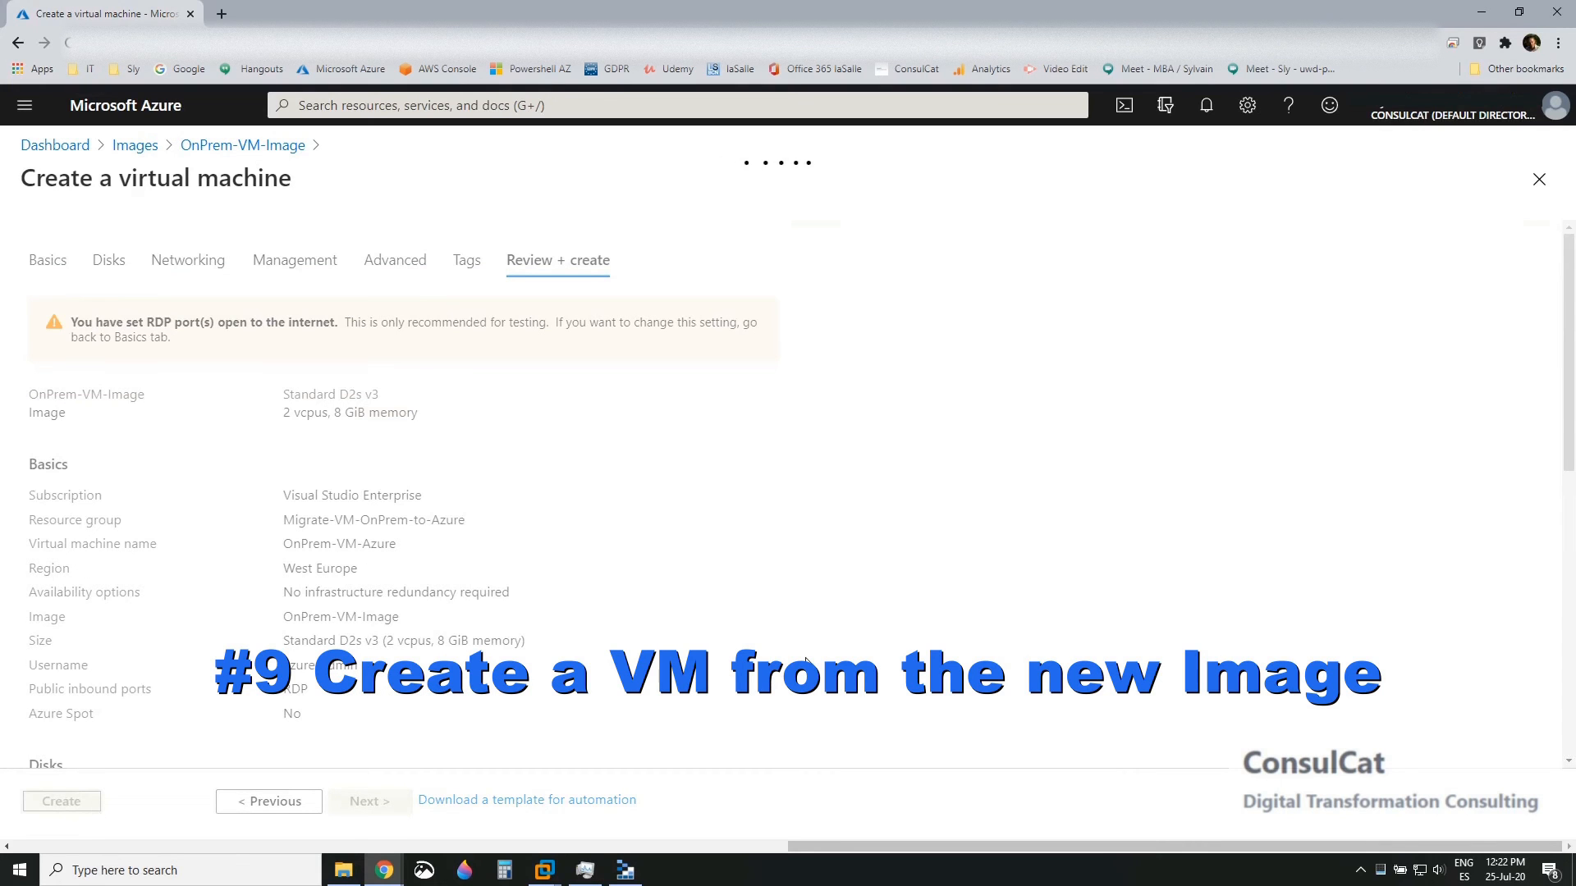
pyautogui.click(61, 801)
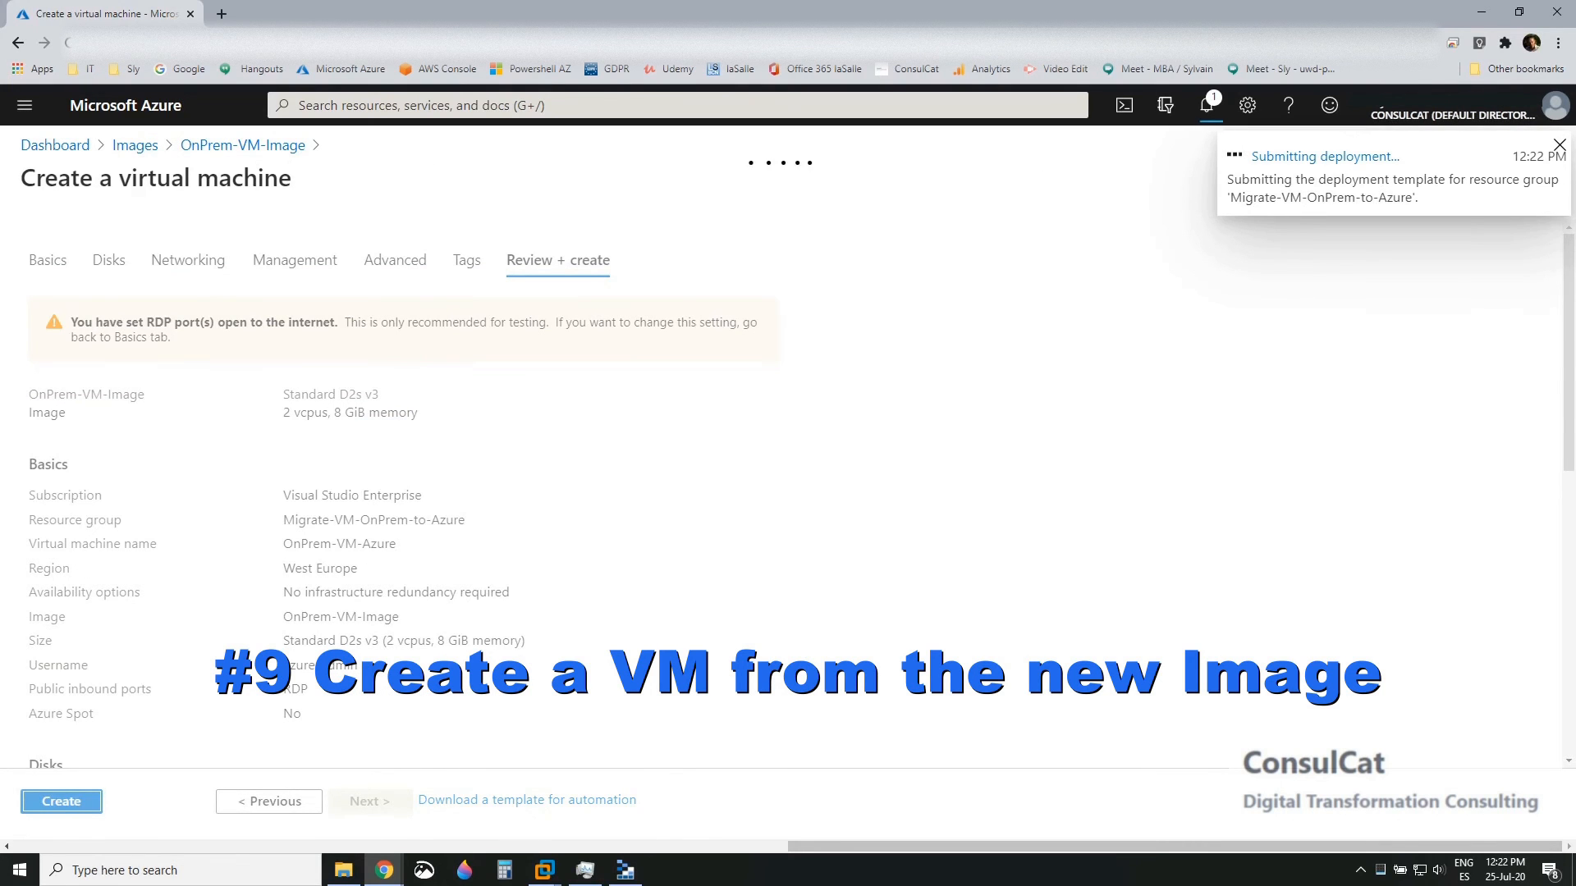
# Watch the deployment finish, return to the dashboard and list all virtual machines
pyautogui.click(61, 801)
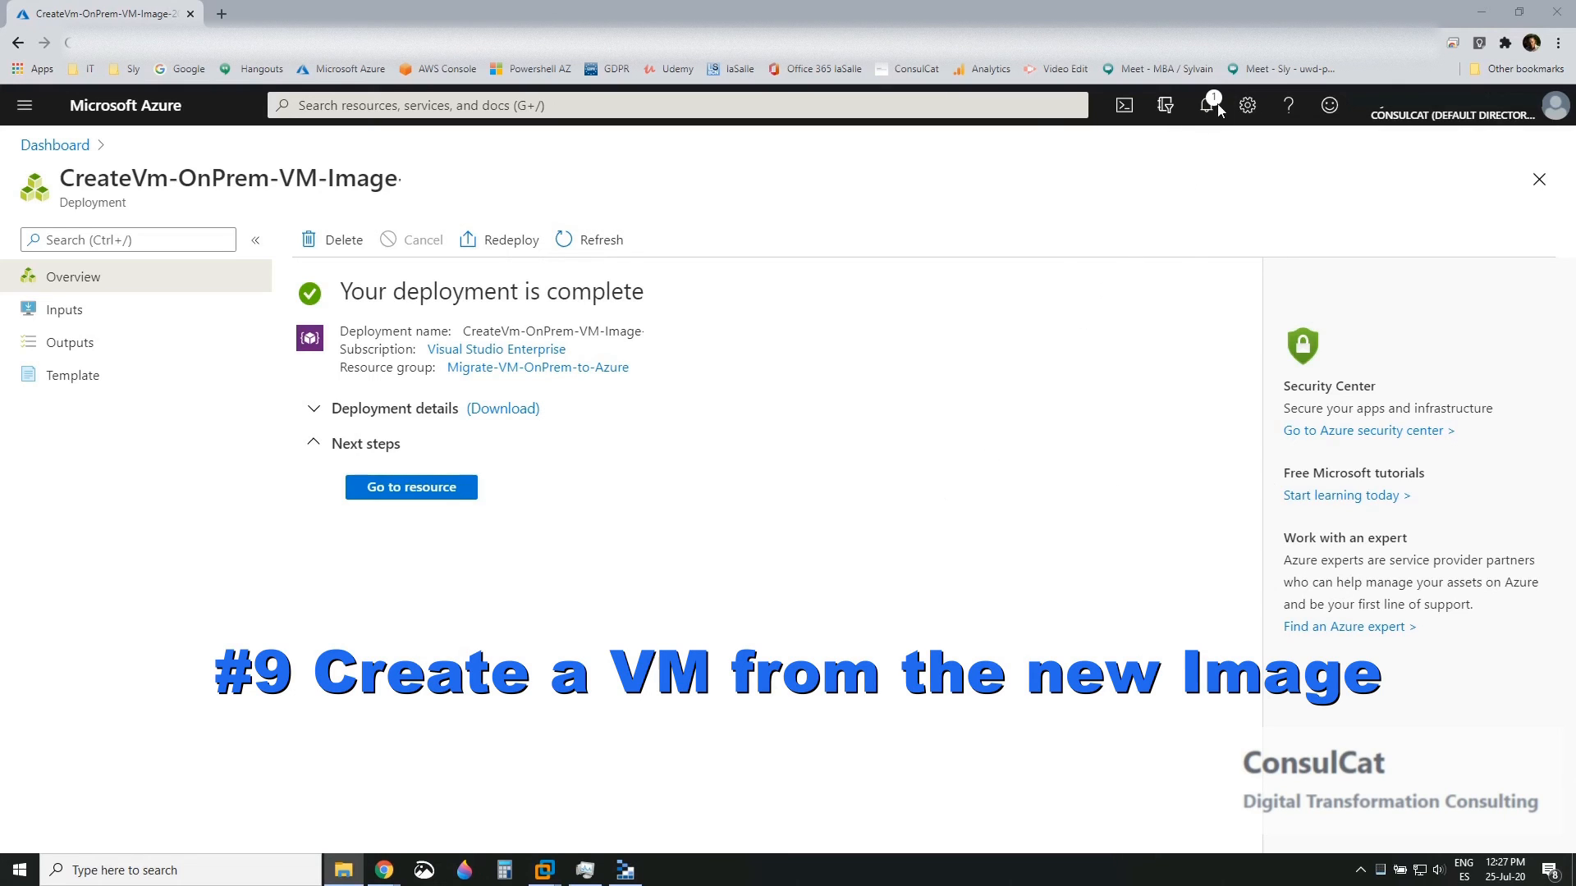
pyautogui.click(1205, 105)
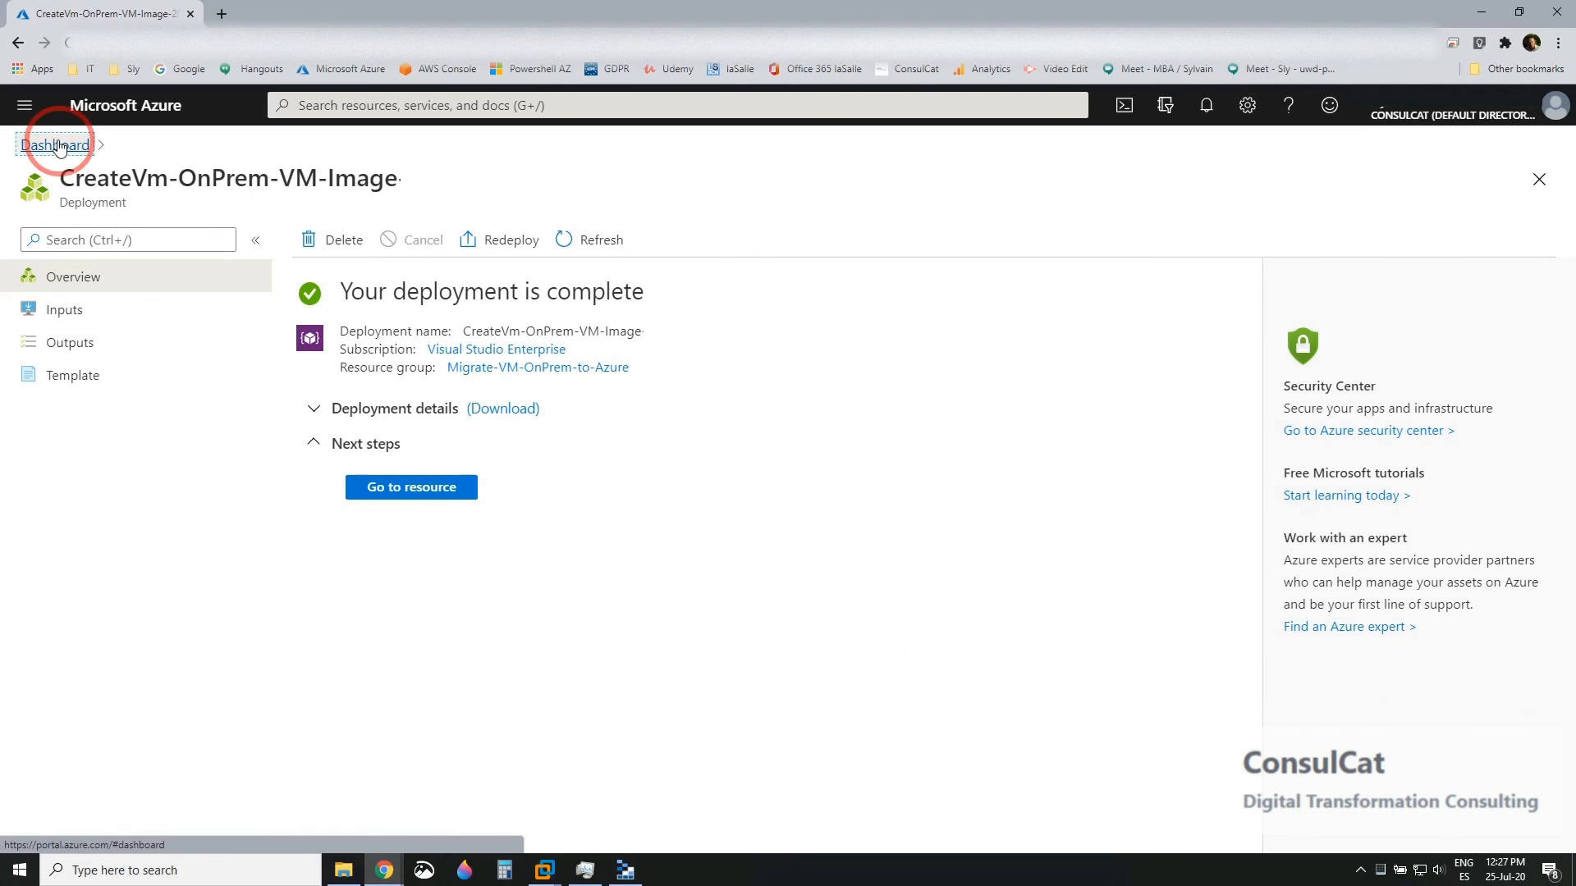
pyautogui.click(55, 145)
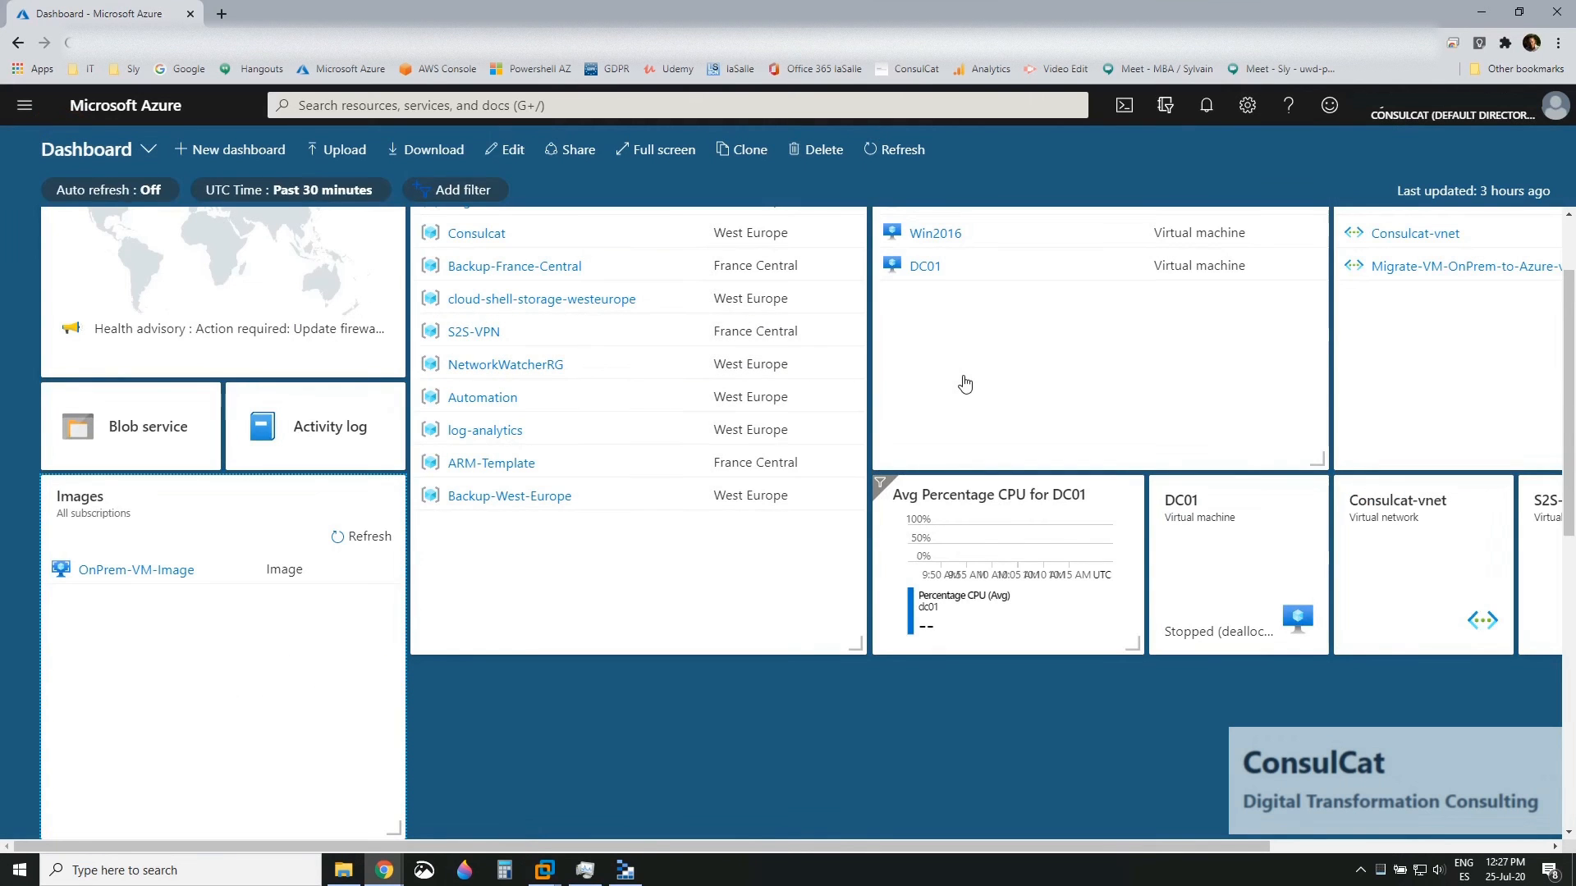
pyautogui.scroll(3)
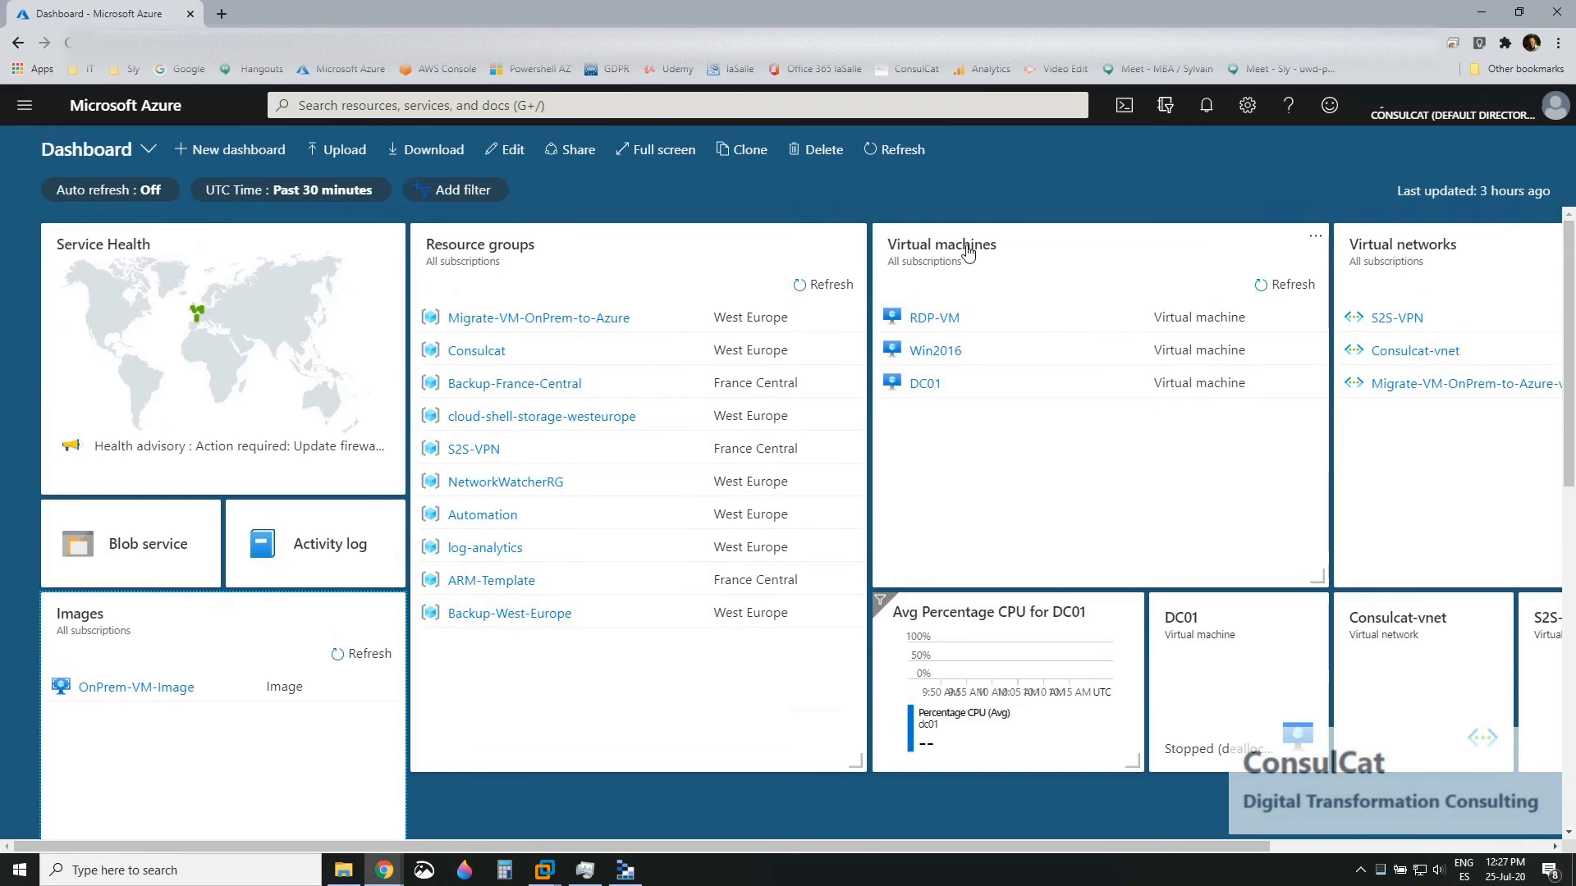
pyautogui.click(940, 245)
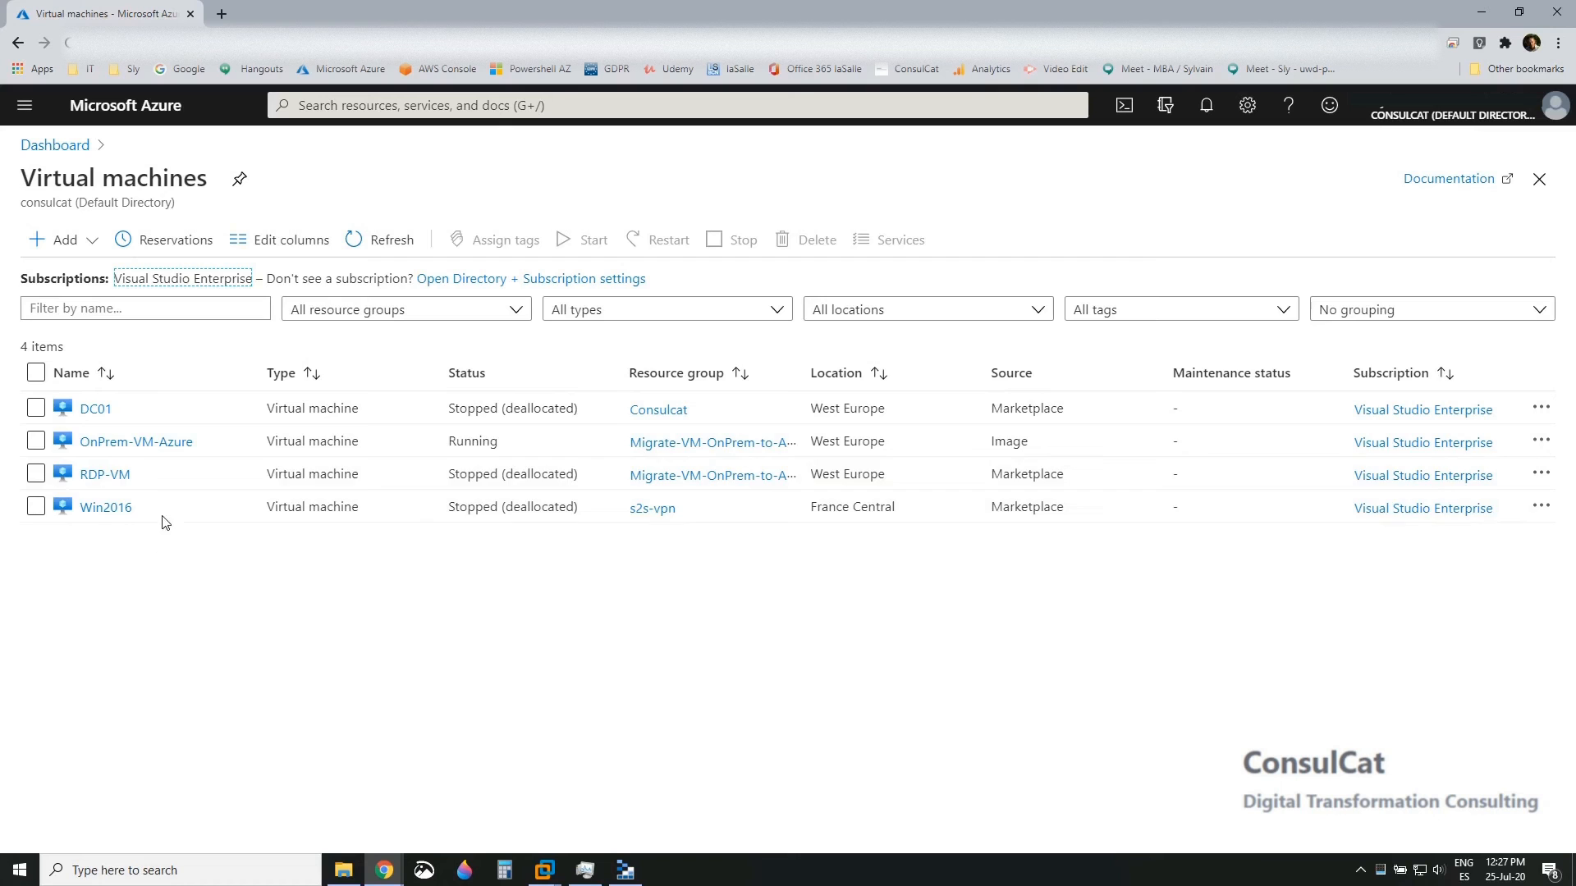
pyautogui.moveTo(137, 441)
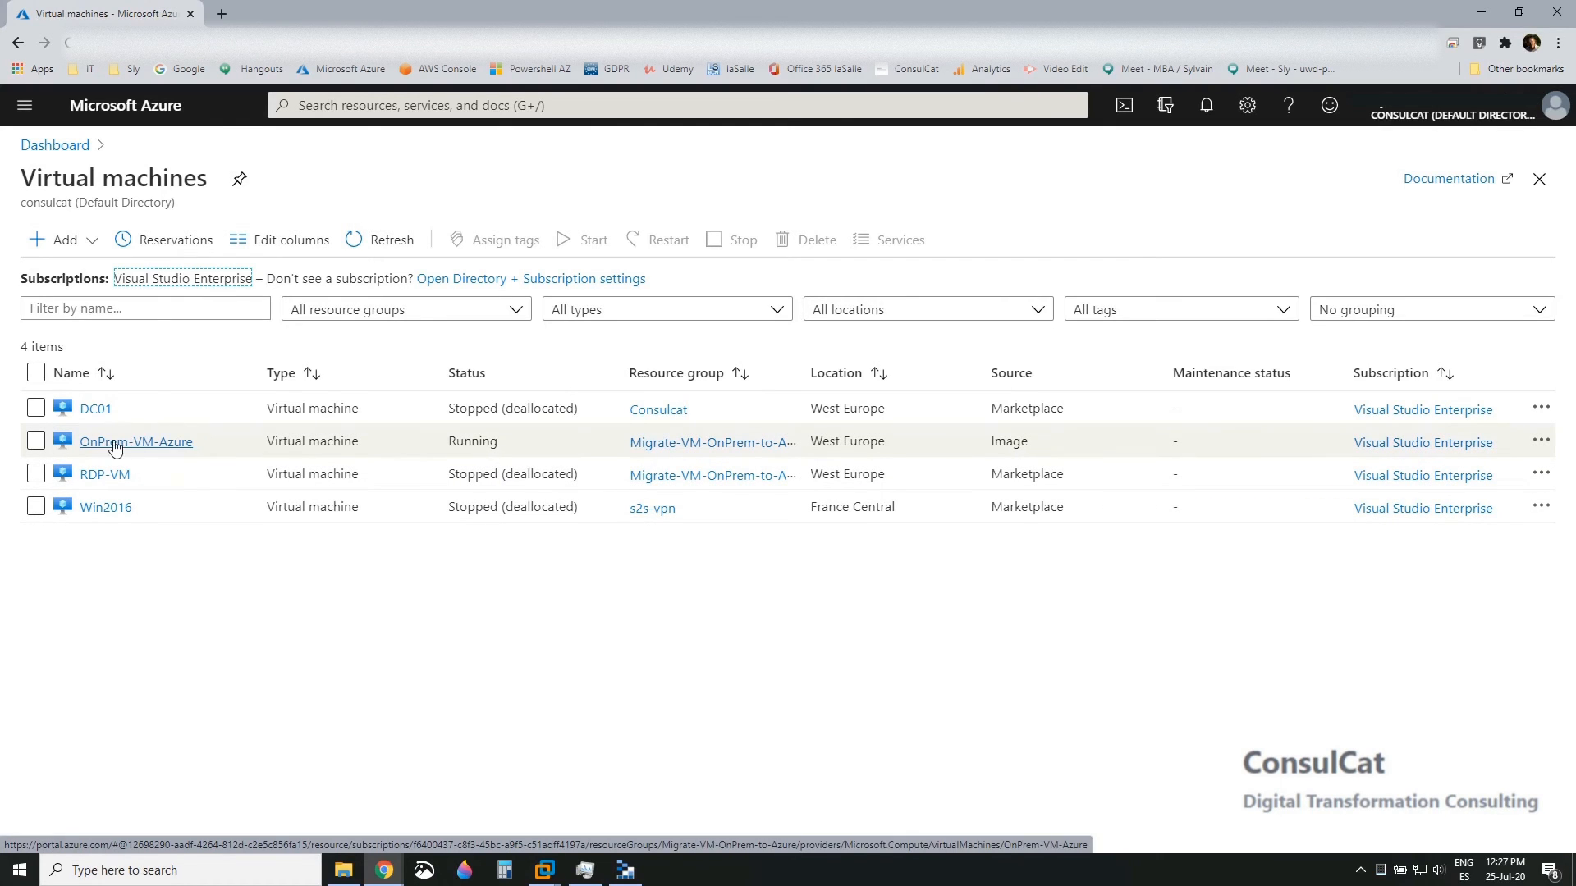
# View OnPrem-VM-Azure's Boot diagnostics screenshot showing the Windows lock screen
pyautogui.click(136, 442)
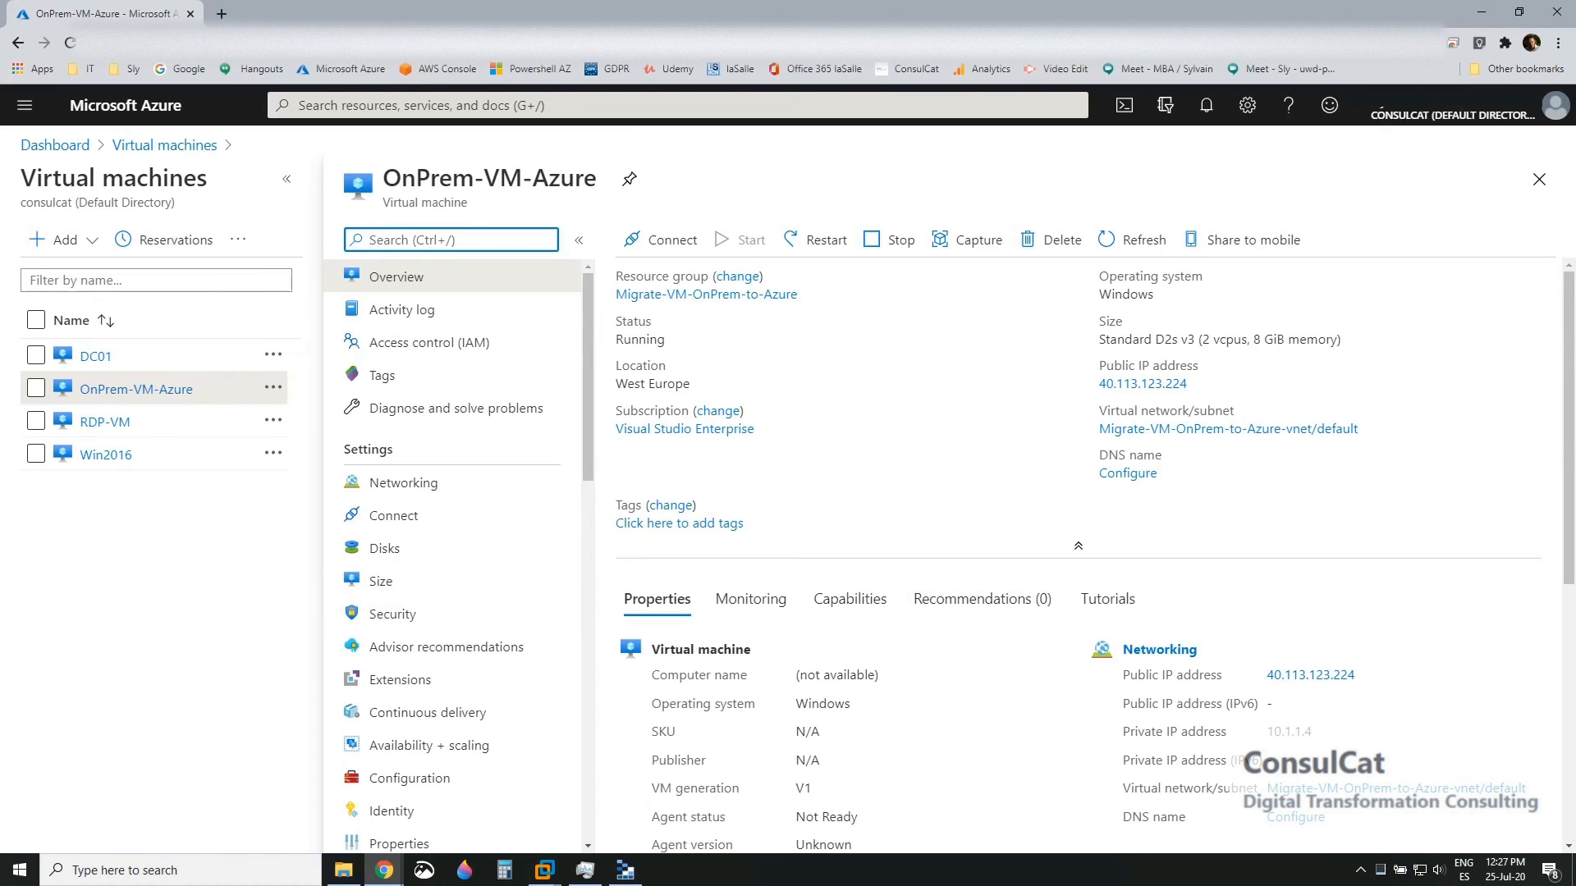
pyautogui.scroll(-3)
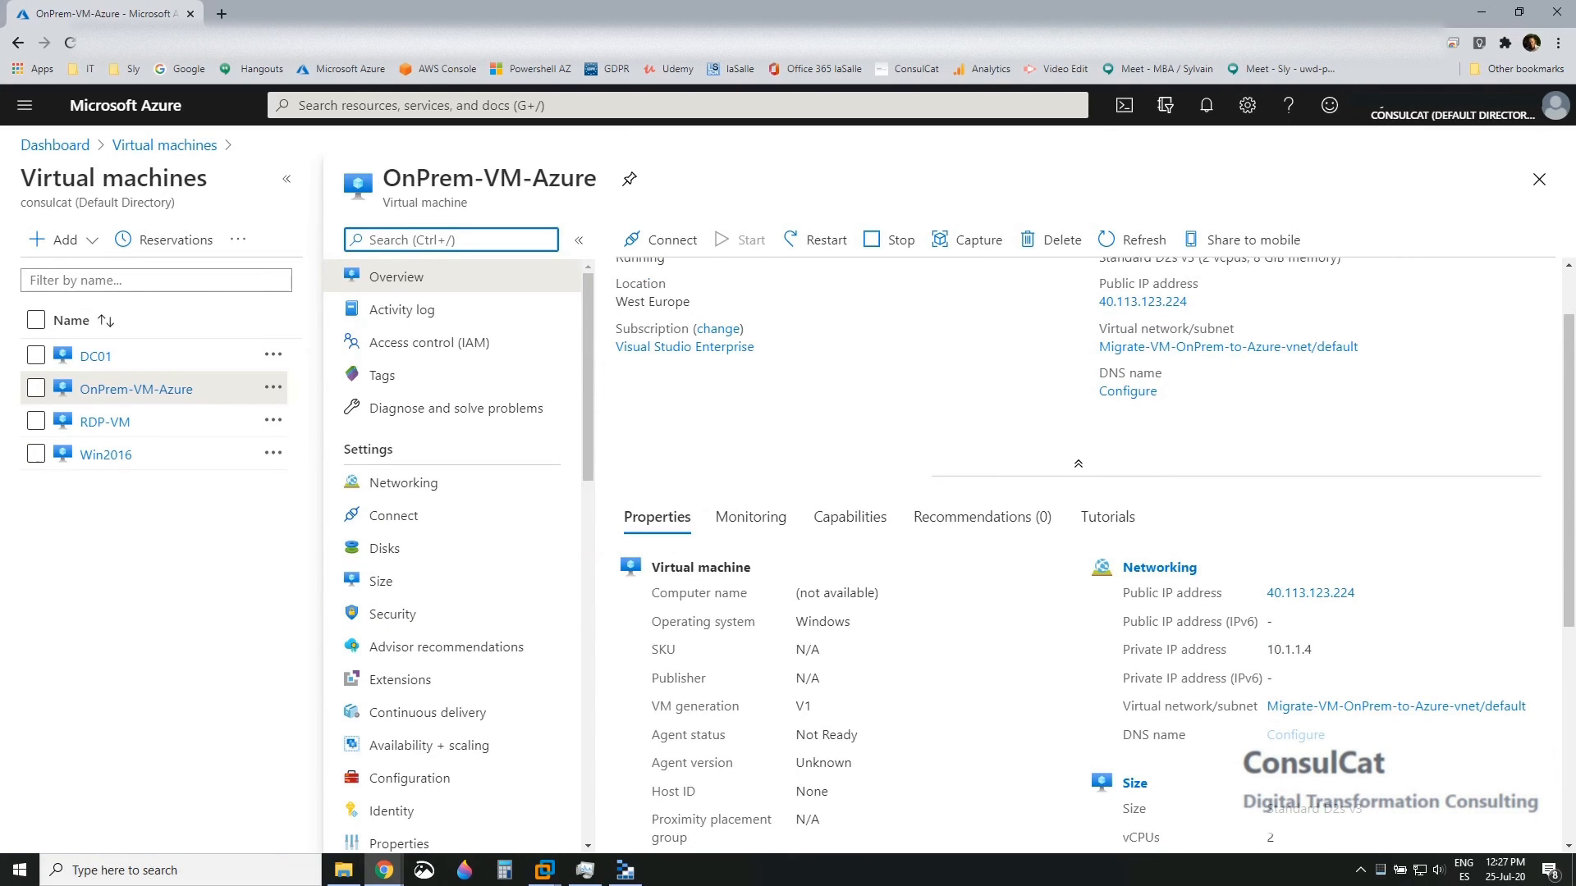
pyautogui.scroll(-3)
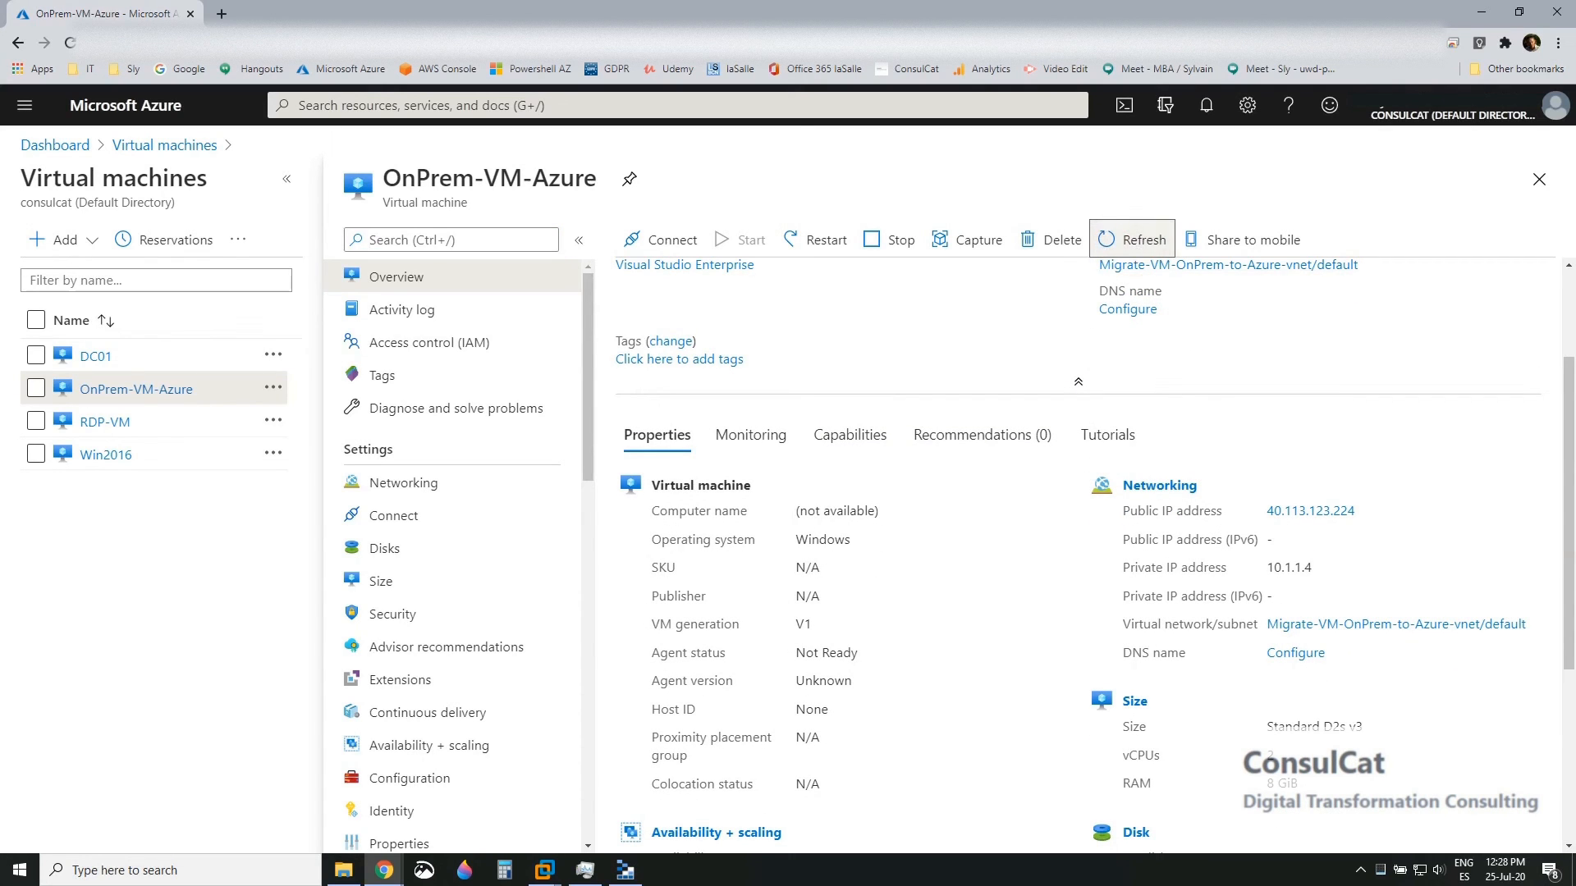
pyautogui.moveTo(1077, 383)
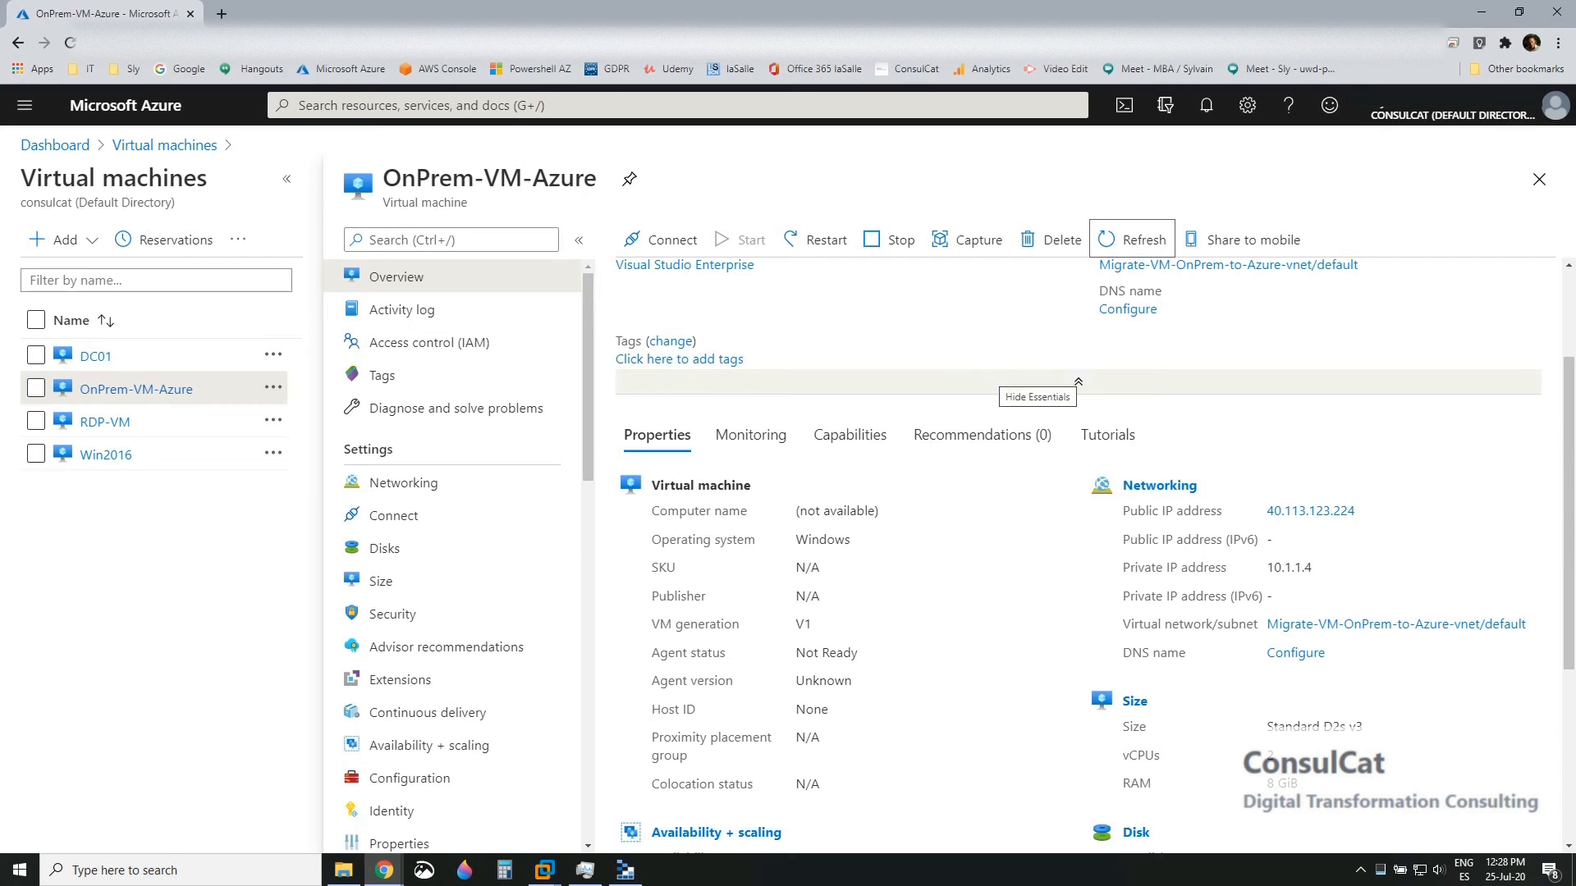
pyautogui.scroll(-3)
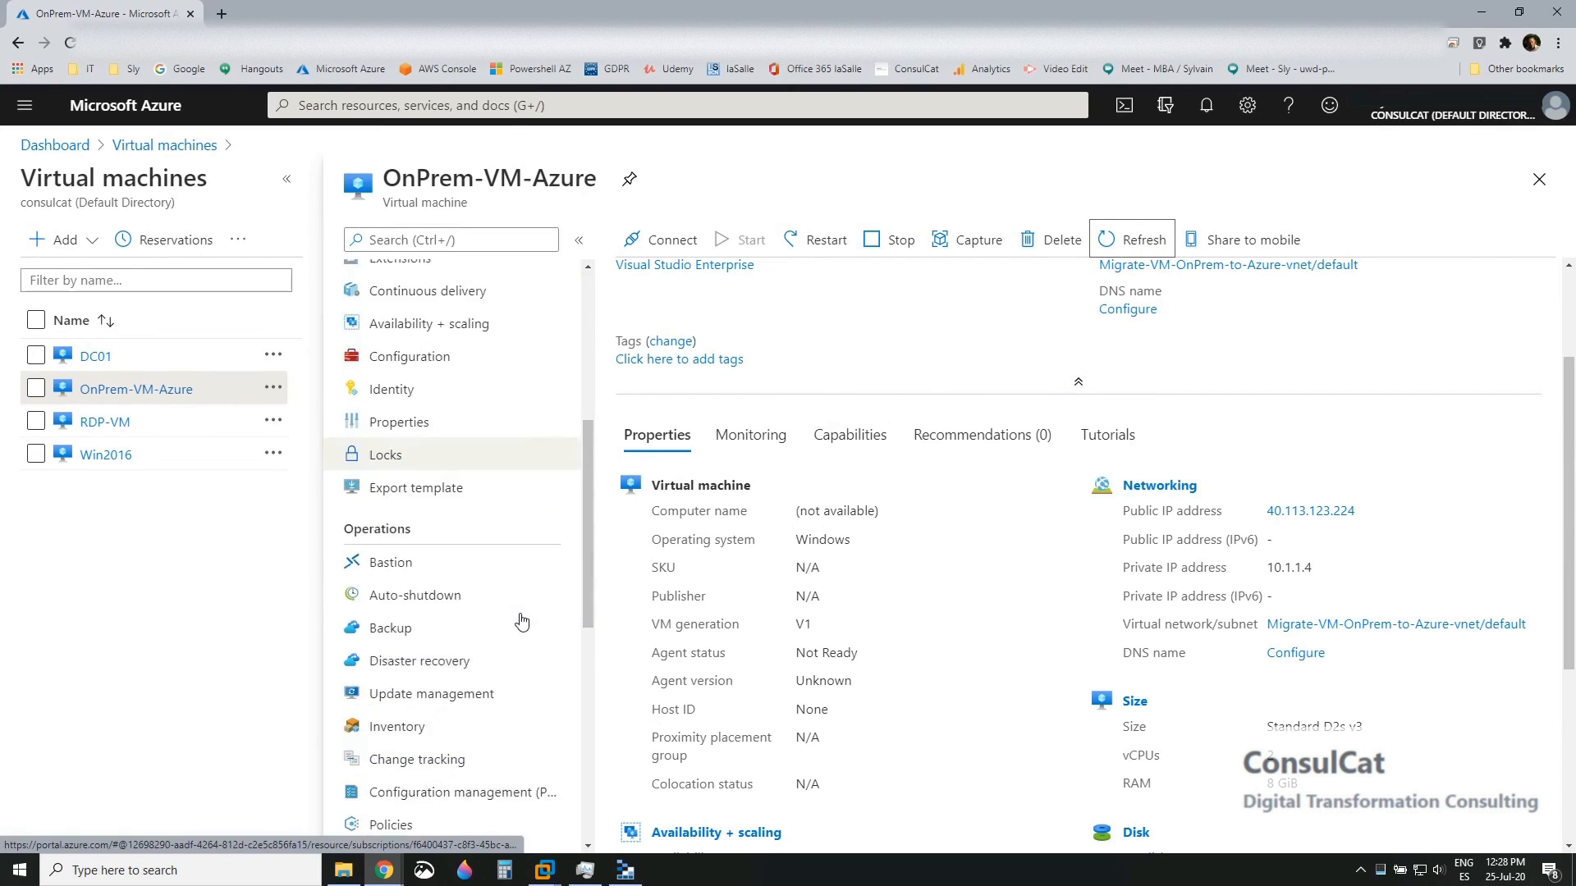
pyautogui.scroll(-3)
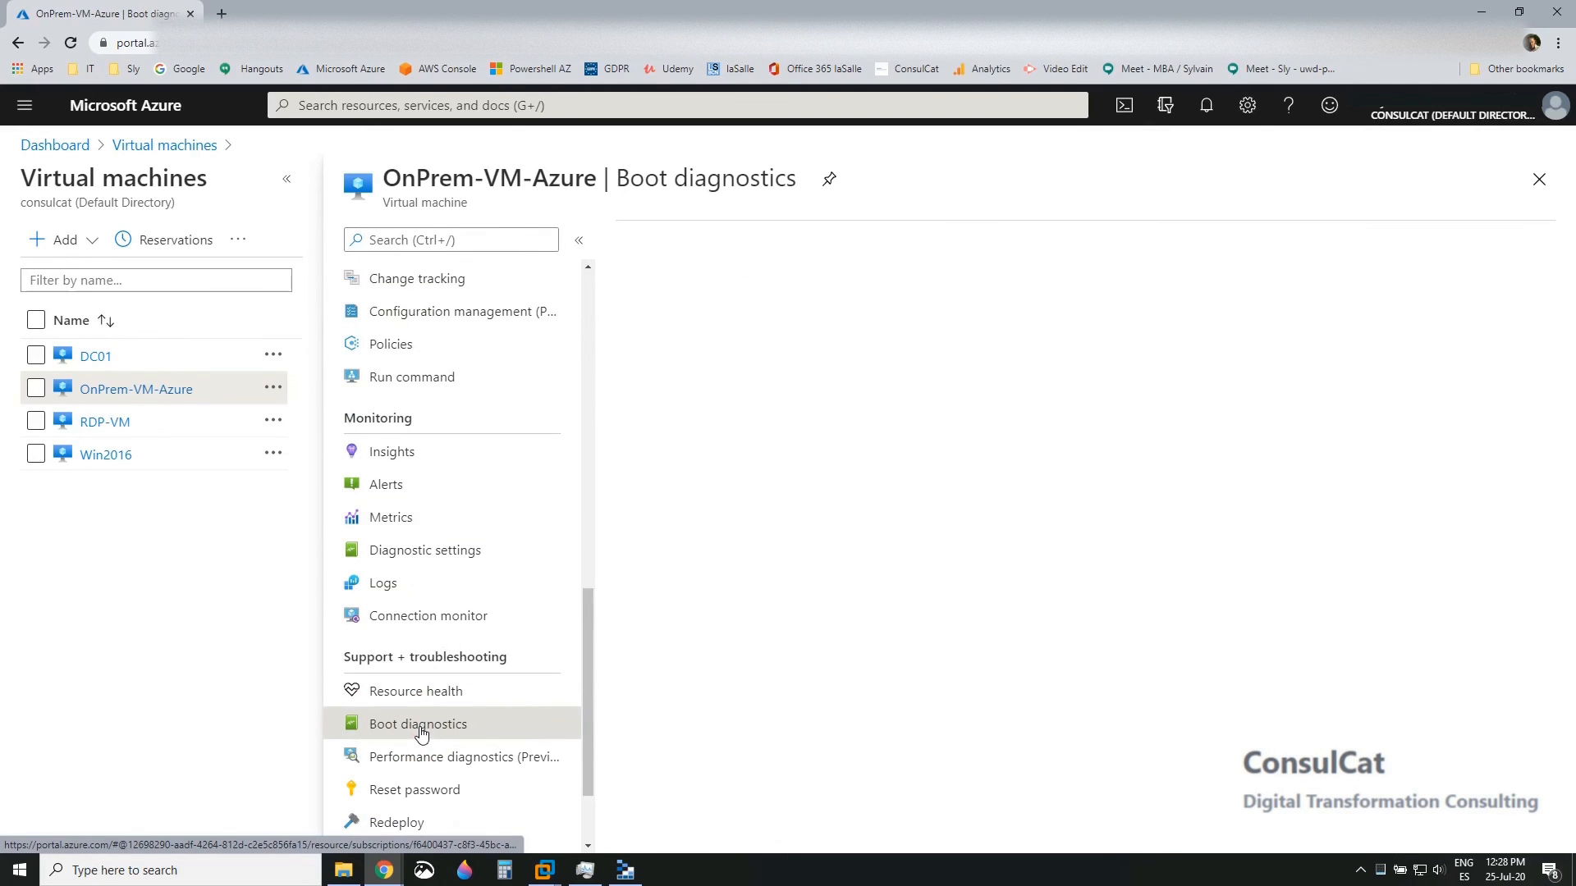
pyautogui.click(417, 724)
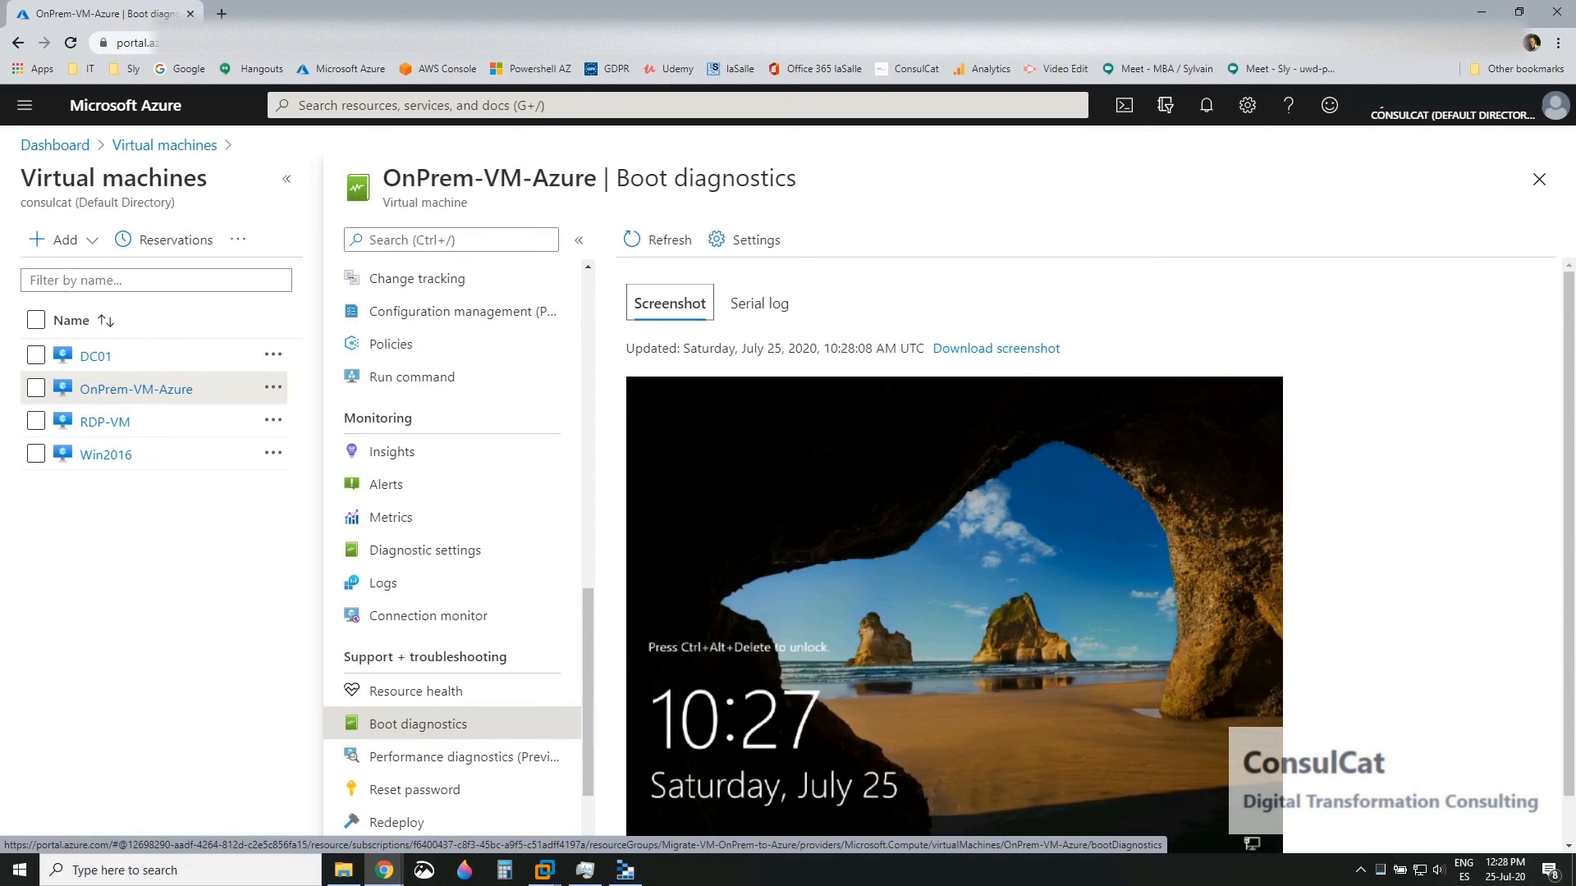
pyautogui.scroll(-3)
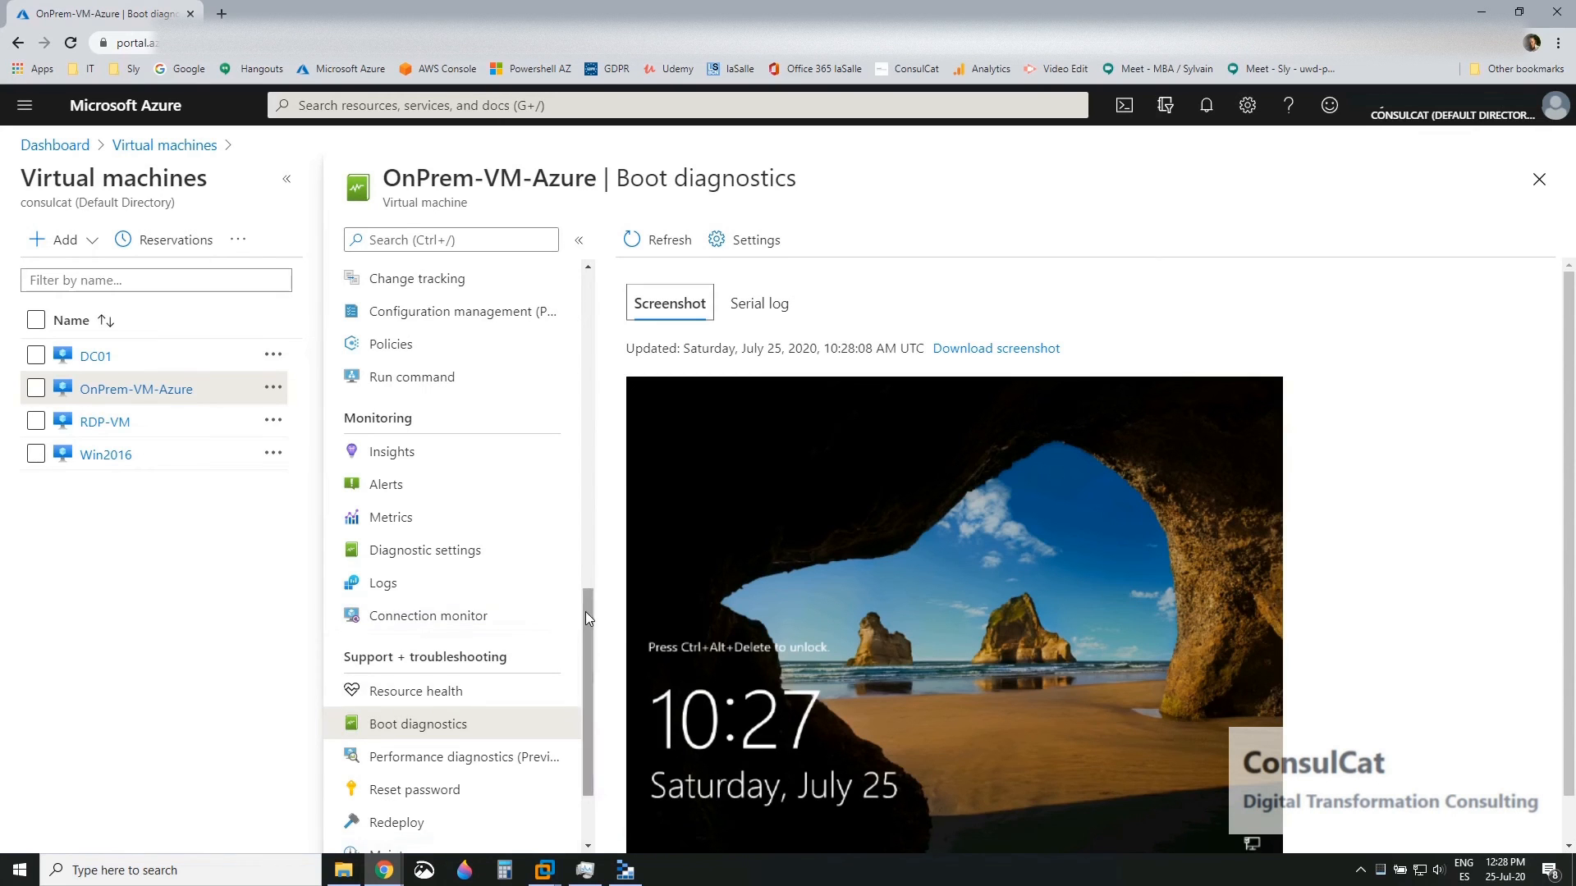
pyautogui.scroll(3)
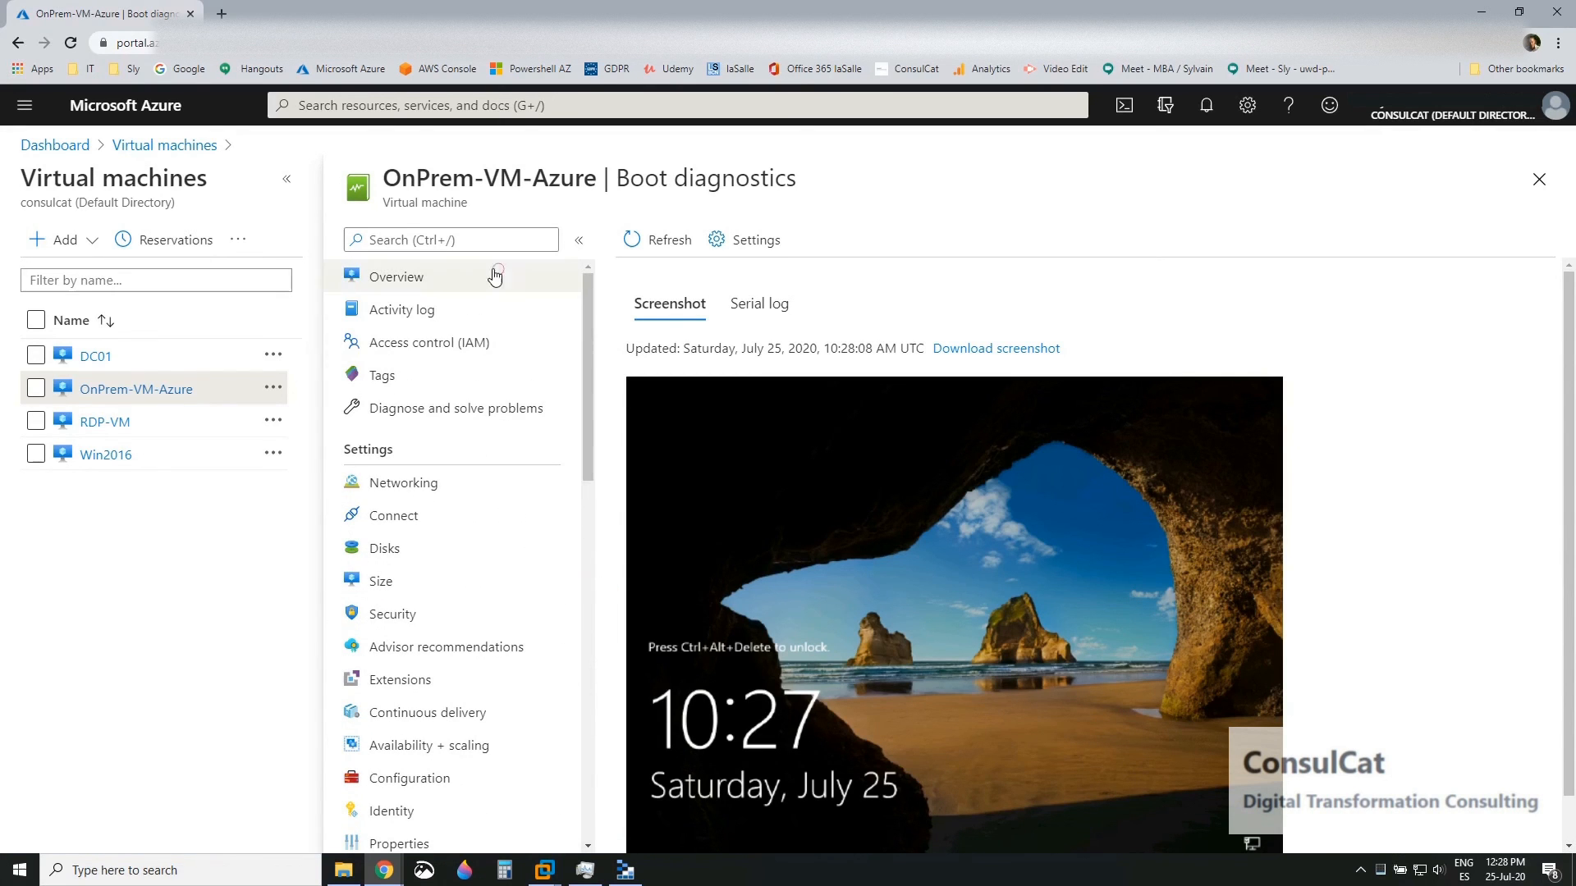
pyautogui.click(395, 276)
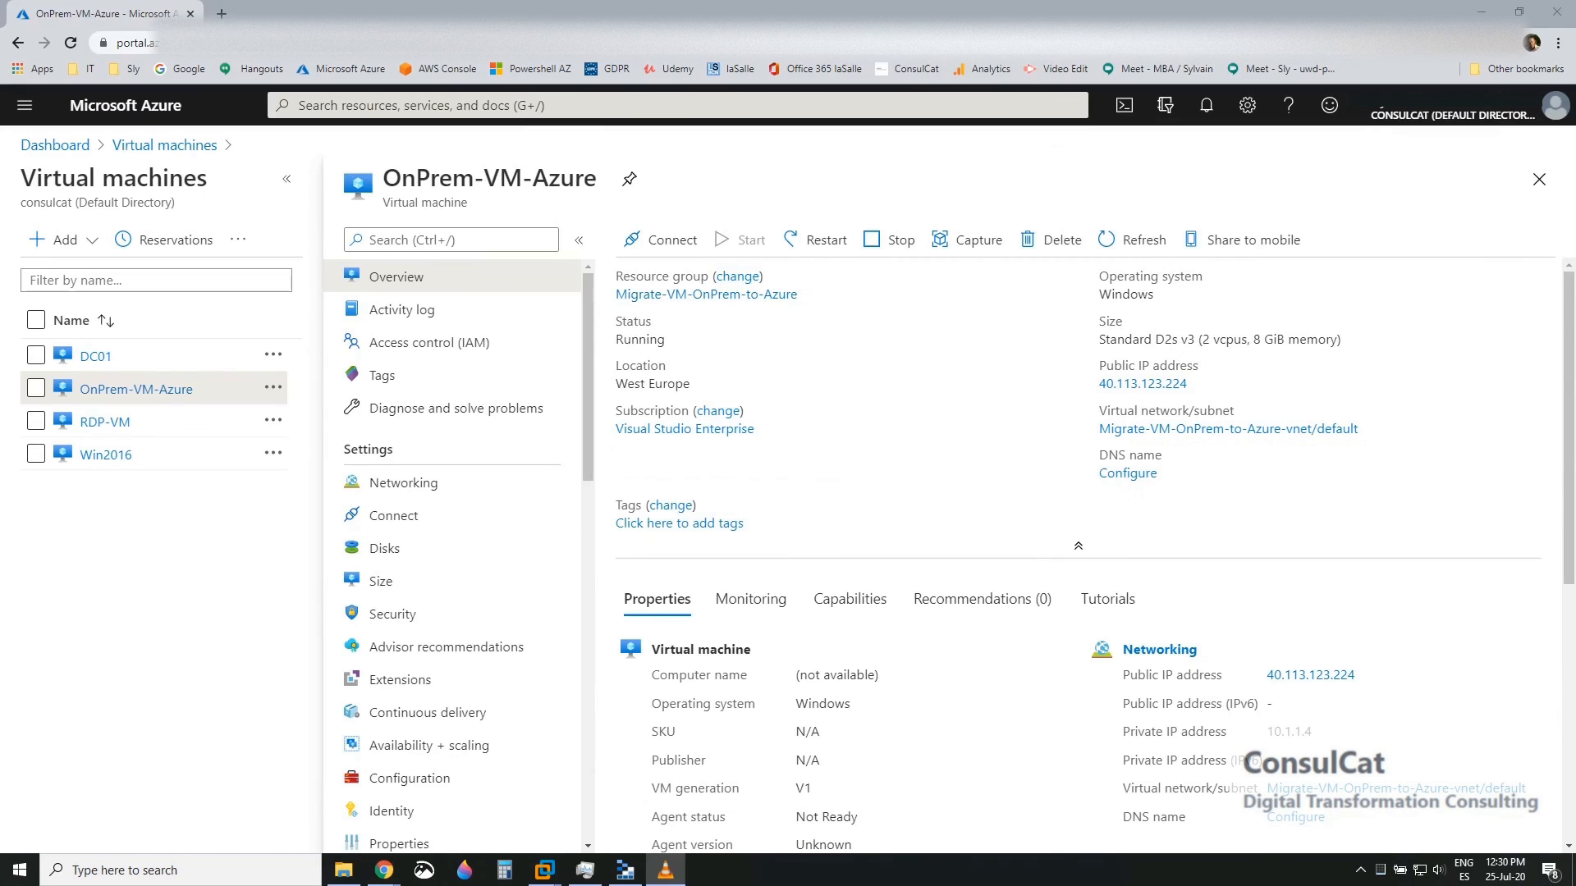
pyautogui.click(1131, 240)
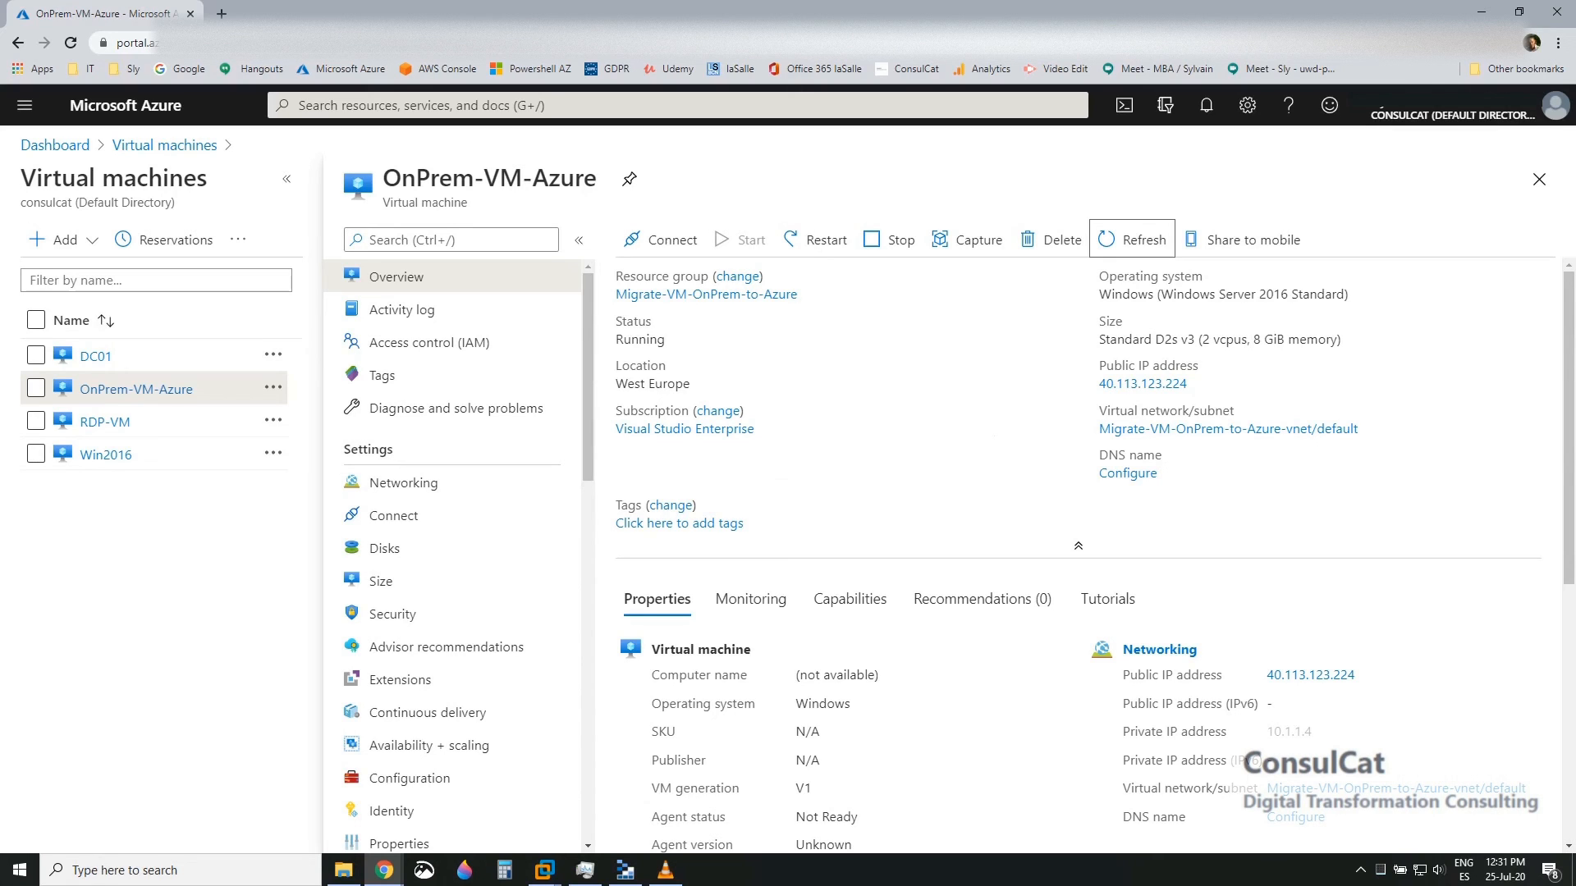
pyautogui.moveTo(1120, 259)
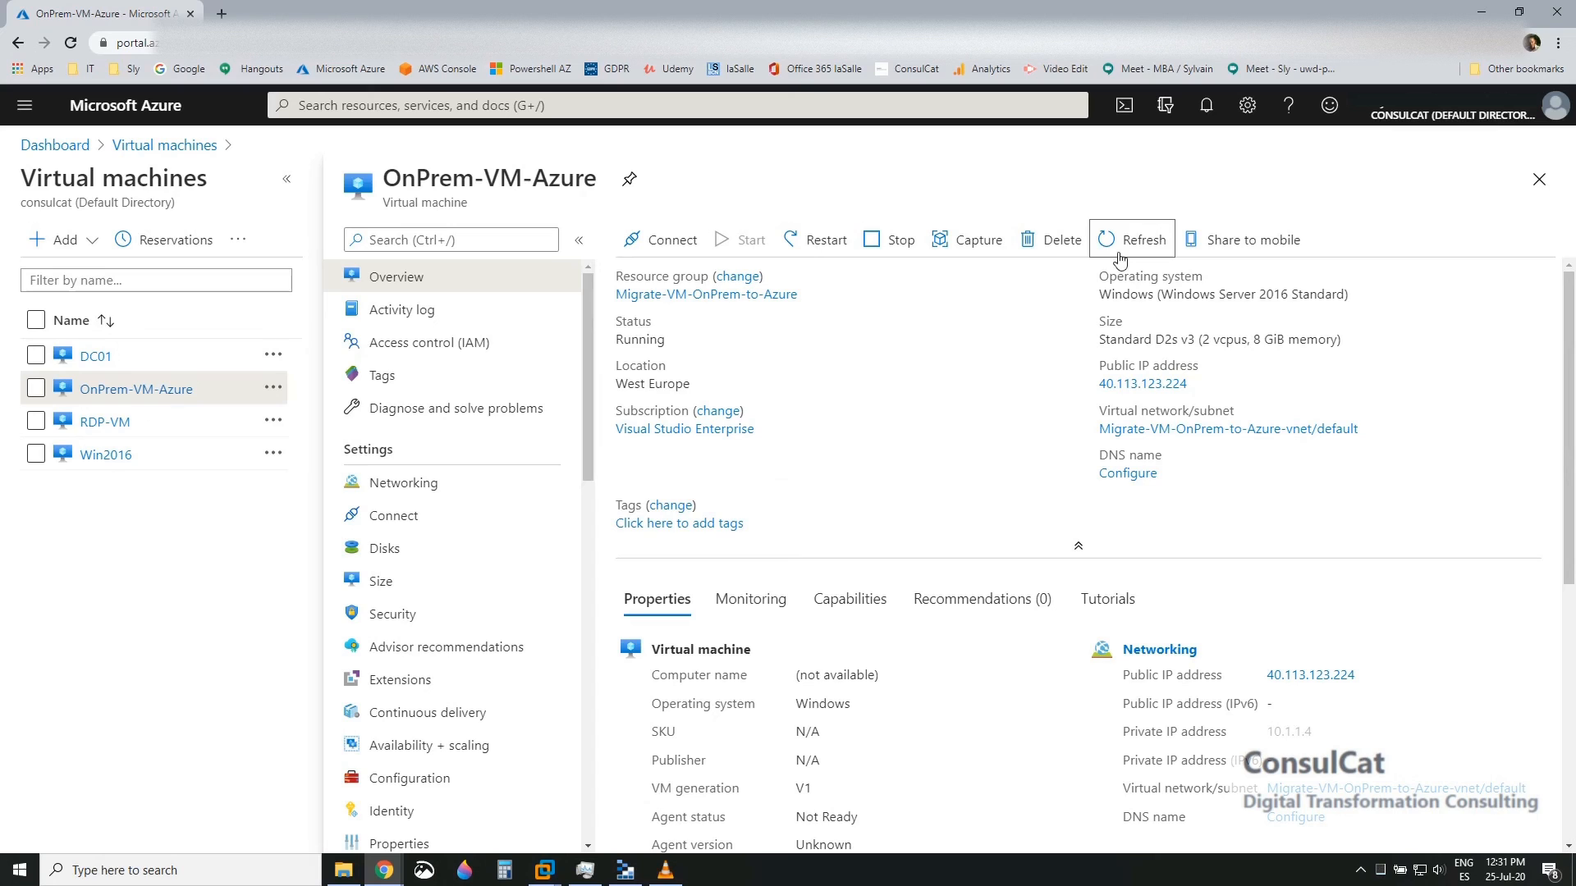
pyautogui.click(1131, 239)
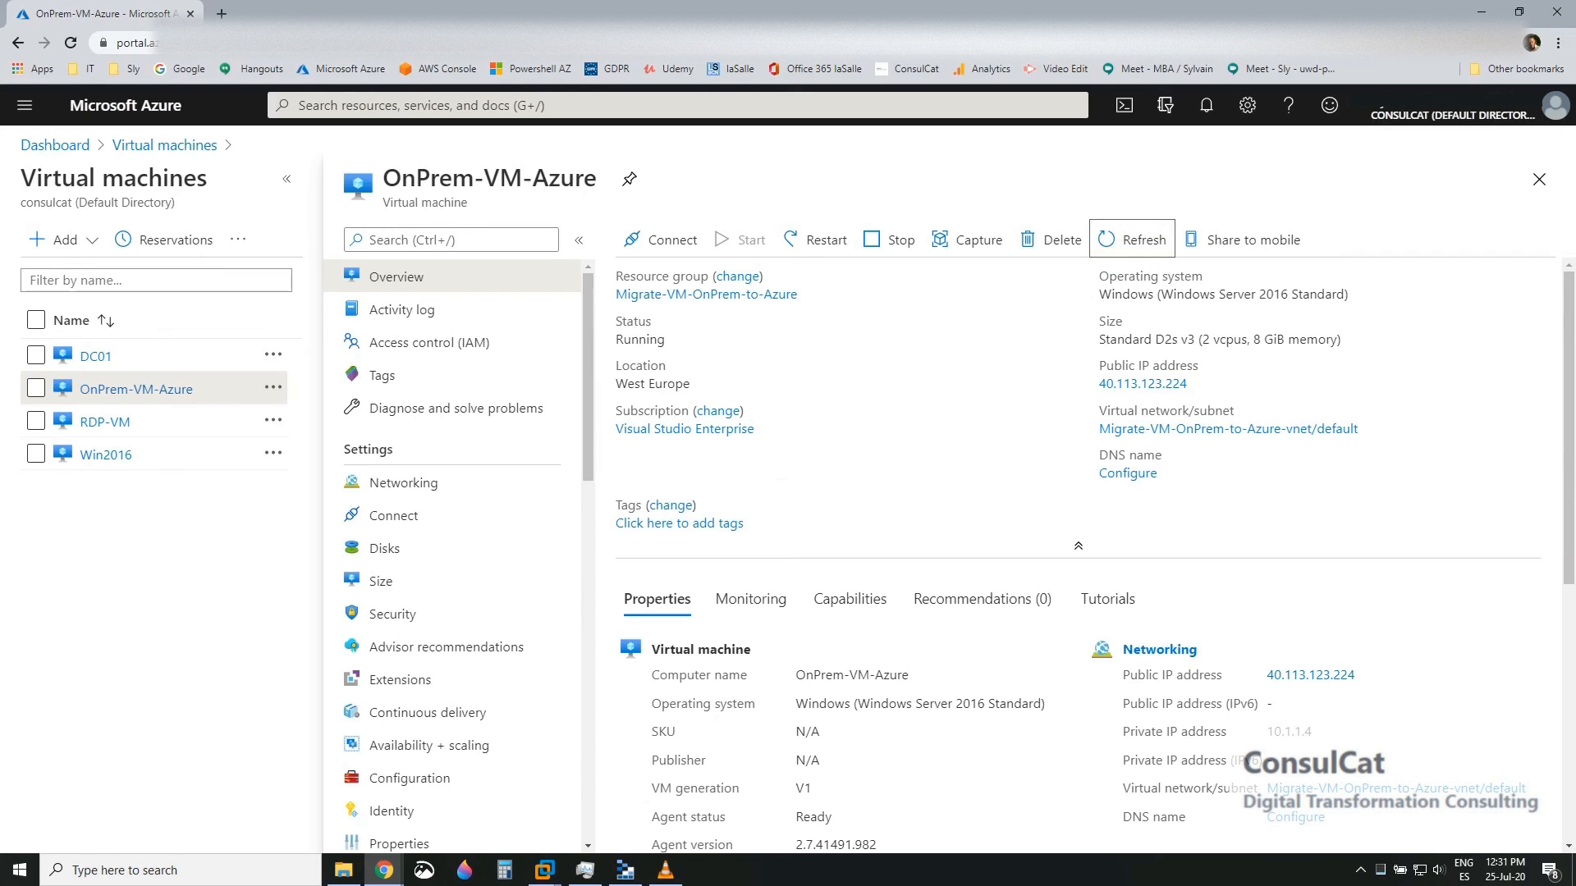
pyautogui.moveTo(1069, 376)
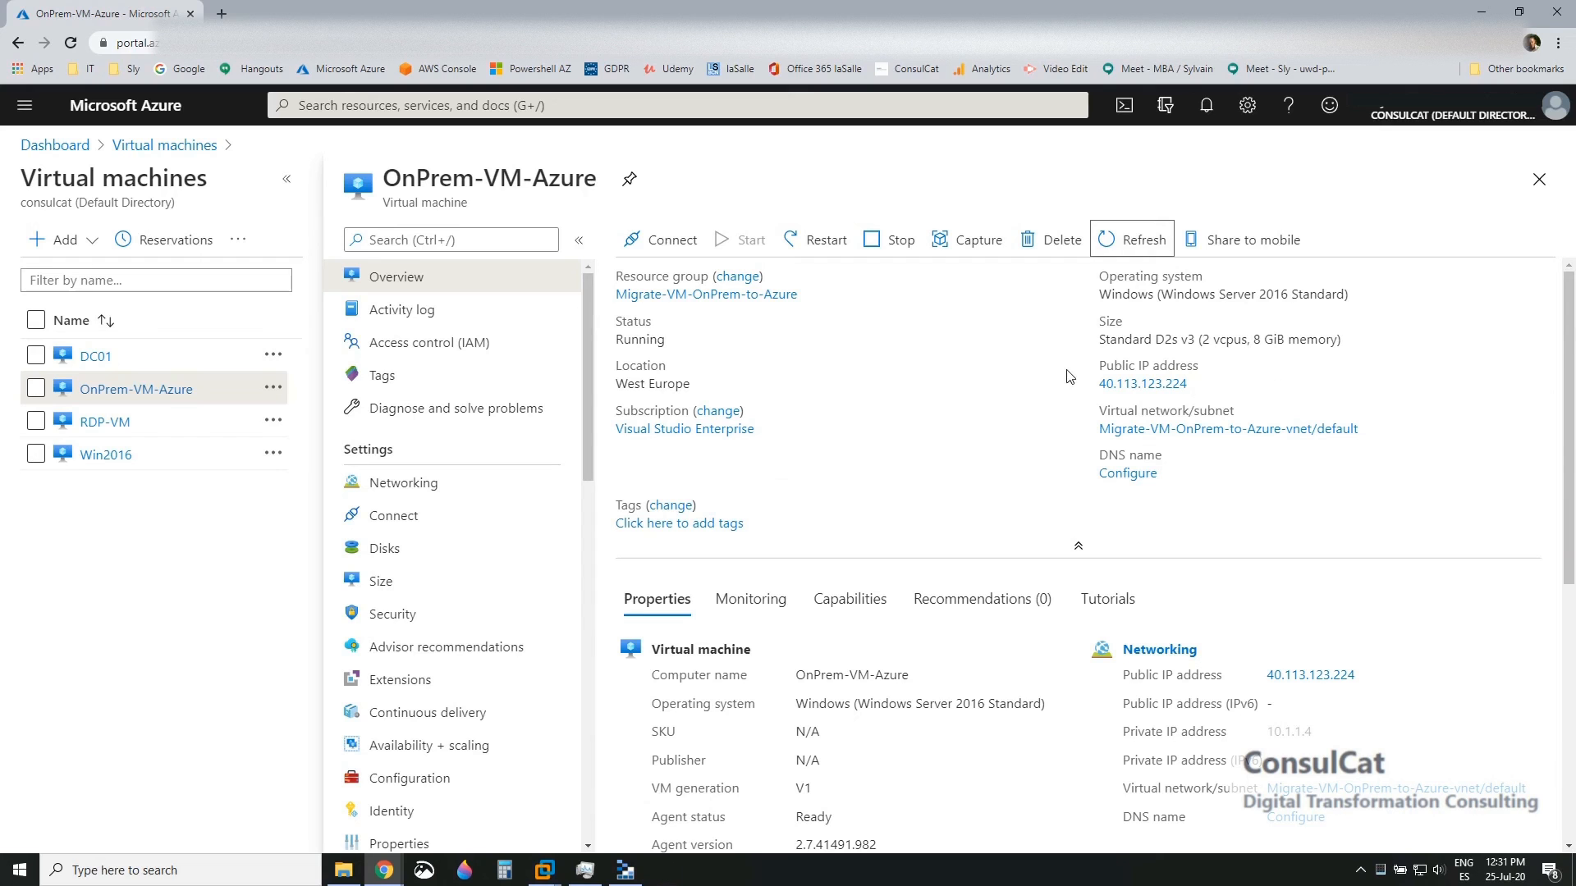
pyautogui.moveTo(1028, 374)
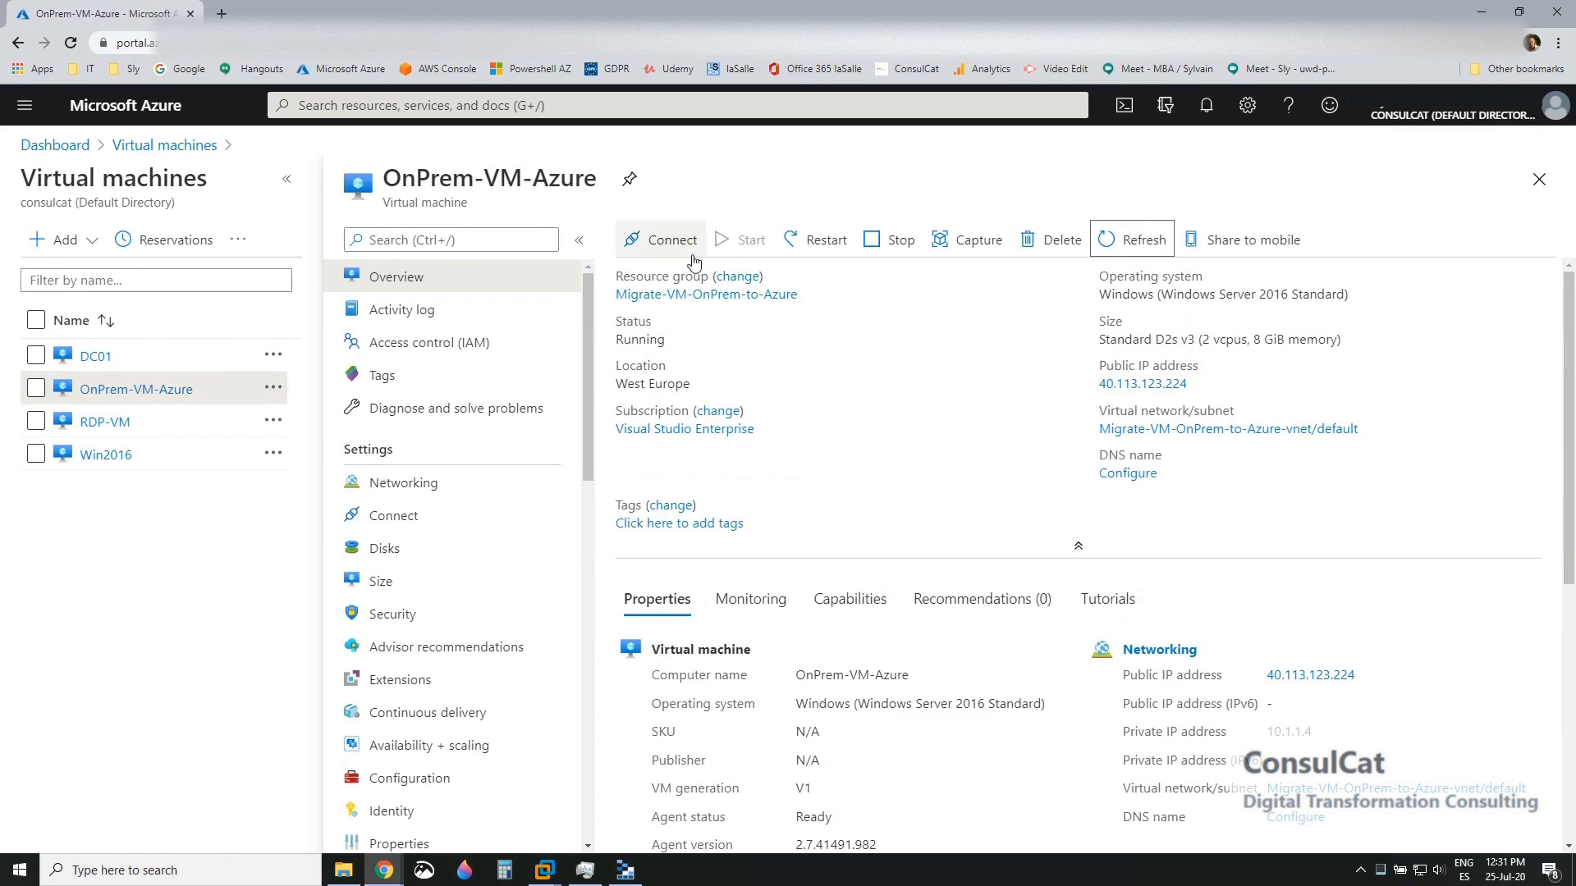
pyautogui.scroll(-3)
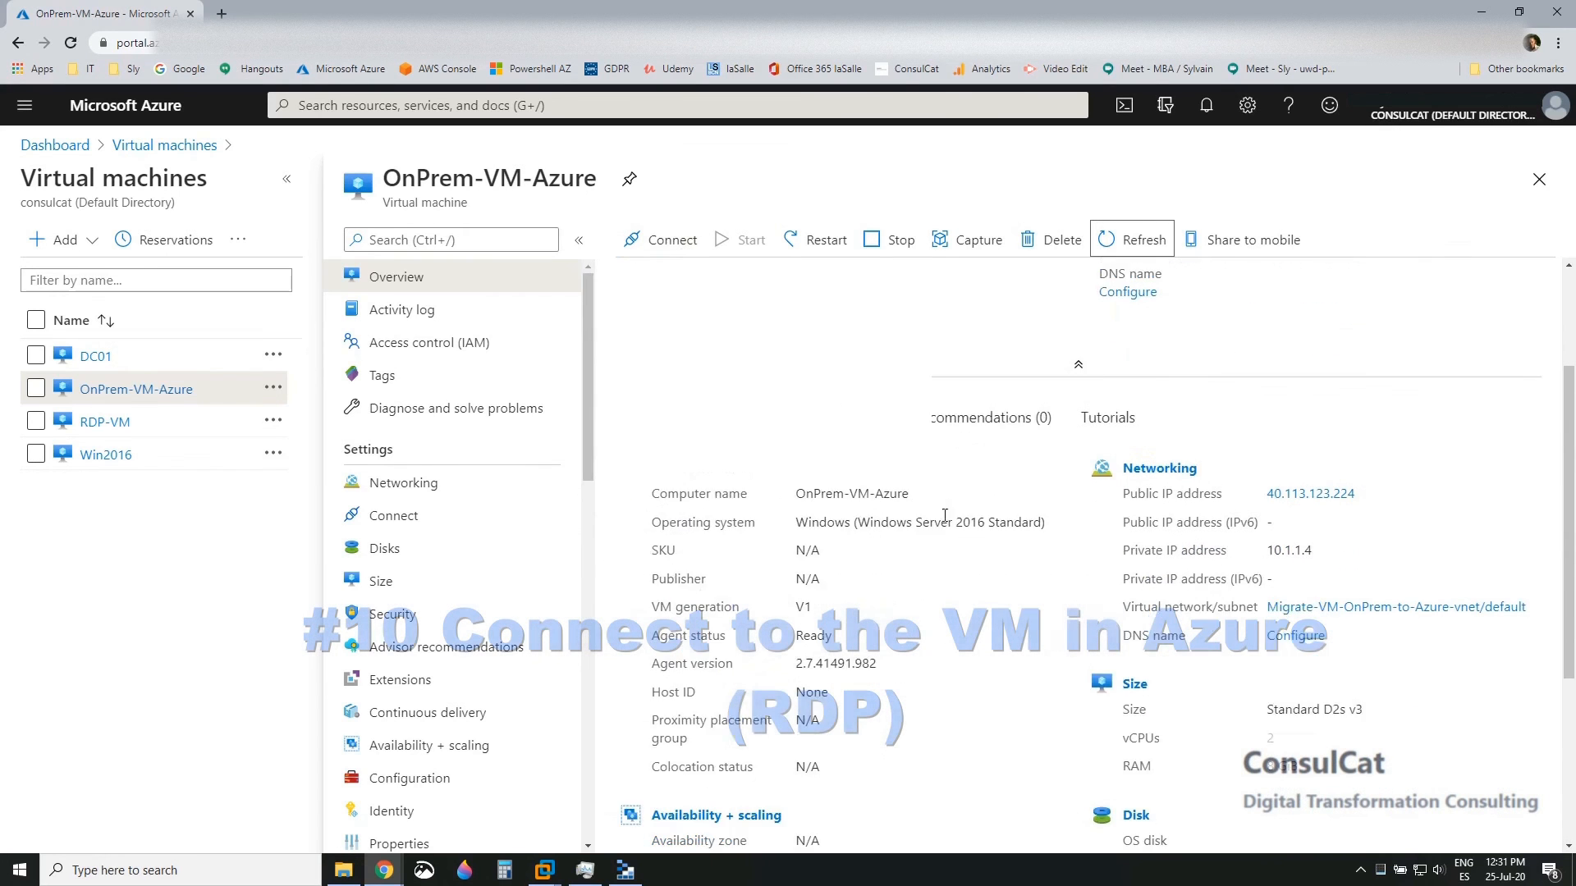
pyautogui.scroll(3)
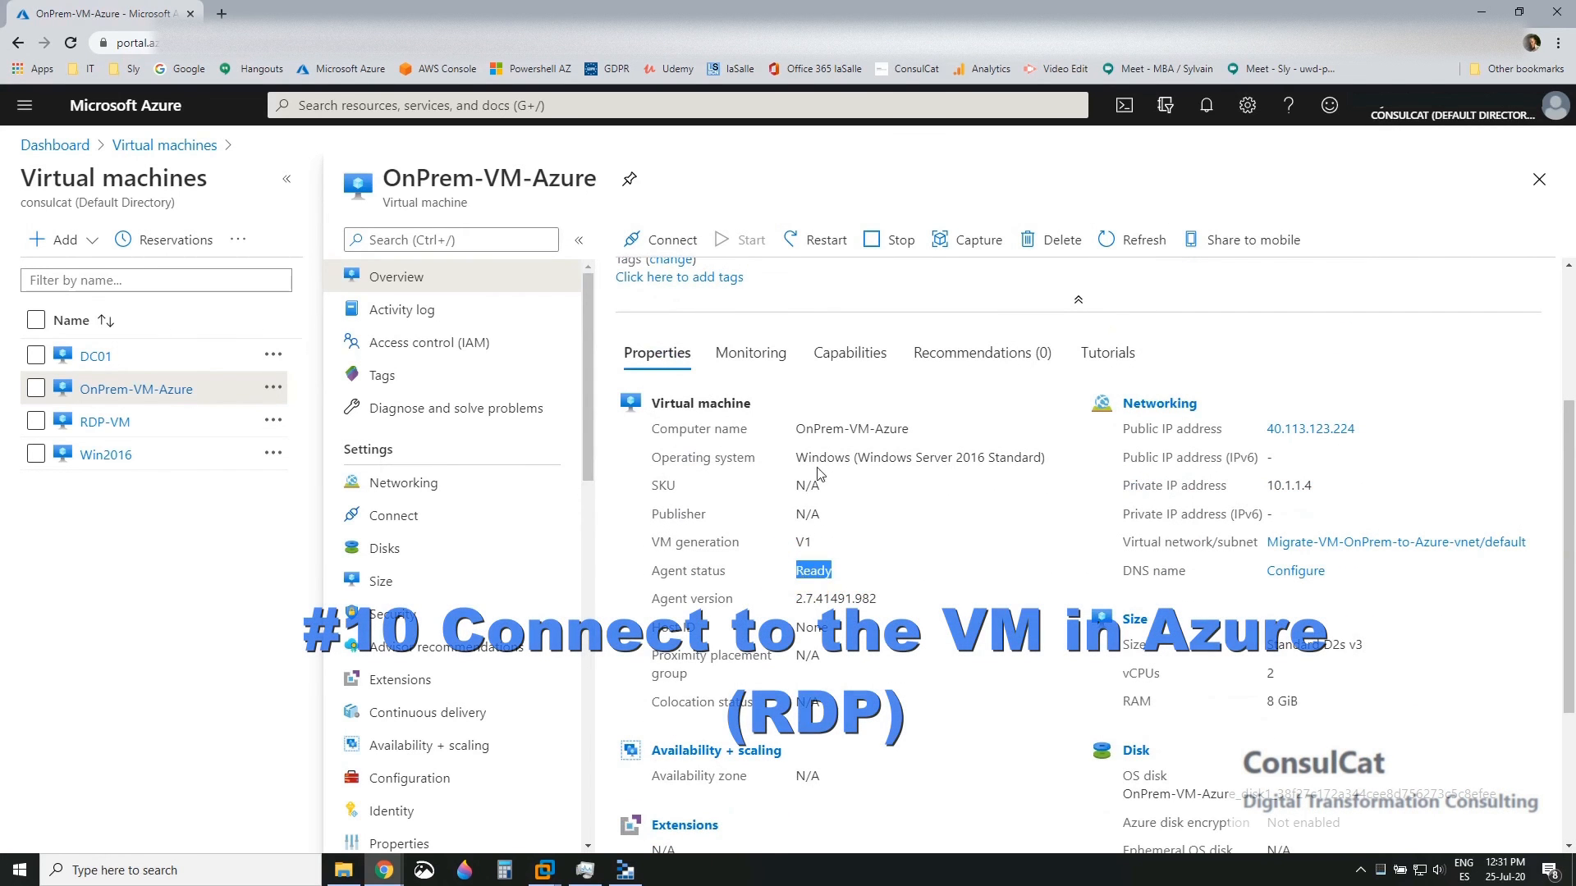
# Download and launch OnPrem-VM-Azure's RDP file via Connect > RDP, proceeding past the publisher warning
pyautogui.click(660, 240)
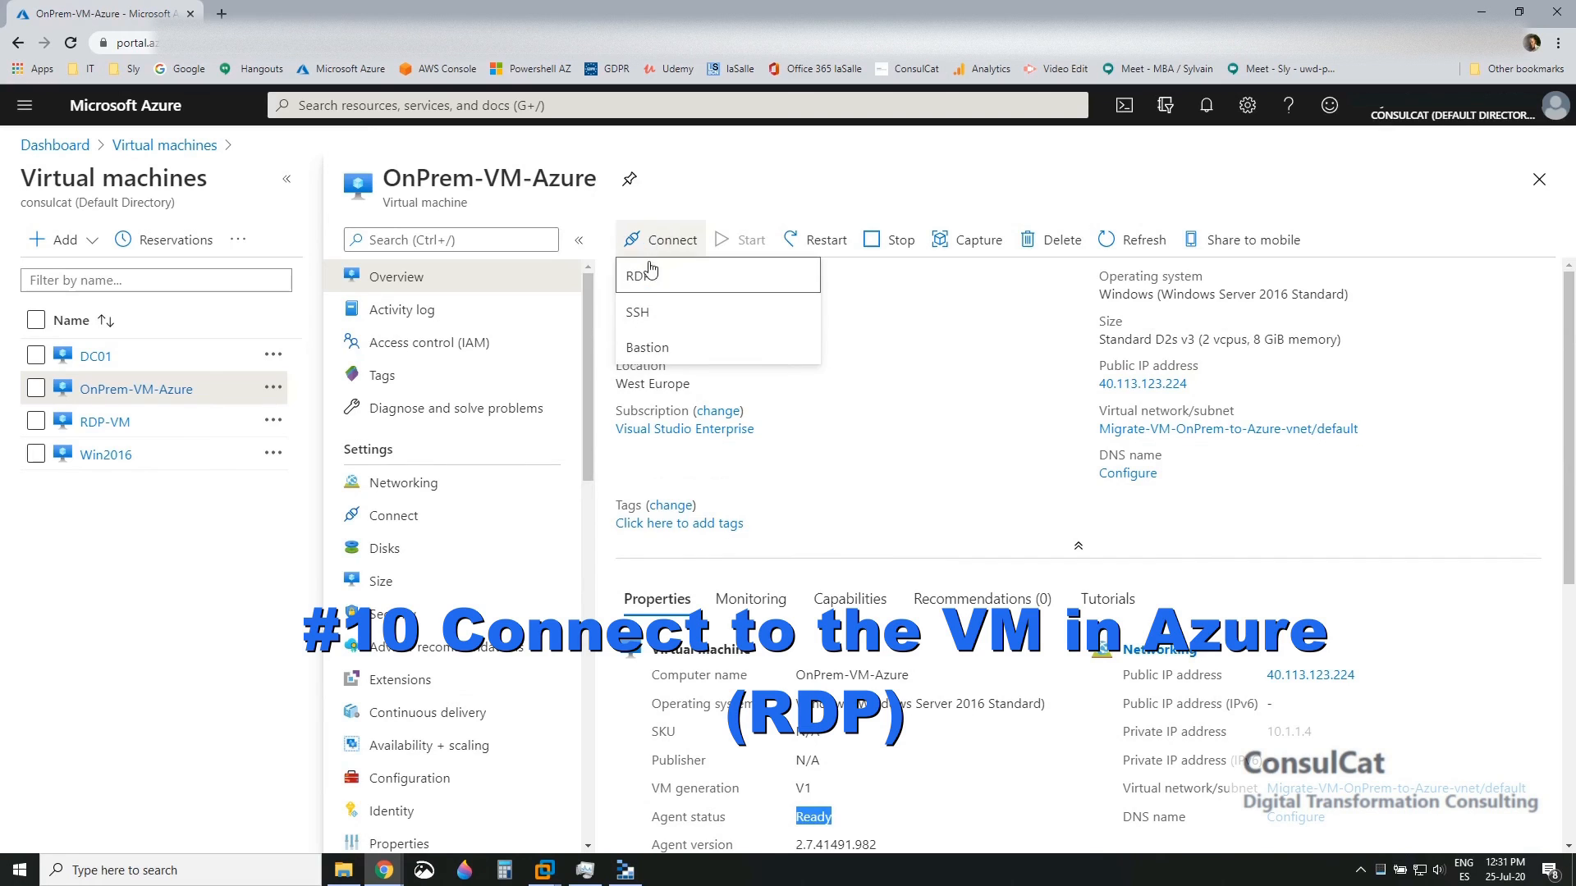
pyautogui.click(638, 274)
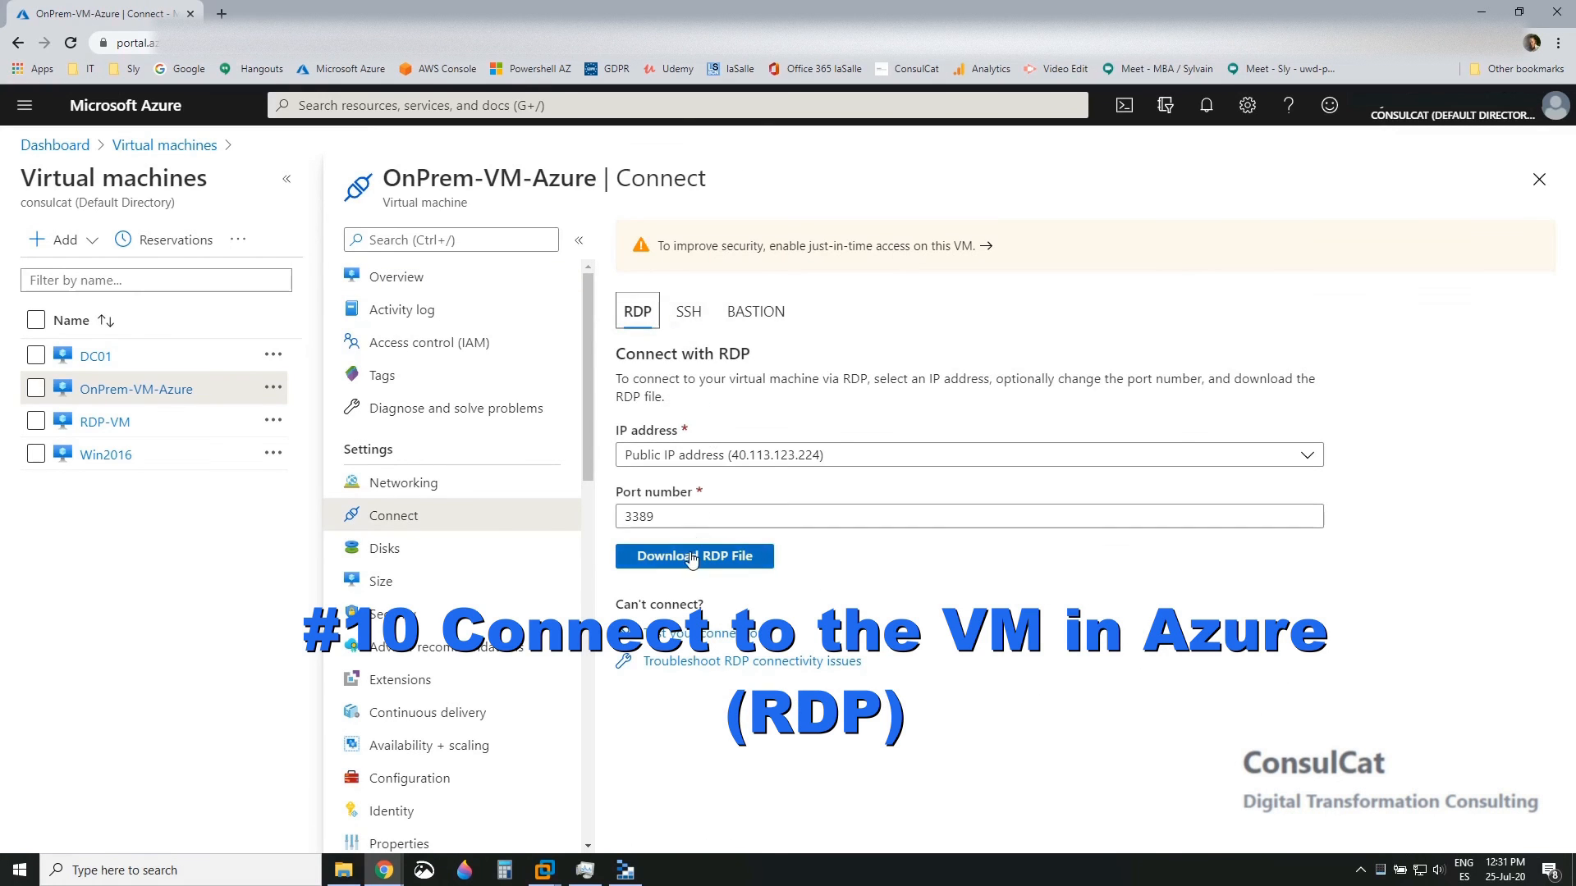
pyautogui.click(692, 557)
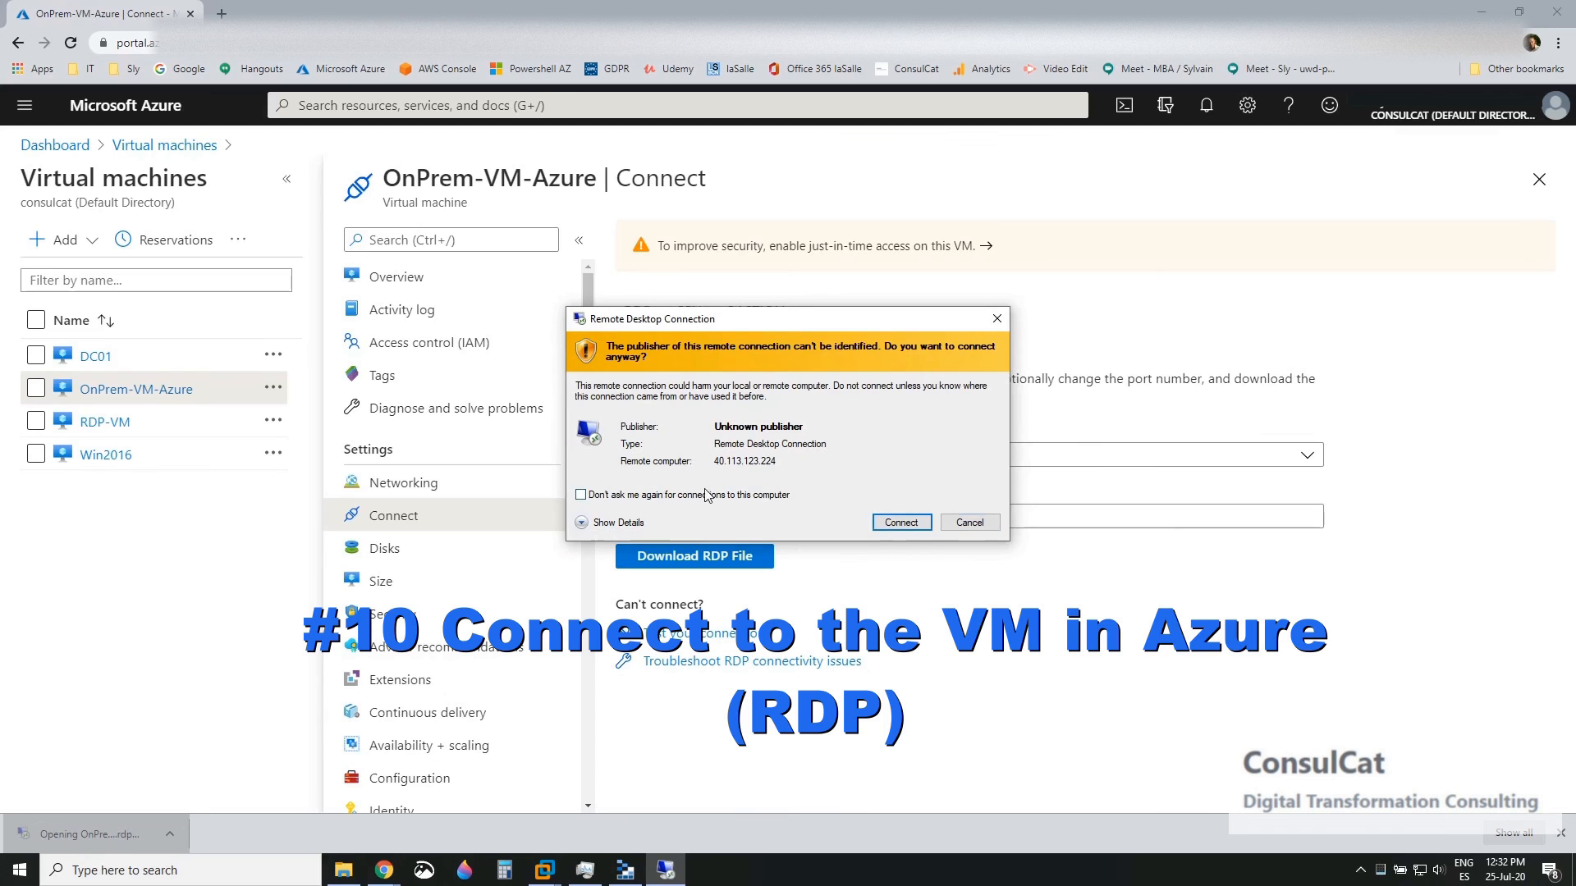
pyautogui.click(900, 522)
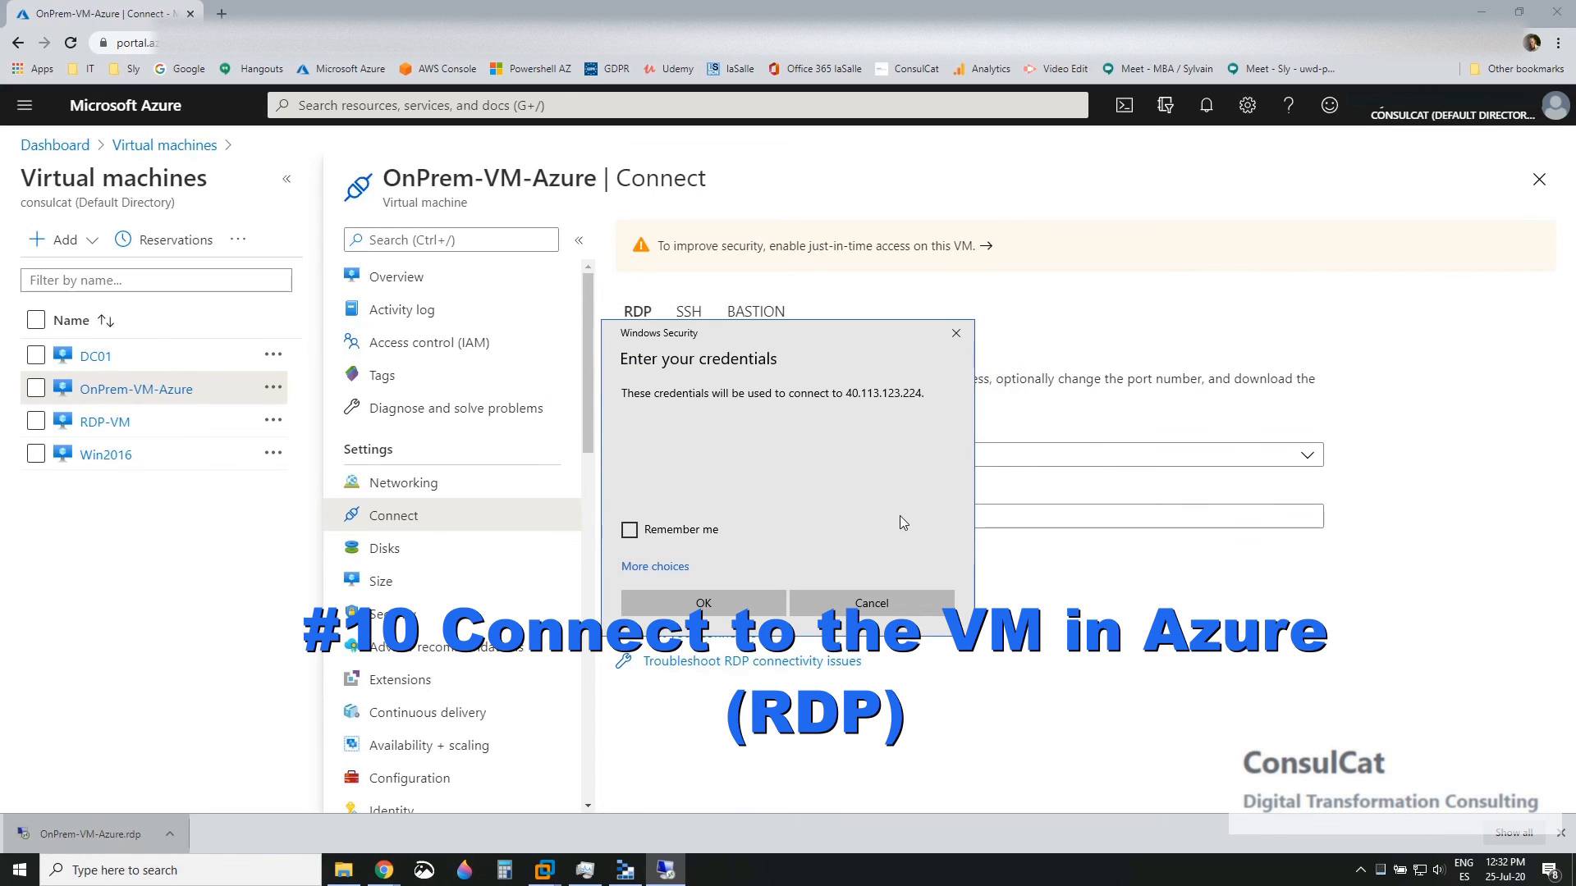
# Sign in as azure_admin with the password and suppress future certificate warnings
pyautogui.click(653, 566)
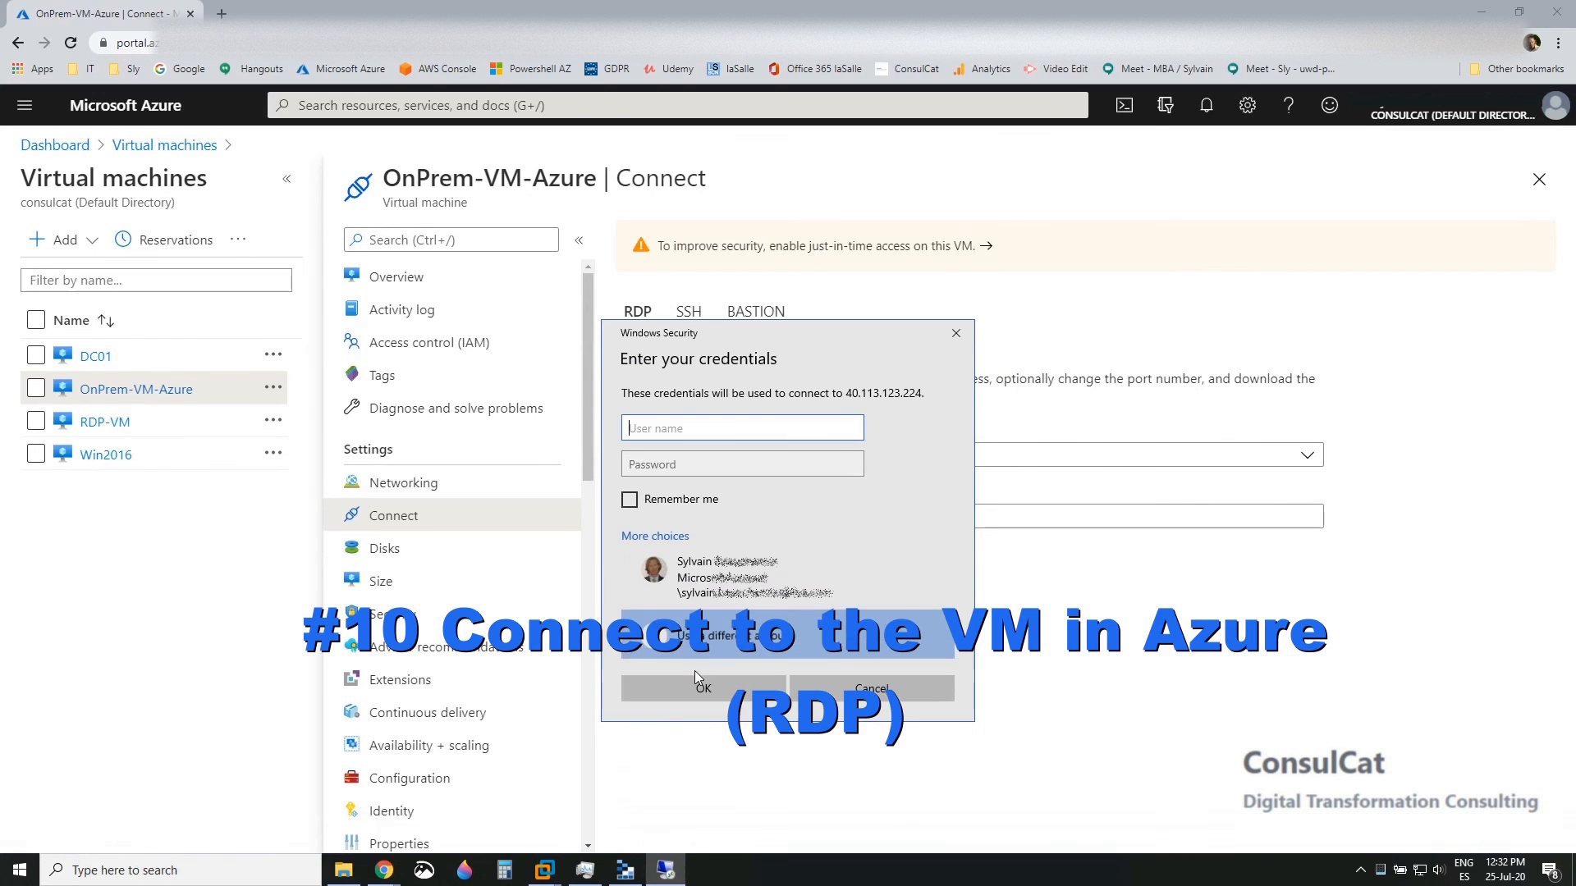
pyautogui.write('ad')
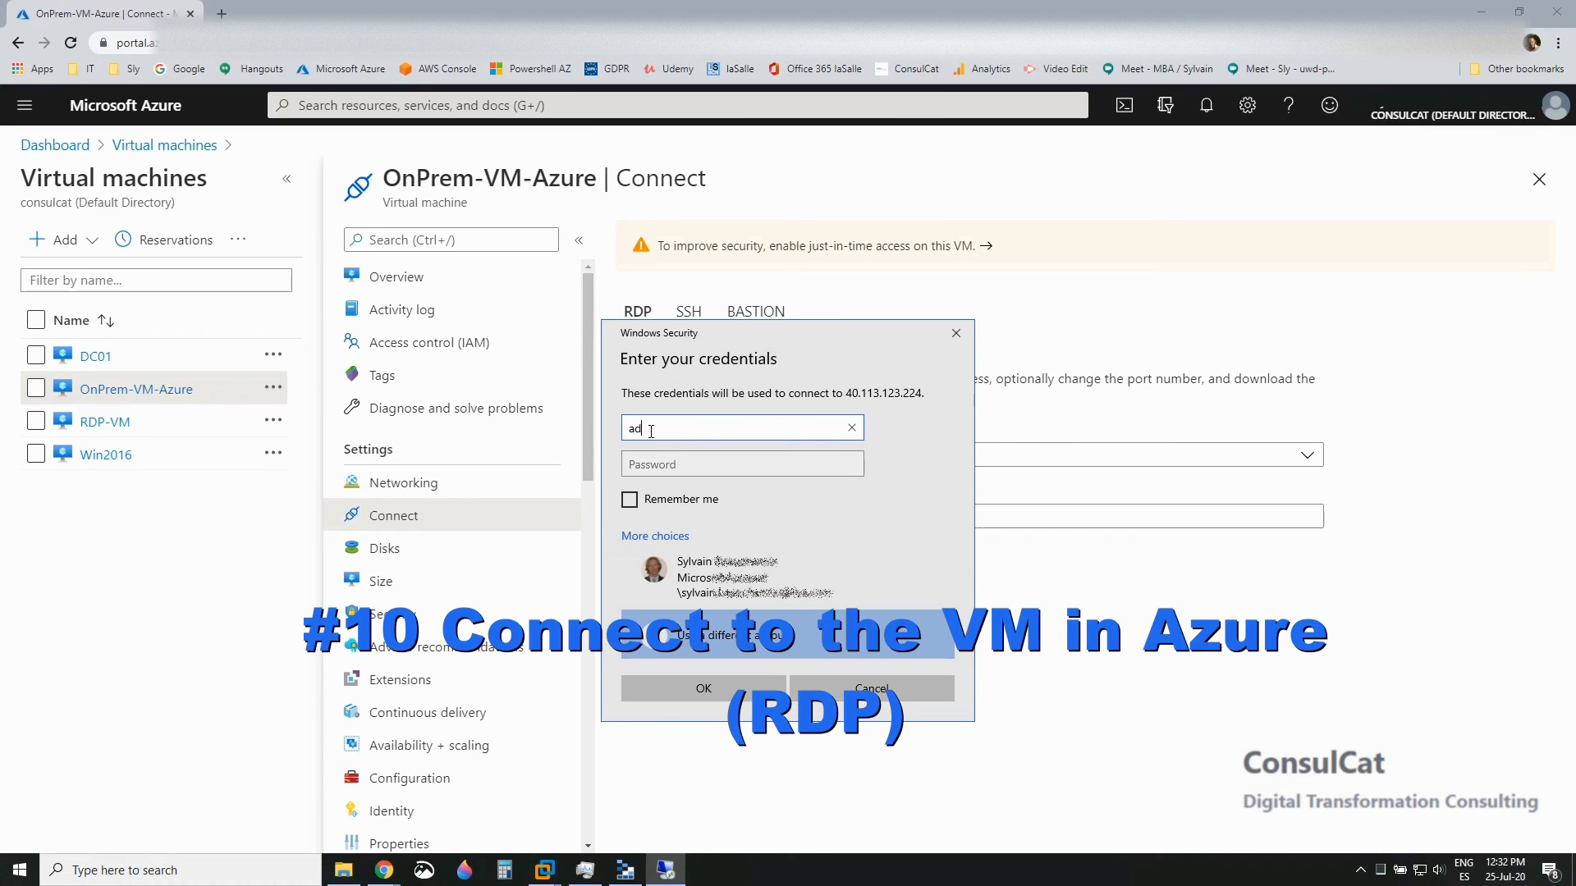
pyautogui.write('azure')
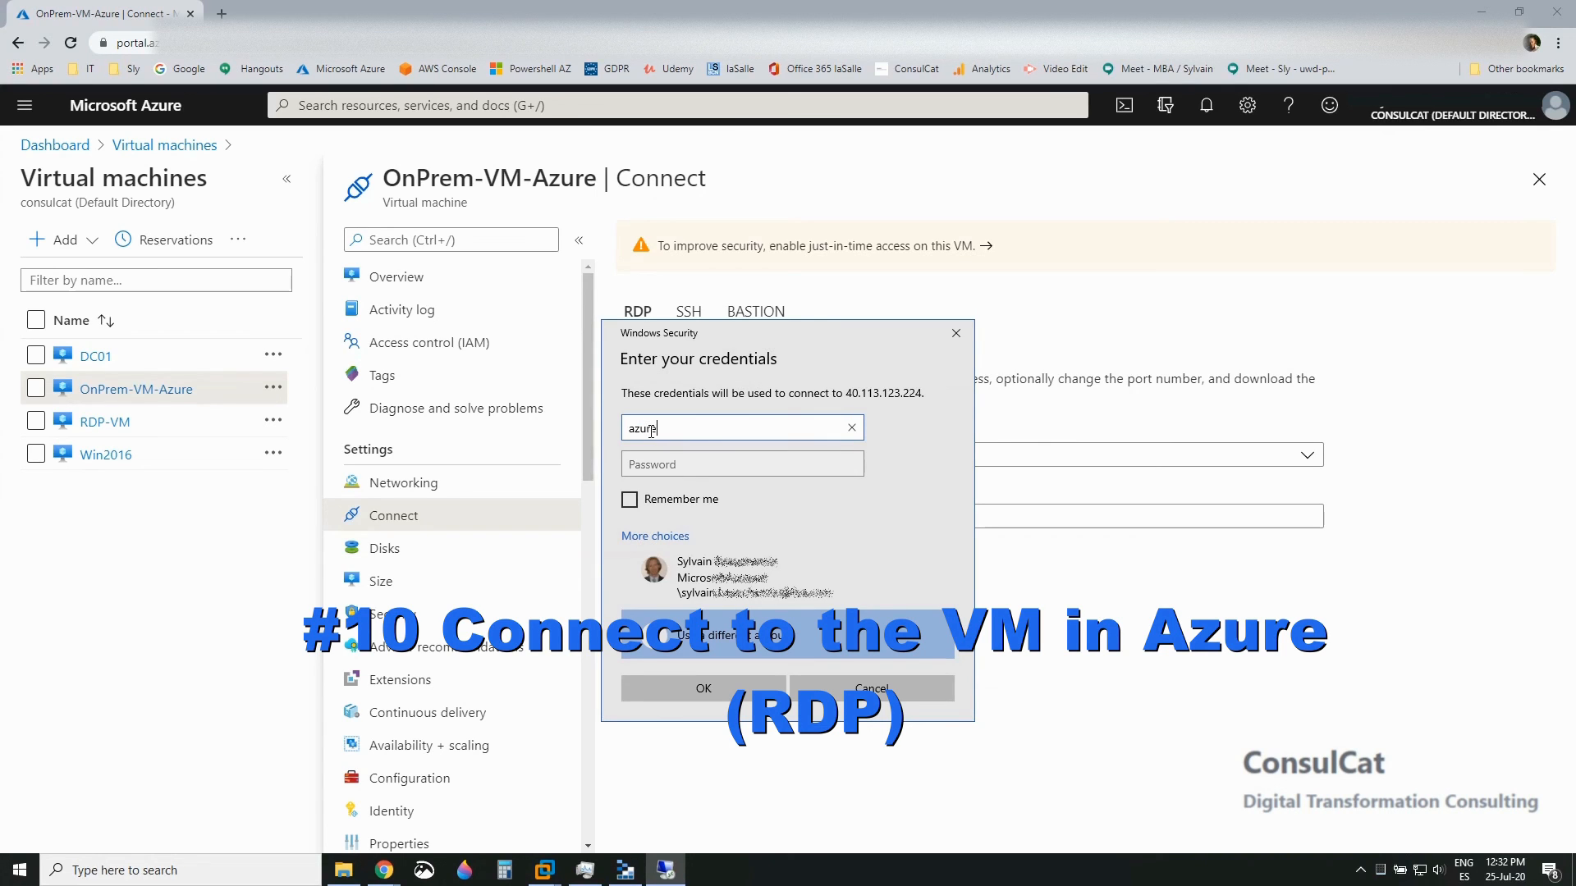
pyautogui.write('_admin')
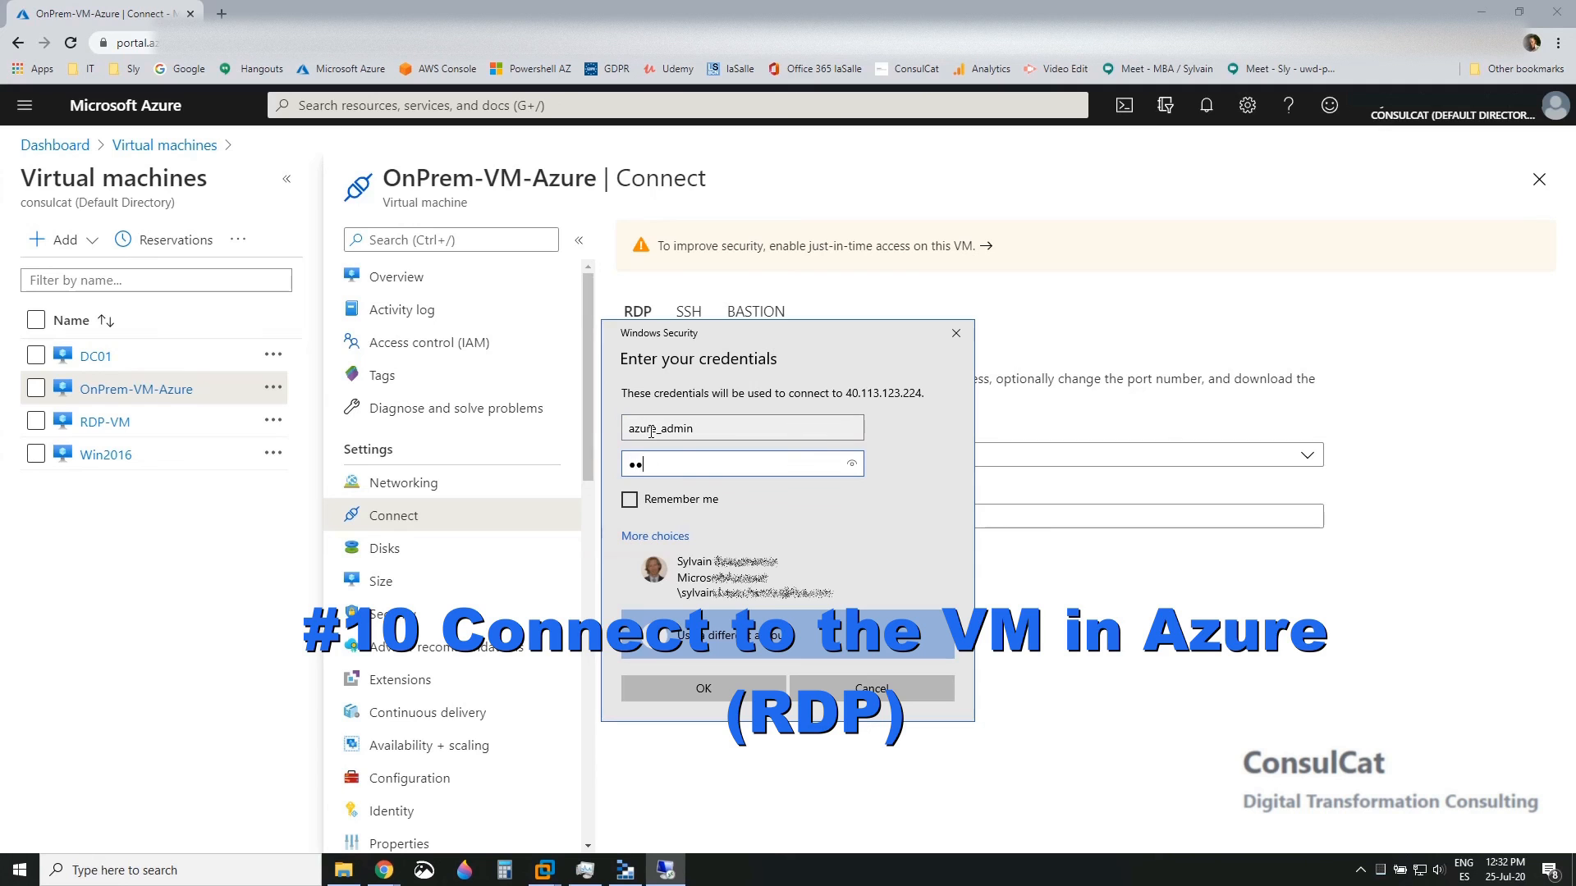
pyautogui.click(702, 687)
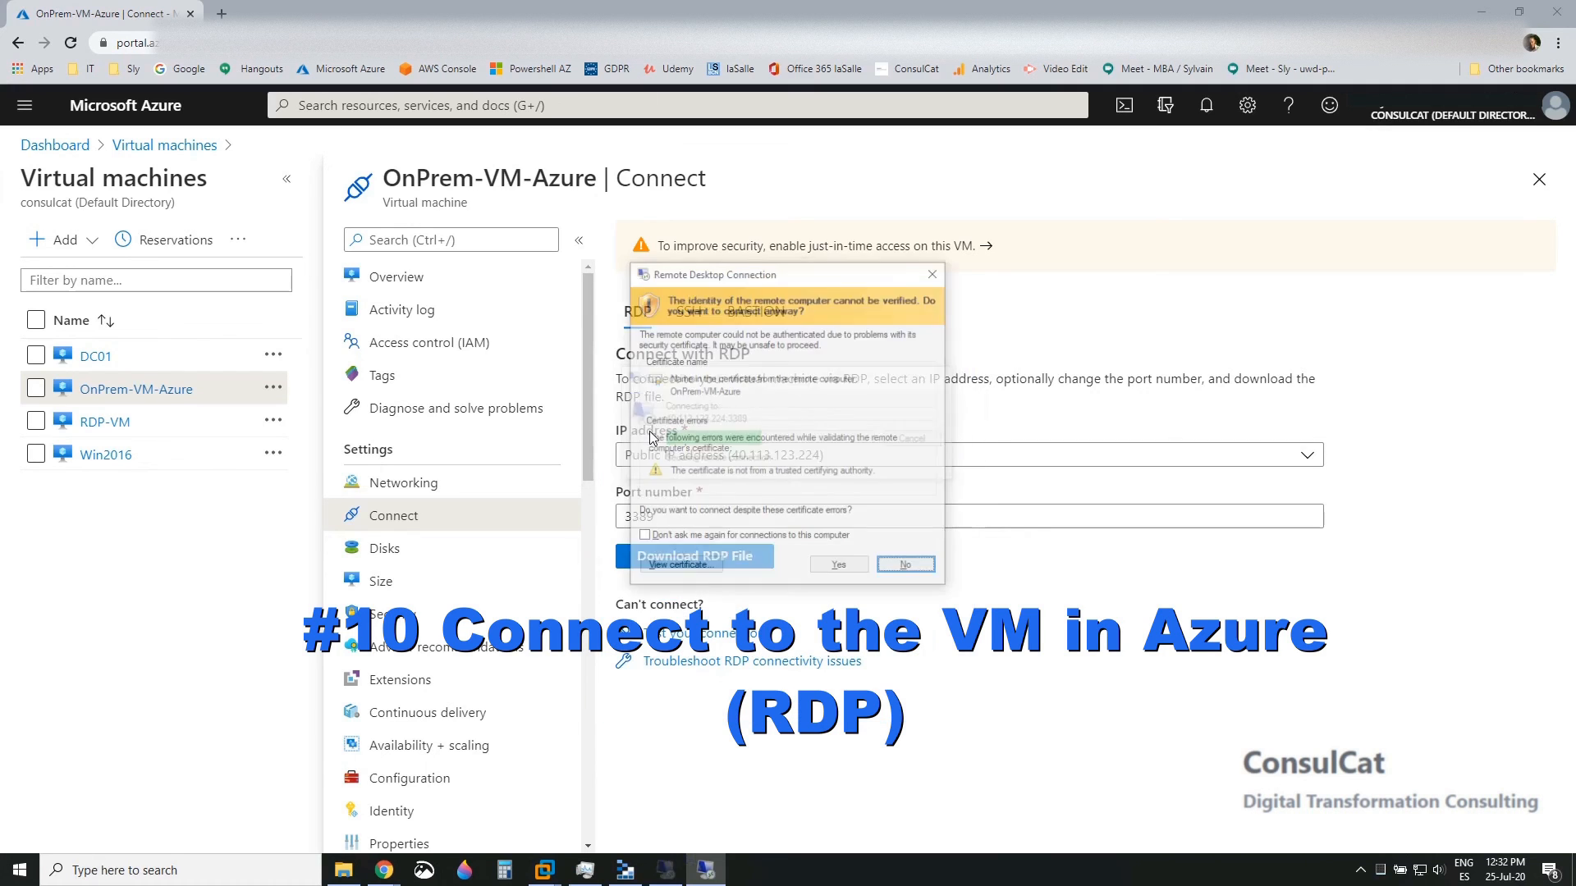
pyautogui.click(643, 537)
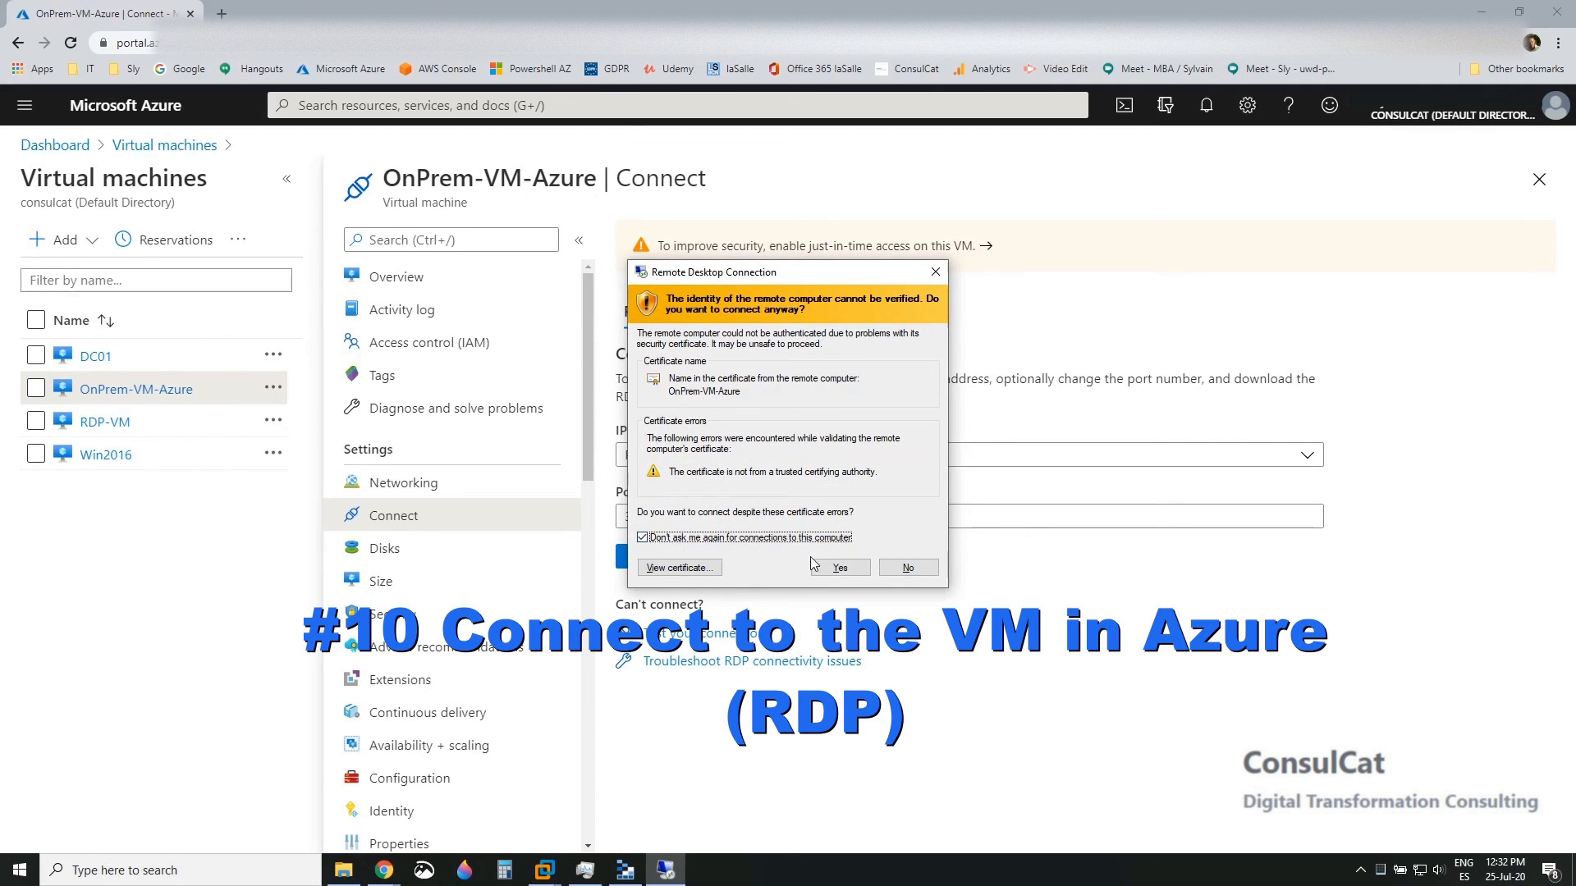
# Accept the certificate warning and close Server Manager to show the remote Windows desktop
pyautogui.click(837, 567)
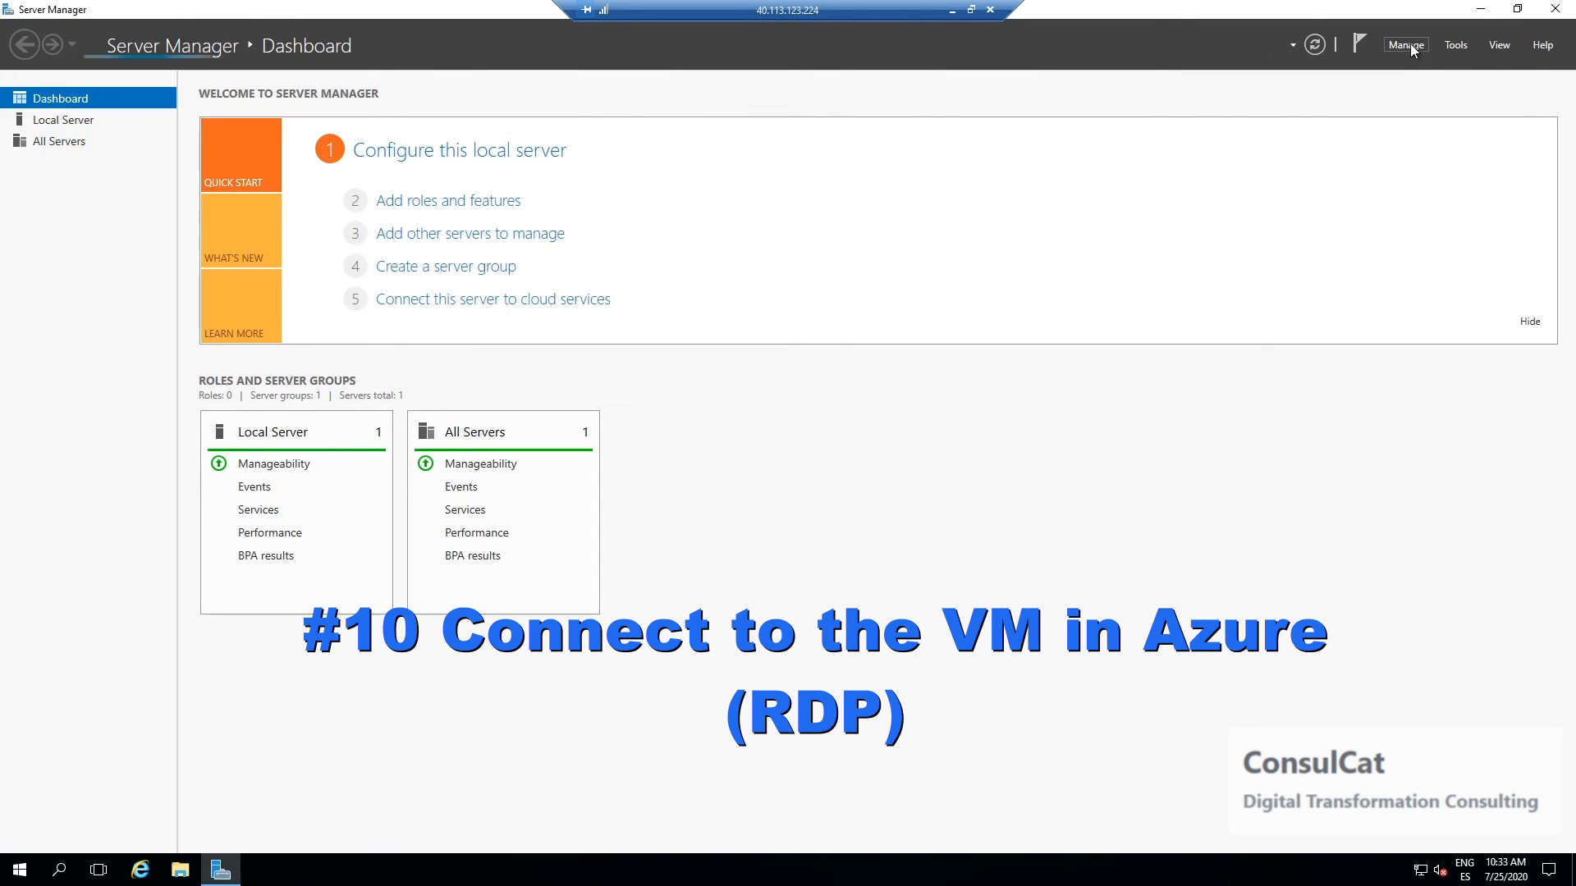
pyautogui.click(1406, 45)
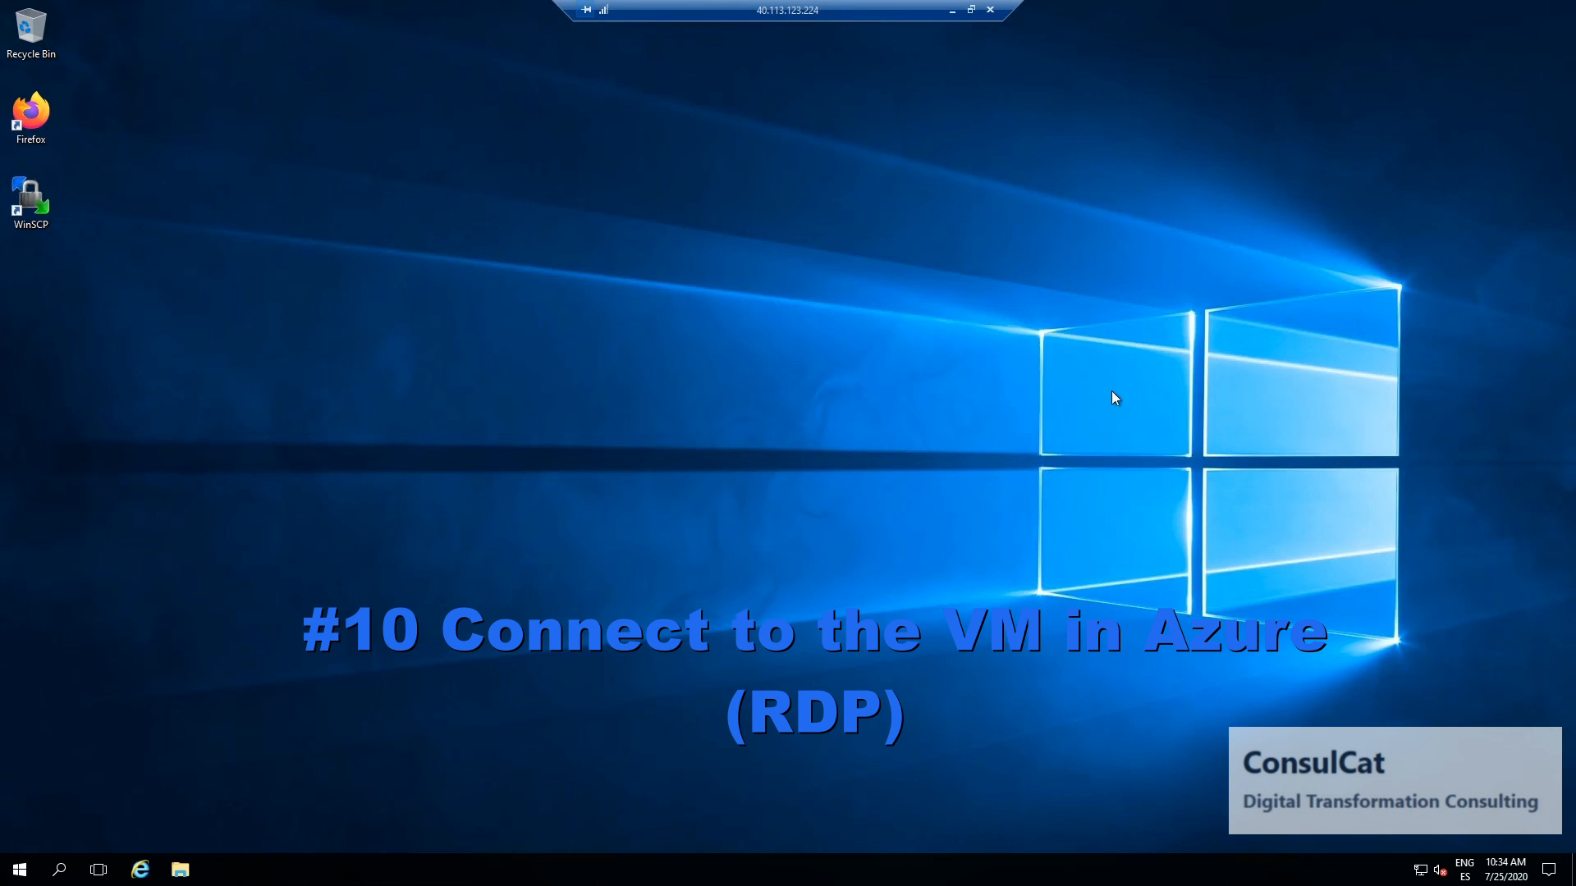
# Launch Firefox to ibm.com and close it, then launch WinSCP on the VM
pyautogui.click(30, 115)
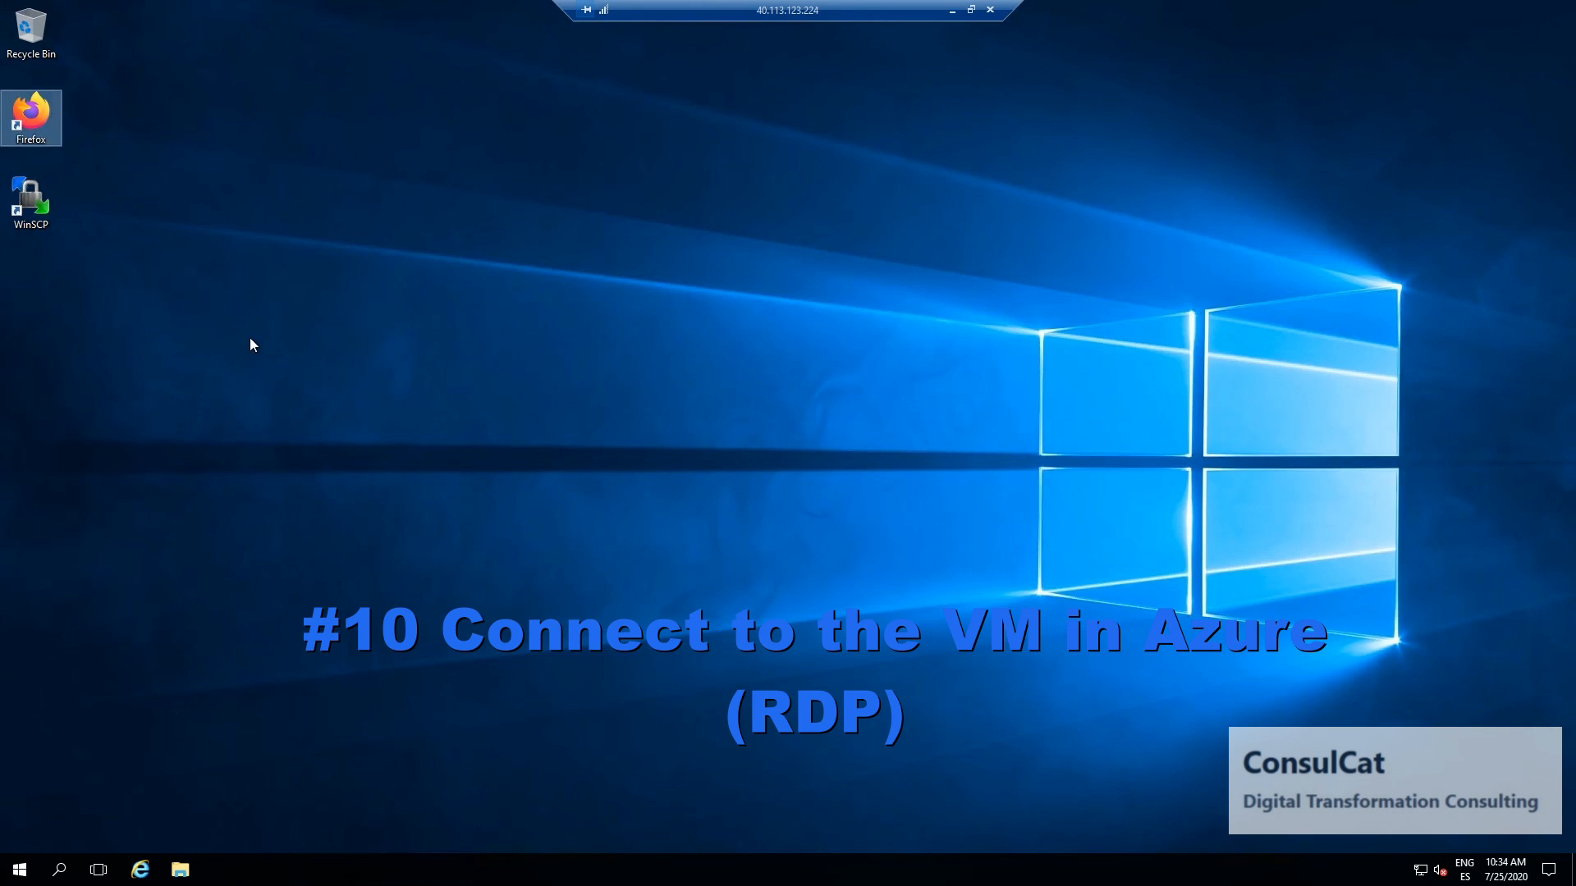
pyautogui.doubleClick(31, 118)
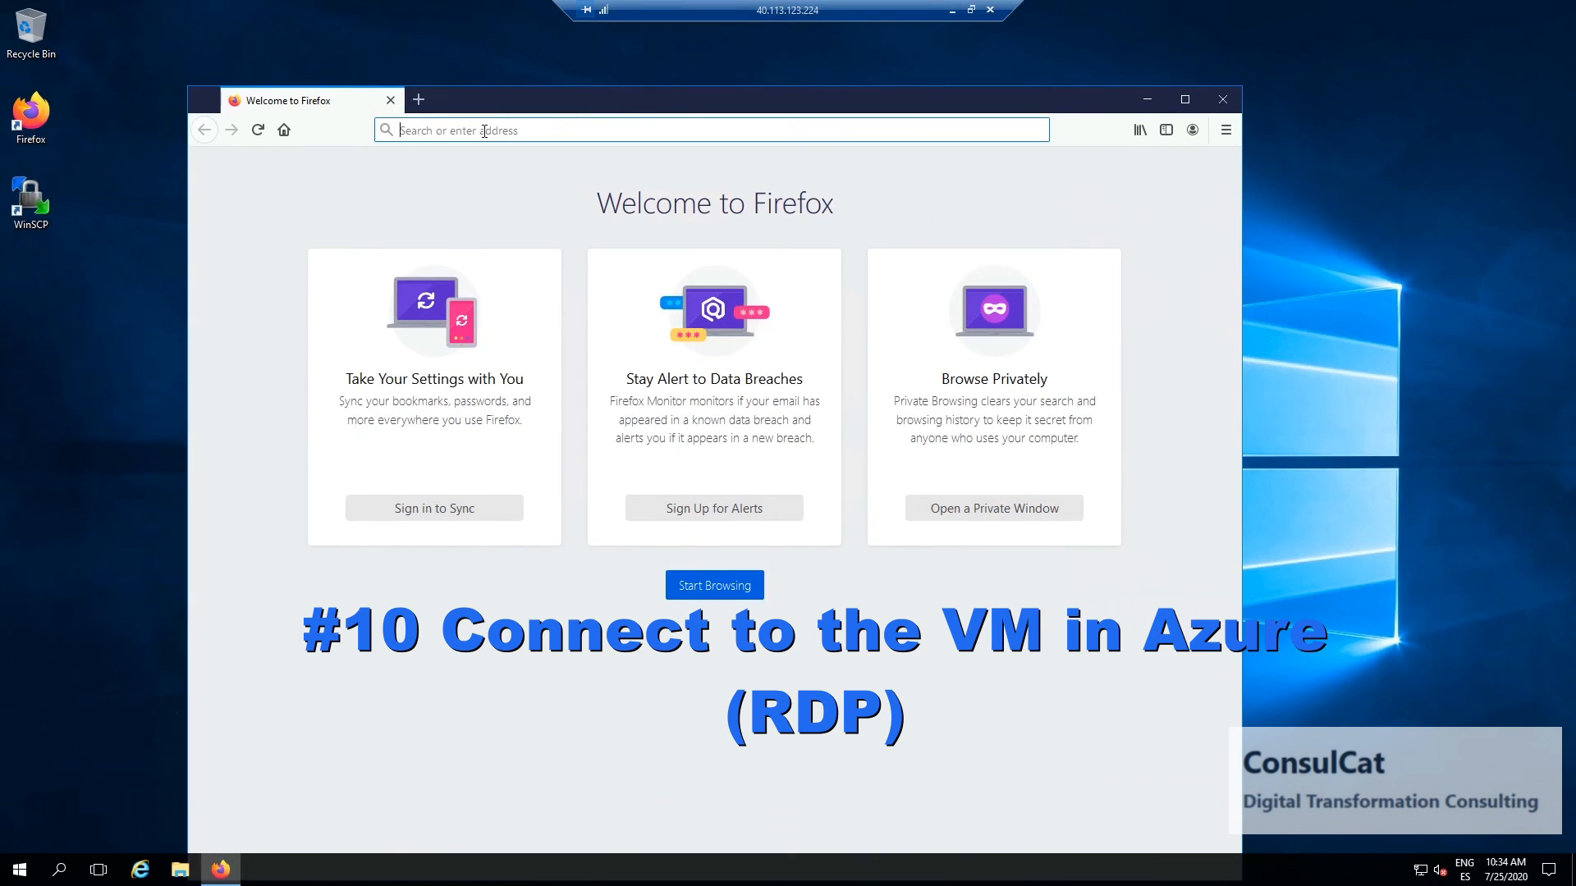
pyautogui.write('ibm.com/nl-en')
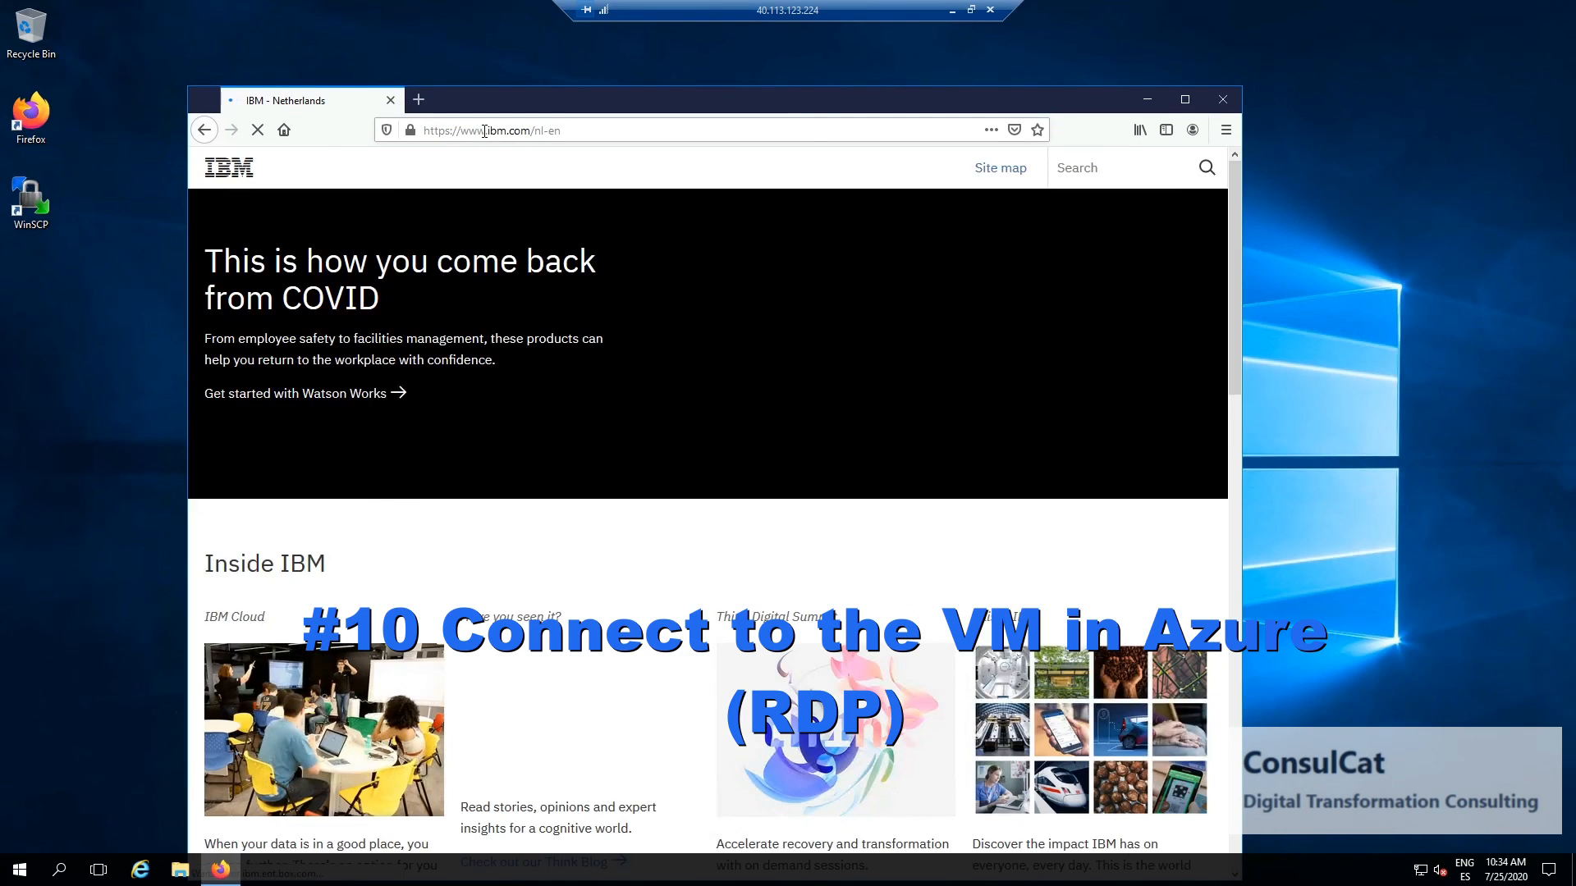
pyautogui.click(1221, 100)
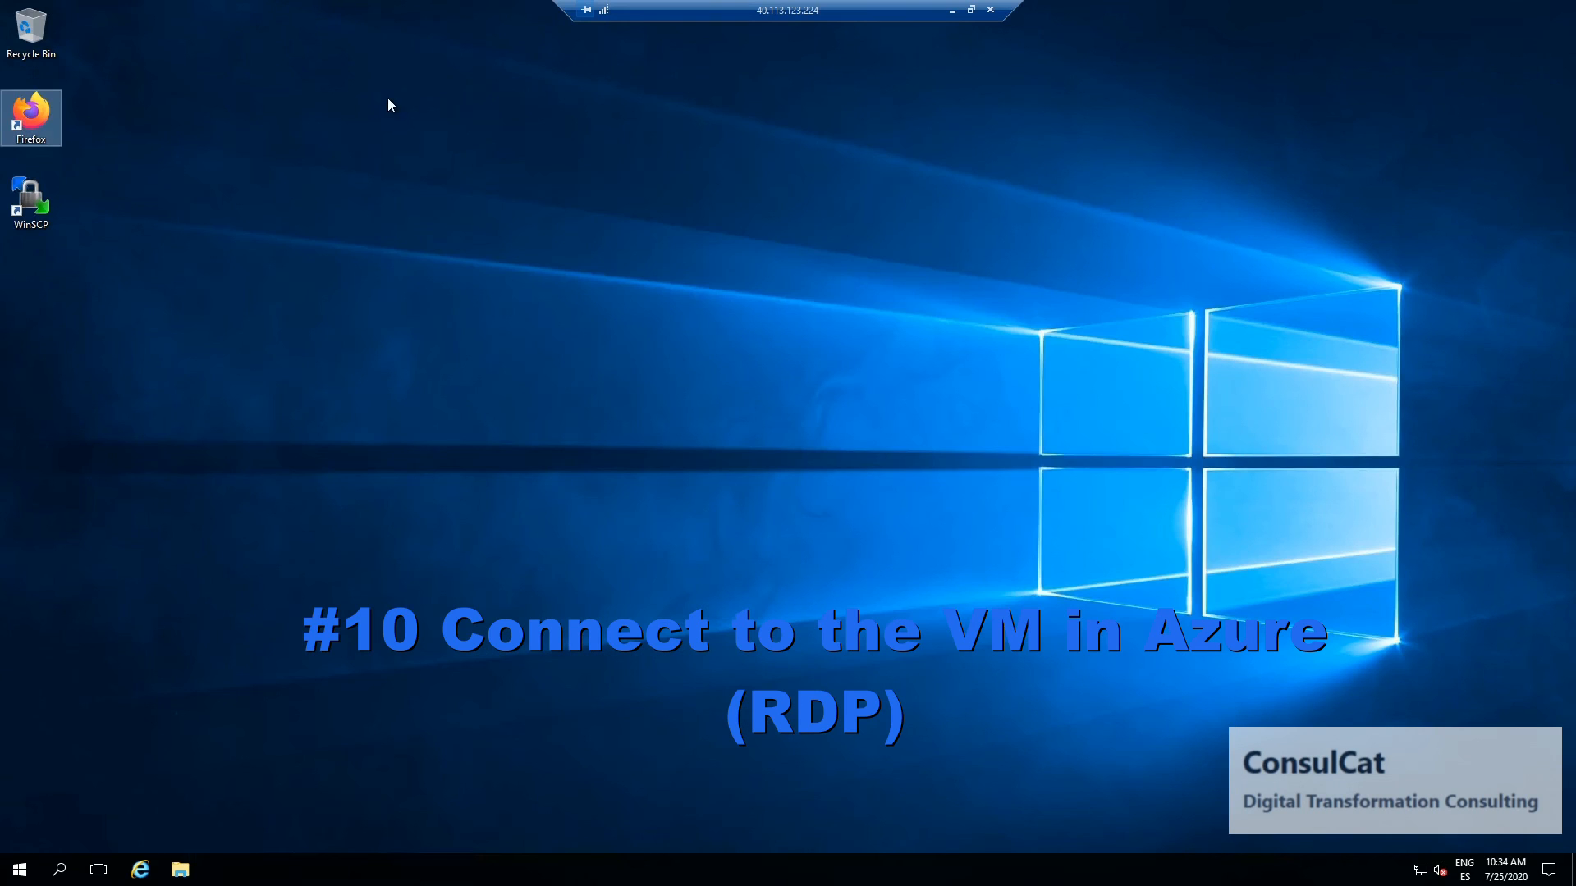
pyautogui.doubleClick(30, 200)
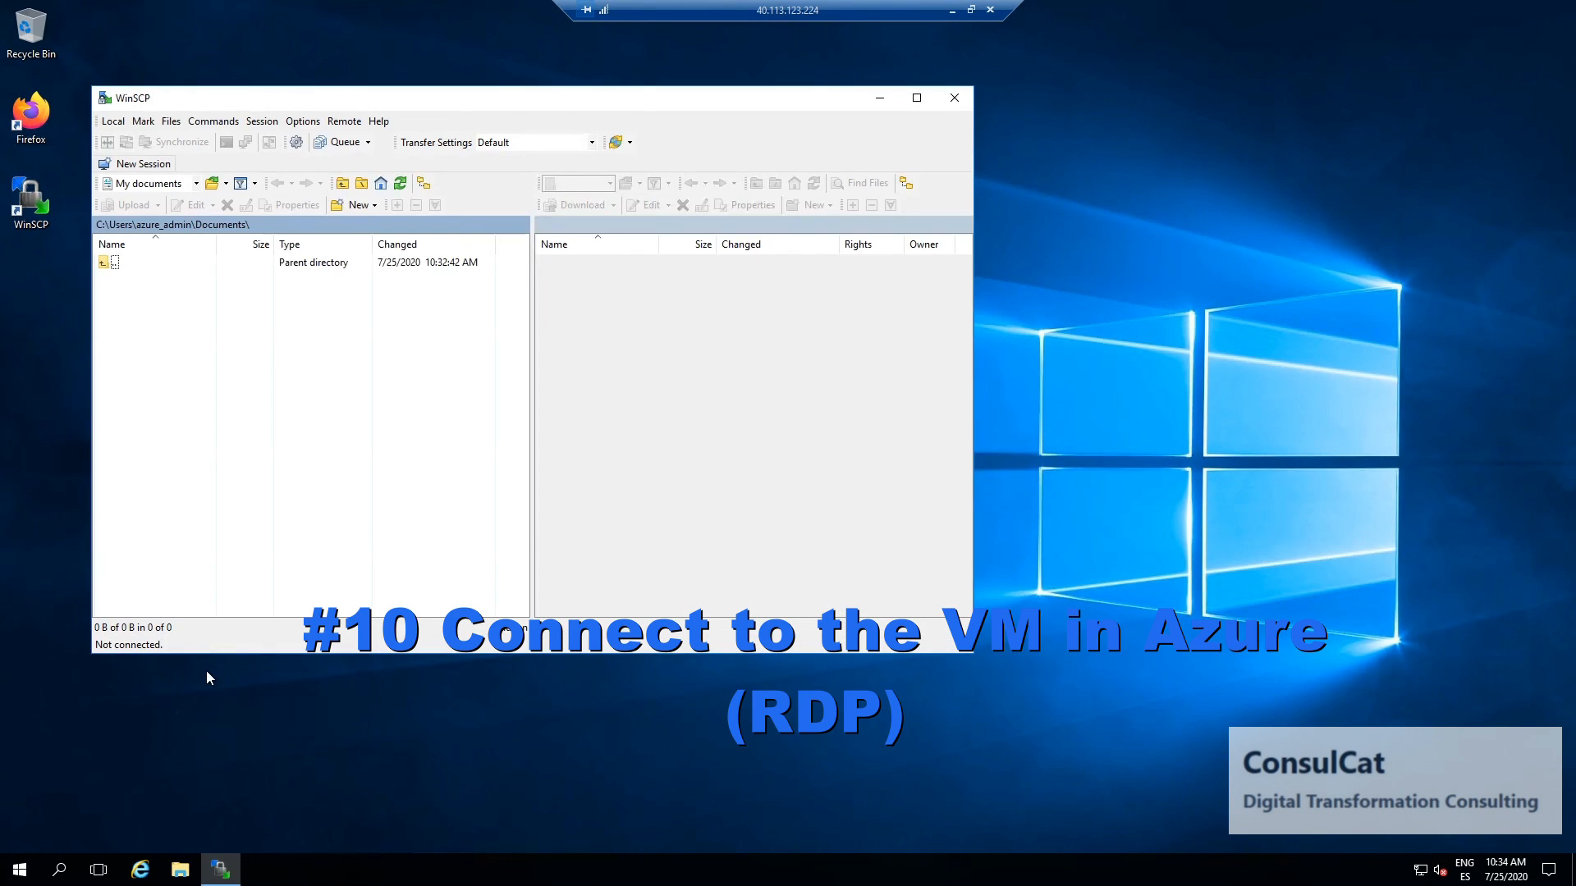
pyautogui.moveTo(952, 97)
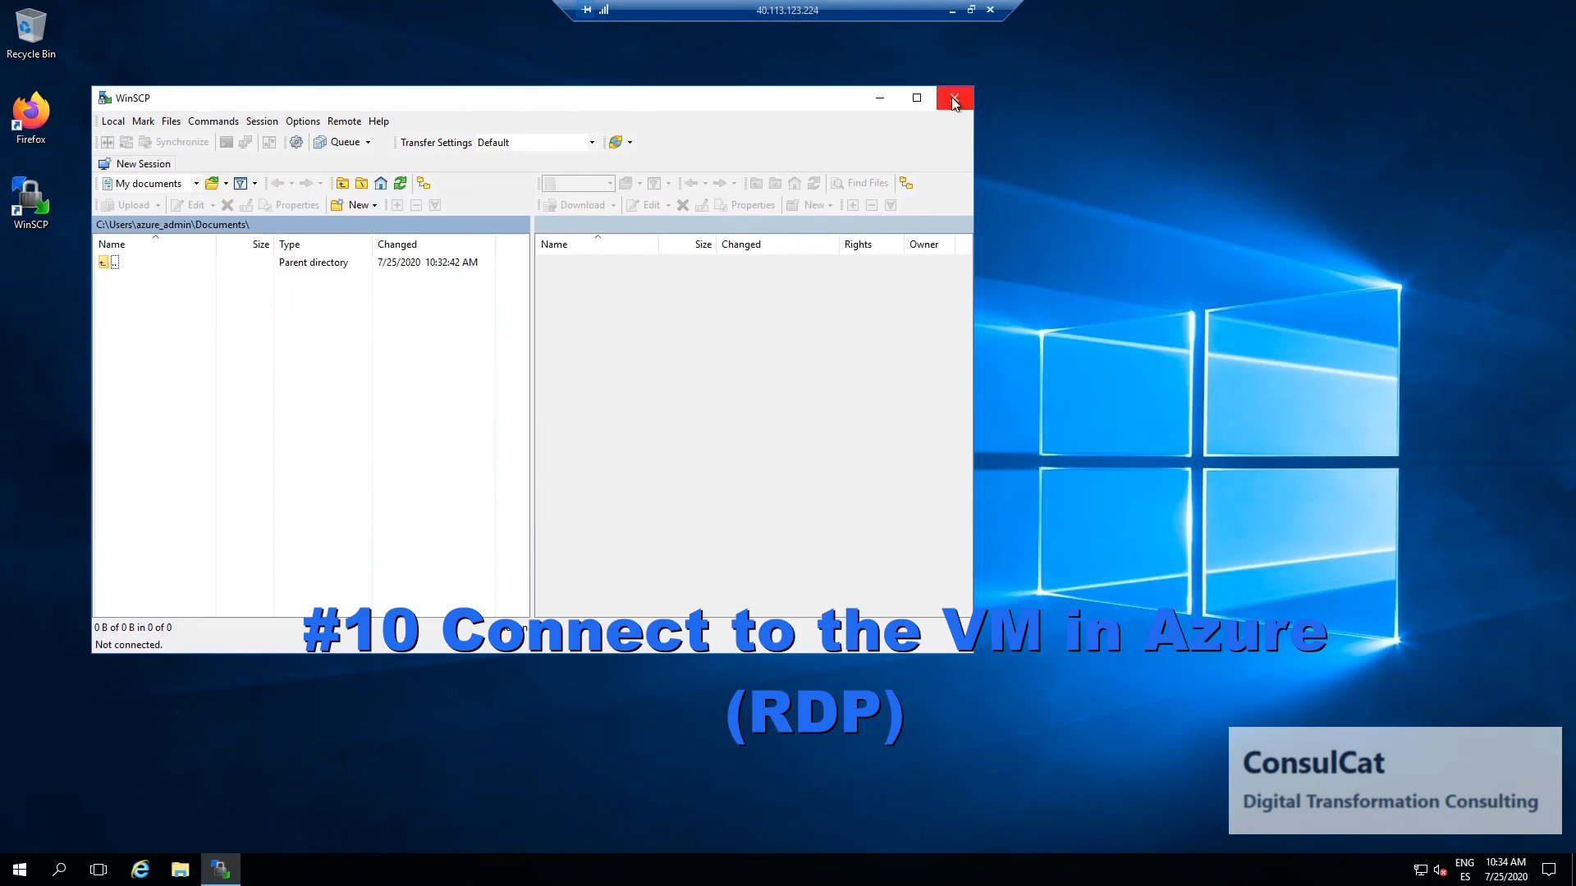
# Launch PuTTY from the Start menu, cancel its configuration window, and bring up the system tools list
pyautogui.click(18, 868)
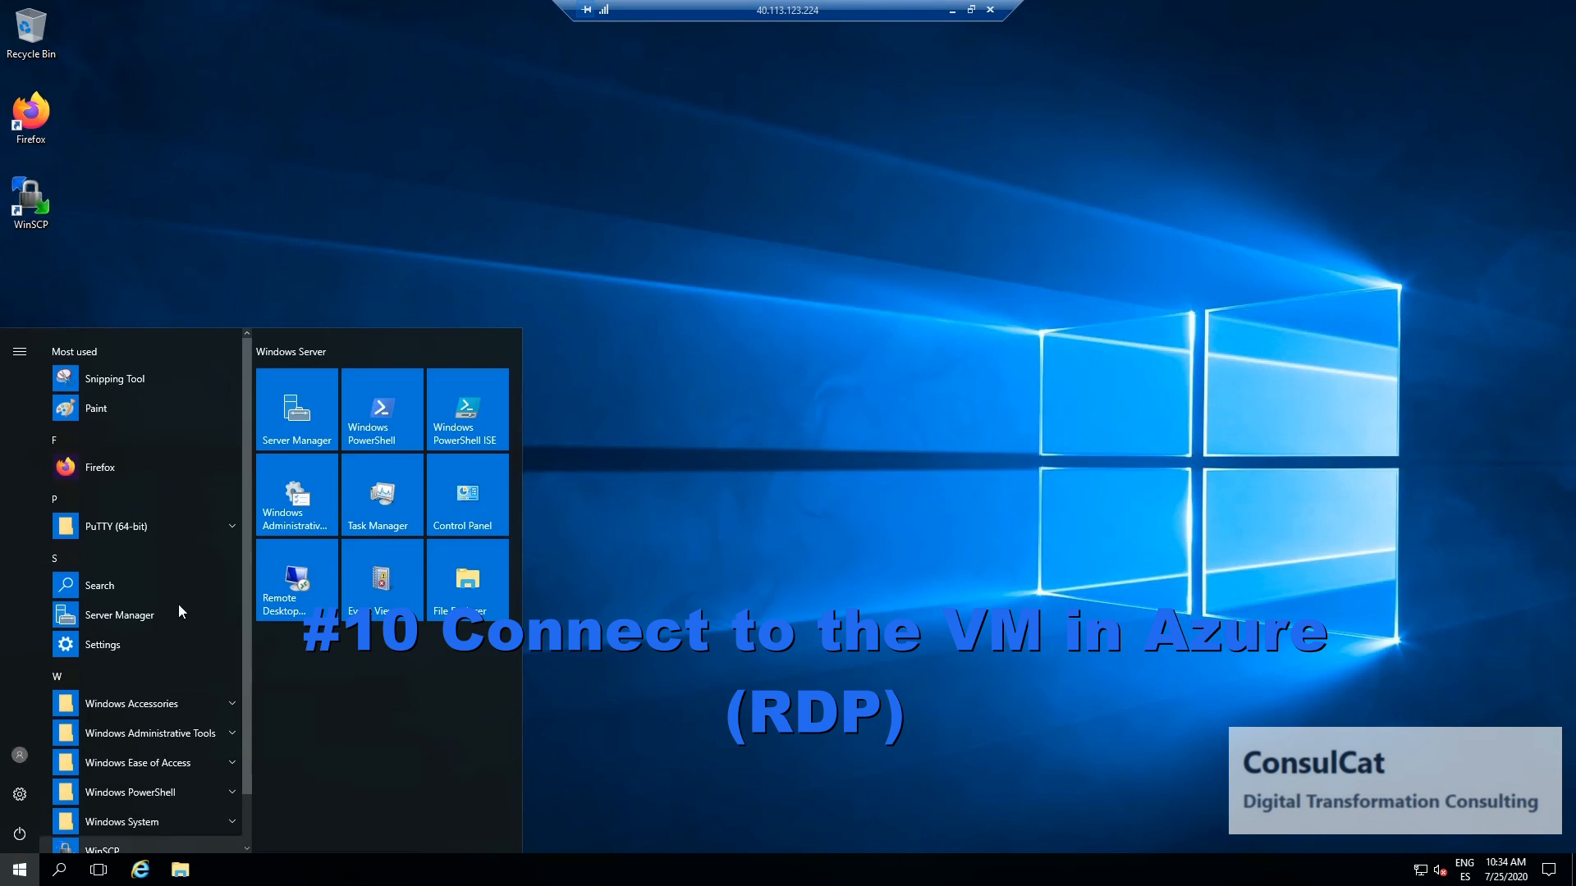
pyautogui.click(115, 526)
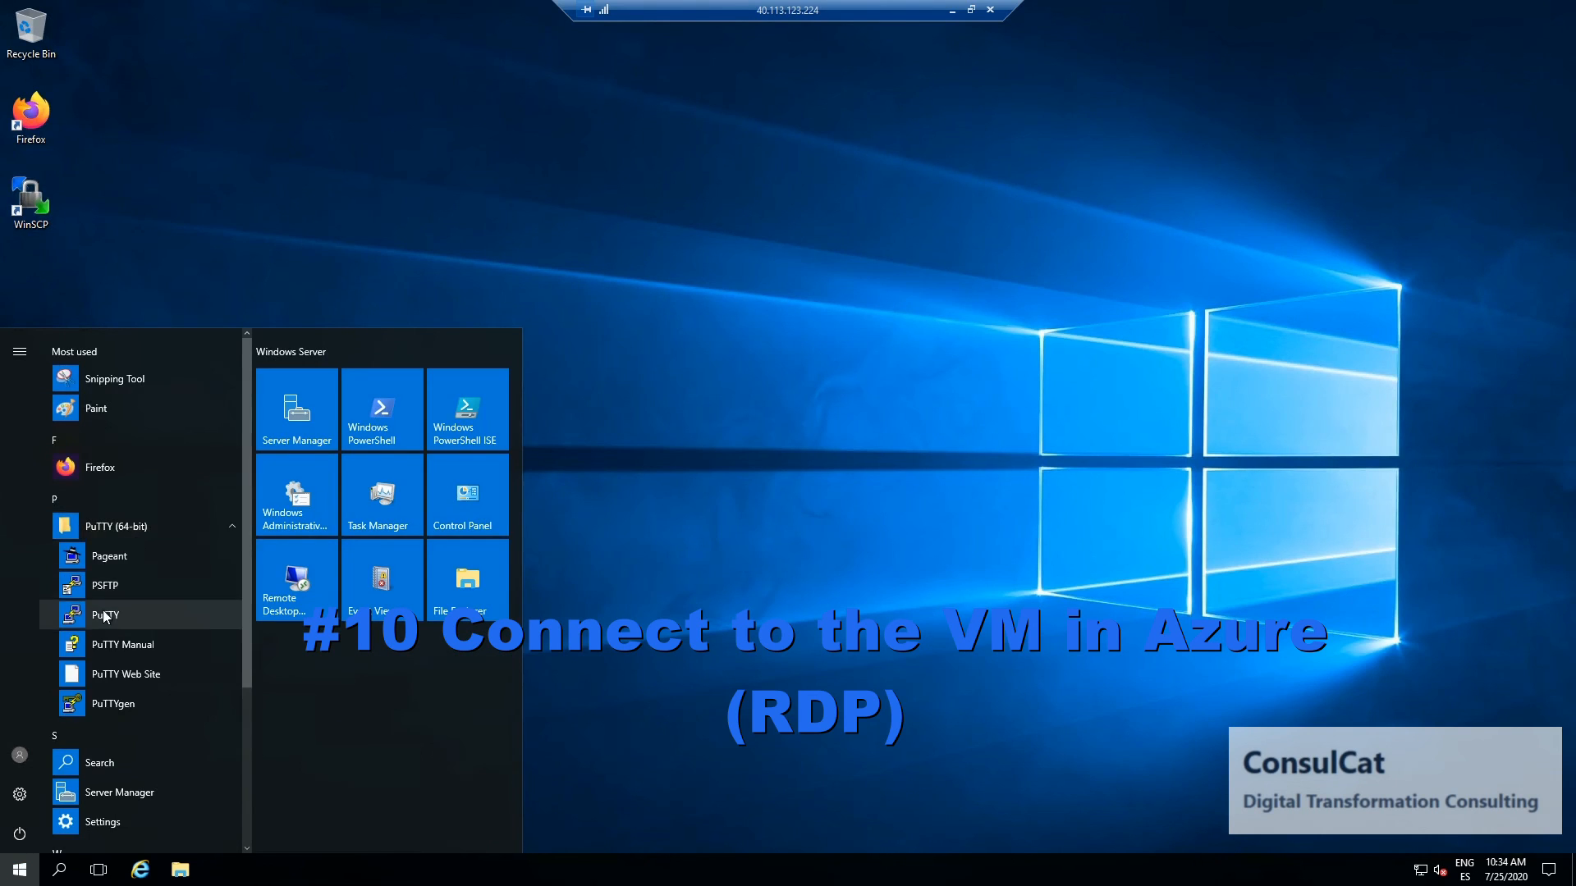
pyautogui.click(105, 616)
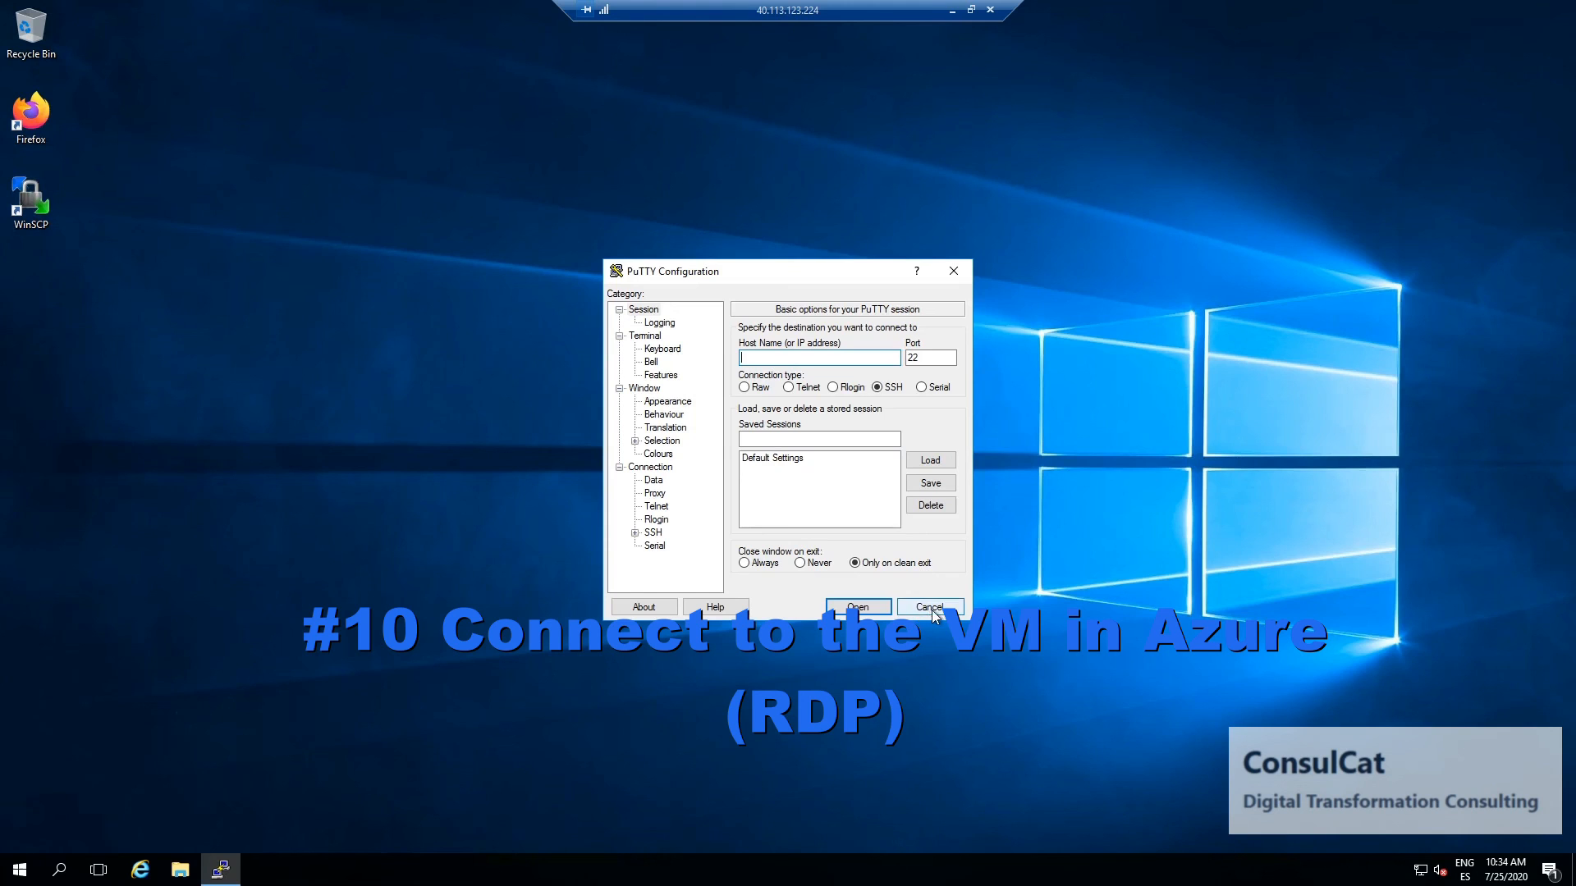
pyautogui.click(929, 607)
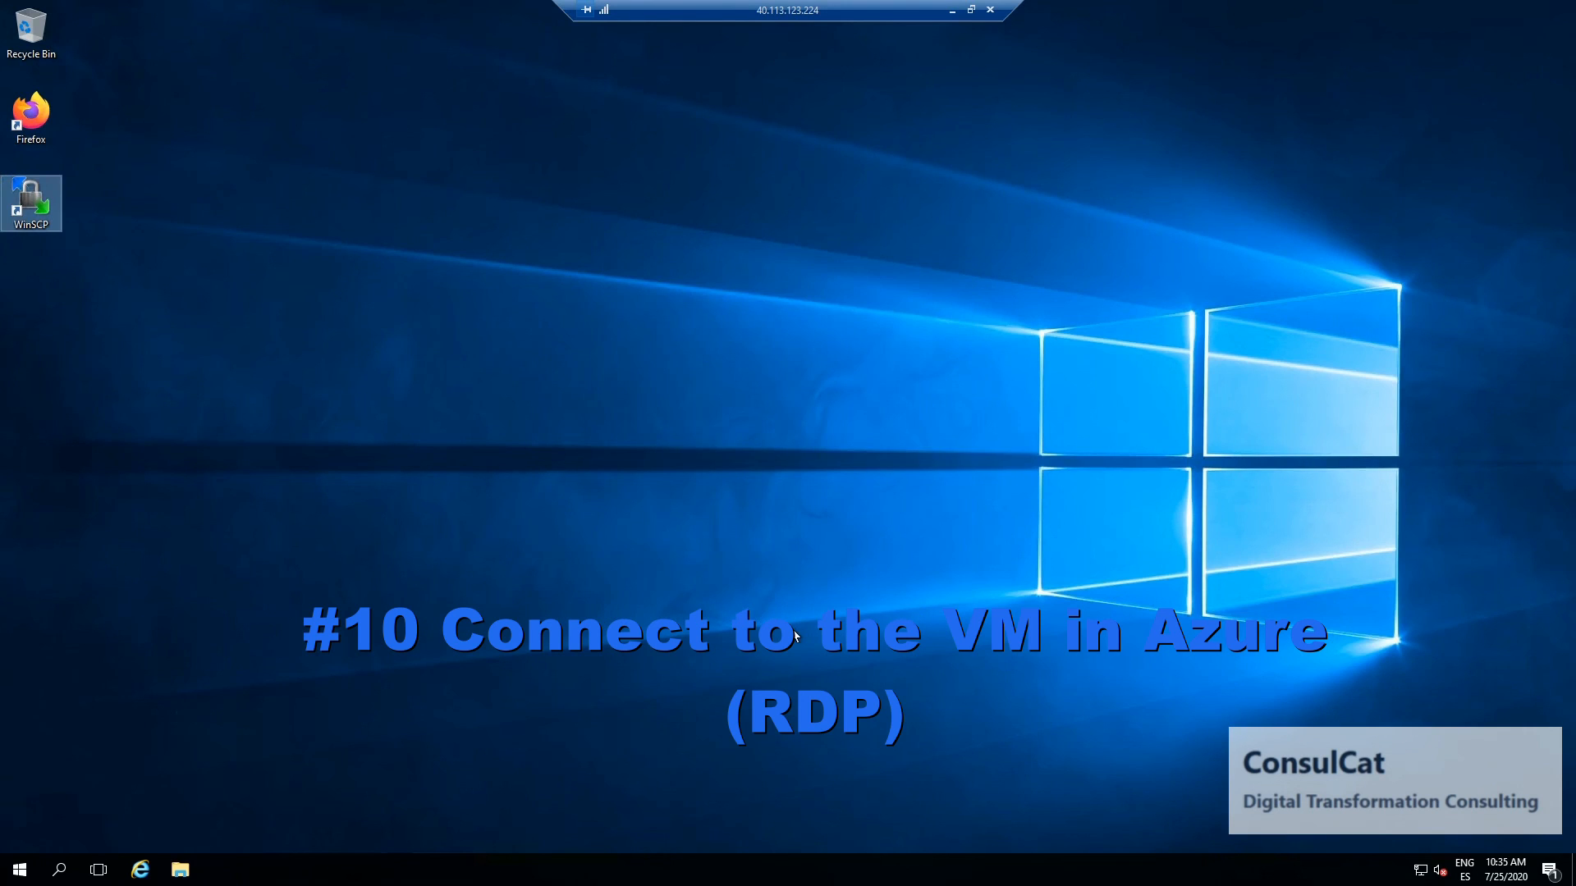
pyautogui.rightClick(18, 868)
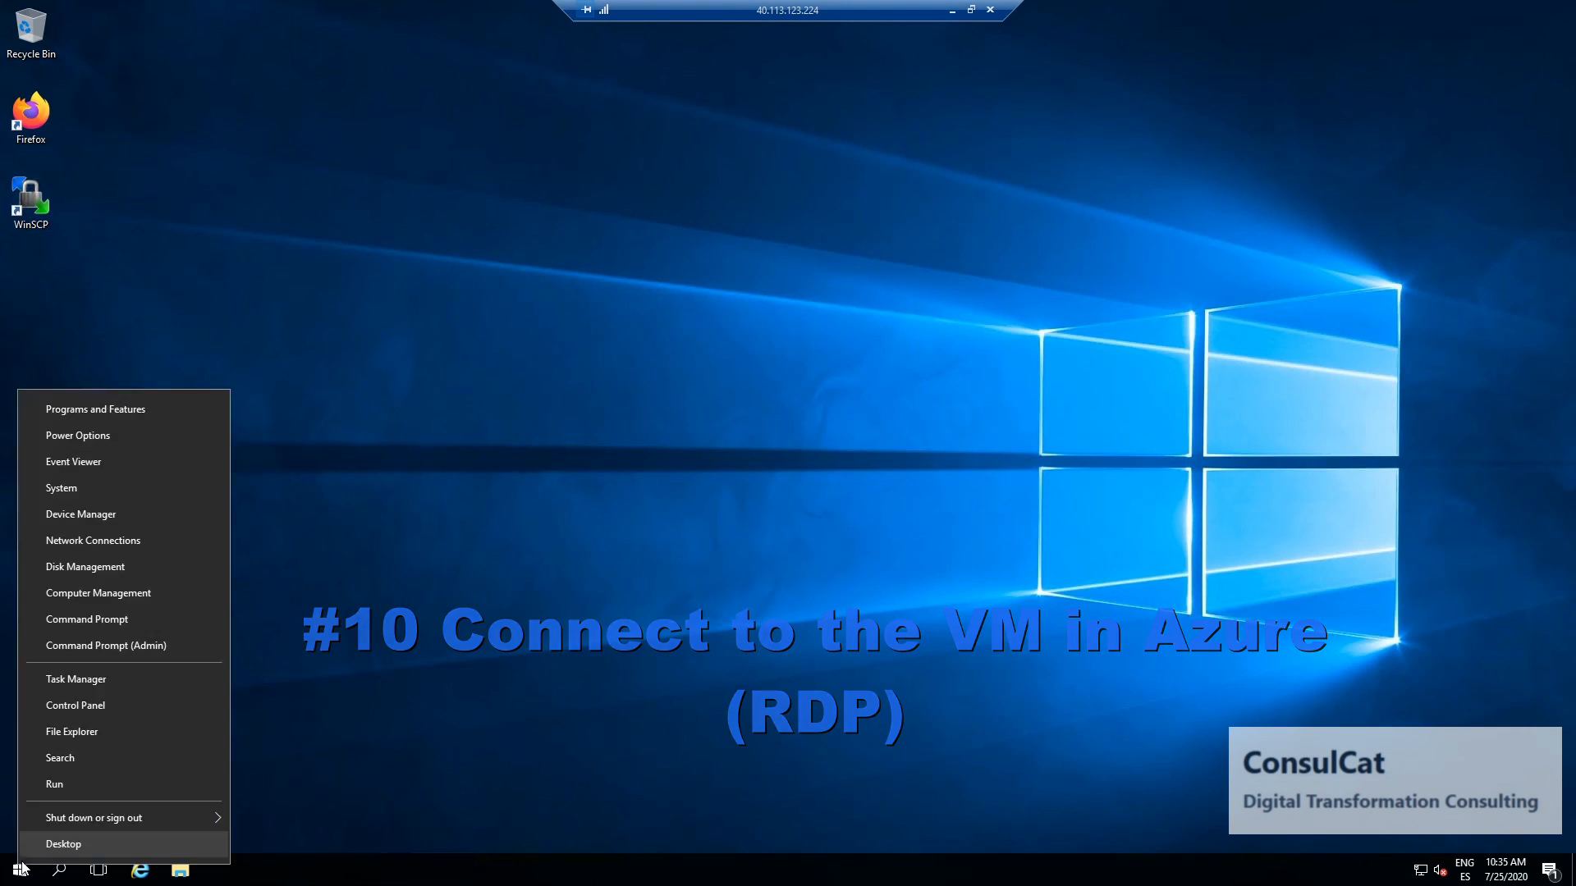